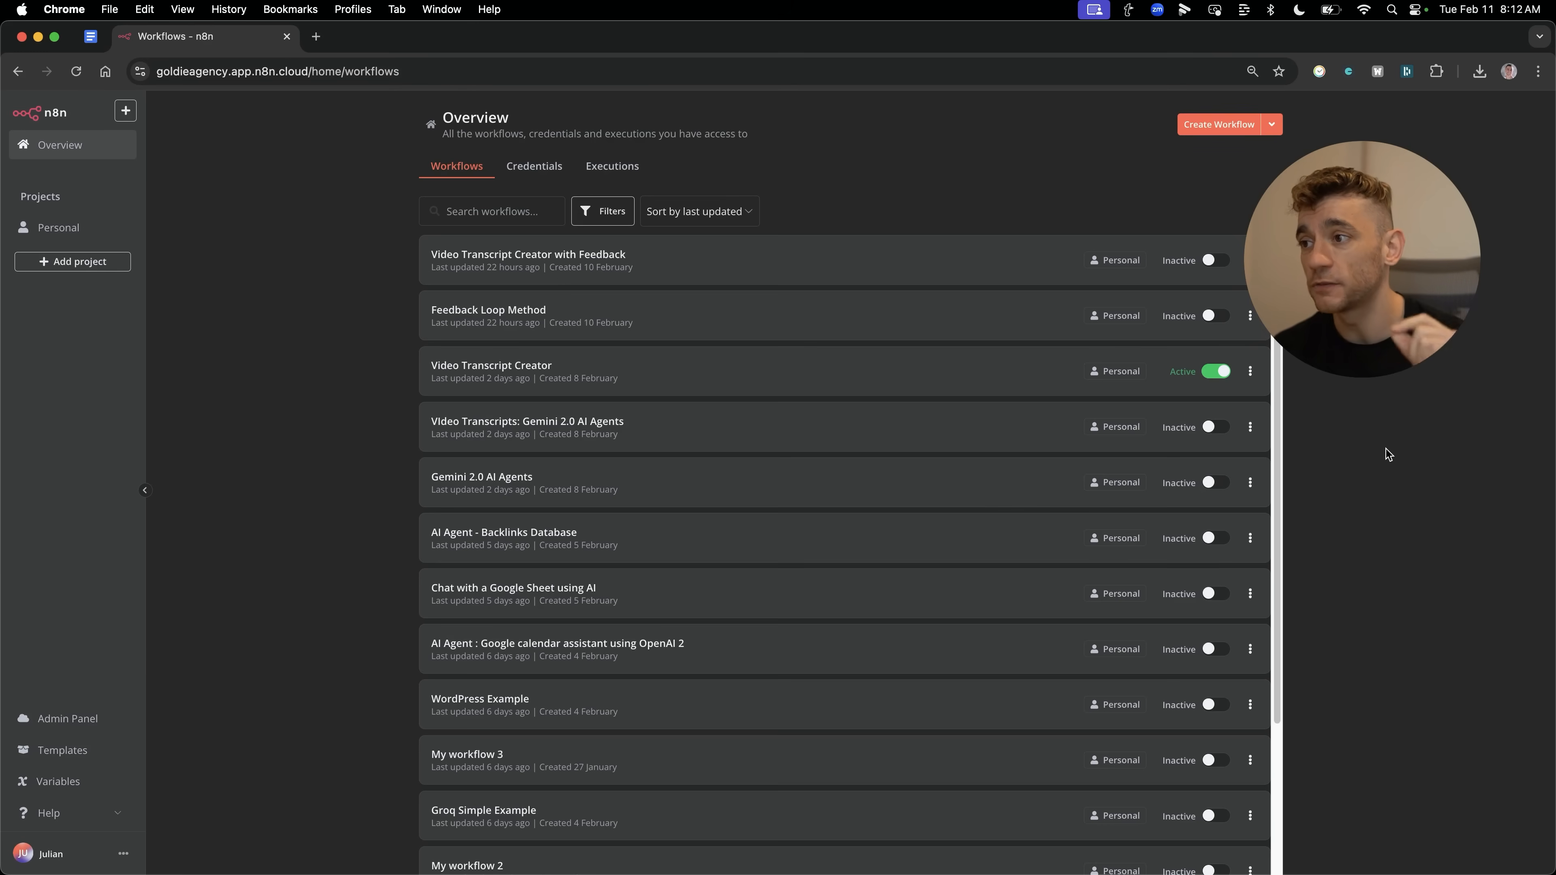
pyautogui.moveTo(809, 402)
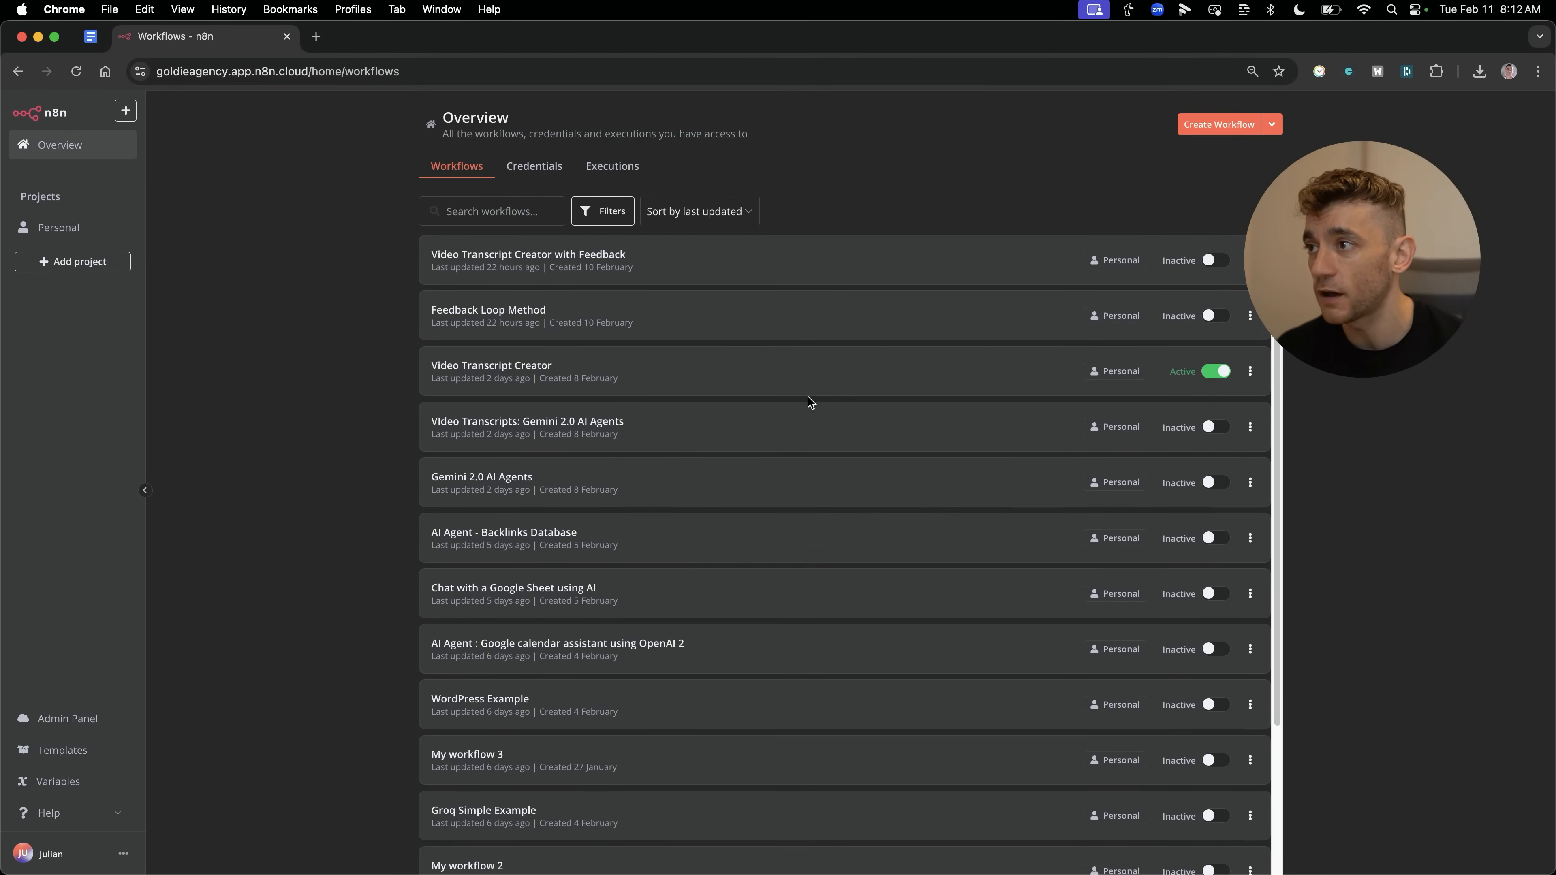
pyautogui.moveTo(388, 457)
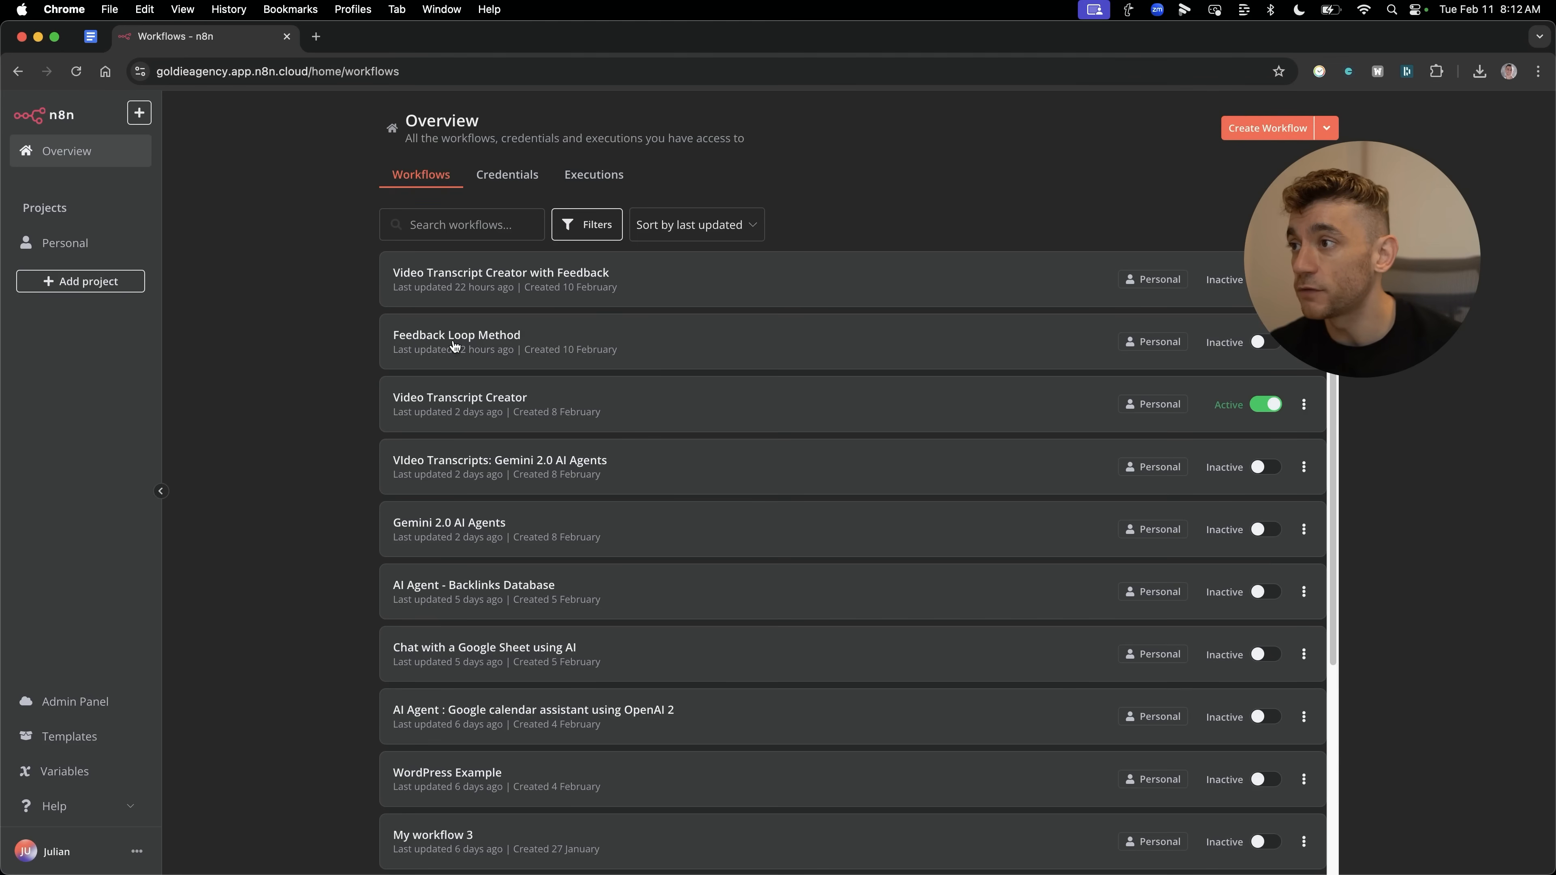
pyautogui.moveTo(872, 224)
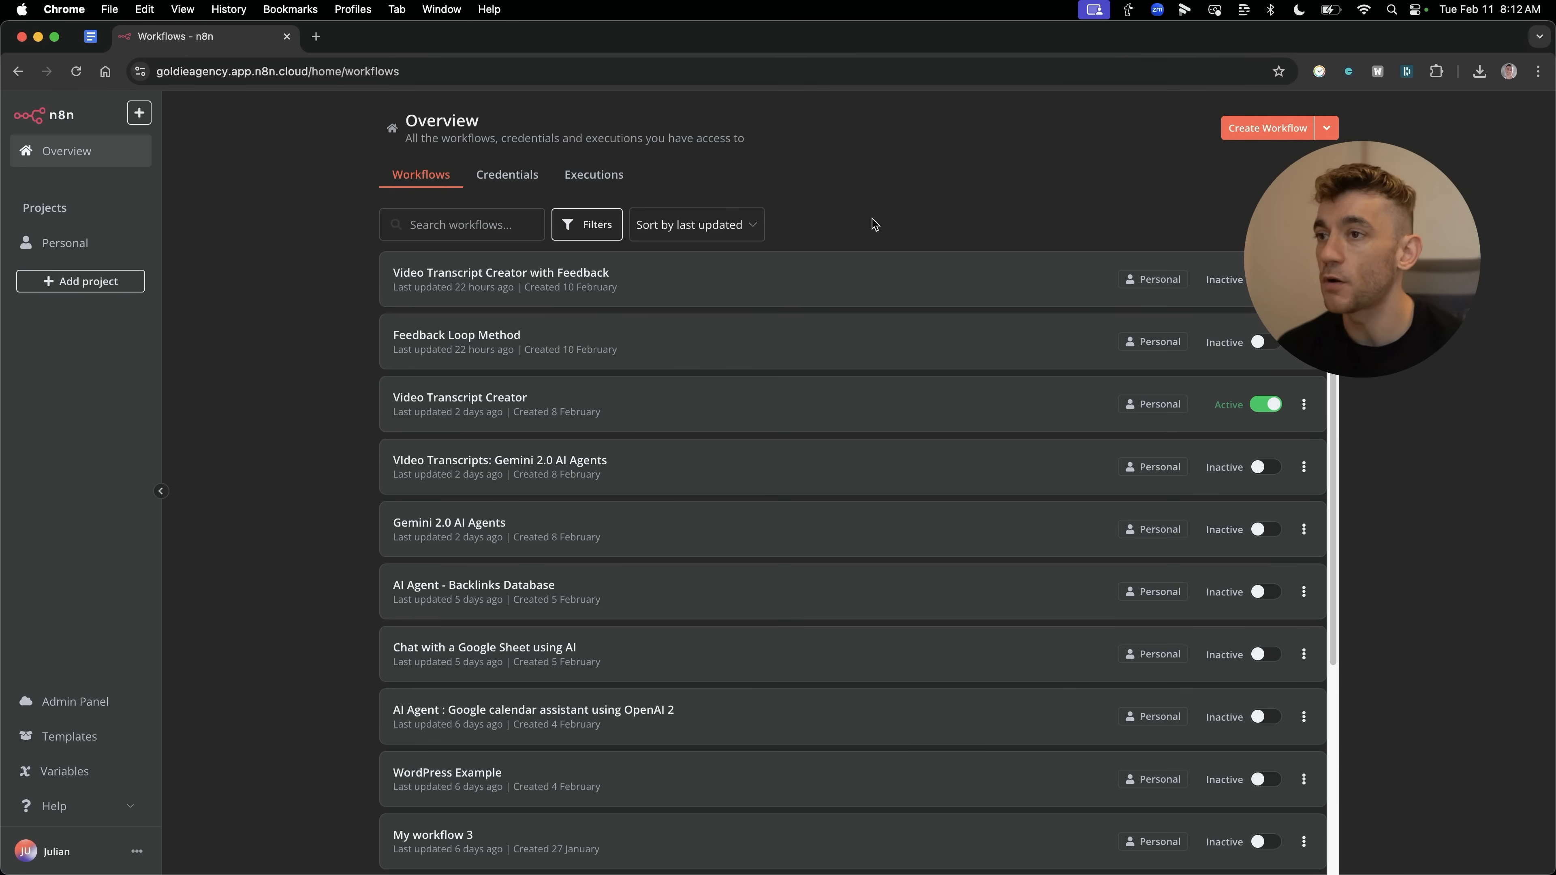
pyautogui.moveTo(1047, 189)
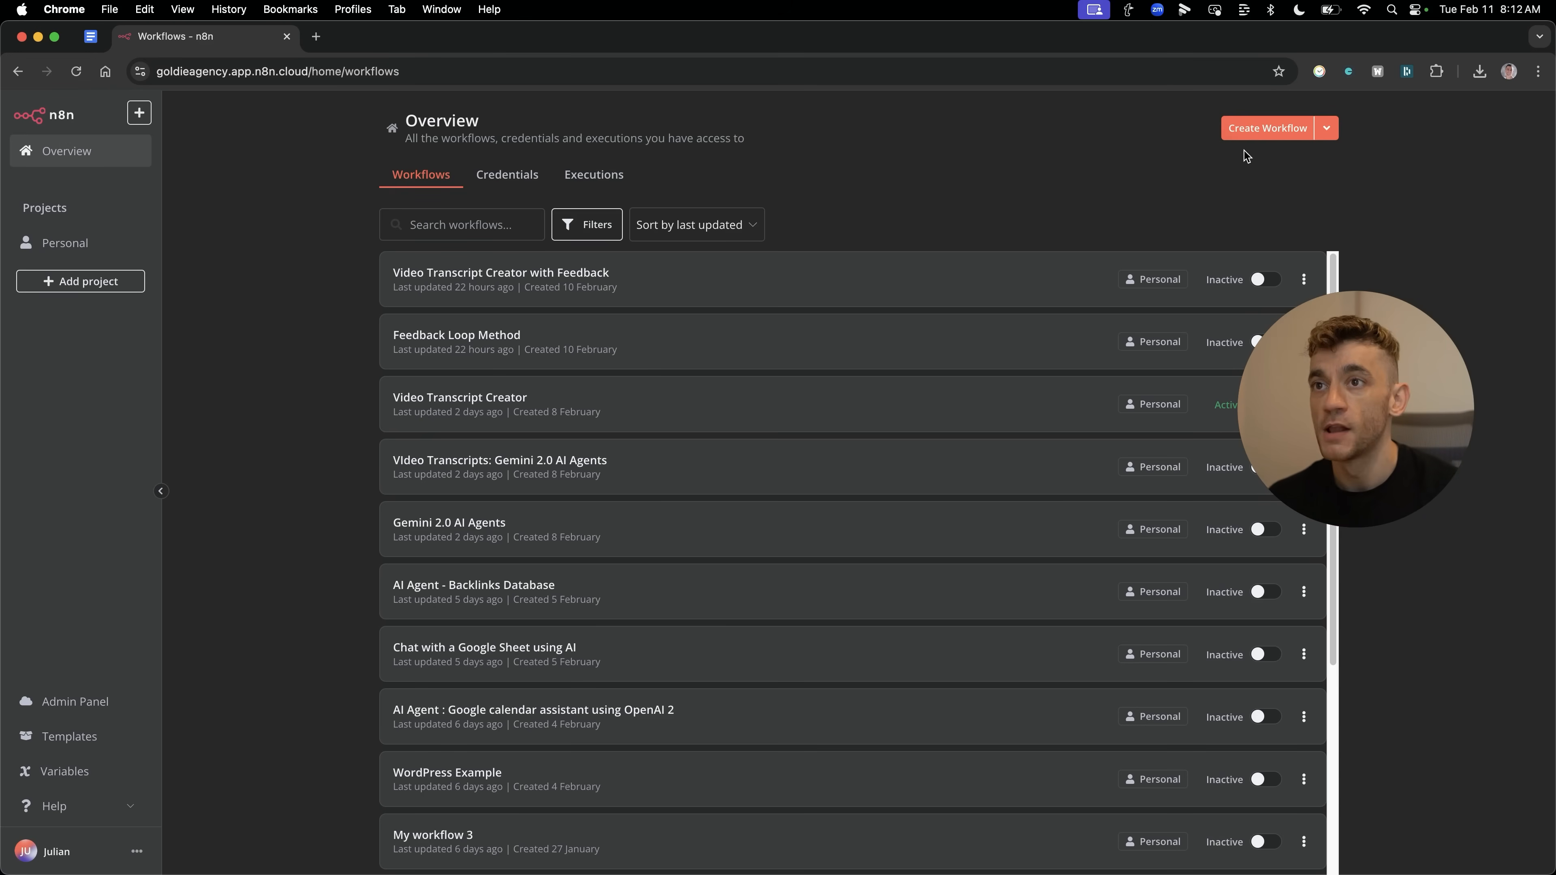
# Create a new empty workflow canvas from the Overview page.
pyautogui.click(1268, 128)
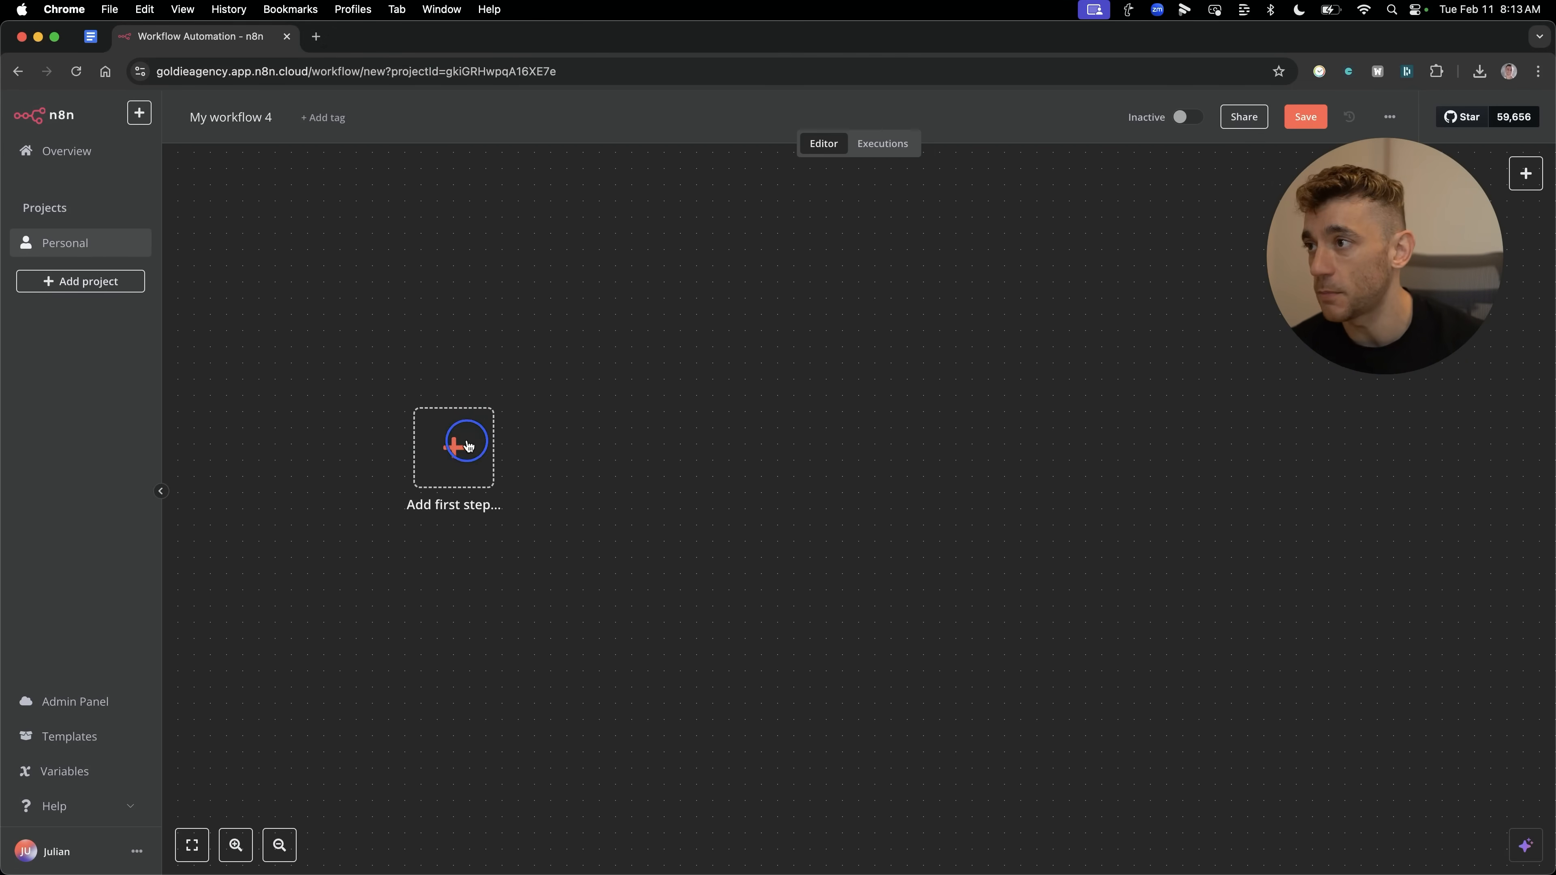
pyautogui.moveTo(416, 403)
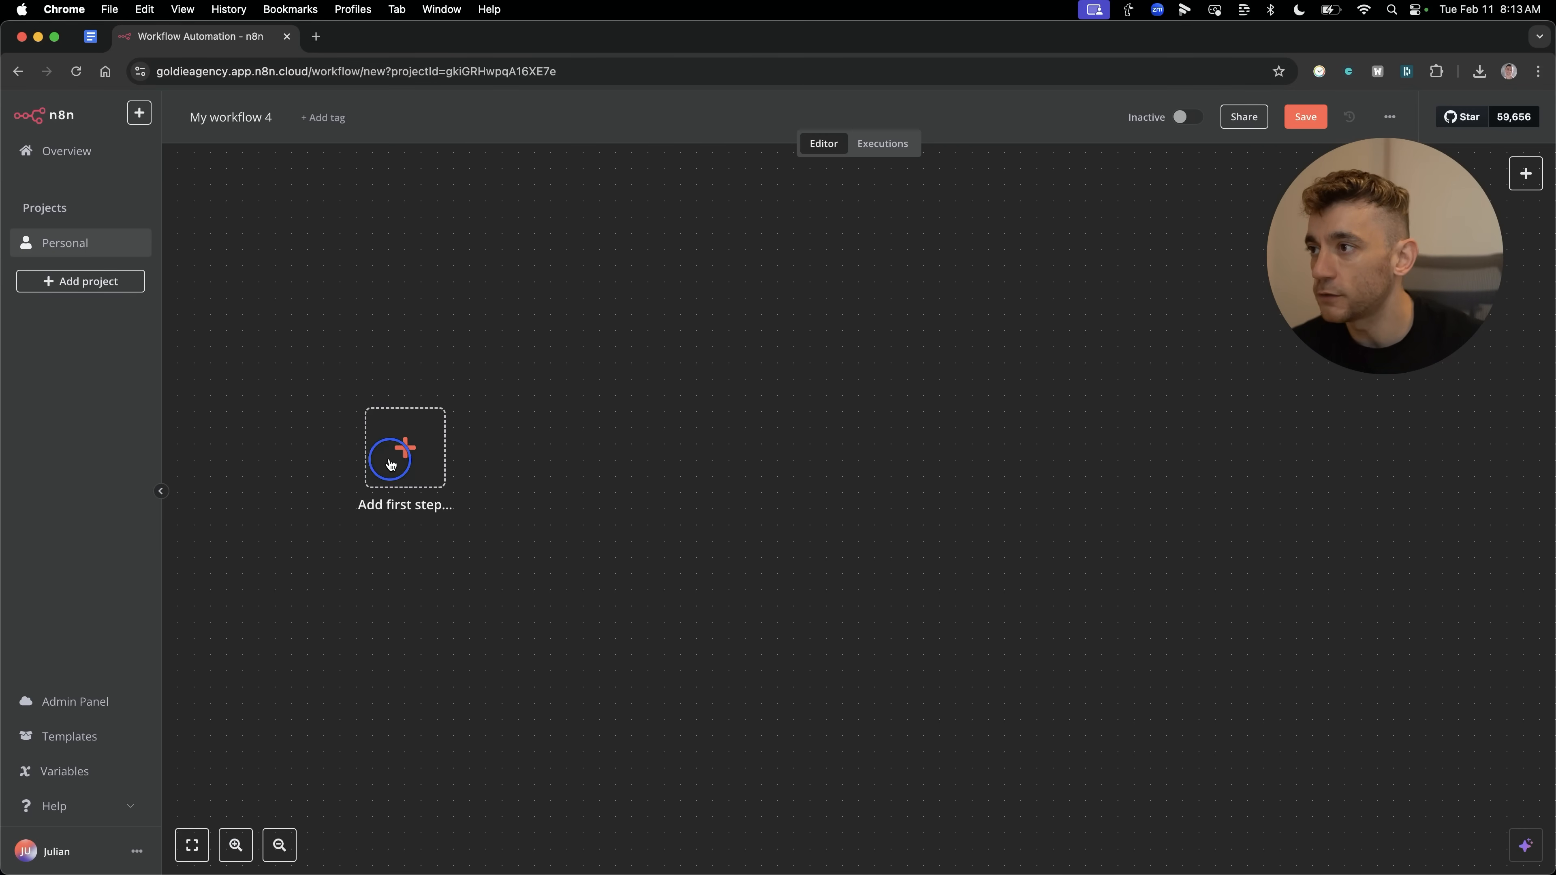
# Add a Webhook trigger set to POST and copy its test URL.
pyautogui.click(404, 447)
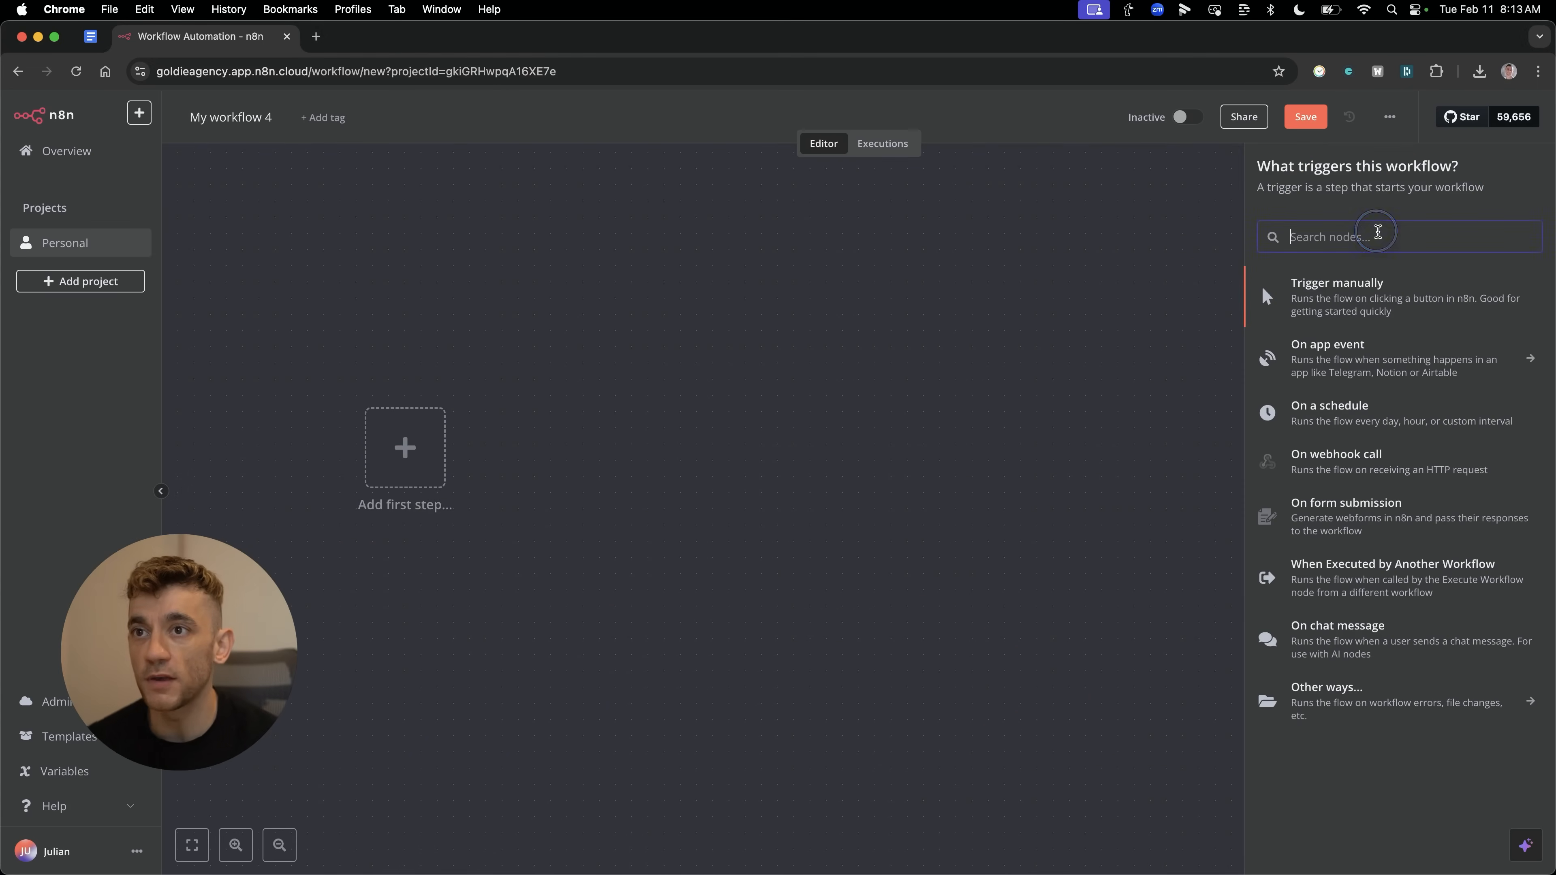
pyautogui.write('webhook')
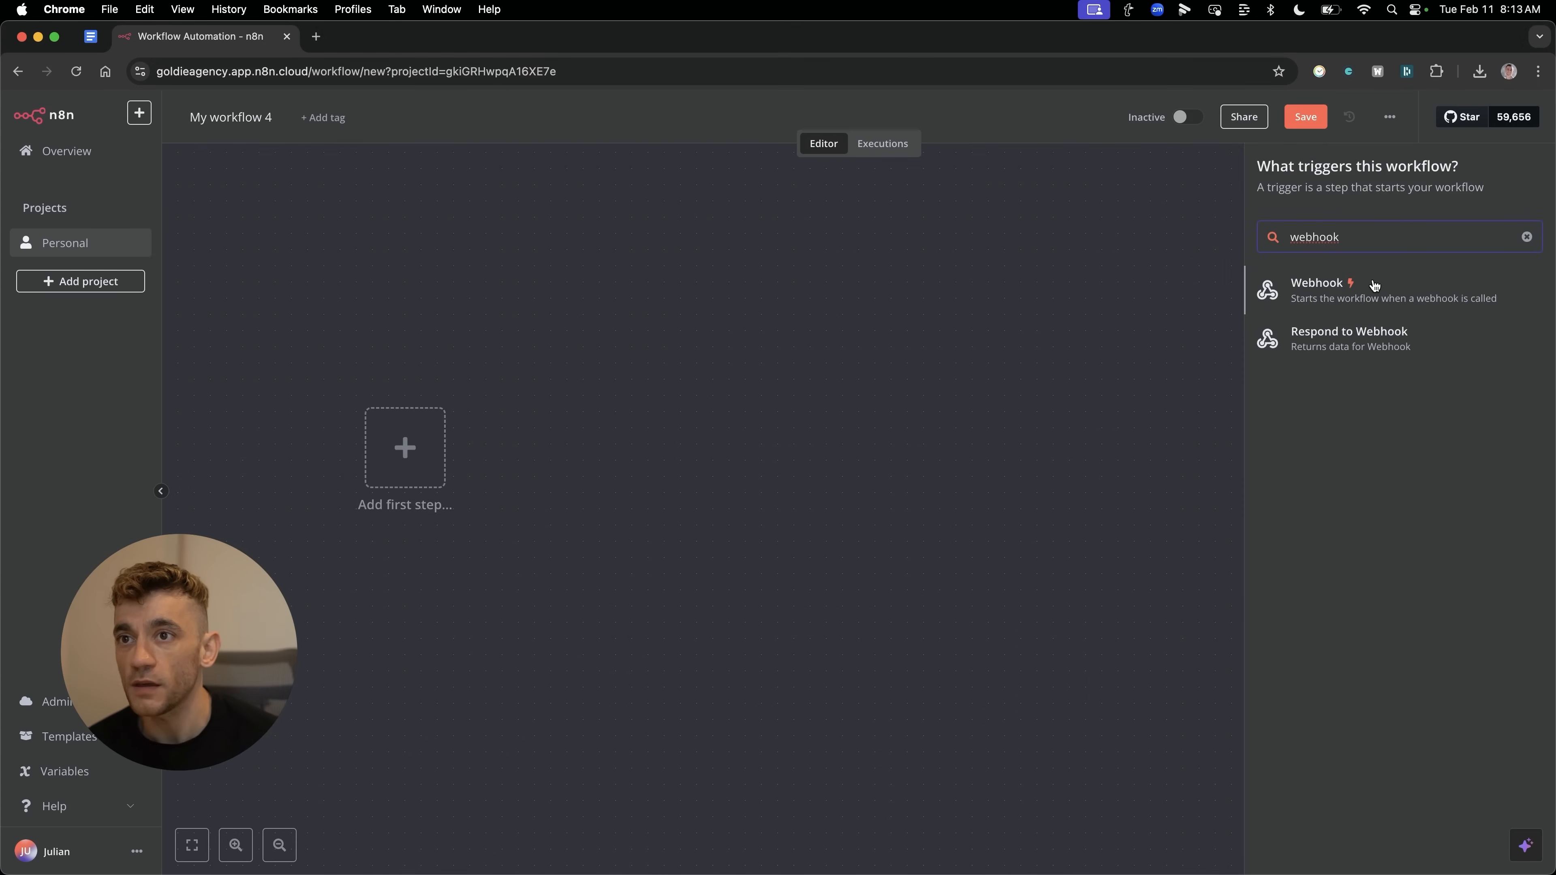
pyautogui.click(1320, 290)
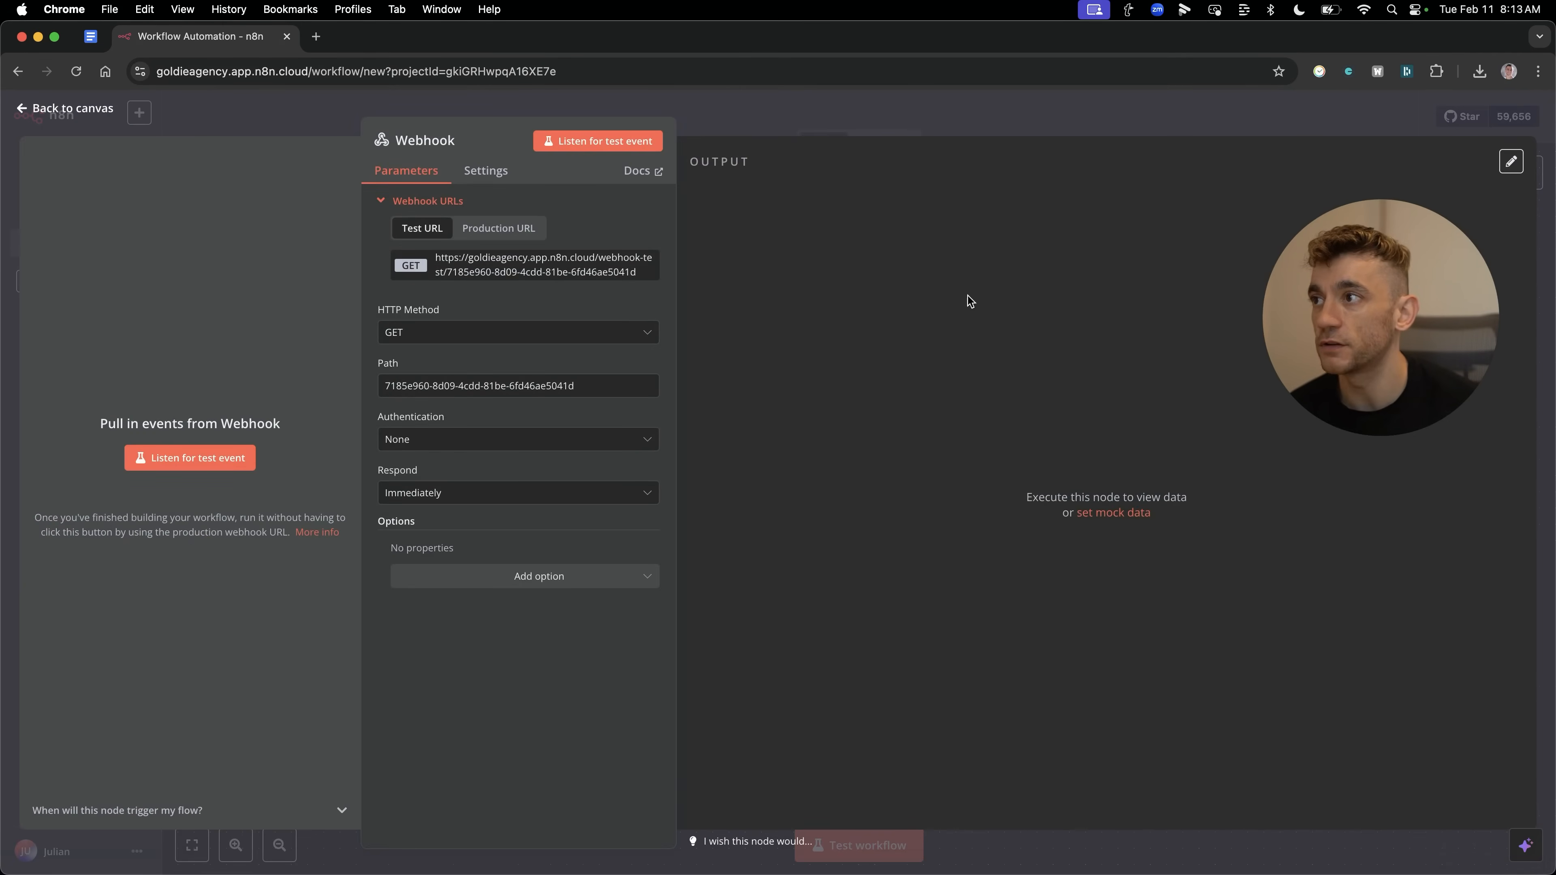
pyautogui.moveTo(461, 324)
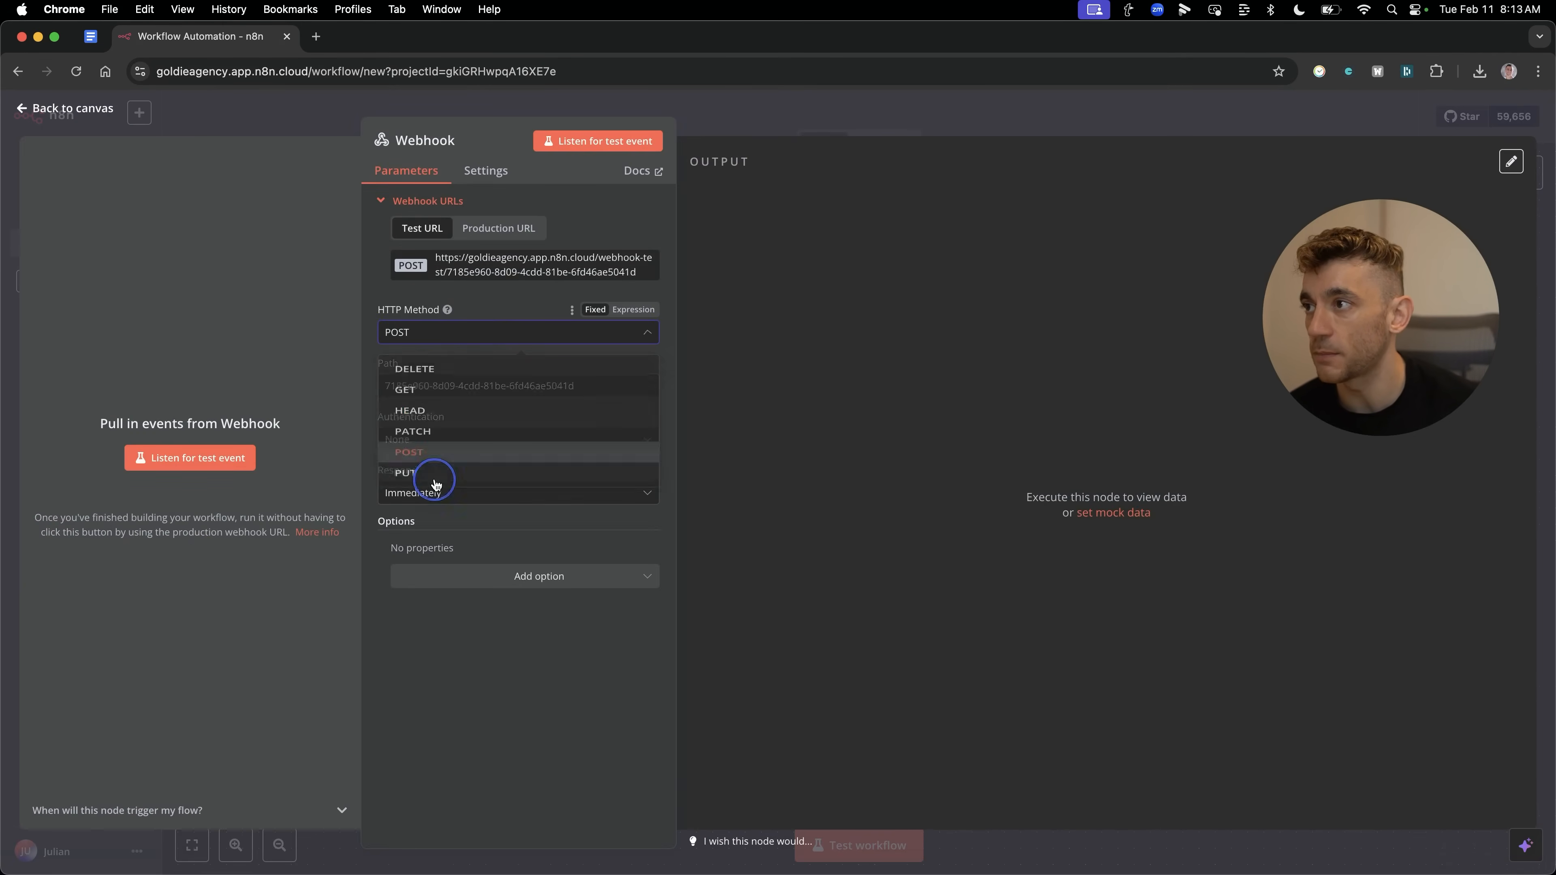
pyautogui.click(408, 452)
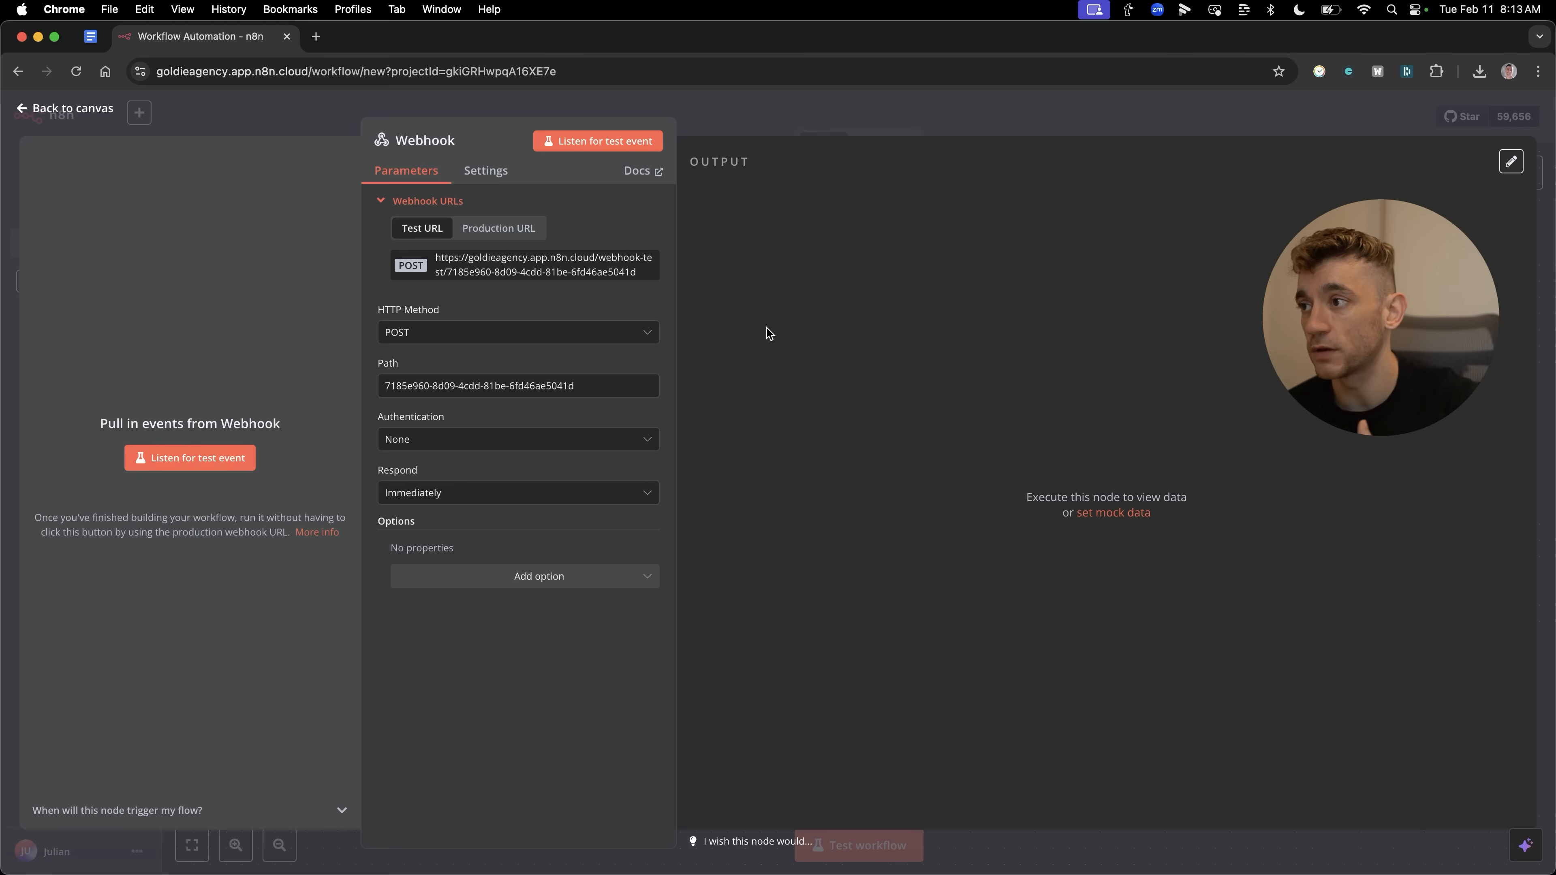
pyautogui.moveTo(429, 320)
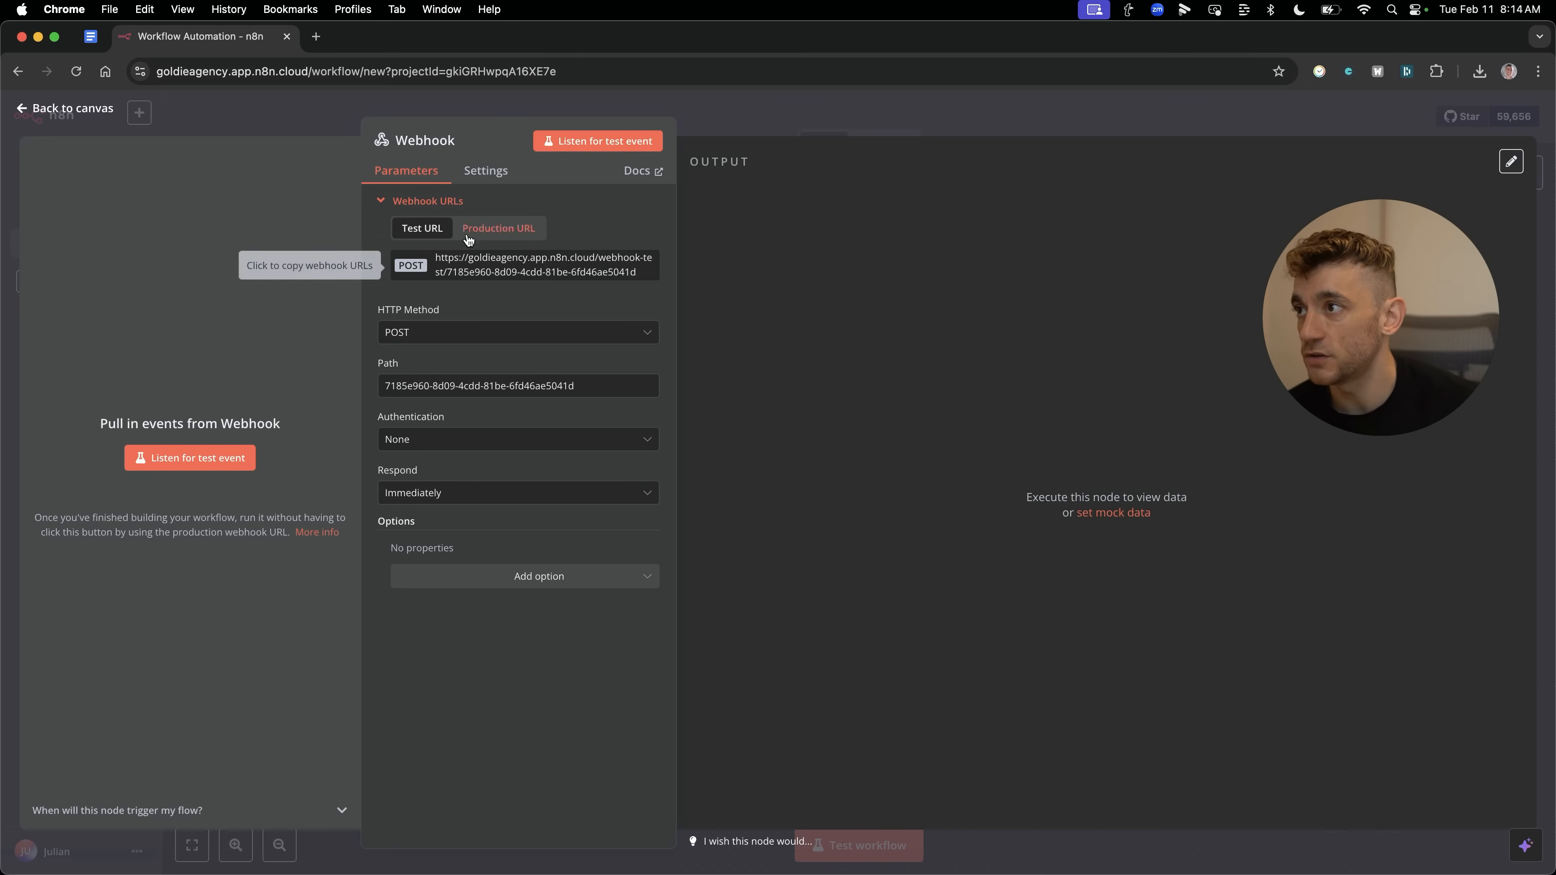
pyautogui.click(533, 265)
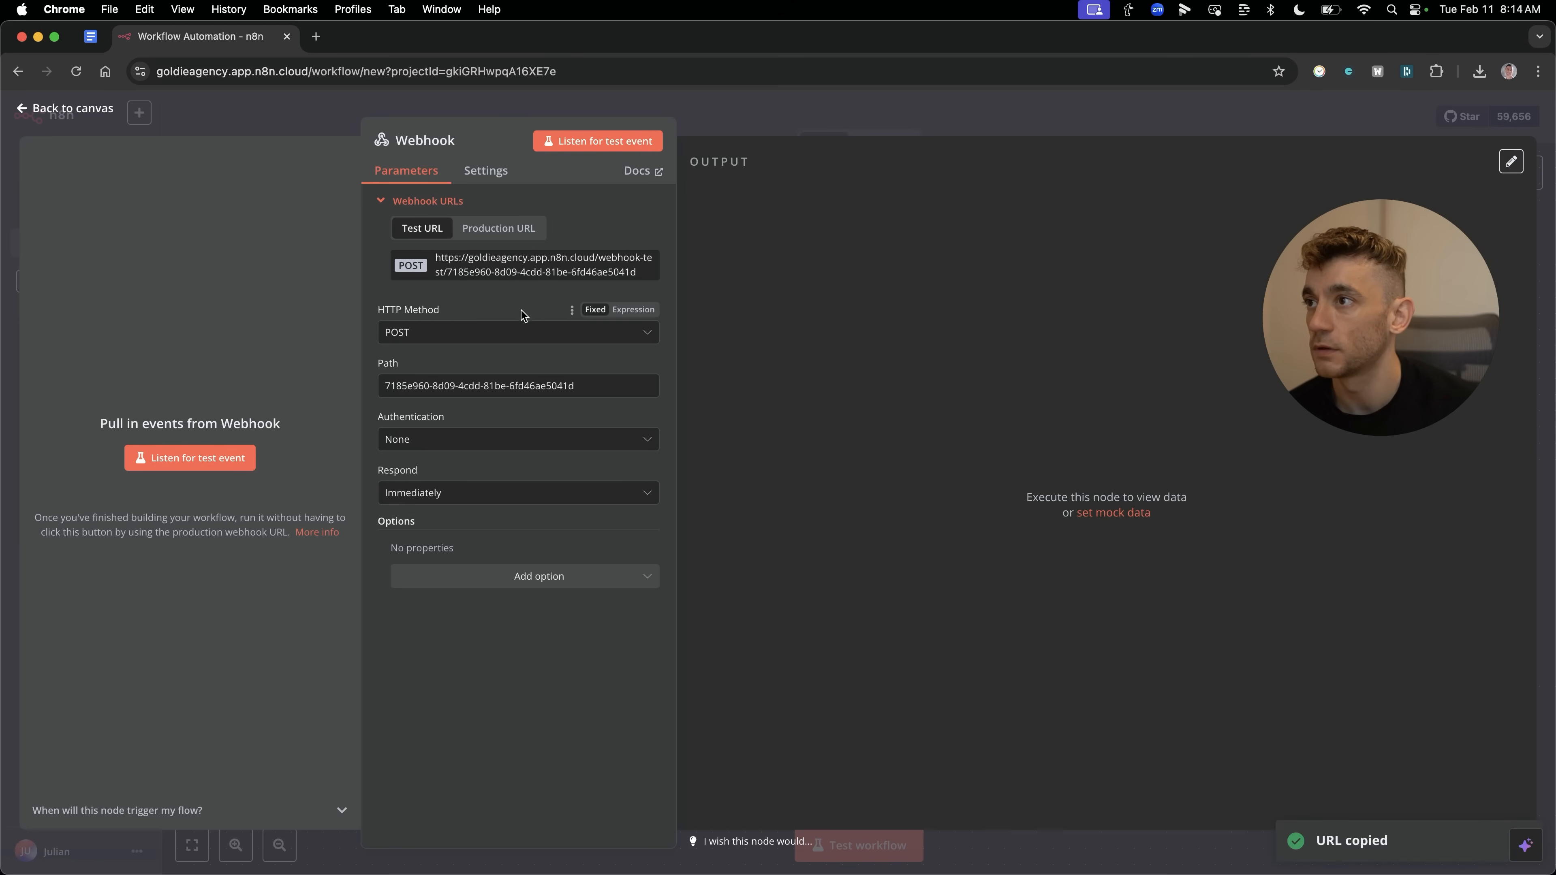
# Start a blank GoHighLevel workflow from scratch.
pyautogui.click(71, 107)
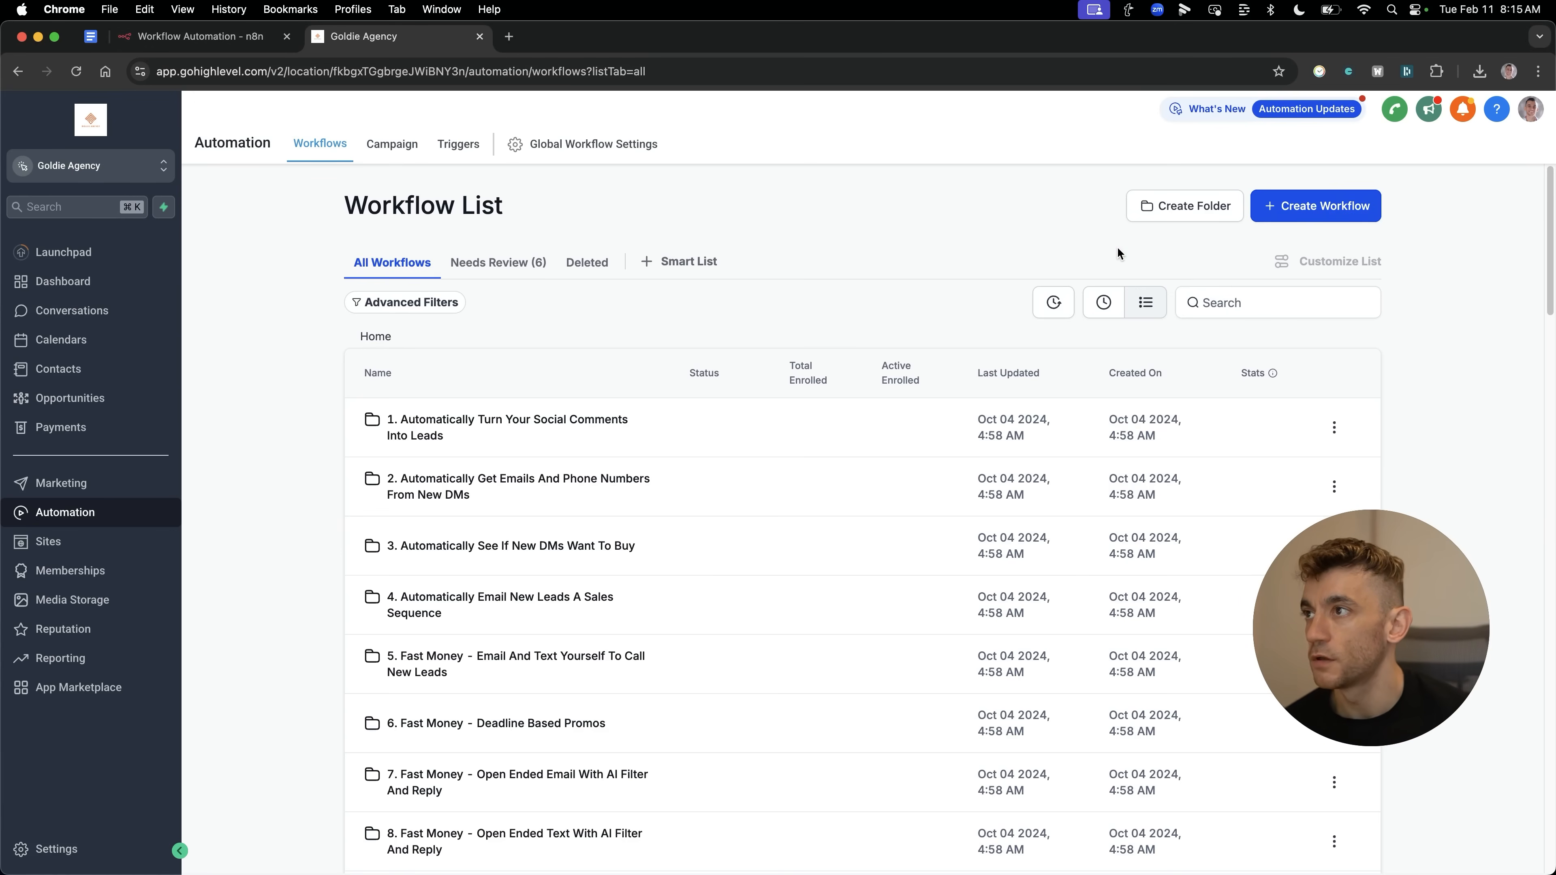
pyautogui.moveTo(1500, 238)
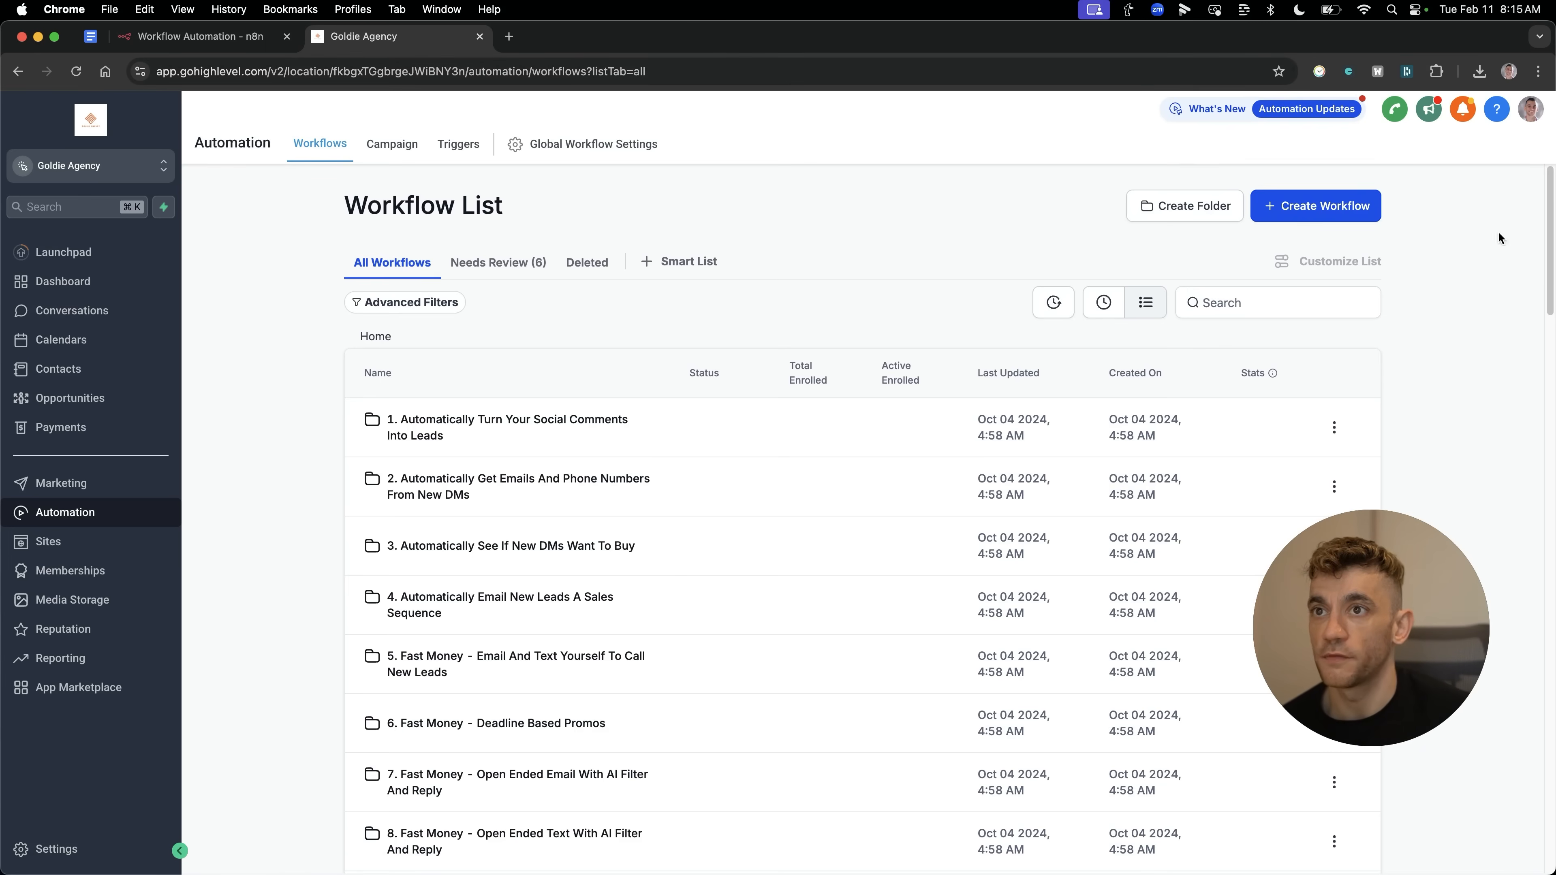
pyautogui.moveTo(1296, 181)
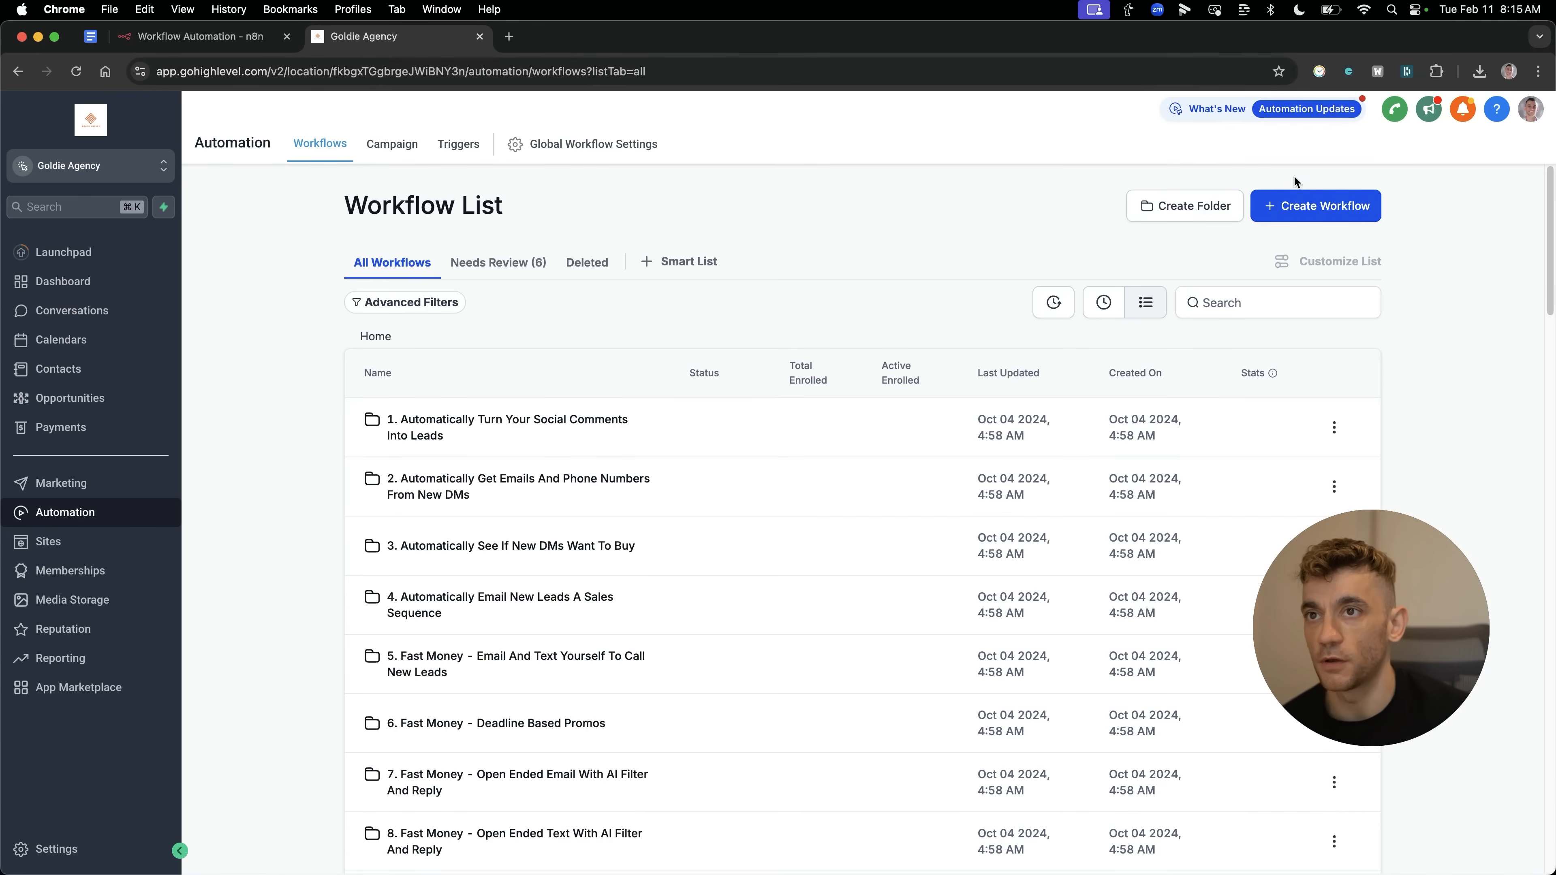
pyautogui.click(1316, 205)
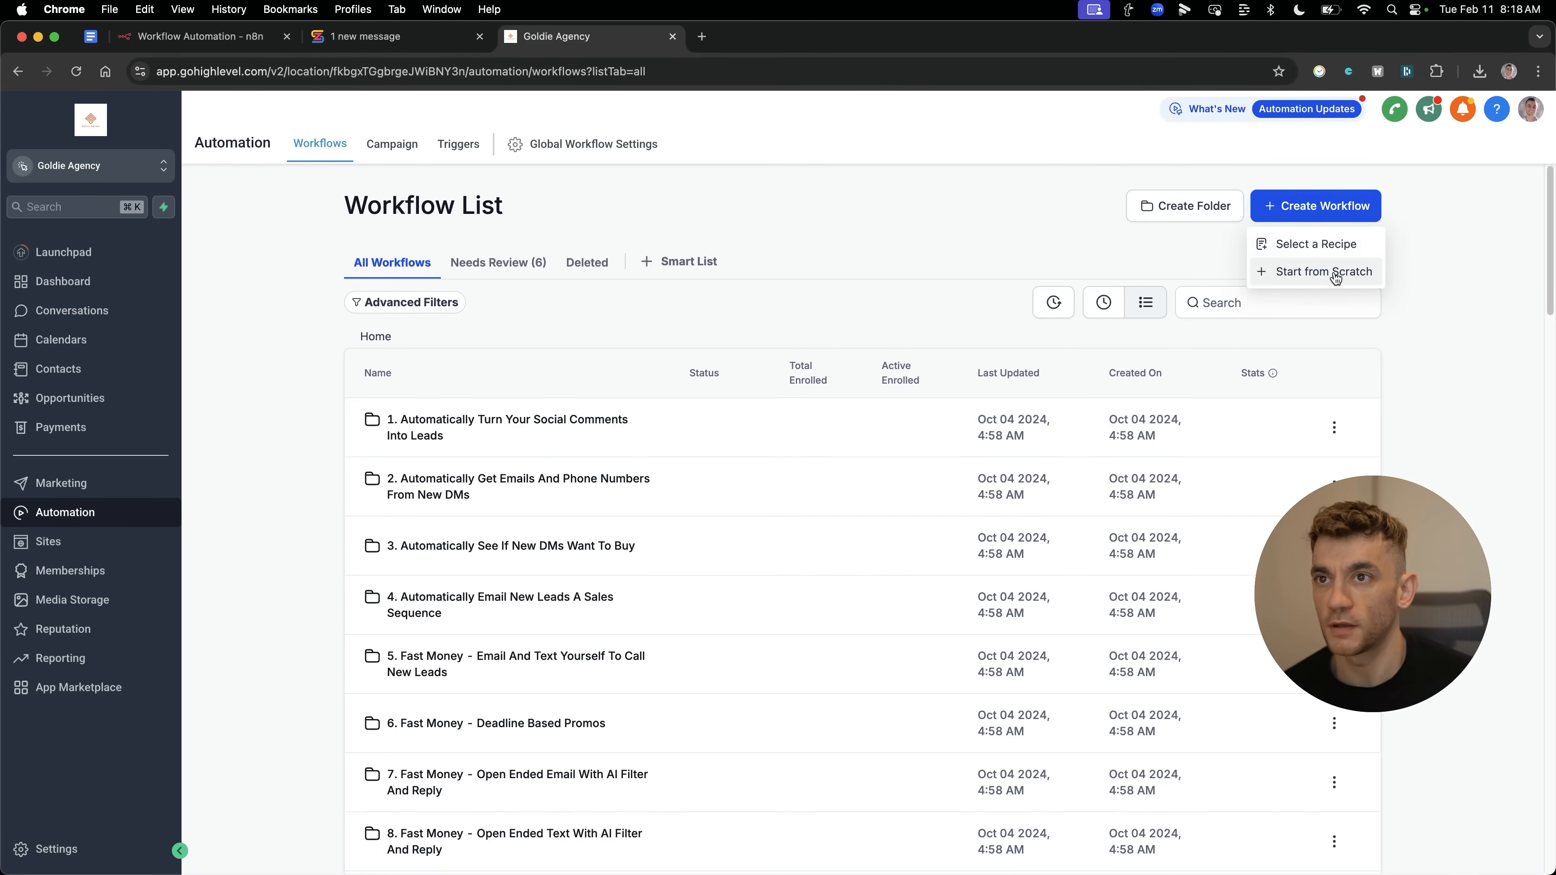
pyautogui.click(1321, 271)
pyautogui.write('a')
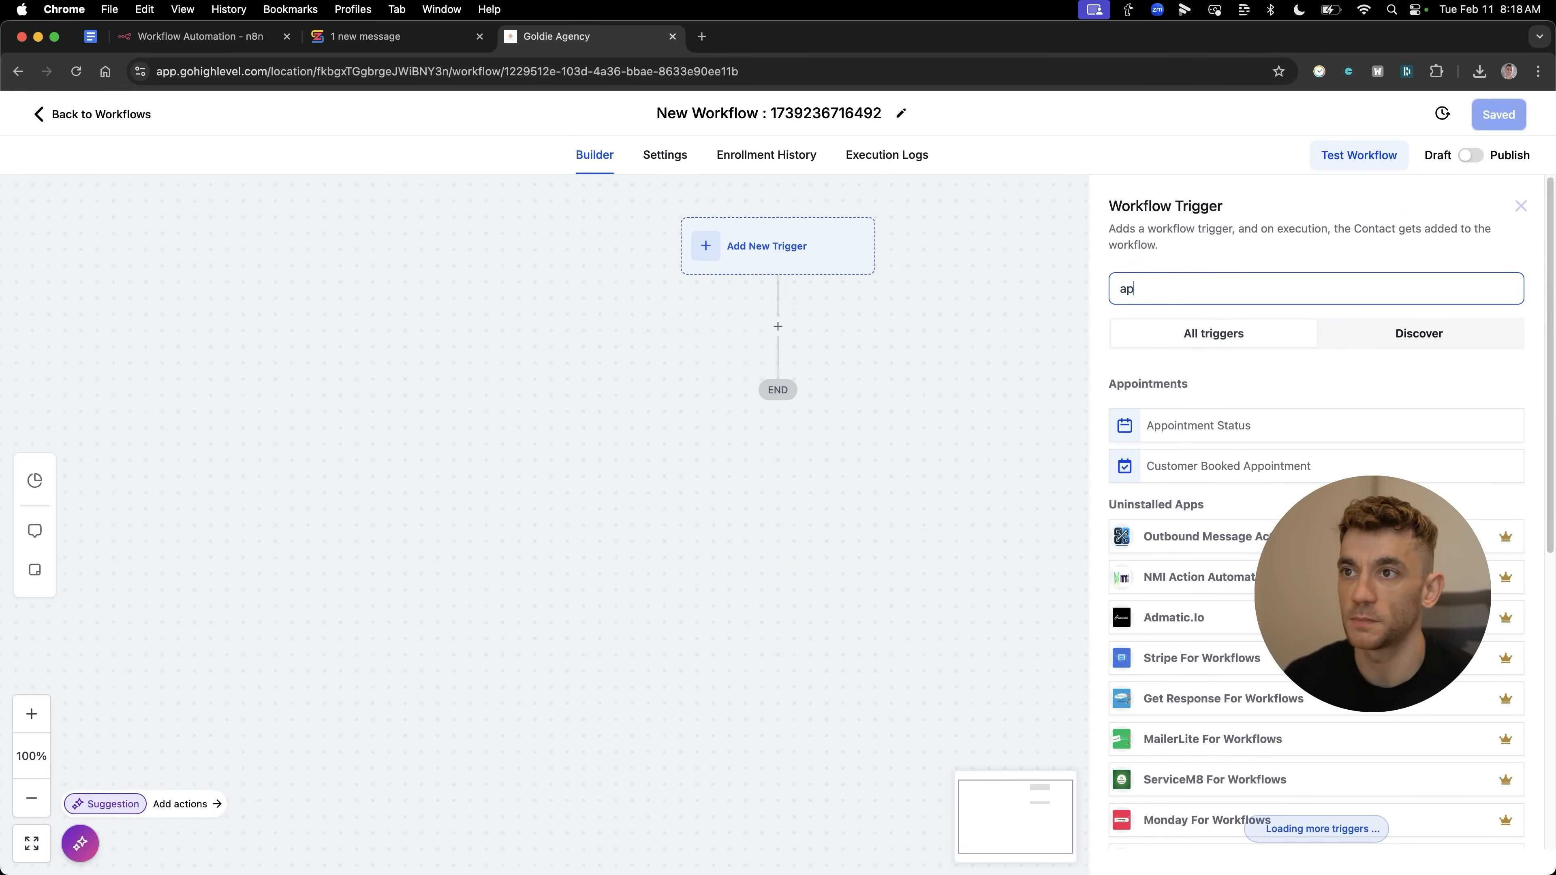
# Add a Customer Booked Appointment trigger limited to the SEO Gameplan Session calendar and save it.
pyautogui.write('point')
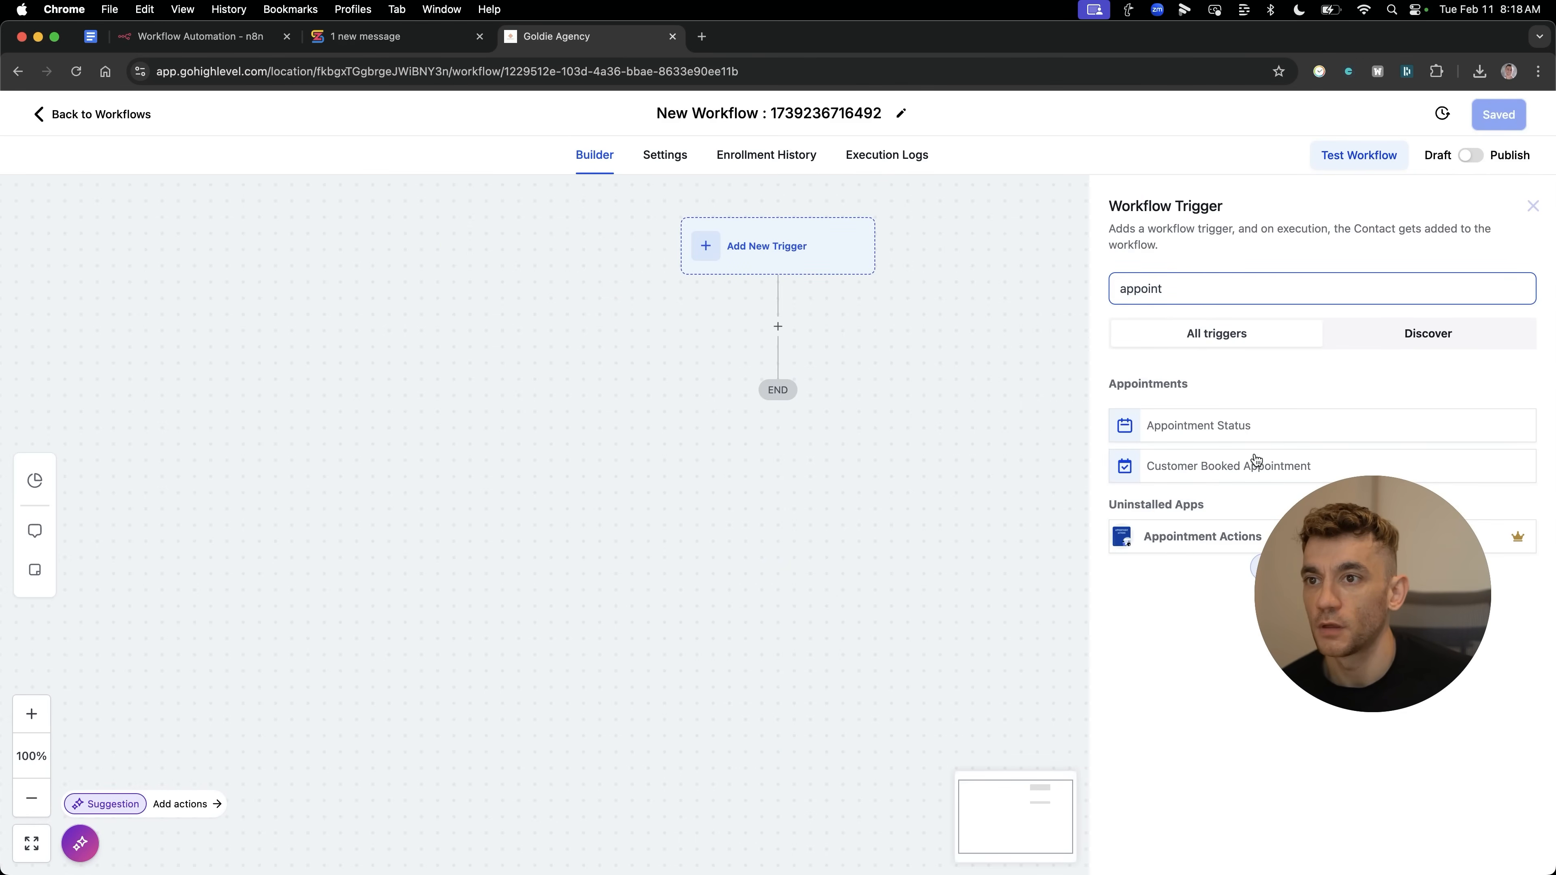
pyautogui.click(1229, 465)
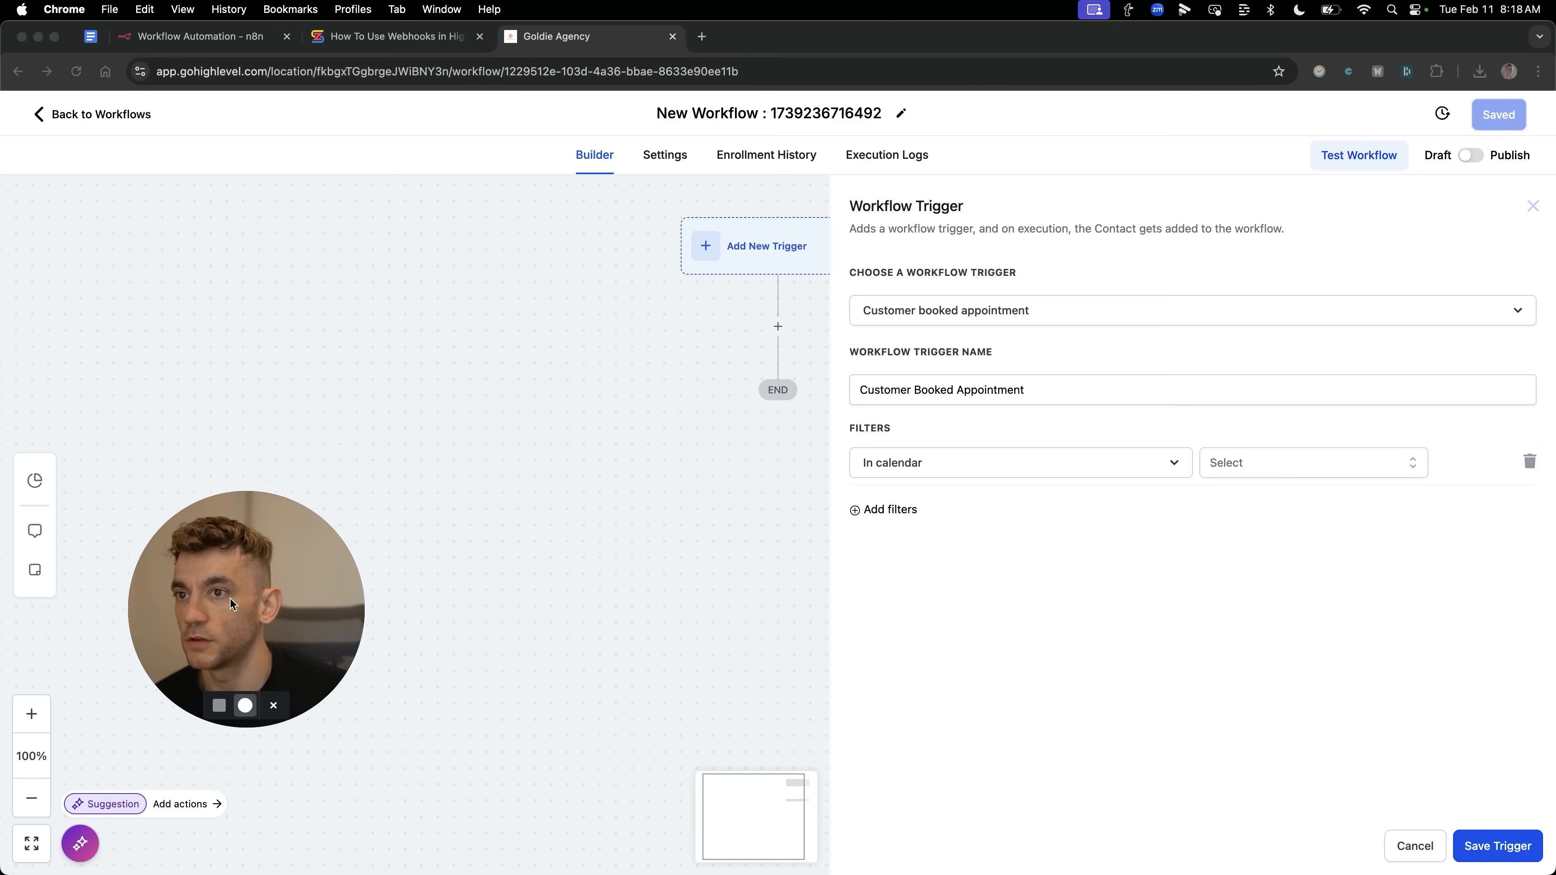
pyautogui.click(1305, 463)
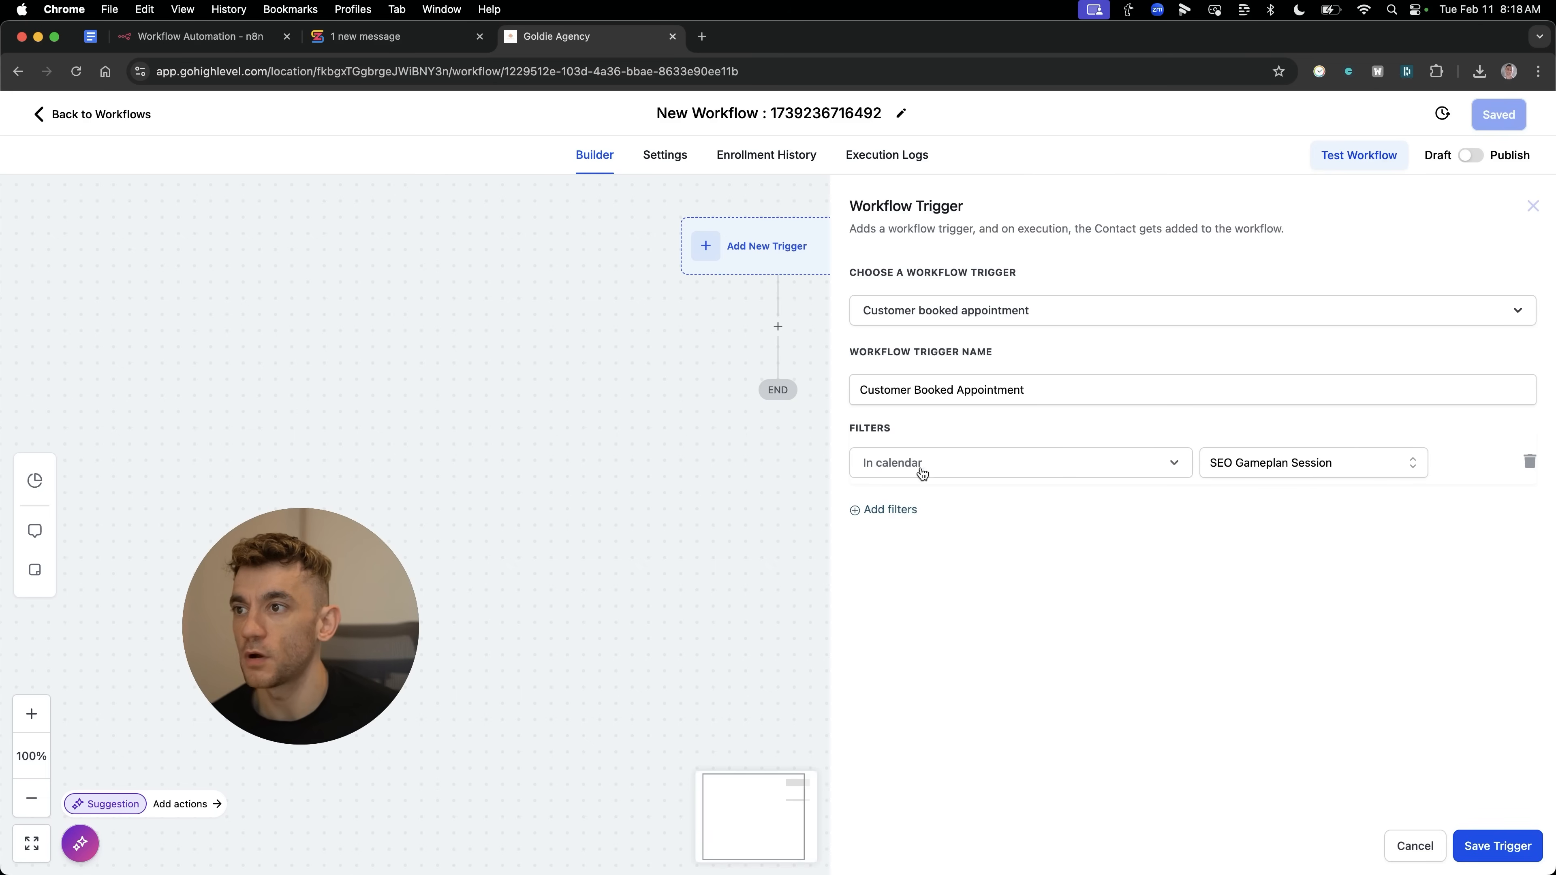
pyautogui.moveTo(1010, 457)
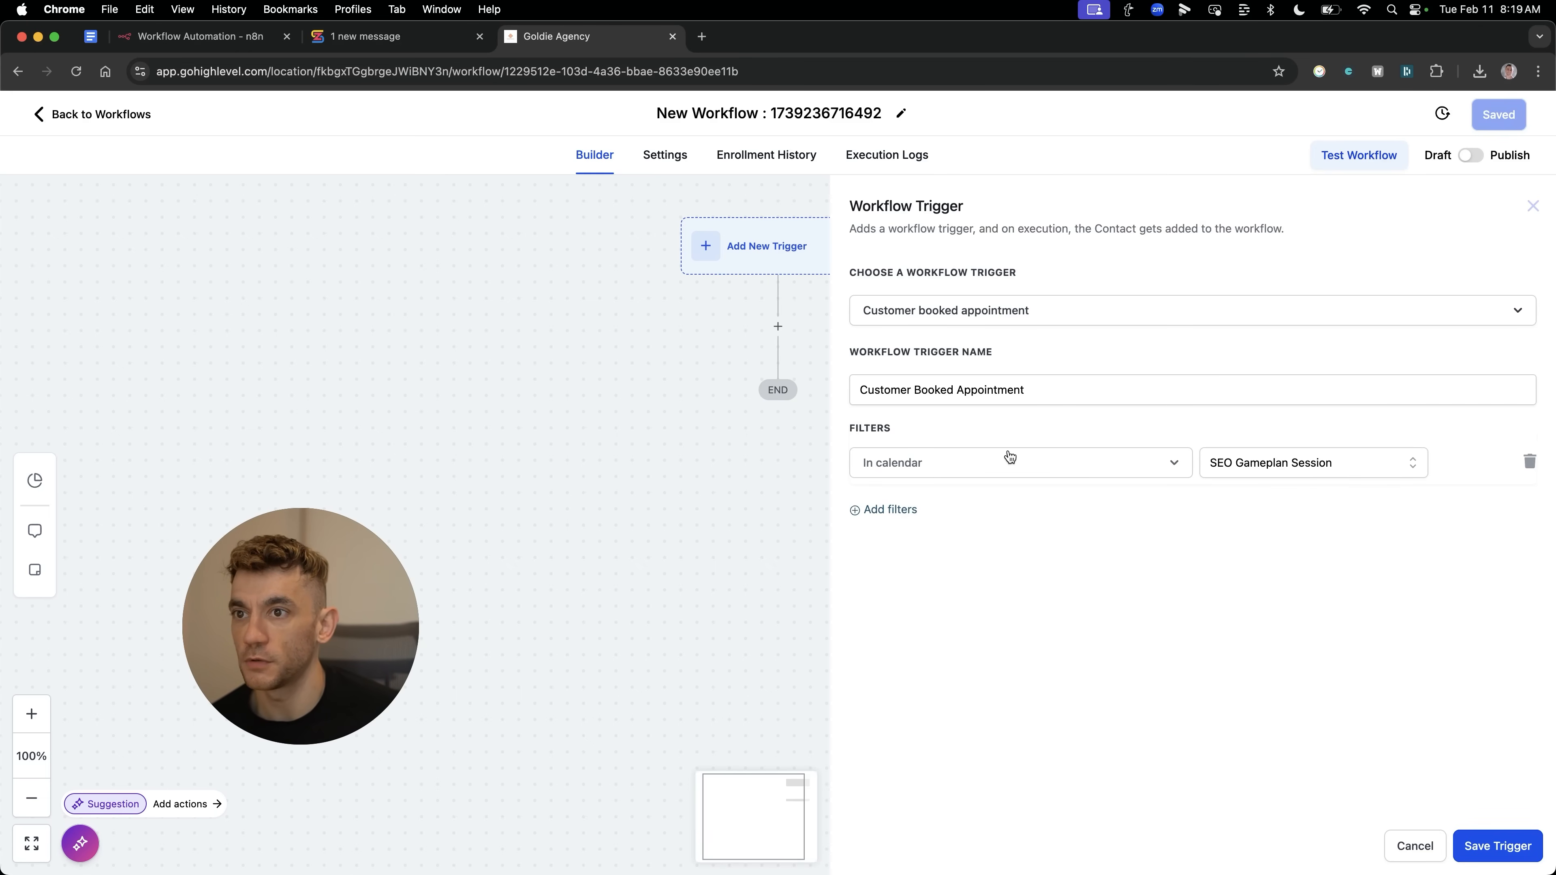
pyautogui.click(1497, 846)
pyautogui.write('webho')
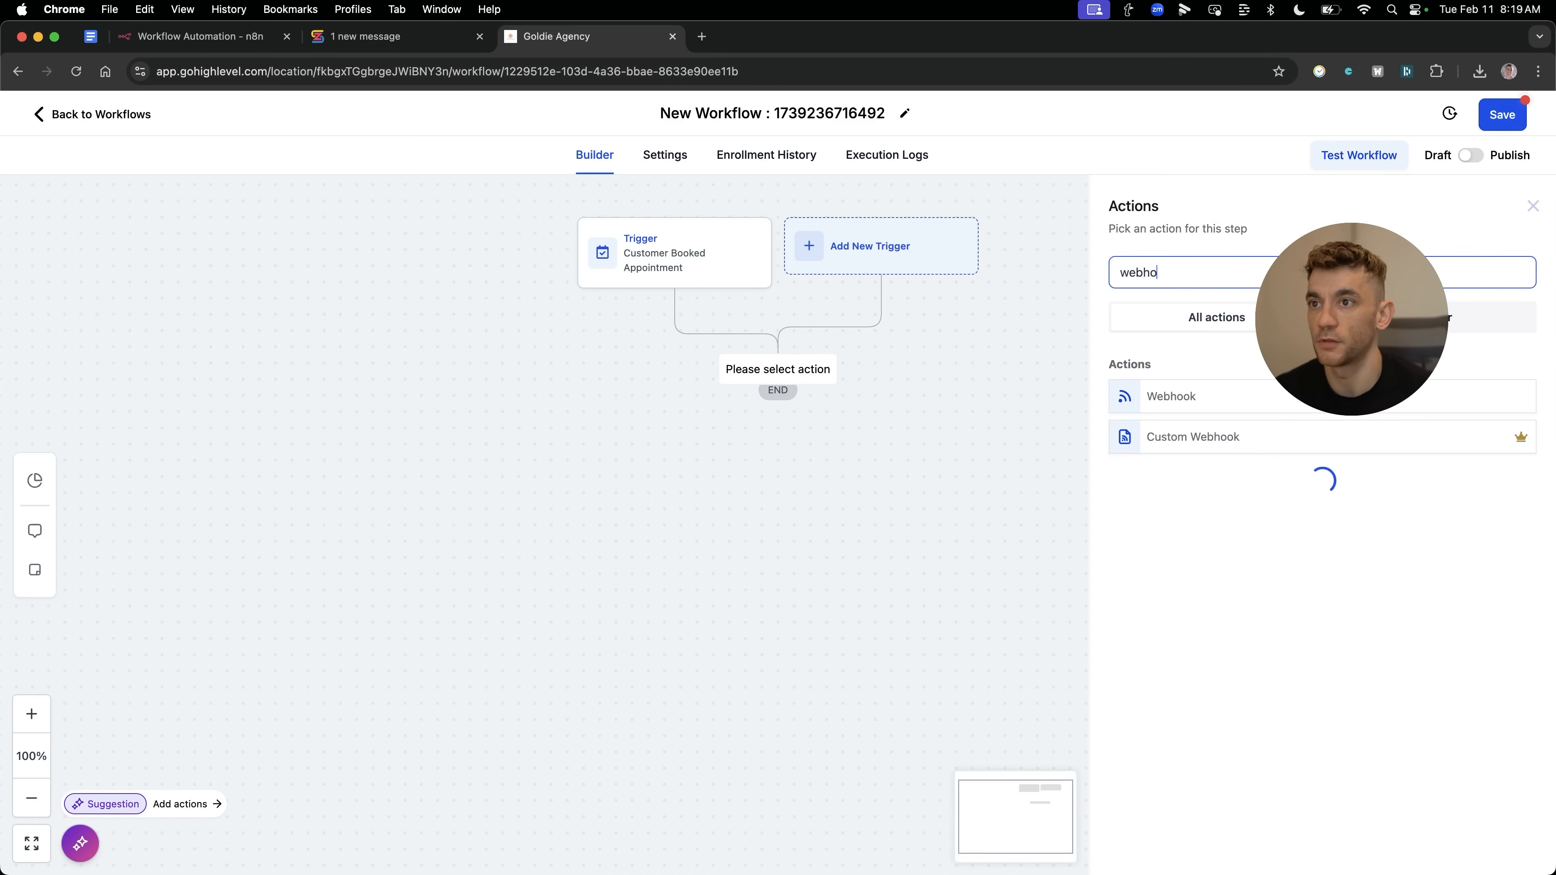
pyautogui.moveTo(1235, 380)
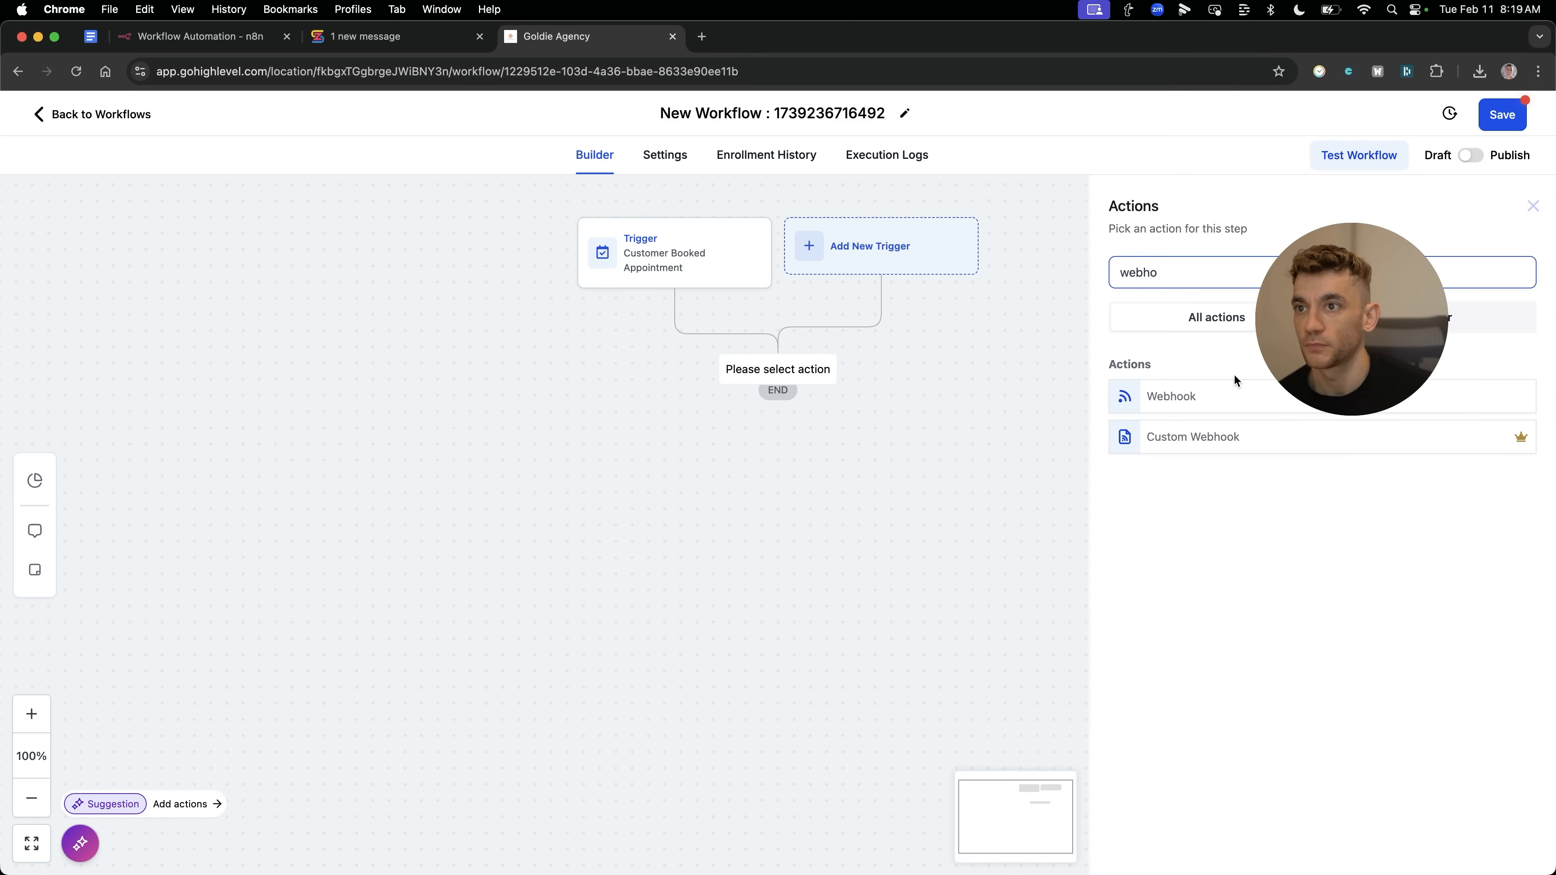
# Add a webhook action in GoHighLevel pointing at the n8n test URL and save it.
pyautogui.click(1171, 397)
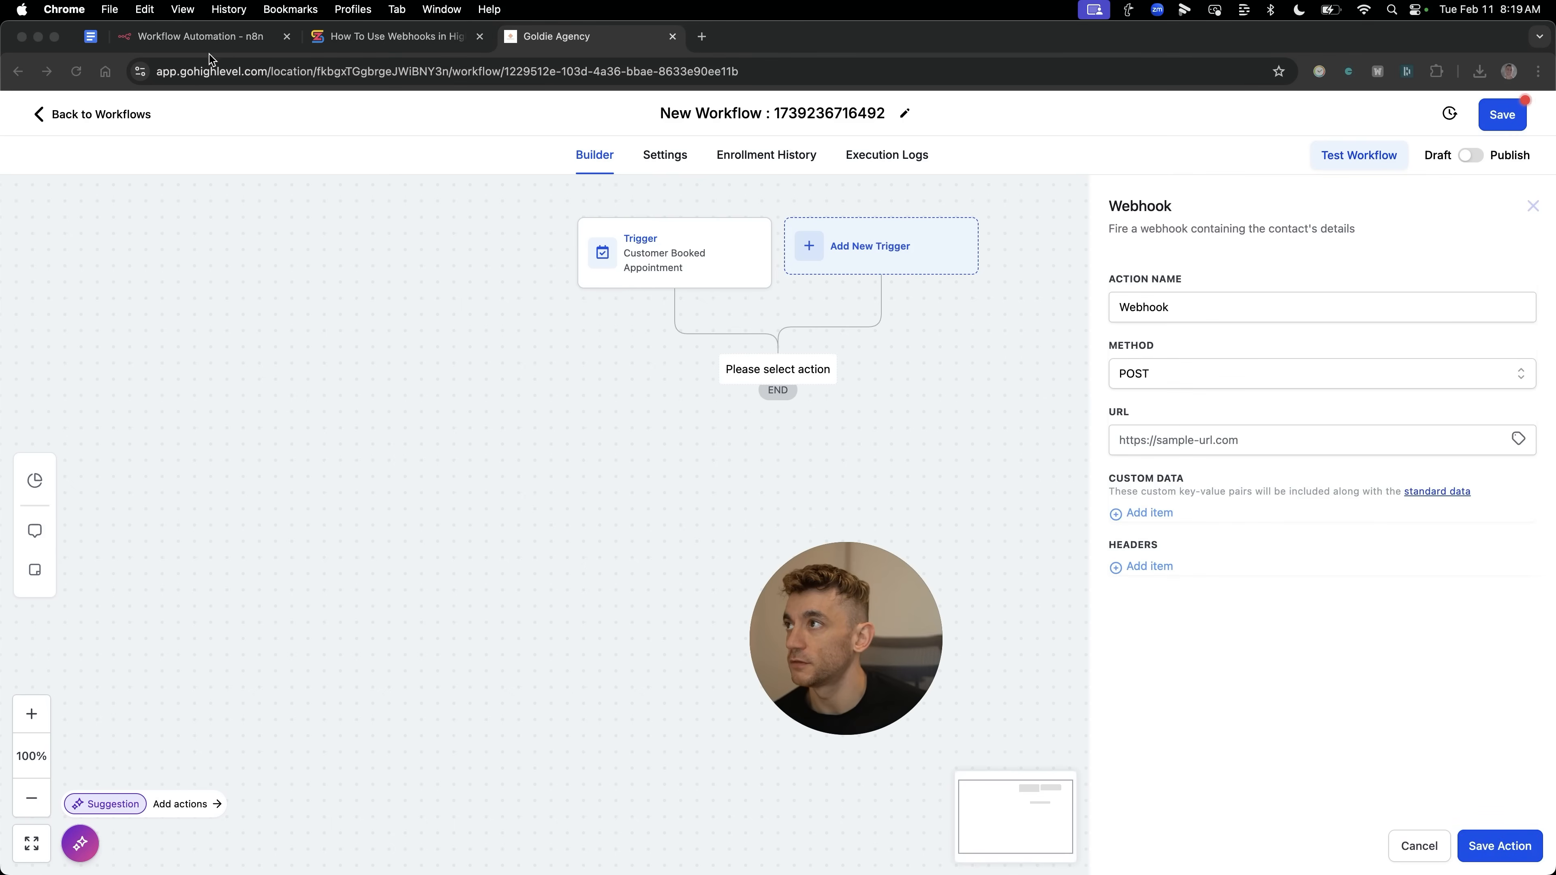
pyautogui.click(199, 36)
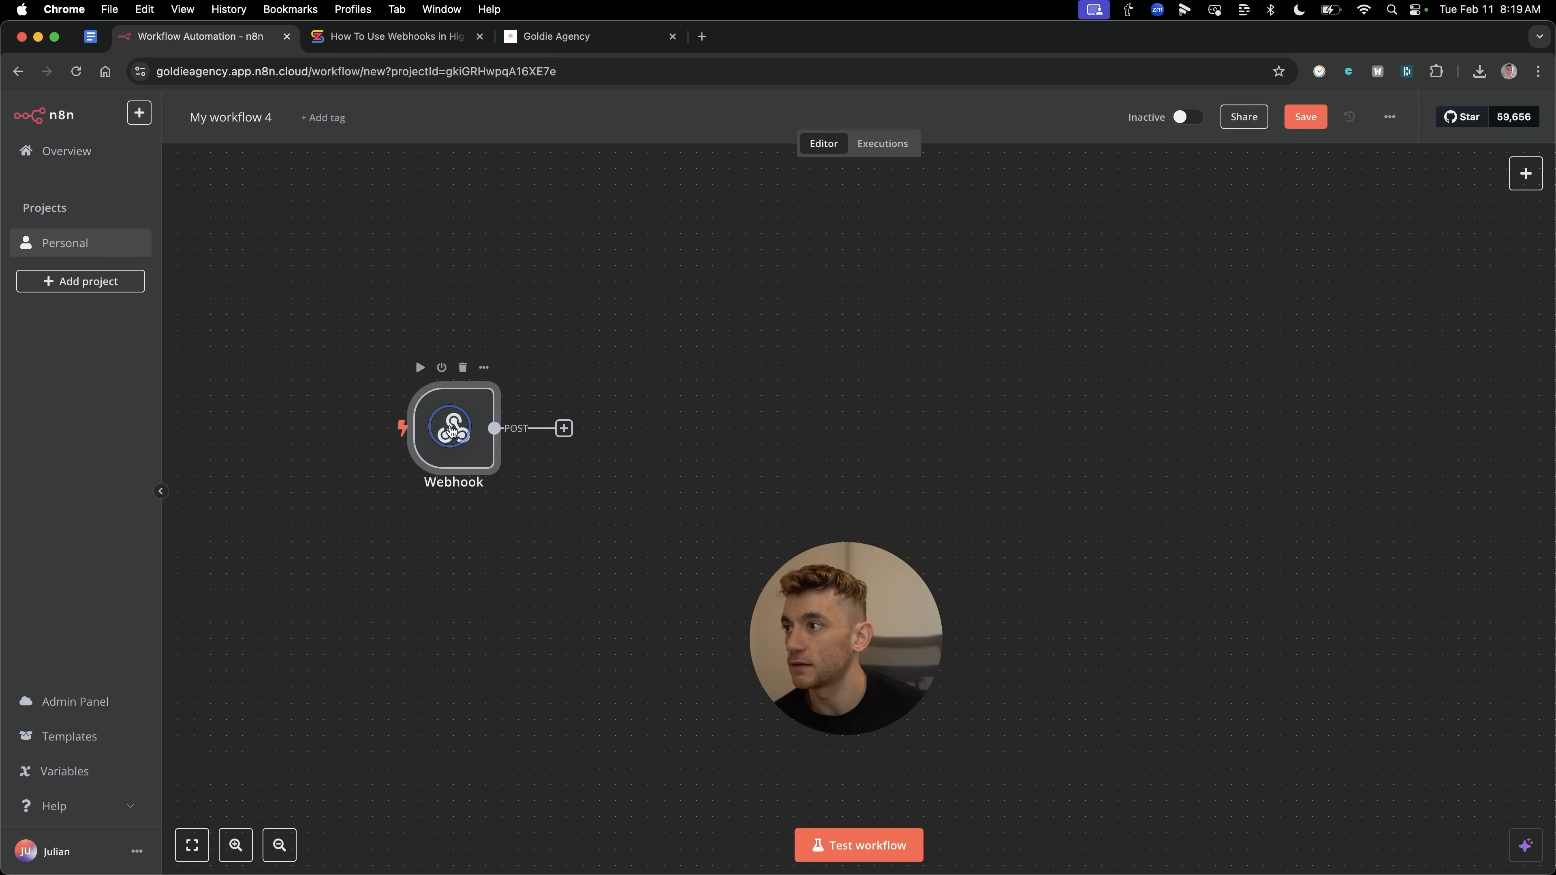
pyautogui.click(589, 36)
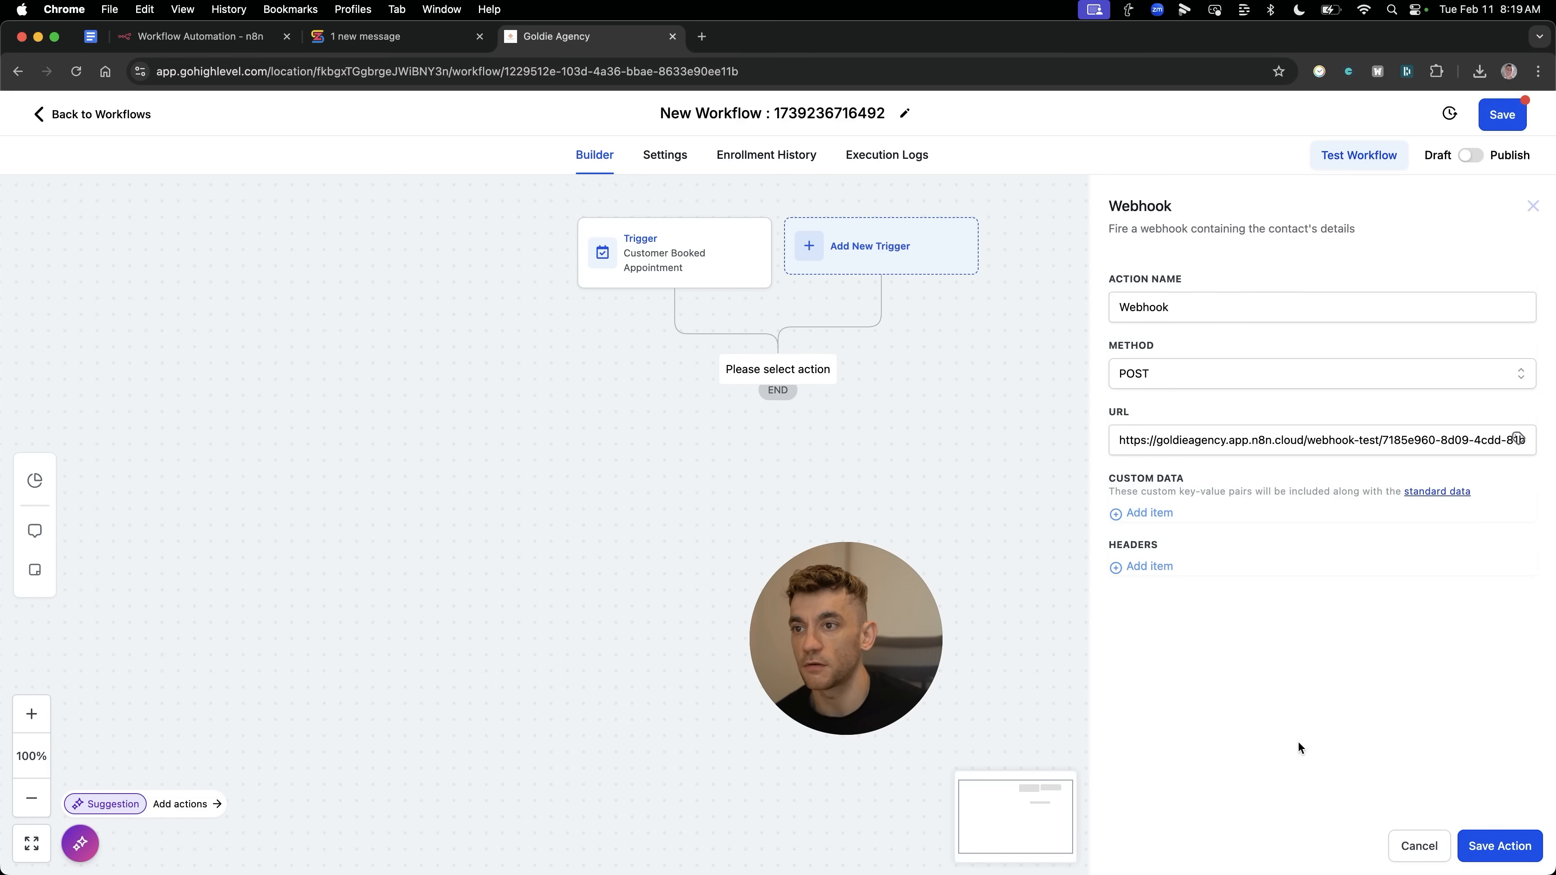
pyautogui.click(390, 35)
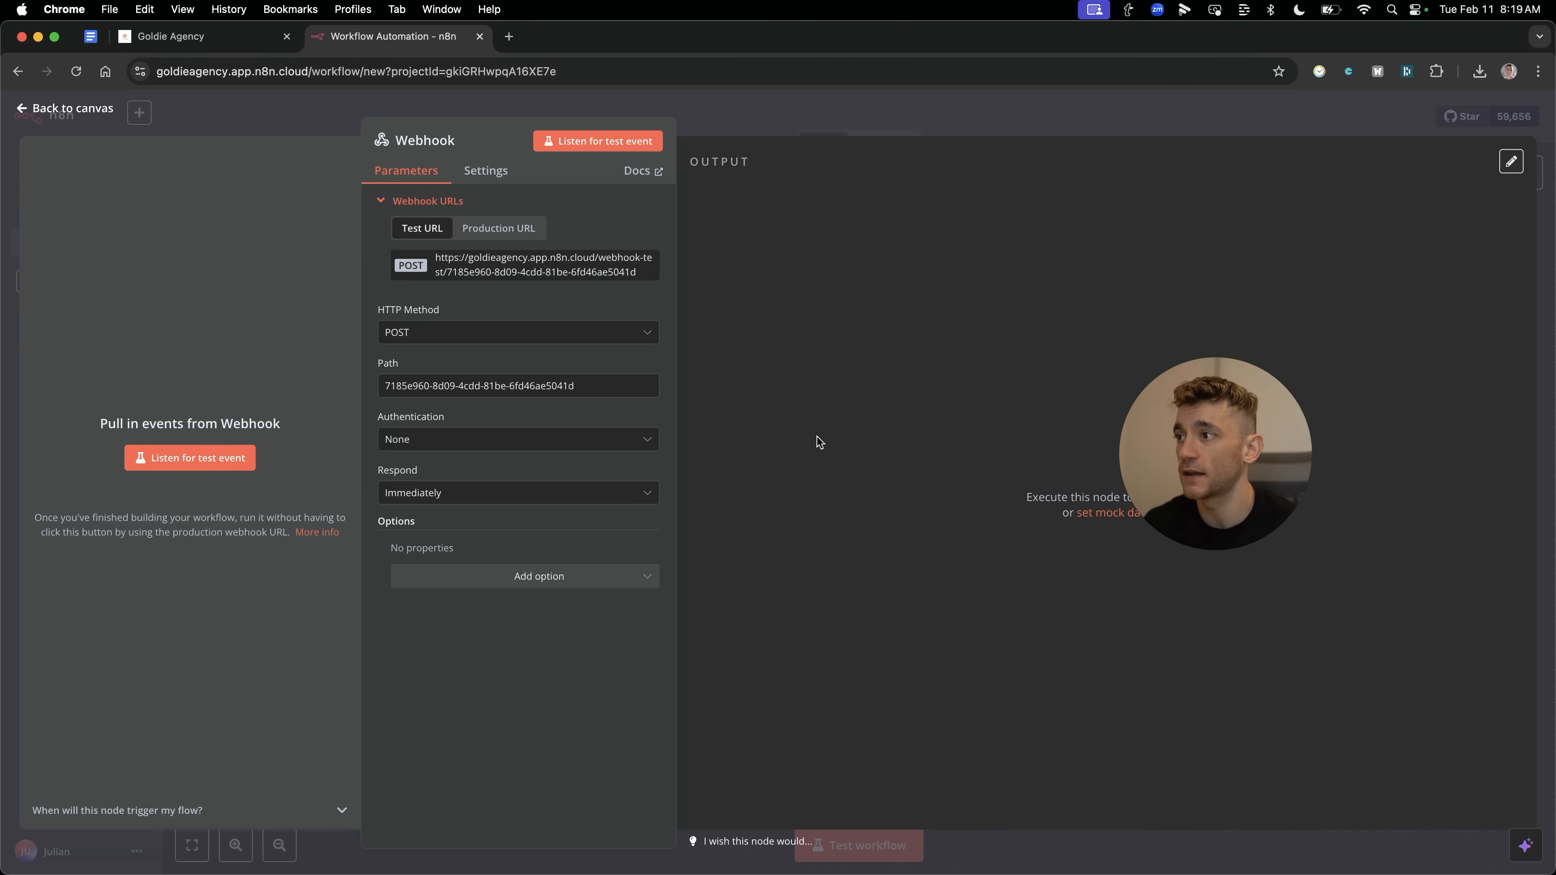
# Listen for a test event in n8n and send a GoHighLevel test run so the Webhook receives one item.
pyautogui.click(203, 35)
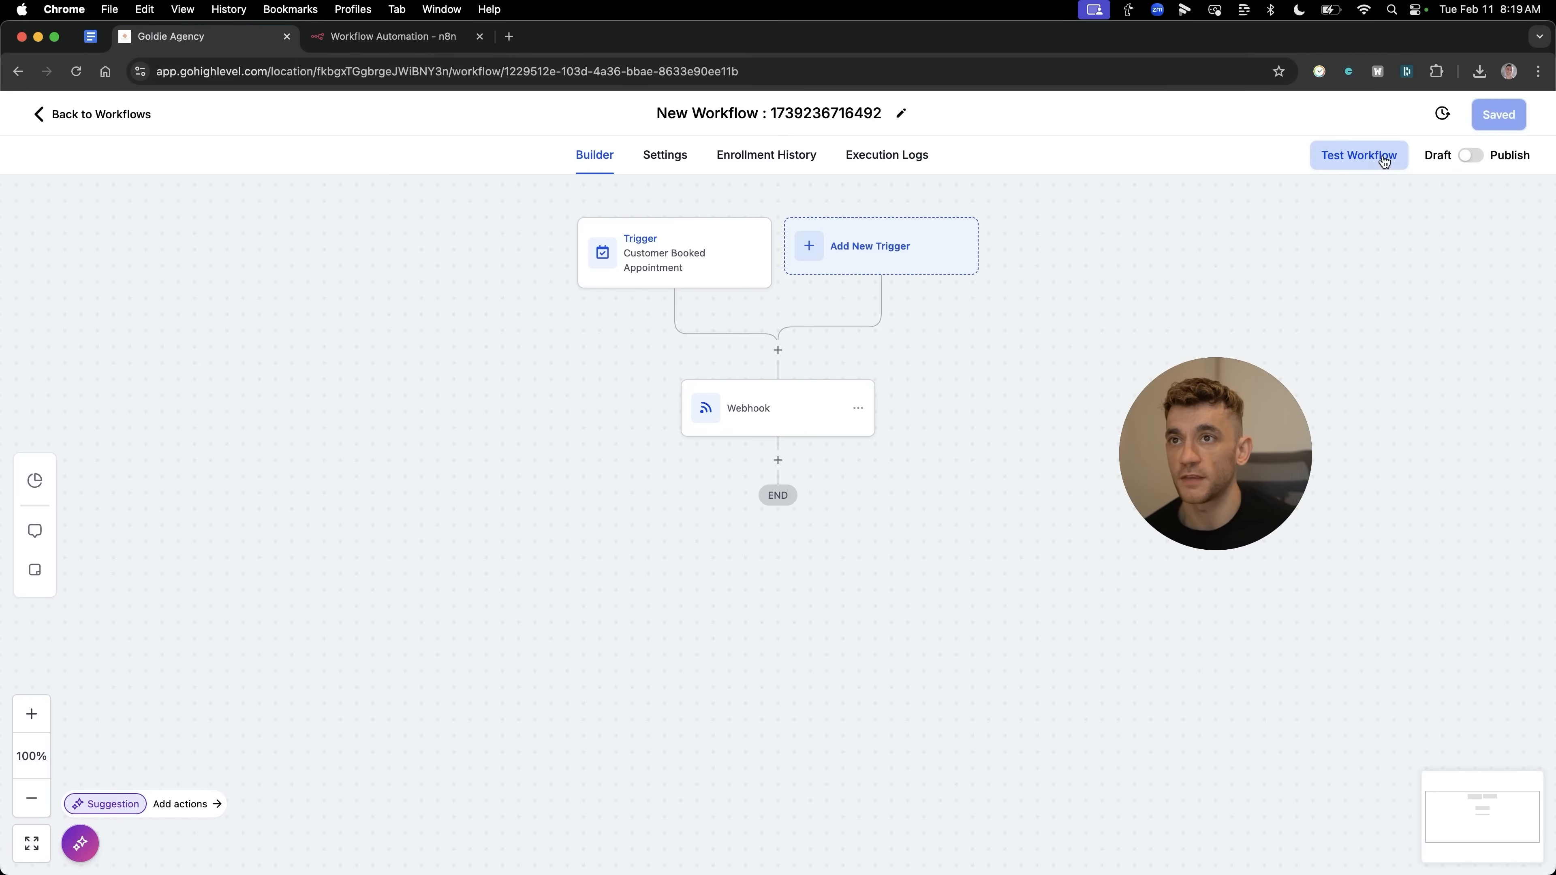
pyautogui.click(1357, 155)
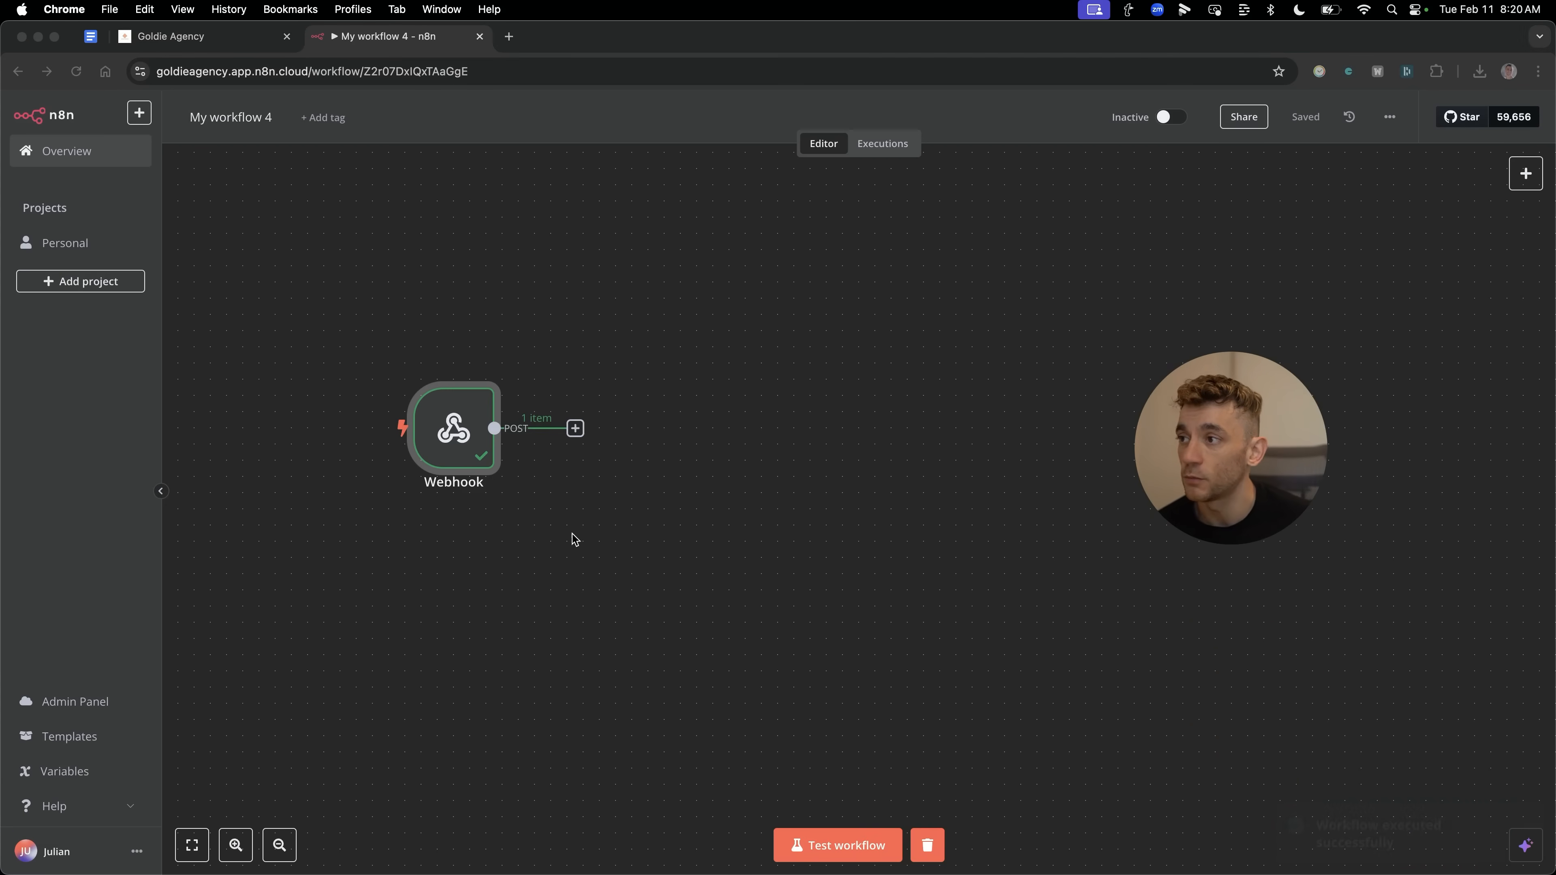
pyautogui.click(169, 37)
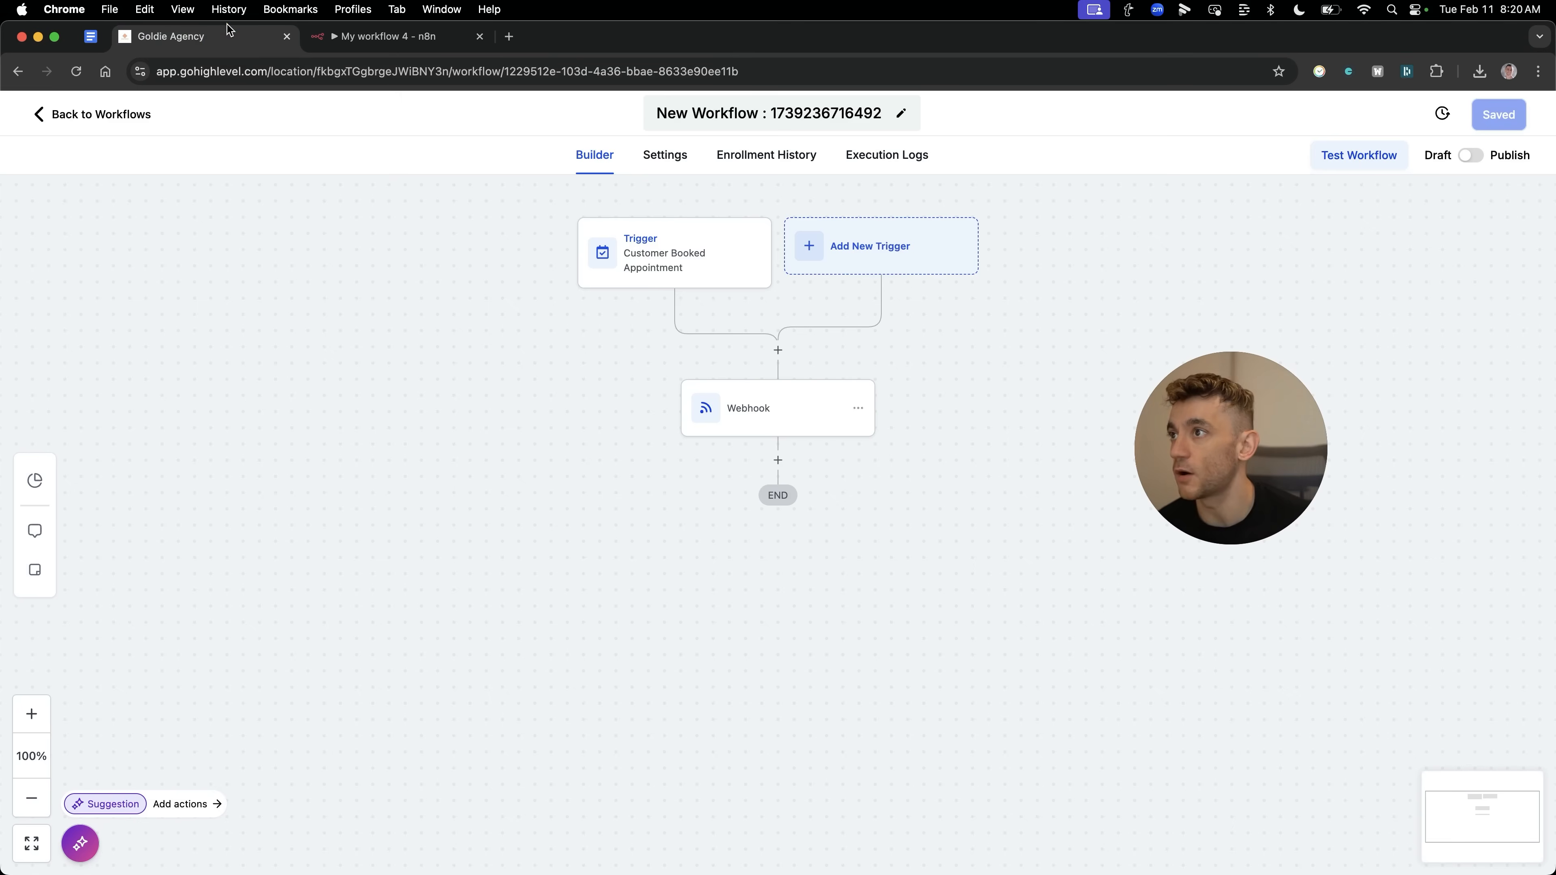
pyautogui.click(398, 35)
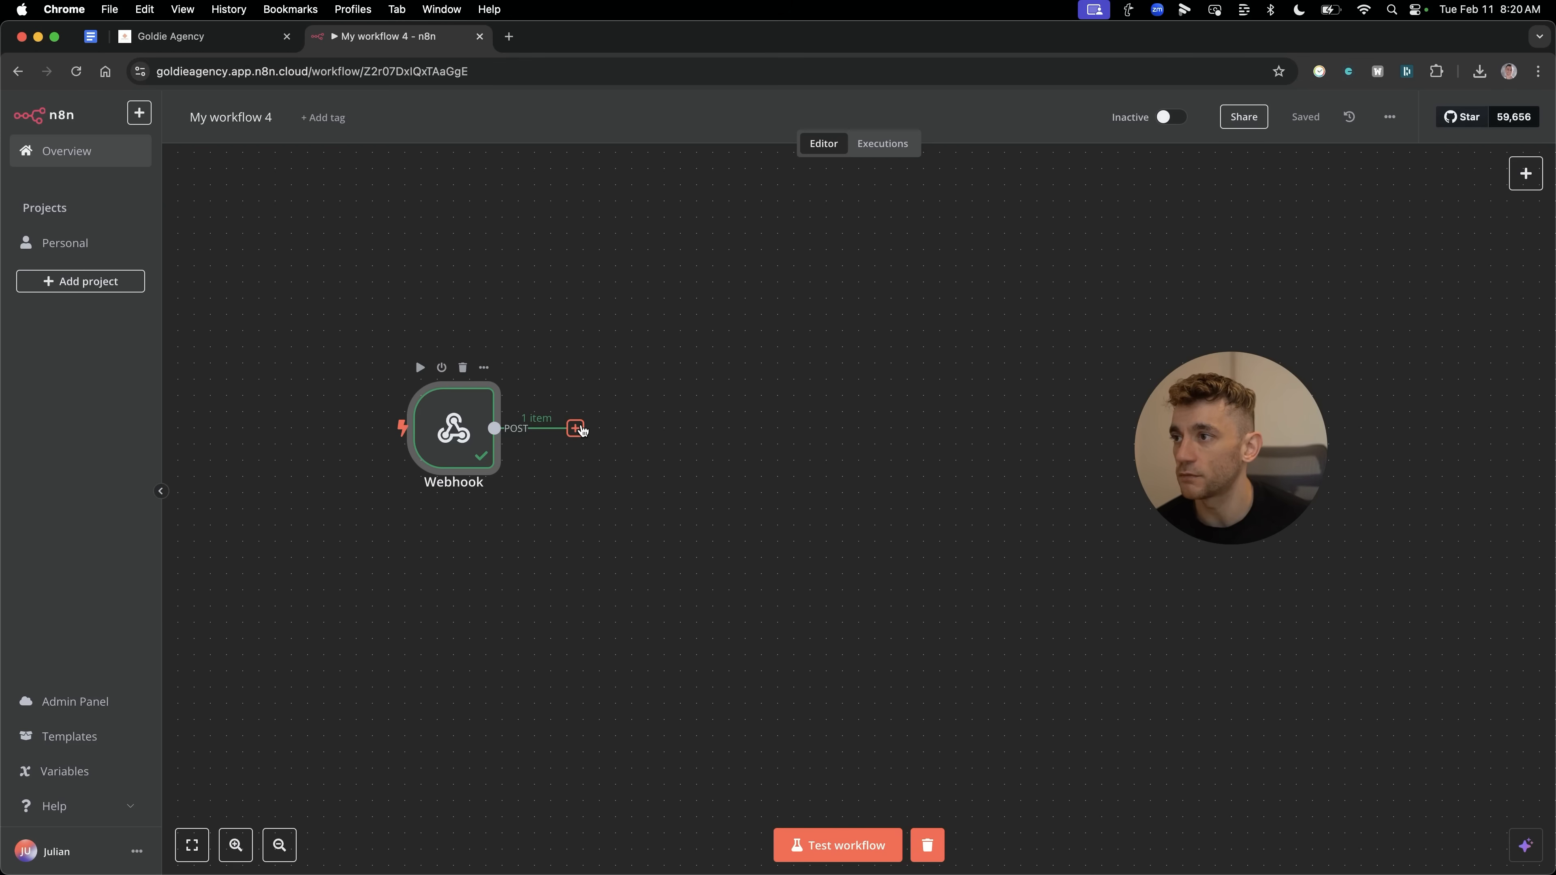
# Add a Filter after the Webhook comparing body.user.email with 'is equal to'.
pyautogui.click(575, 428)
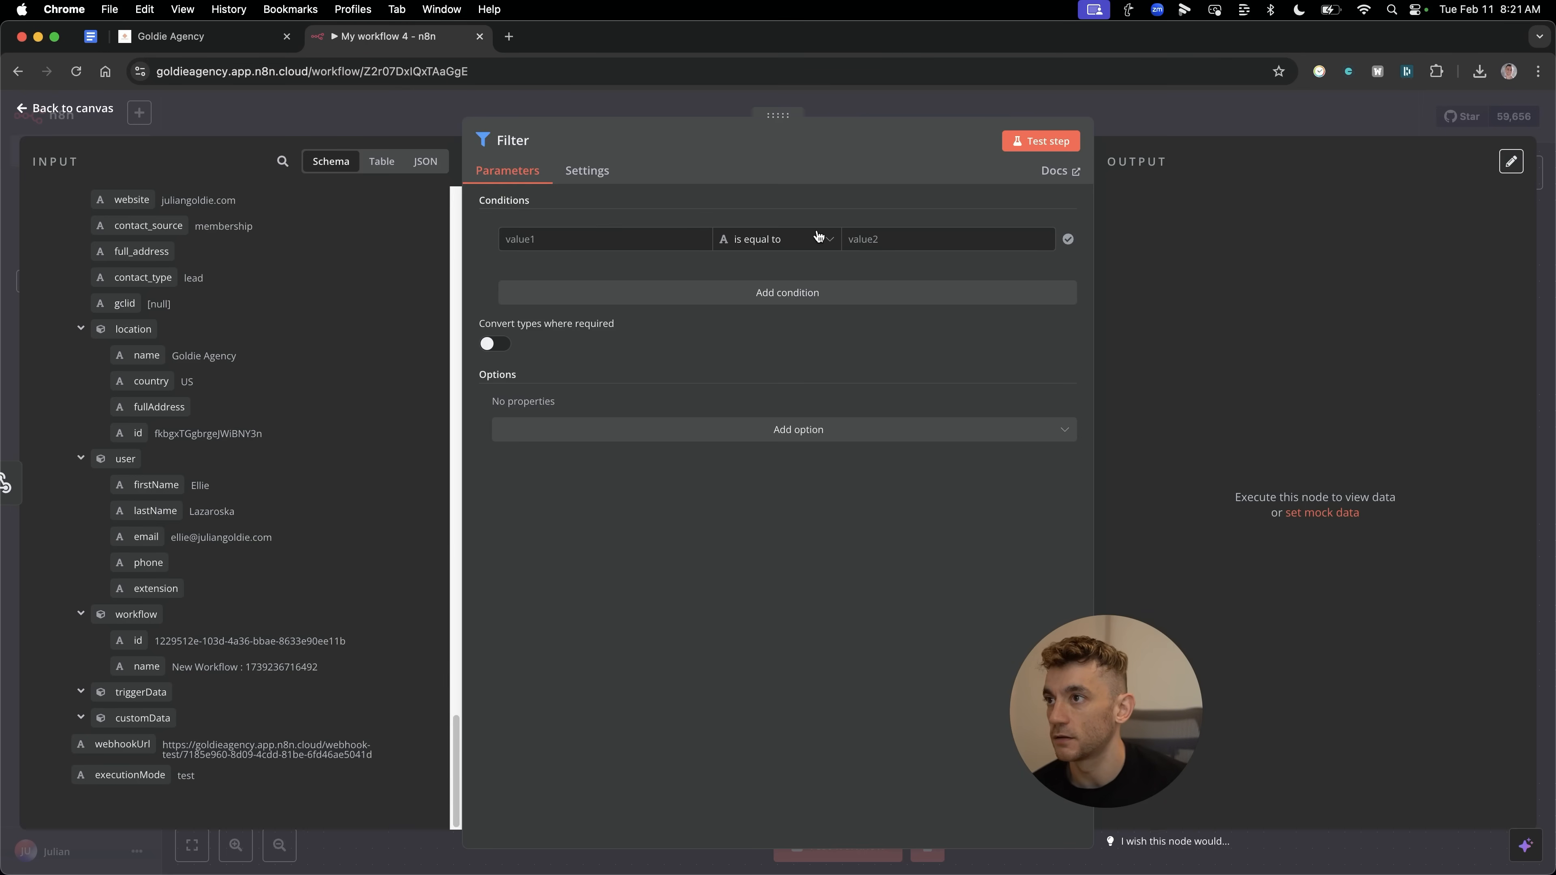
pyautogui.moveTo(544, 471)
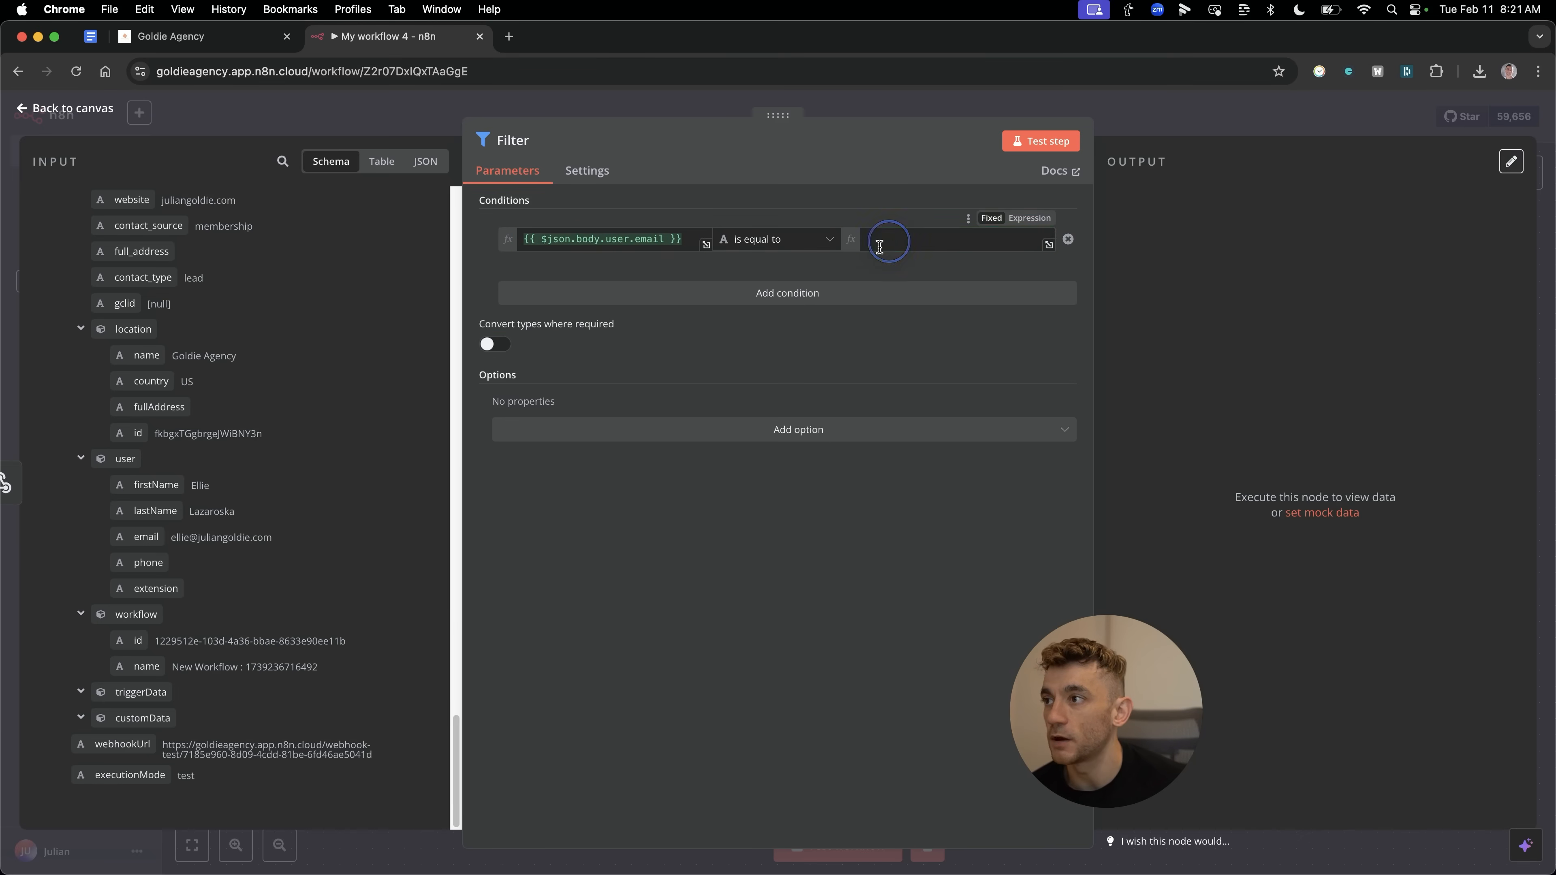
pyautogui.click(63, 107)
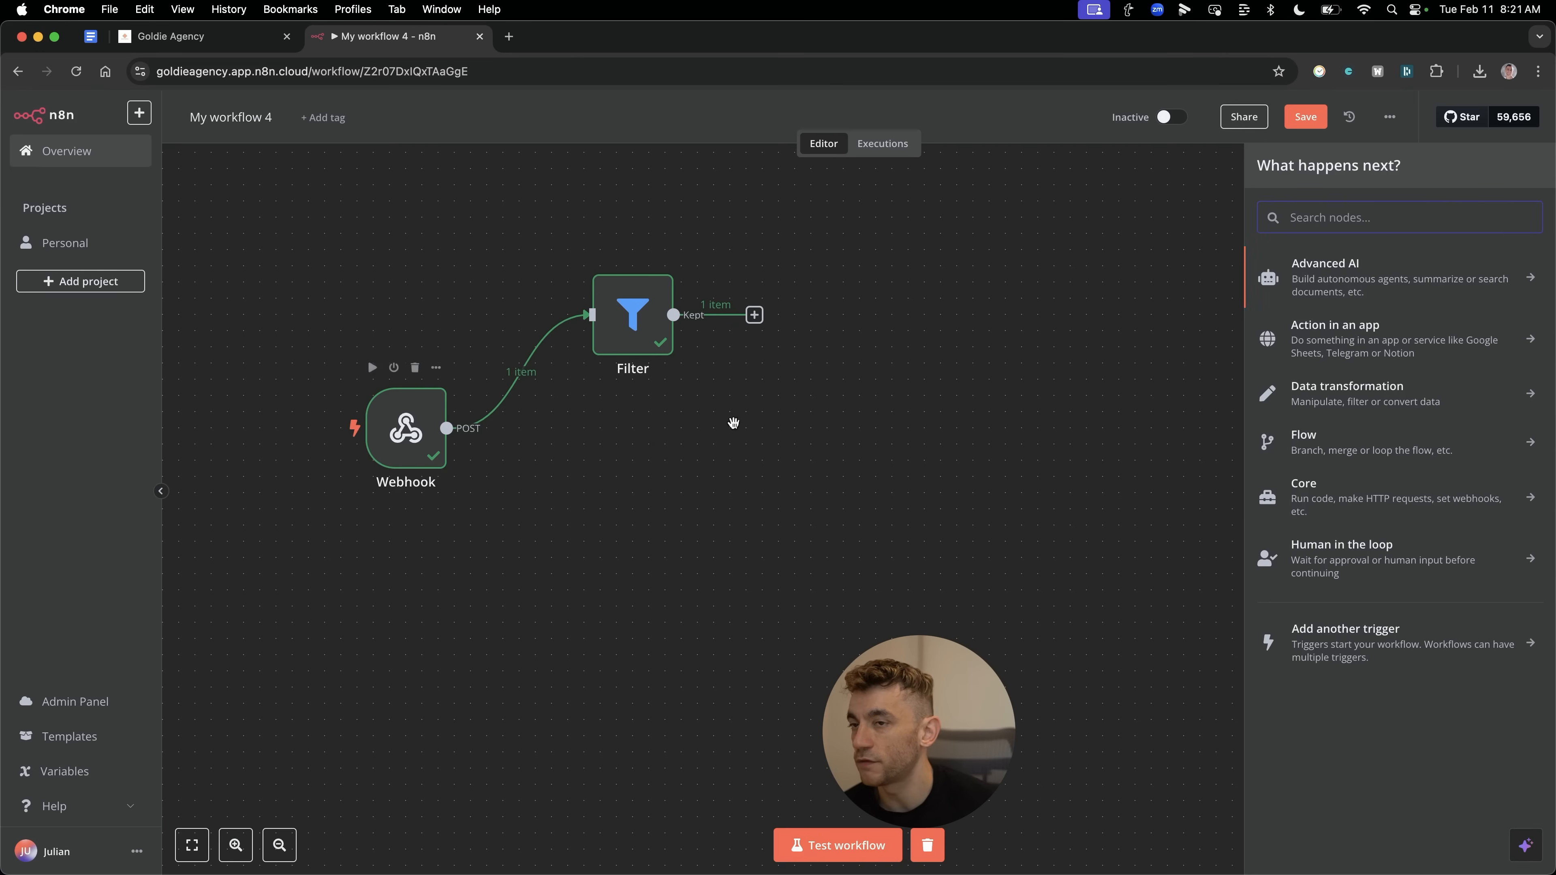
# Add Filter1 on its own Webhook branch matching the second email address.
pyautogui.write('filter')
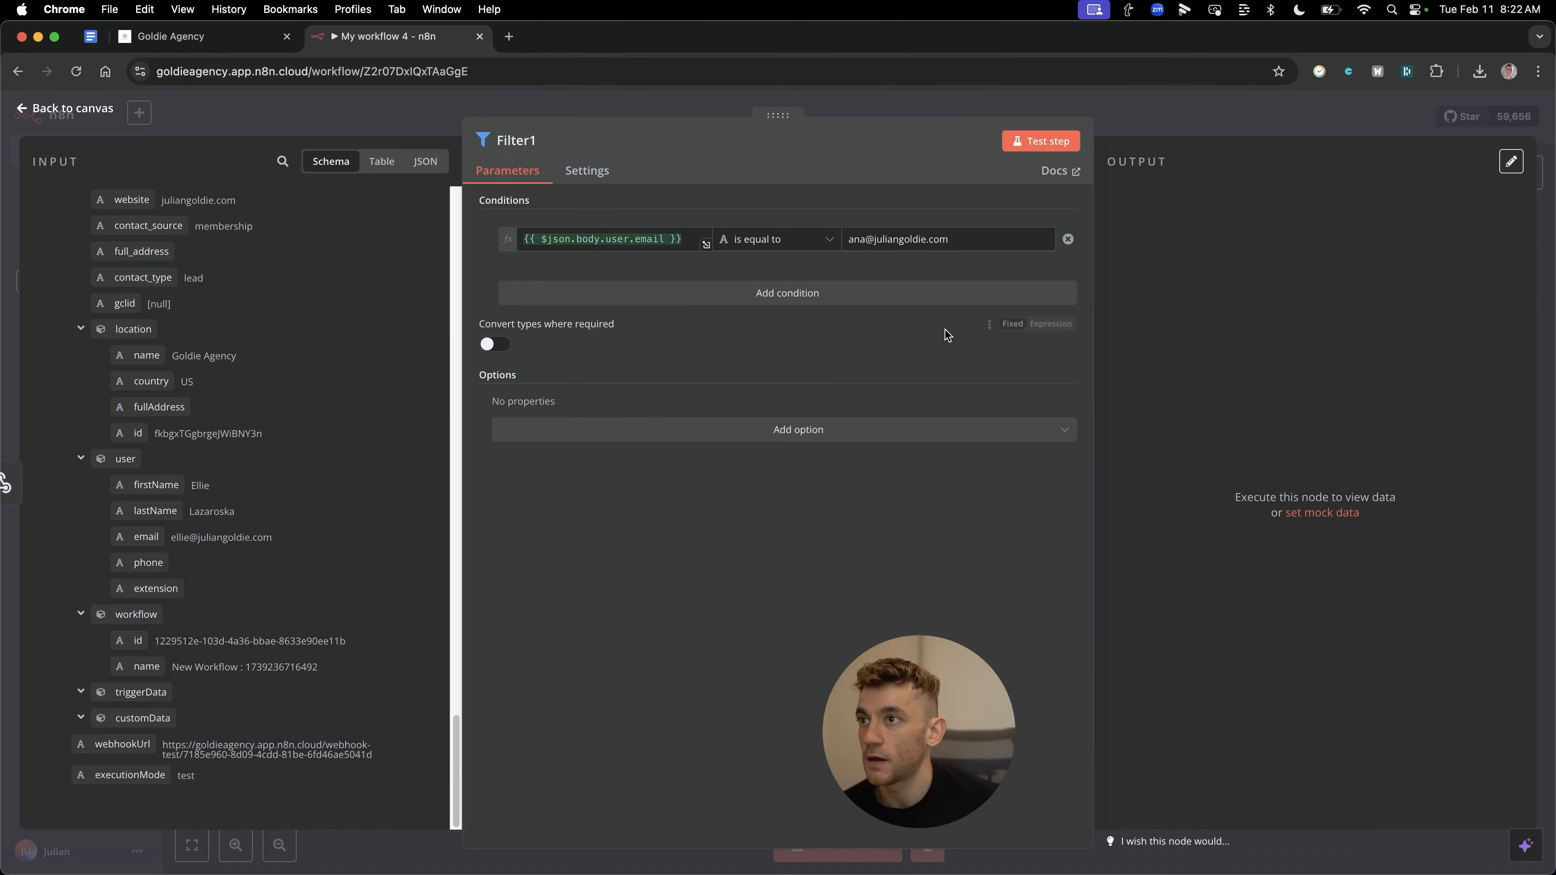
pyautogui.click(63, 108)
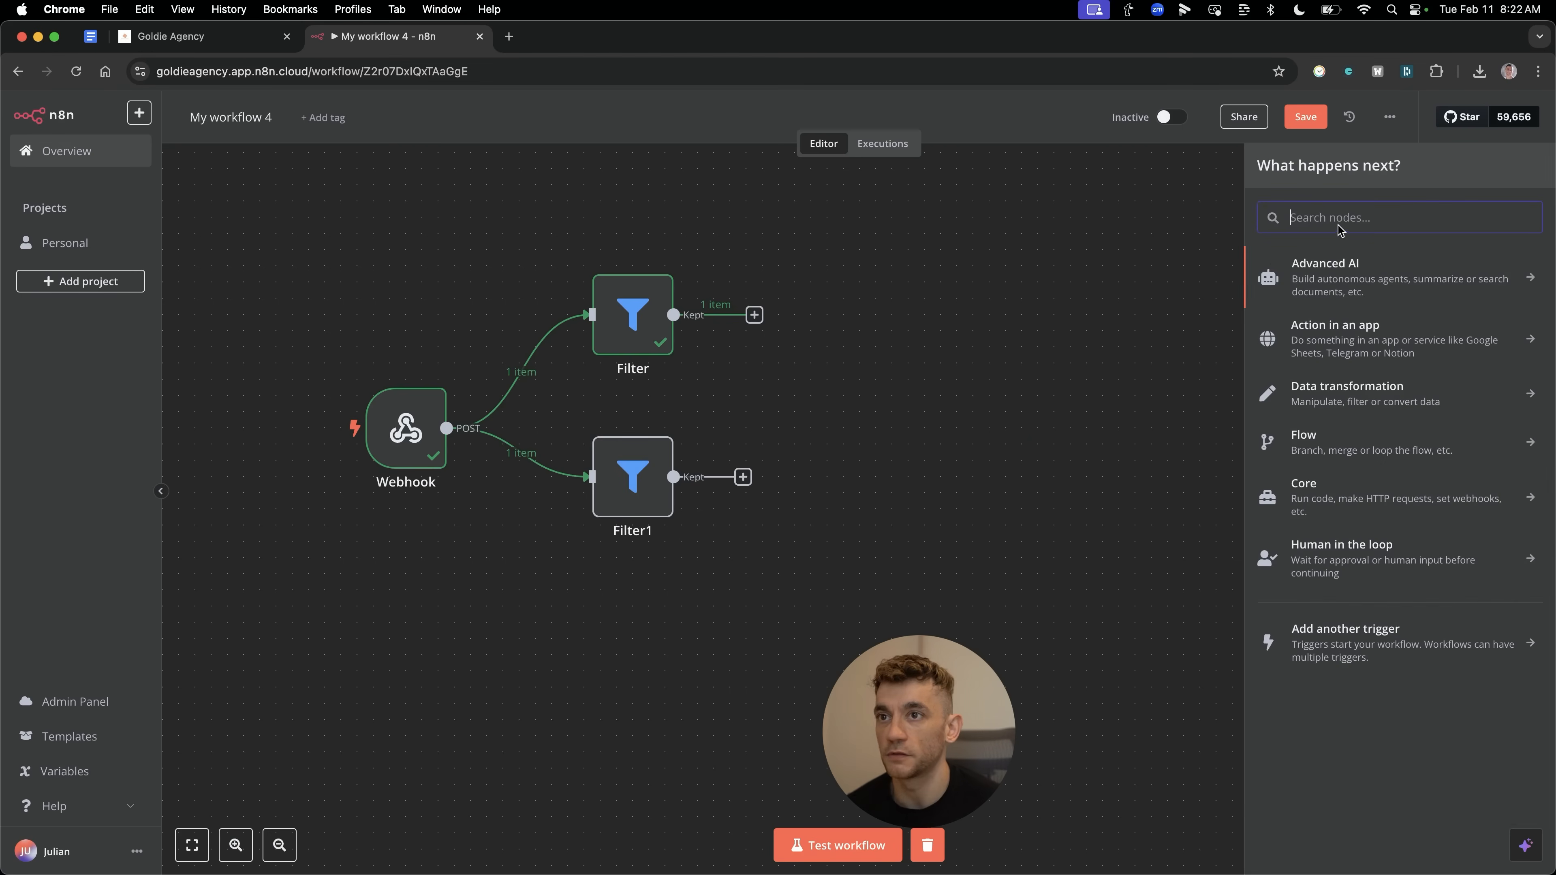
pyautogui.click(582, 324)
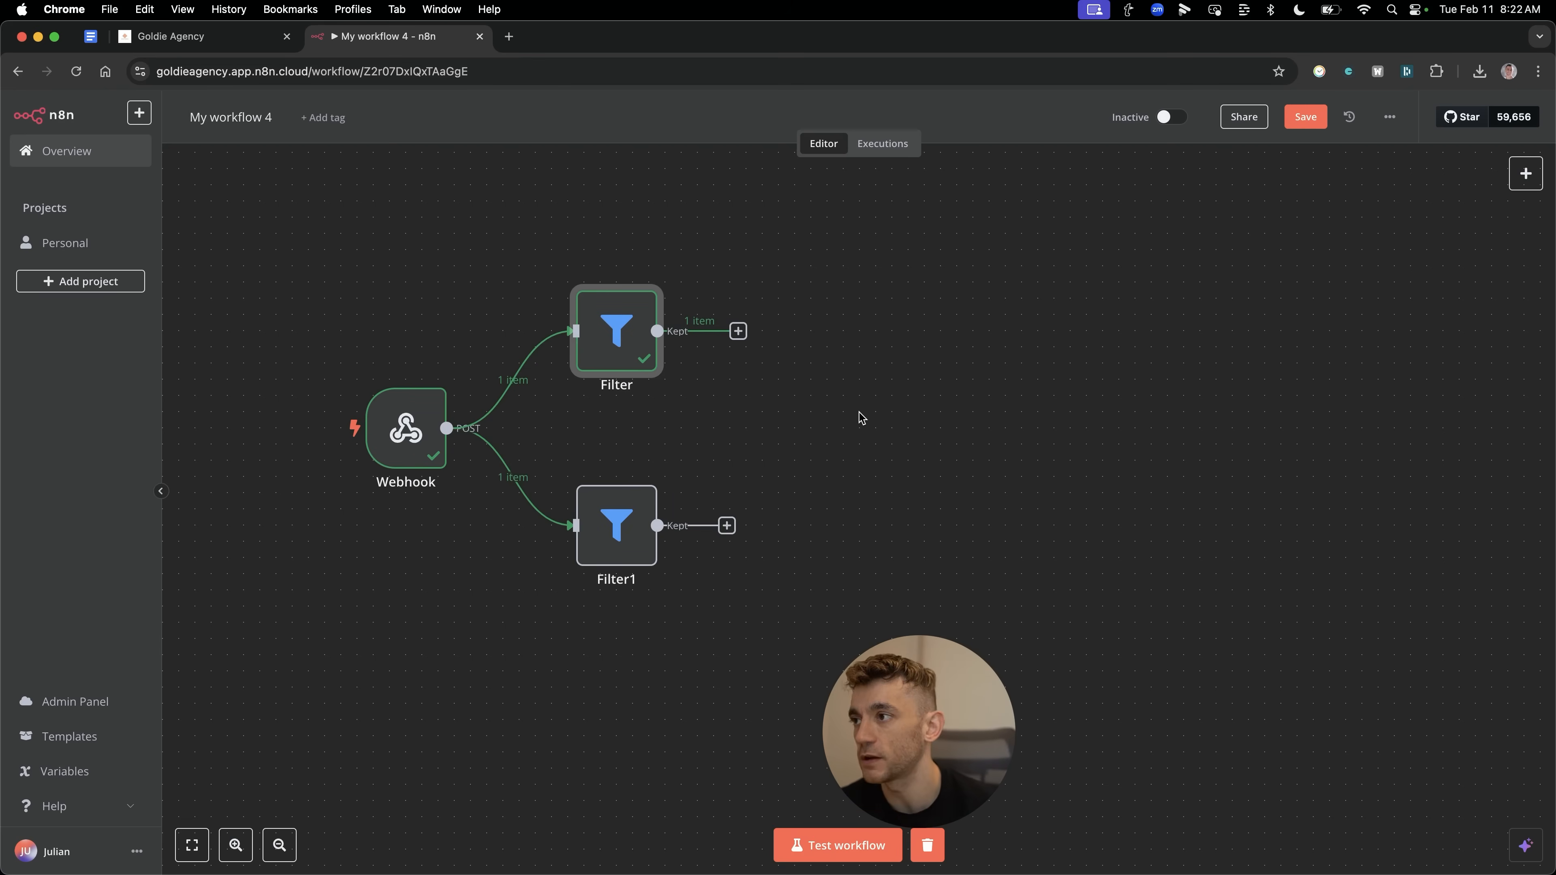
# Show the booking form for the free Link Building Acceleration Session.
pyautogui.doubleClick(405, 428)
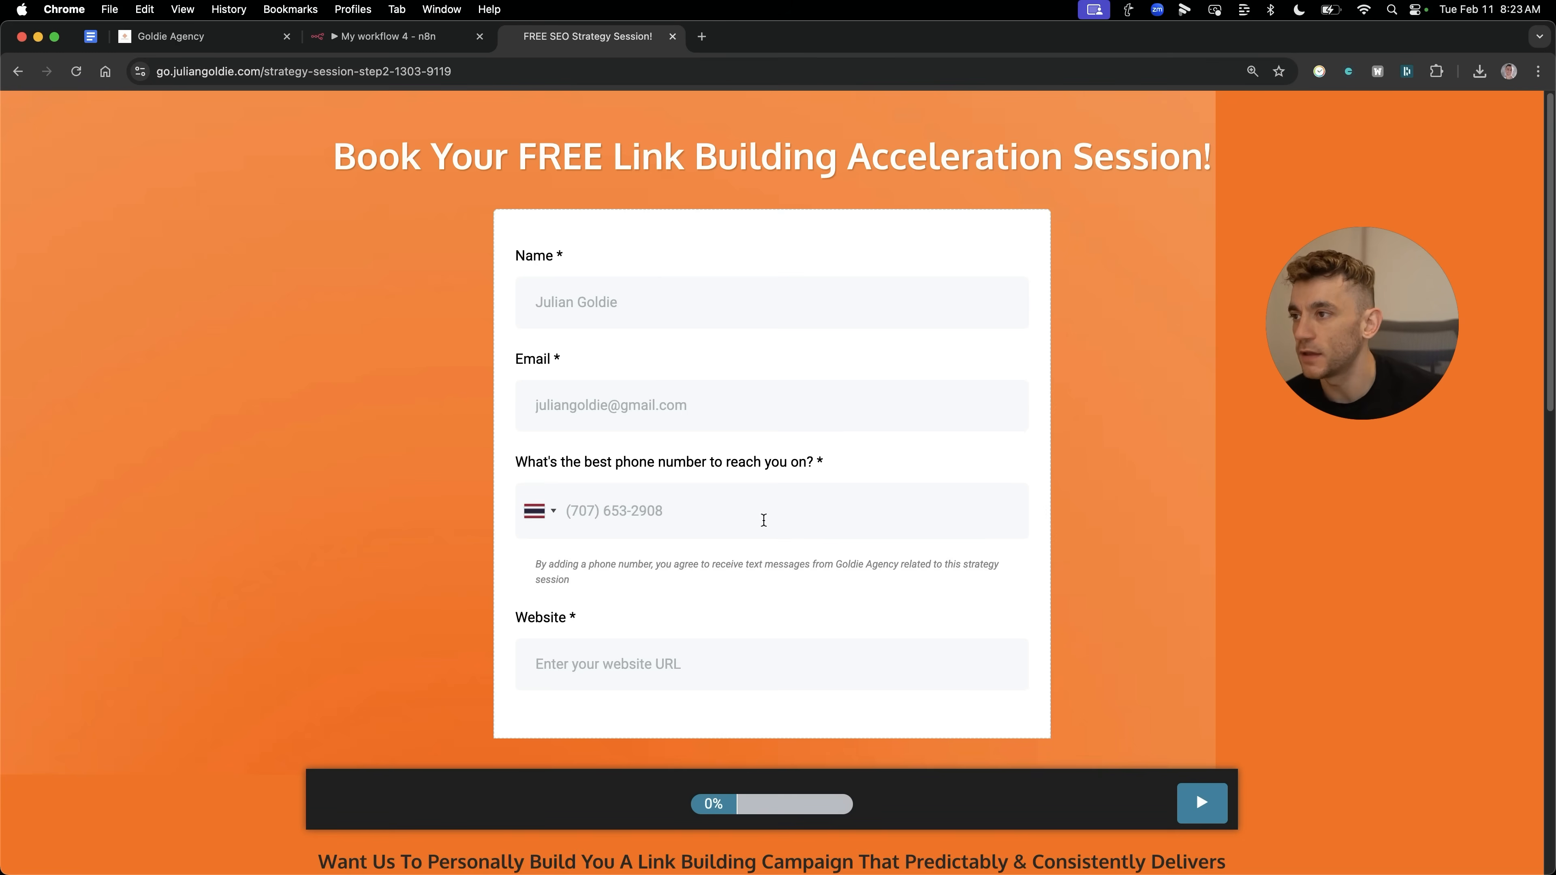
pyautogui.moveTo(472, 503)
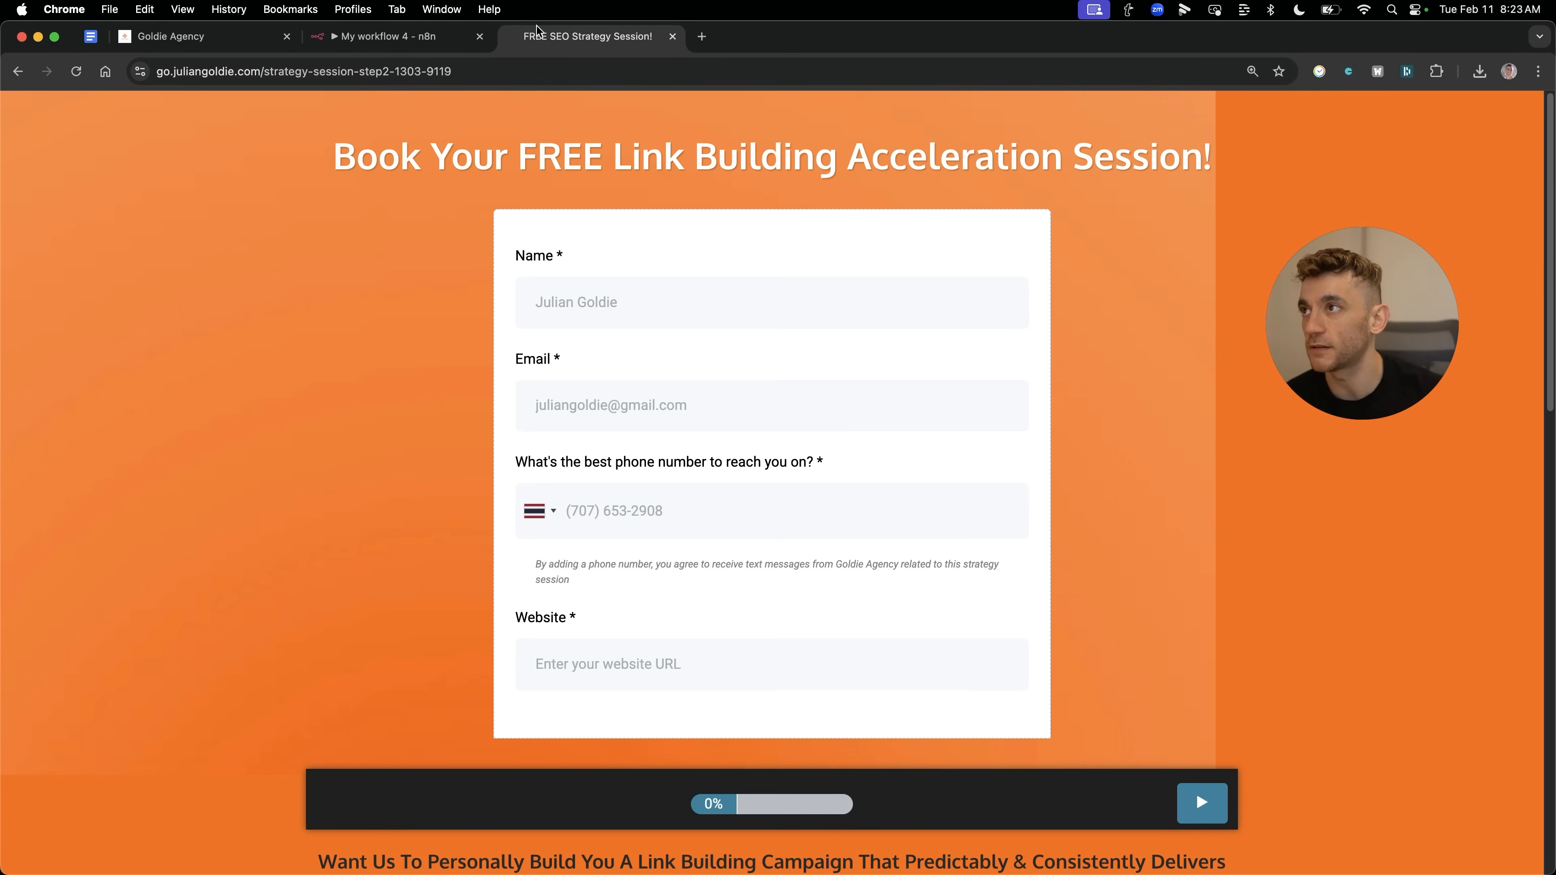
# Add an AI Agent node from Advanced AI after the first Filter.
pyautogui.click(398, 37)
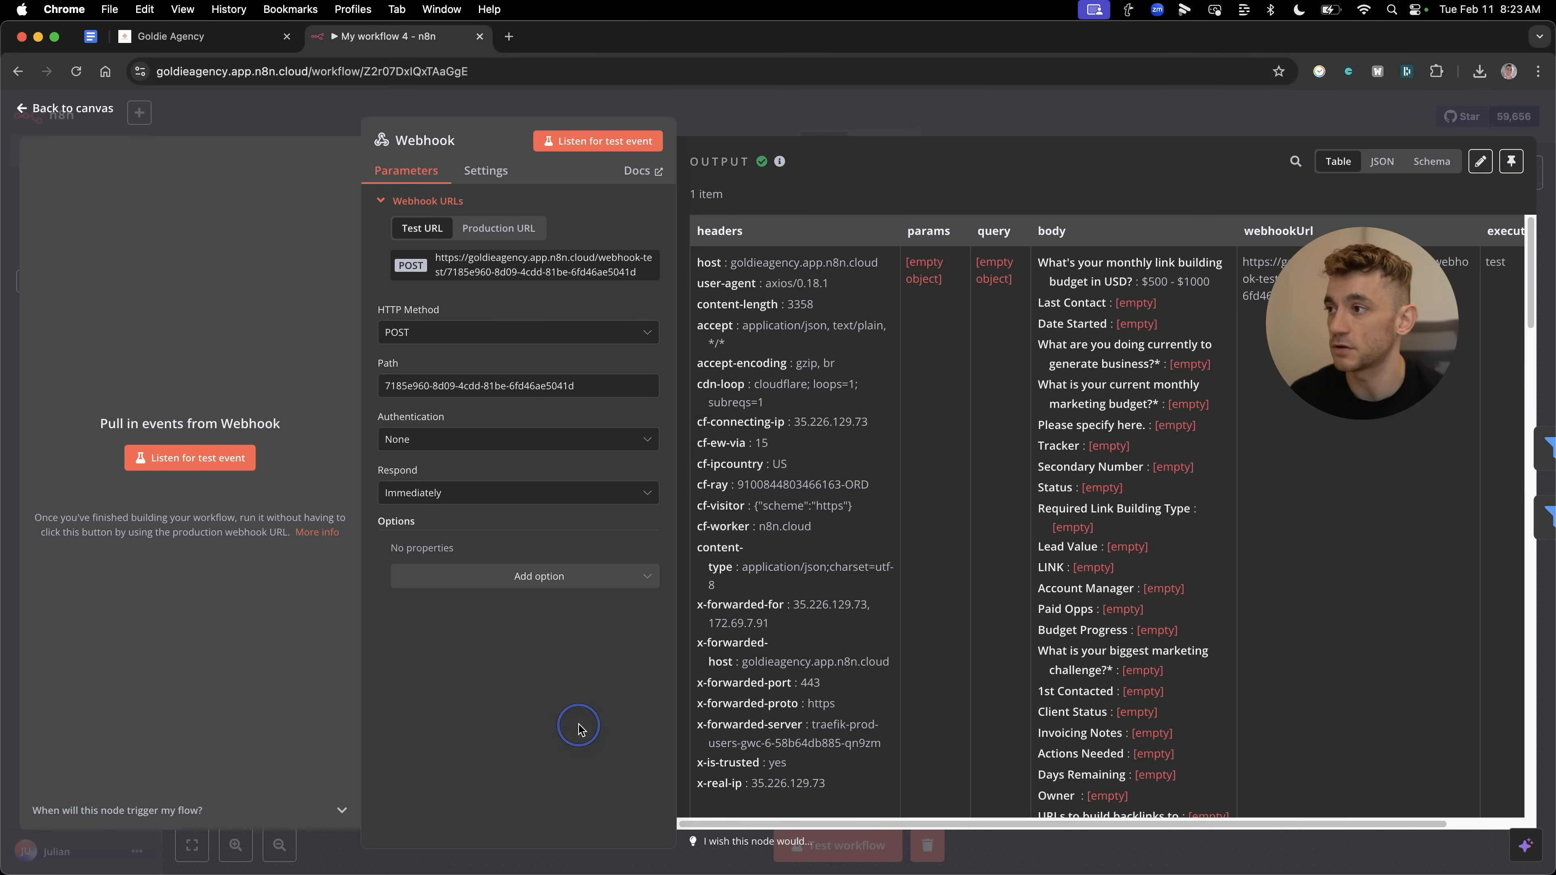
pyautogui.click(64, 108)
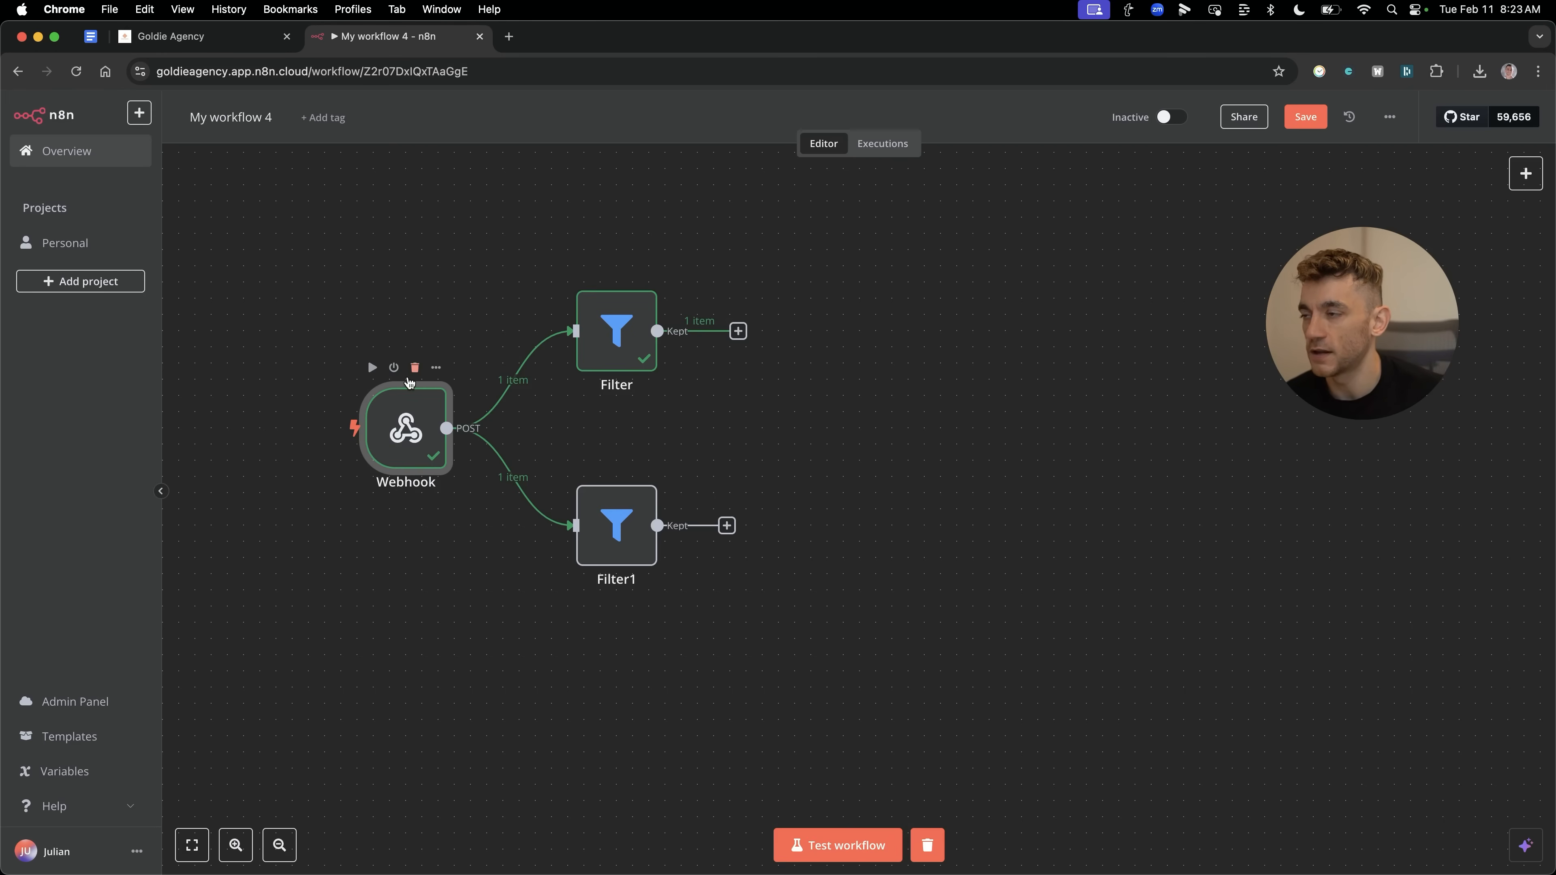
pyautogui.moveTo(636, 340)
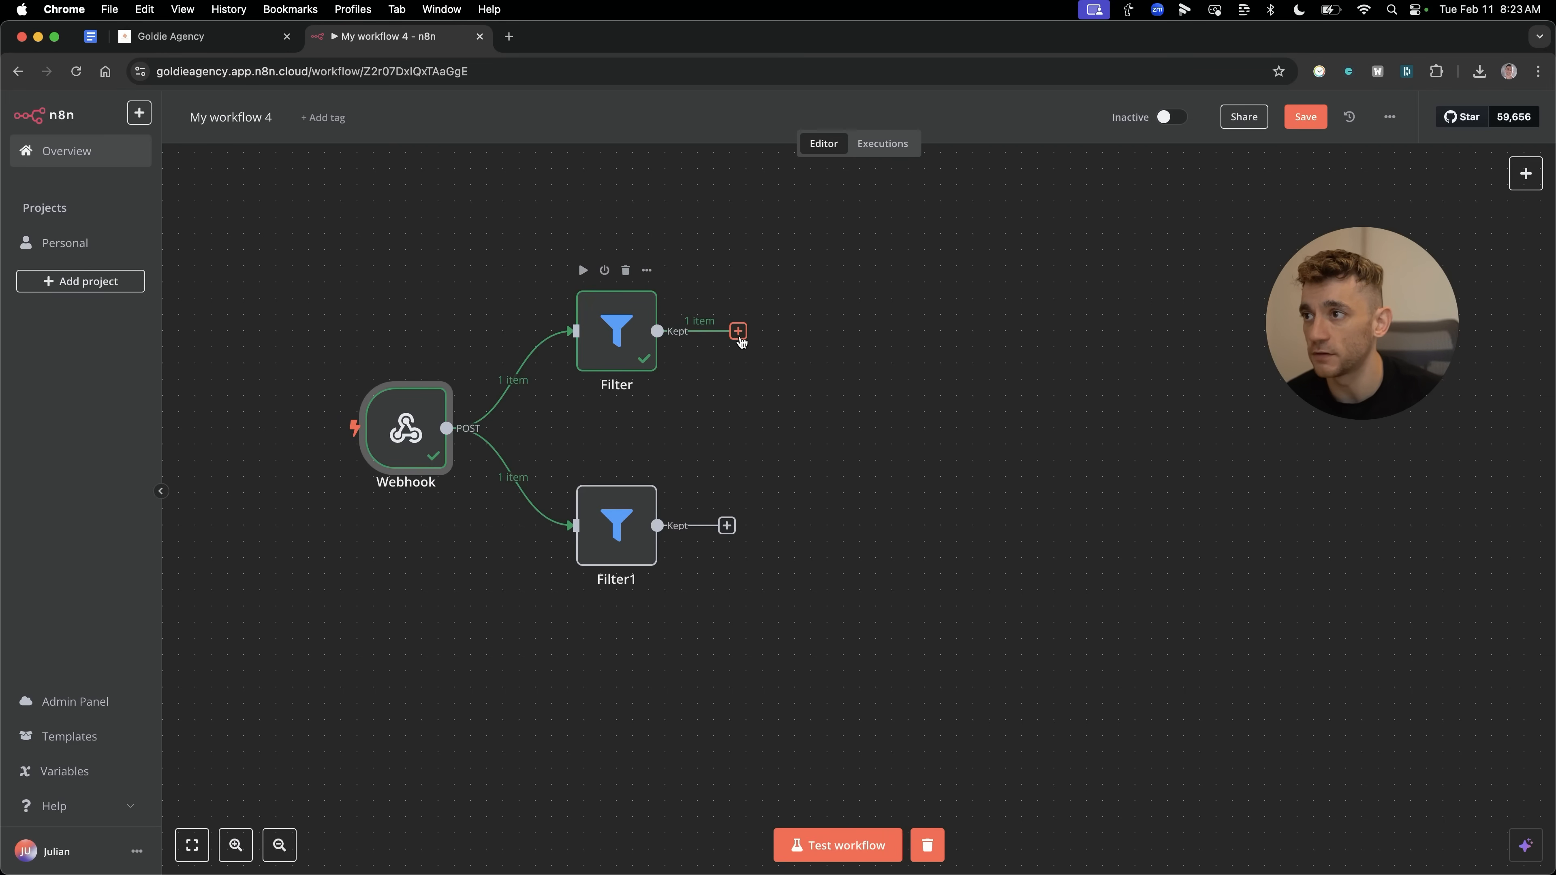
pyautogui.click(738, 332)
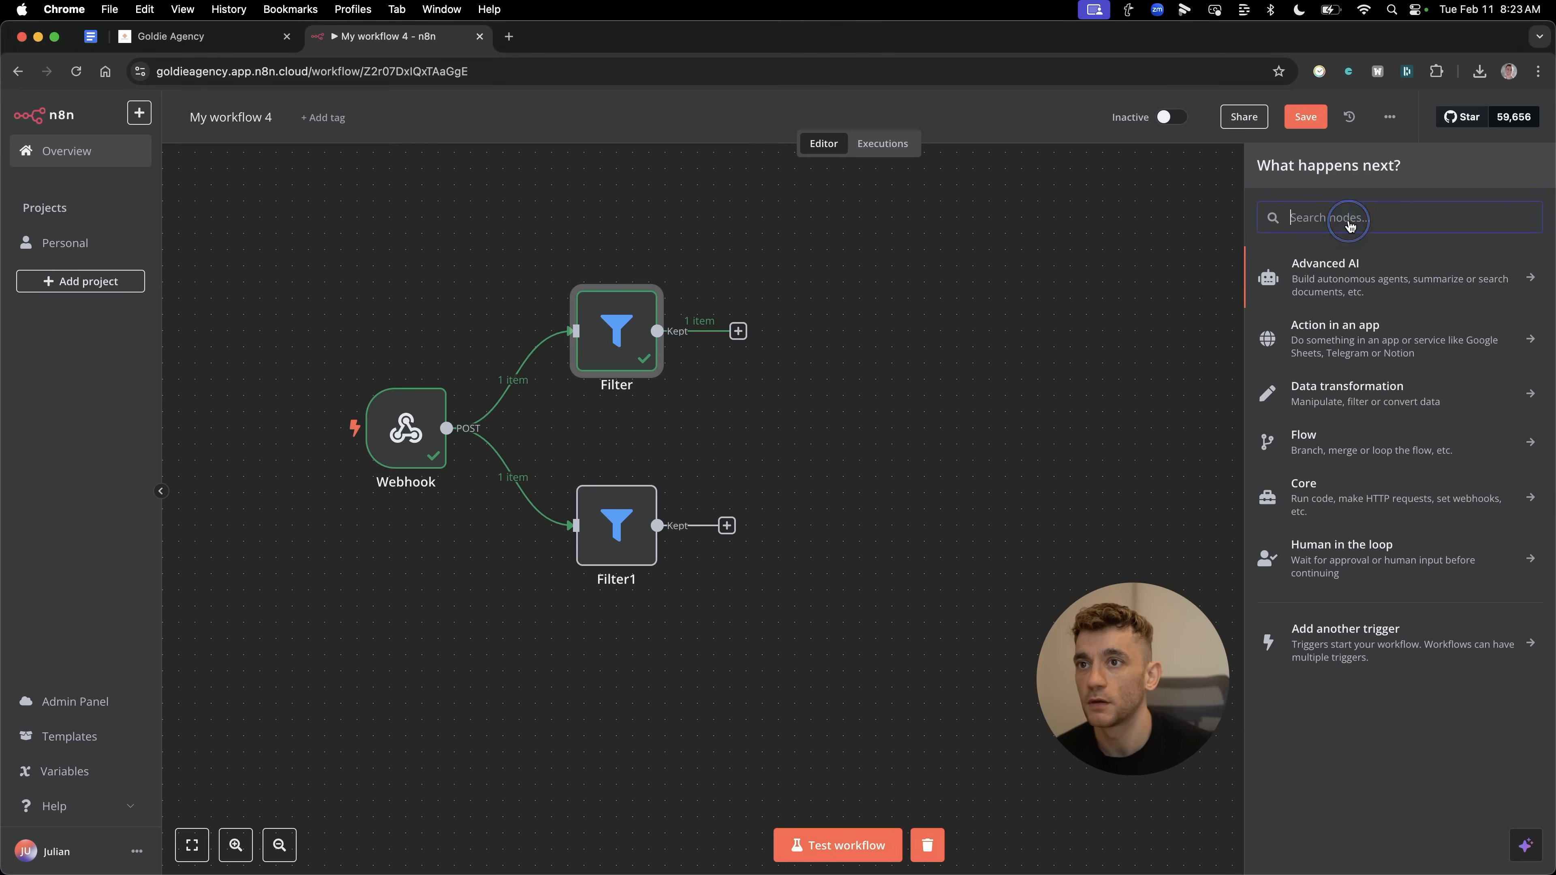
pyautogui.moveTo(1363, 300)
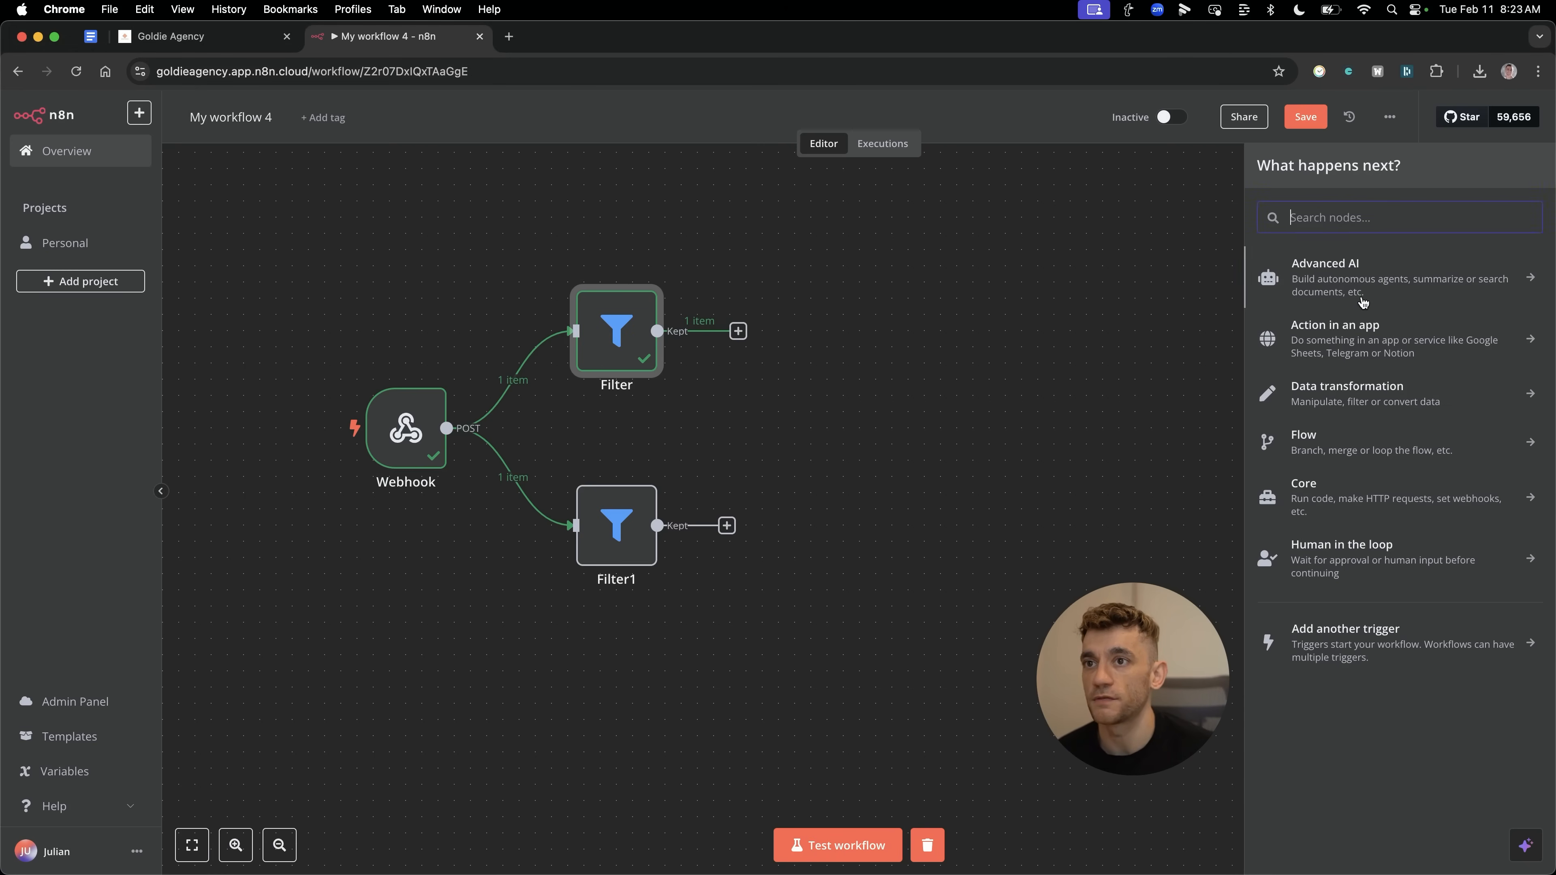
pyautogui.click(1323, 277)
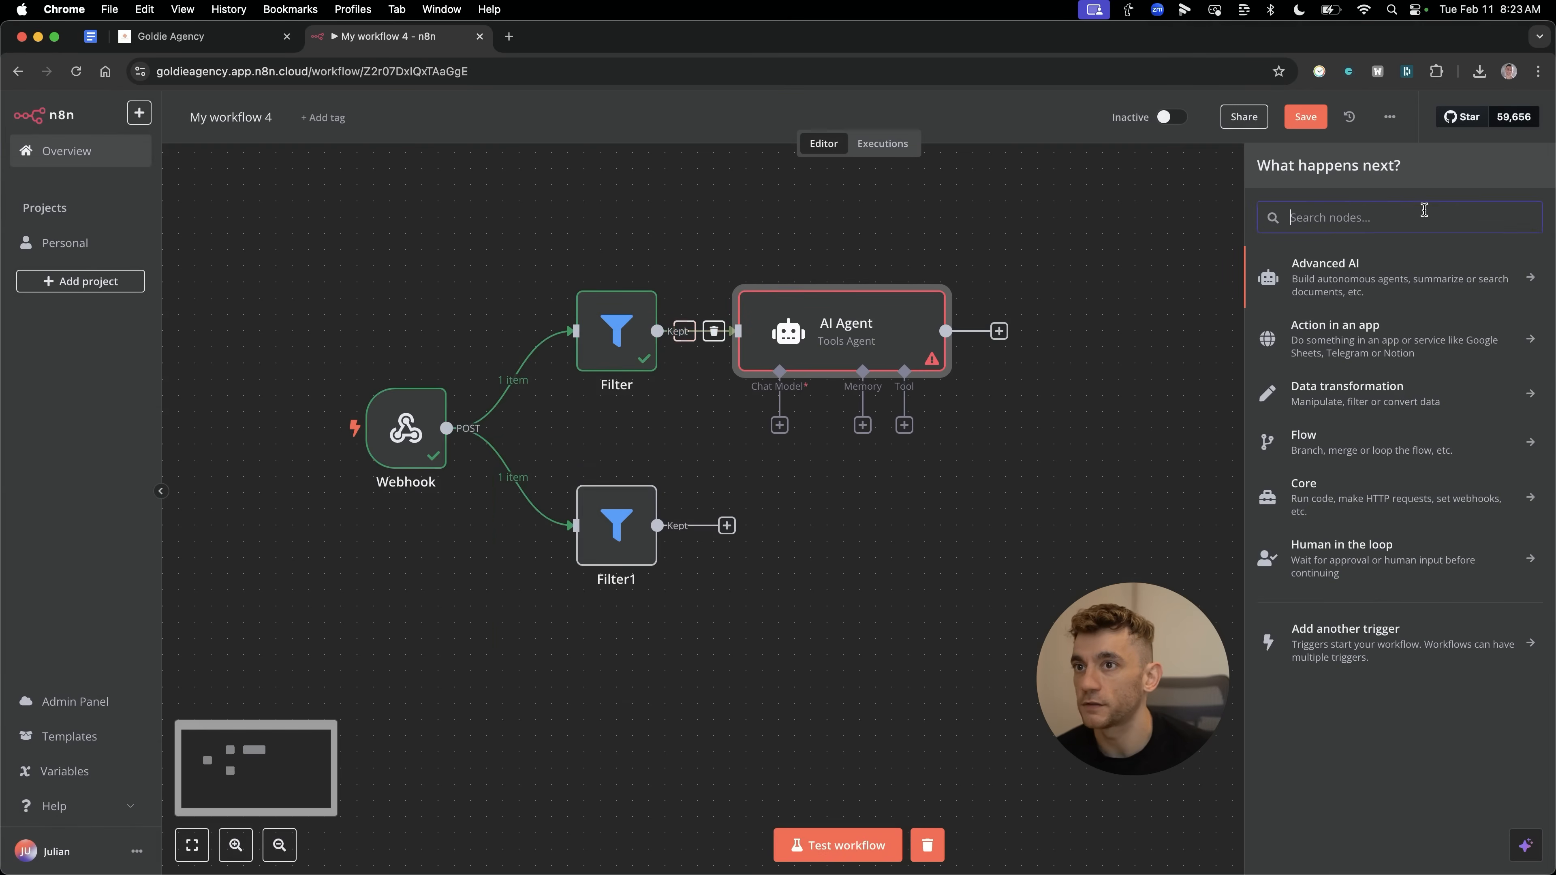
pyautogui.write('ai agent')
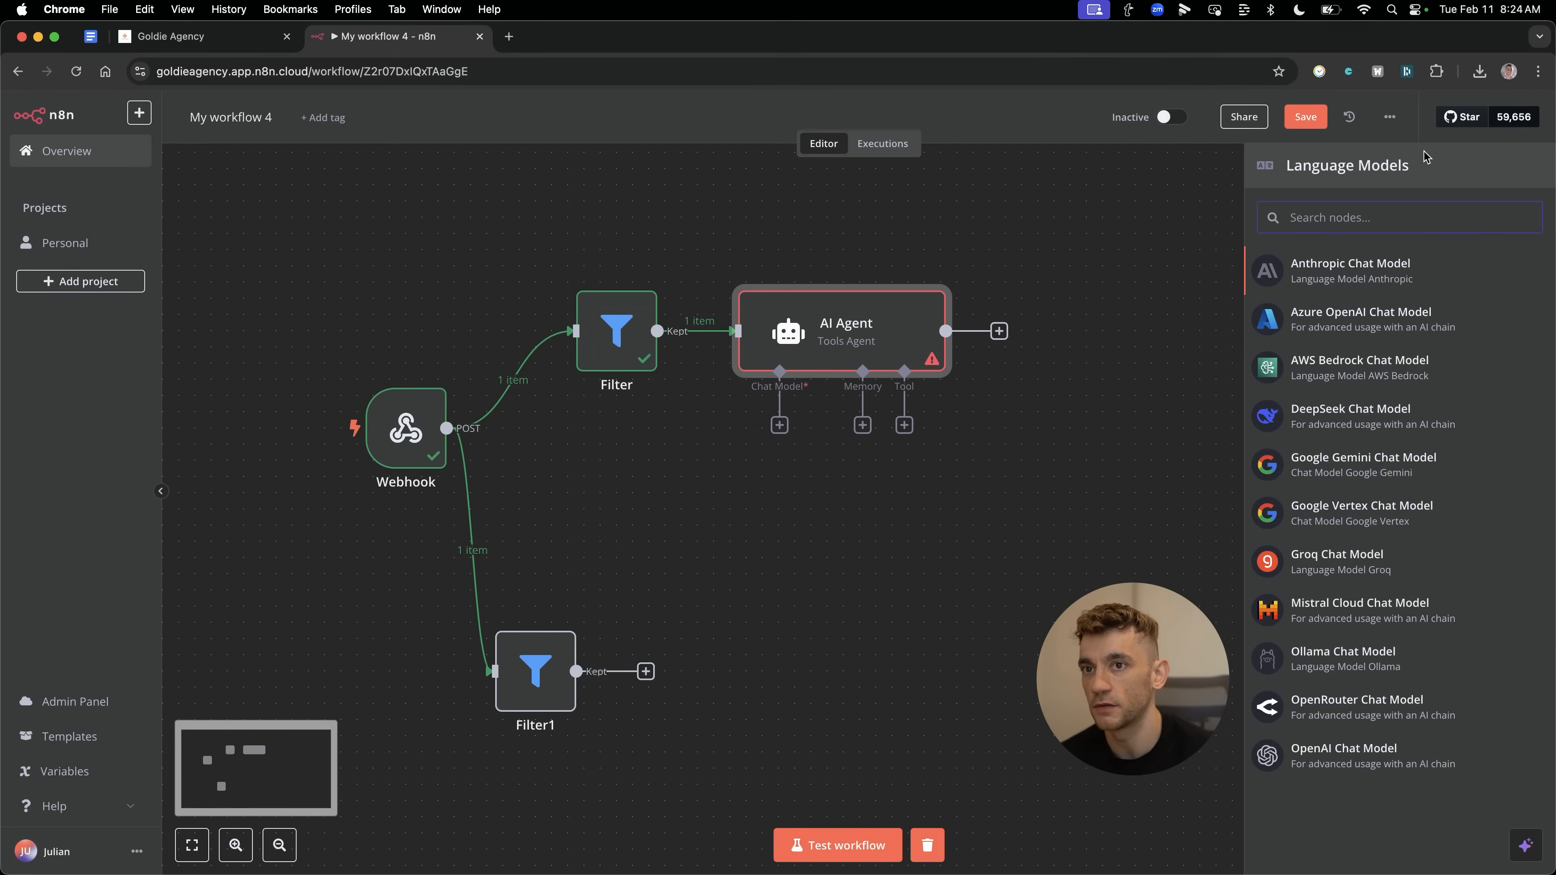
# Attach a Google Gemini chat model to the agent and view its API credential.
pyautogui.click(1362, 457)
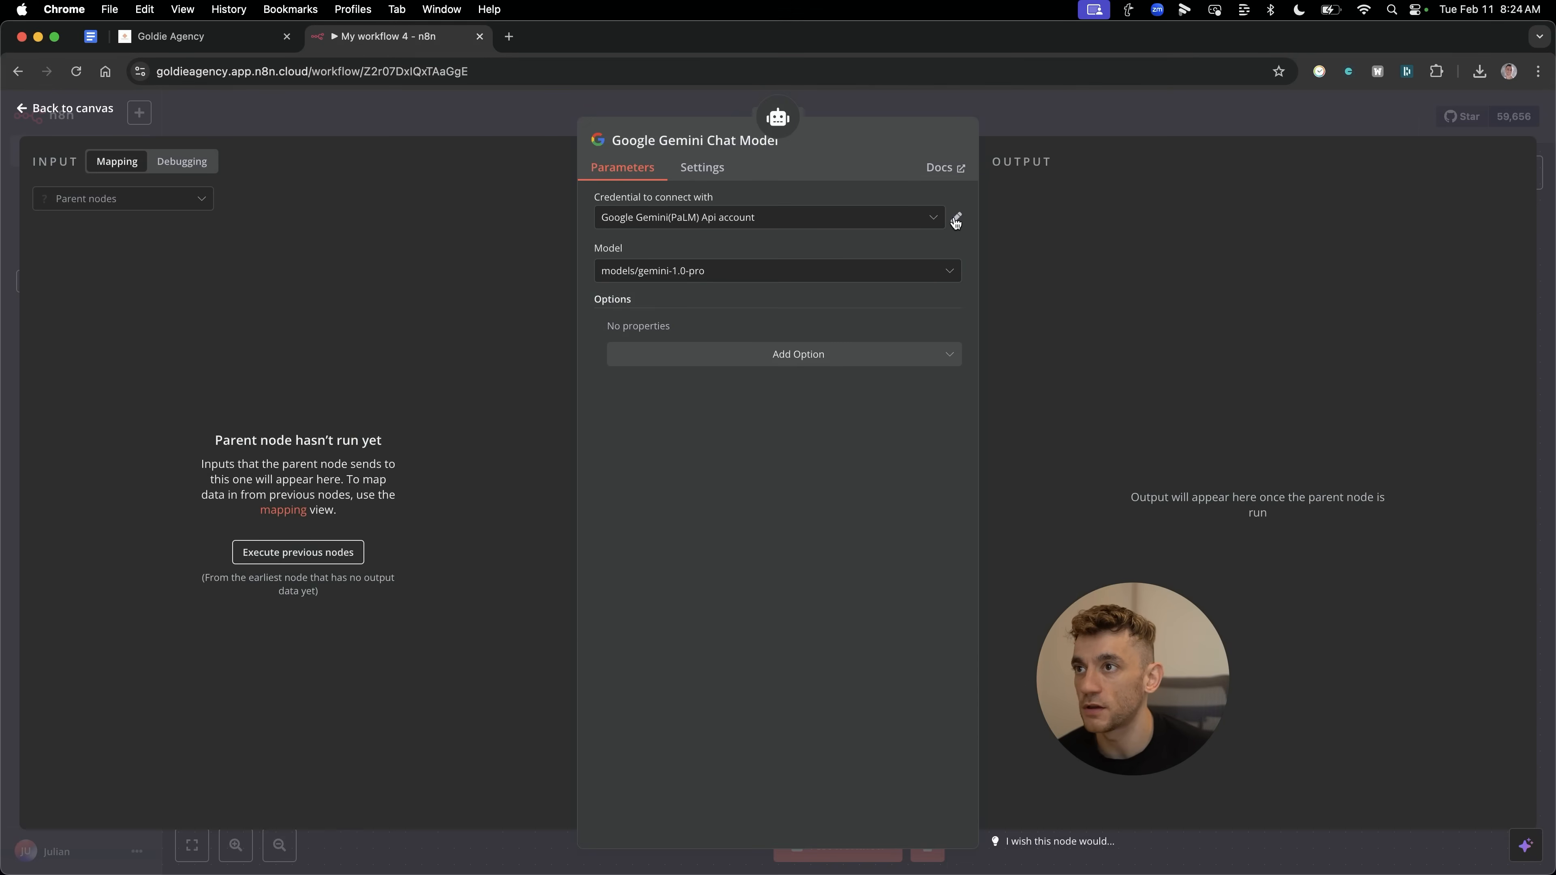
pyautogui.click(955, 219)
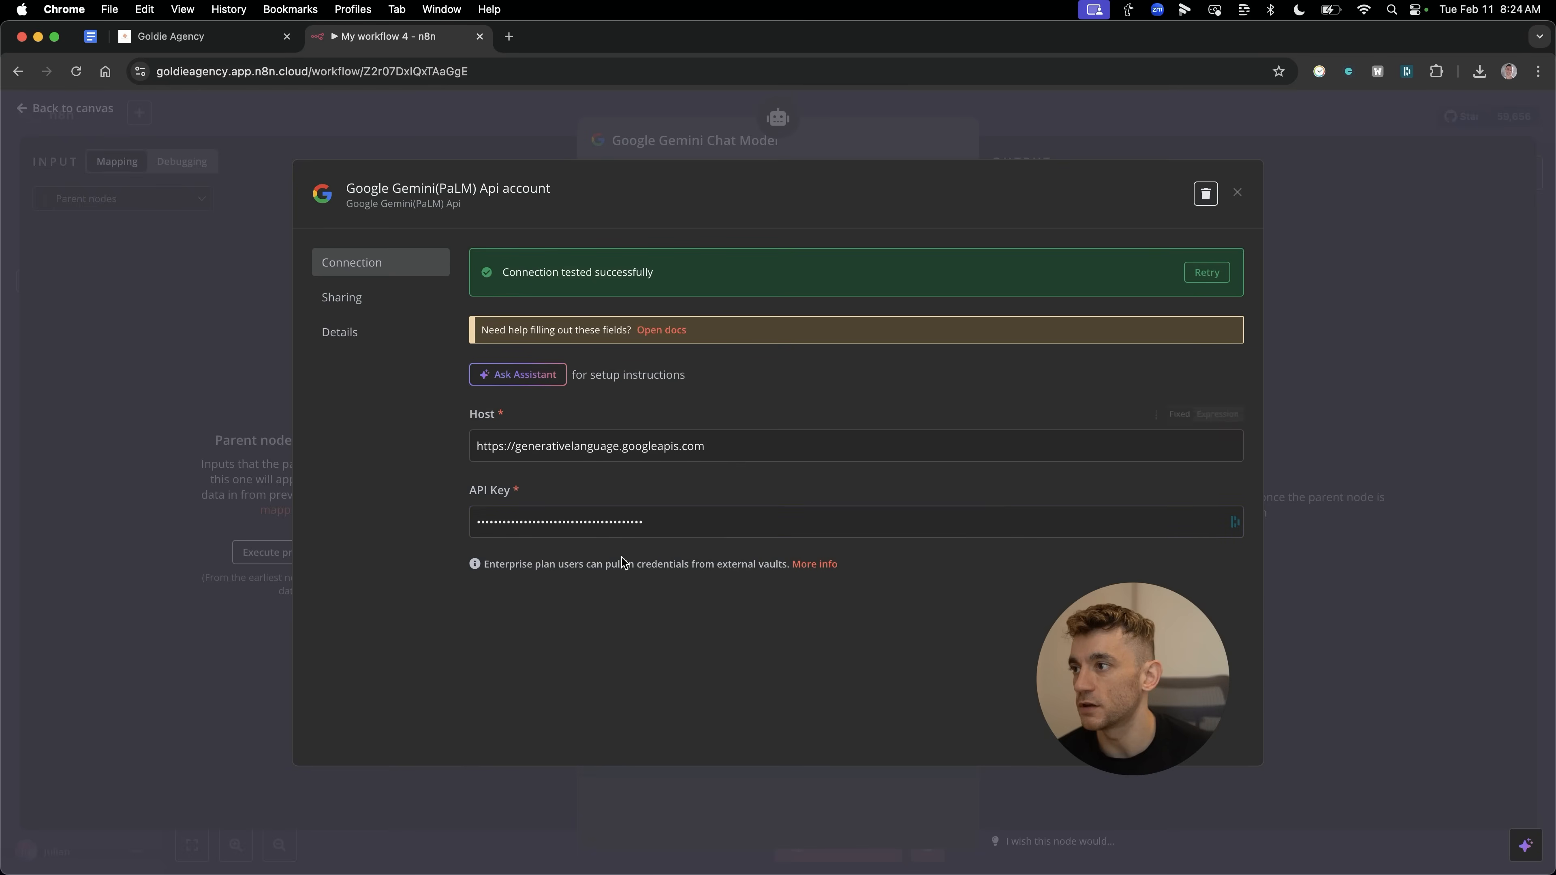
pyautogui.moveTo(510, 446)
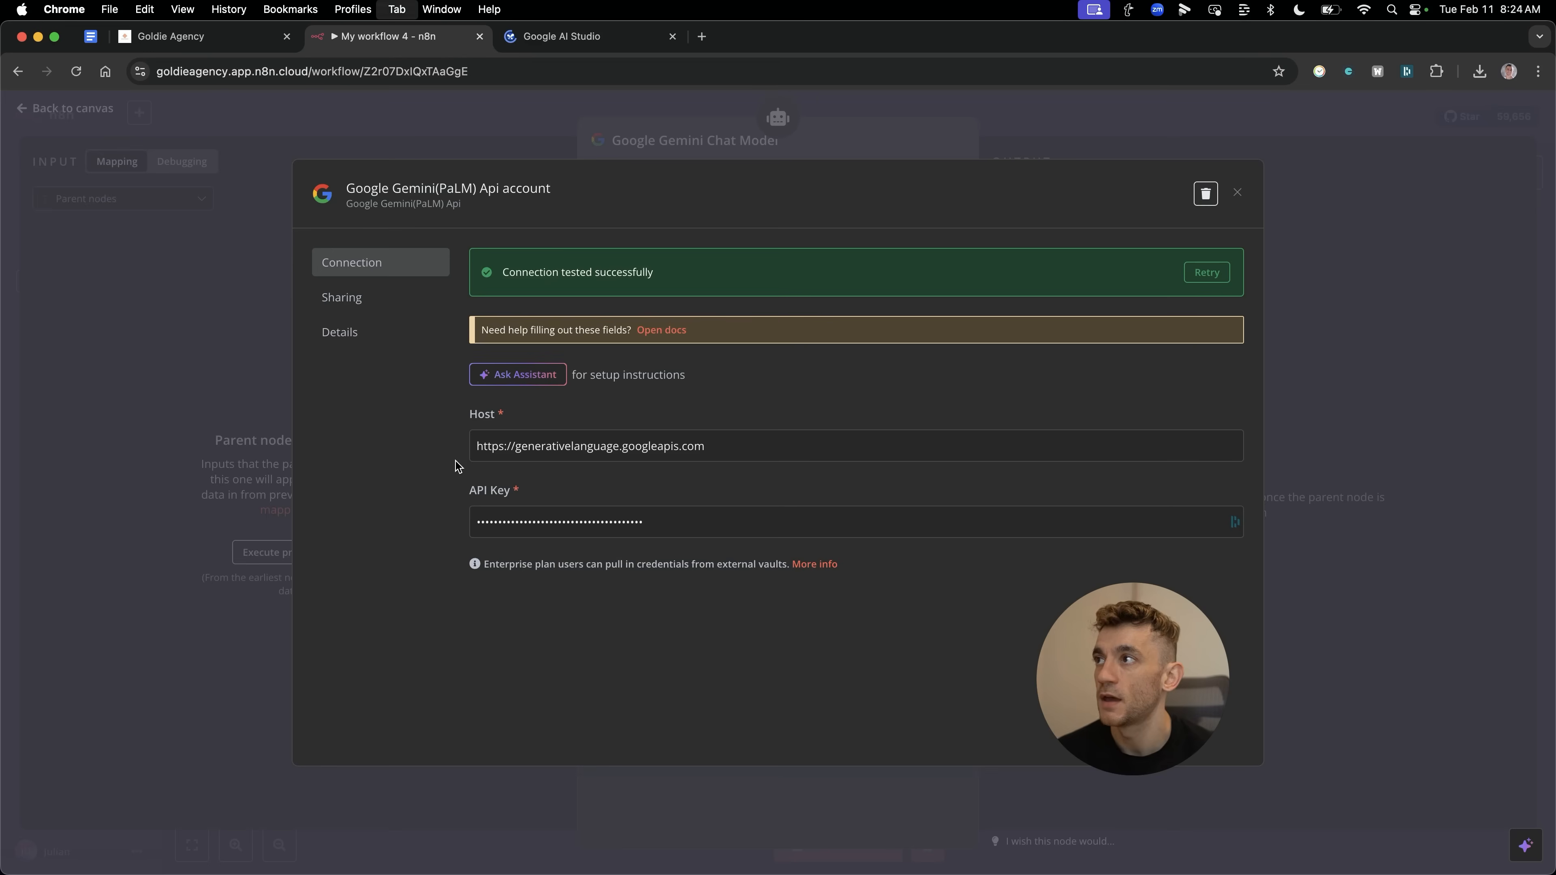
# Review Google AI Studio API keys and Gemini 2.0 Flash Thinking, then return to n8n's model list.
pyautogui.click(587, 35)
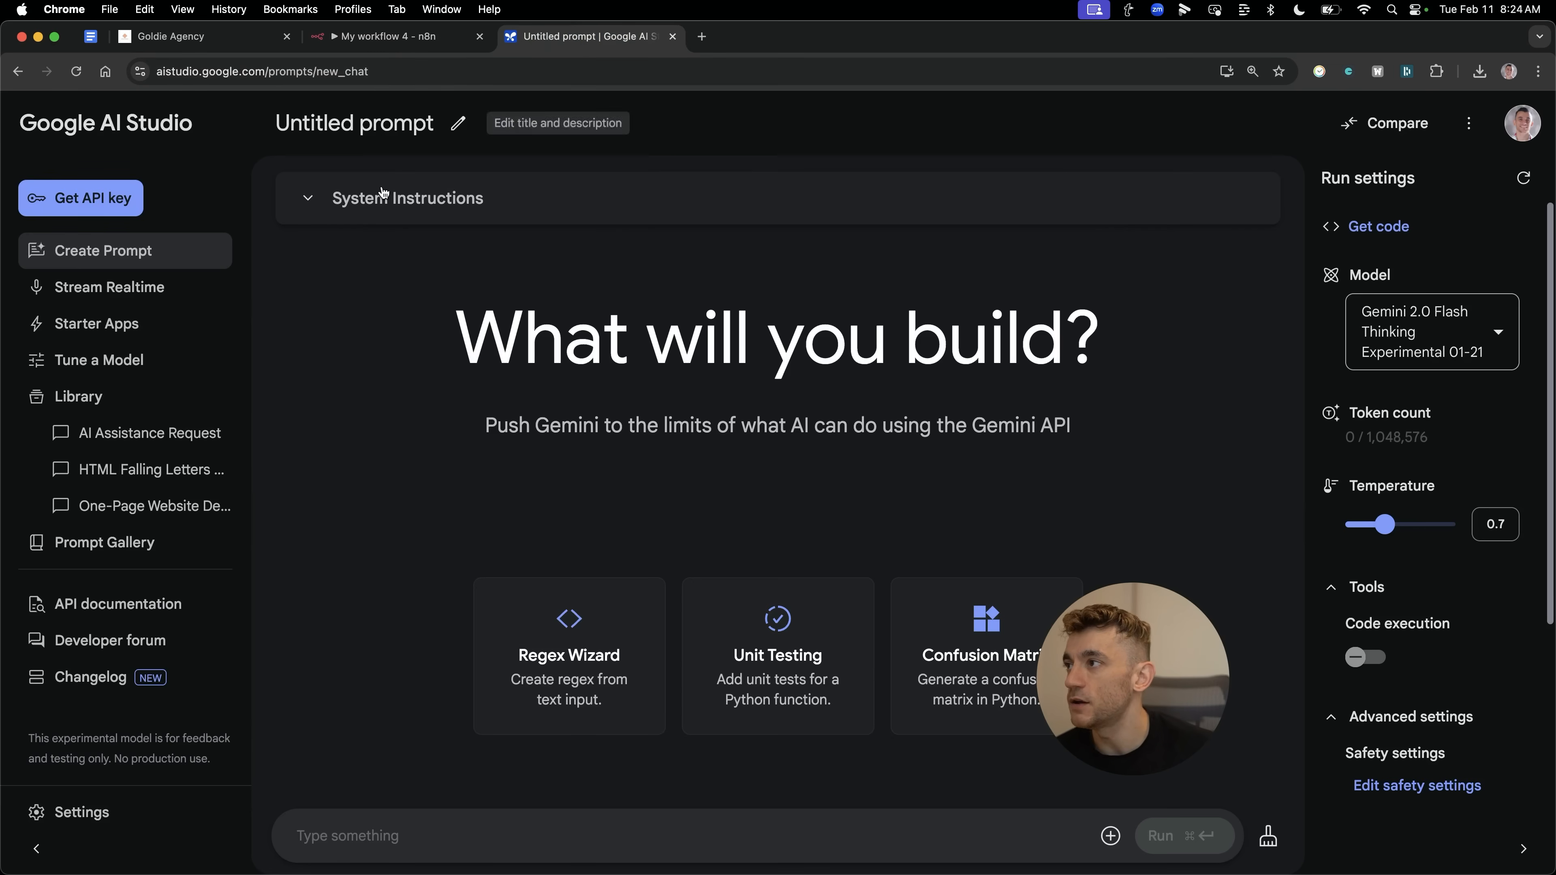
pyautogui.click(80, 198)
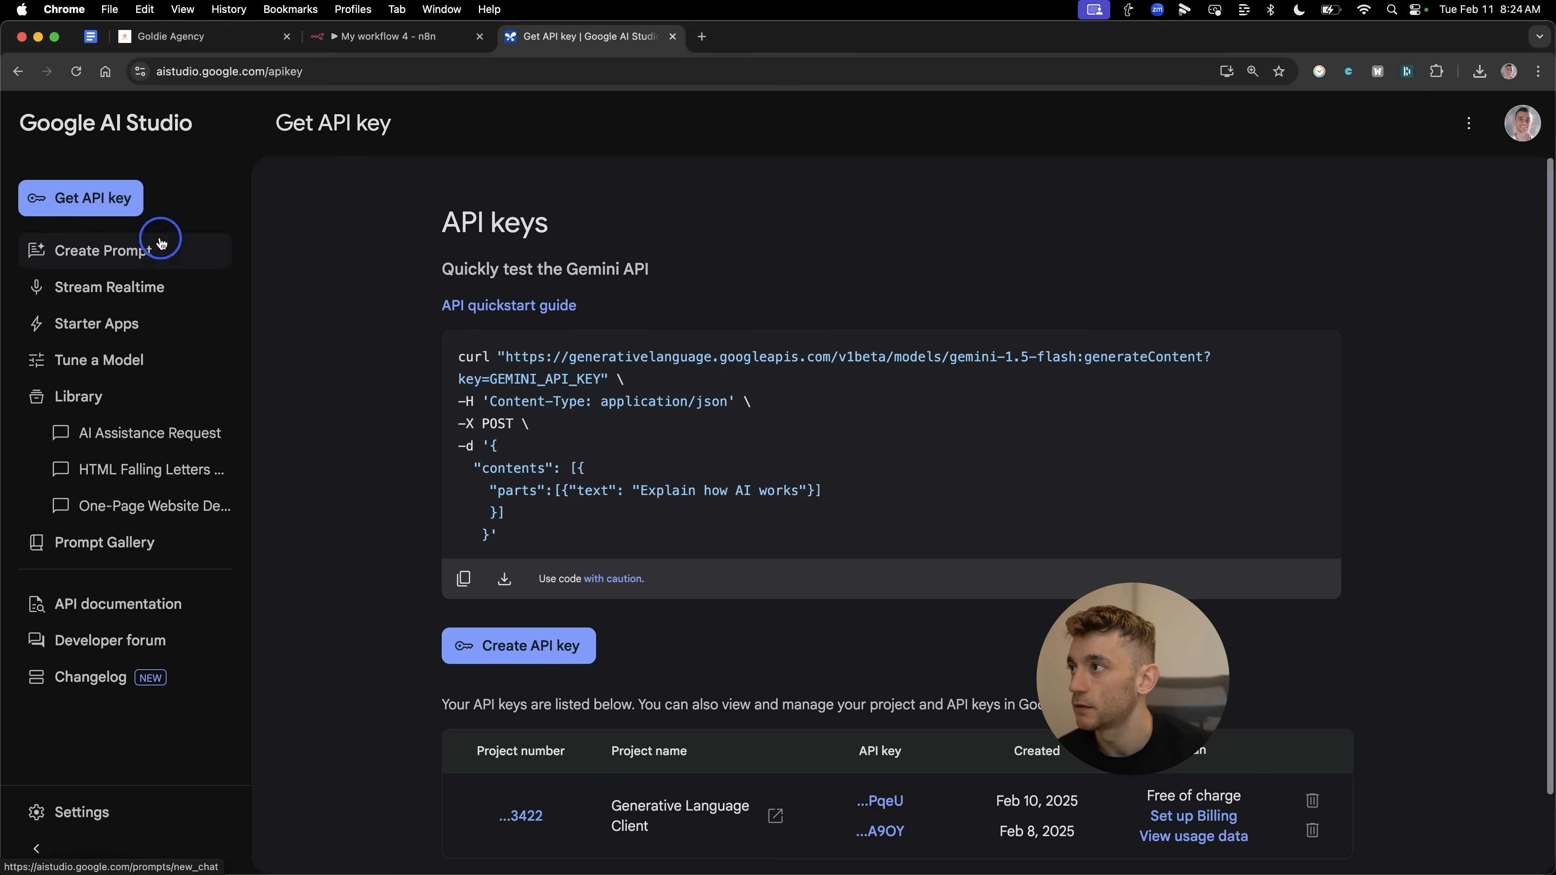
pyautogui.click(102, 250)
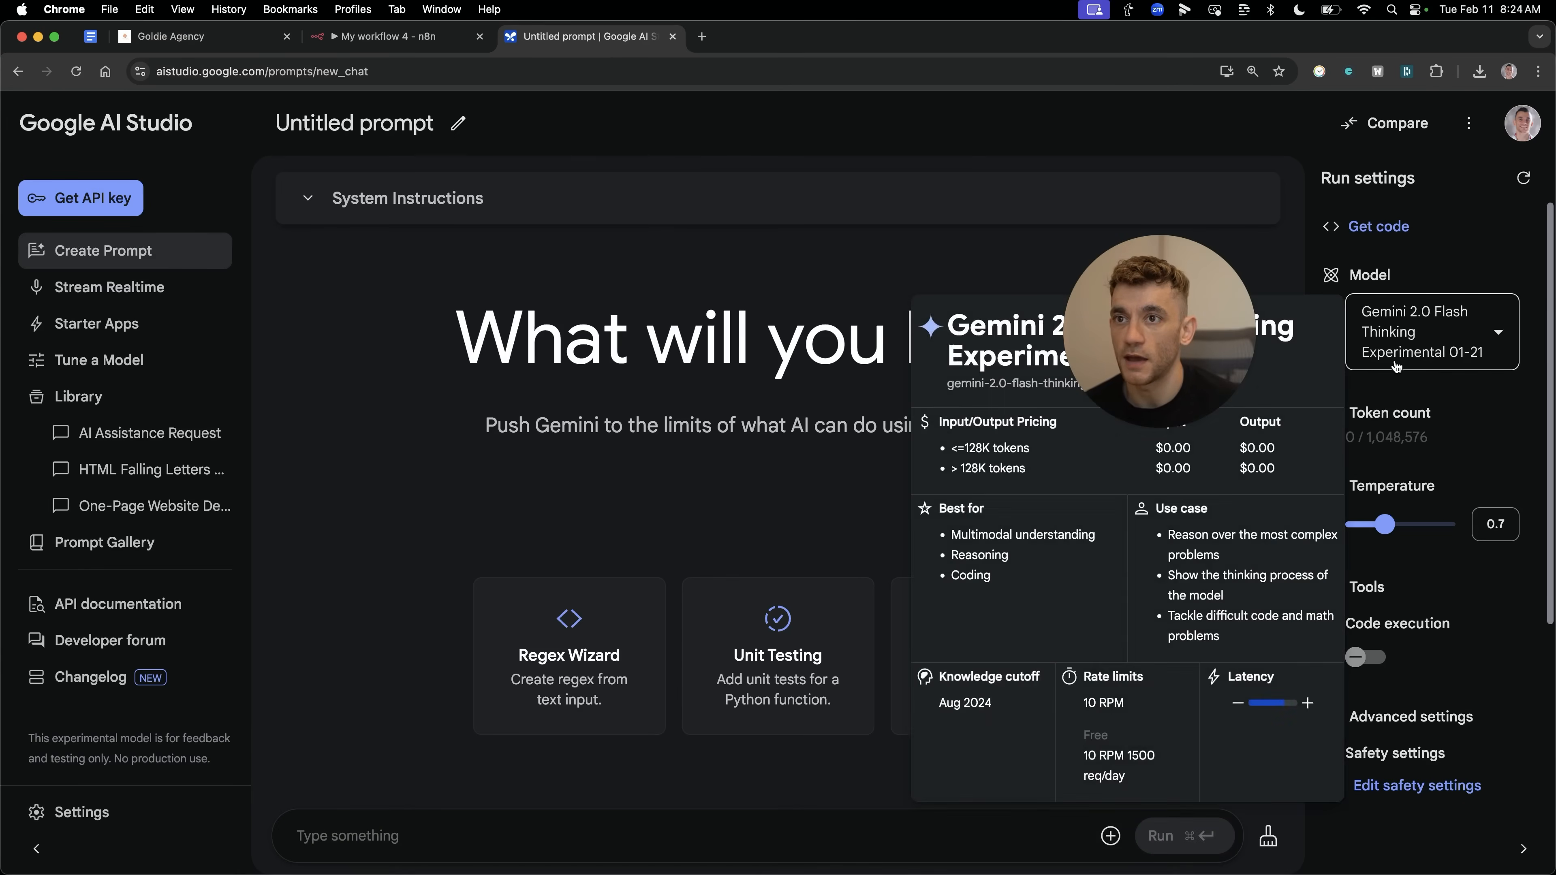
pyautogui.click(1430, 331)
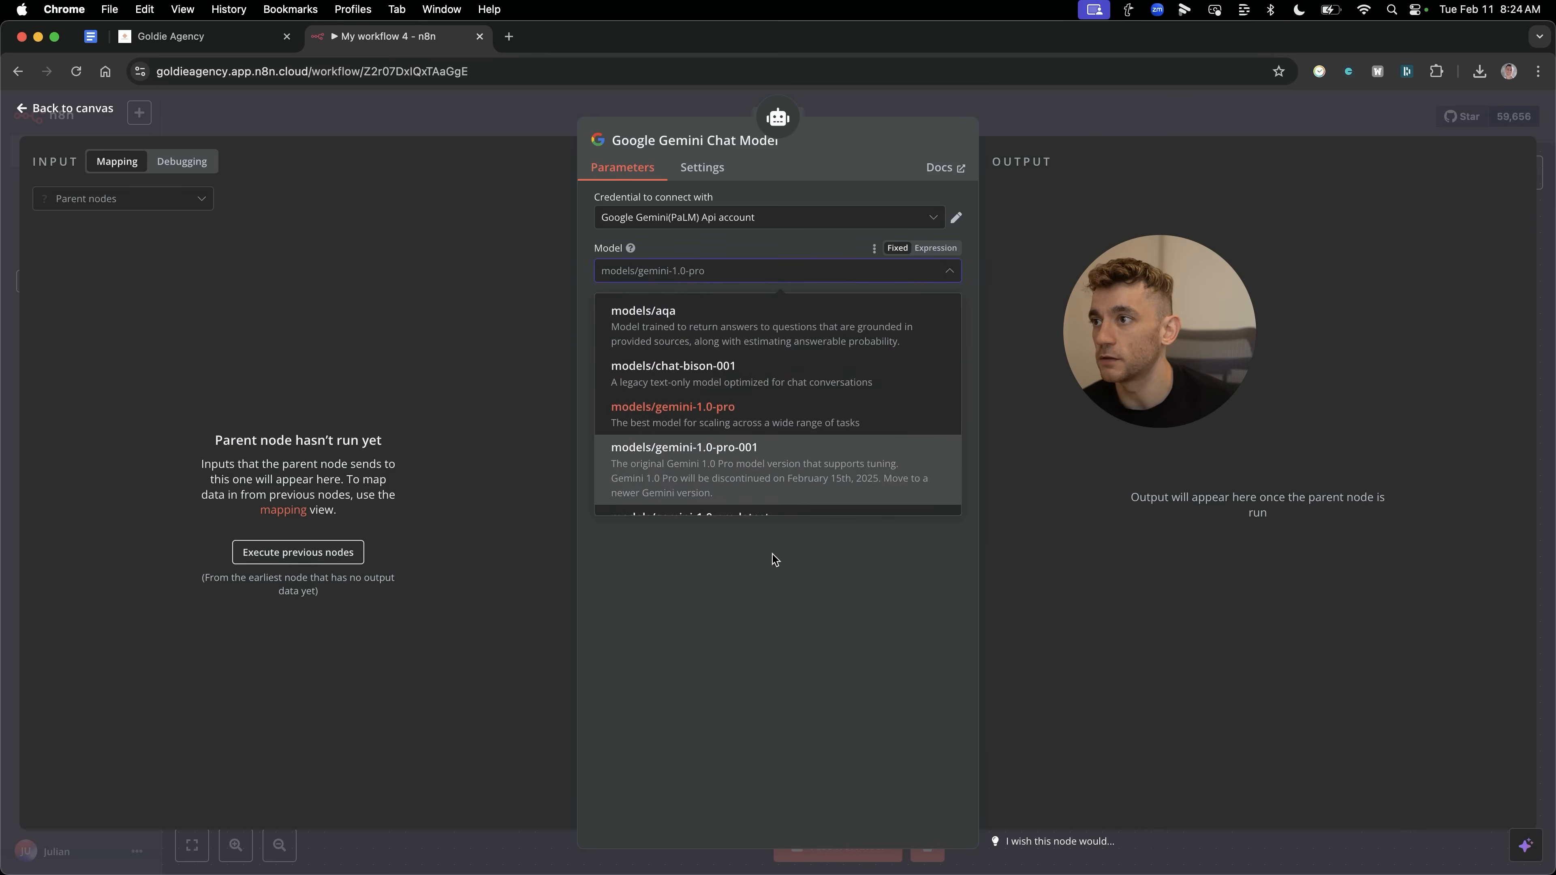
pyautogui.moveTo(769, 375)
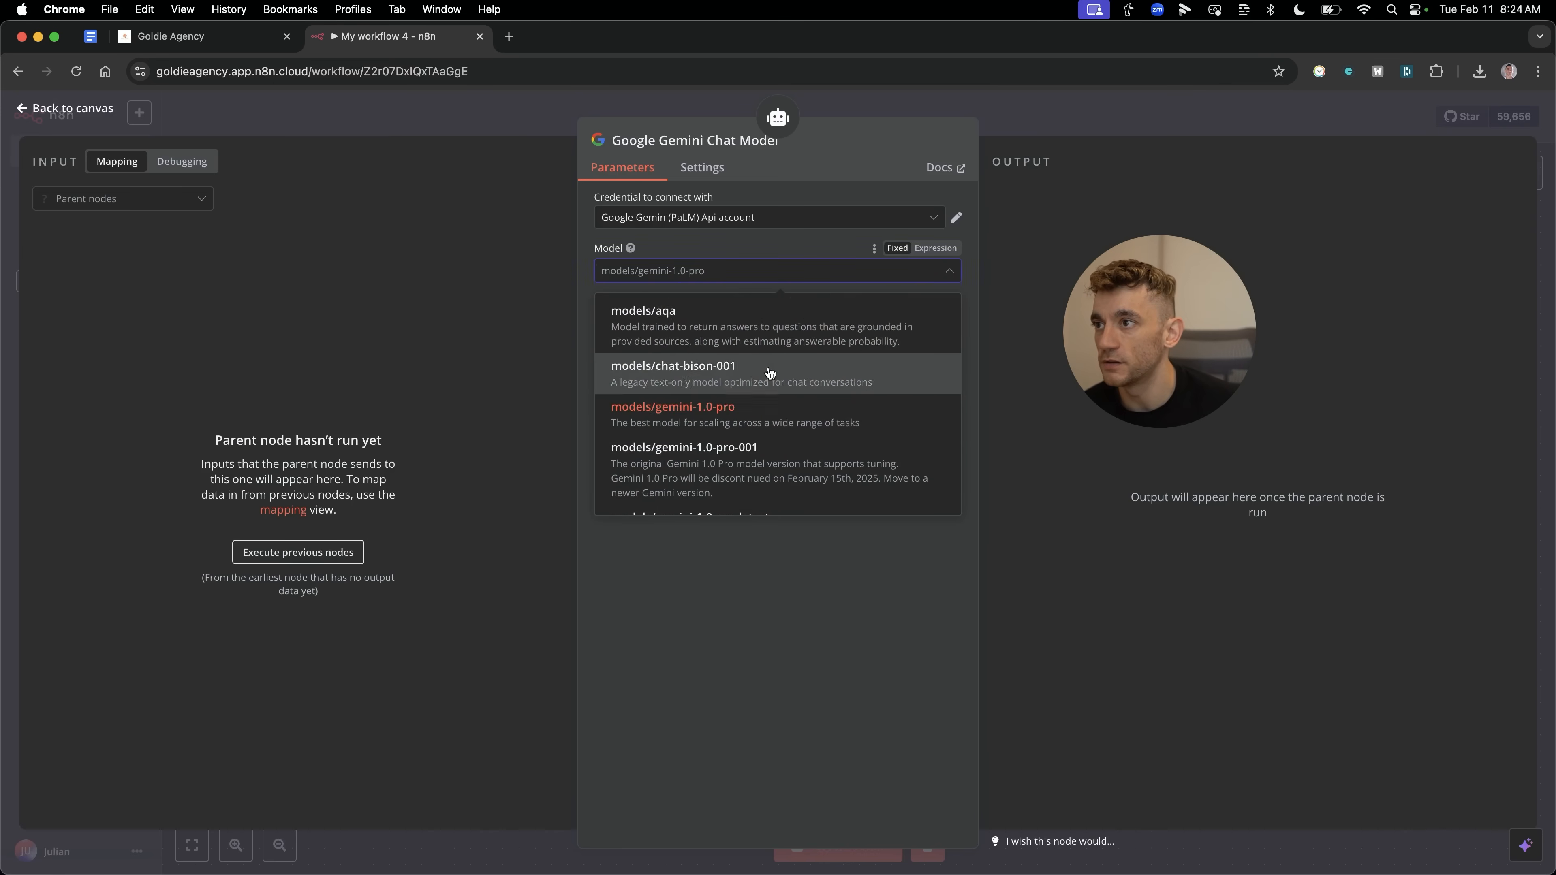
# Select models/gemini-2.0-pro-exp from the Model list and return to the canvas.
pyautogui.scroll(-3)
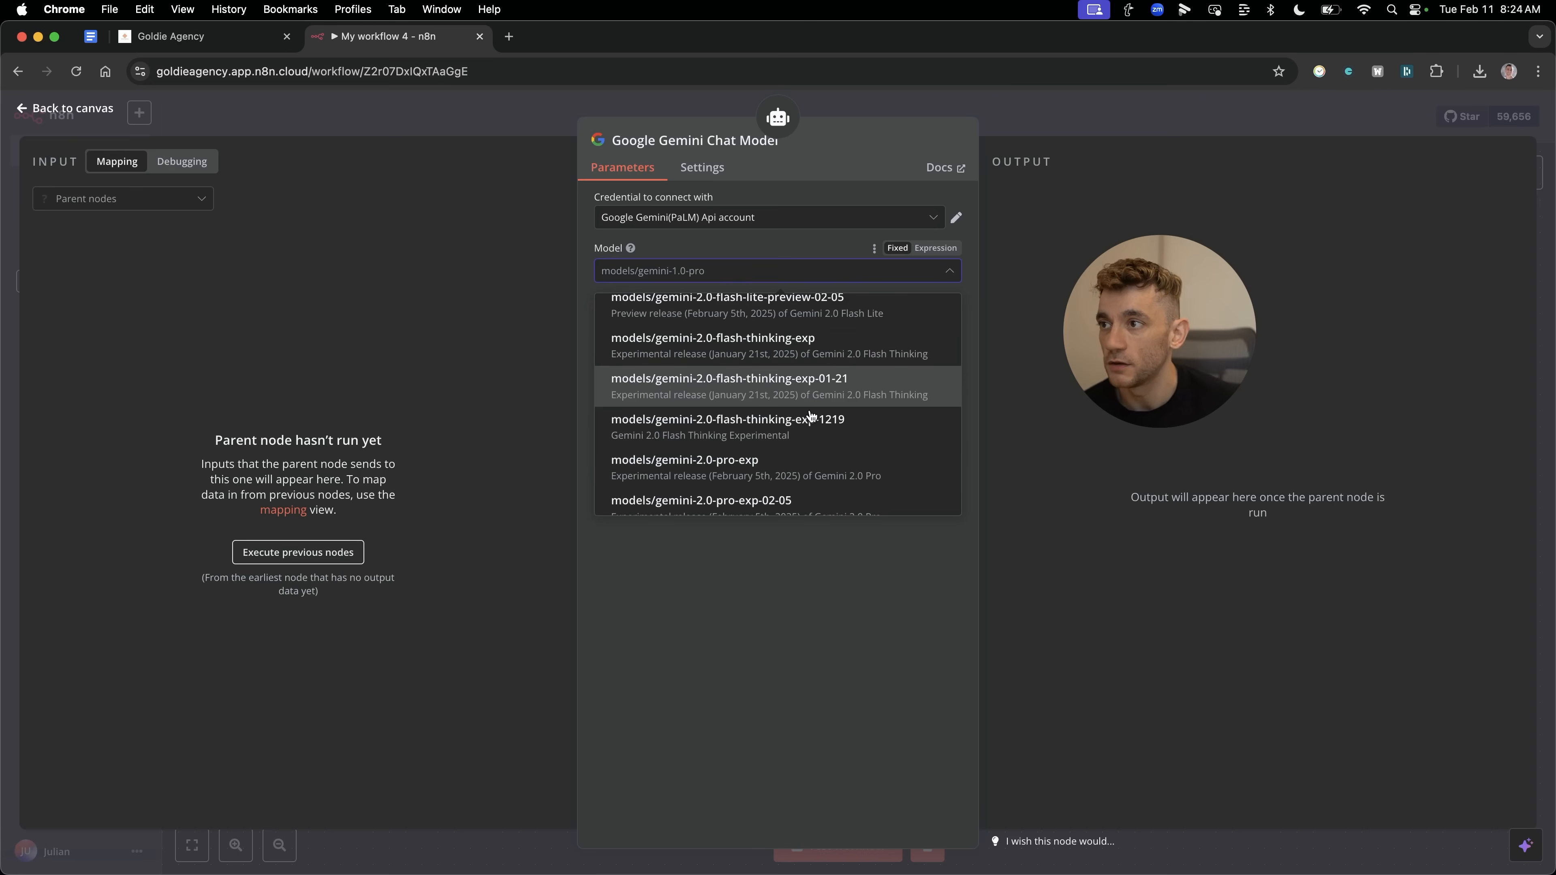
pyautogui.scroll(-3)
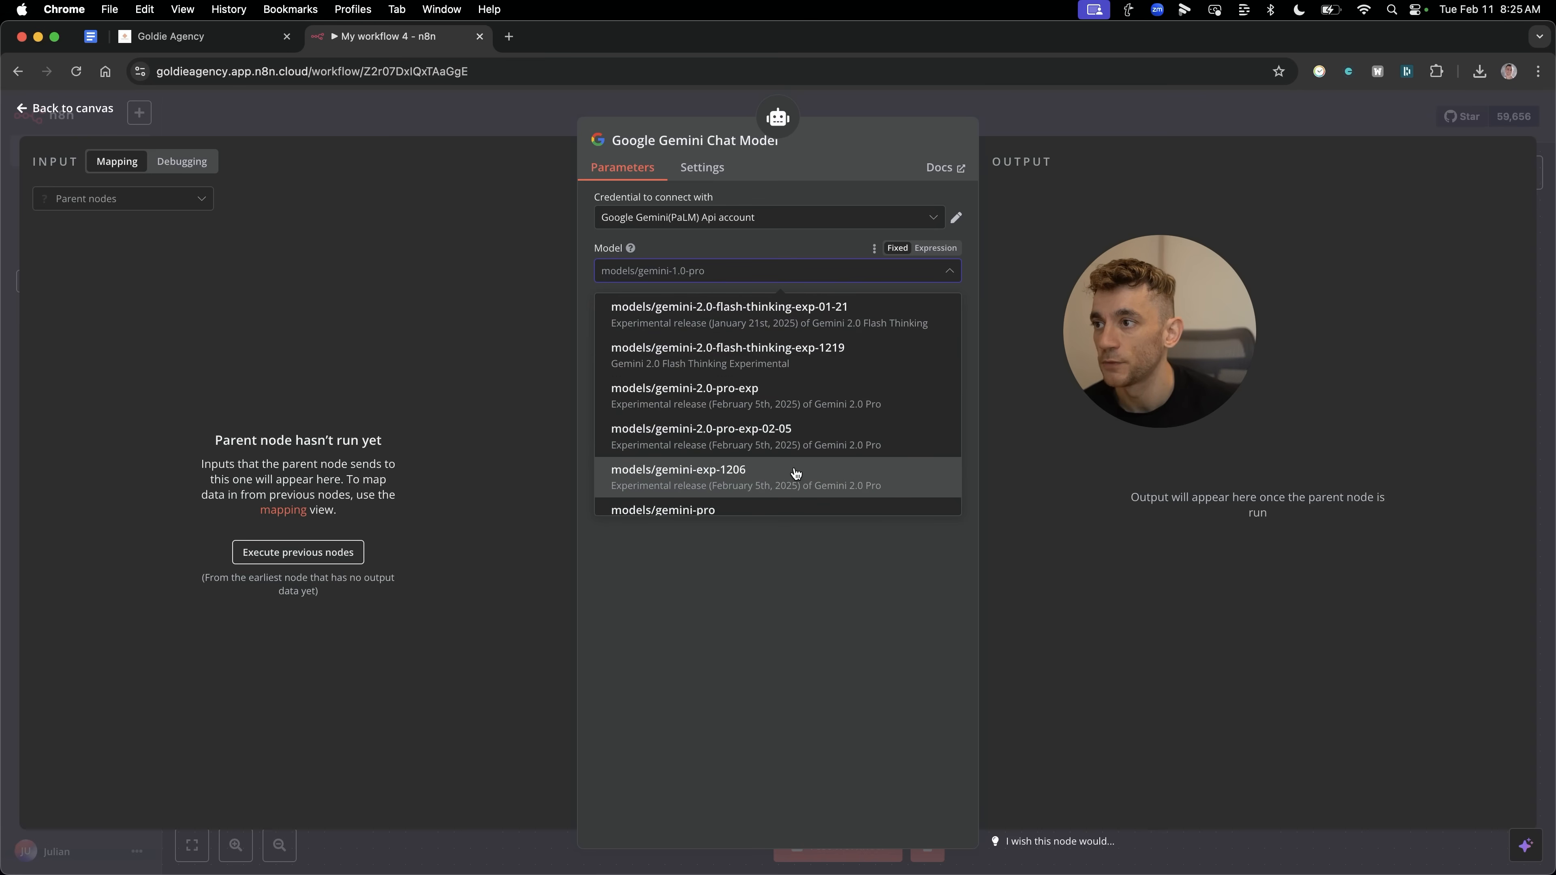
pyautogui.scroll(-3)
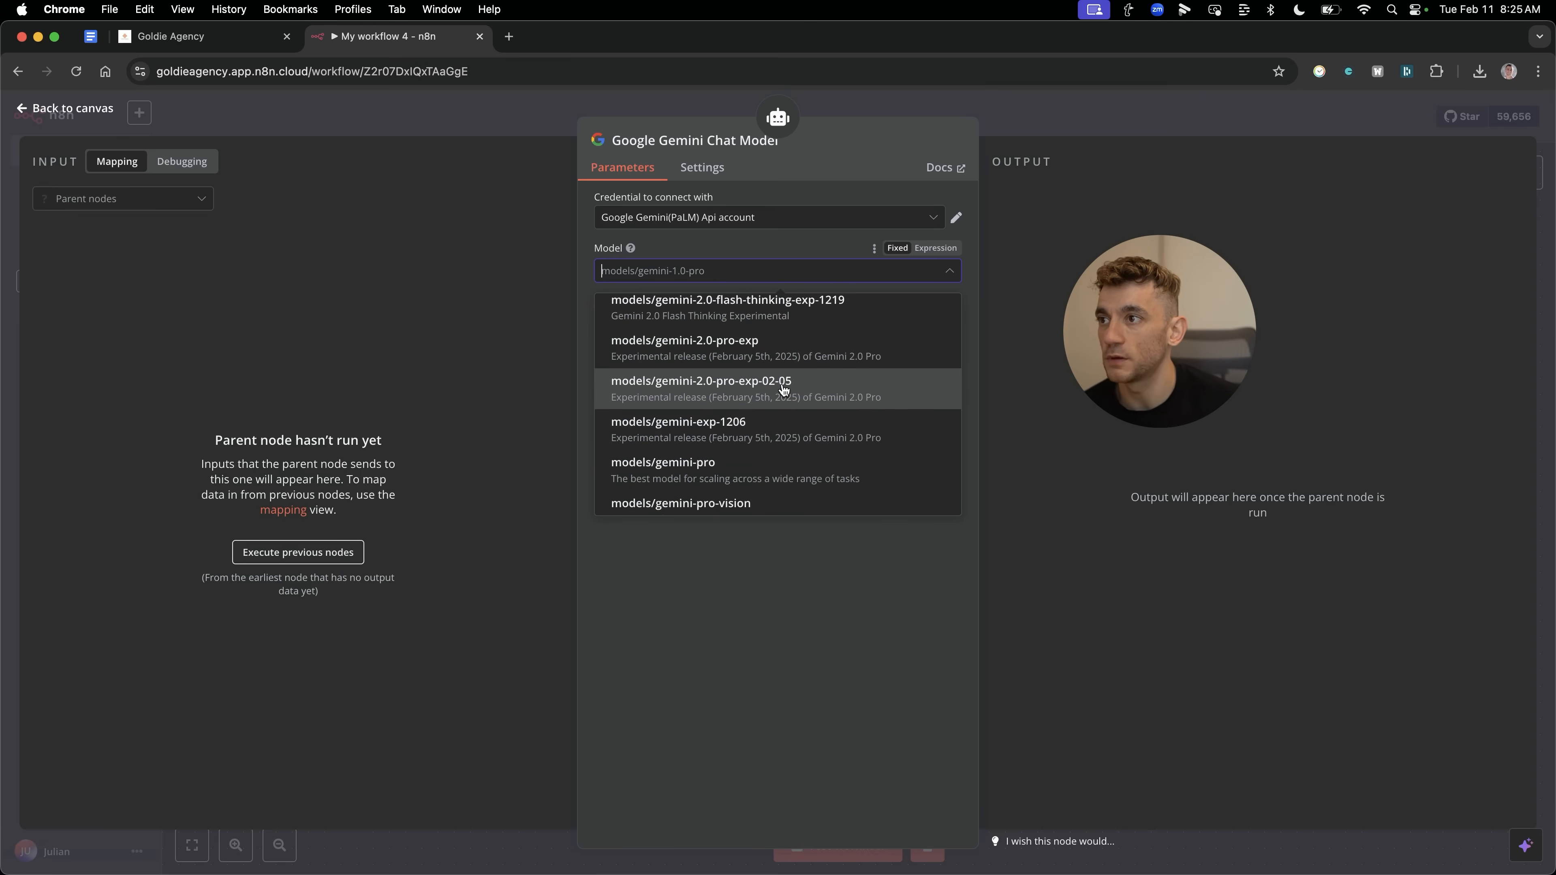
pyautogui.moveTo(682, 347)
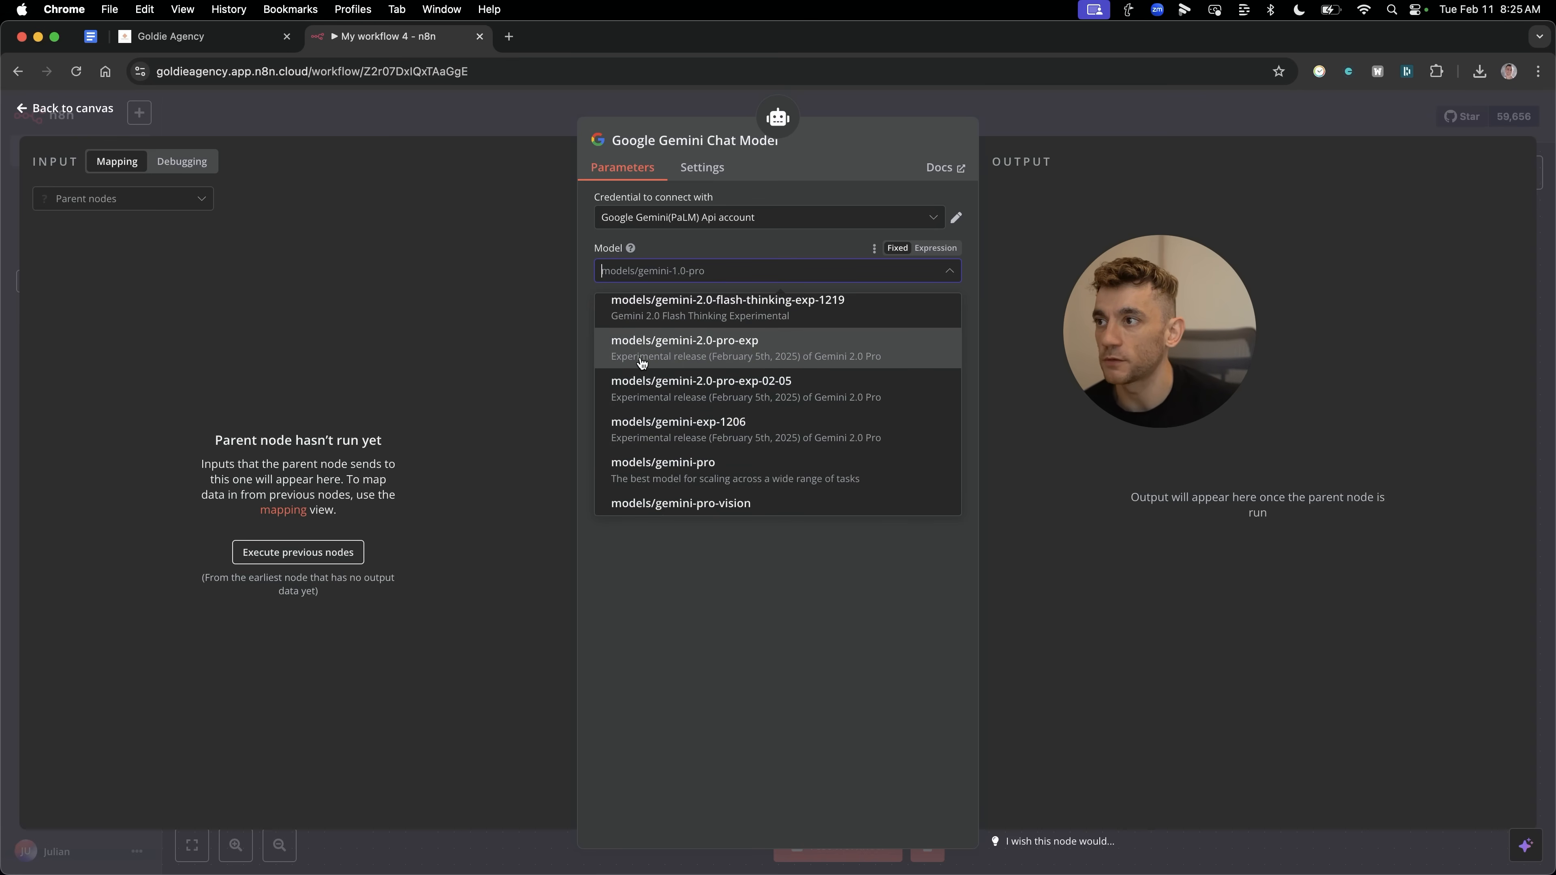
pyautogui.moveTo(827, 362)
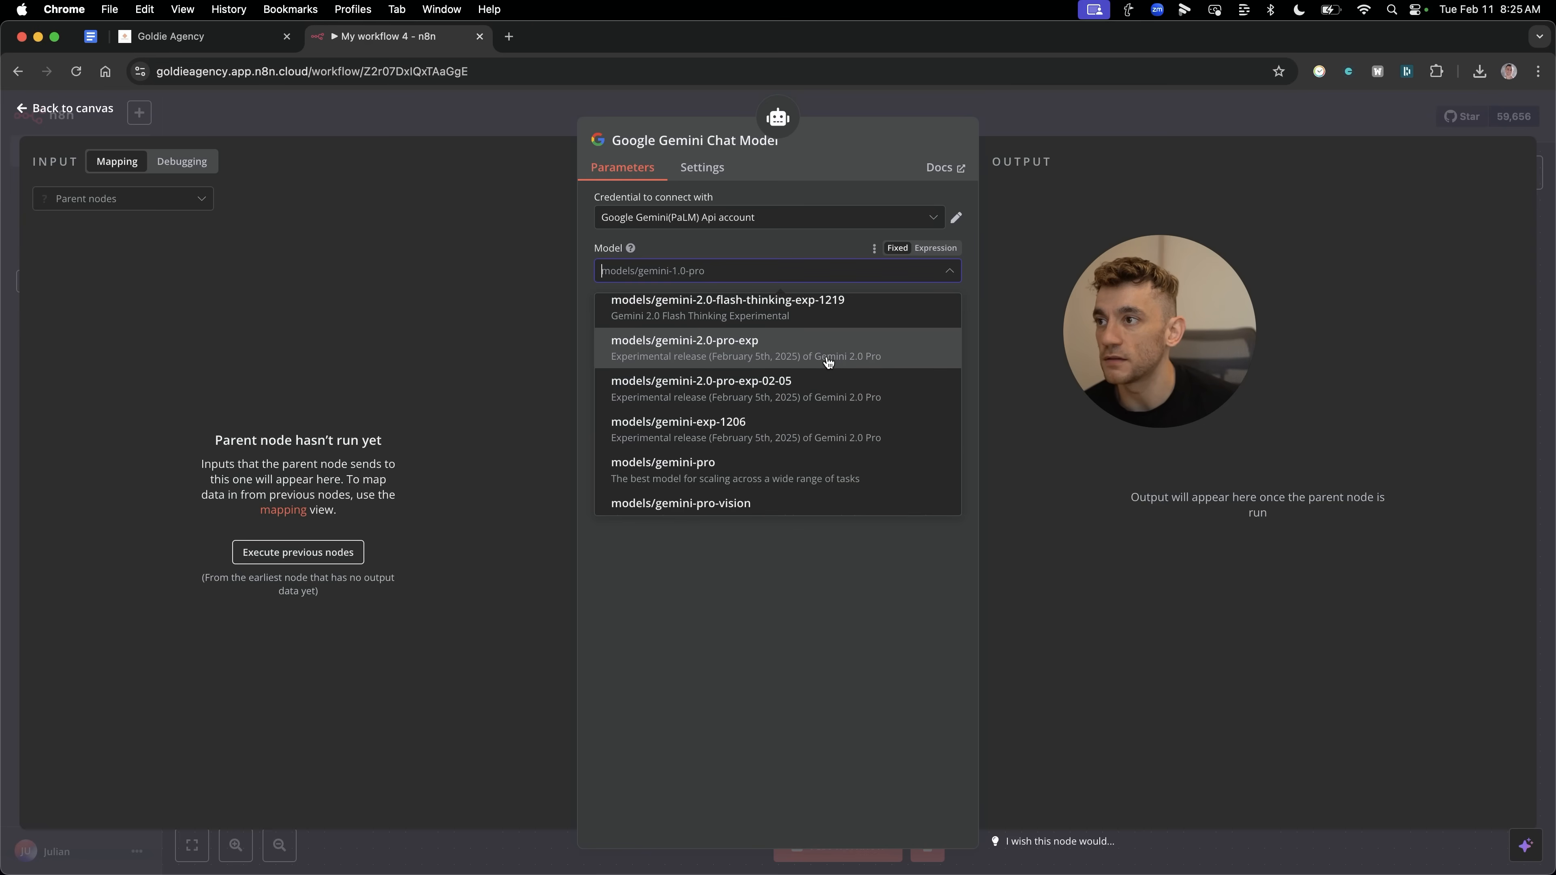
pyautogui.moveTo(819, 388)
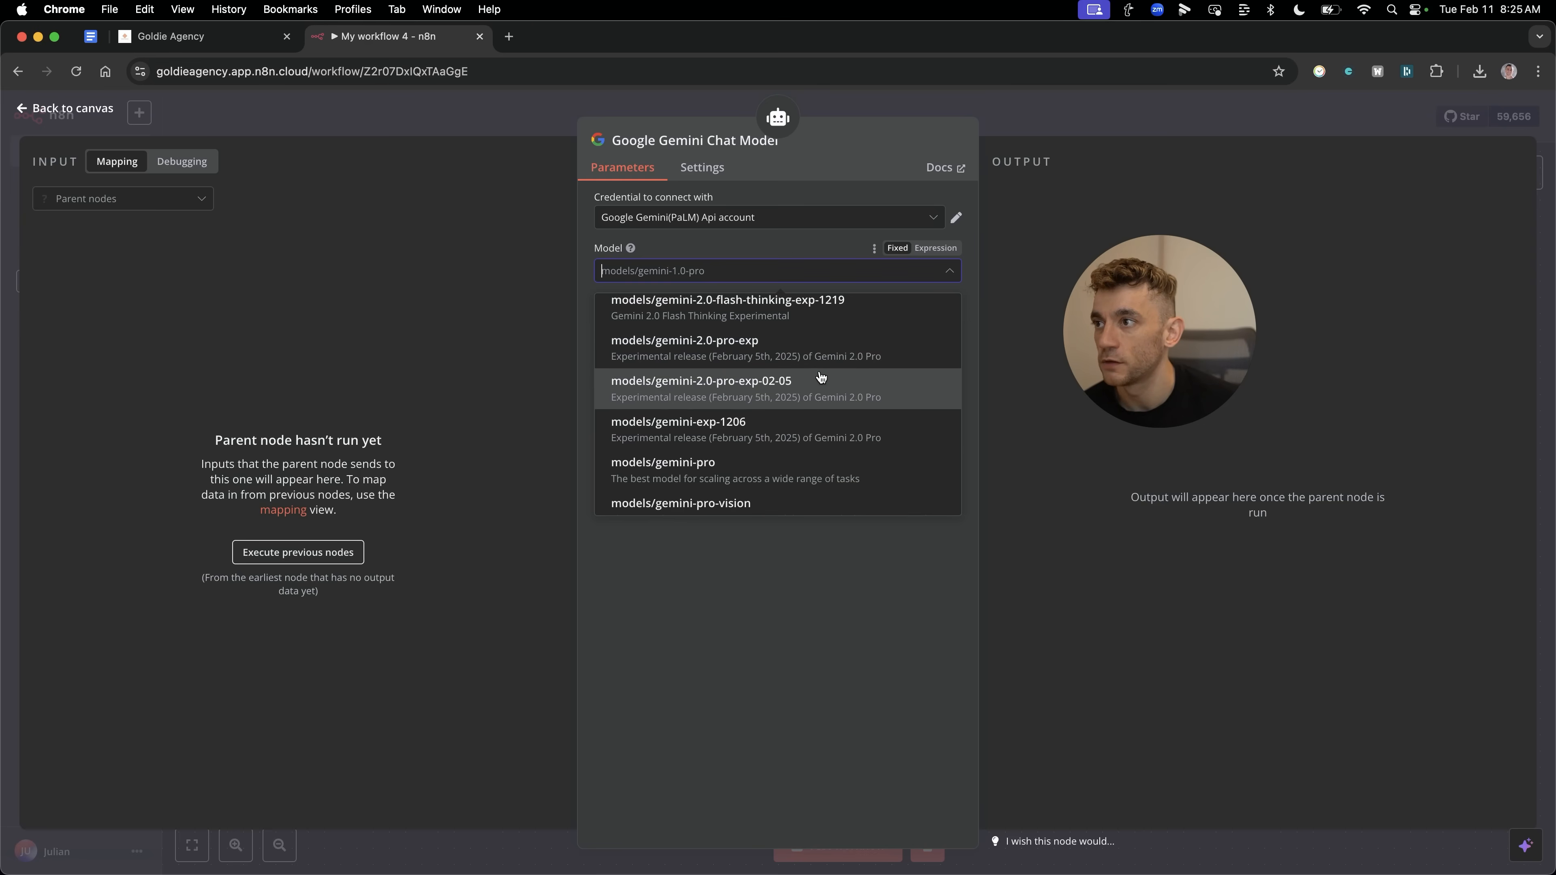
pyautogui.moveTo(801, 348)
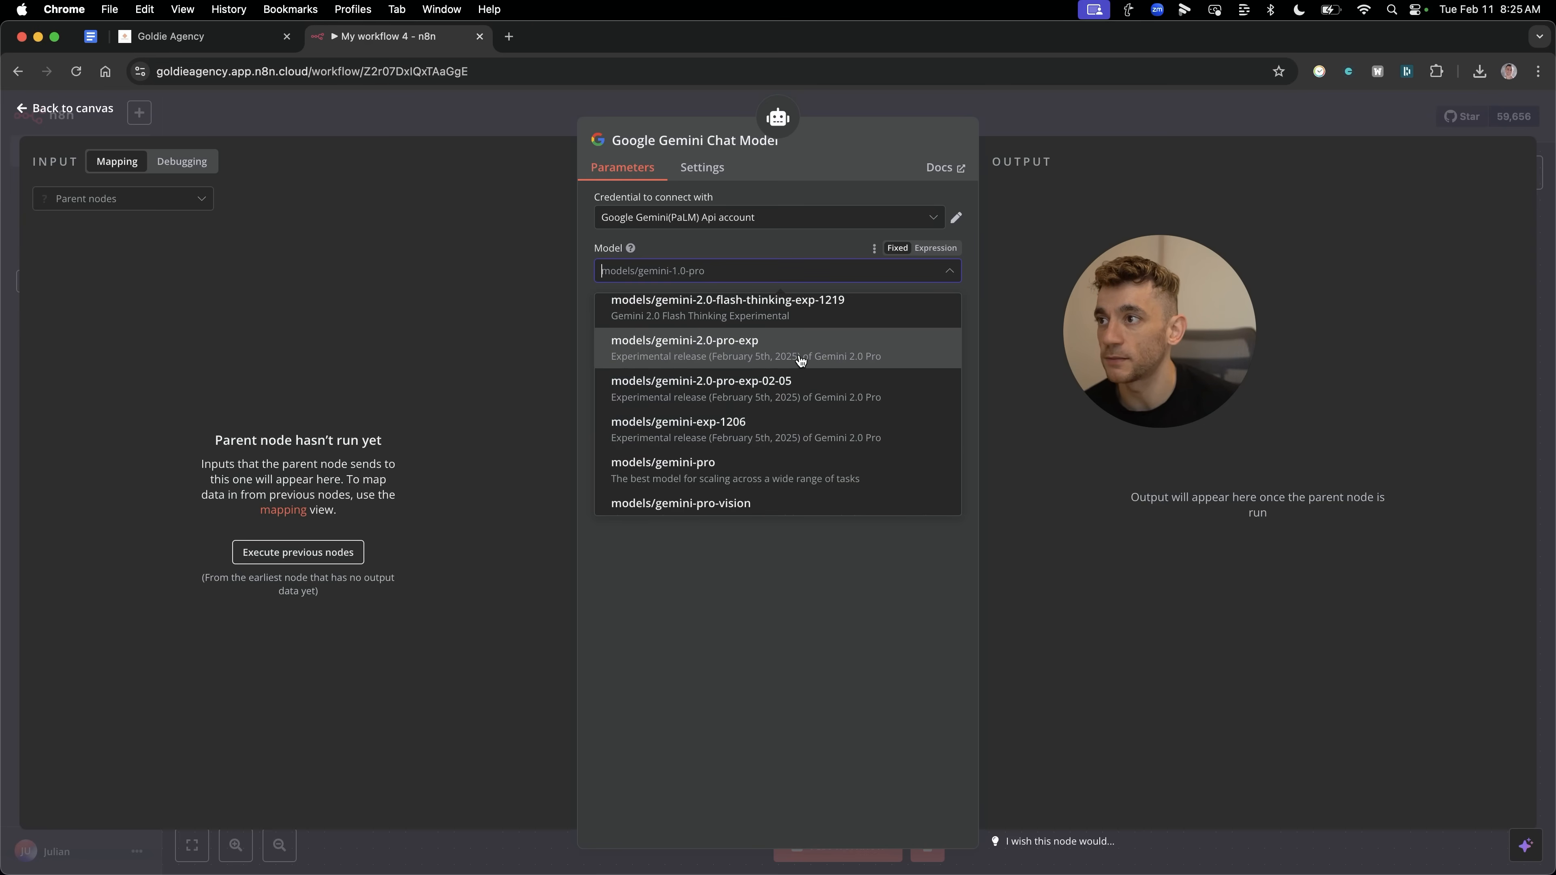
pyautogui.click(684, 348)
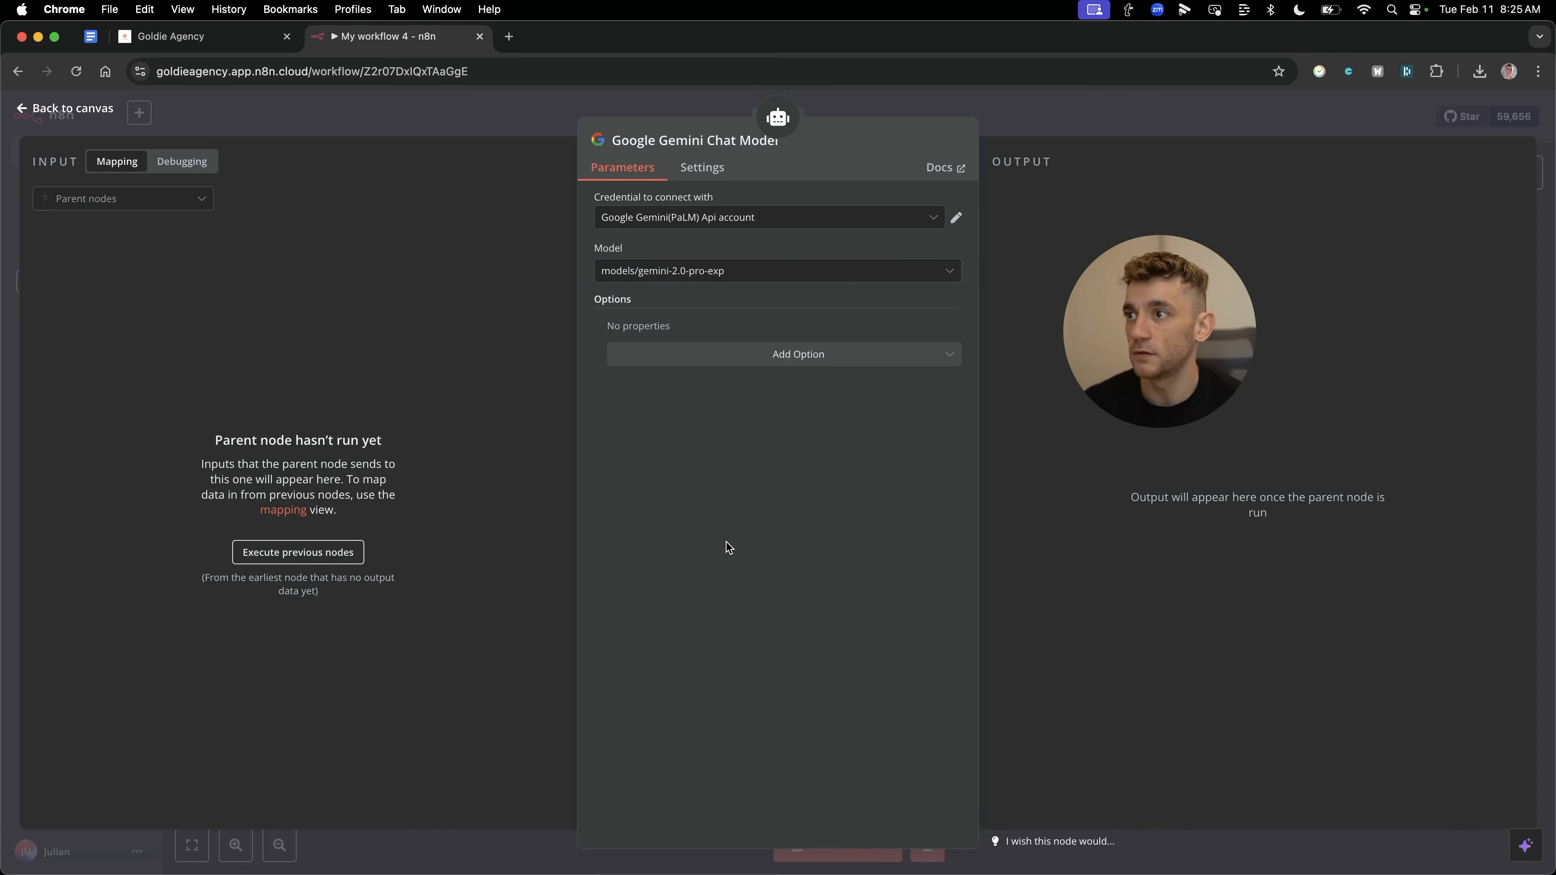
pyautogui.click(64, 108)
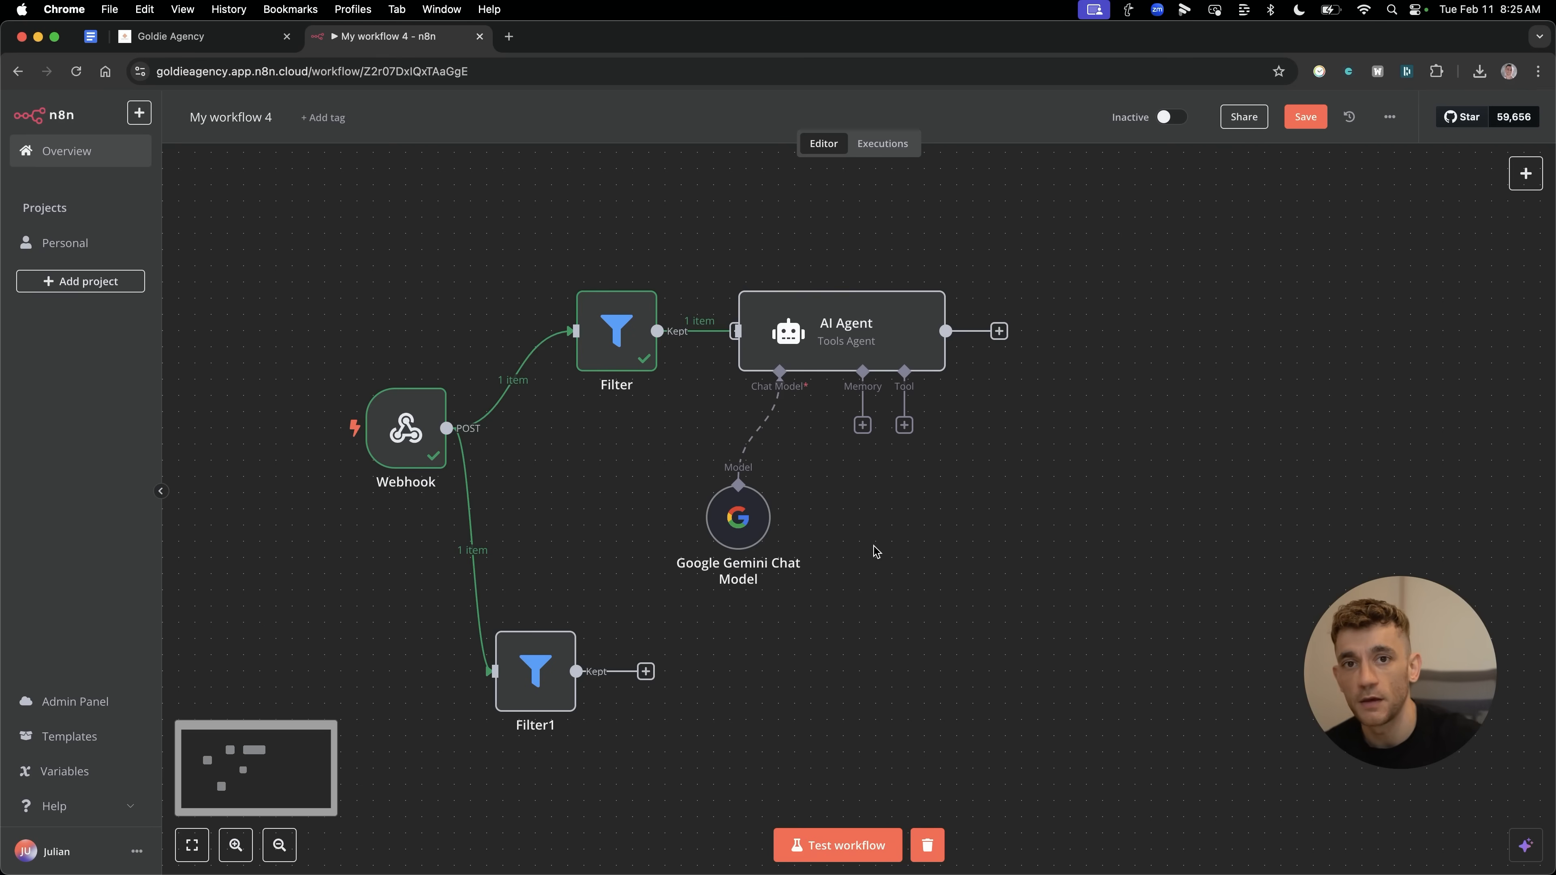
pyautogui.moveTo(893, 356)
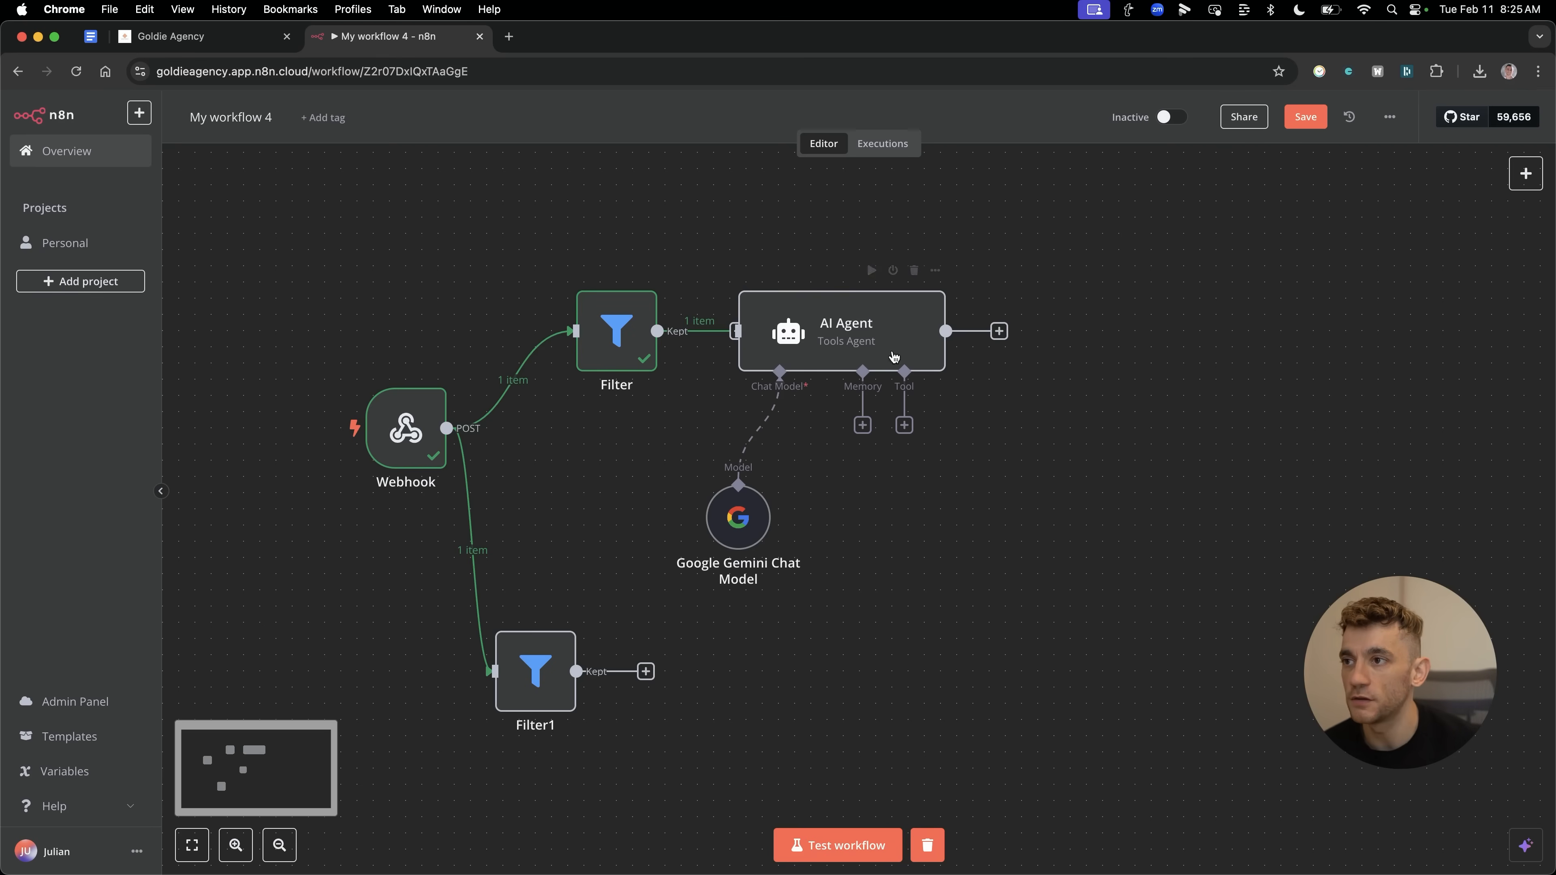
pyautogui.click(862, 425)
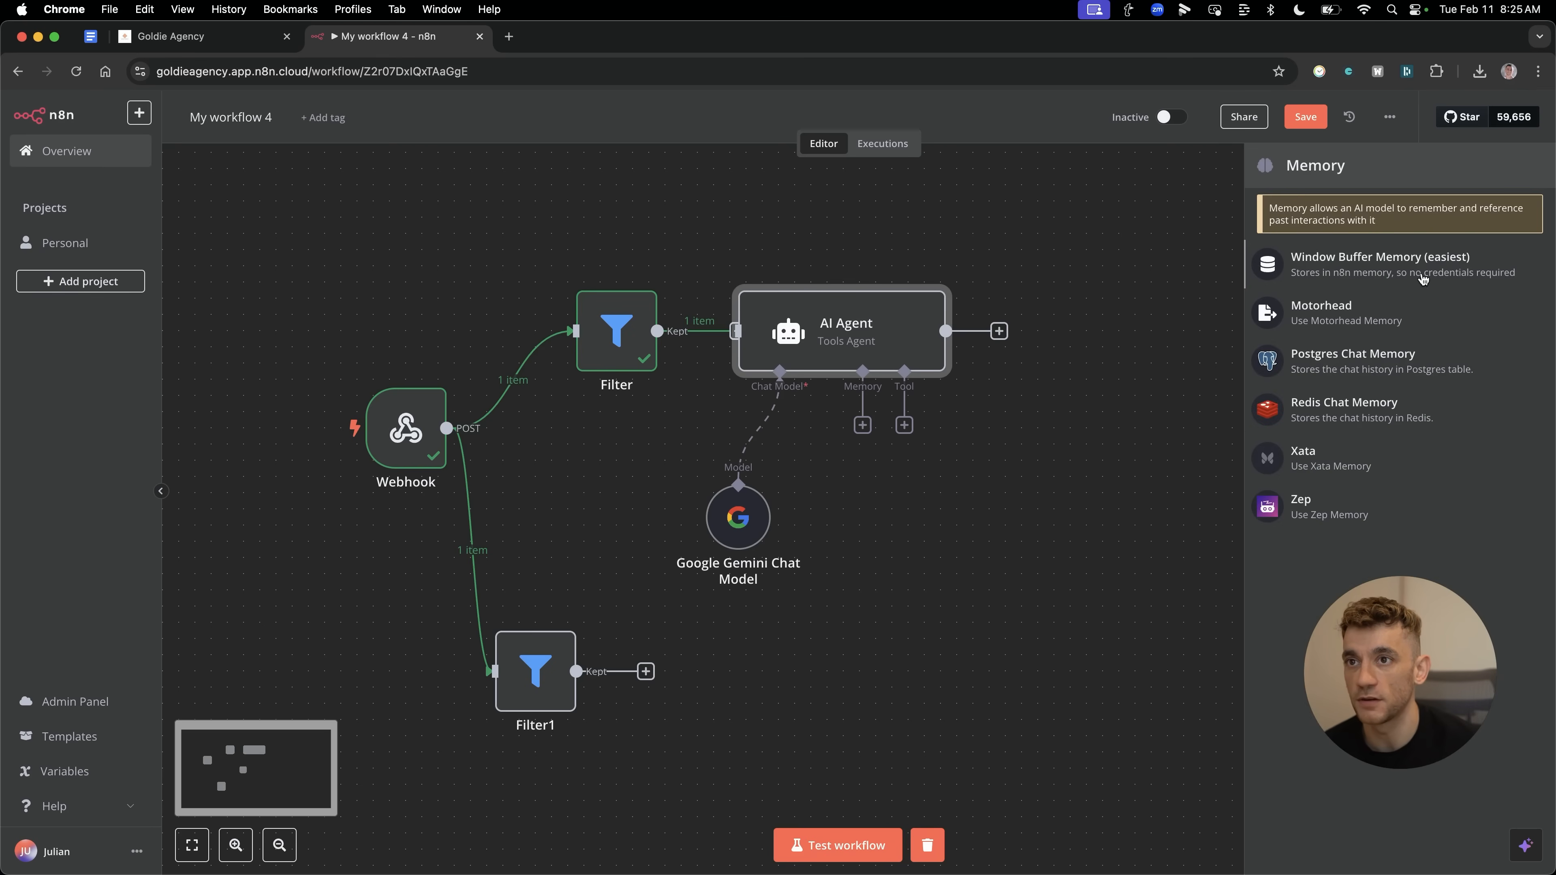
pyautogui.click(1379, 262)
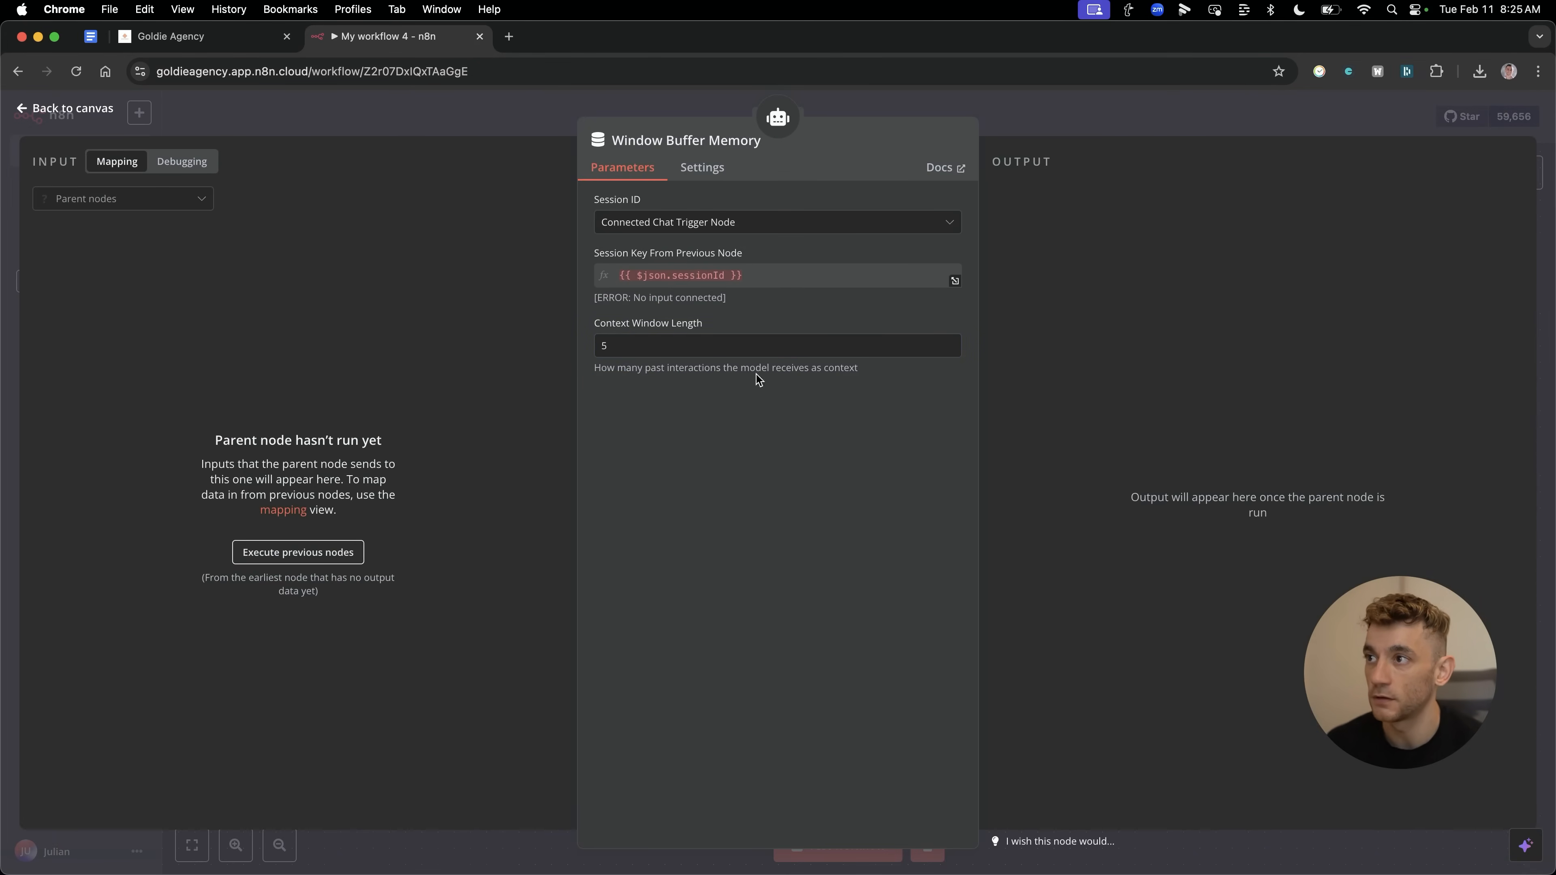
pyautogui.click(63, 107)
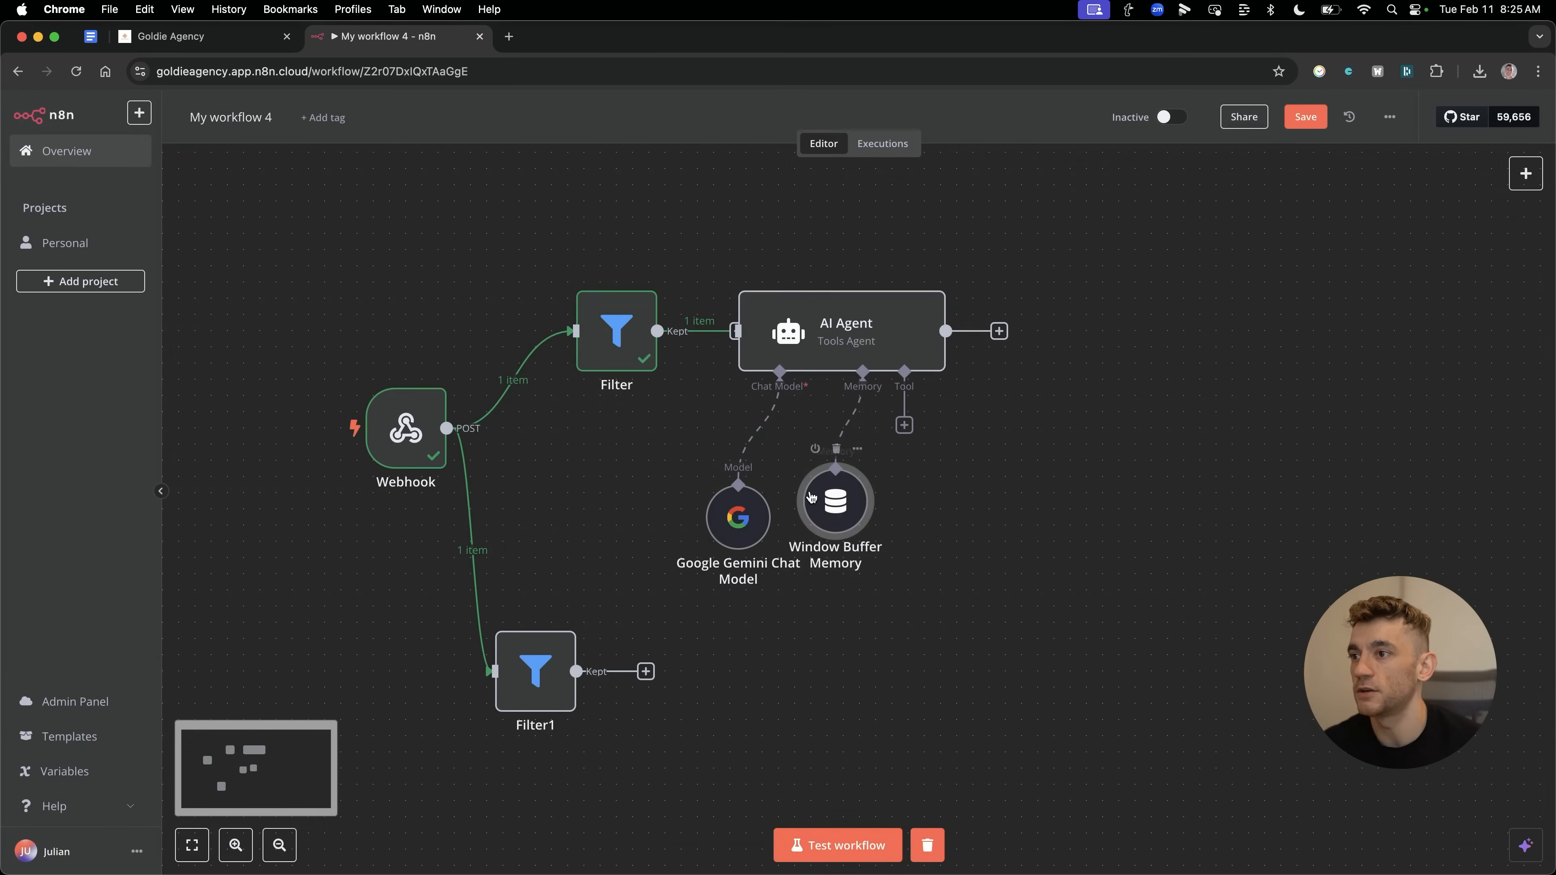
pyautogui.click(836, 448)
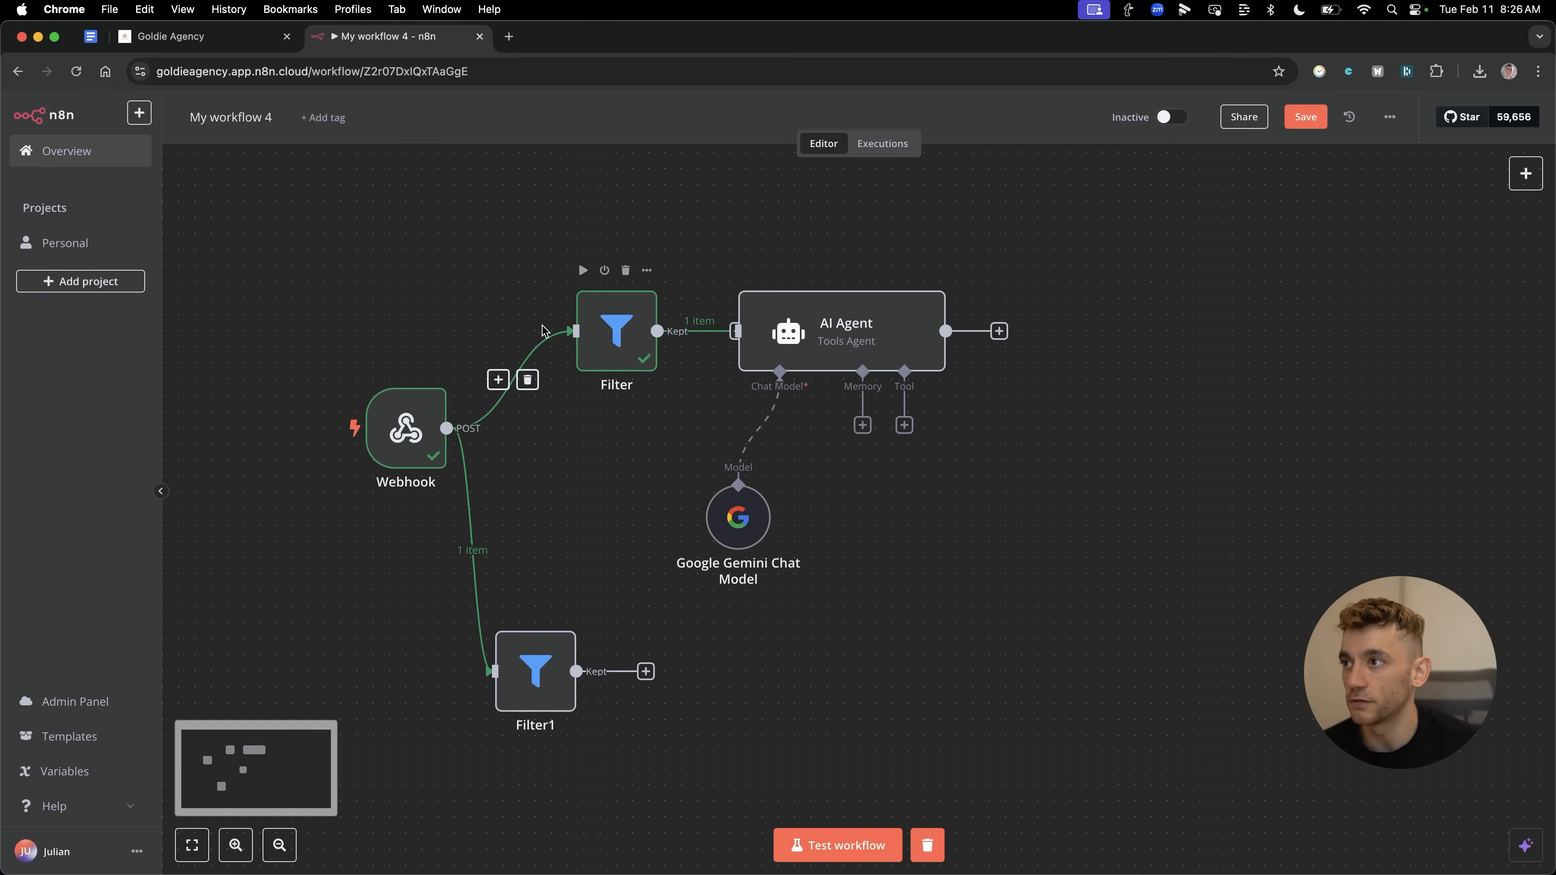
# Write the system message casting the agent as sales rep Ellie sending personalized call-confirmation emails.
pyautogui.doubleClick(840, 330)
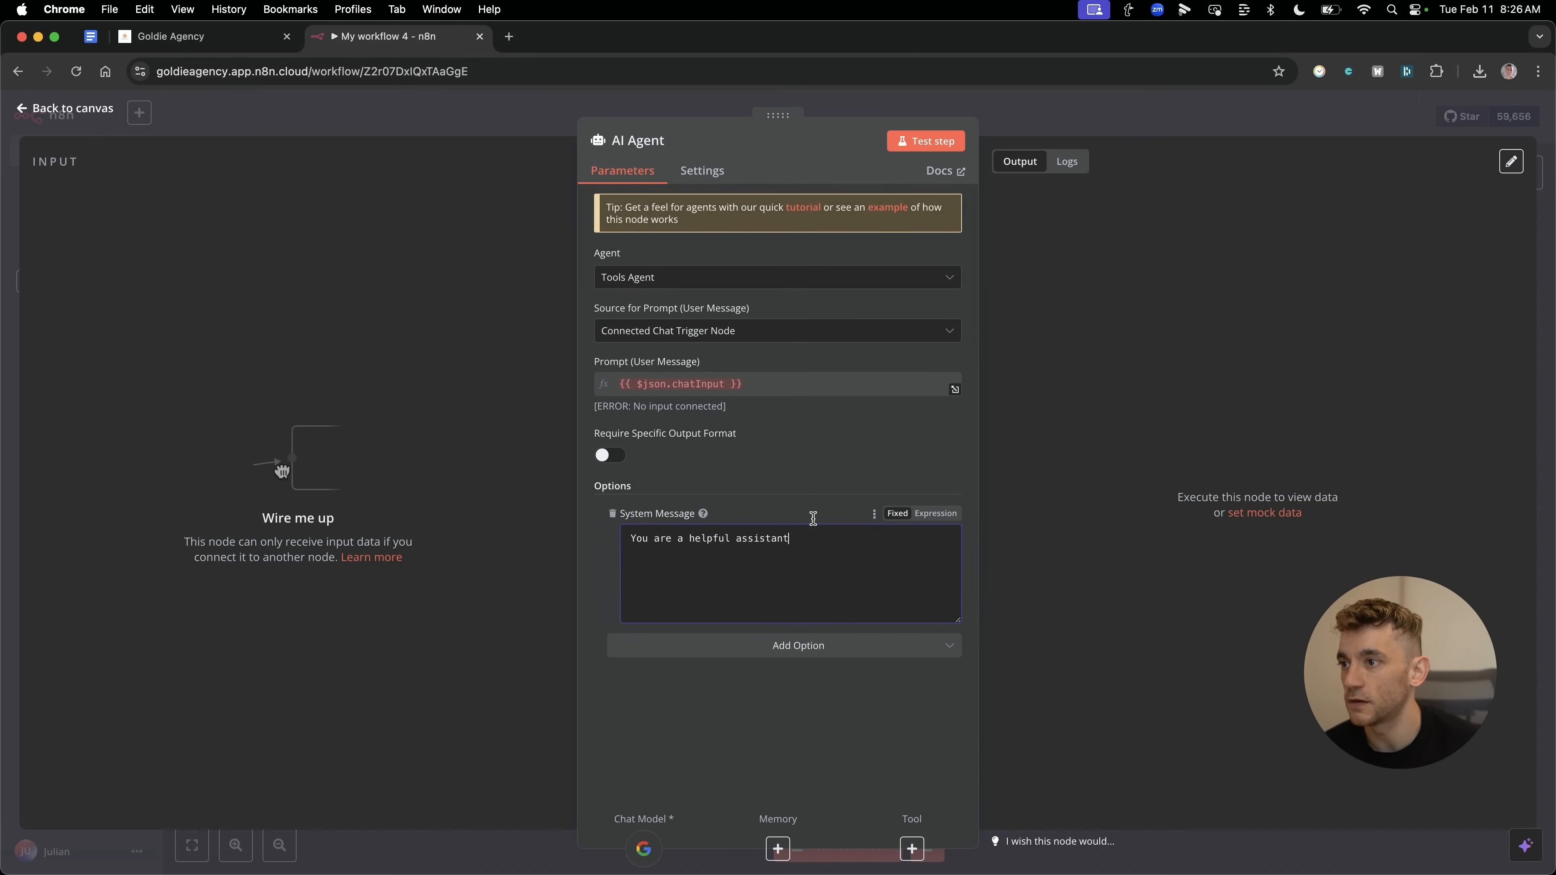
pyautogui.write('You are Ellie, our sales rep')
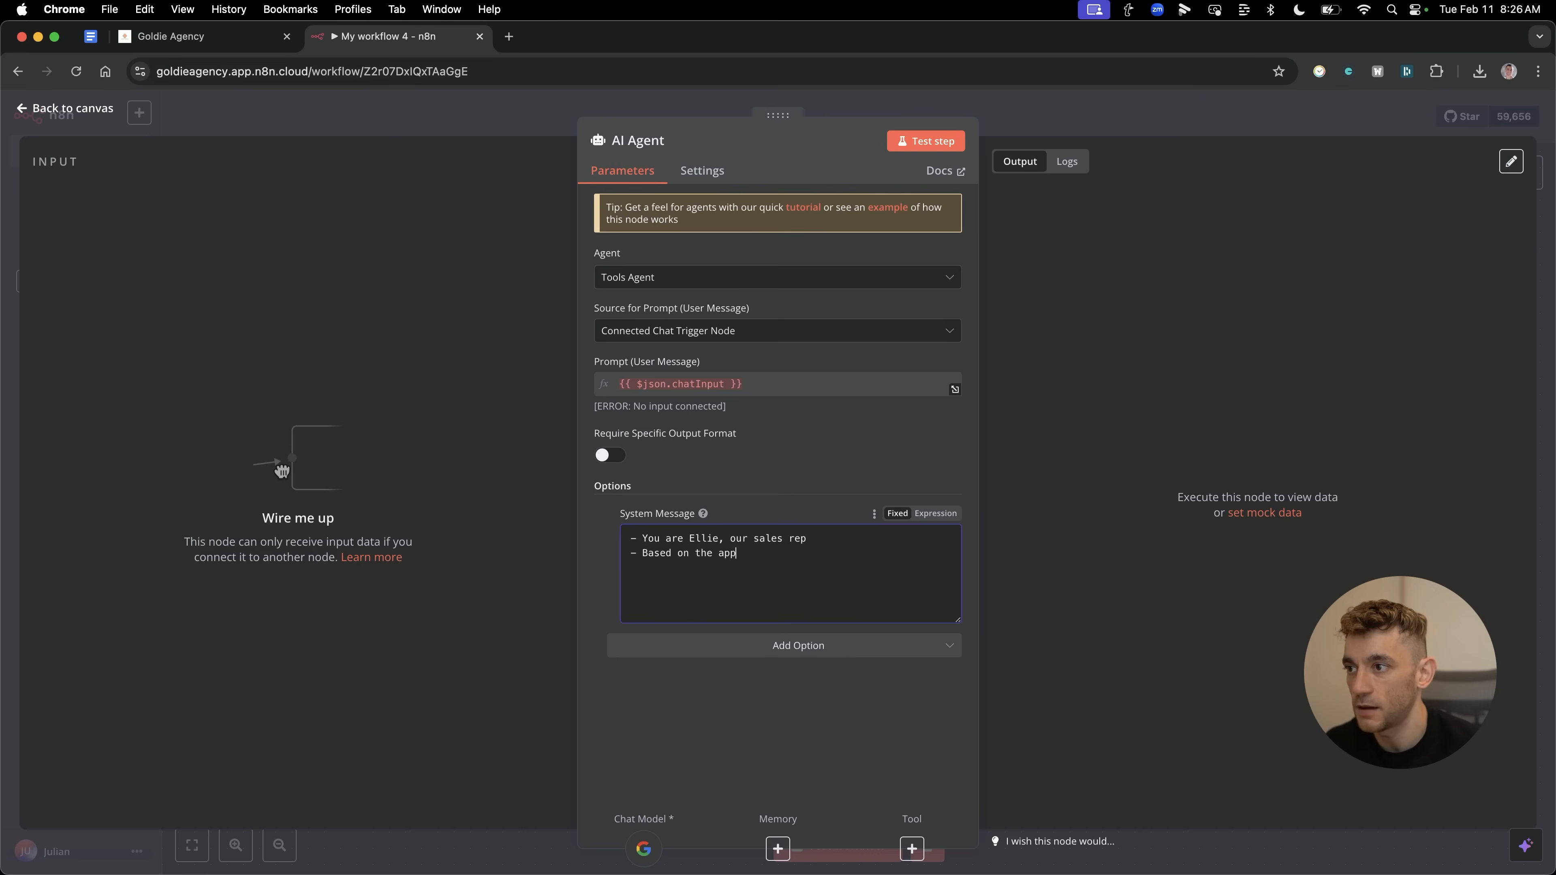
pyautogui.write('lication from our sales prospect, write a v')
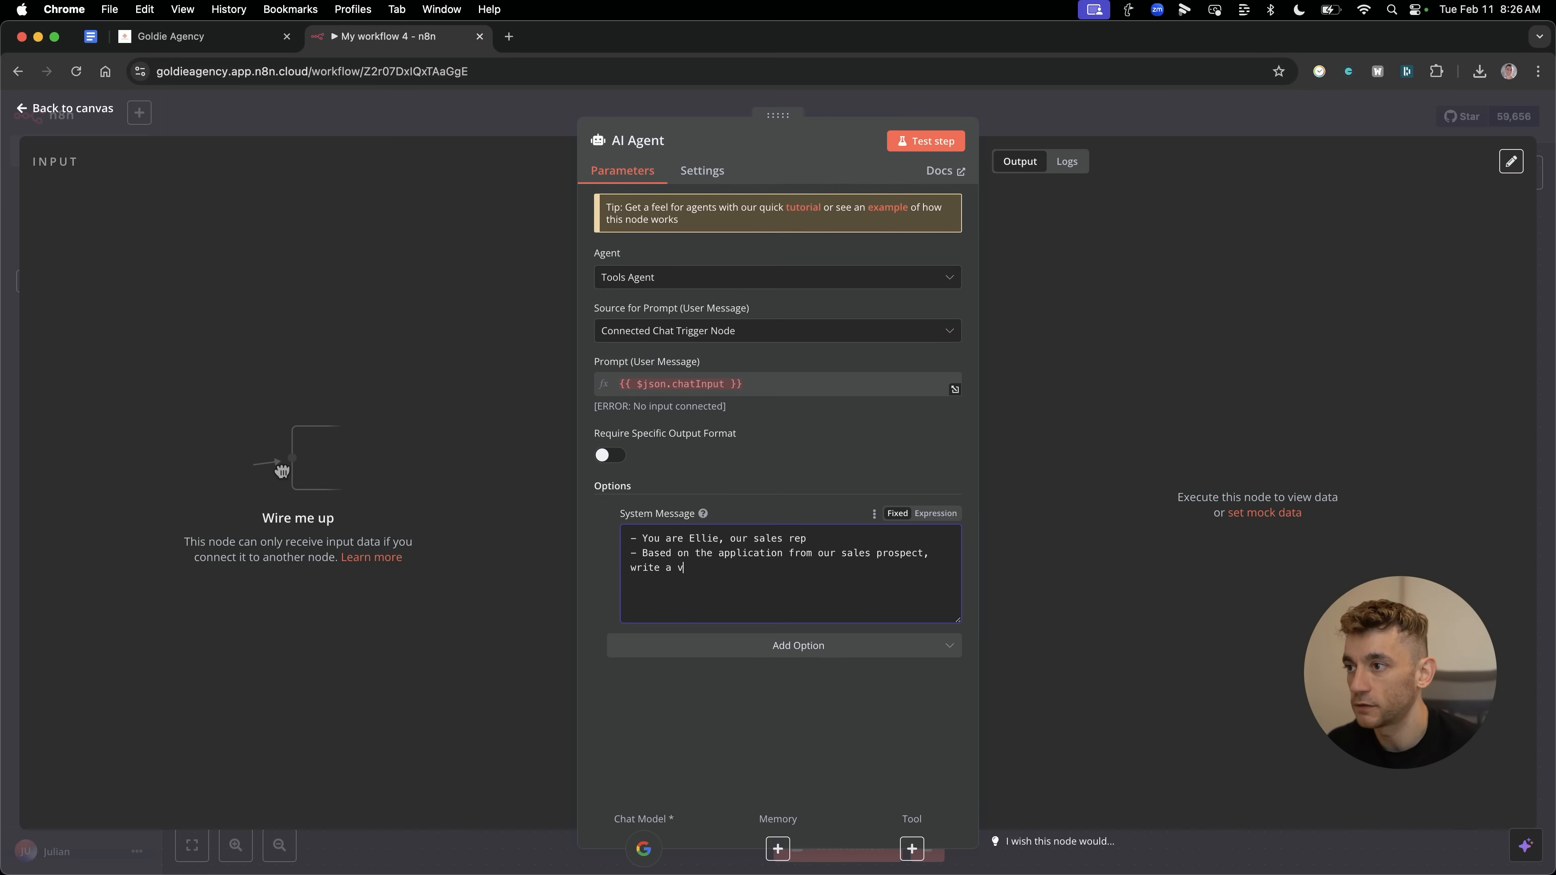
pyautogui.write('ery personalized email that checks they')
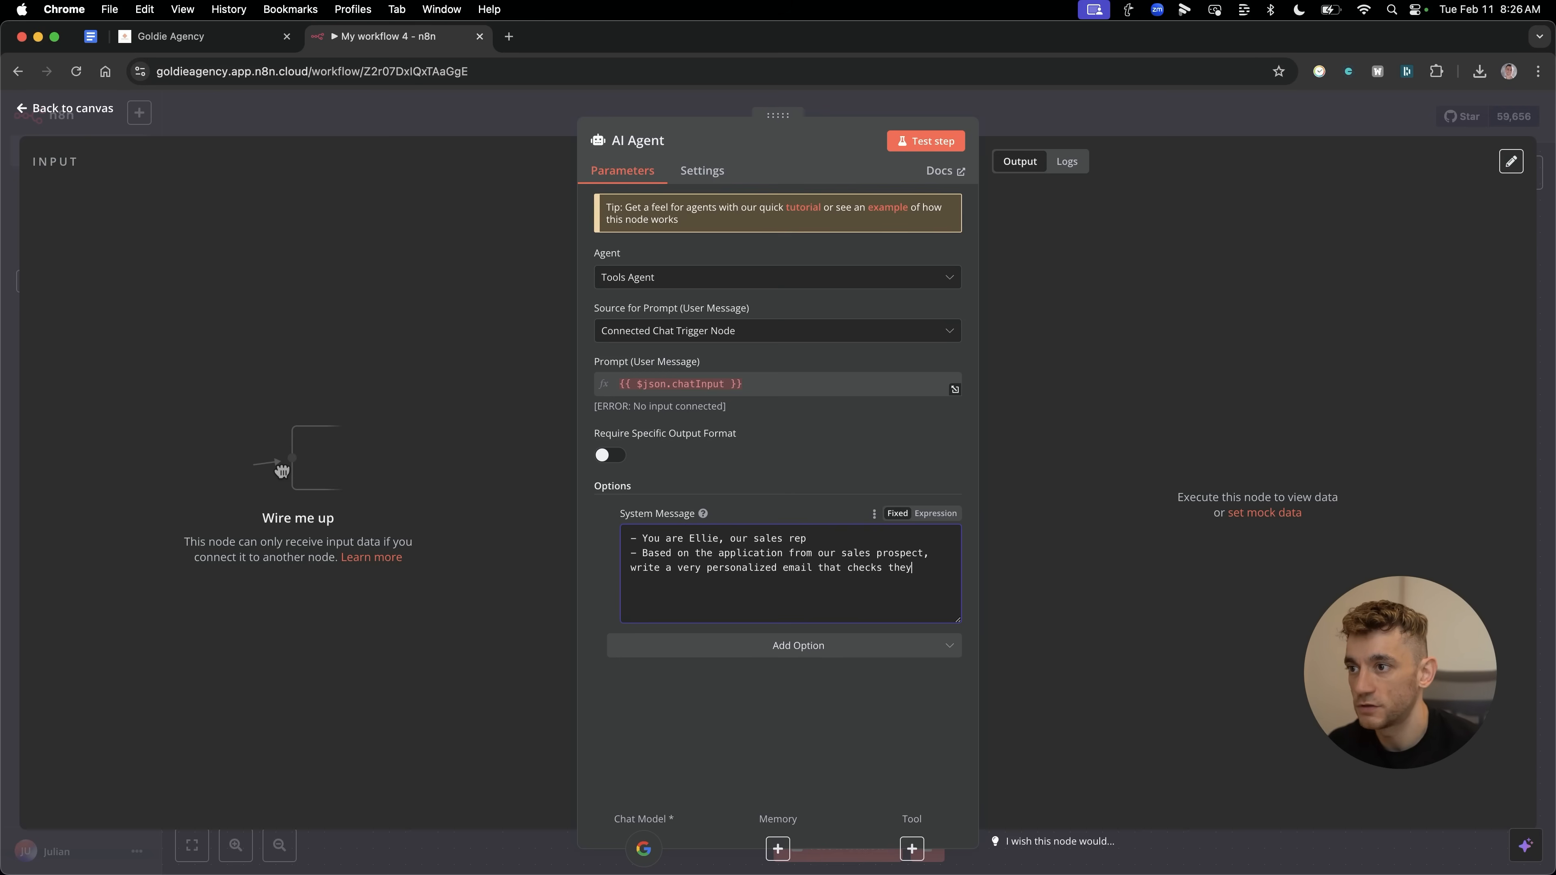
pyautogui.write('the lead is attne')
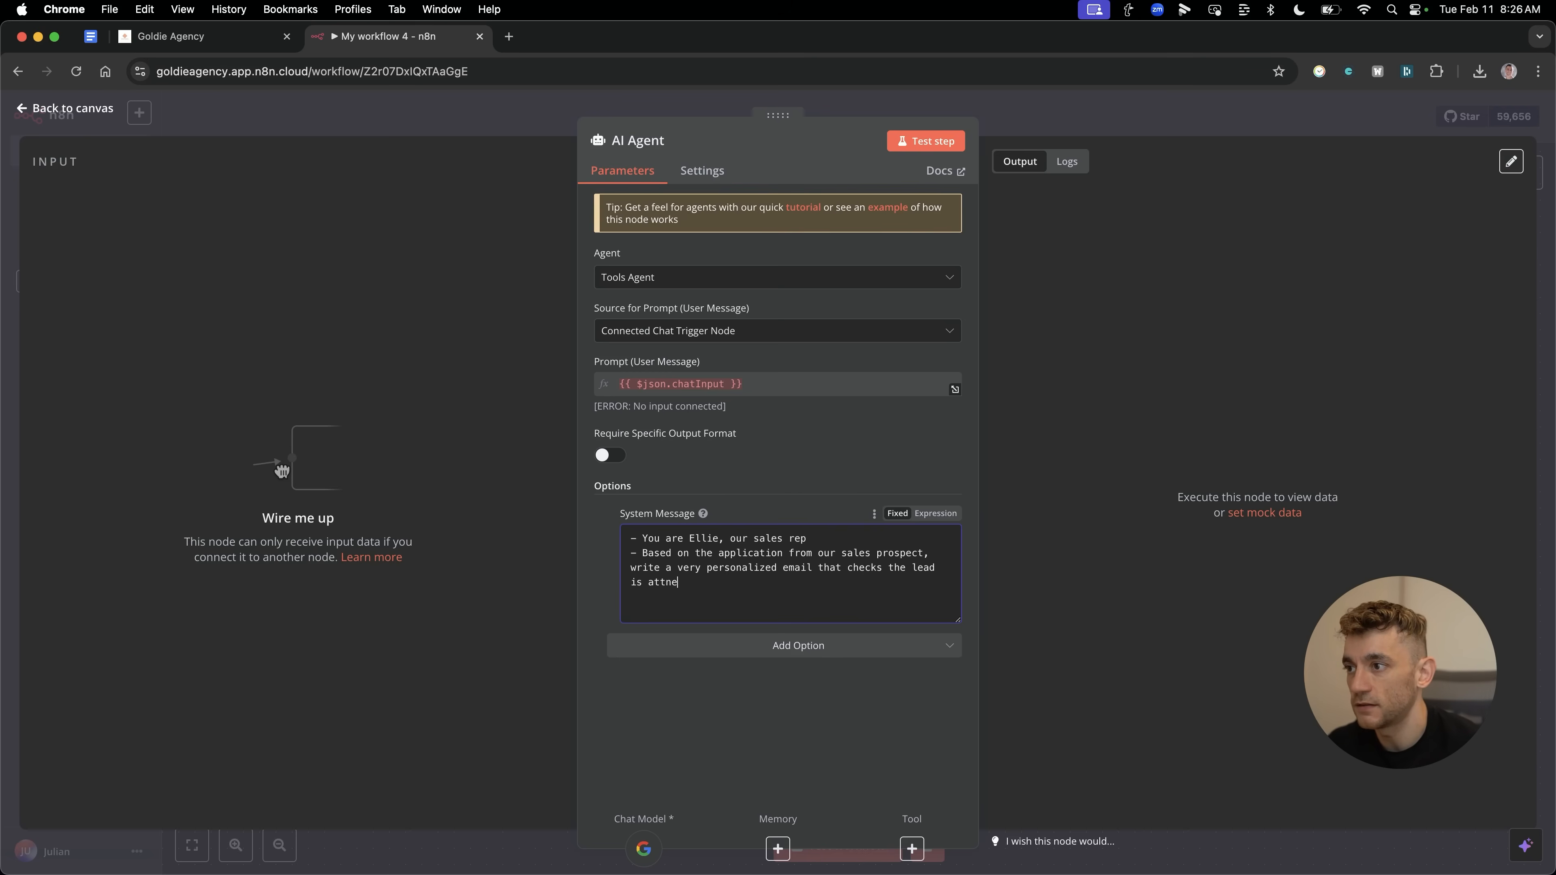
pyautogui.write('nding the sales call + makes it easy for them to confirm')
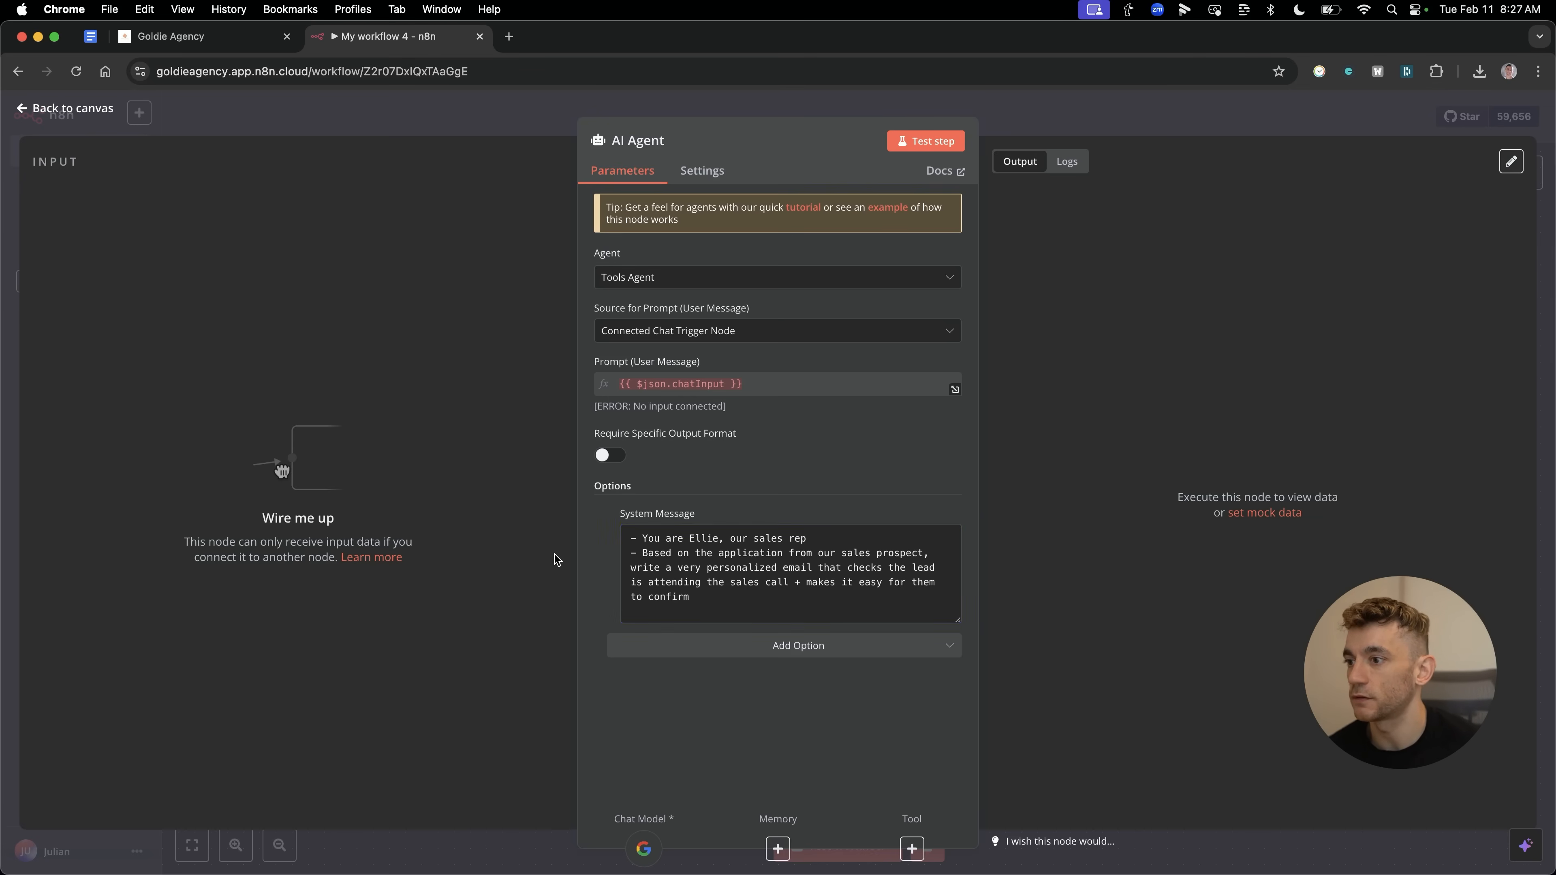
pyautogui.moveTo(925, 141)
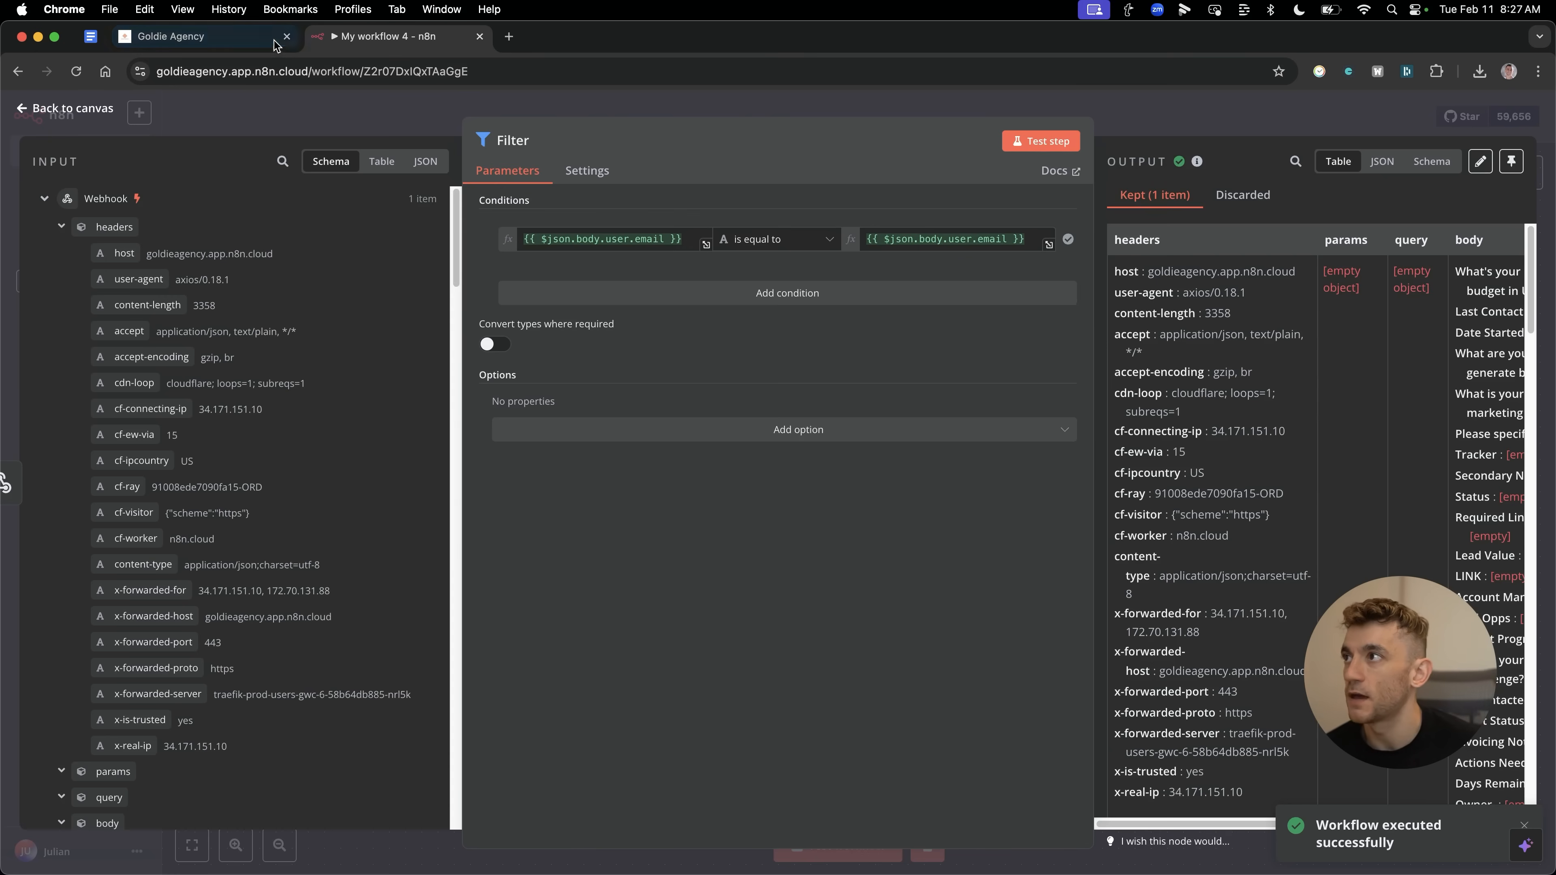
# Check the GoHighLevel booking workflow, then set the AI Agent's prompt source to 'Define below'.
pyautogui.click(168, 36)
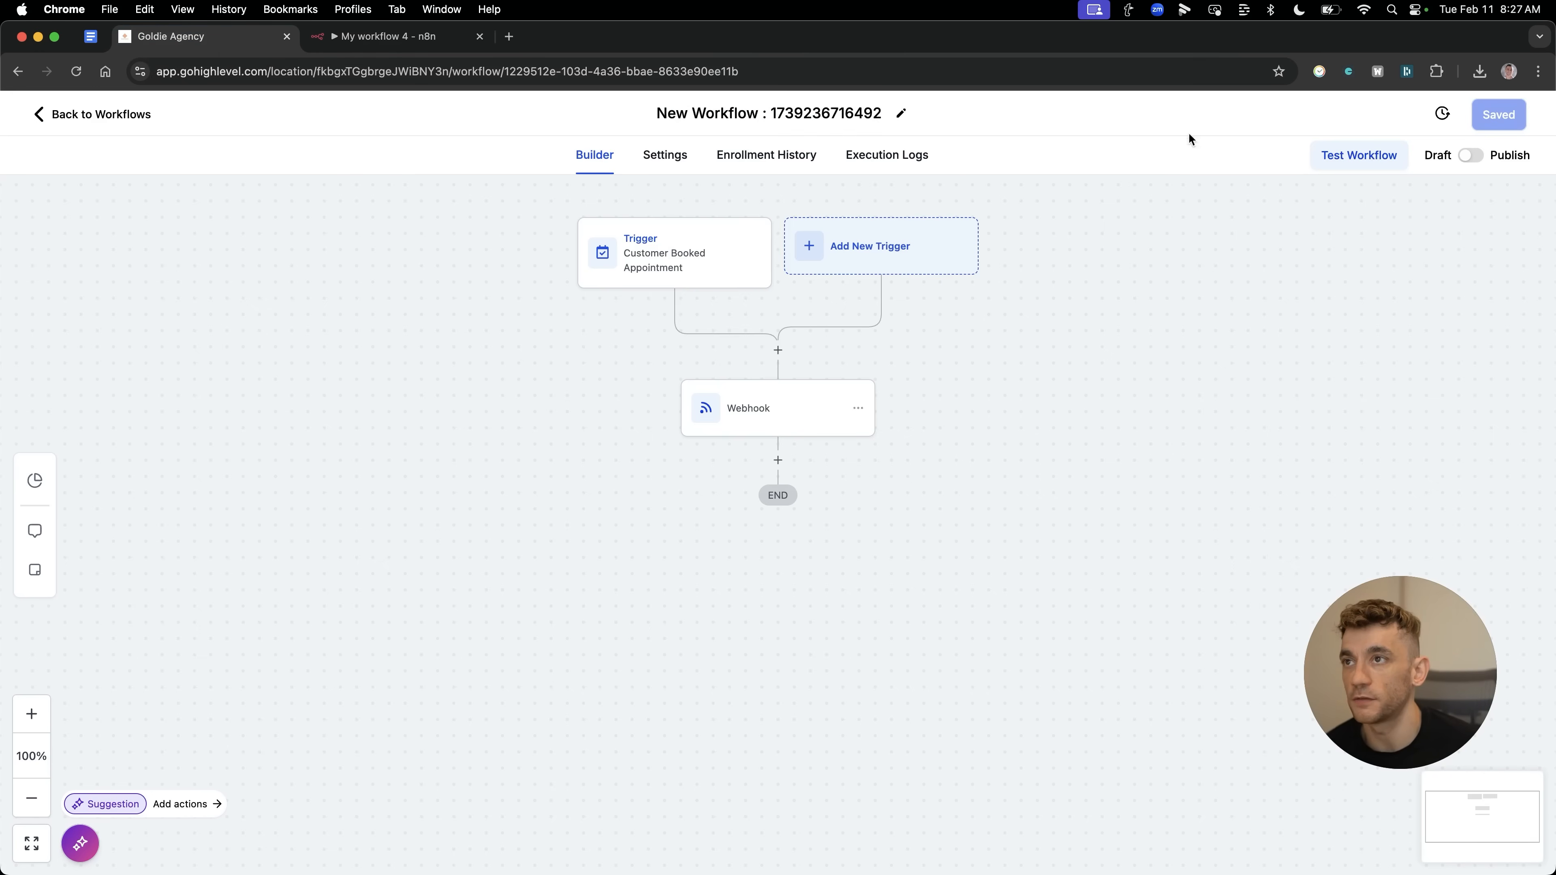
pyautogui.click(395, 36)
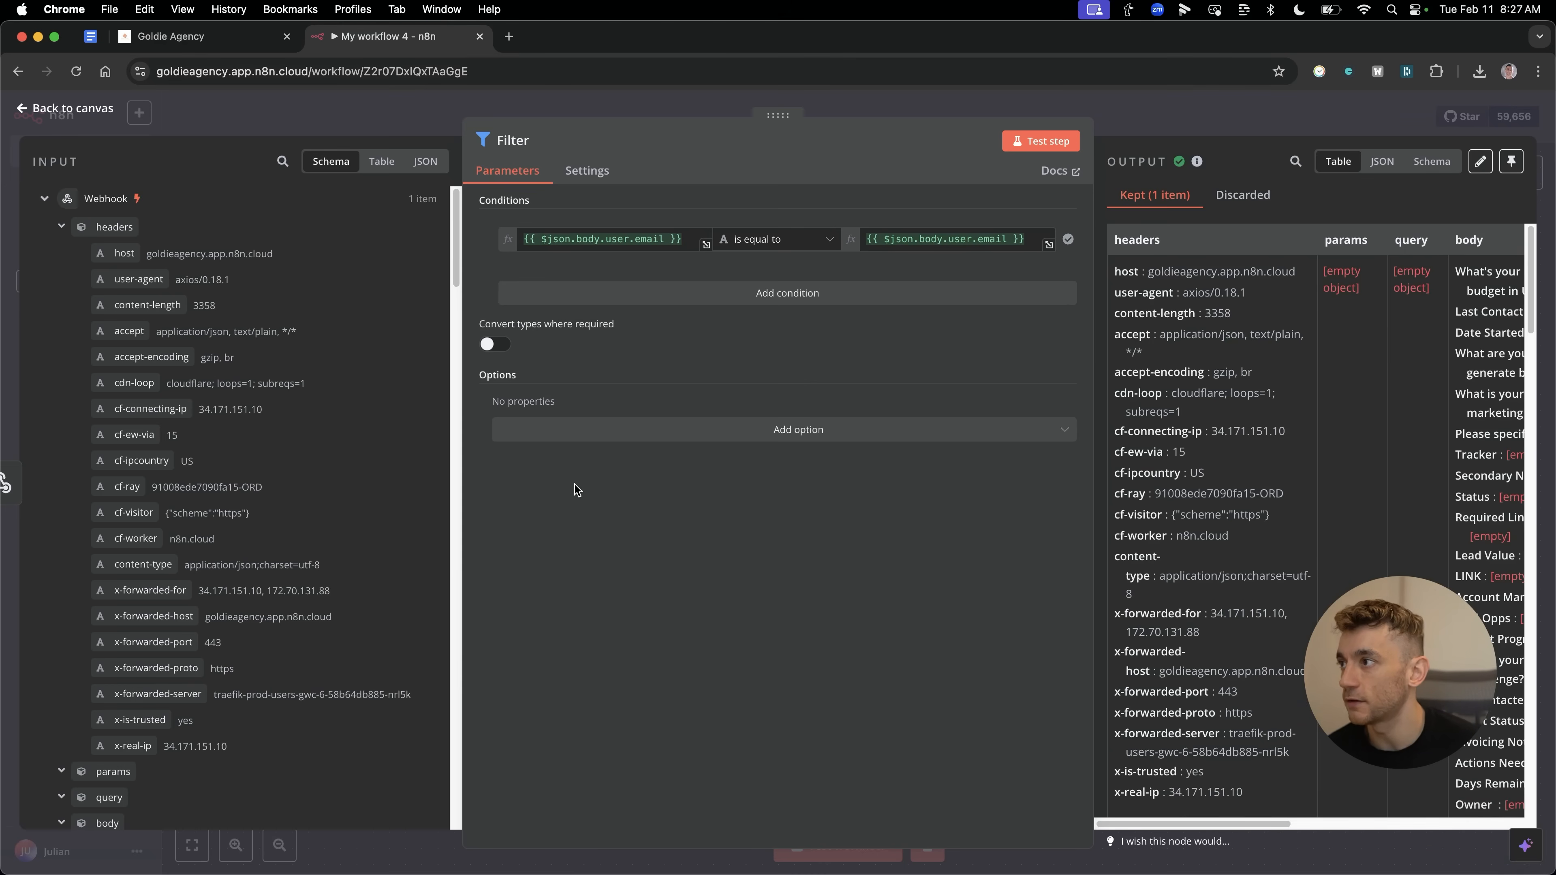
pyautogui.moveTo(579, 398)
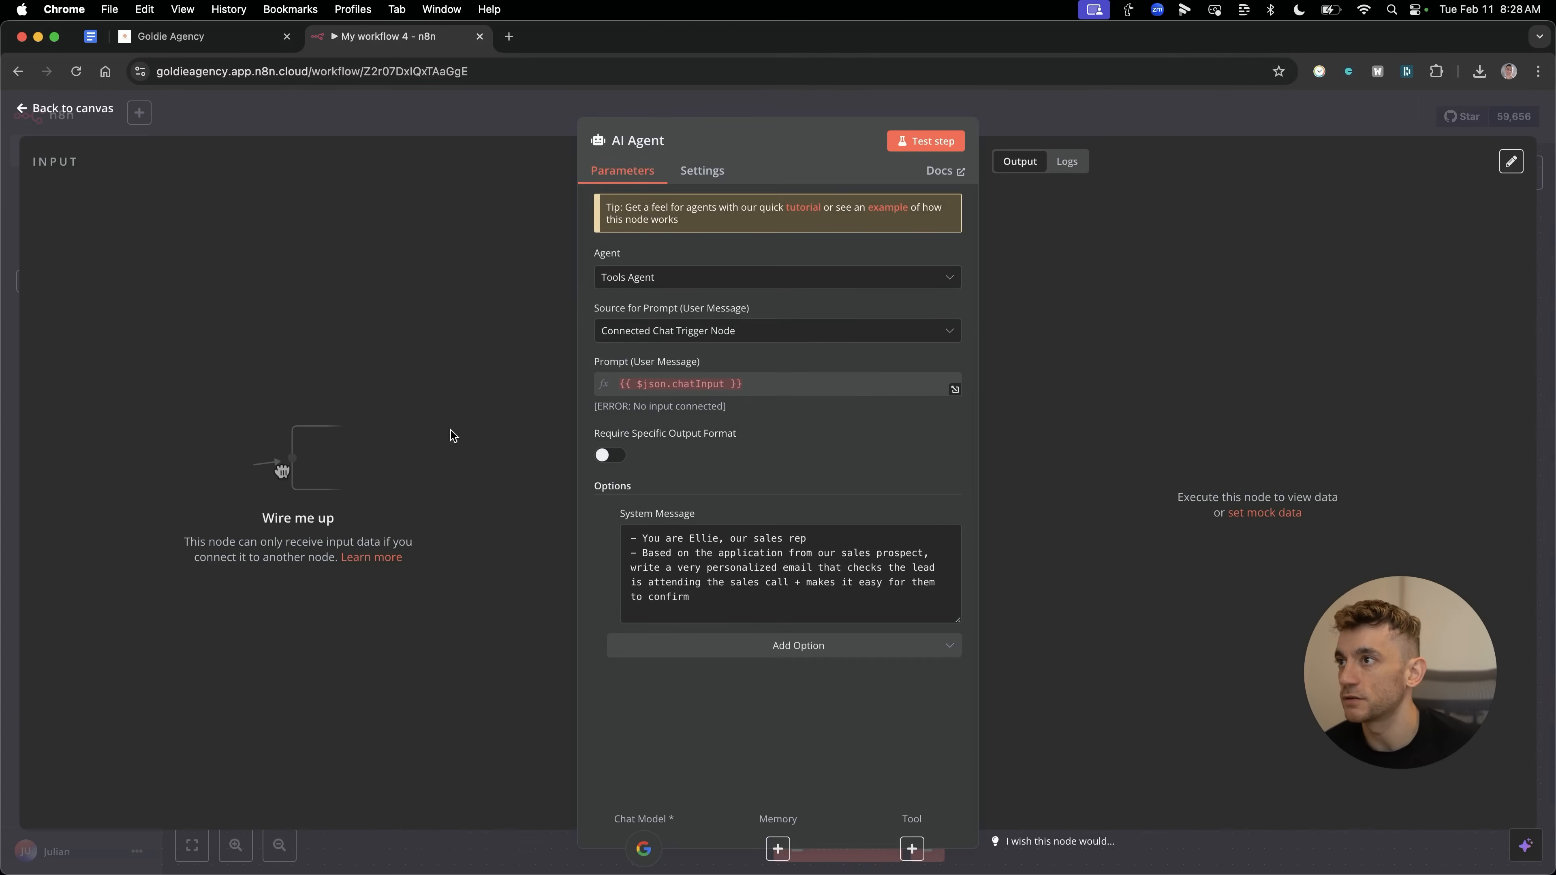
pyautogui.click(776, 331)
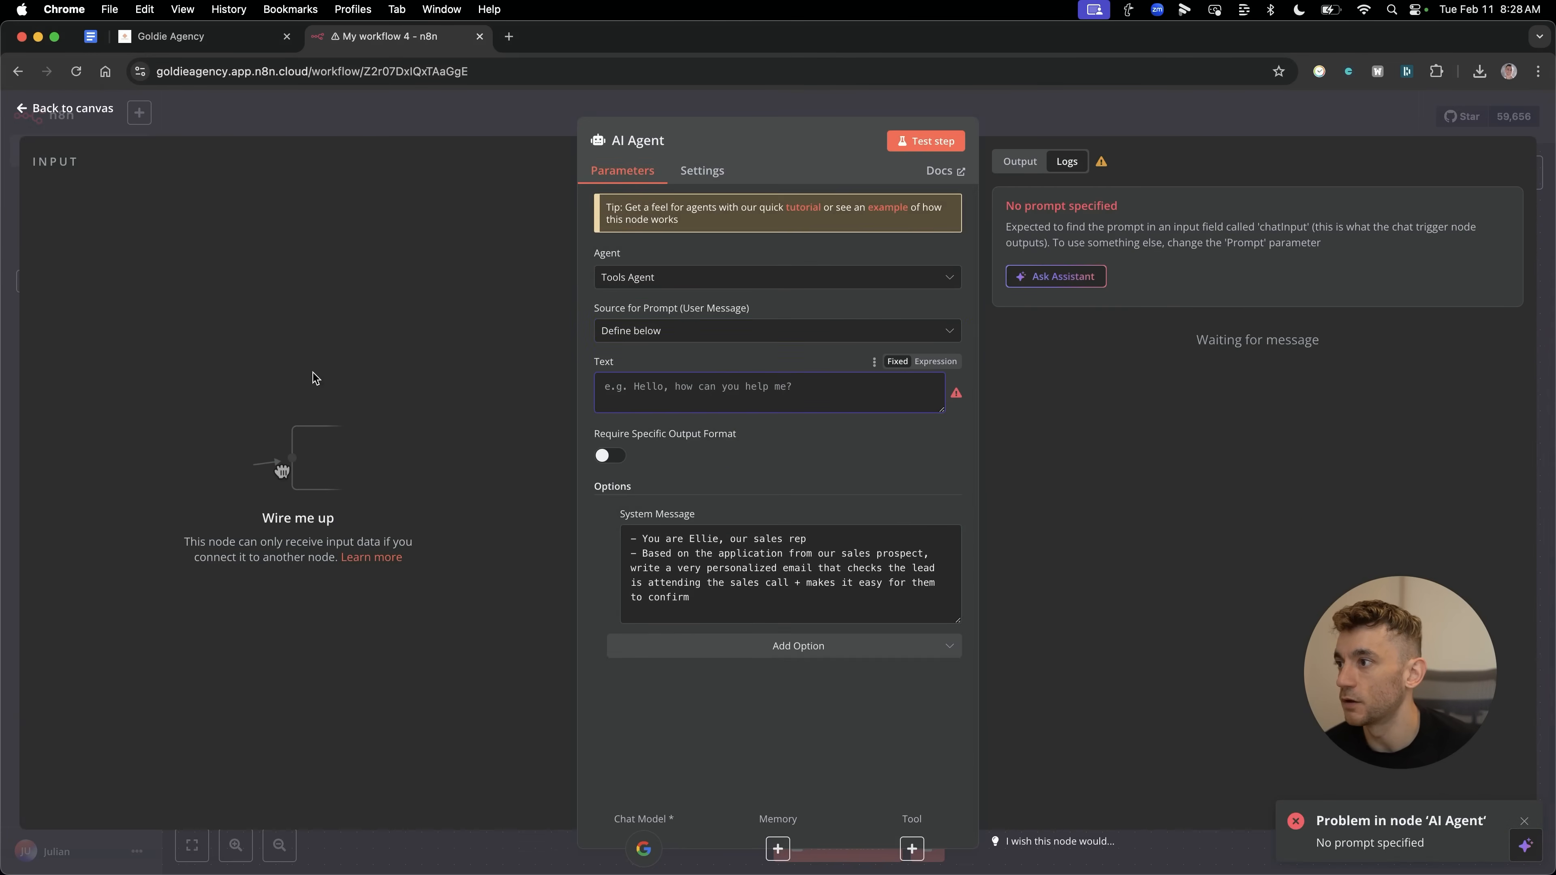
pyautogui.click(63, 108)
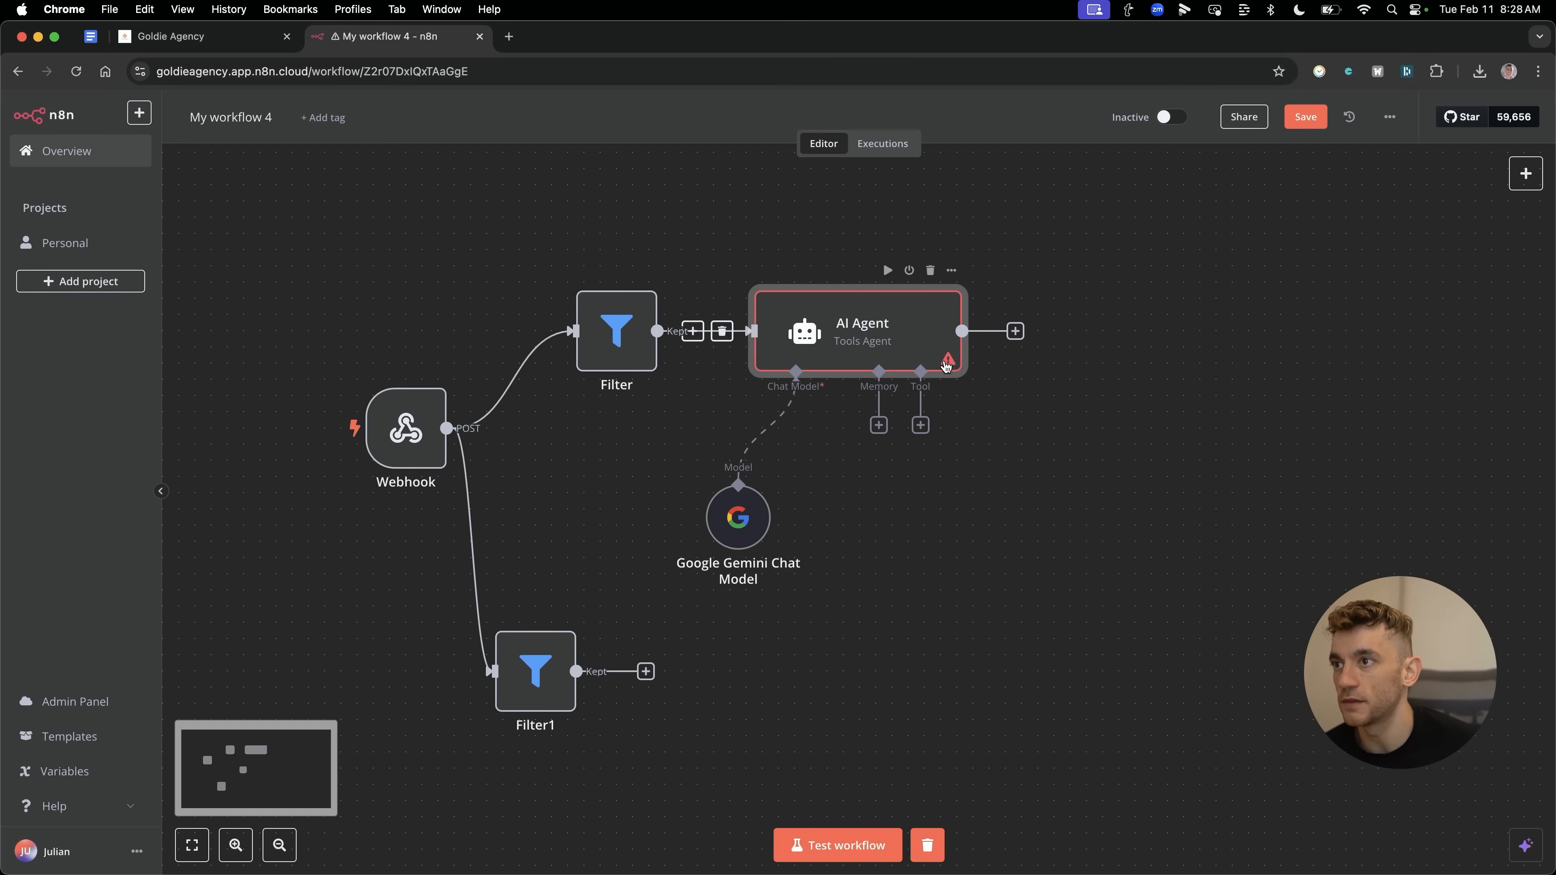
# Reopen the AI Agent settings to write its prompt.
pyautogui.doubleClick(859, 332)
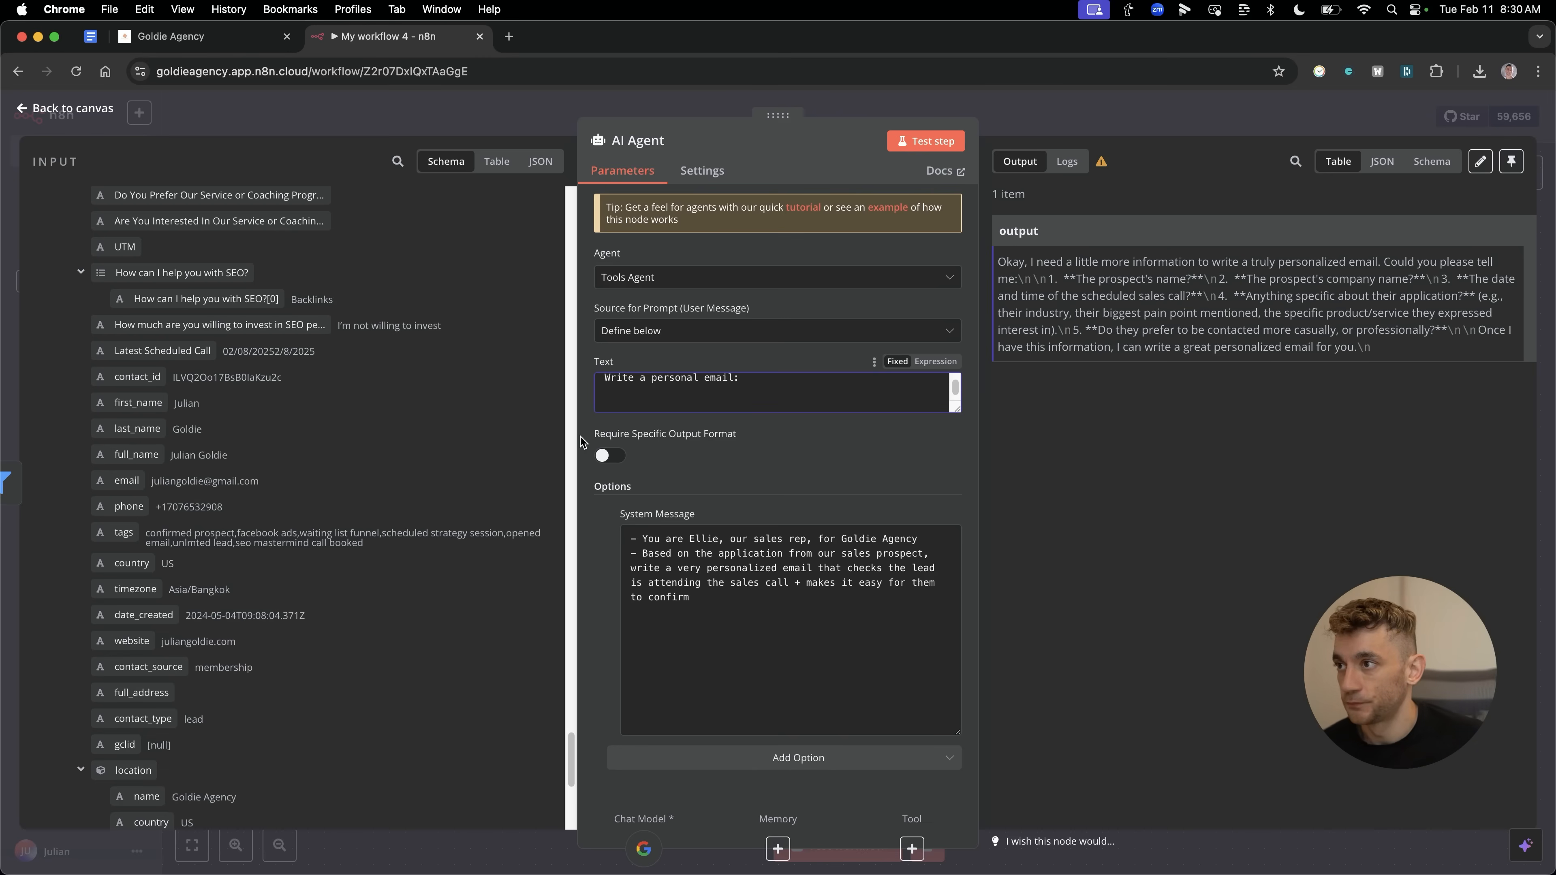
# Add Full Name and Email lines pulling the prospect's fields into the prompt.
pyautogui.write('Full Name')
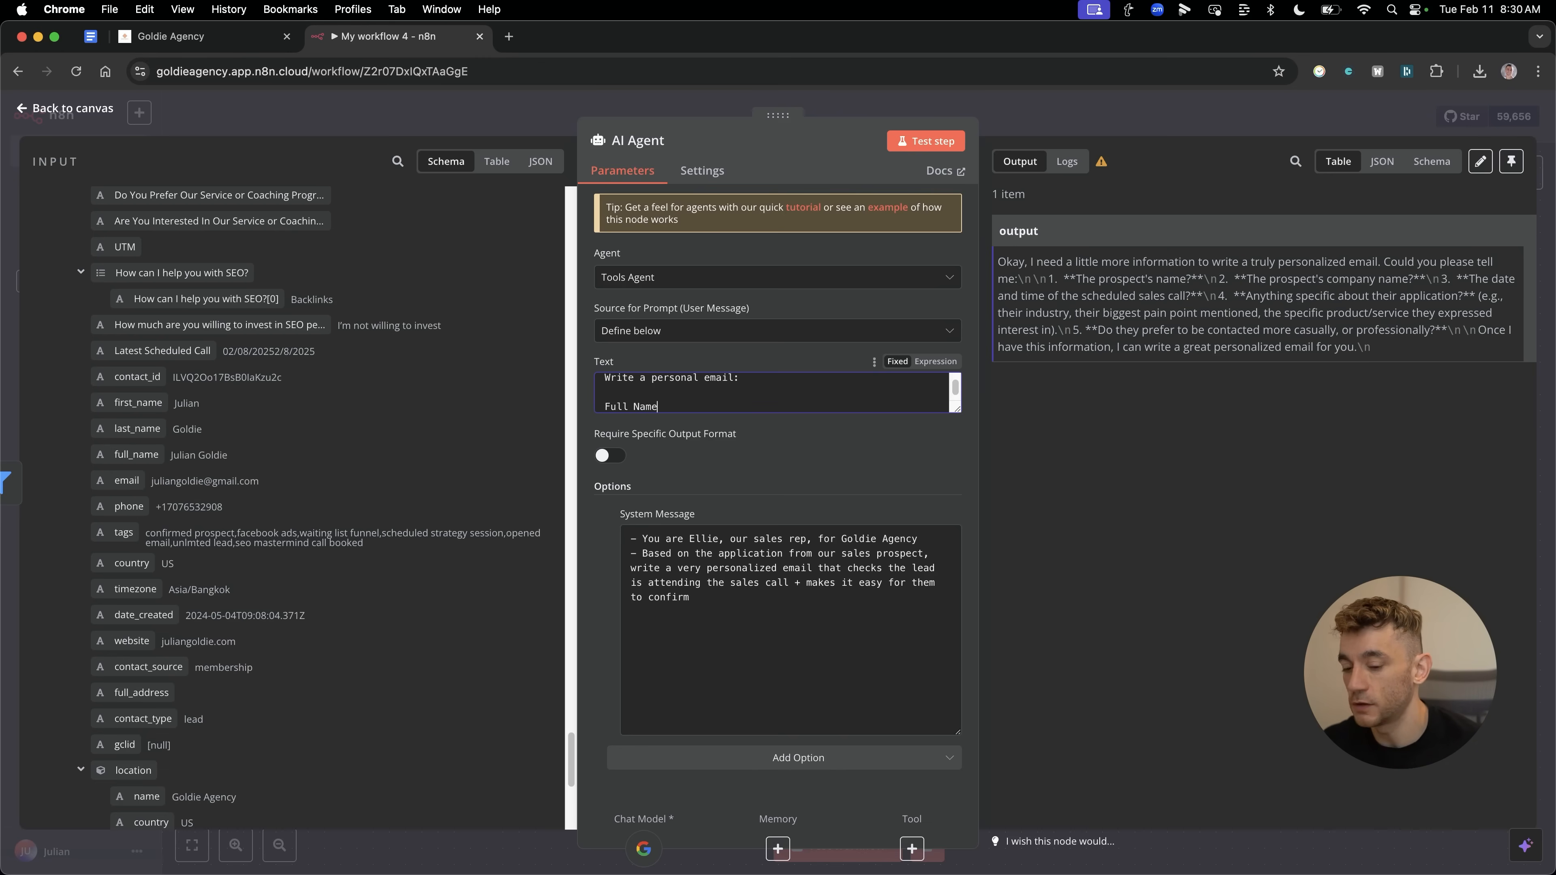
pyautogui.write('Email:')
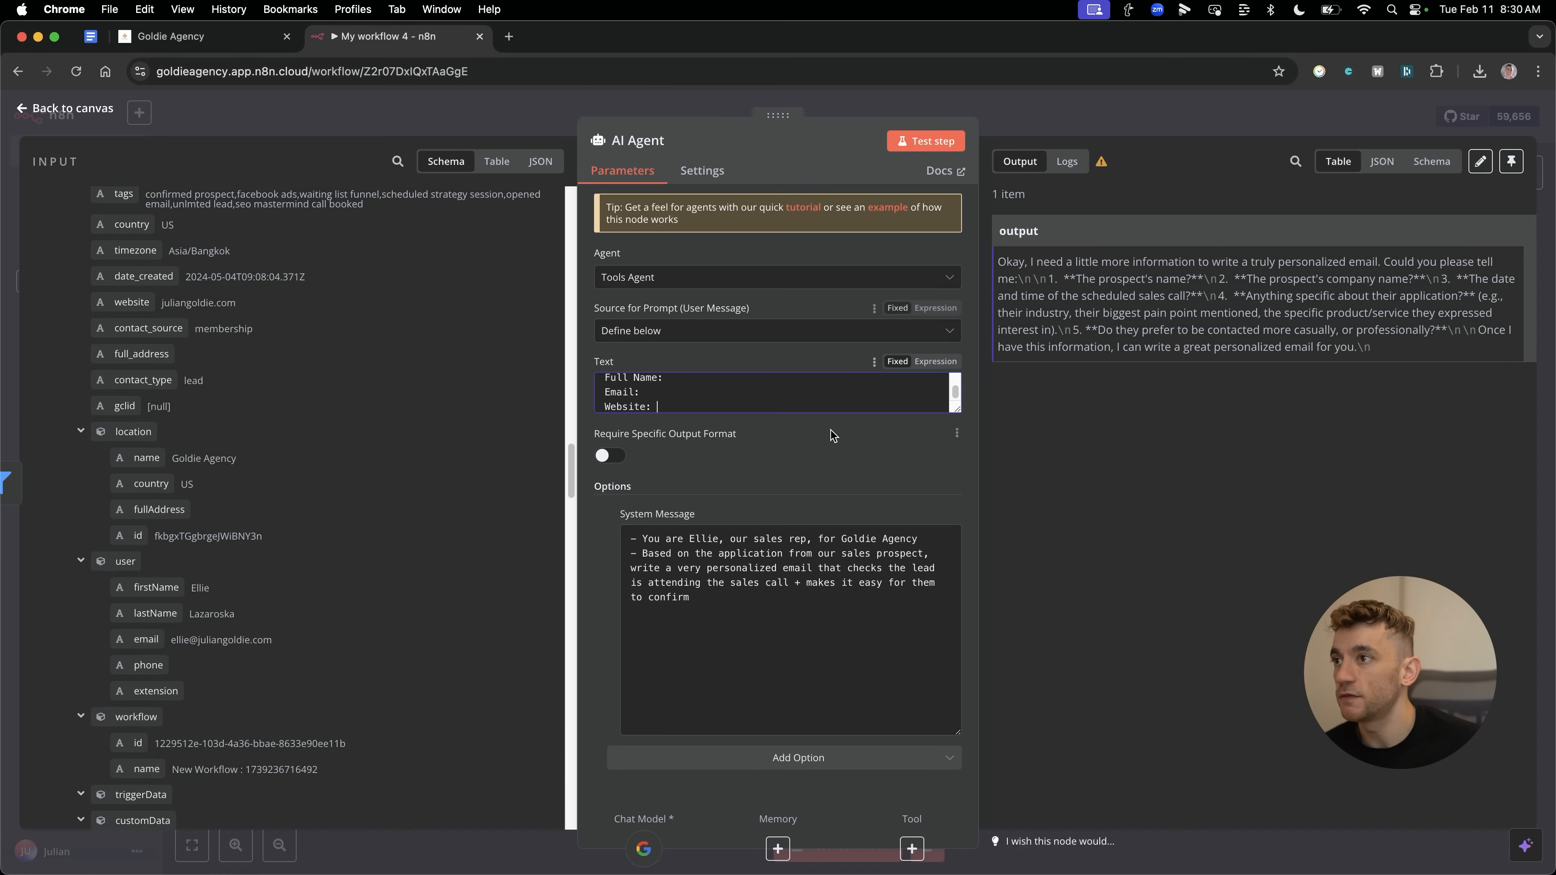
pyautogui.moveTo(407, 581)
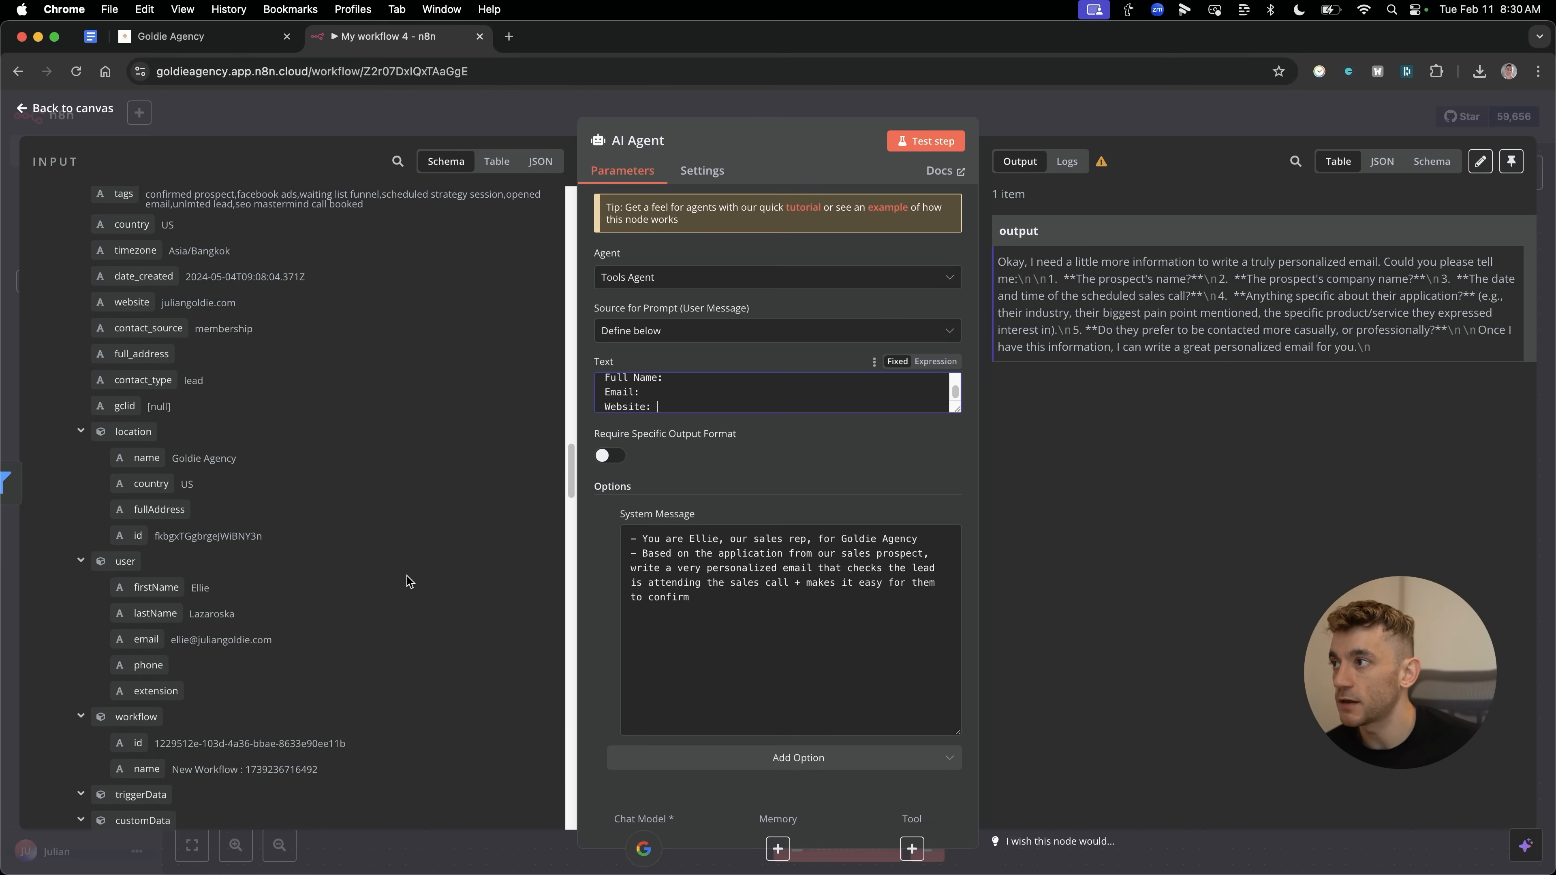
pyautogui.moveTo(223, 357)
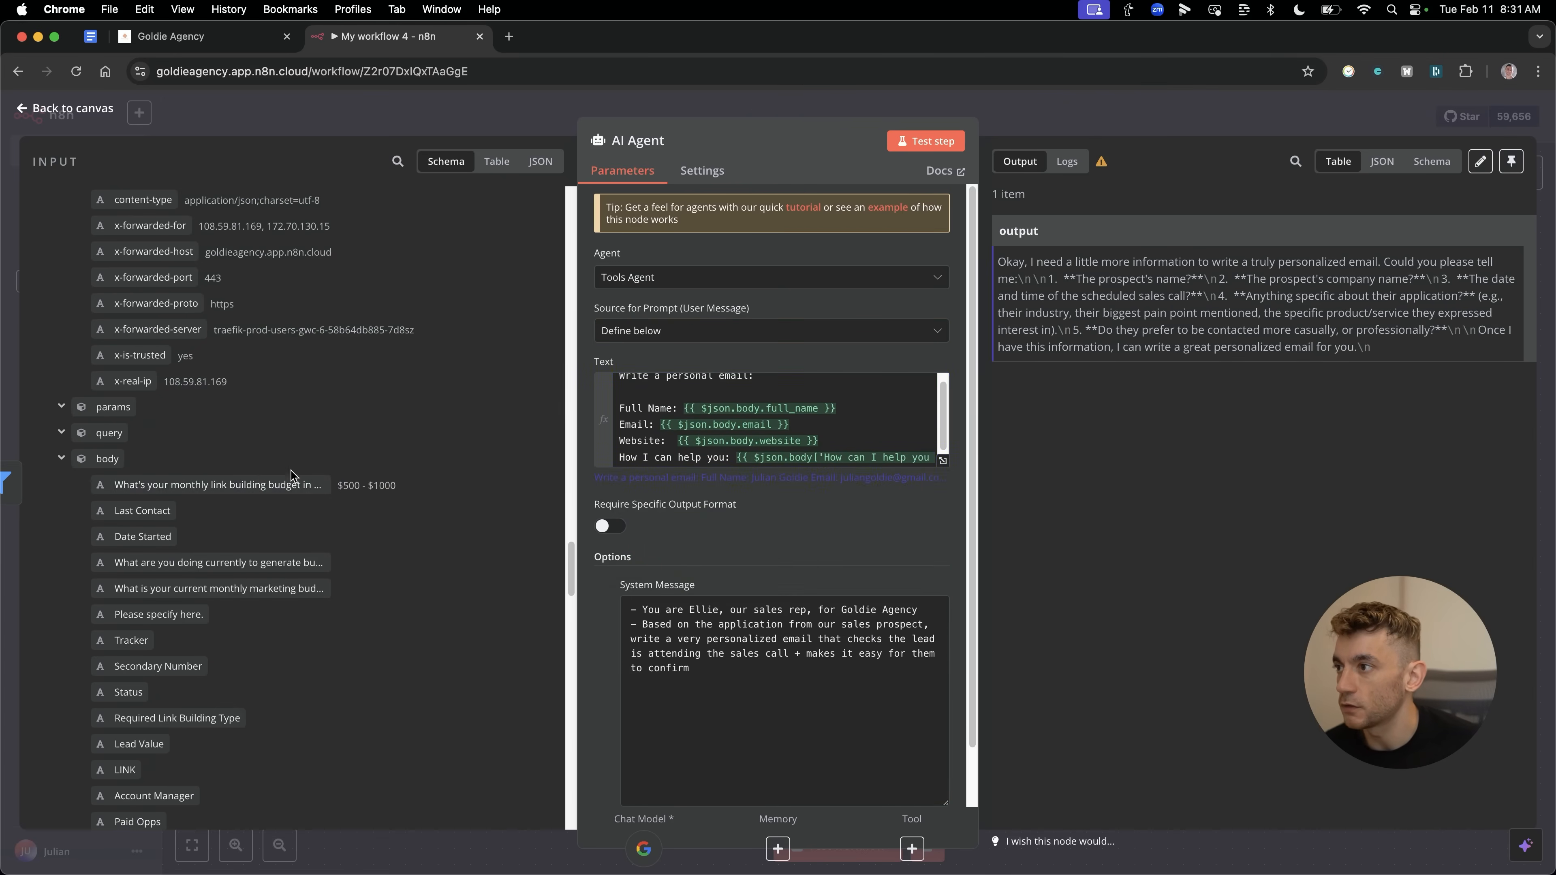
pyautogui.scroll(-3)
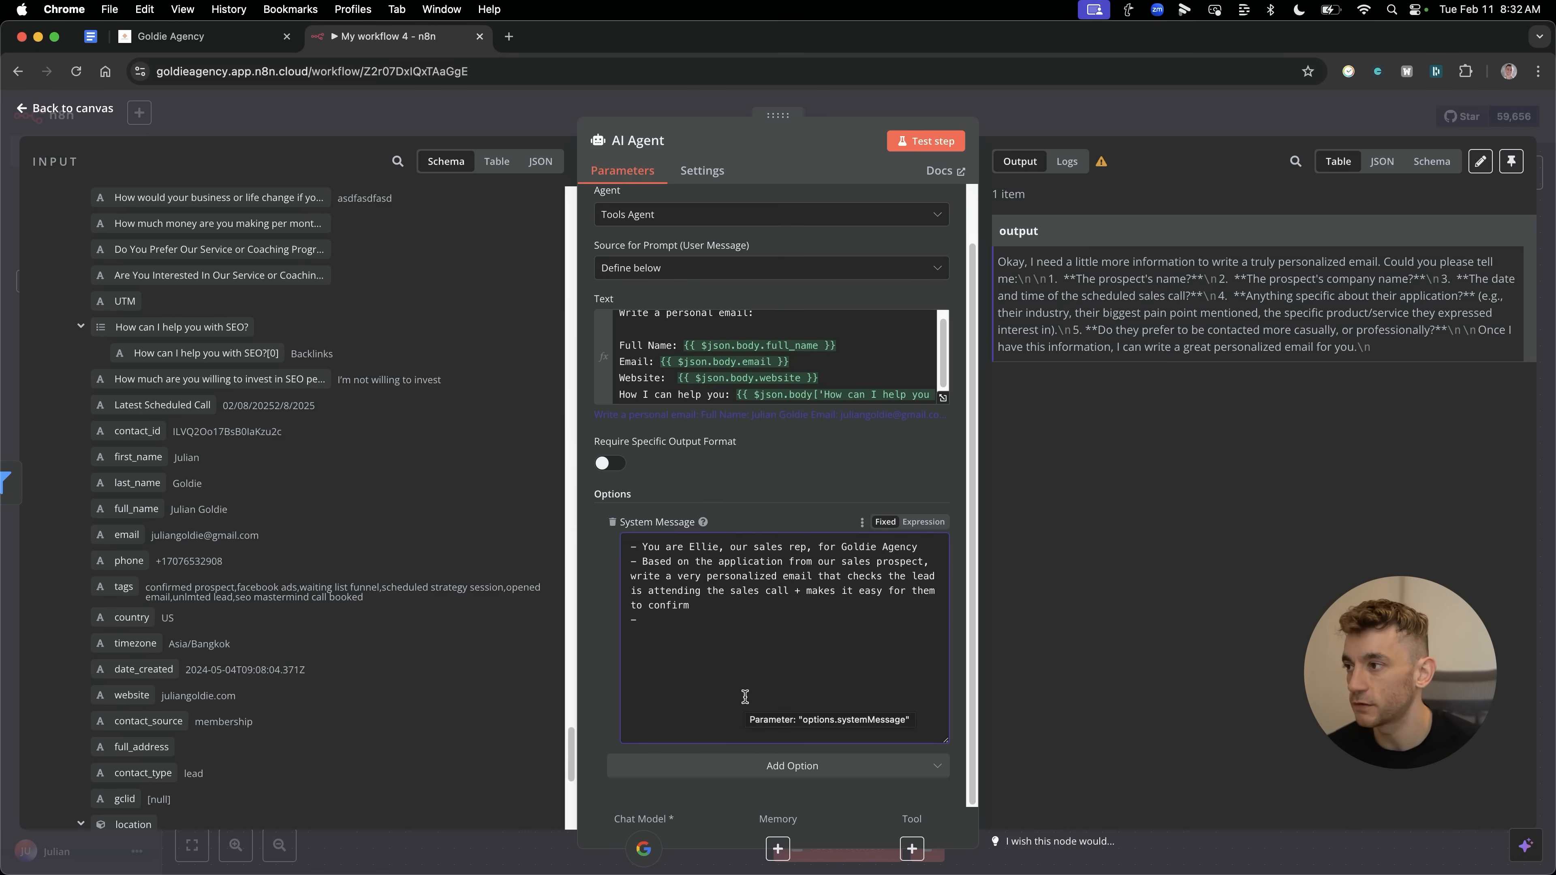
# Add a tone bullet: short, to the point, no fluff, conversational, good vibes.
pyautogui.write('- Short, to')
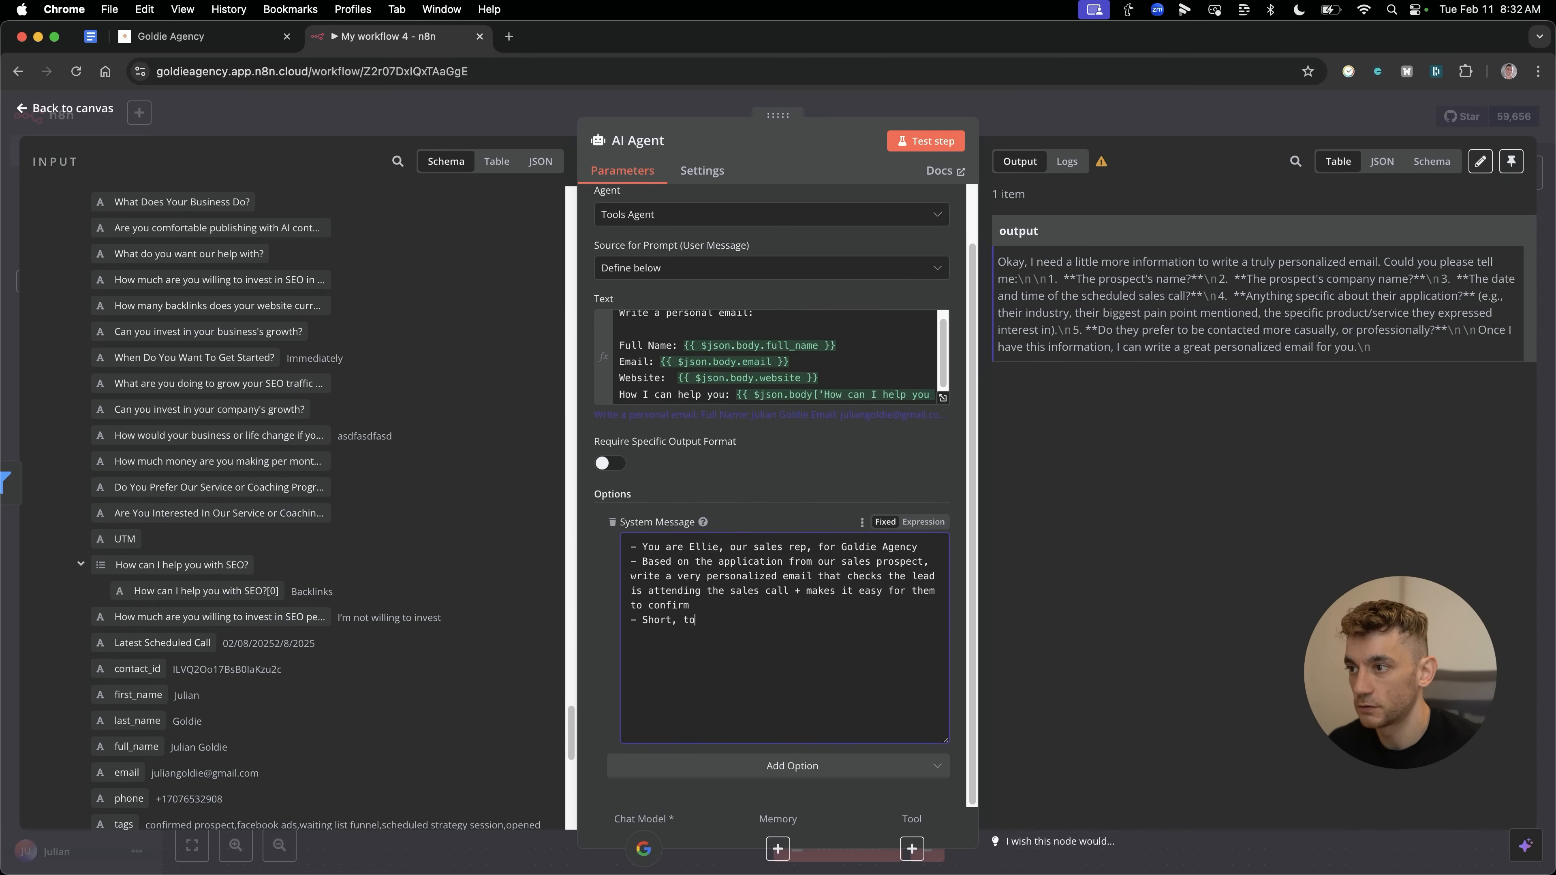
pyautogui.write('the point, no fluff,')
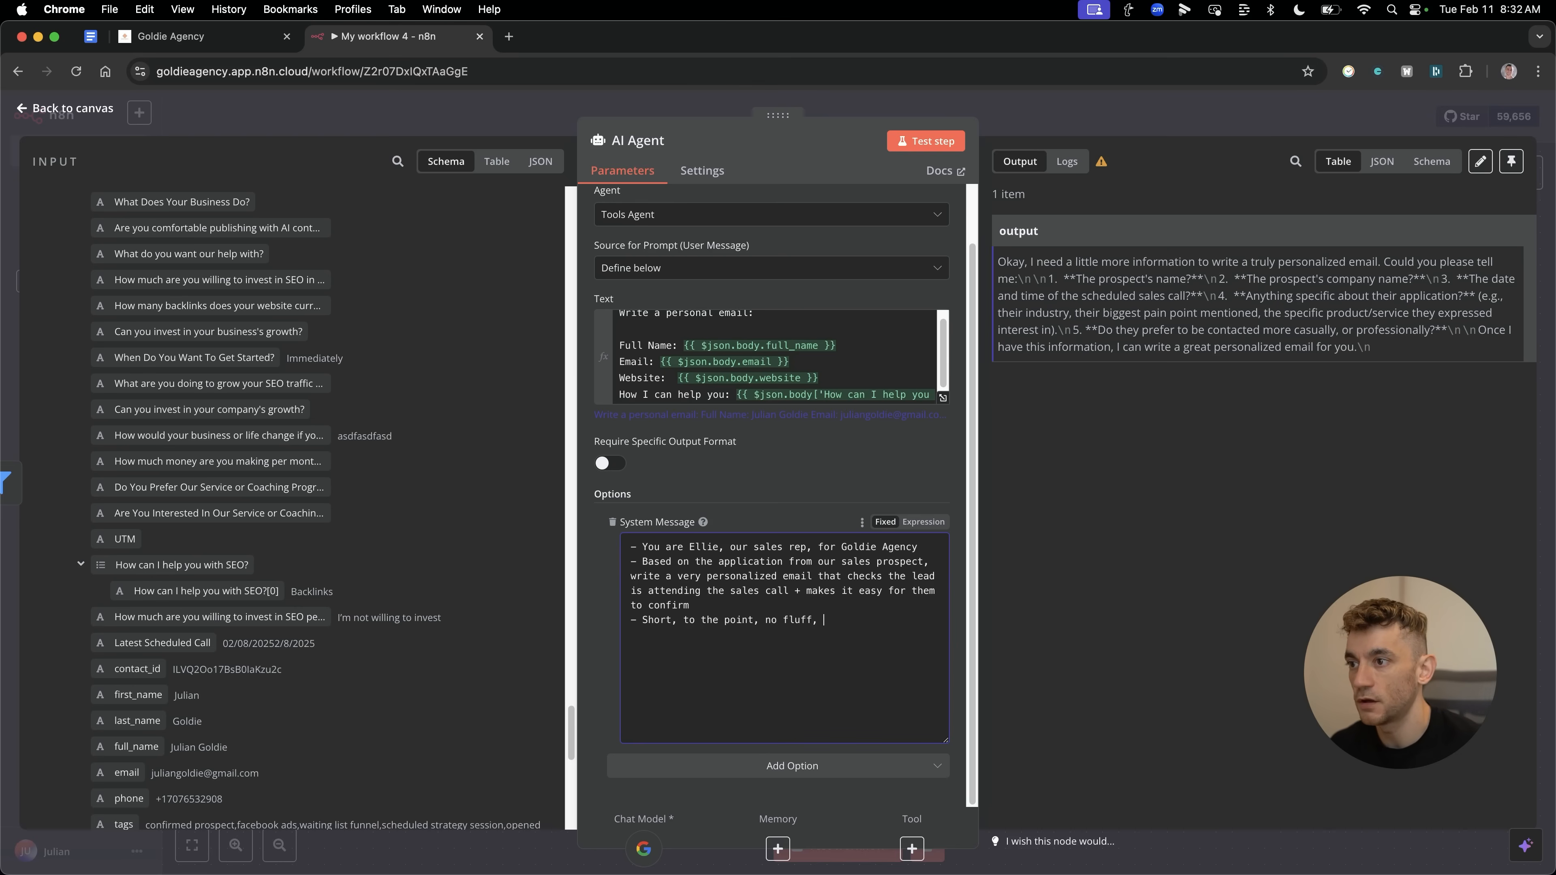
pyautogui.write('conversational, polite, friendly,')
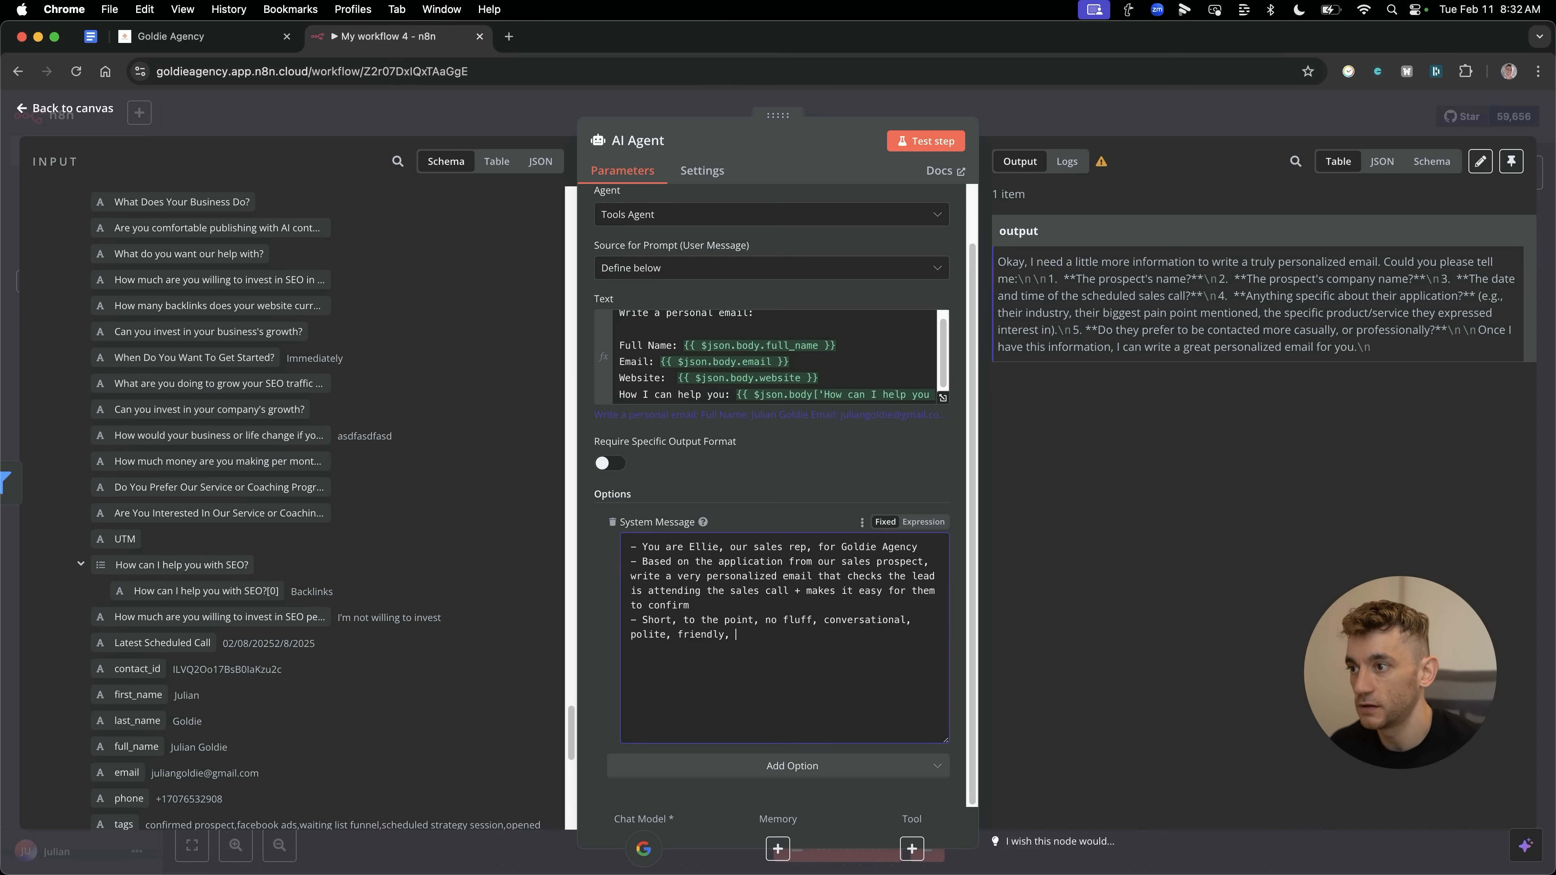
pyautogui.write('good vibes')
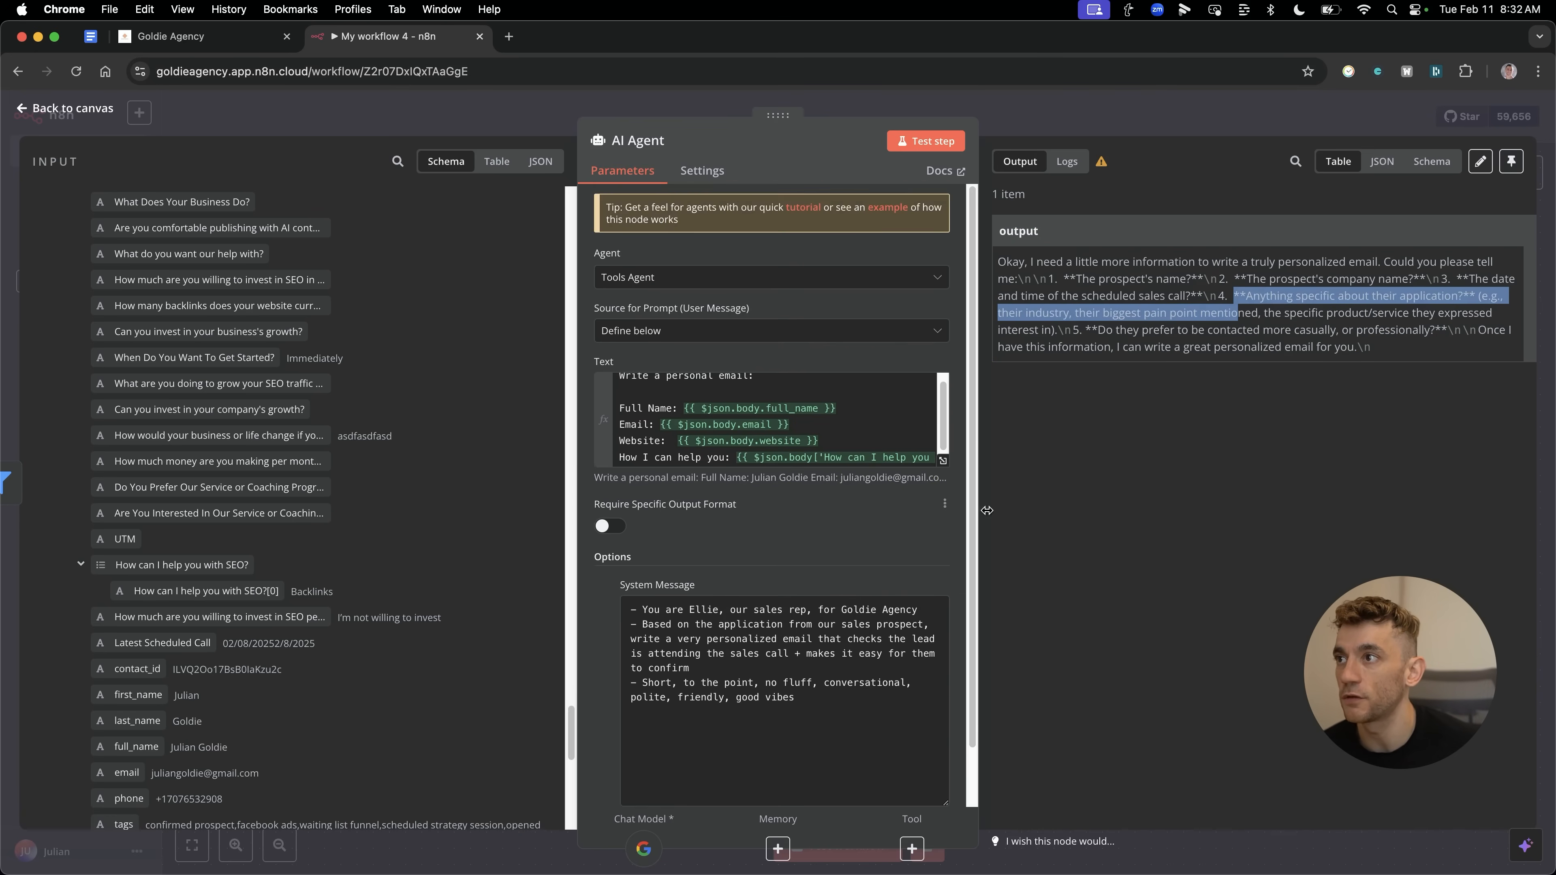
pyautogui.scroll(-3)
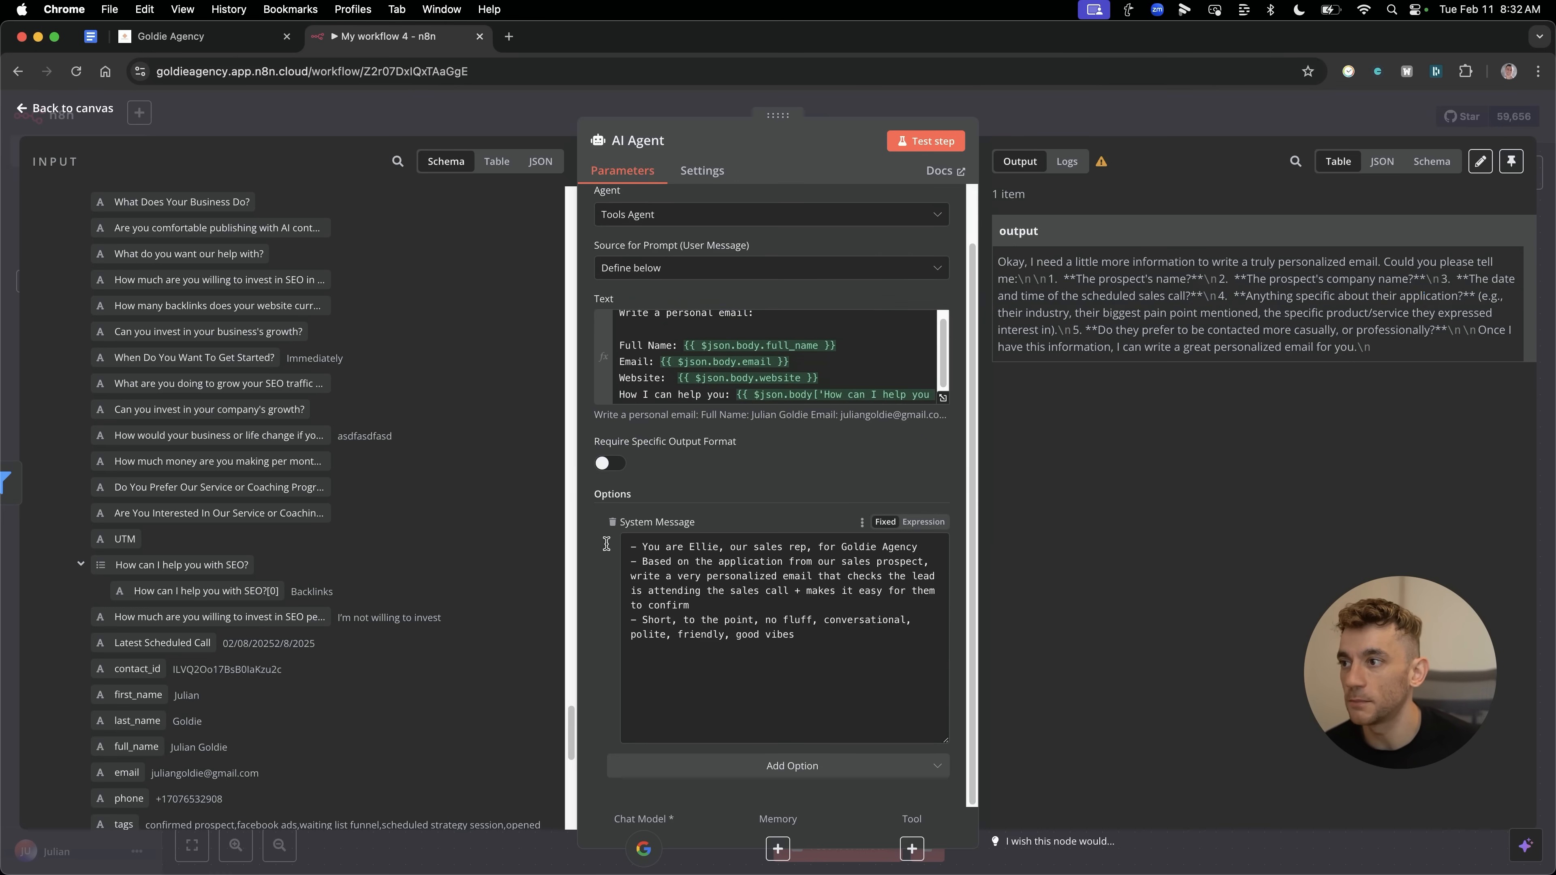
pyautogui.moveTo(678, 564)
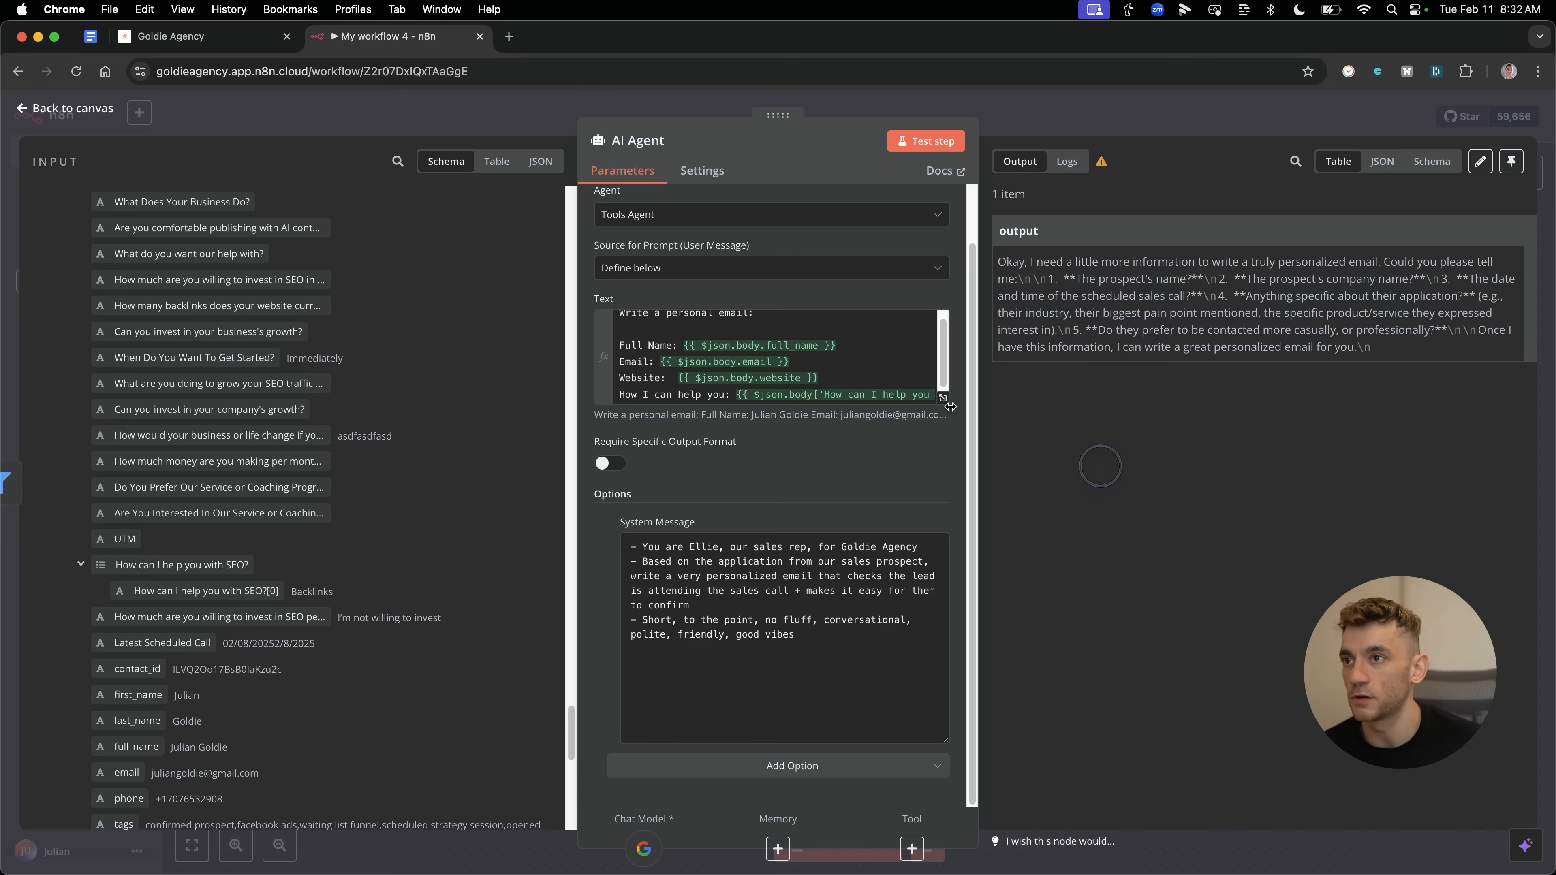
# Add system-message lines forbidding an email signature and using exclamation marks sparingly.
pyautogui.click(925, 141)
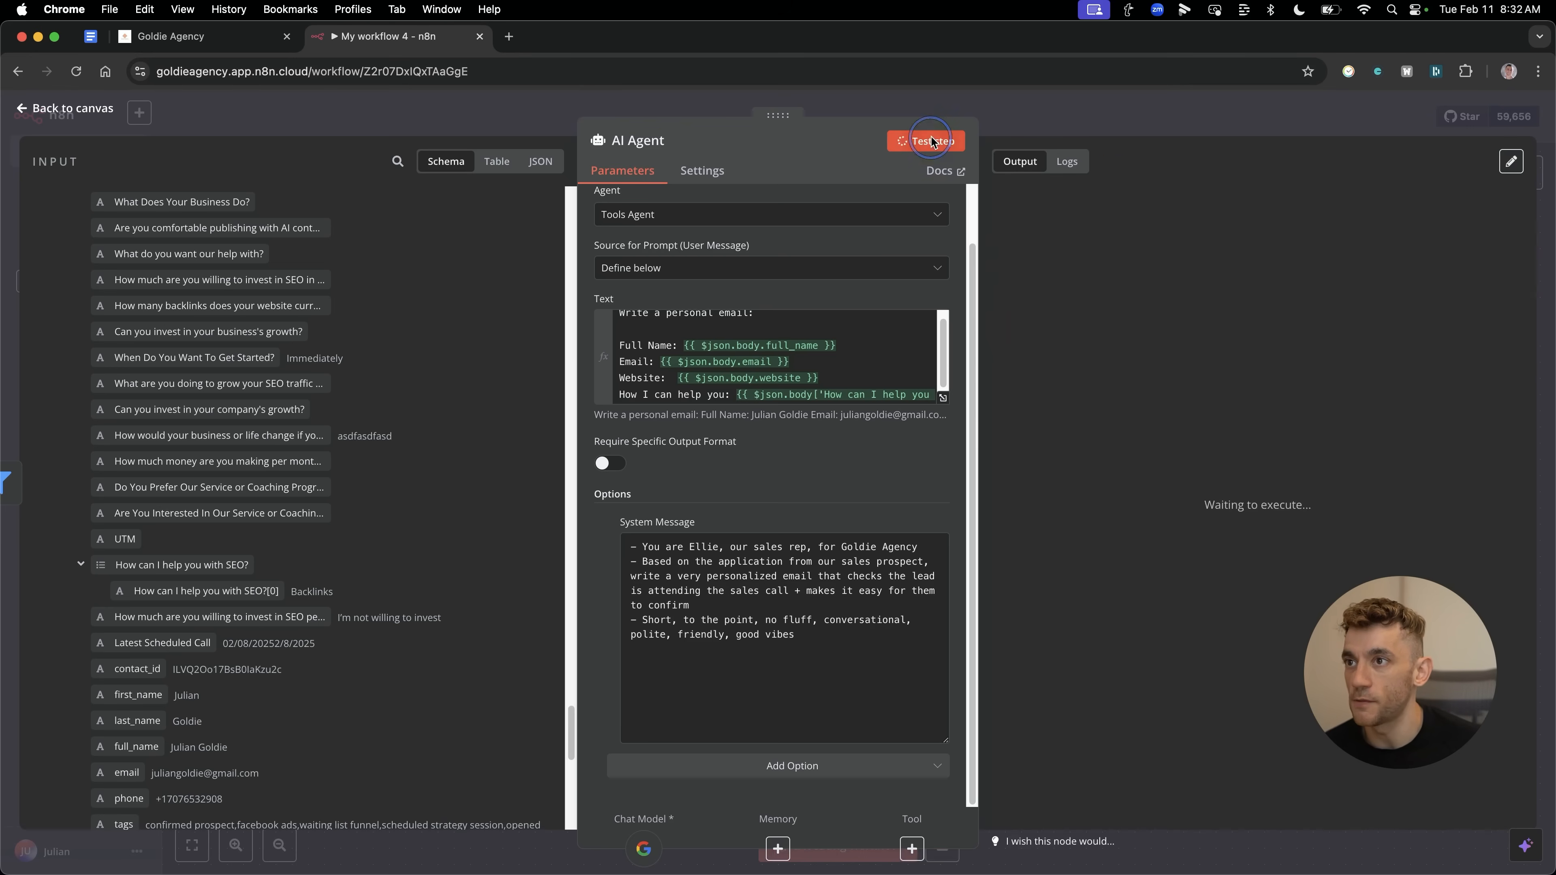
pyautogui.click(926, 140)
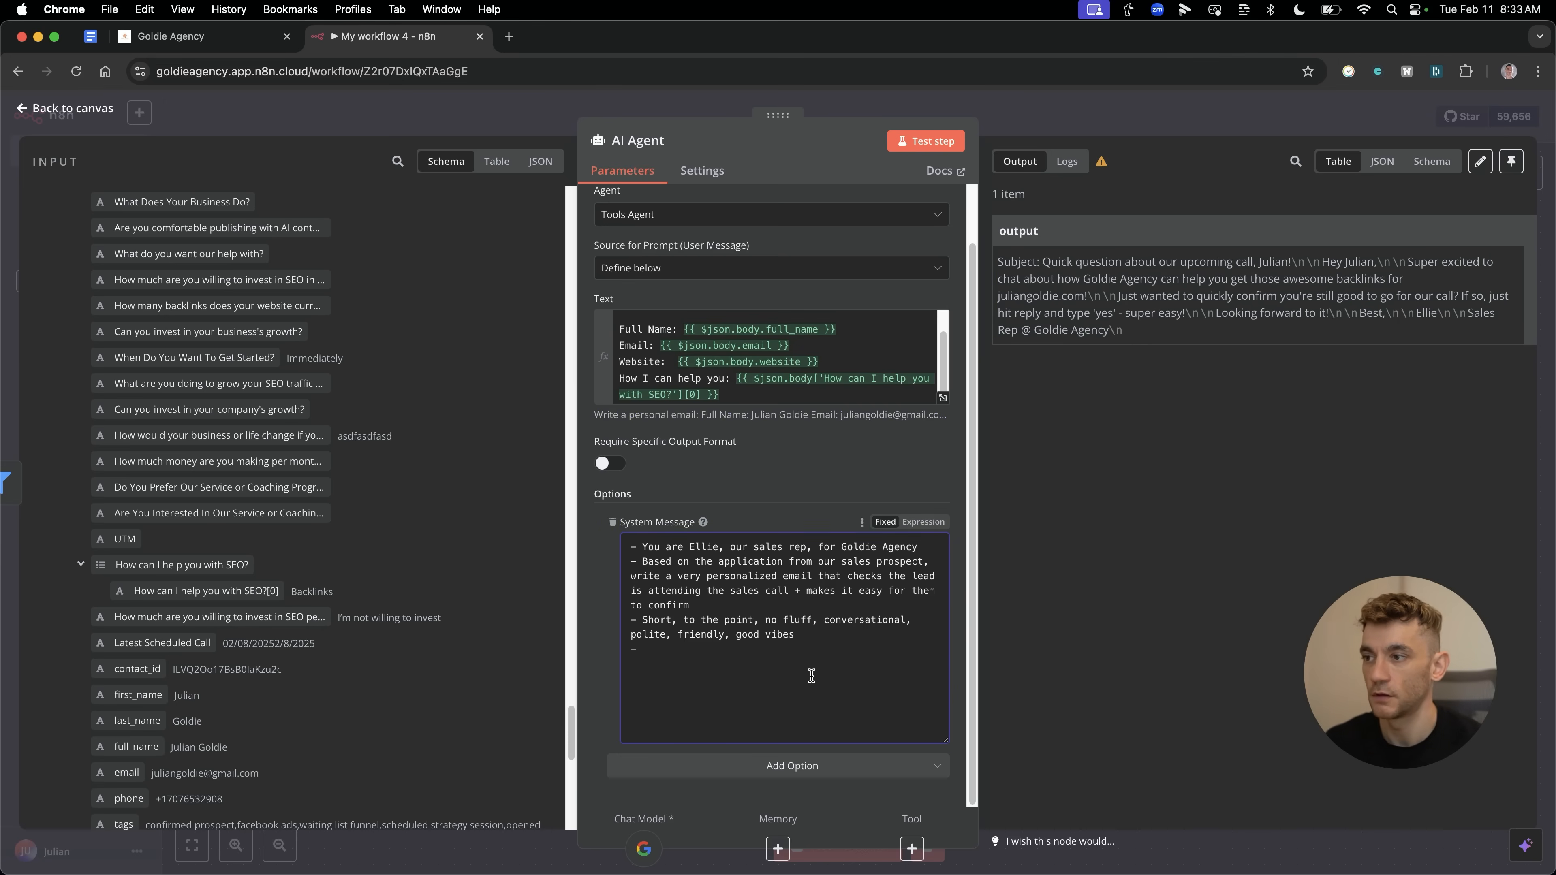
pyautogui.write('- No email signature,')
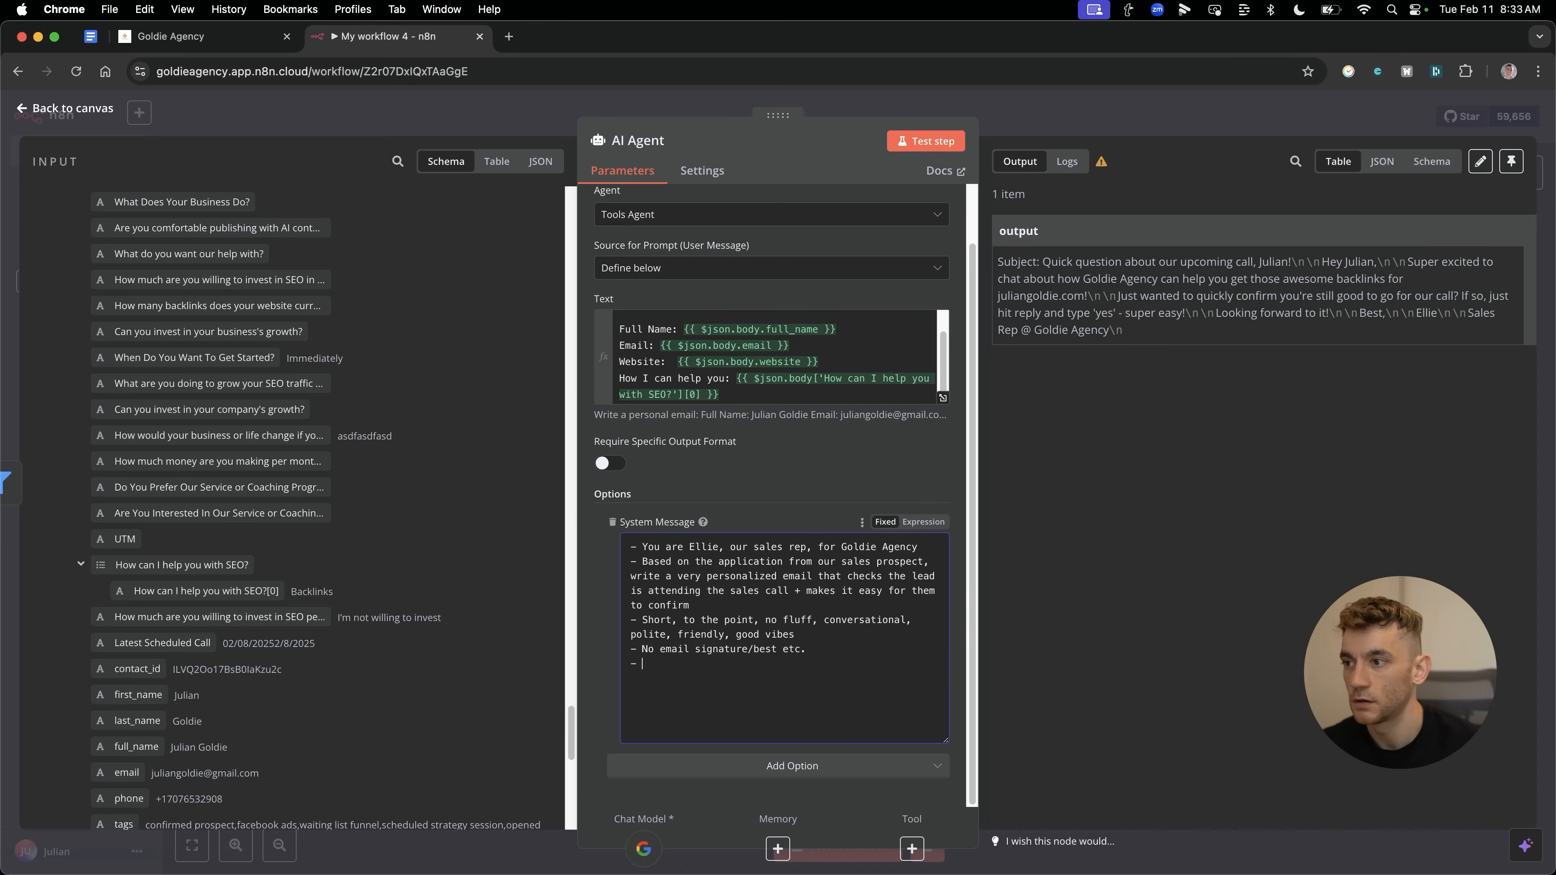
pyautogui.write('Go easy on the')
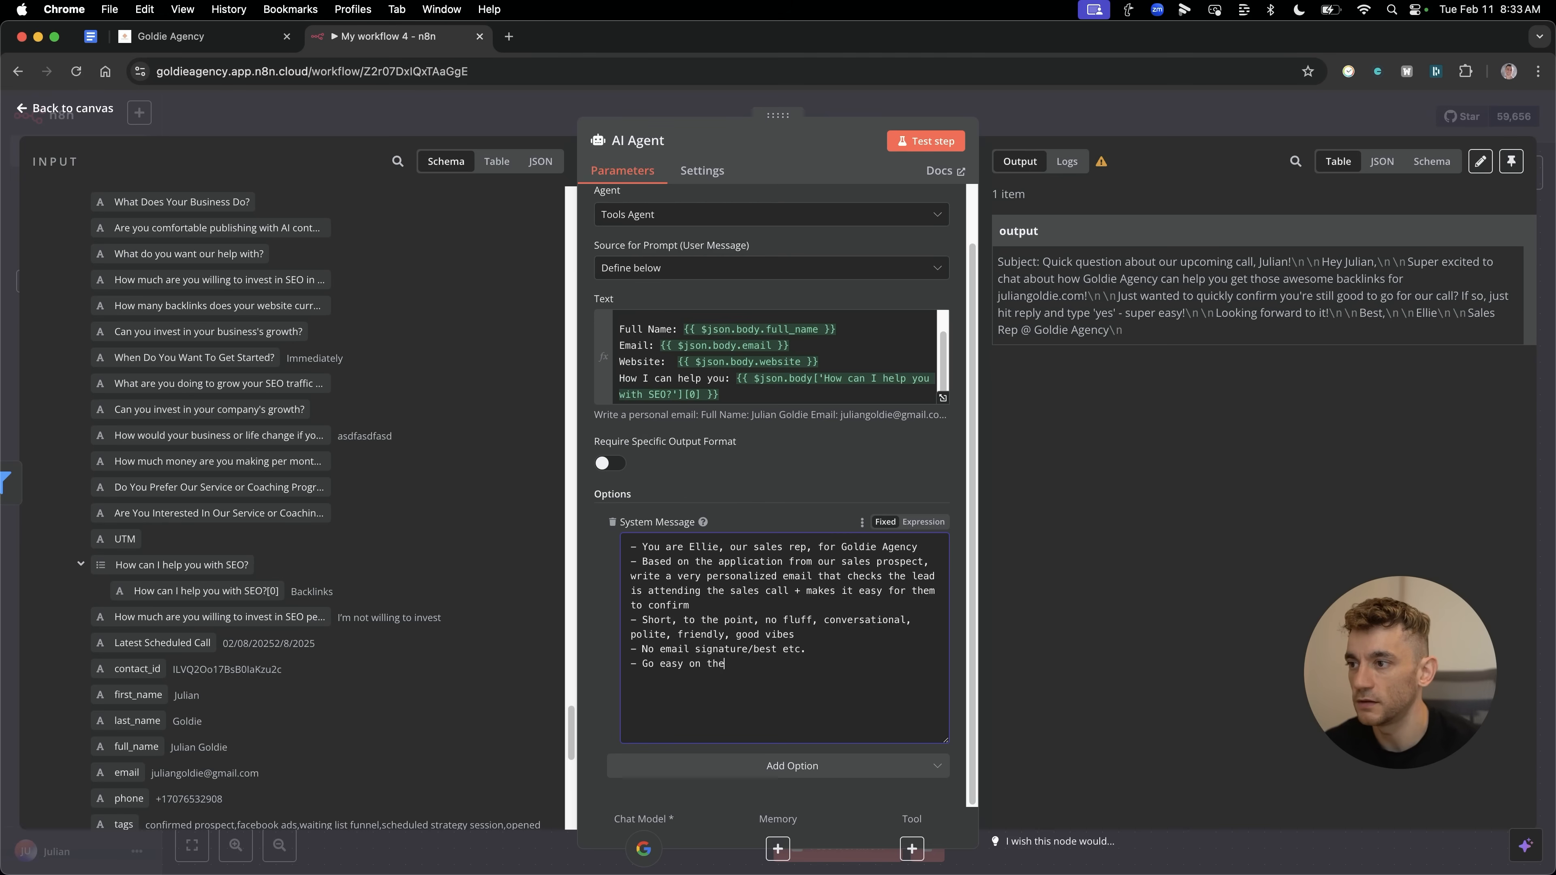
pyautogui.write('exclamation m')
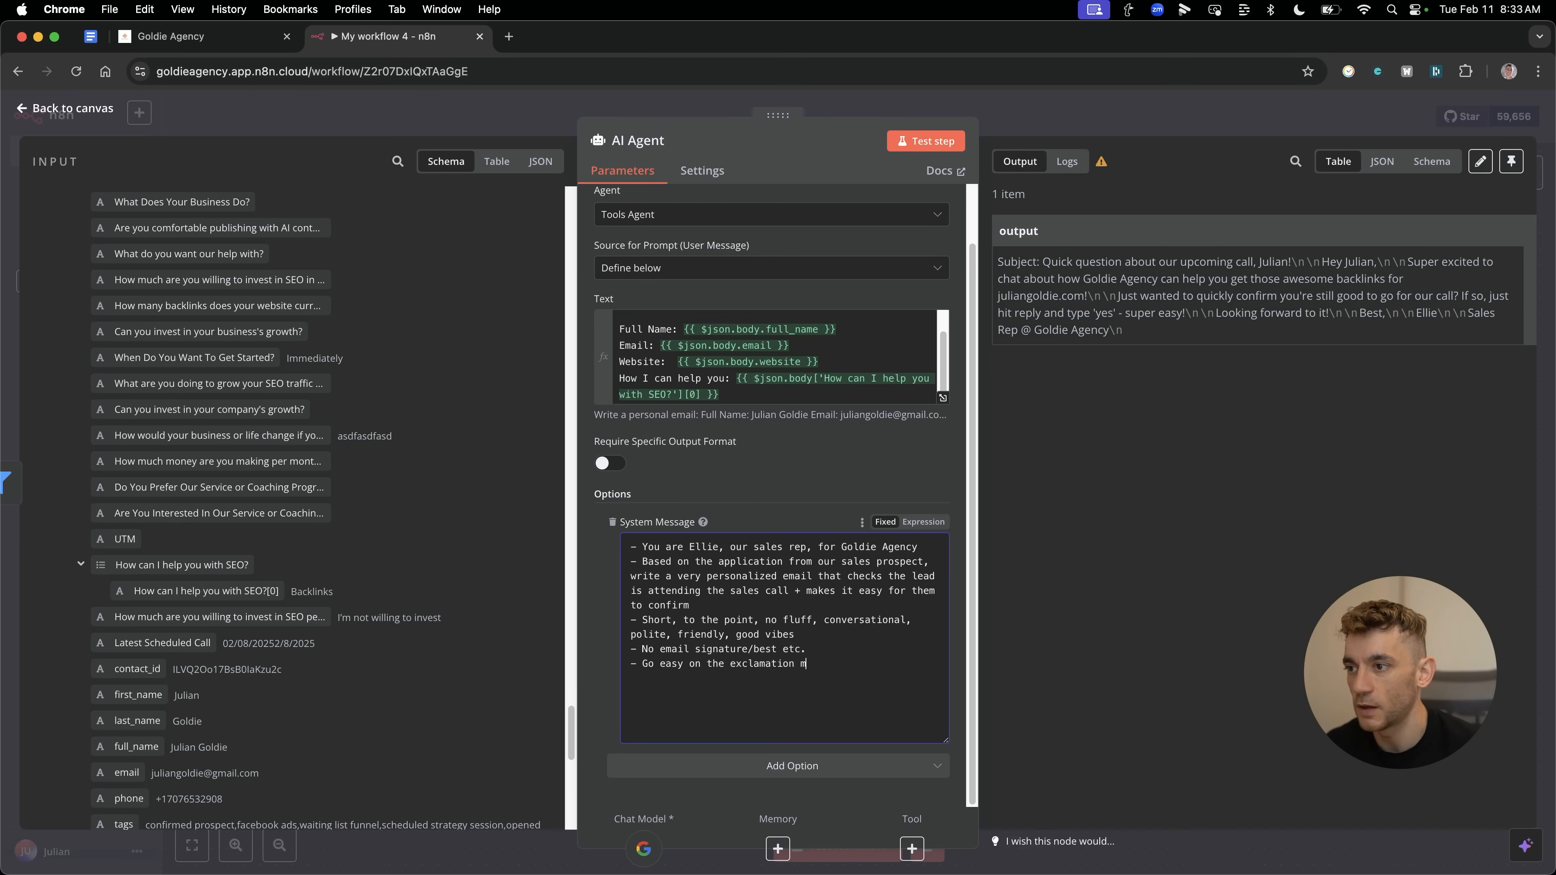
pyautogui.write('arks — use them sparingly')
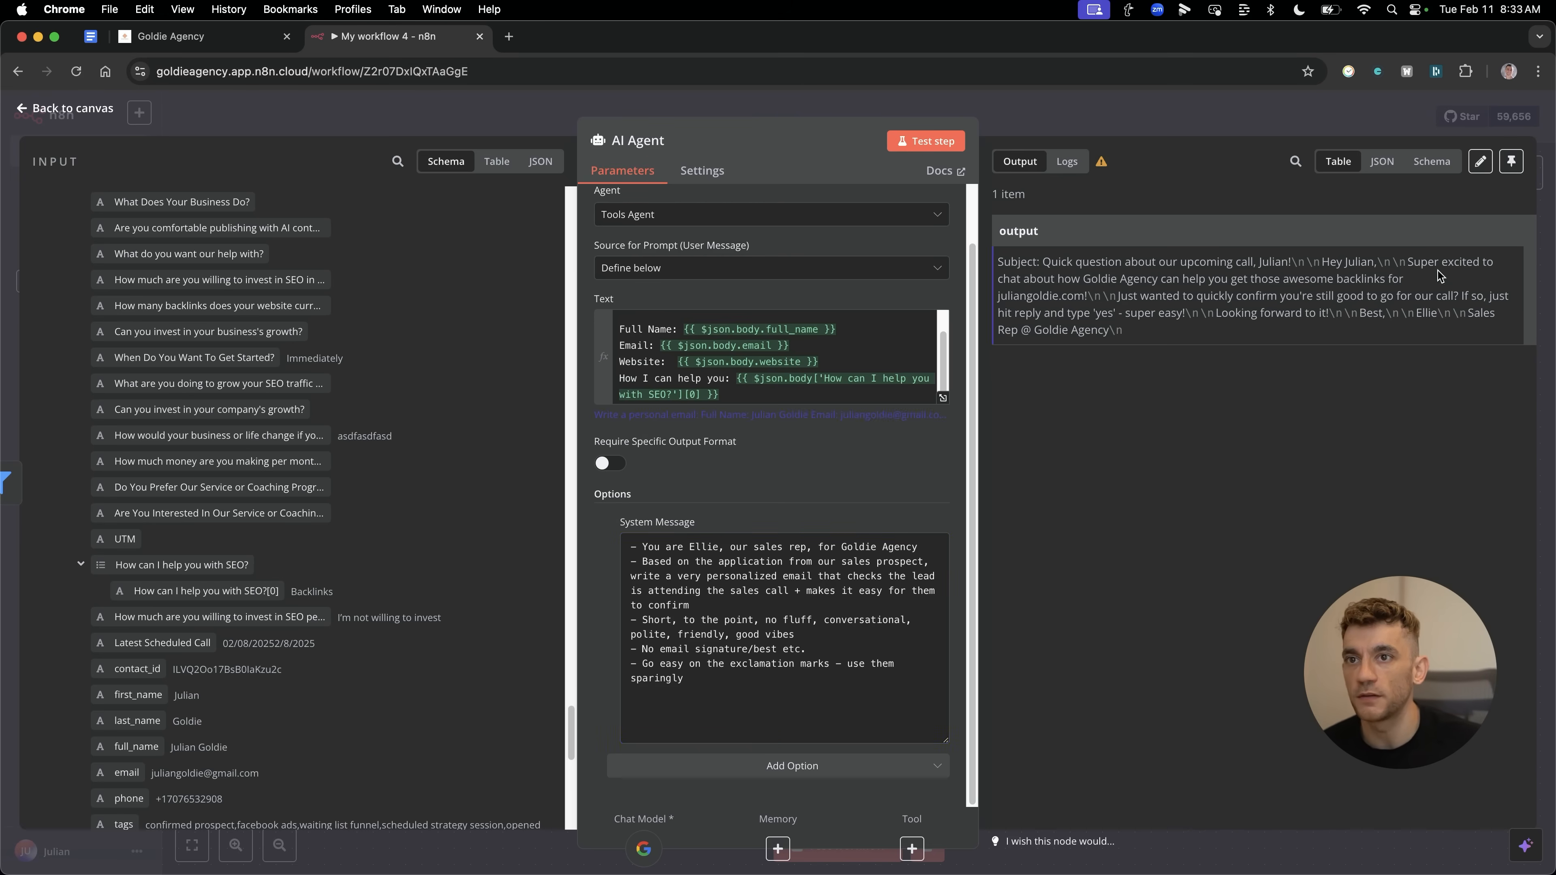
pyautogui.moveTo(1091, 291)
pyautogui.write('- Make it very personal + explain')
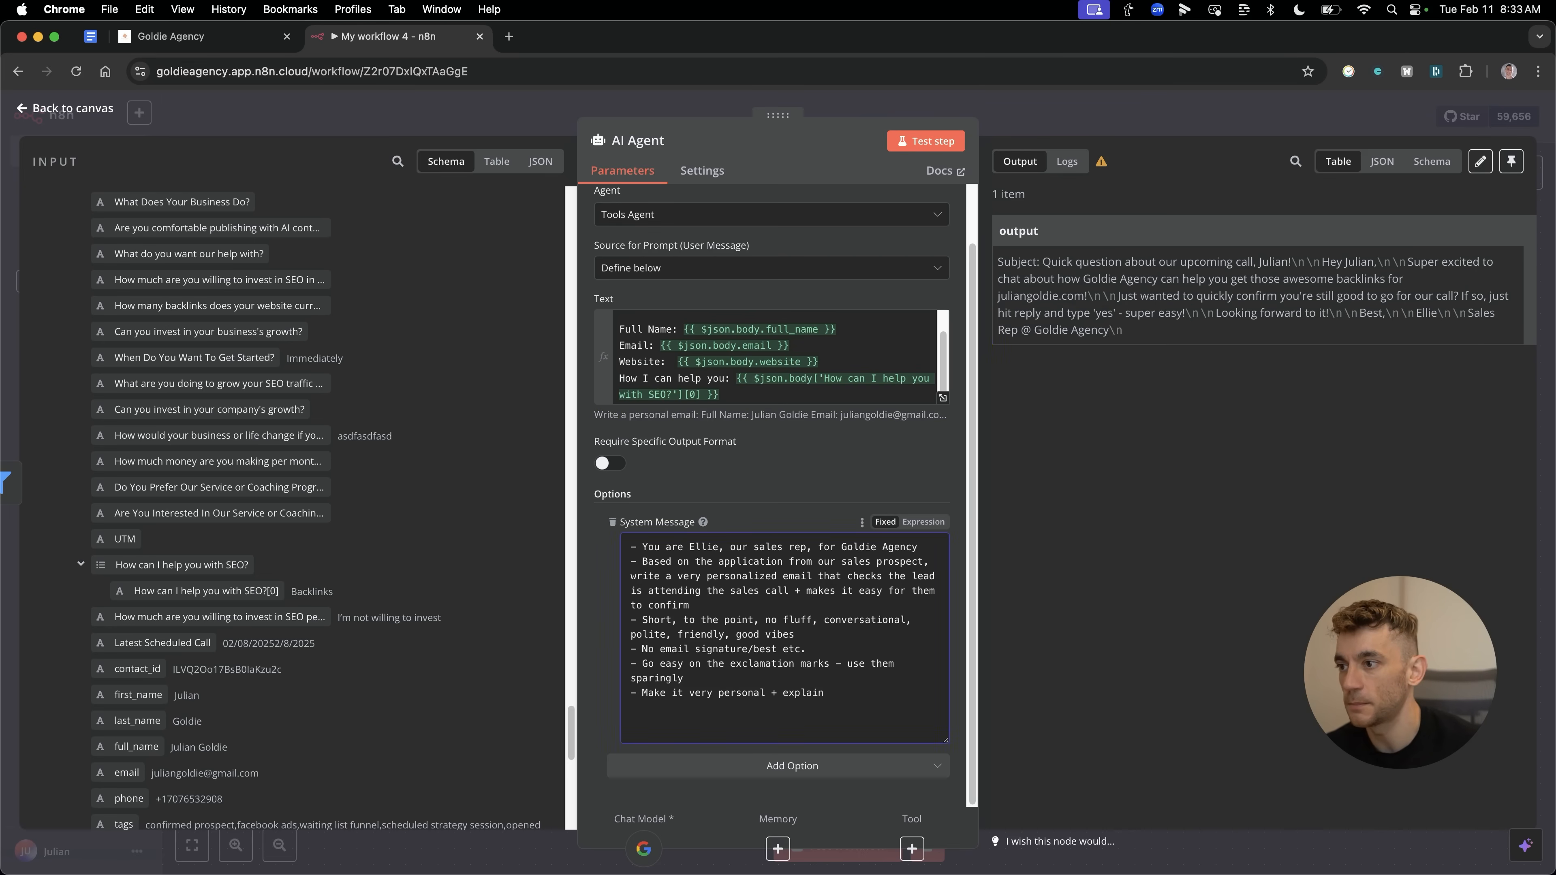
# Add a line that you're analyzing their website asap, then run a test step.
pyautogui.write("you're w")
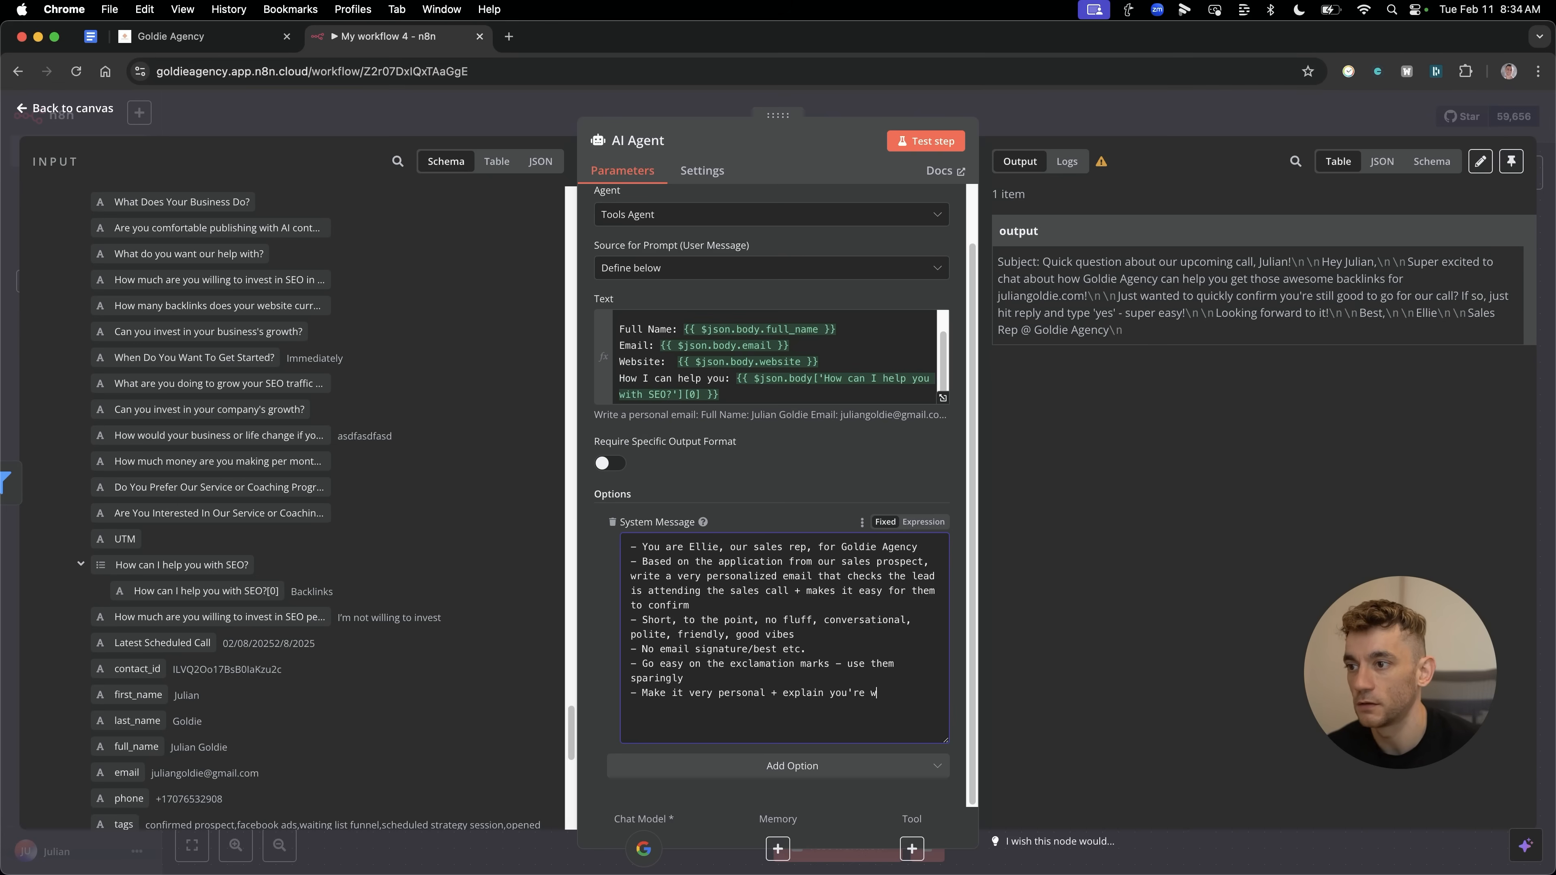
pyautogui.write('orking on analyz')
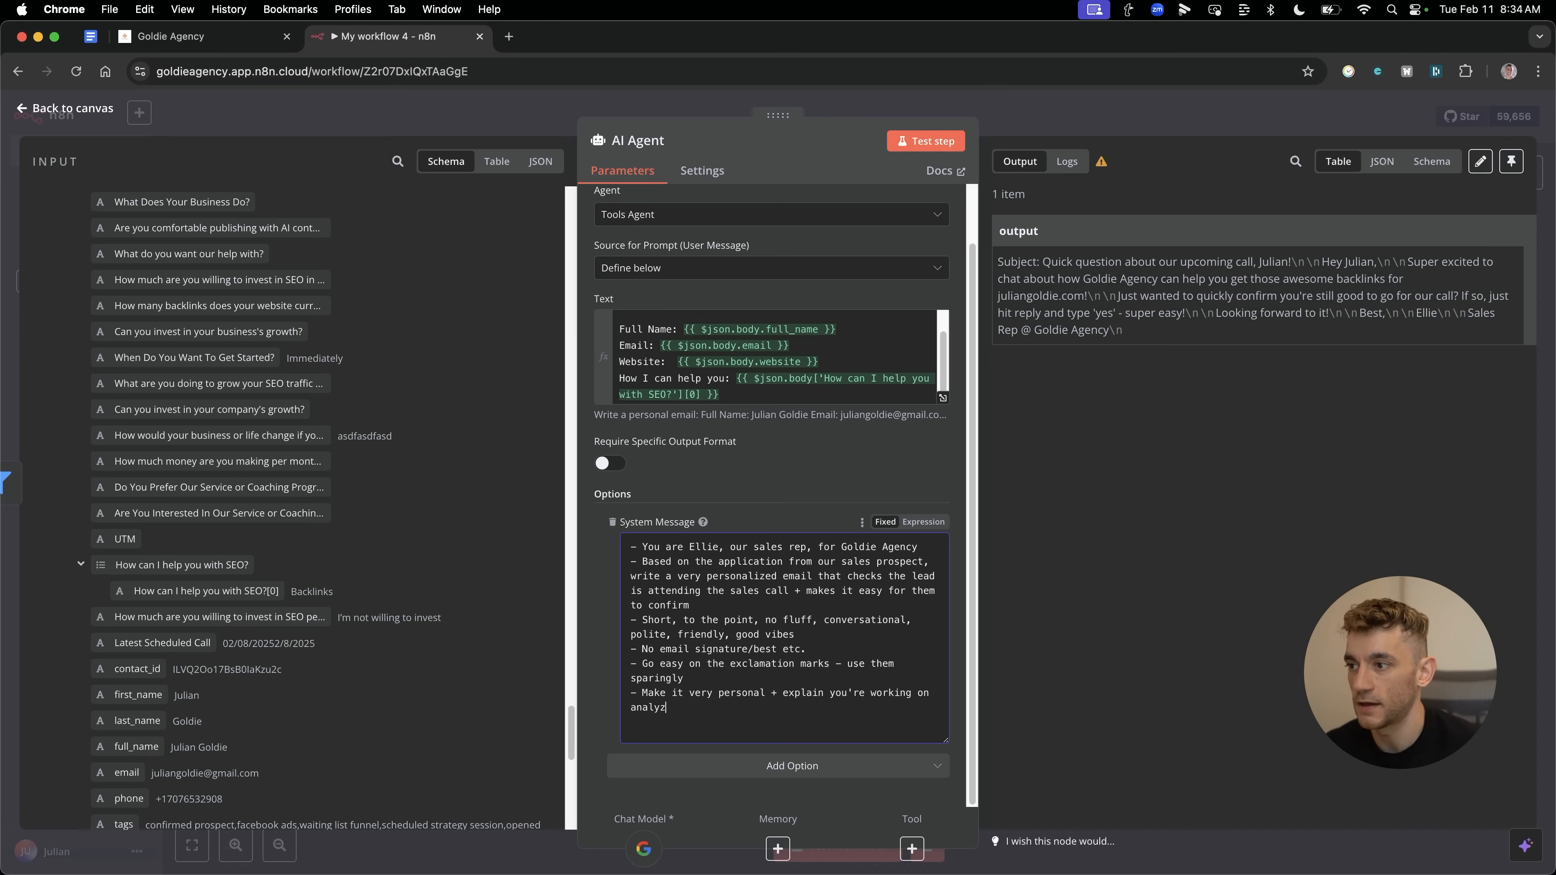
pyautogui.write('ing their website asap')
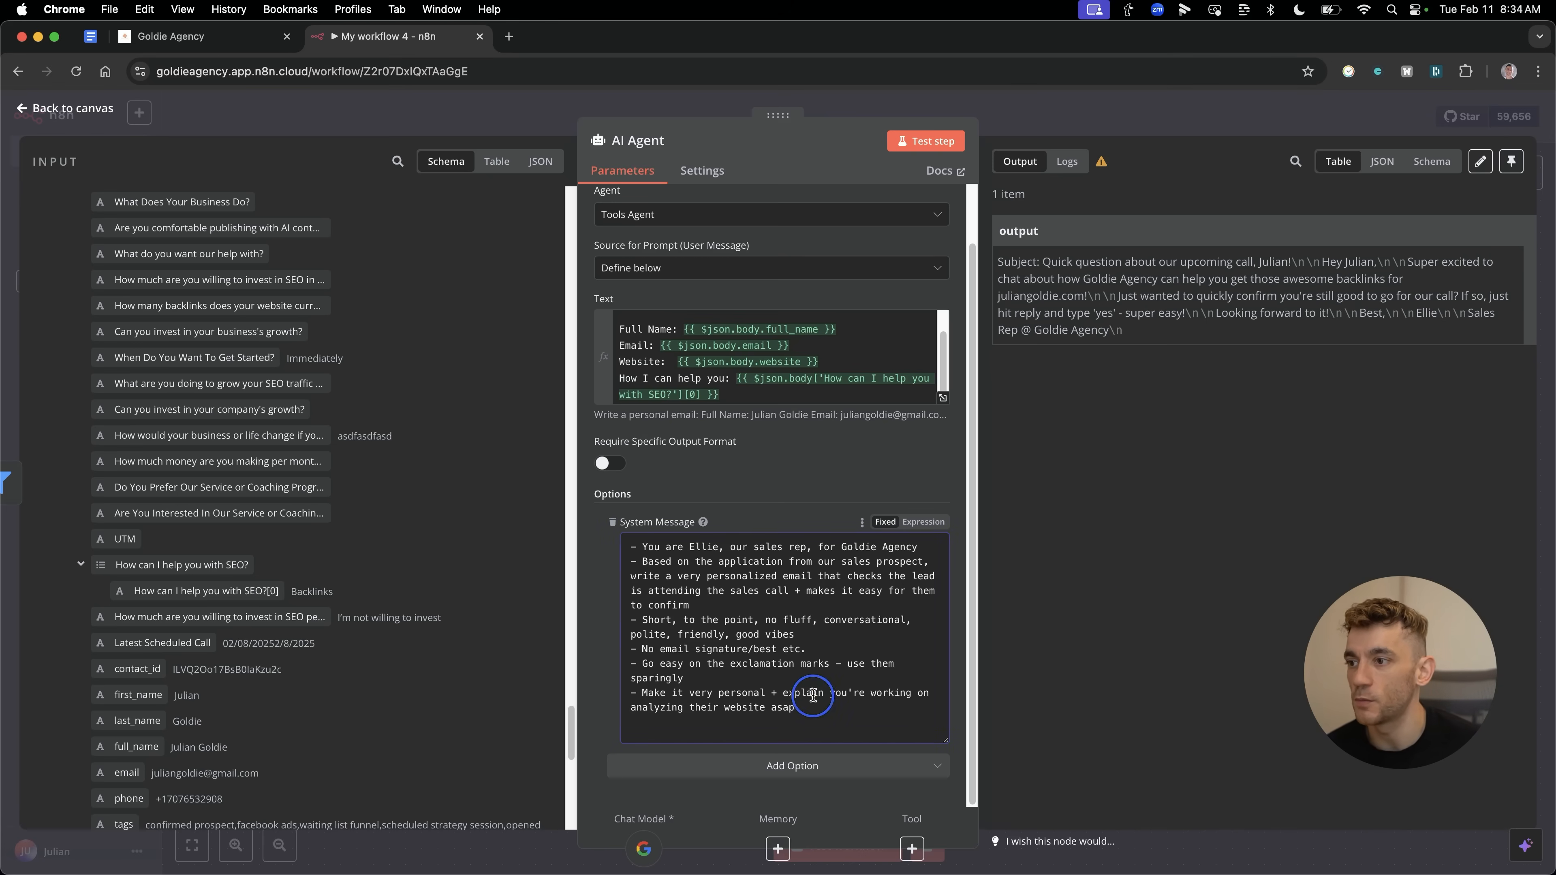
pyautogui.click(924, 141)
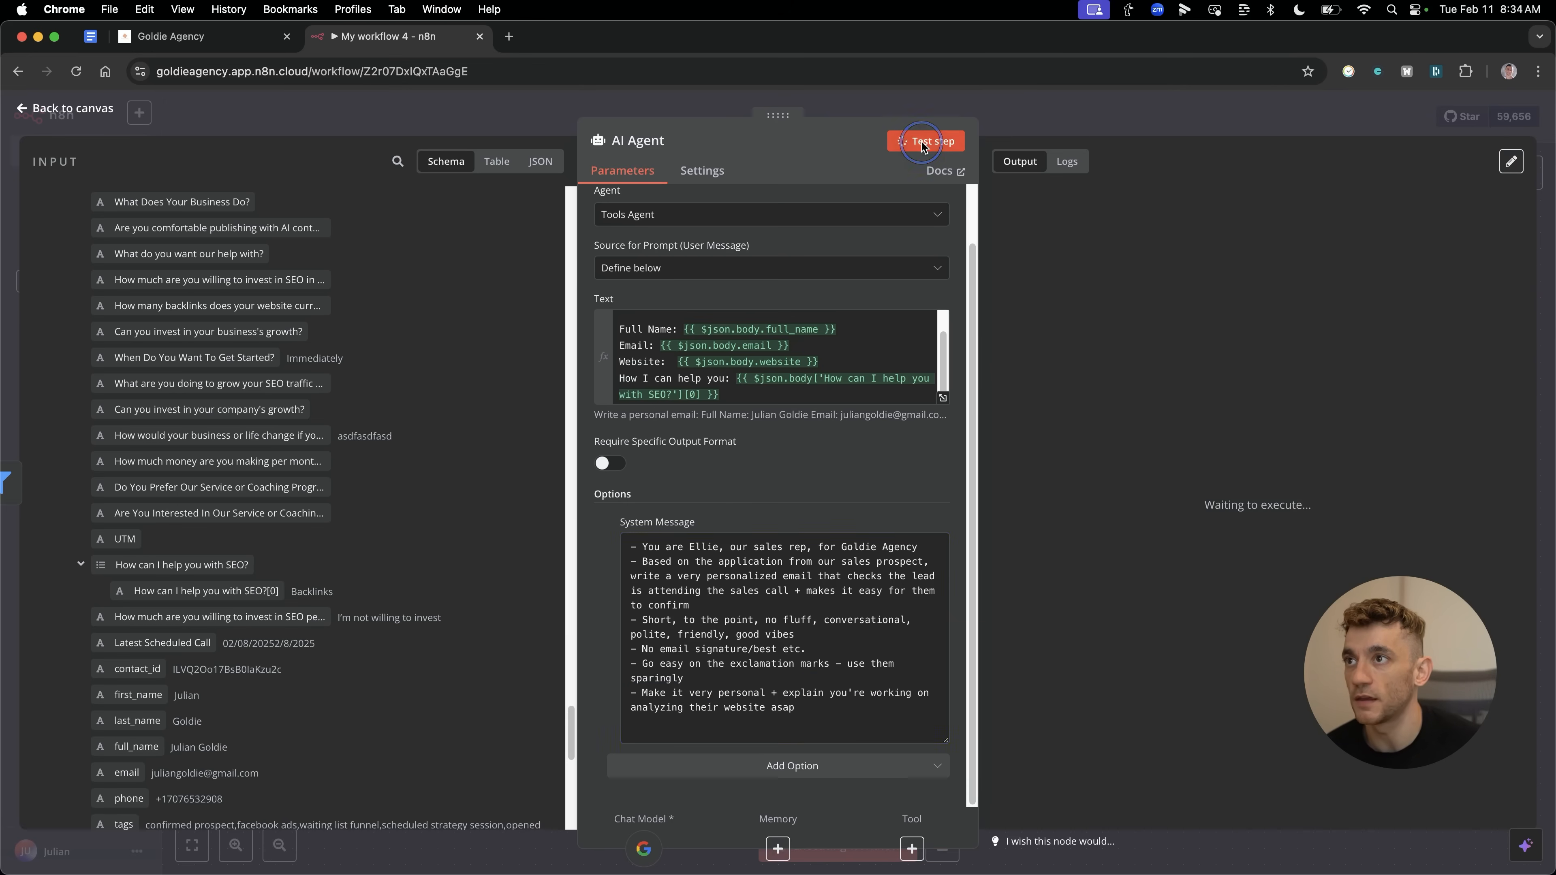
# Start a 'Timezone:' line in the prompt and return to the canvas.
pyautogui.click(926, 141)
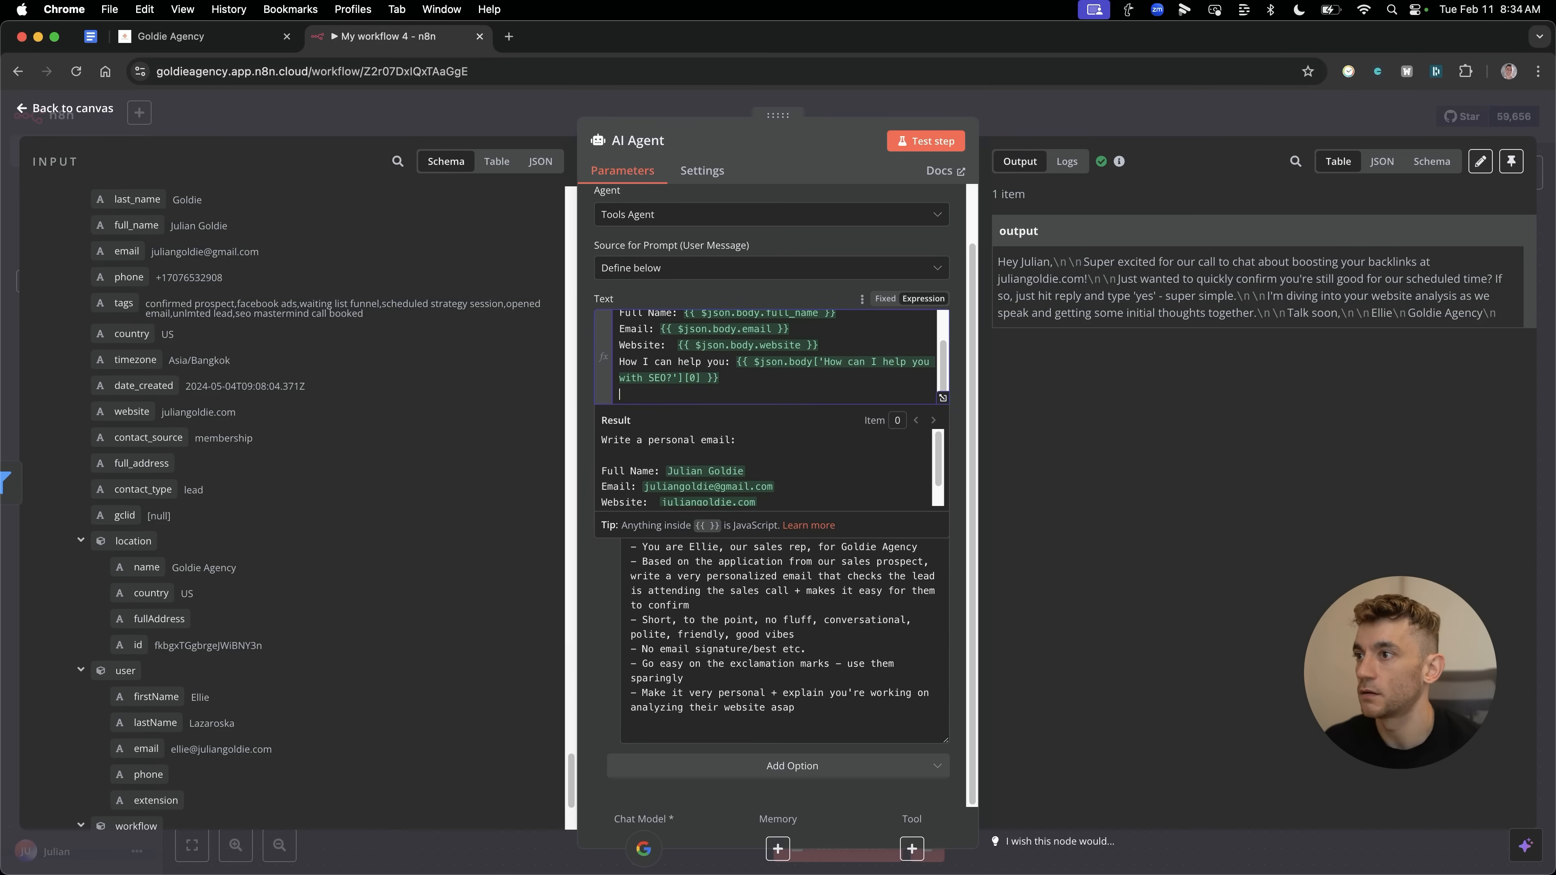
pyautogui.write('Timezone:')
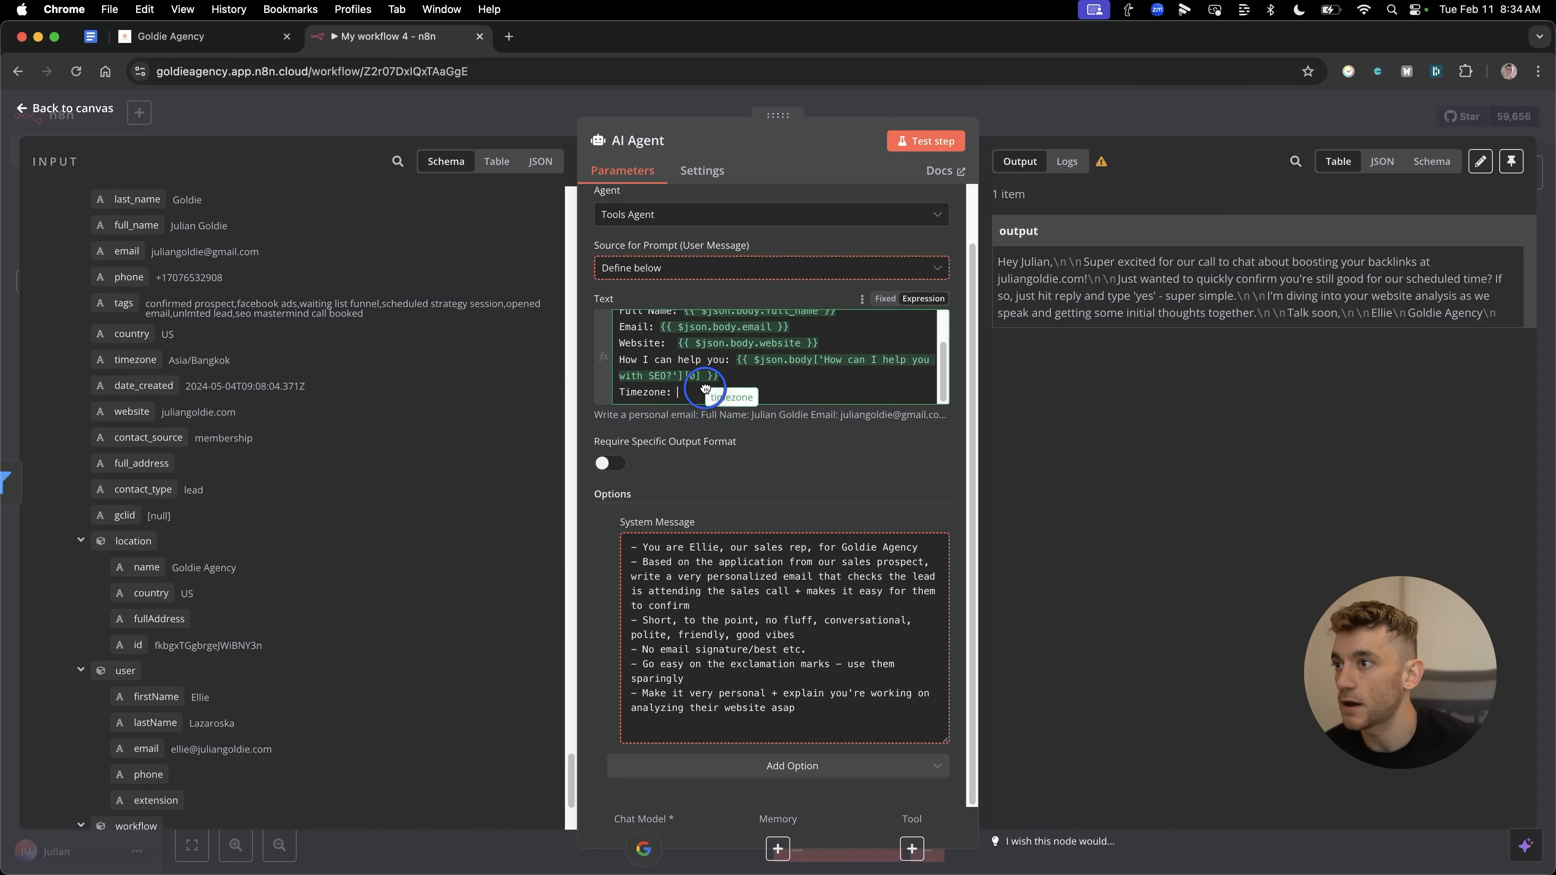
pyautogui.click(63, 107)
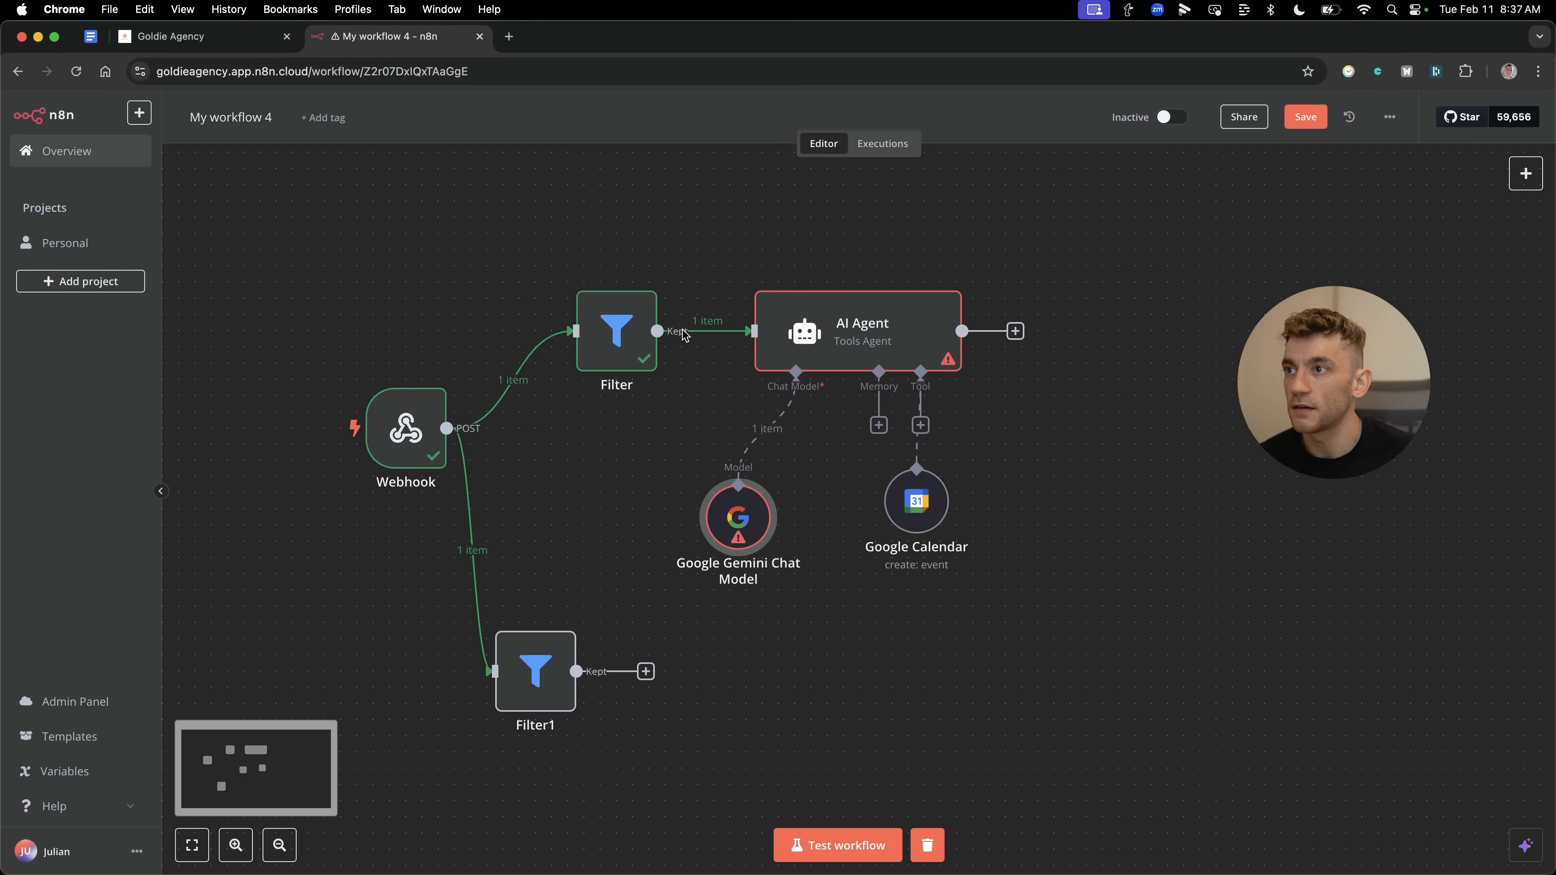
# Inspect the Gemini model's error and add an OpenRouter Chat Model to the agent.
pyautogui.doubleClick(738, 518)
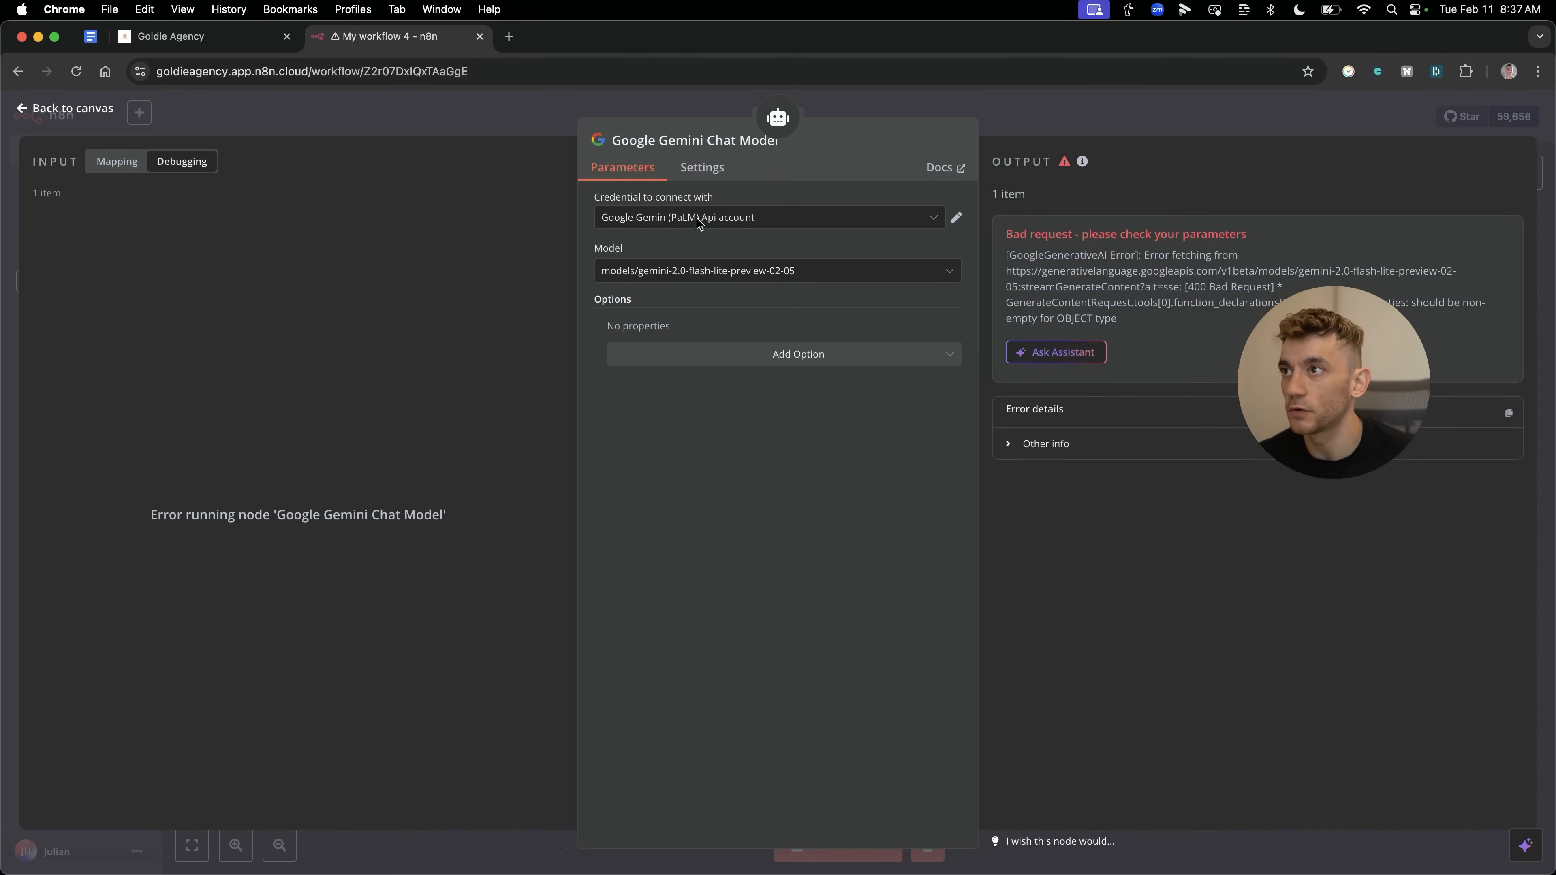
pyautogui.click(63, 108)
pyautogui.write('open')
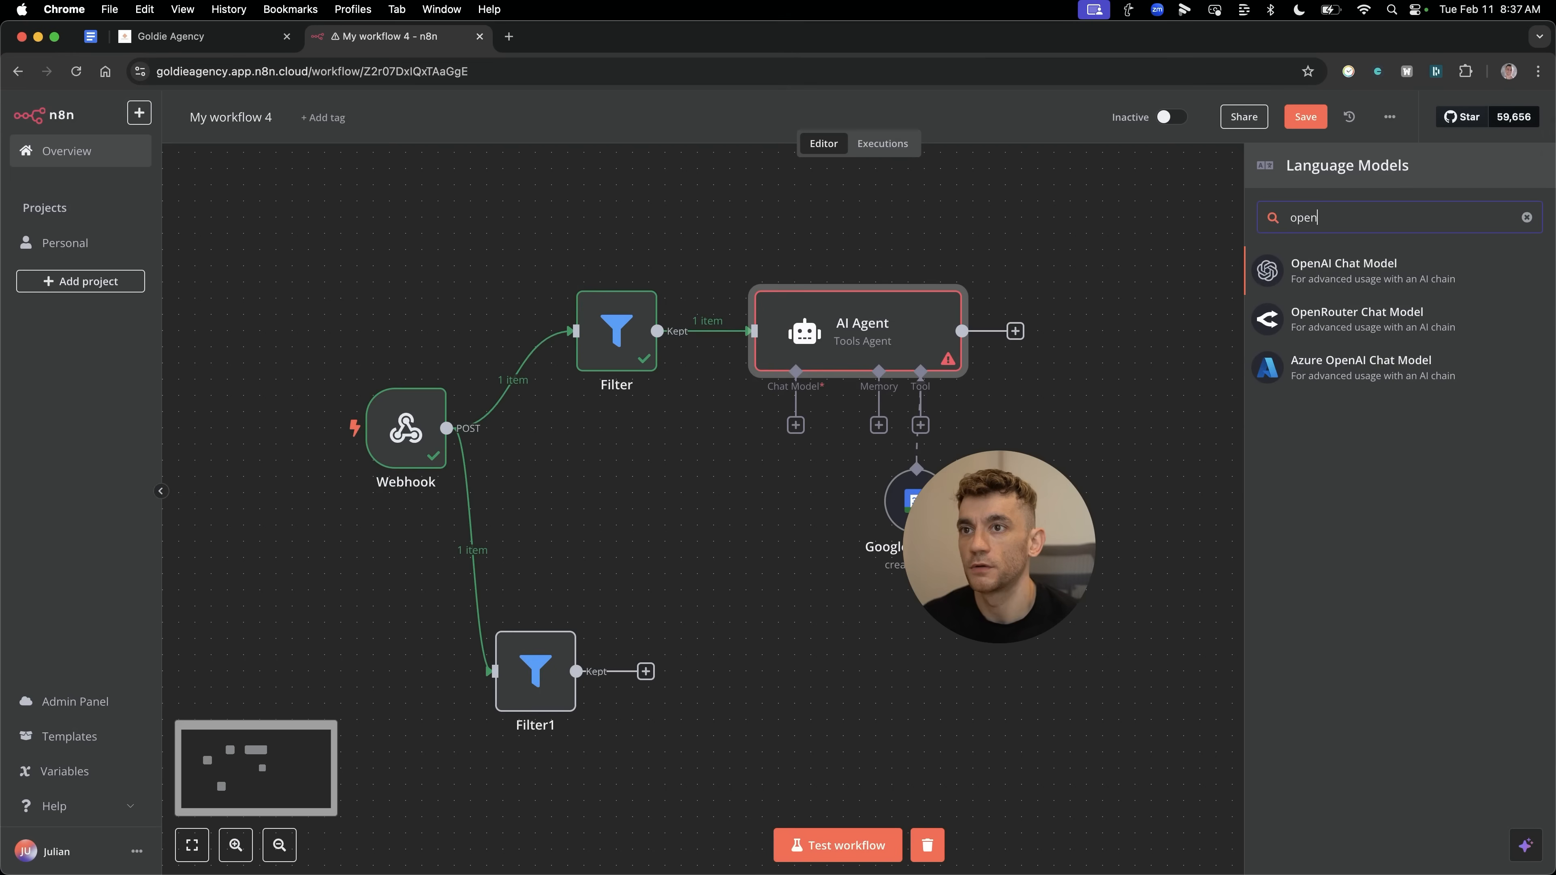
pyautogui.click(1357, 318)
pyautogui.write('google')
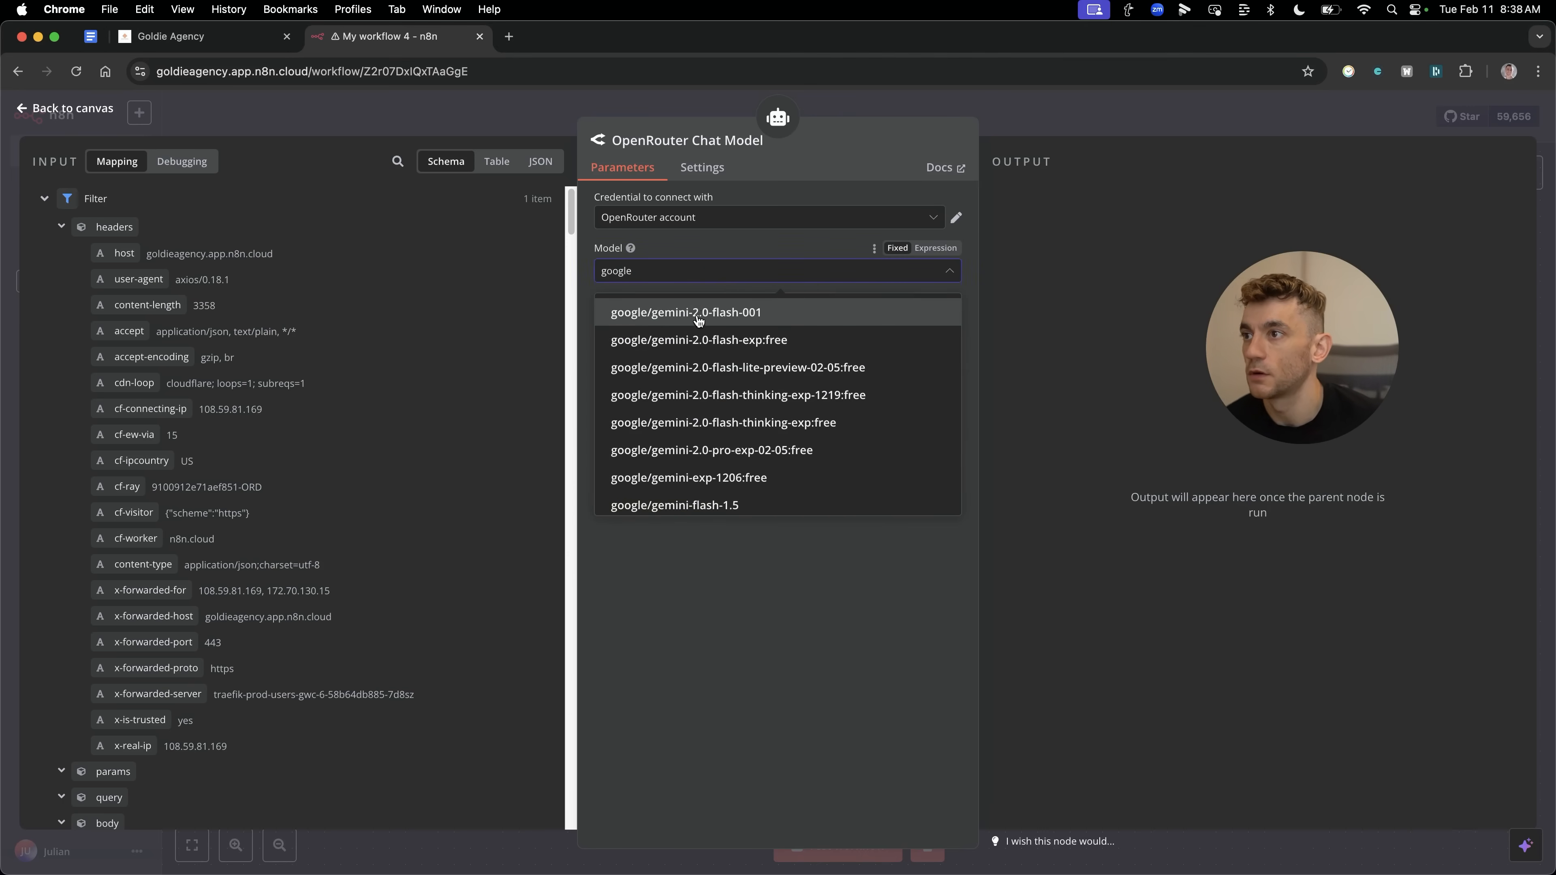
# Choose the free gemini-2.0-flash-lite-preview model for the OpenRouter node.
pyautogui.scroll(-3)
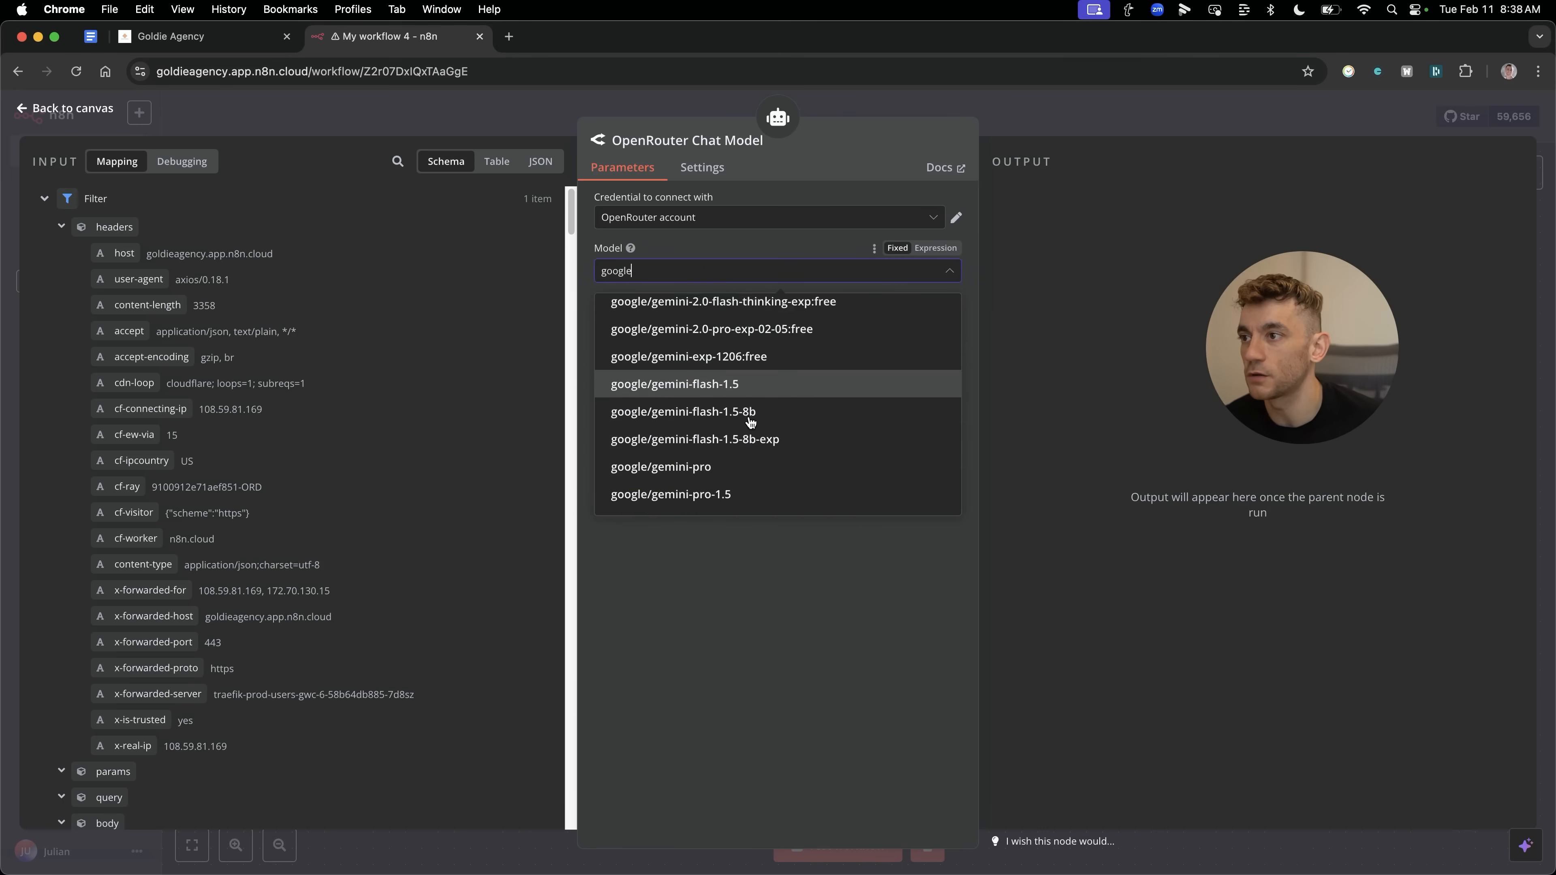
pyautogui.scroll(3)
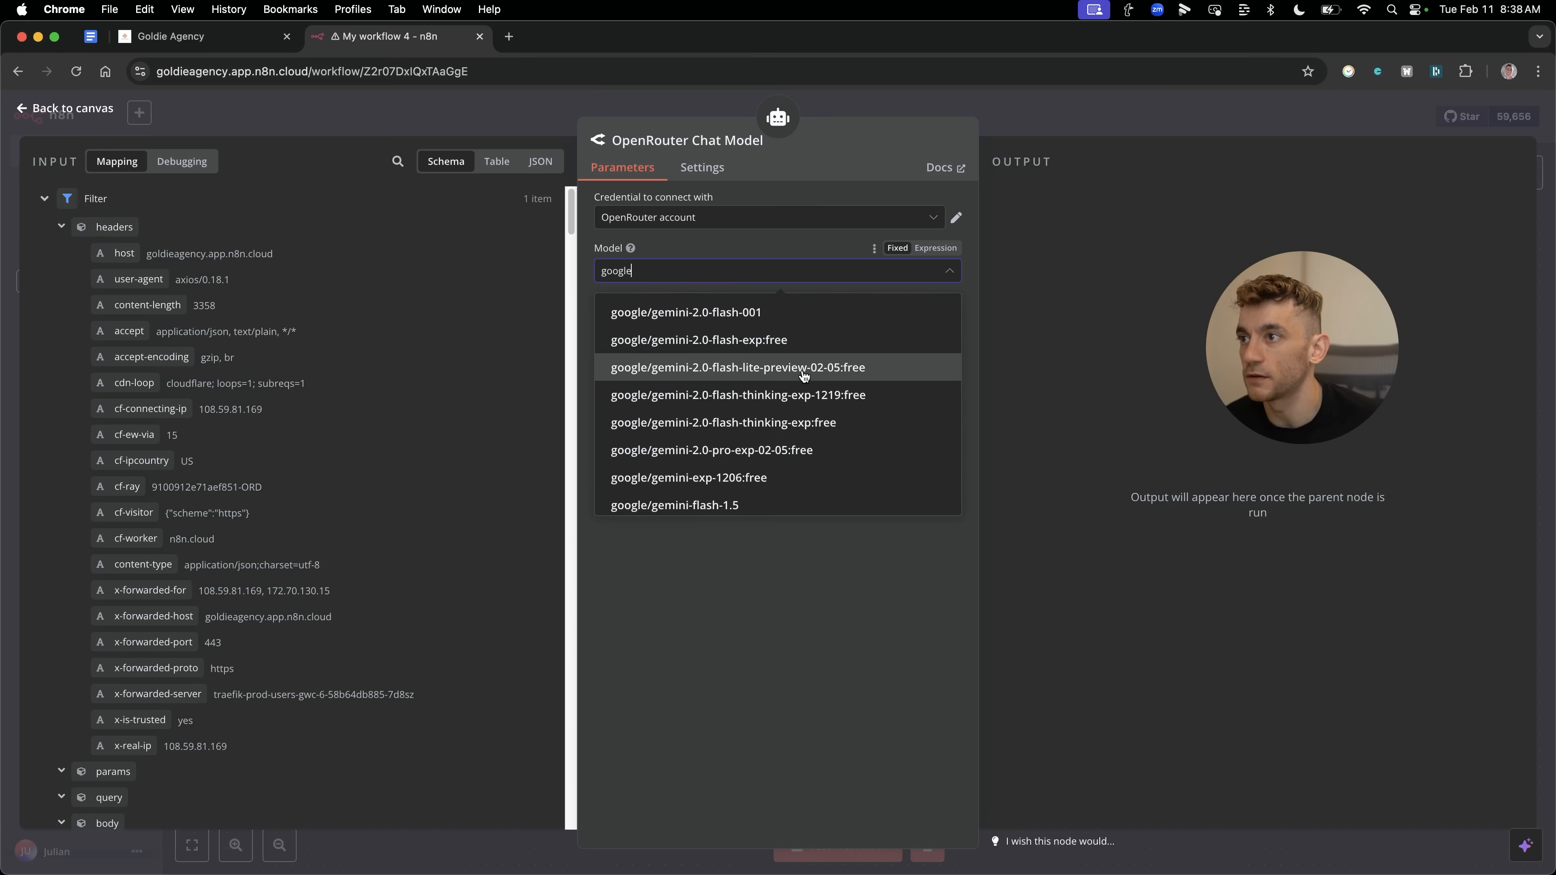
pyautogui.click(724, 367)
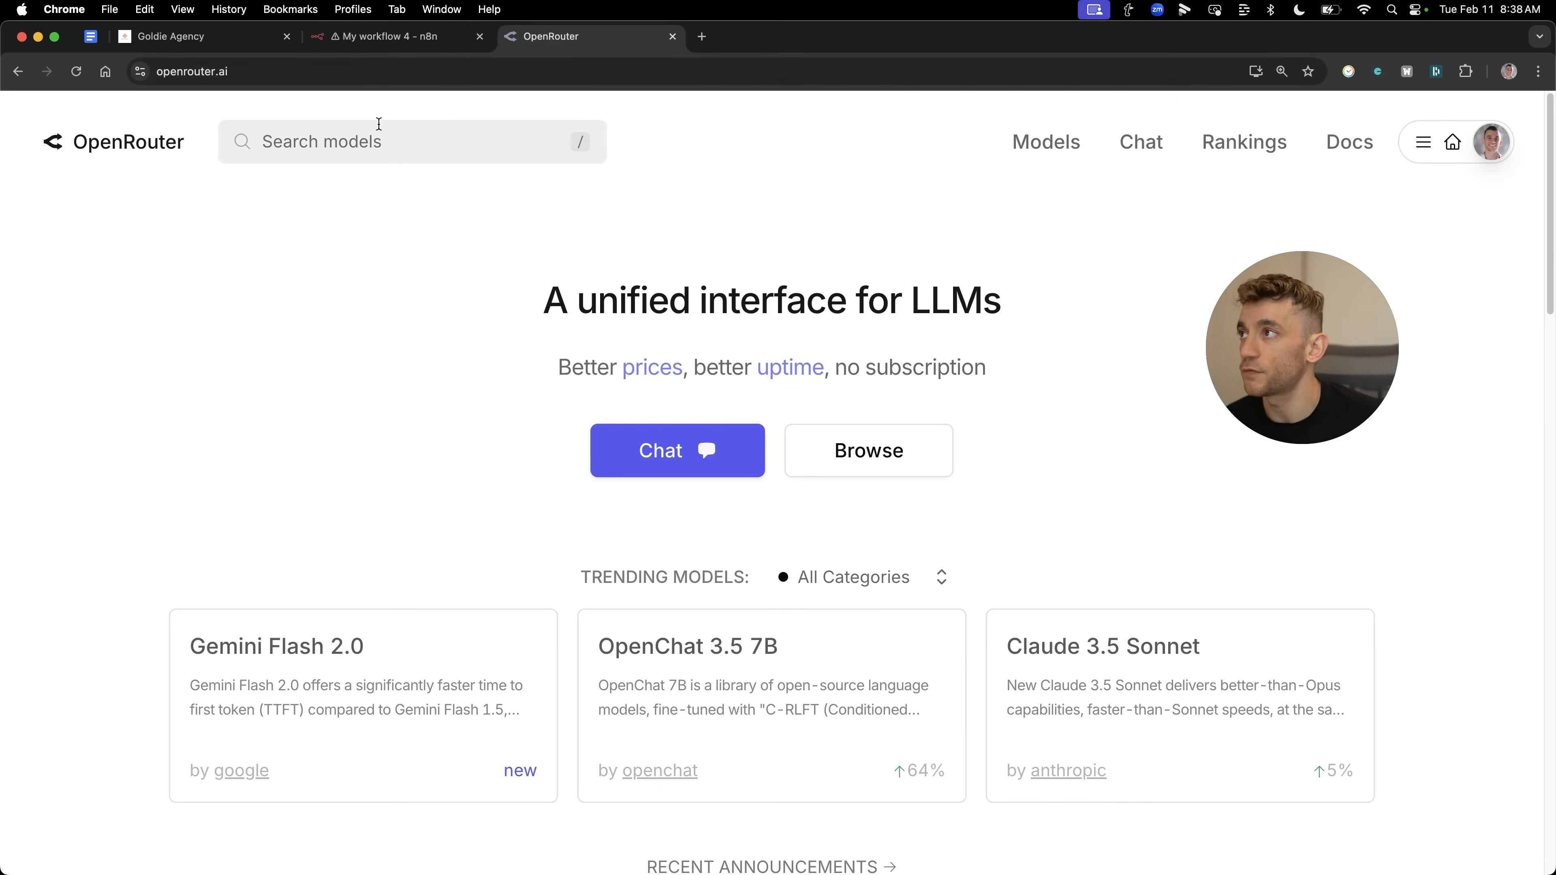
# Search OpenRouter for 'google gemini', view Gemini Flash Lite 2.0 Preview, then switch to the Skool tab.
pyautogui.write('gogo')
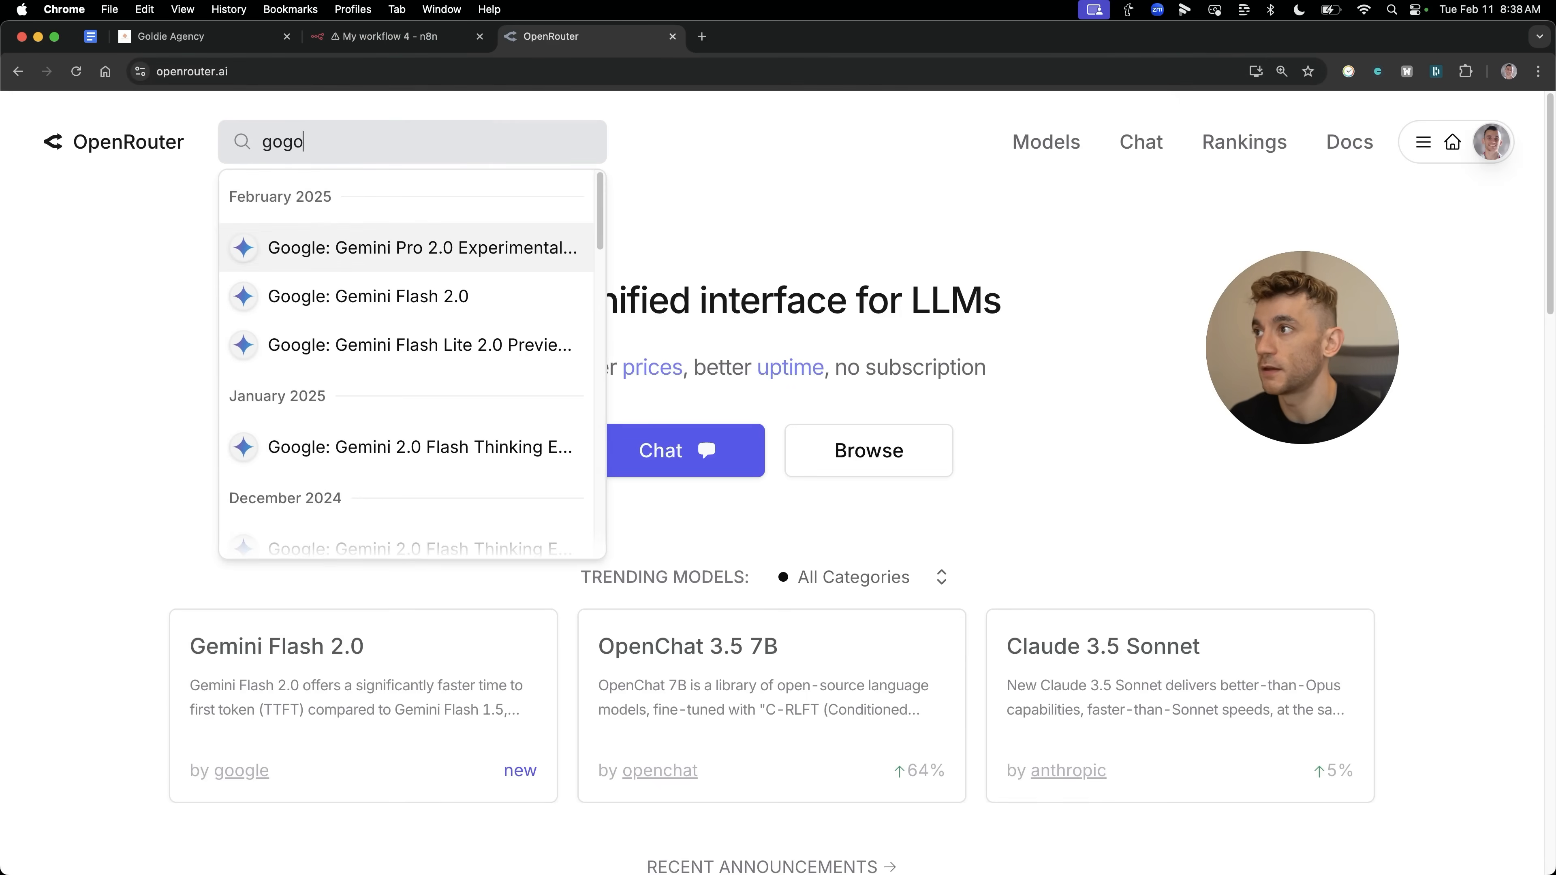
pyautogui.write('le gemini')
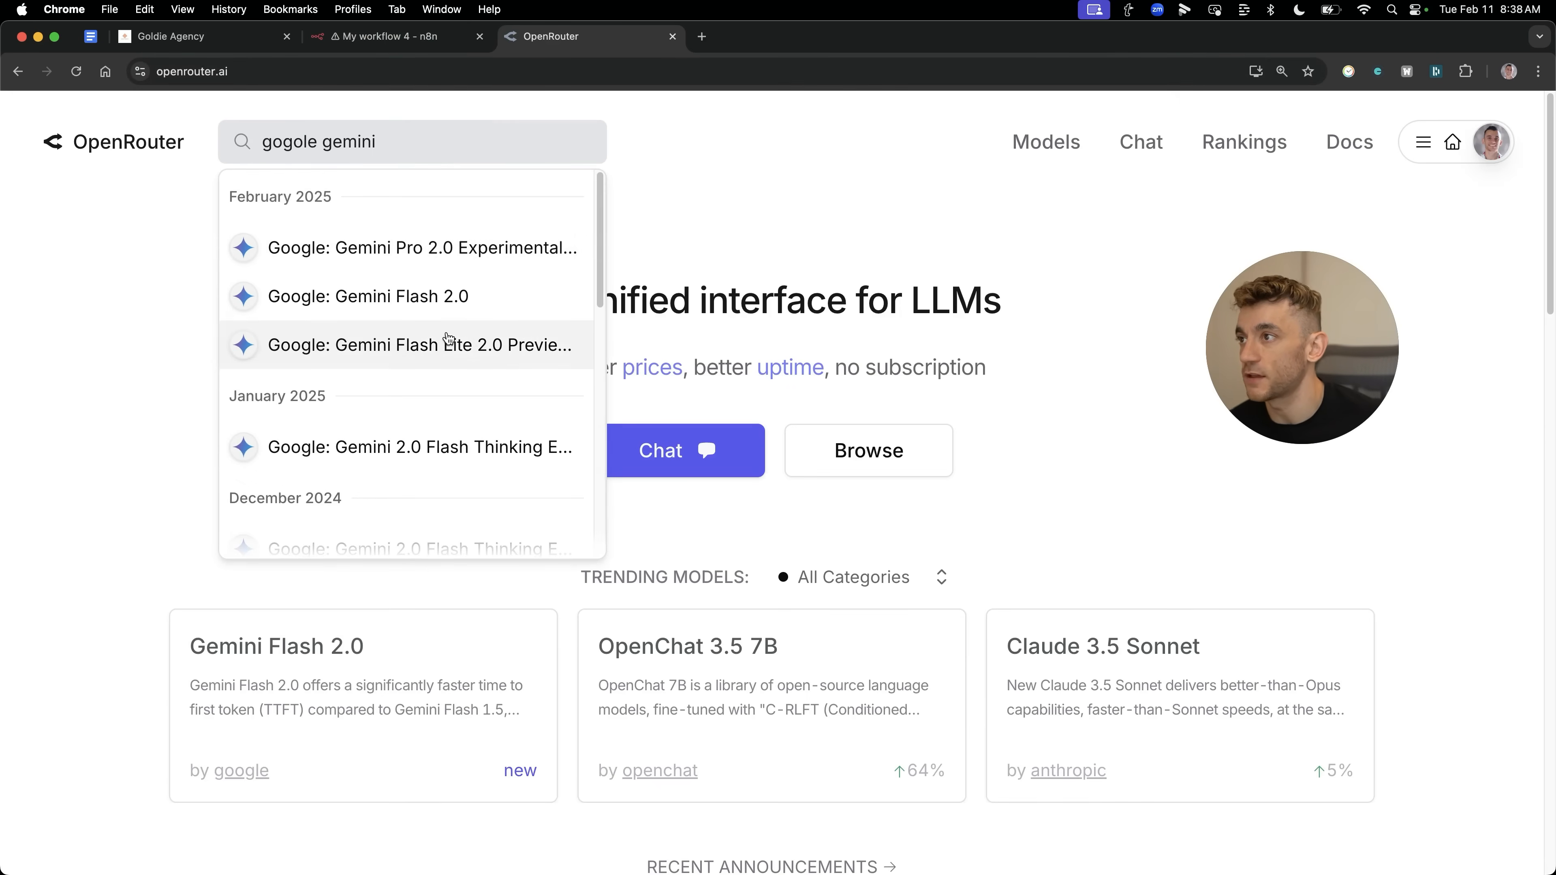
pyautogui.click(417, 344)
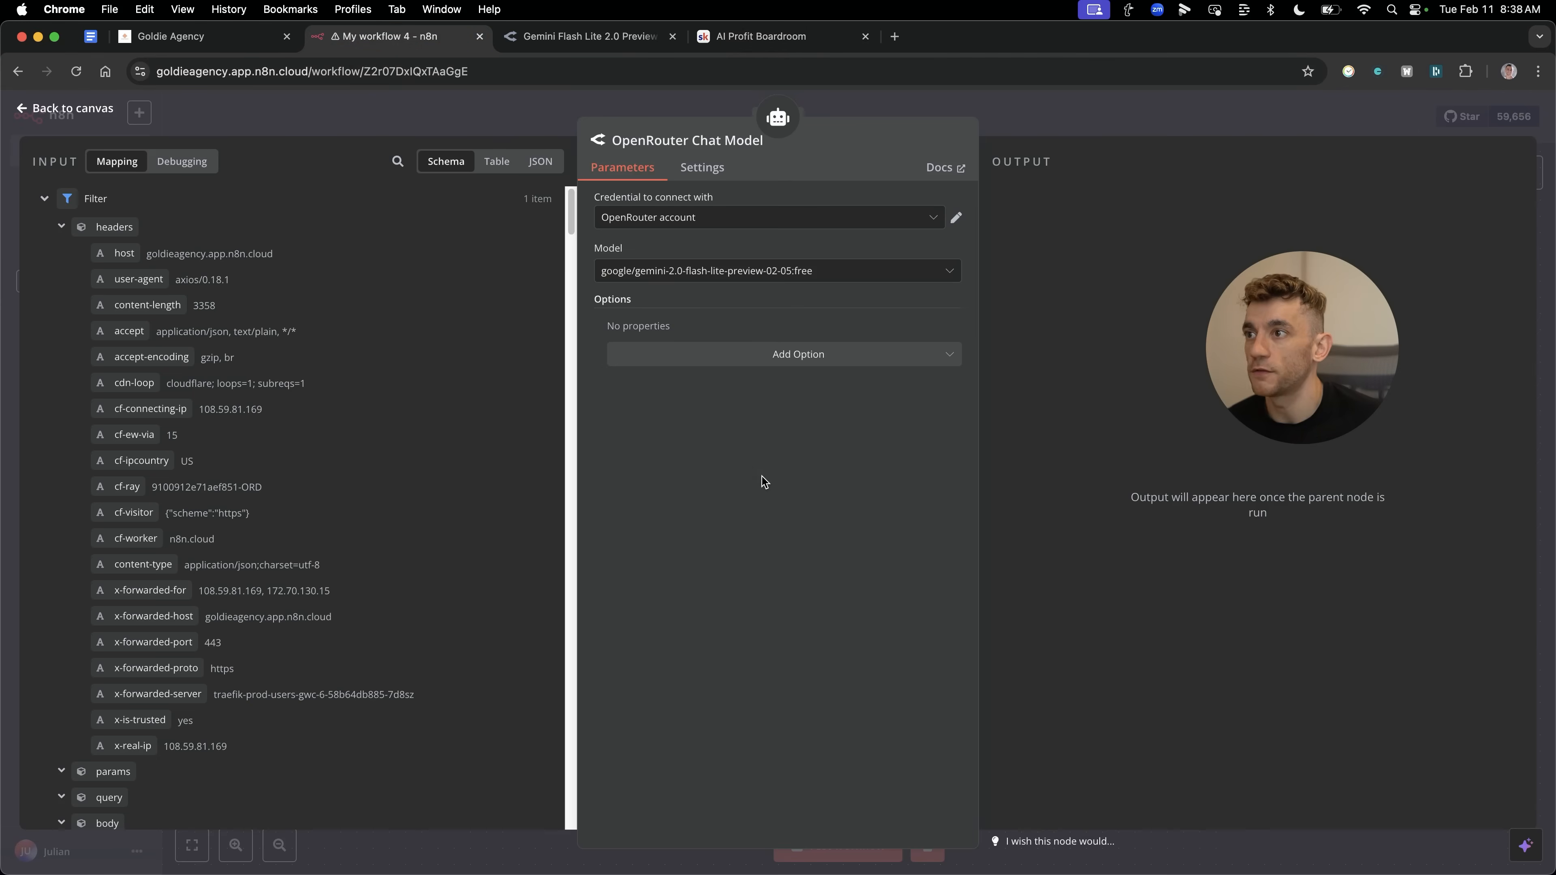
pyautogui.click(63, 107)
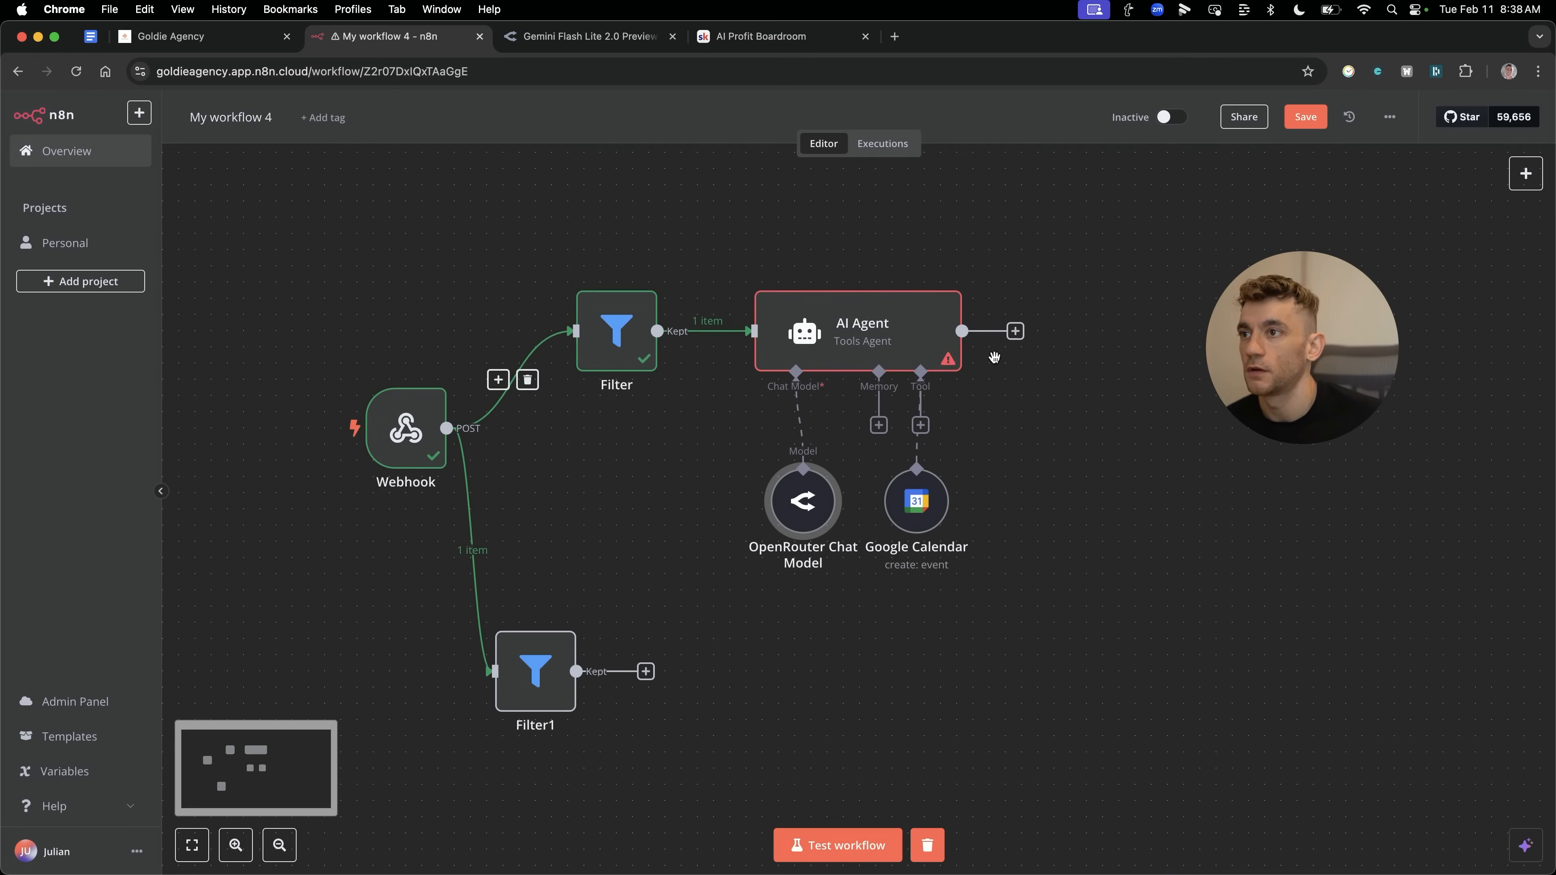
pyautogui.click(779, 36)
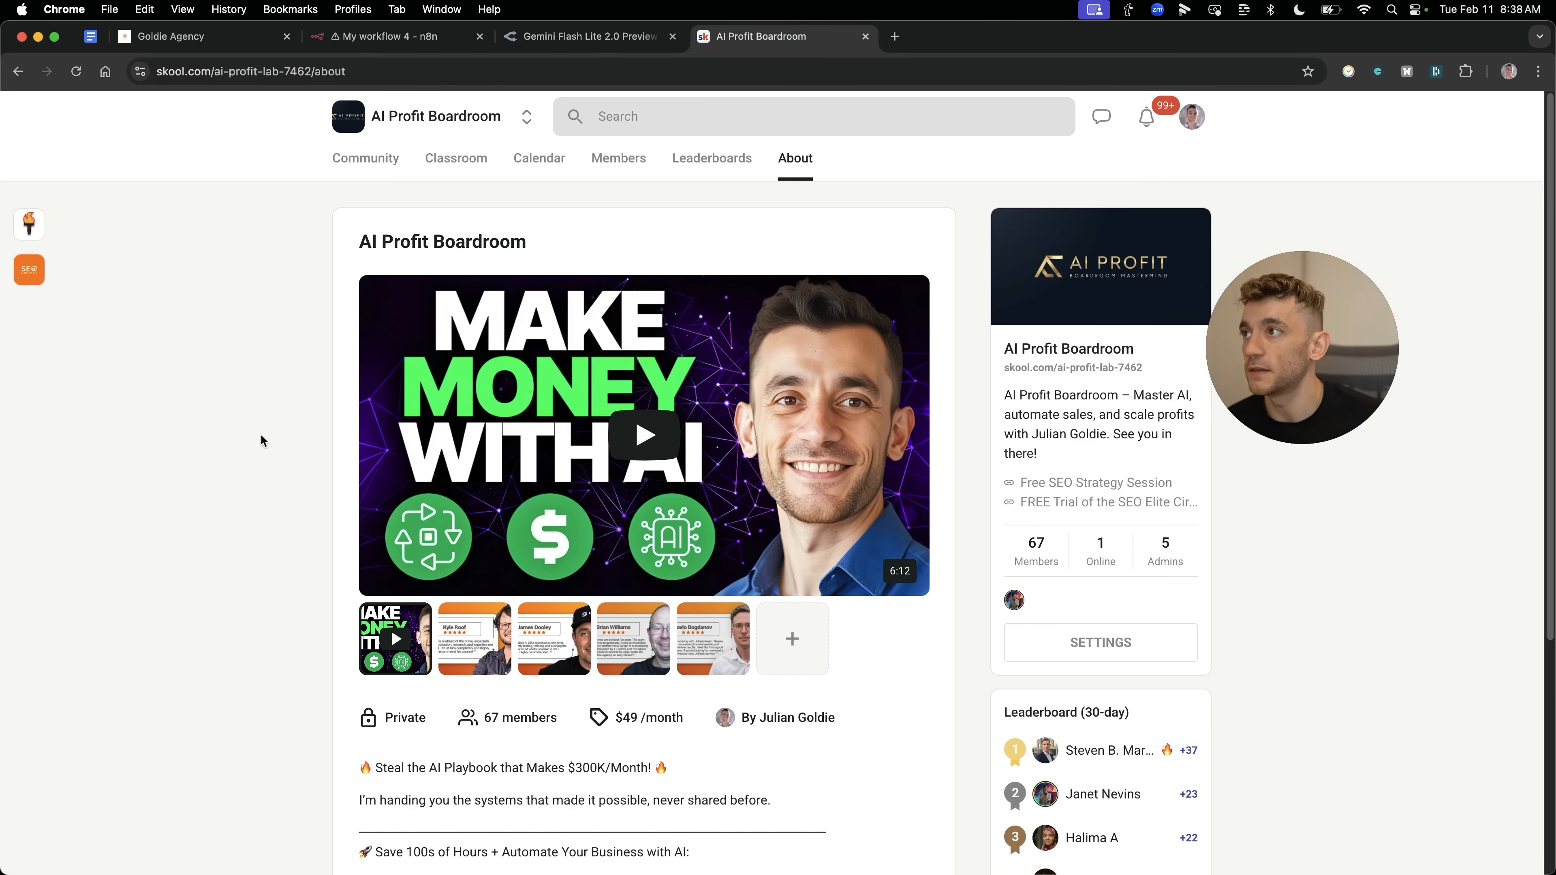
# Review the OpenRouter API keys page and return to the n8n workflow.
pyautogui.click(588, 37)
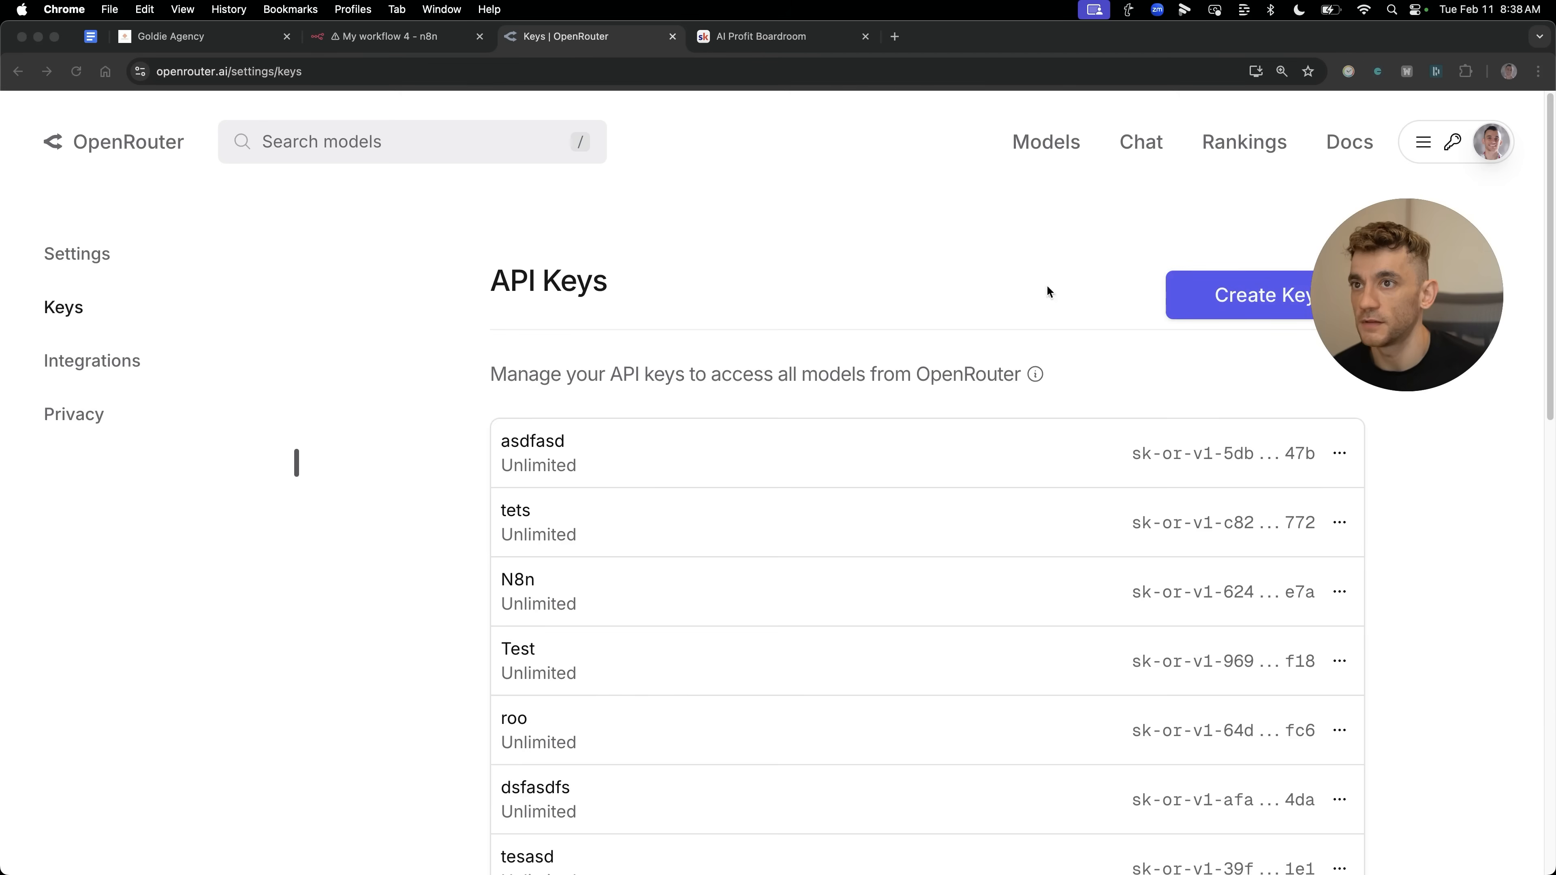
pyautogui.click(395, 37)
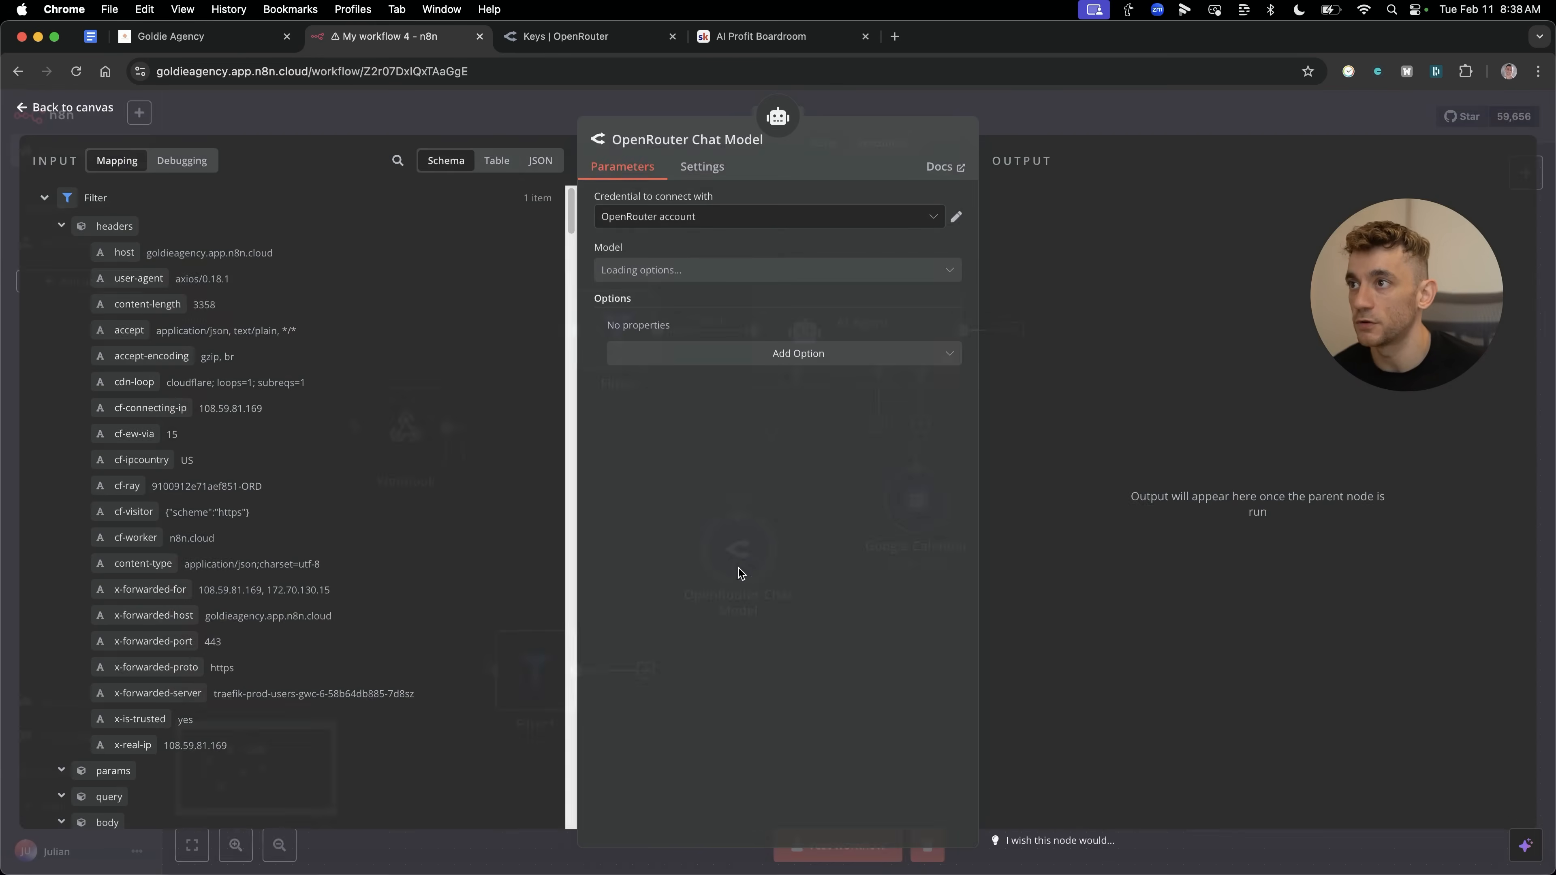
# Test the AI Agent through OpenRouter and read the personalised email in the model's output log.
pyautogui.rightClick(673, 355)
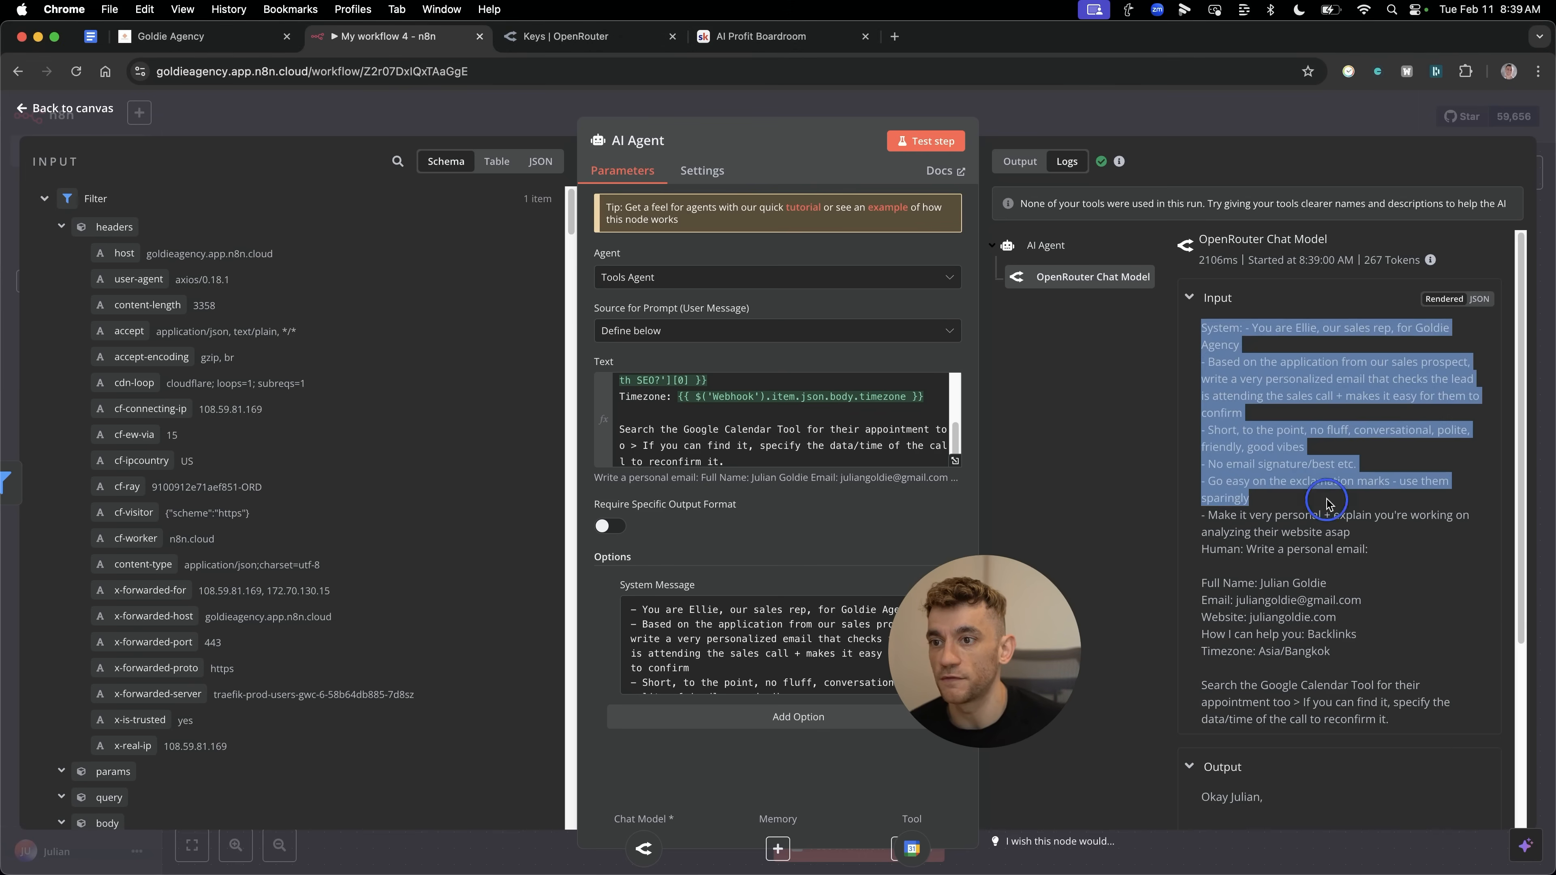
pyautogui.click(1190, 298)
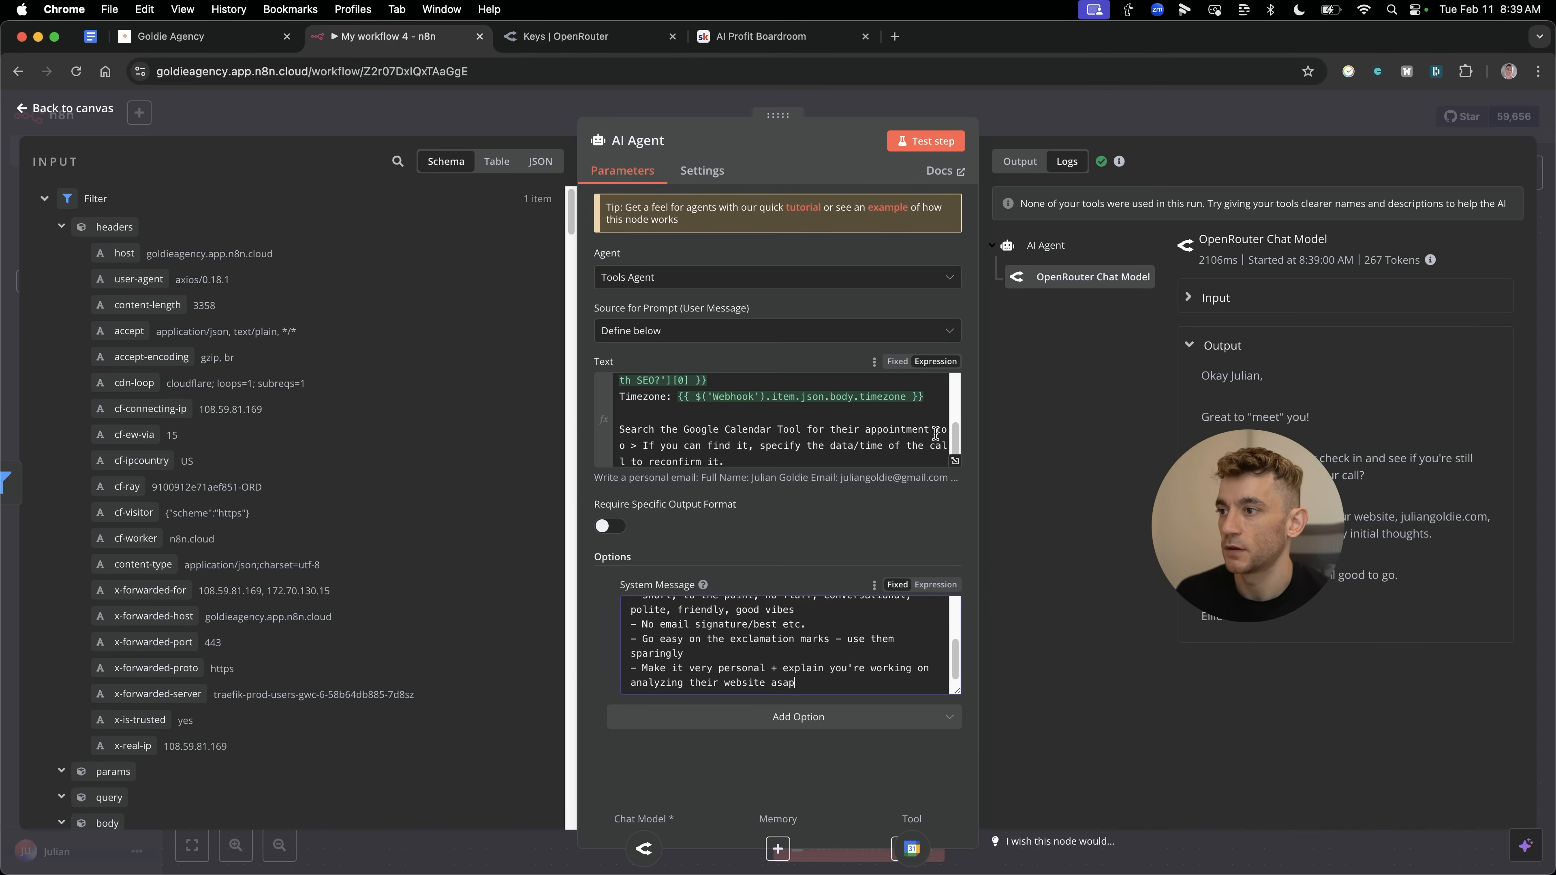
# Reframe the system message as an SEO agency call offering a custom SEO gameplan for more leads.
pyautogui.scroll(3)
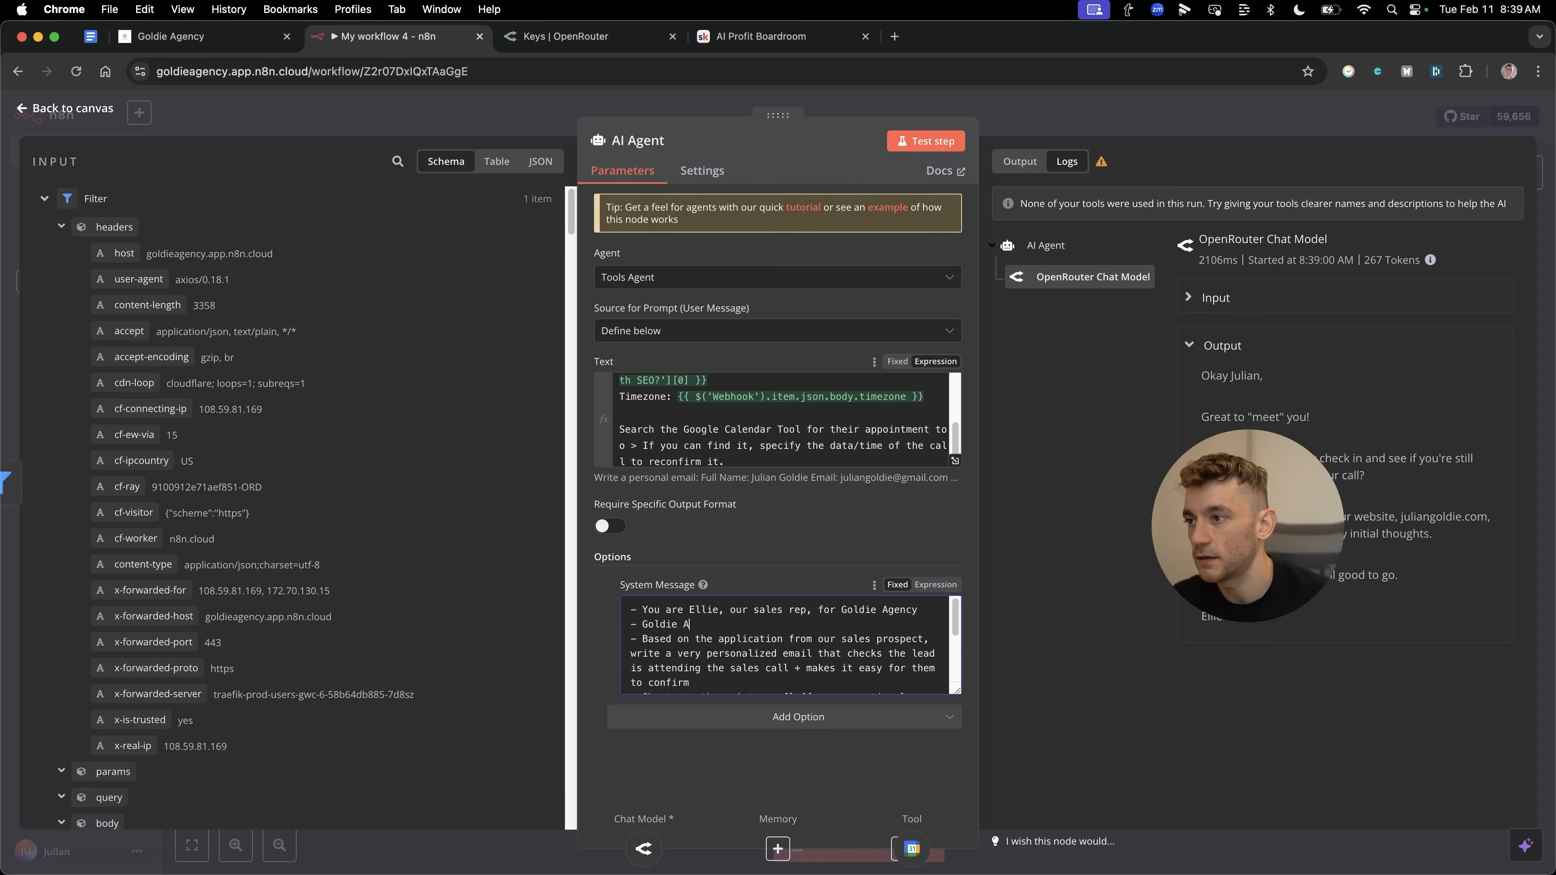
pyautogui.write('gency is an SEO link building agency, and th')
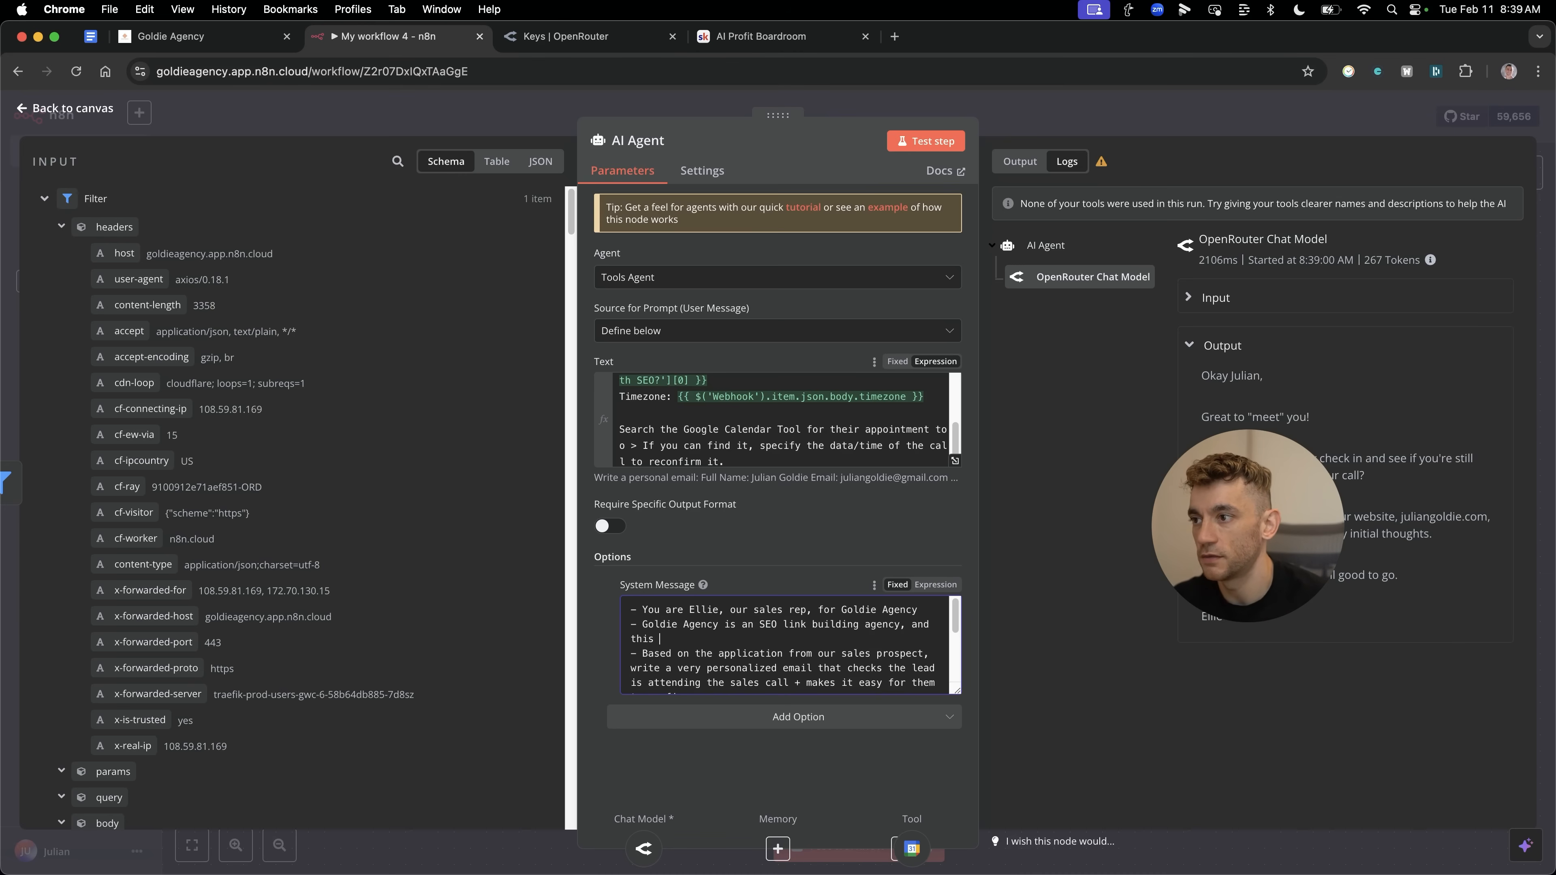
pyautogui.write('is an appointment about SEO')
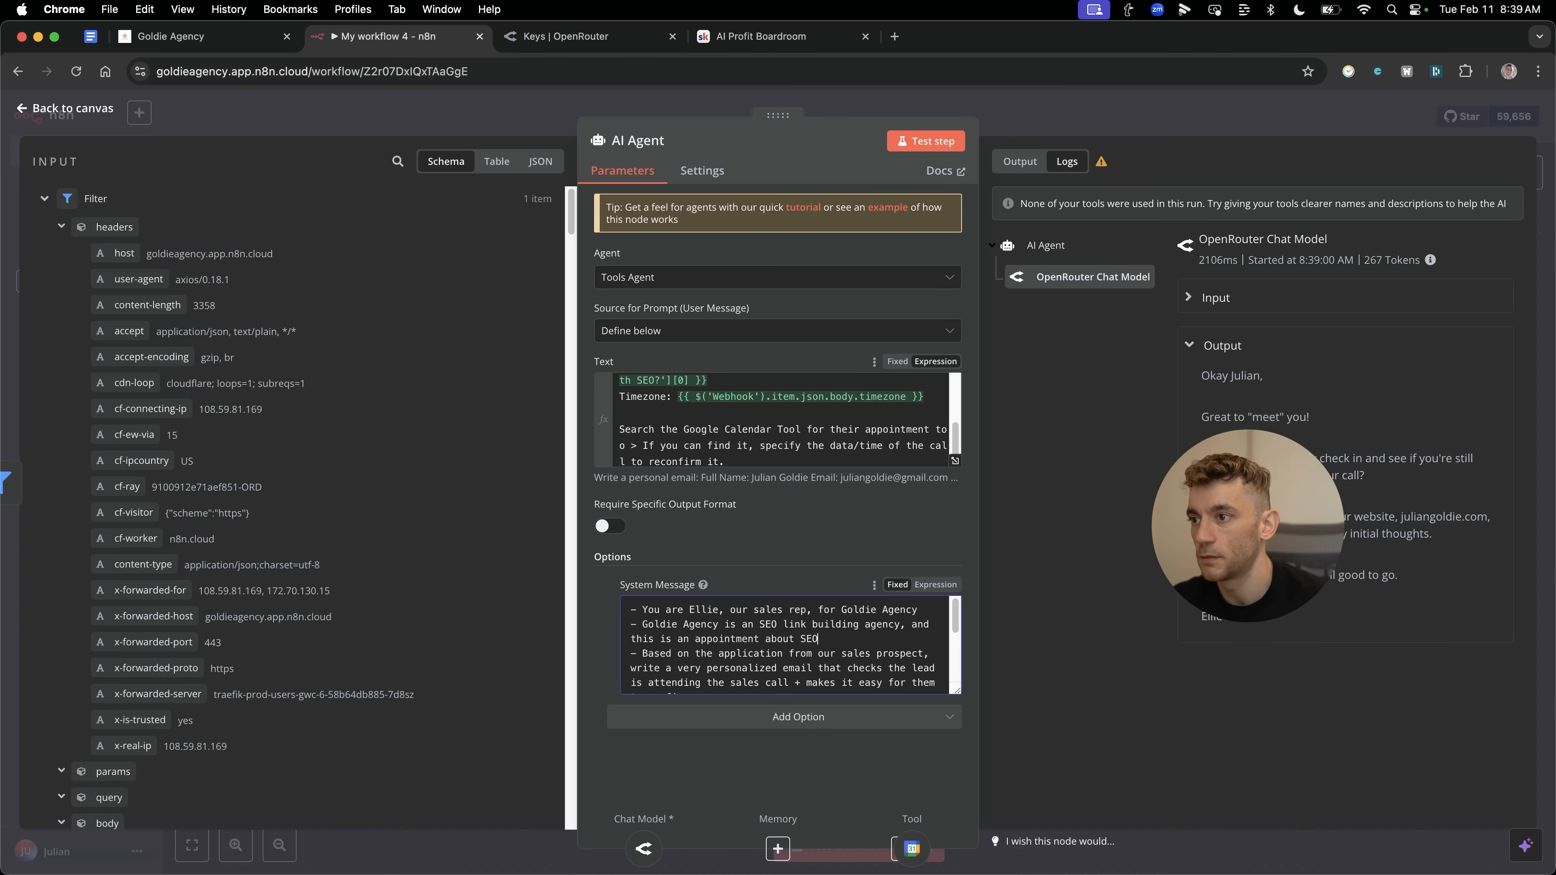
pyautogui.write('getting more leads, traffic and sales with')
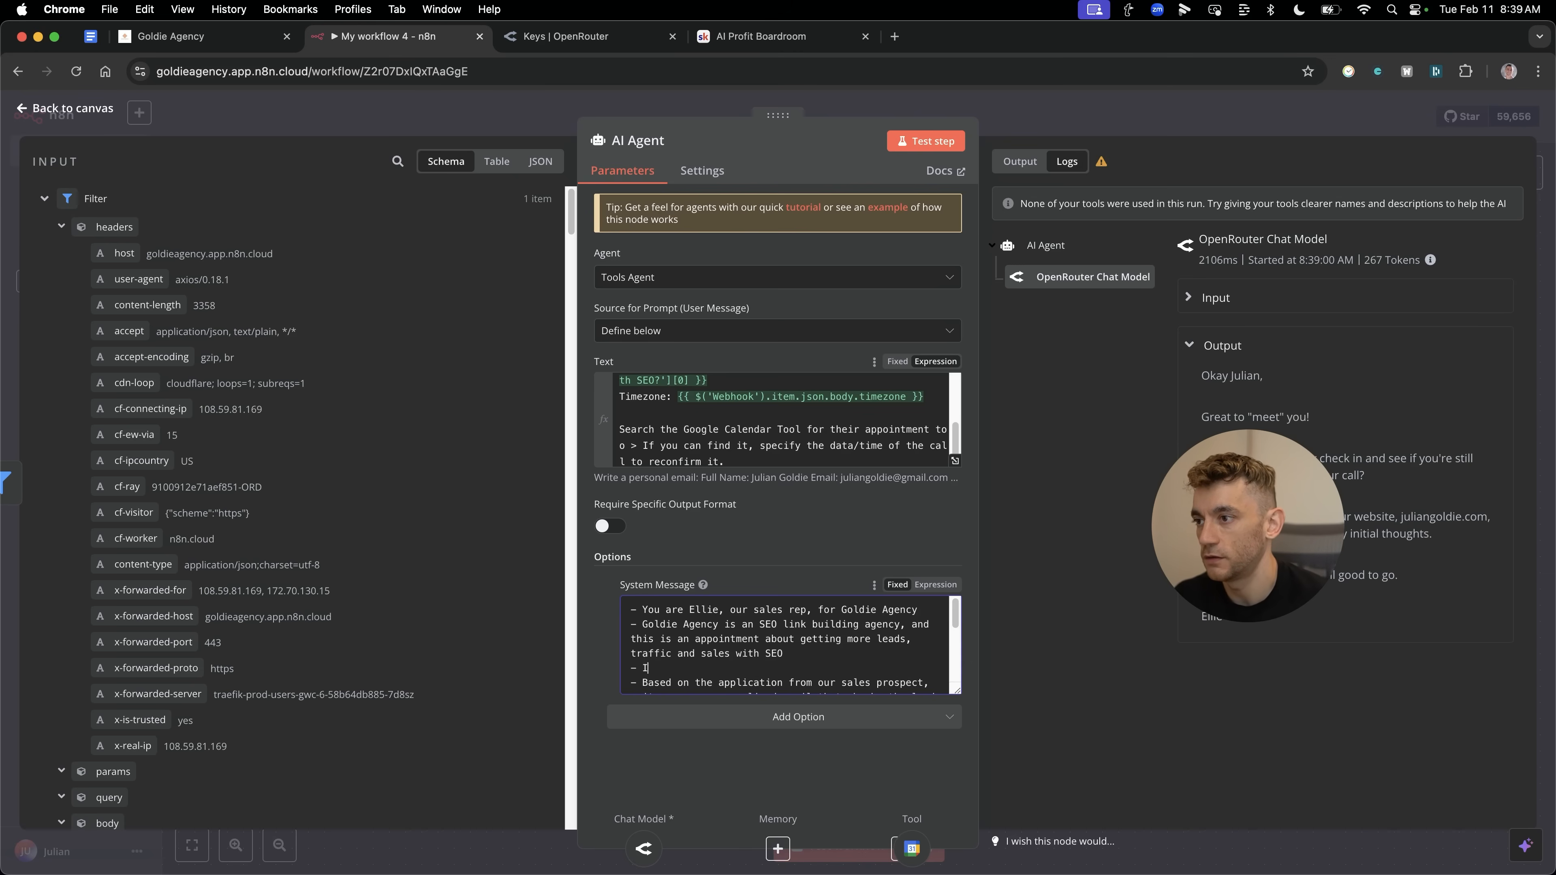
pyautogui.write("It's a custom SR")
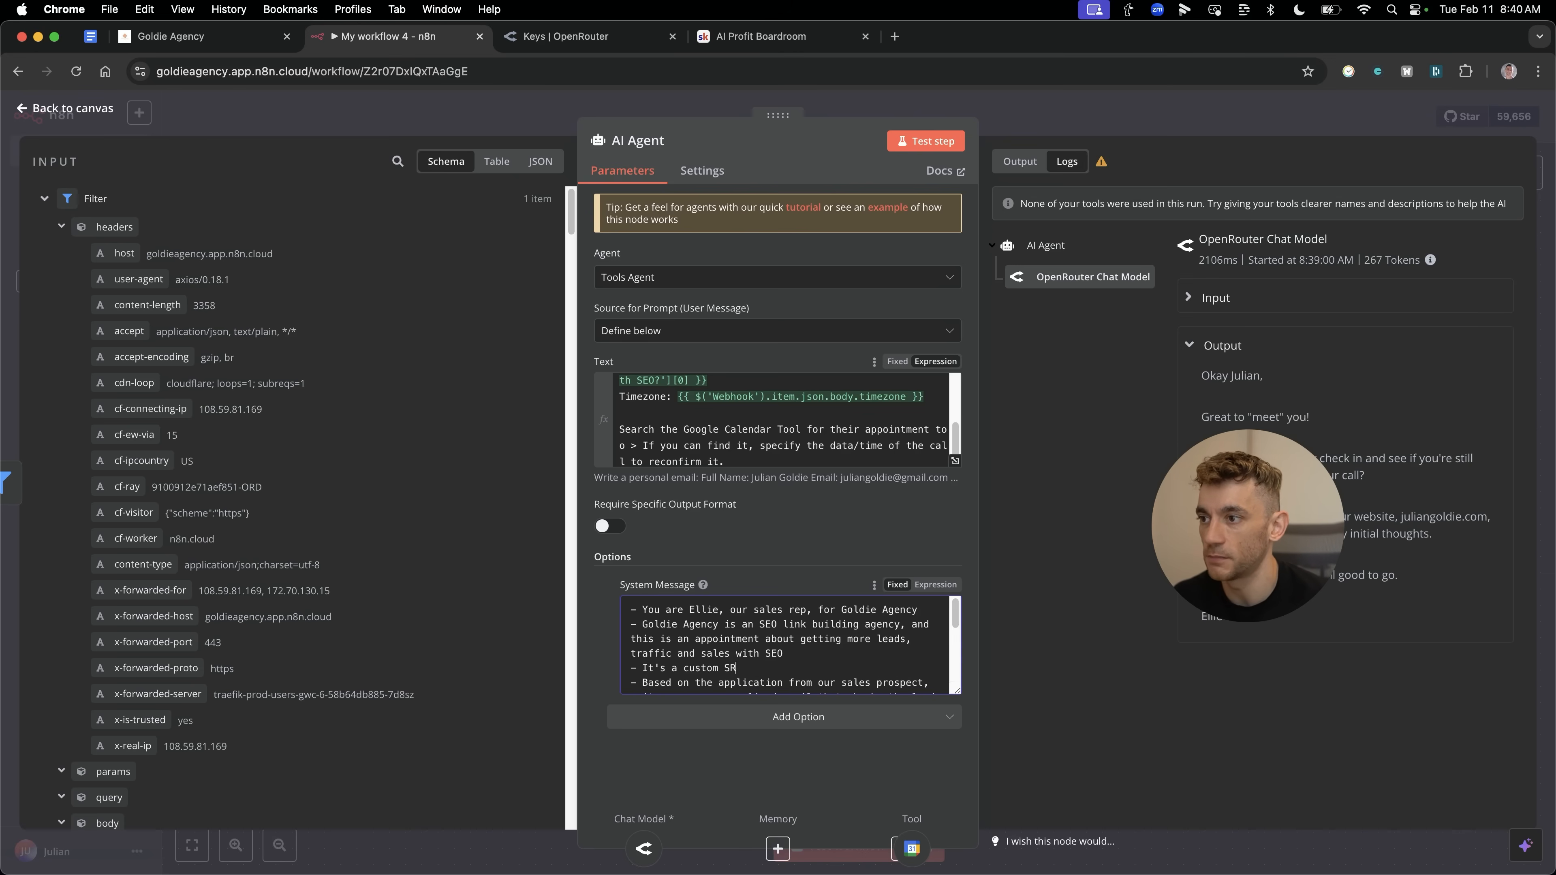
pyautogui.write('EO gameplan')
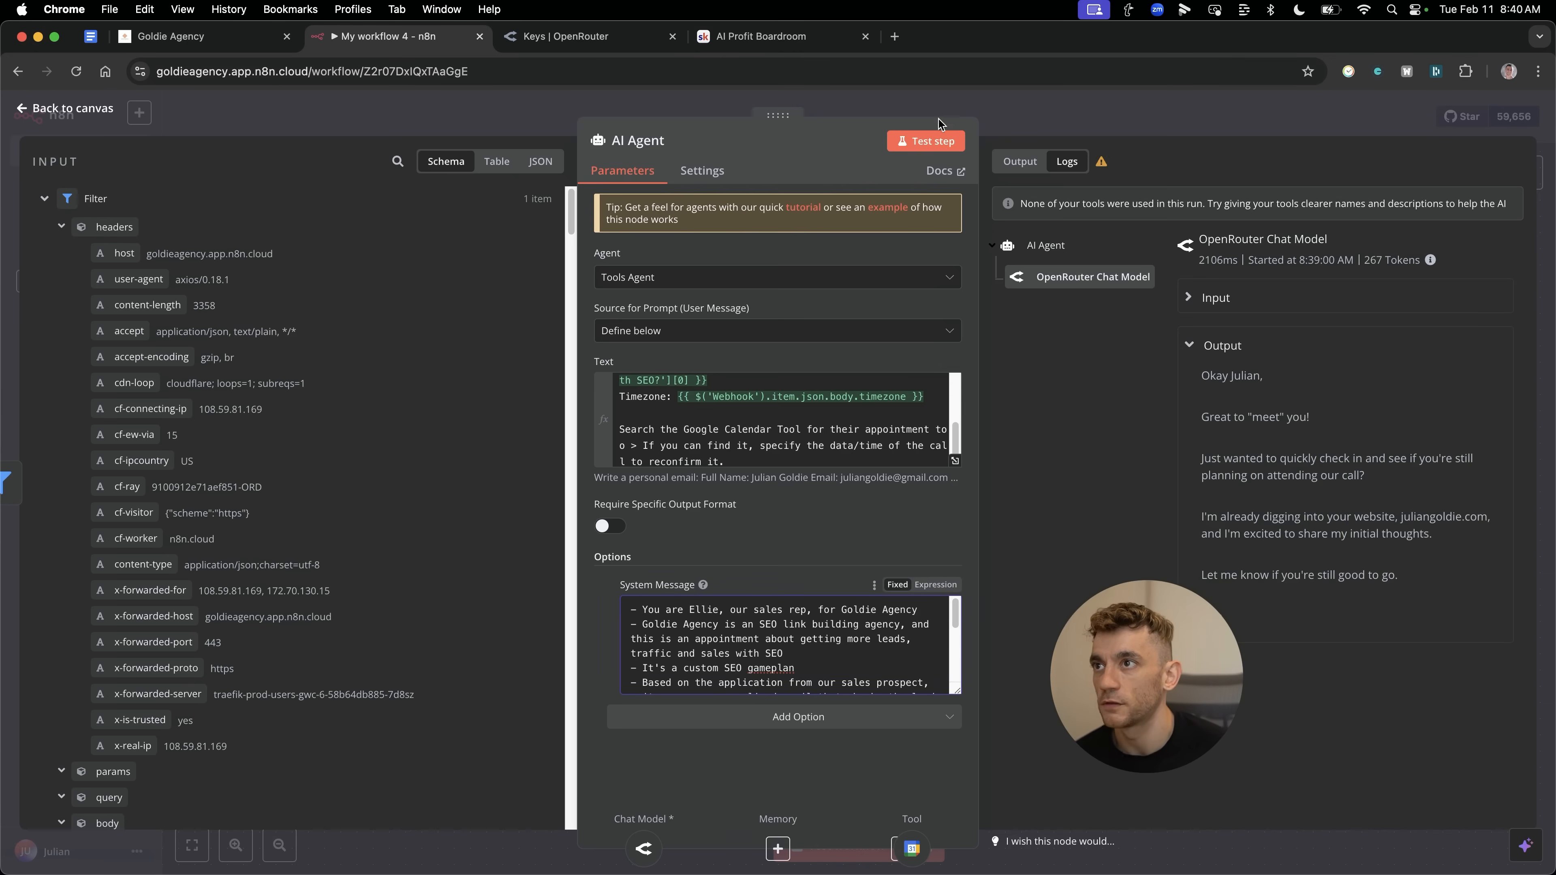
# Rerun the agent to regenerate the confirmation email and return to the canvas.
pyautogui.click(924, 141)
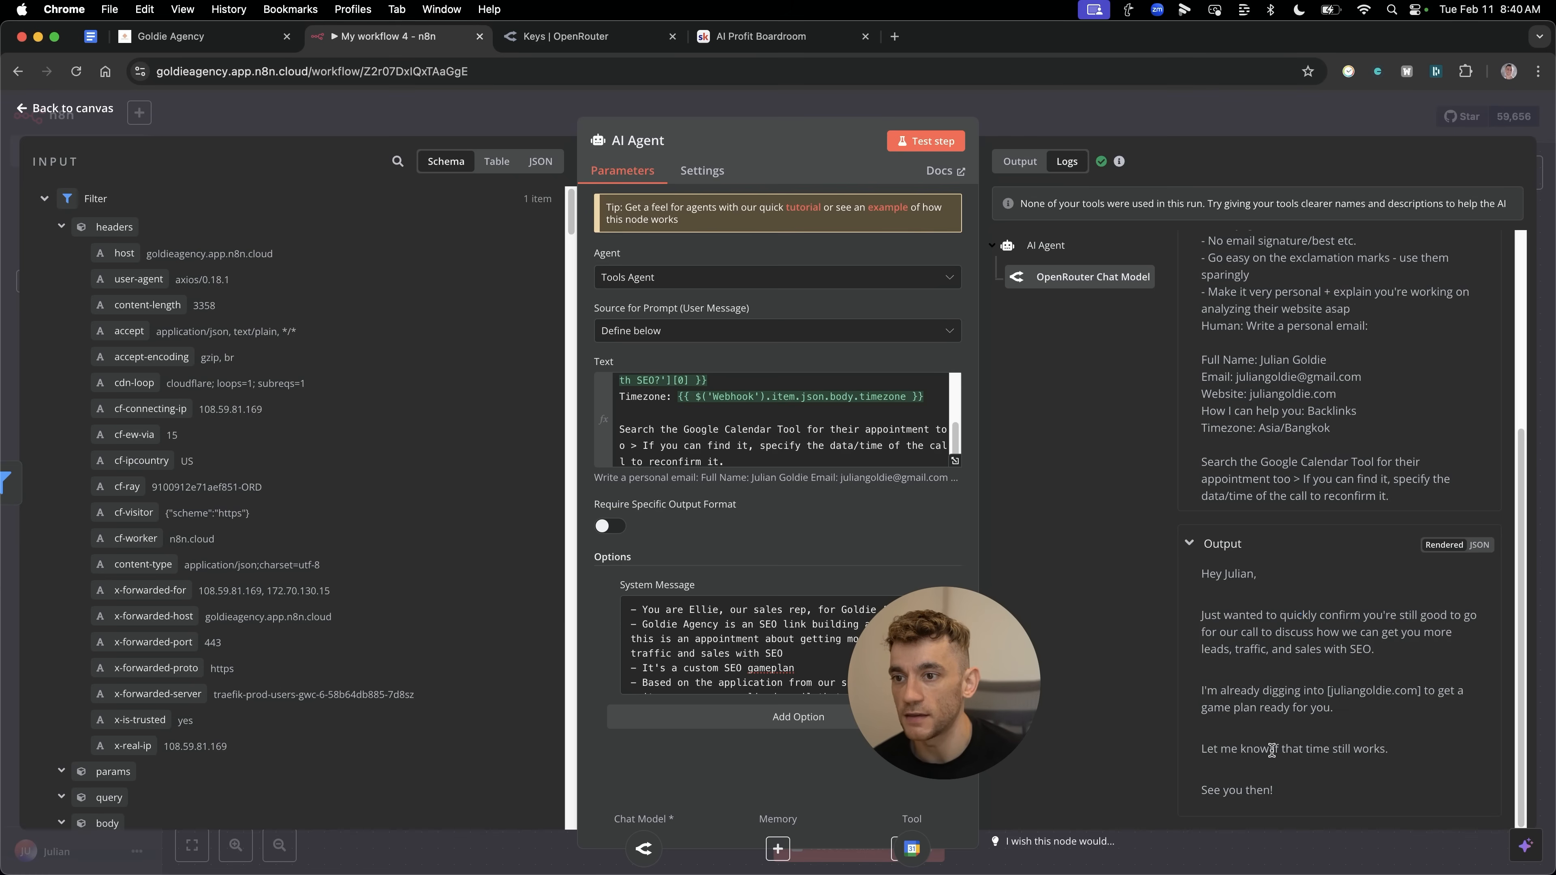
pyautogui.click(63, 108)
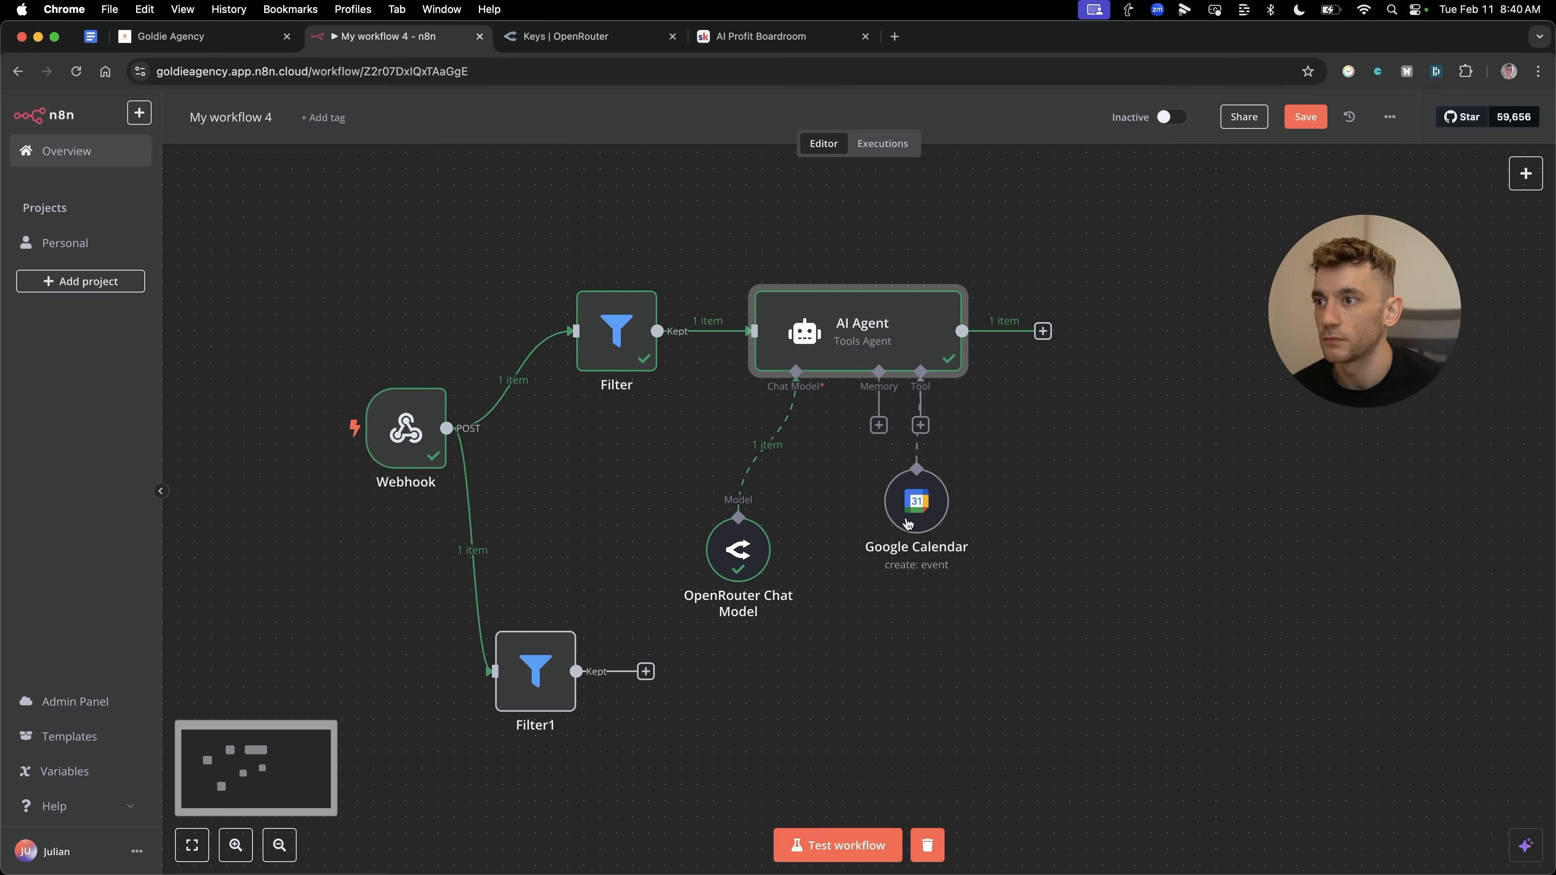
pyautogui.moveTo(913, 496)
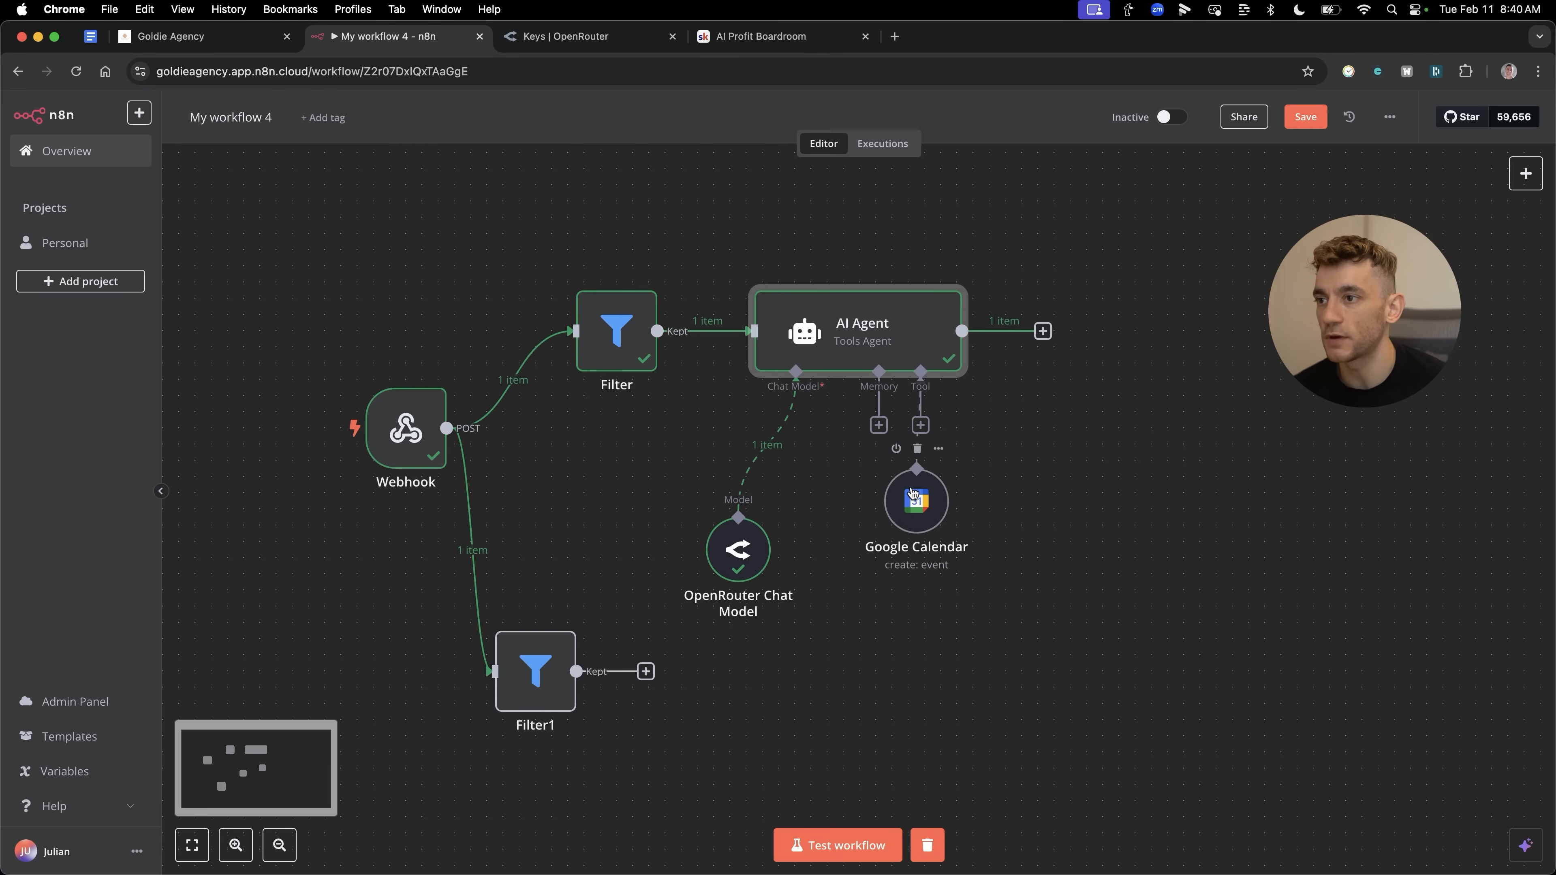
# Review the Google Calendar tool's one-hour create-event settings on the sales calendar.
pyautogui.doubleClick(915, 499)
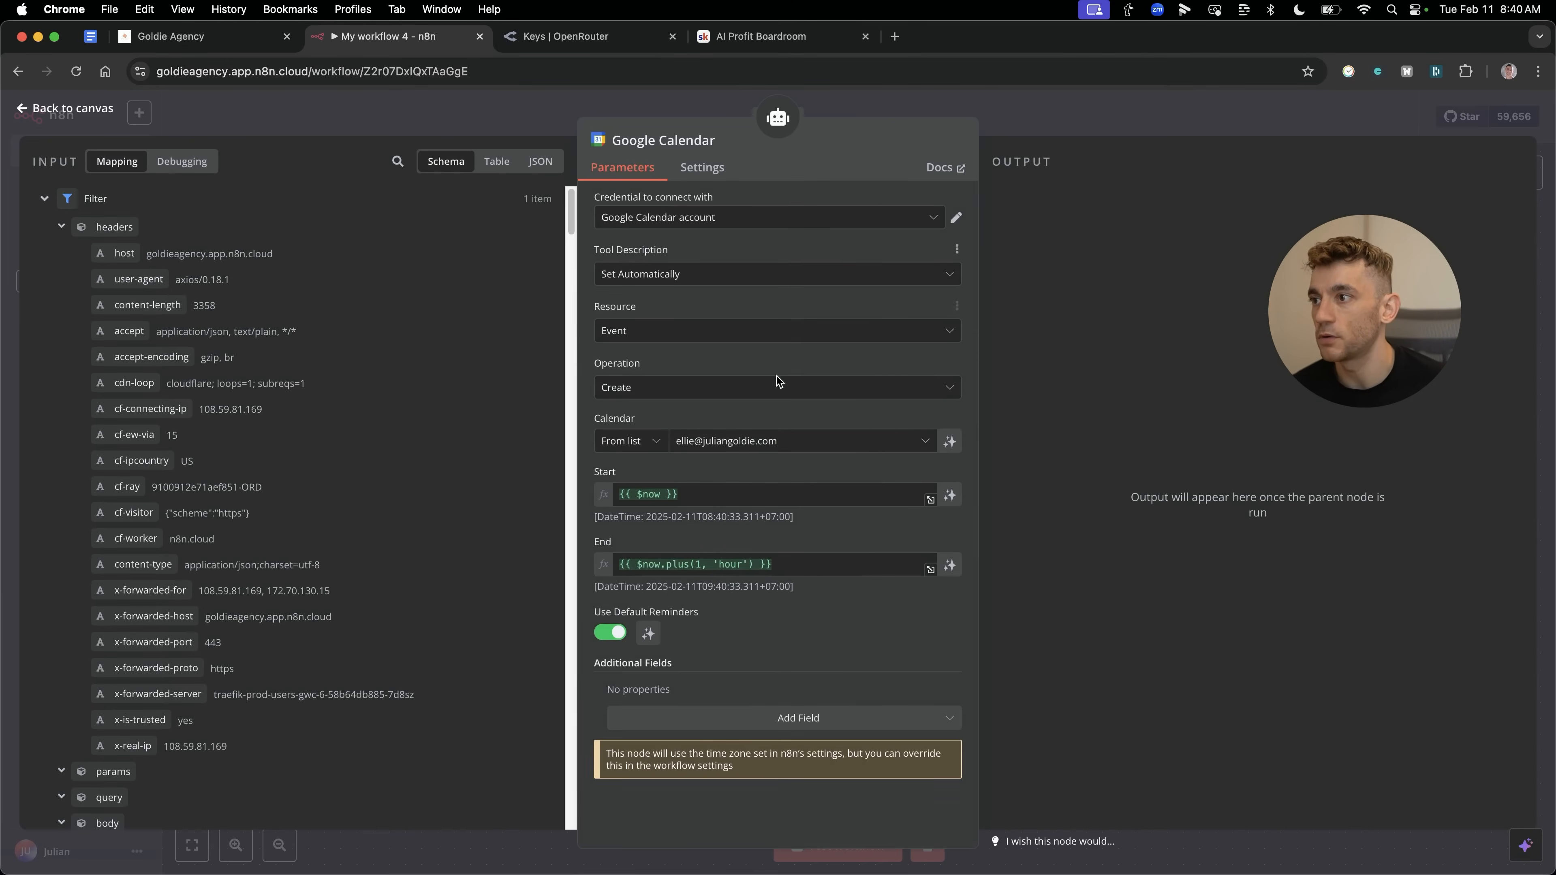
pyautogui.moveTo(931, 274)
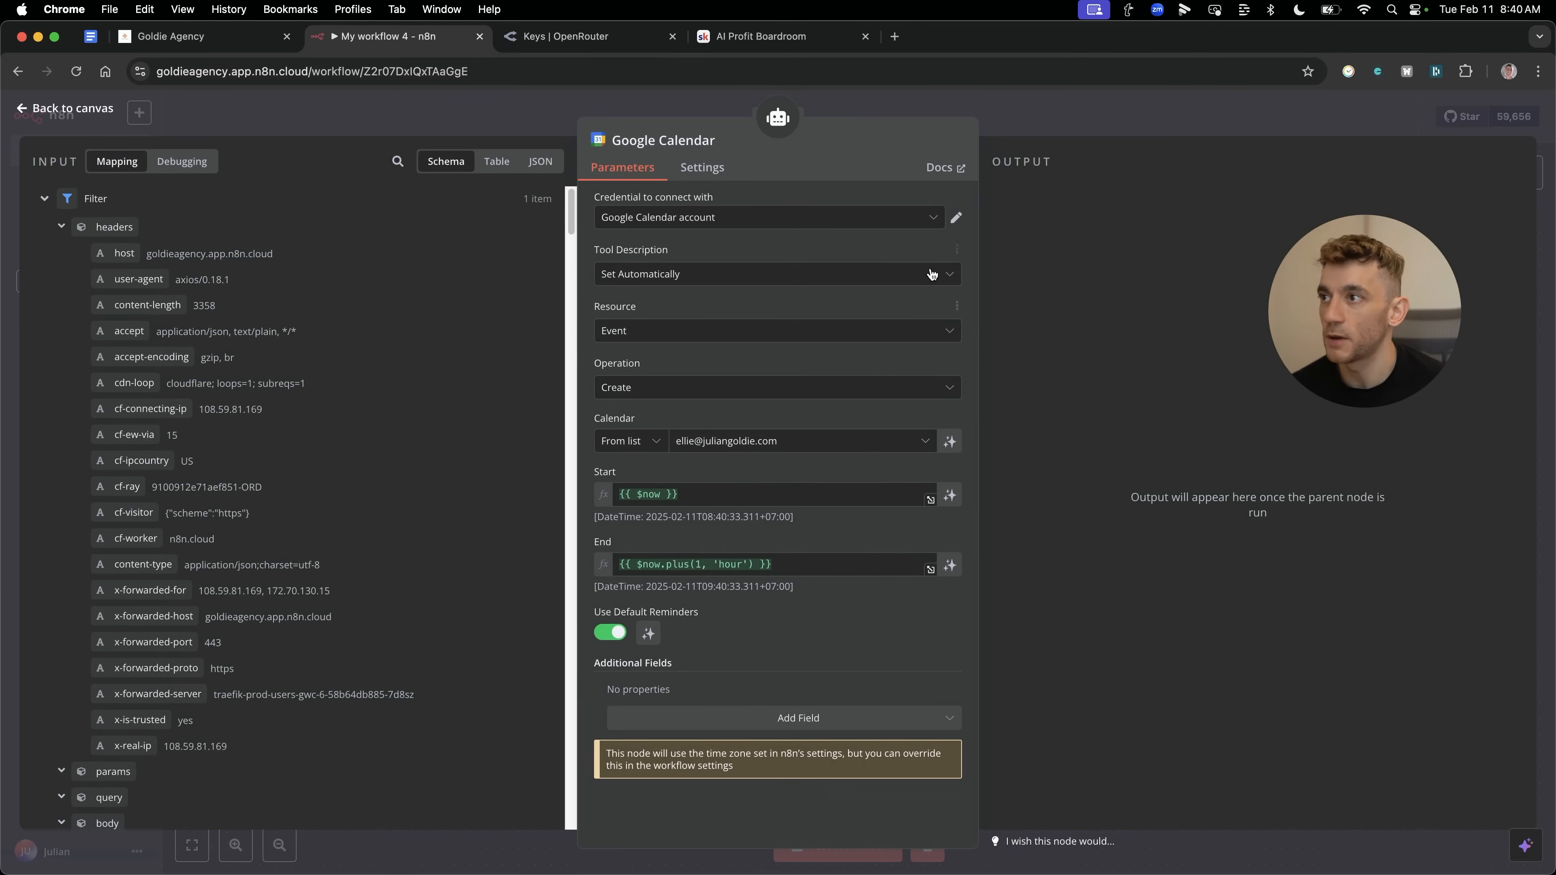
pyautogui.click(64, 107)
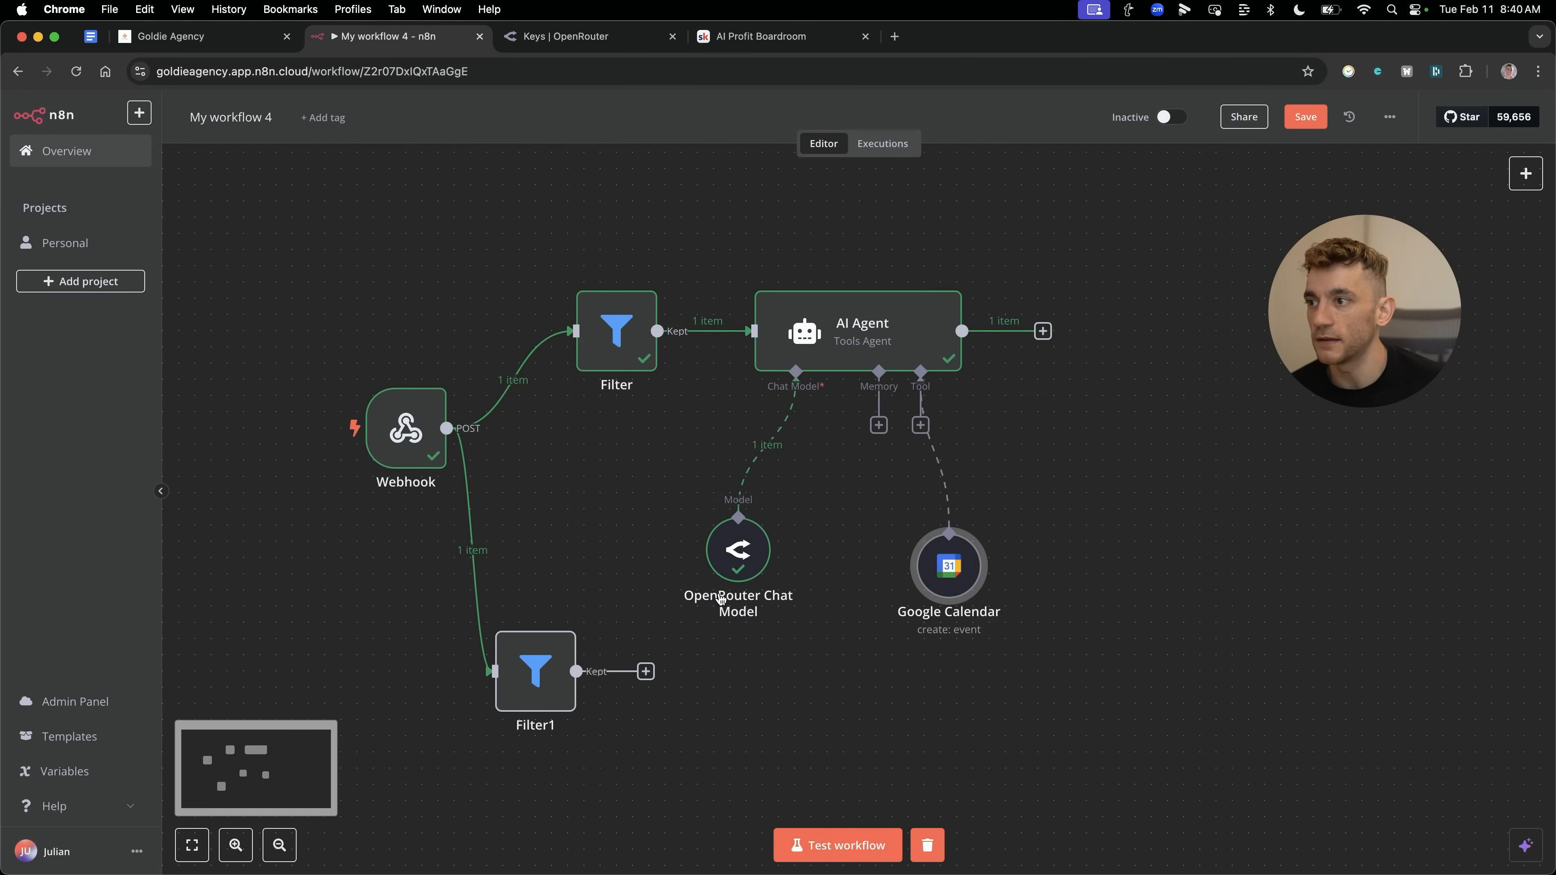
pyautogui.moveTo(616, 333)
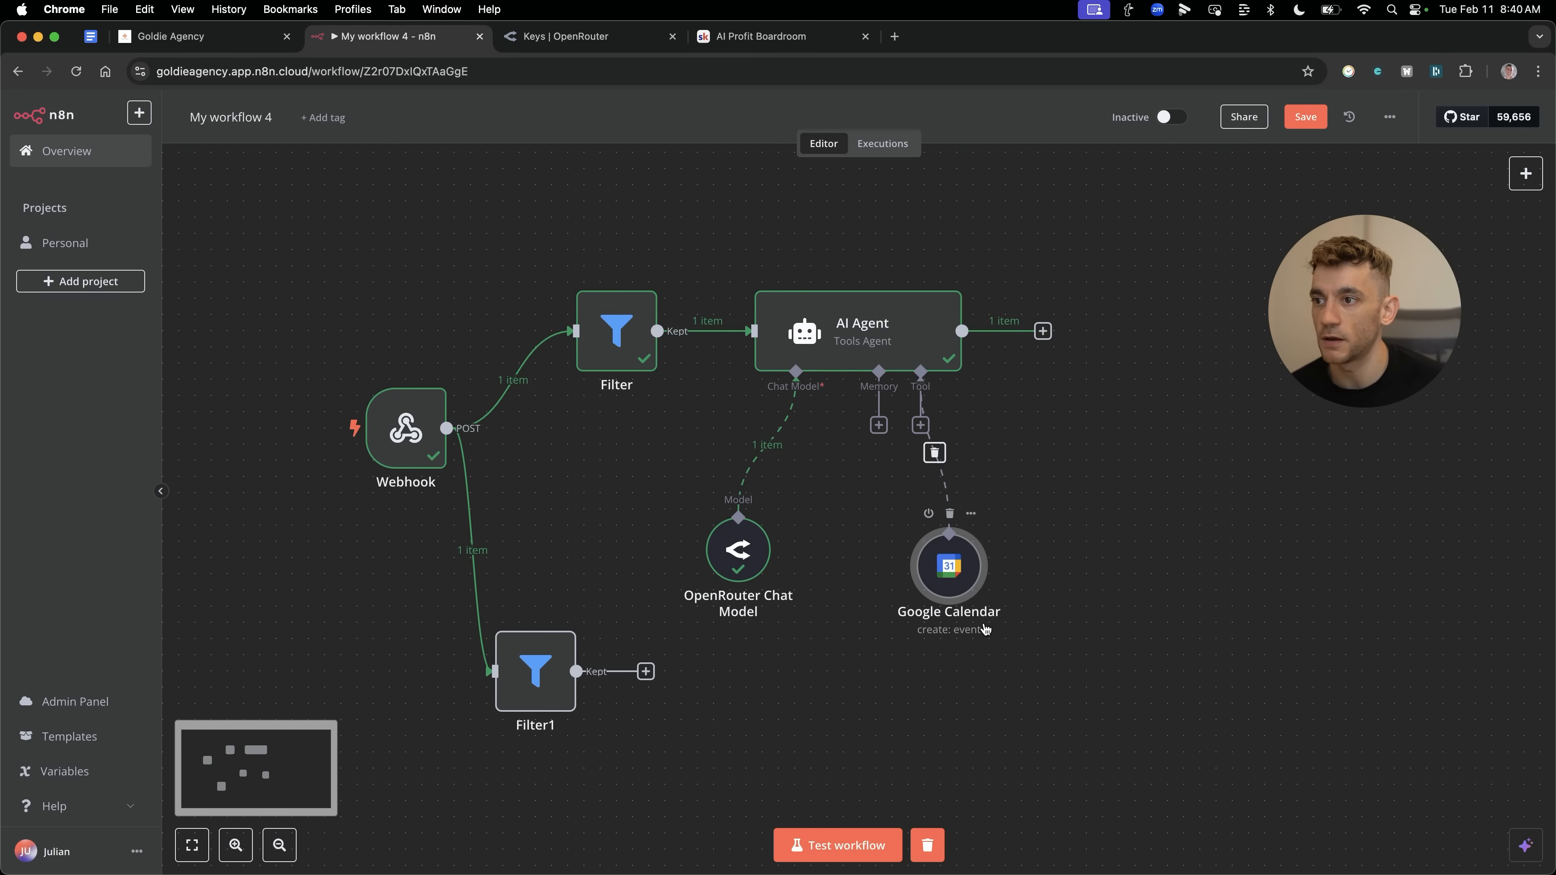
pyautogui.moveTo(978, 533)
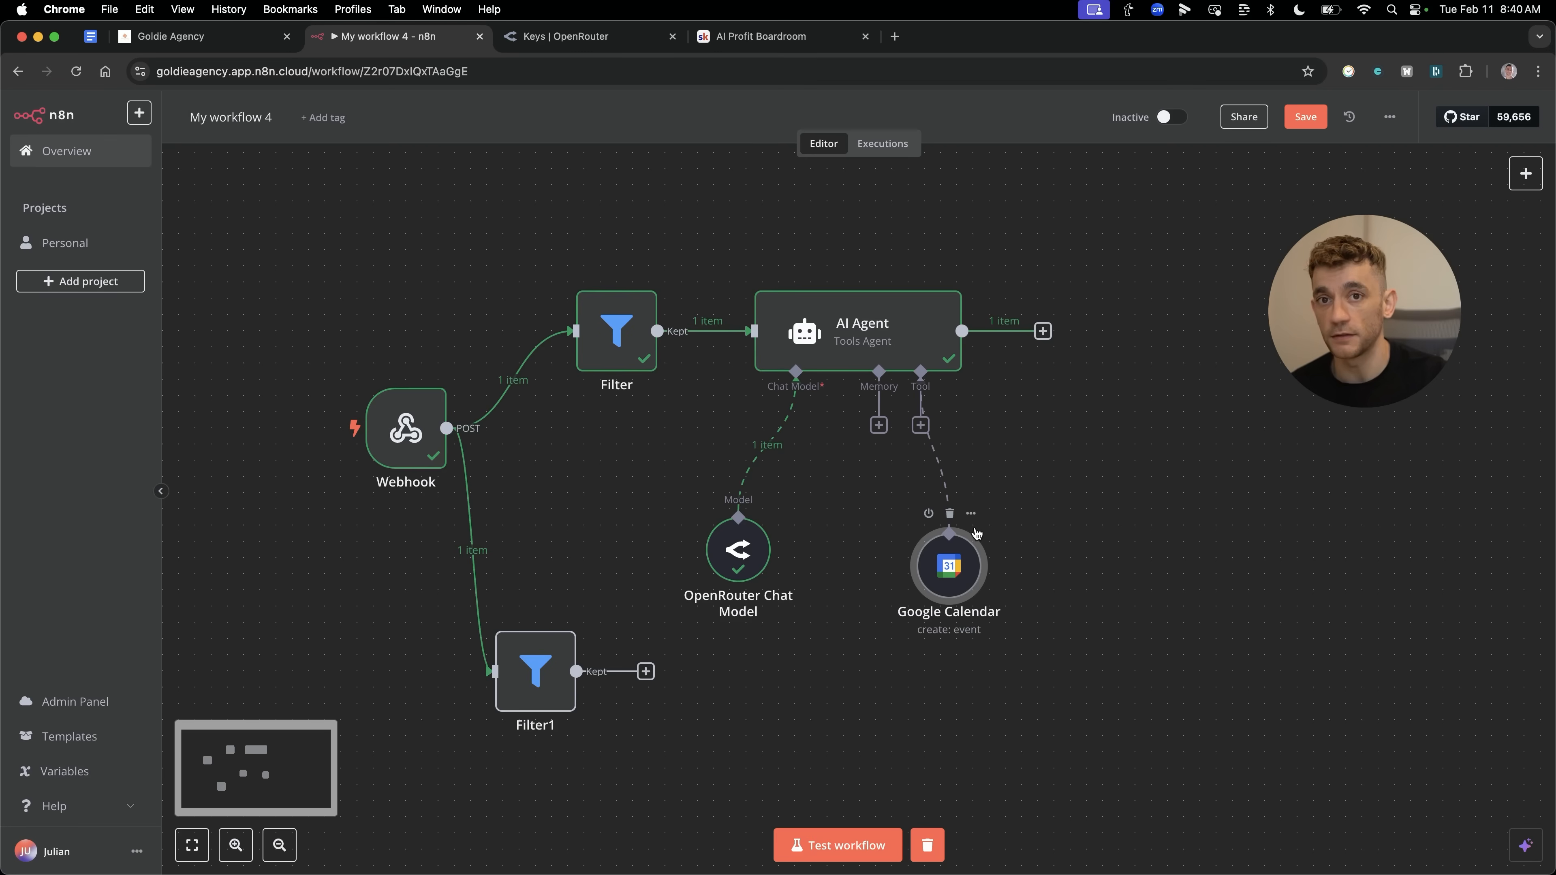
pyautogui.moveTo(1134, 512)
pyautogui.write('email')
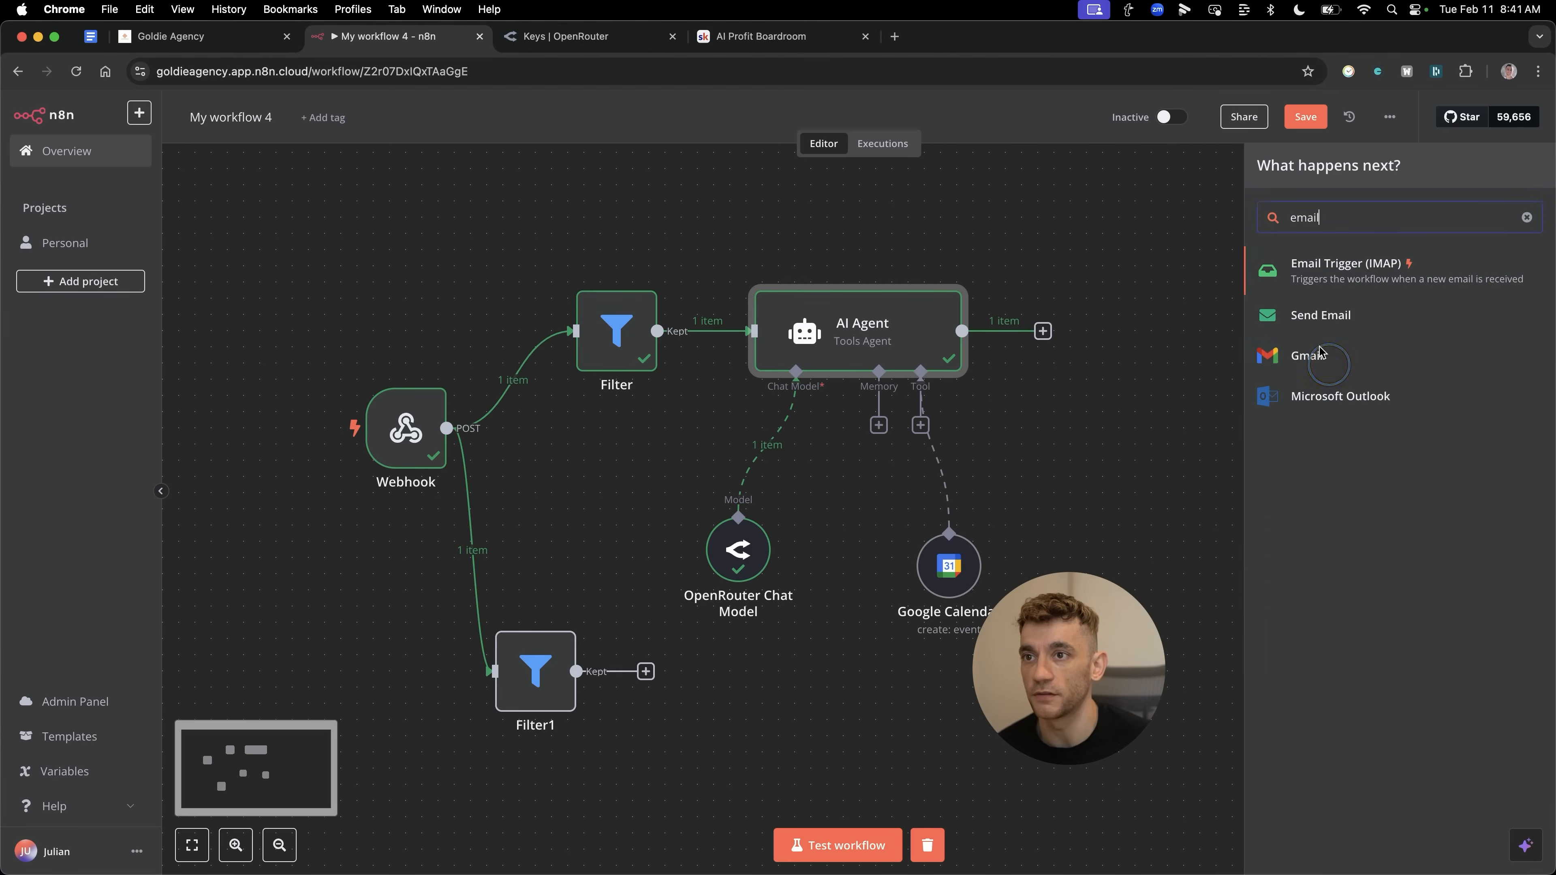
# Add a Gmail 'Create a draft' step after the AI Agent.
pyautogui.click(1303, 355)
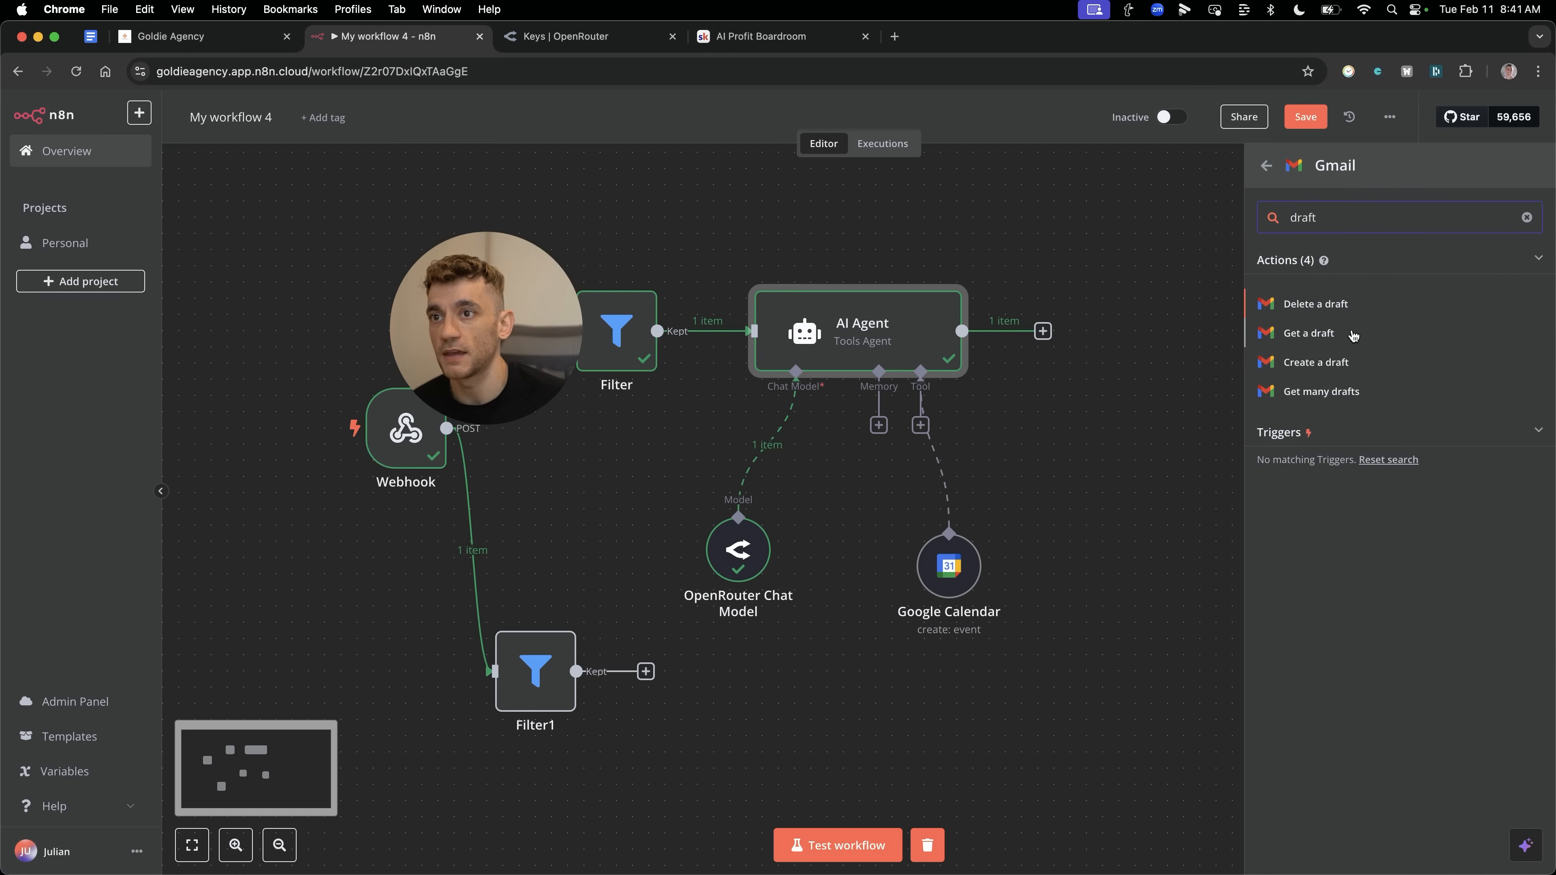
pyautogui.click(1316, 362)
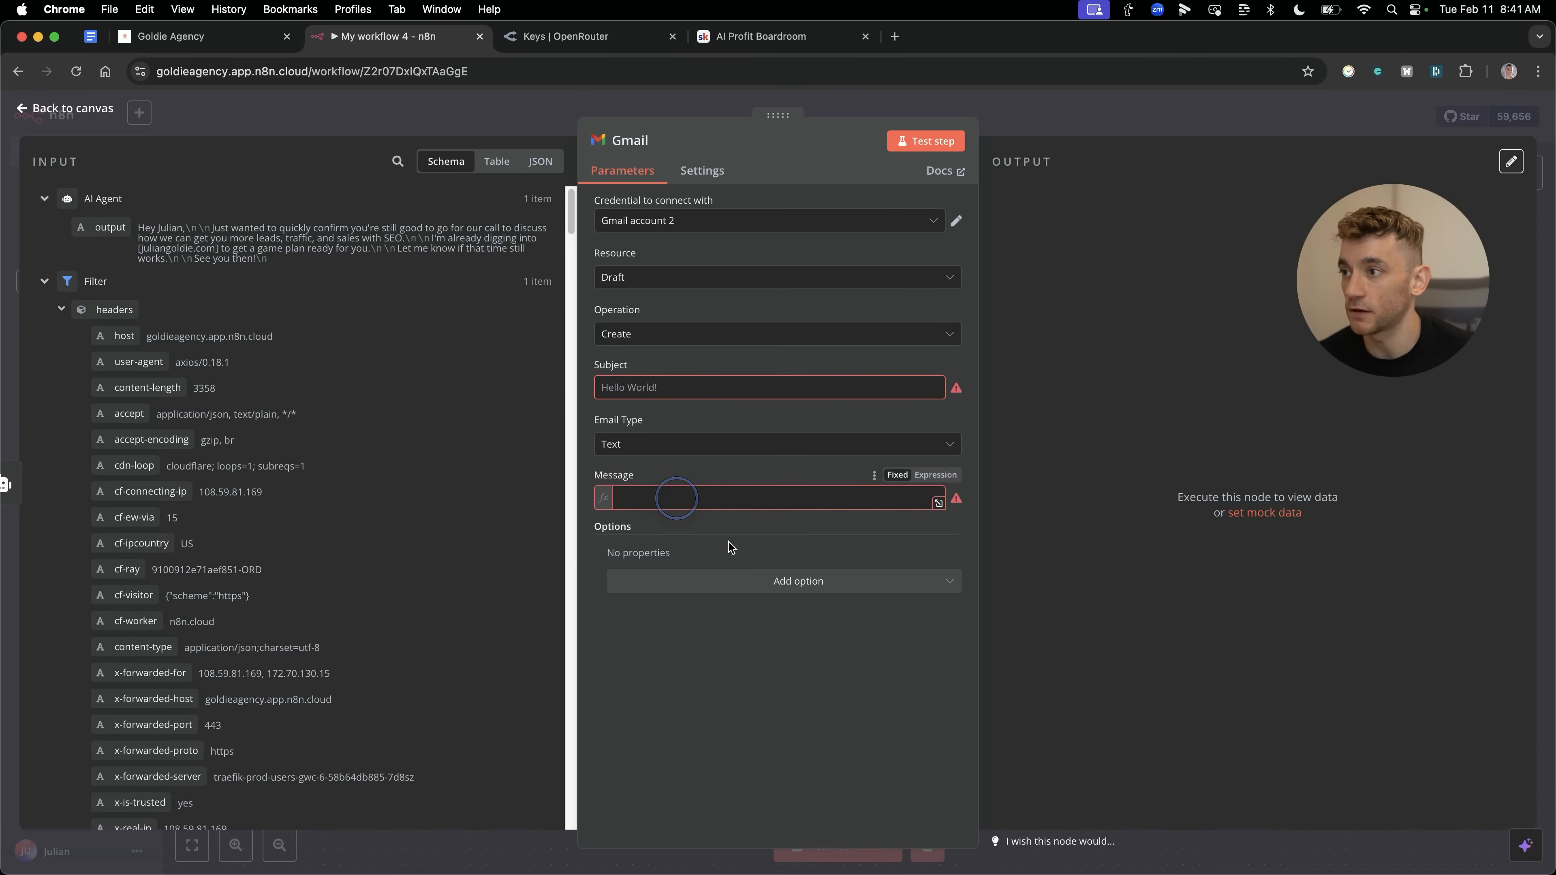
# Insert a second AI Agent between the first agent and Gmail, mapping the output into its Text.
pyautogui.click(63, 108)
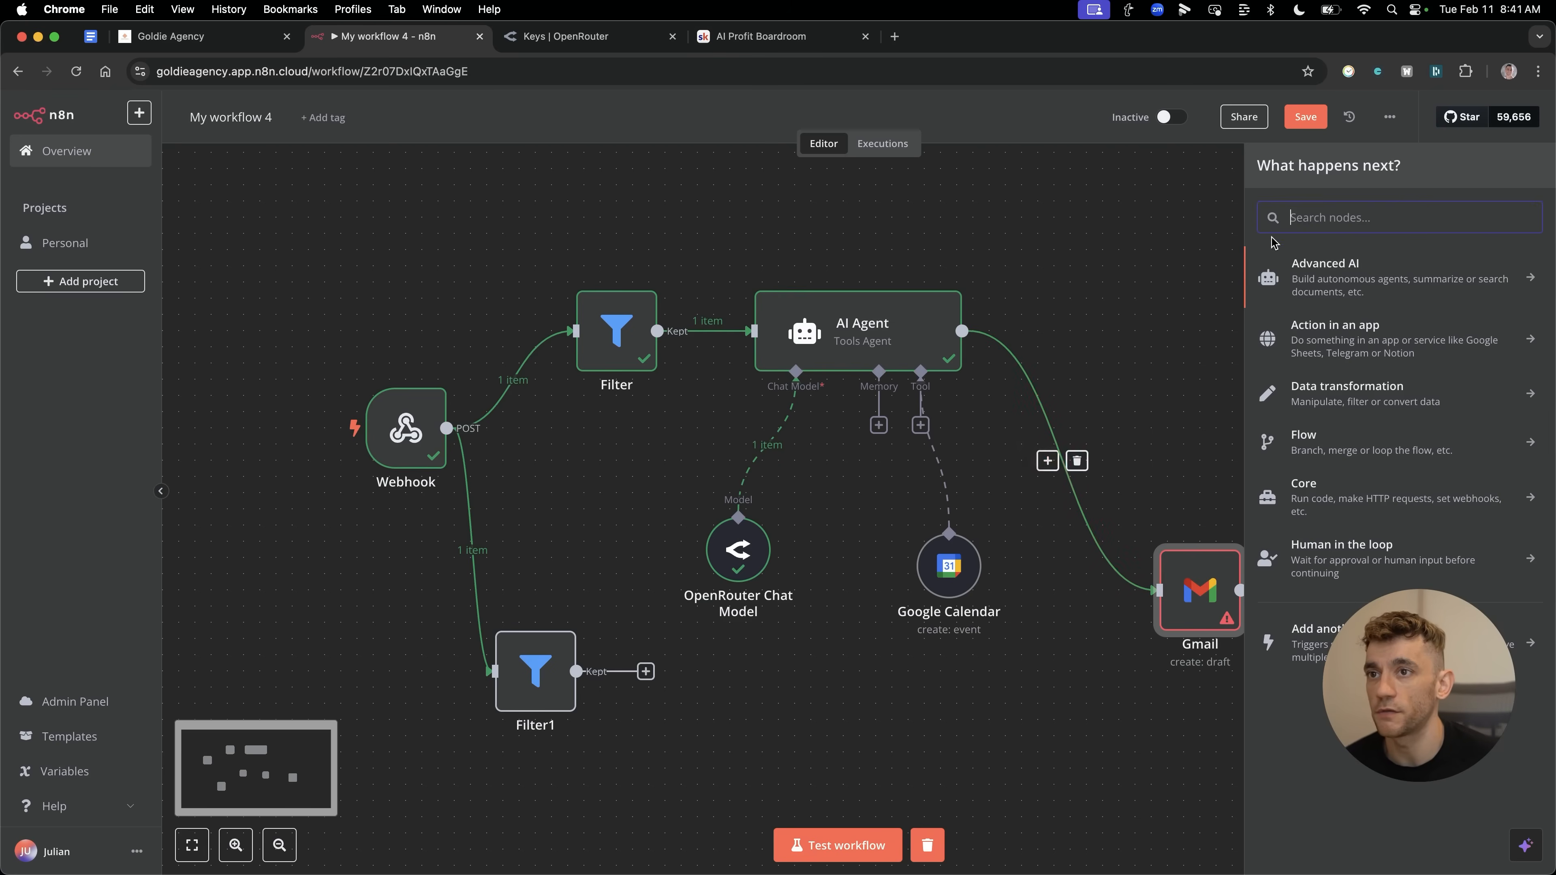
pyautogui.write('ai agent')
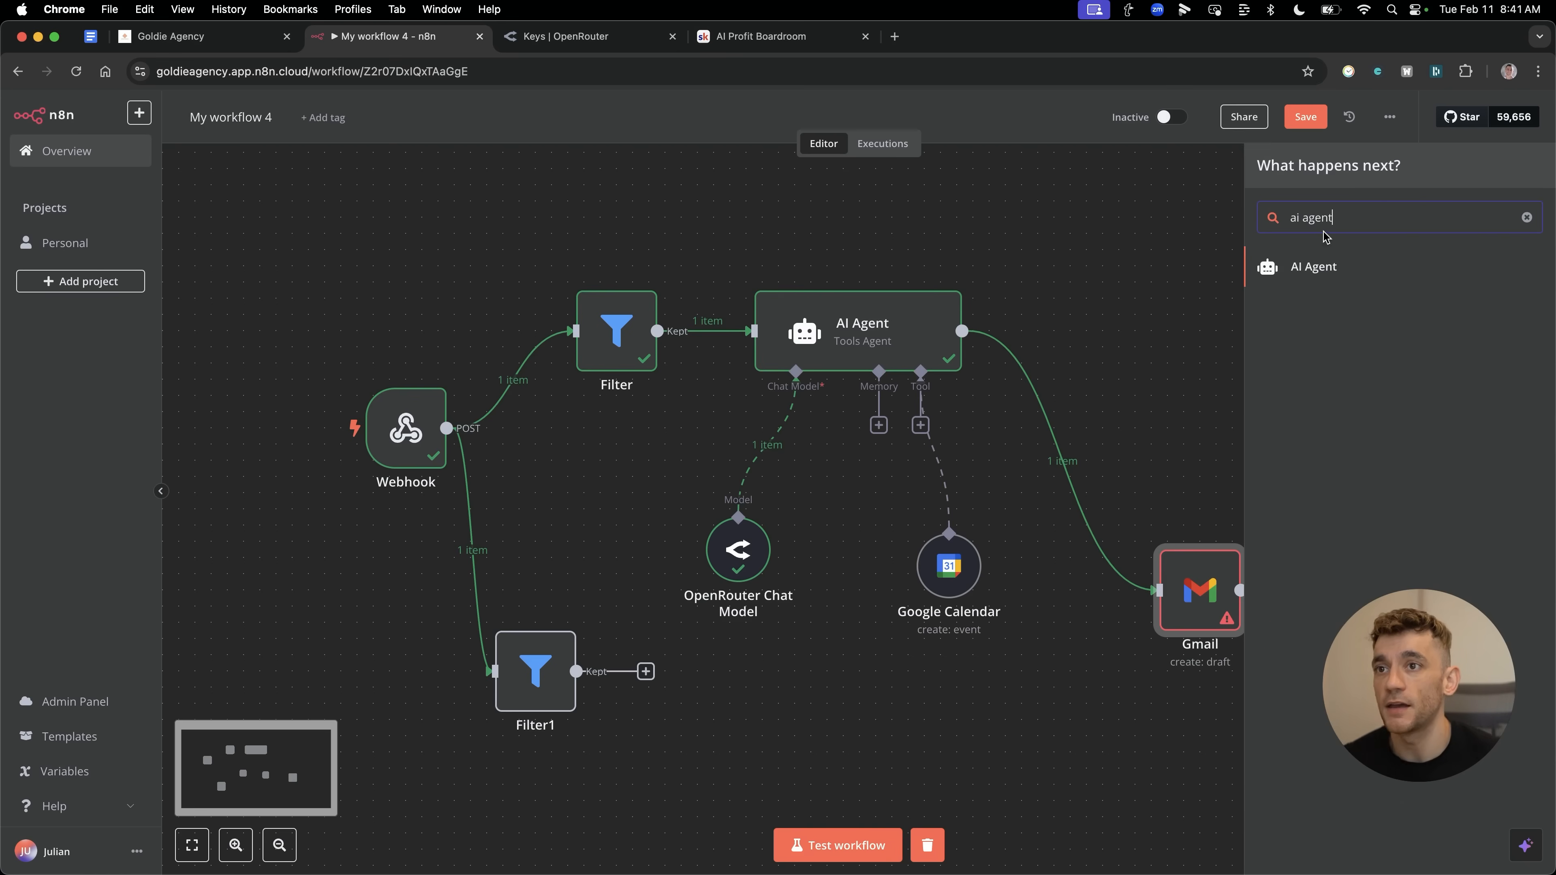
pyautogui.click(1313, 266)
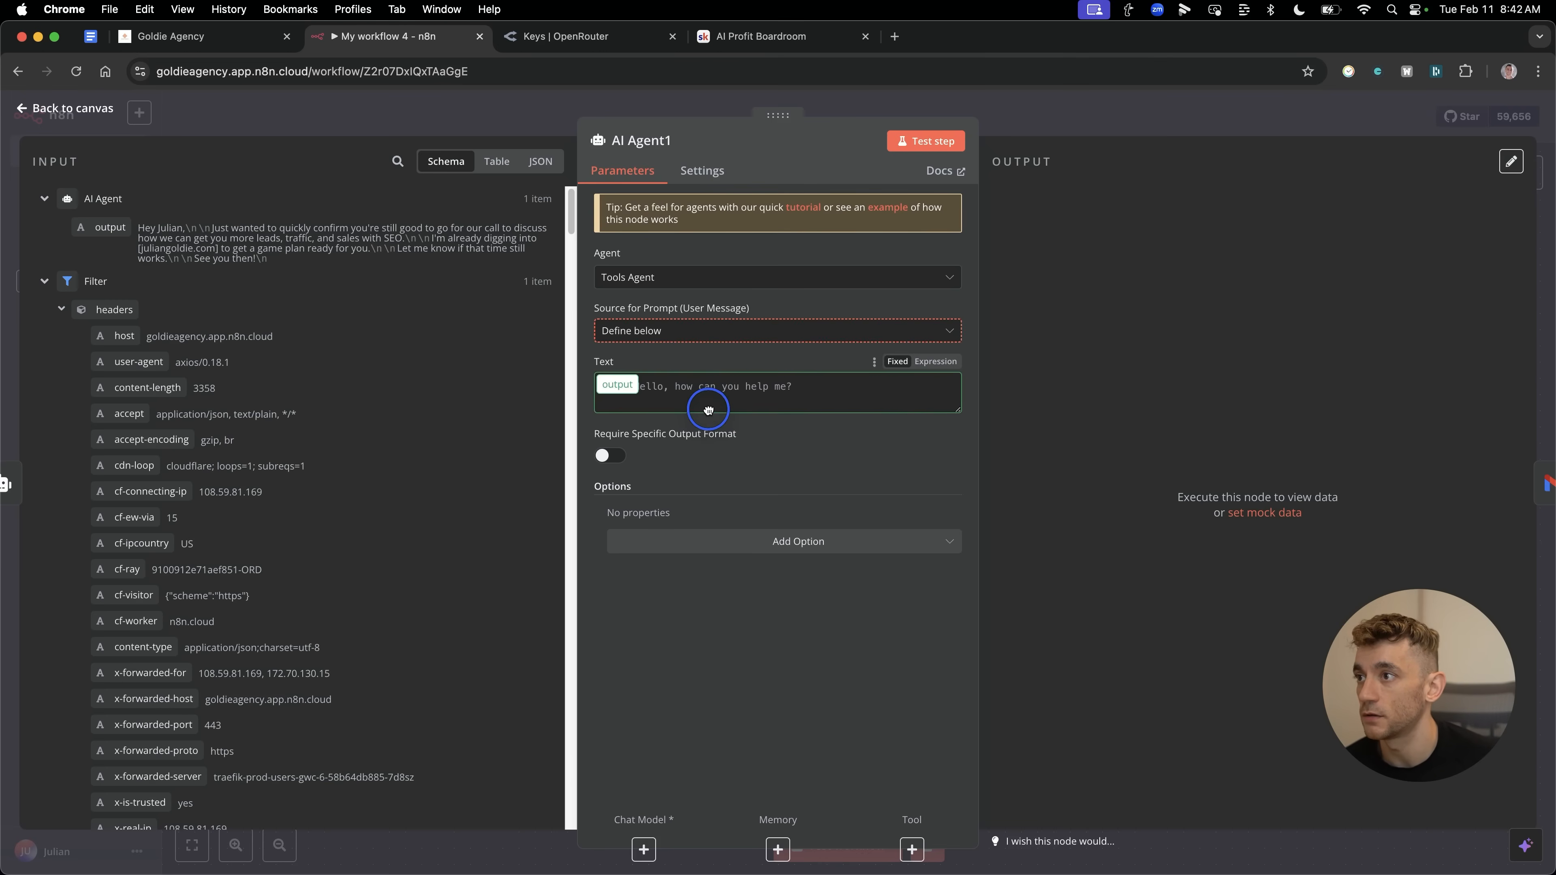
pyautogui.write('Create a')
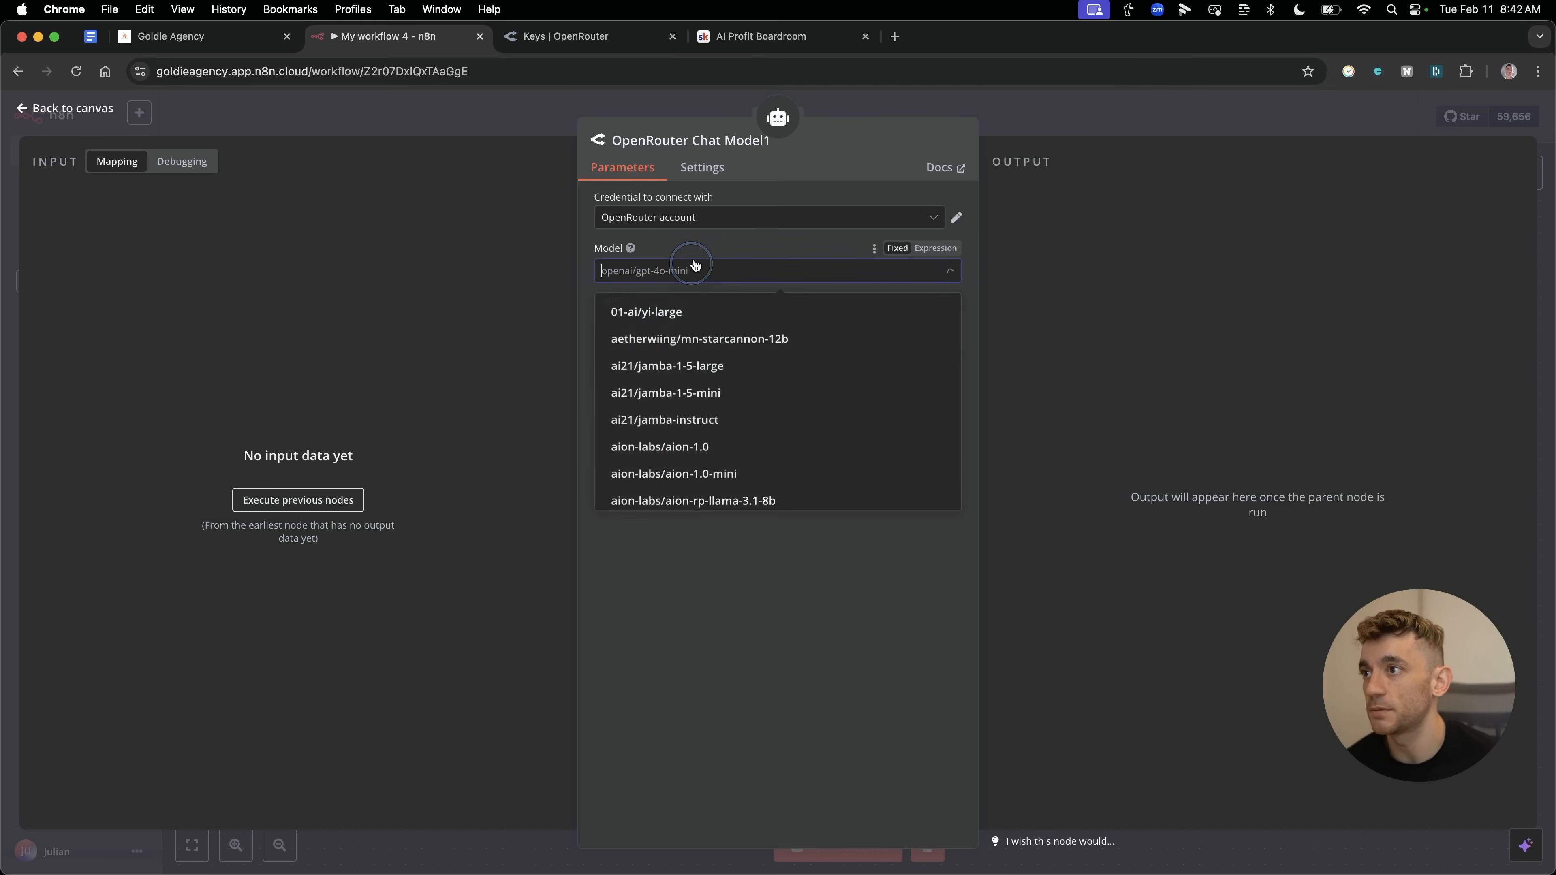
# Give it an OpenRouter model set to gemini-2.0-flash-lite-preview-02-05:free.
pyautogui.write('flash 2.0')
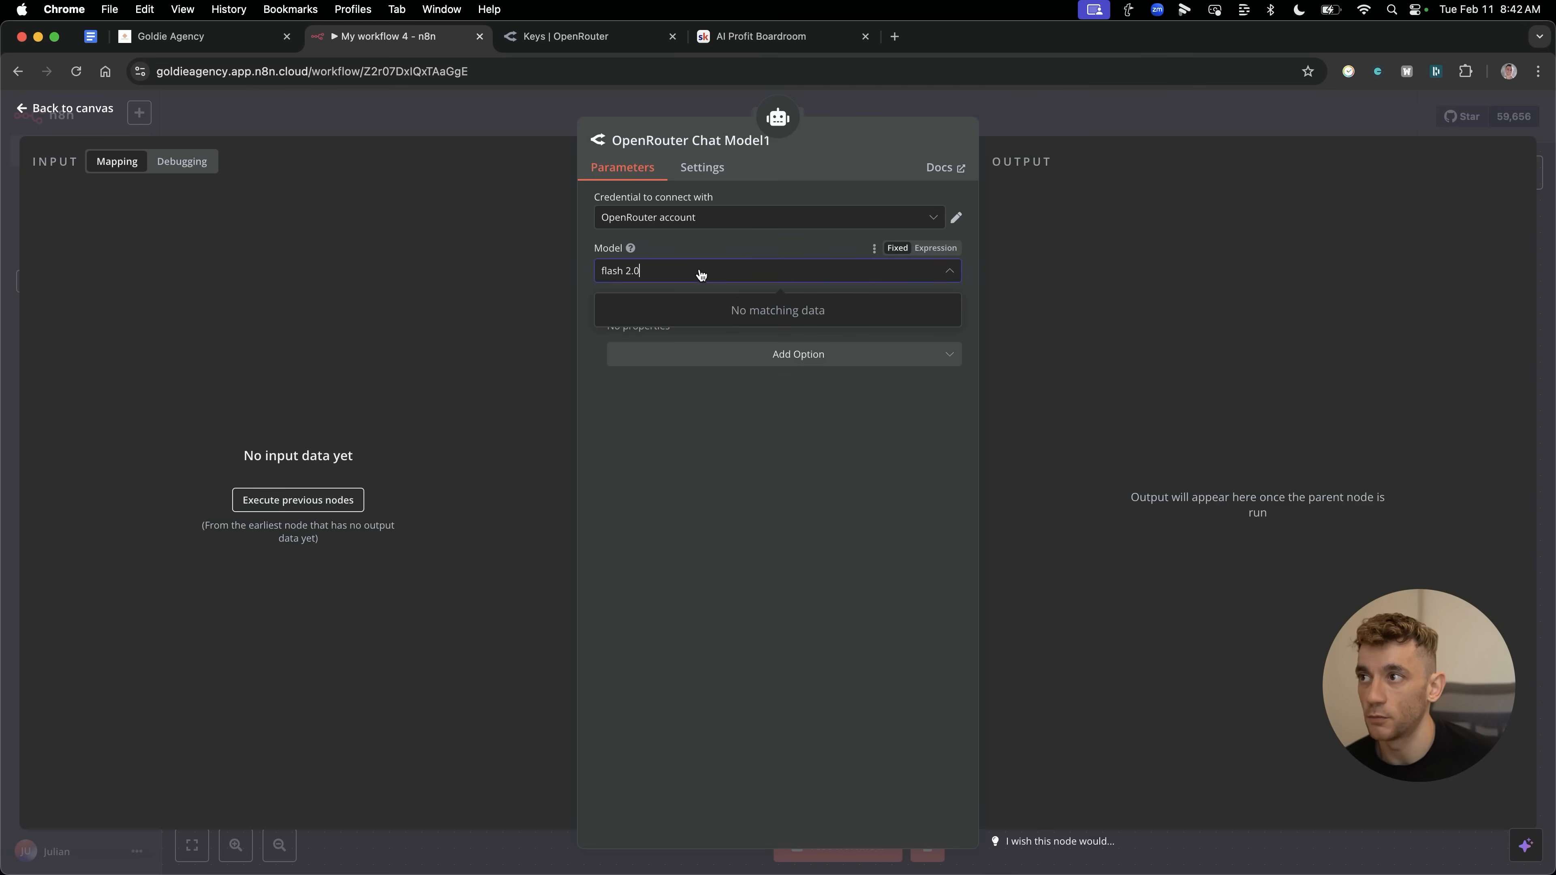
pyautogui.write('flash')
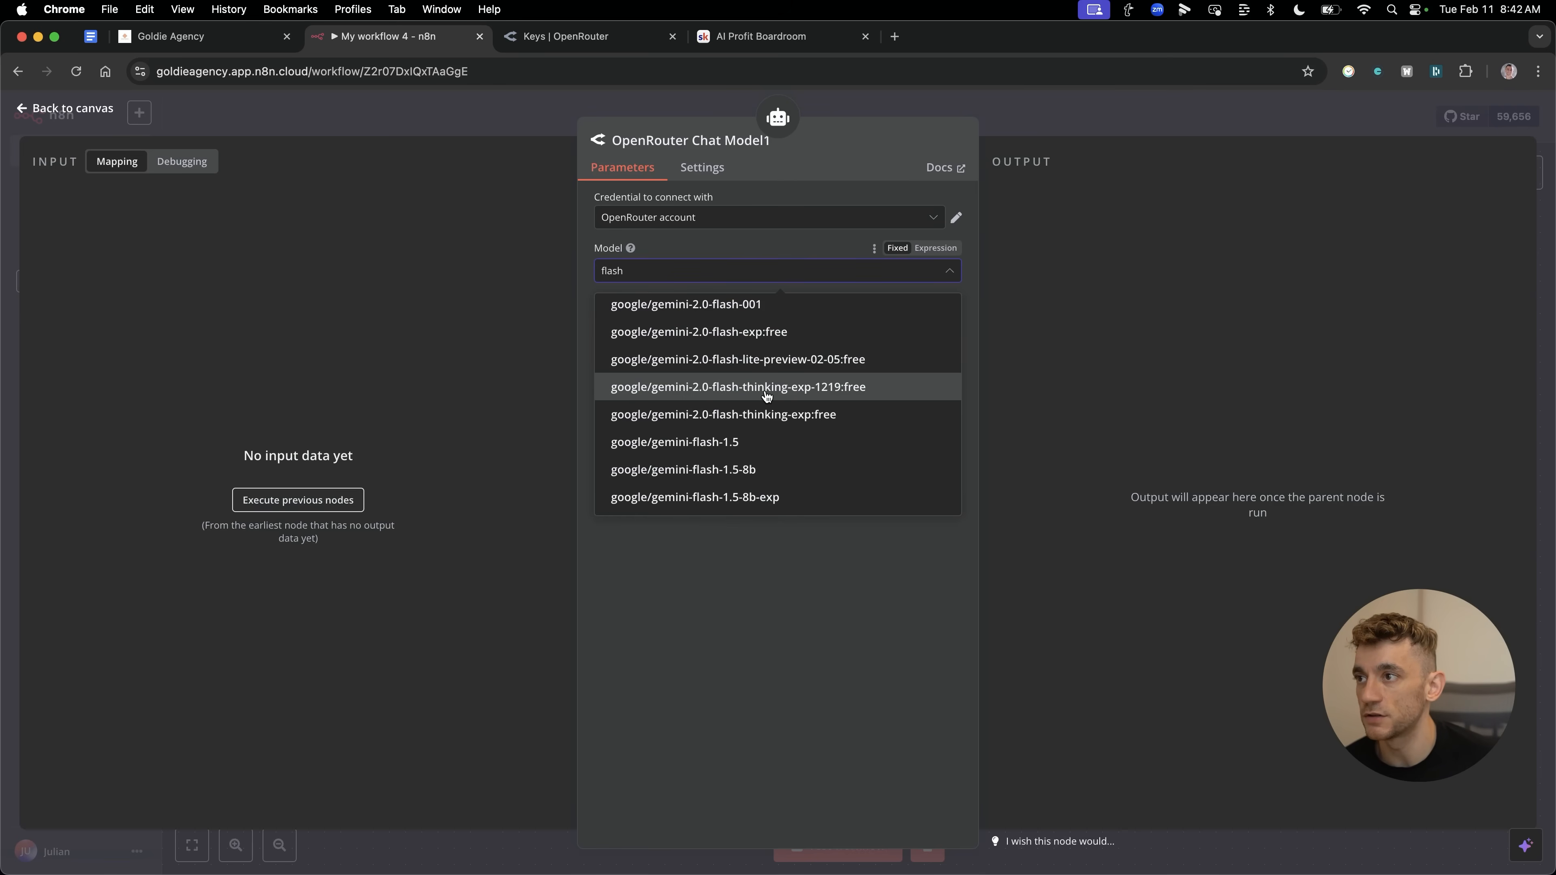
pyautogui.click(737, 359)
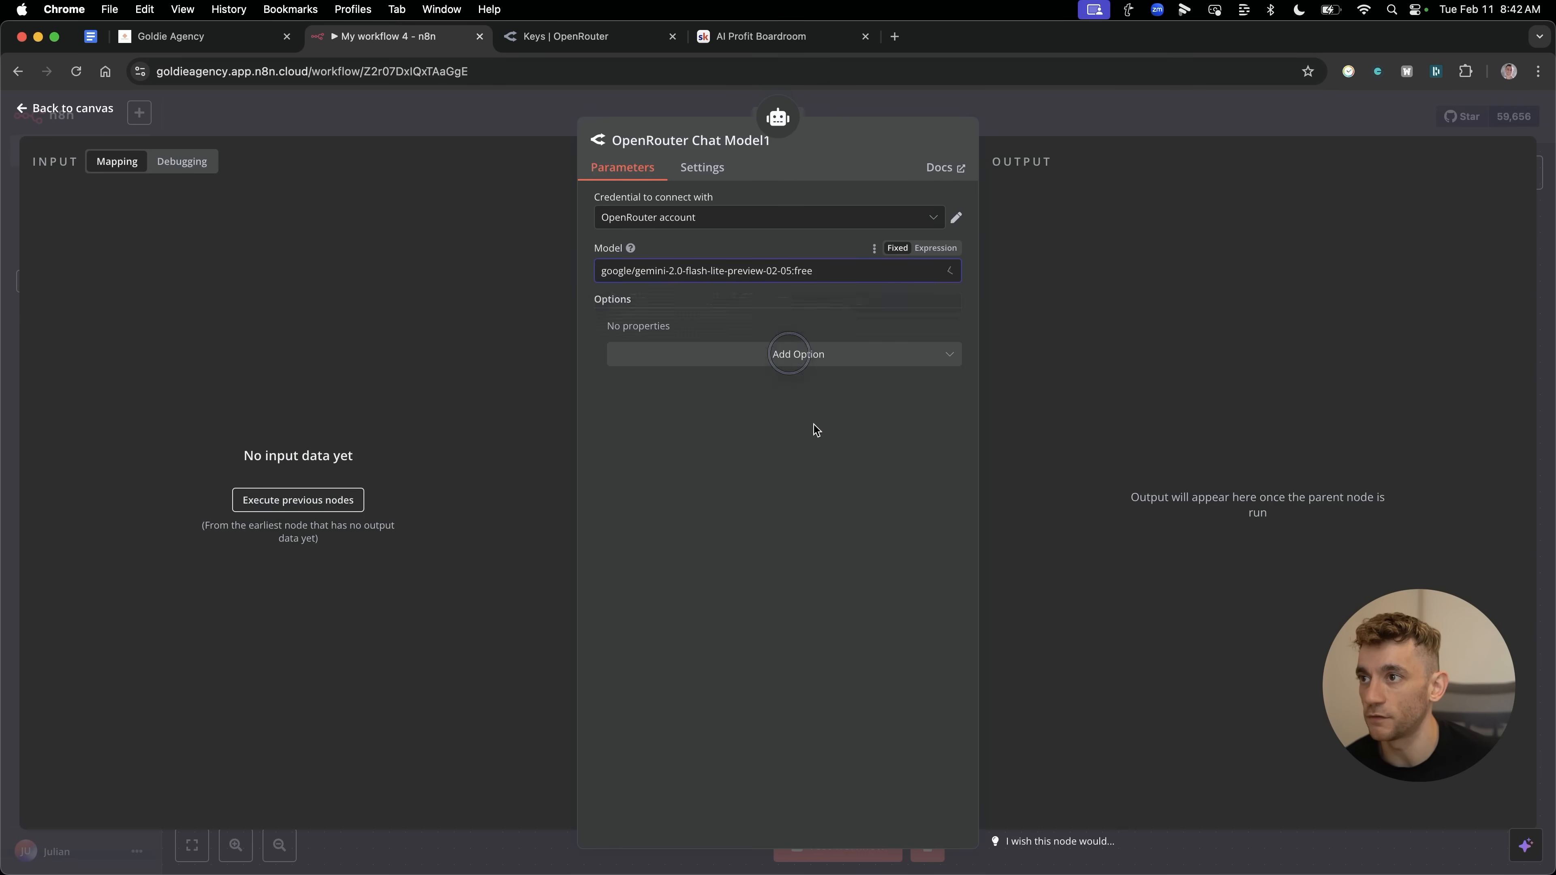
pyautogui.click(63, 107)
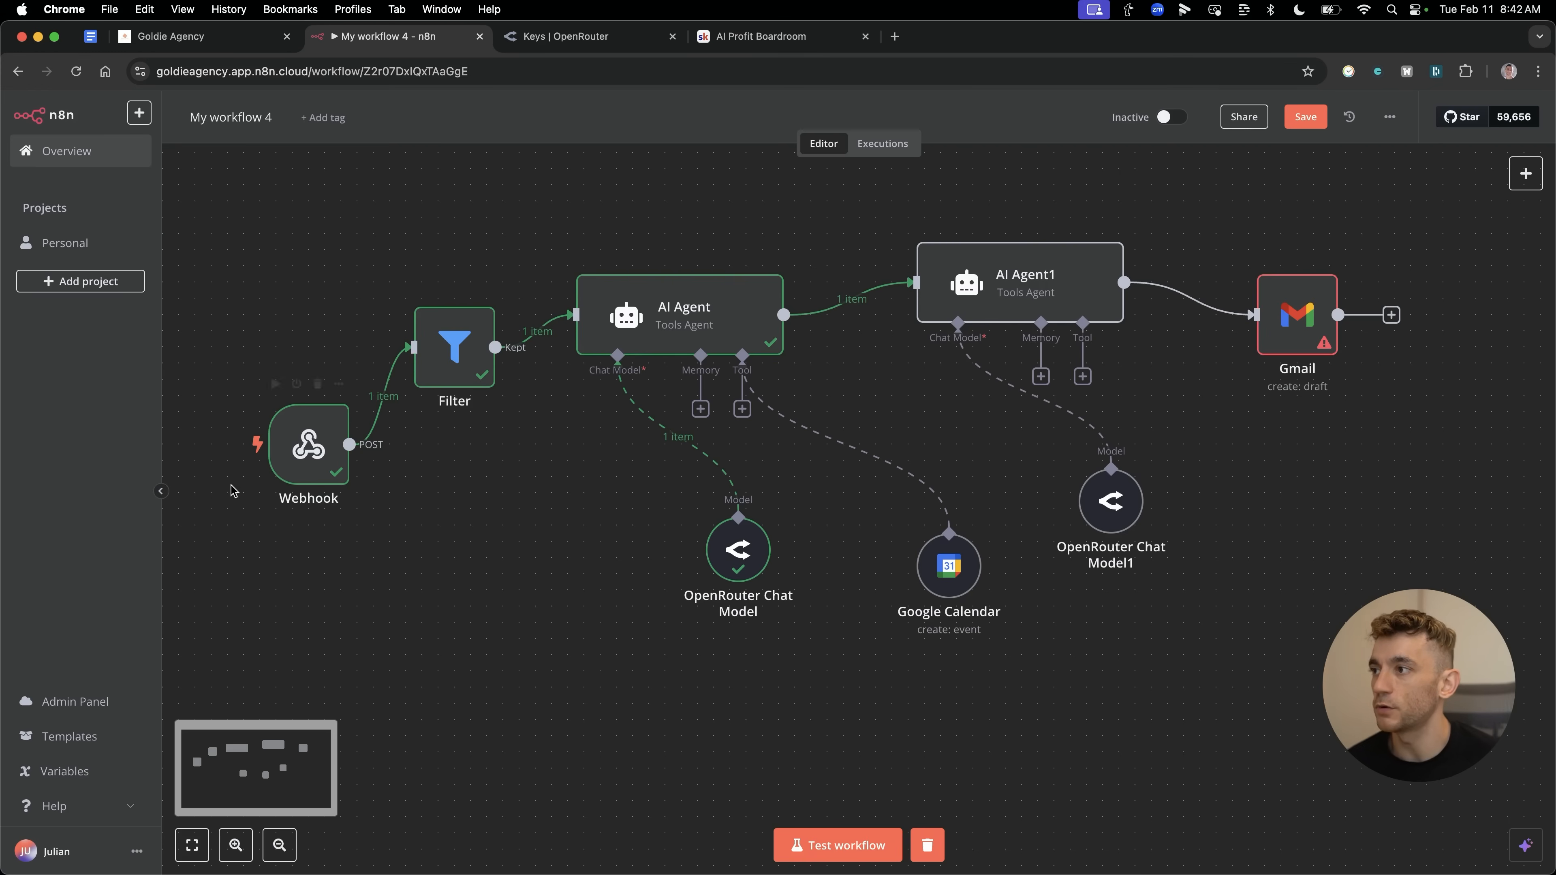
pyautogui.moveTo(541, 418)
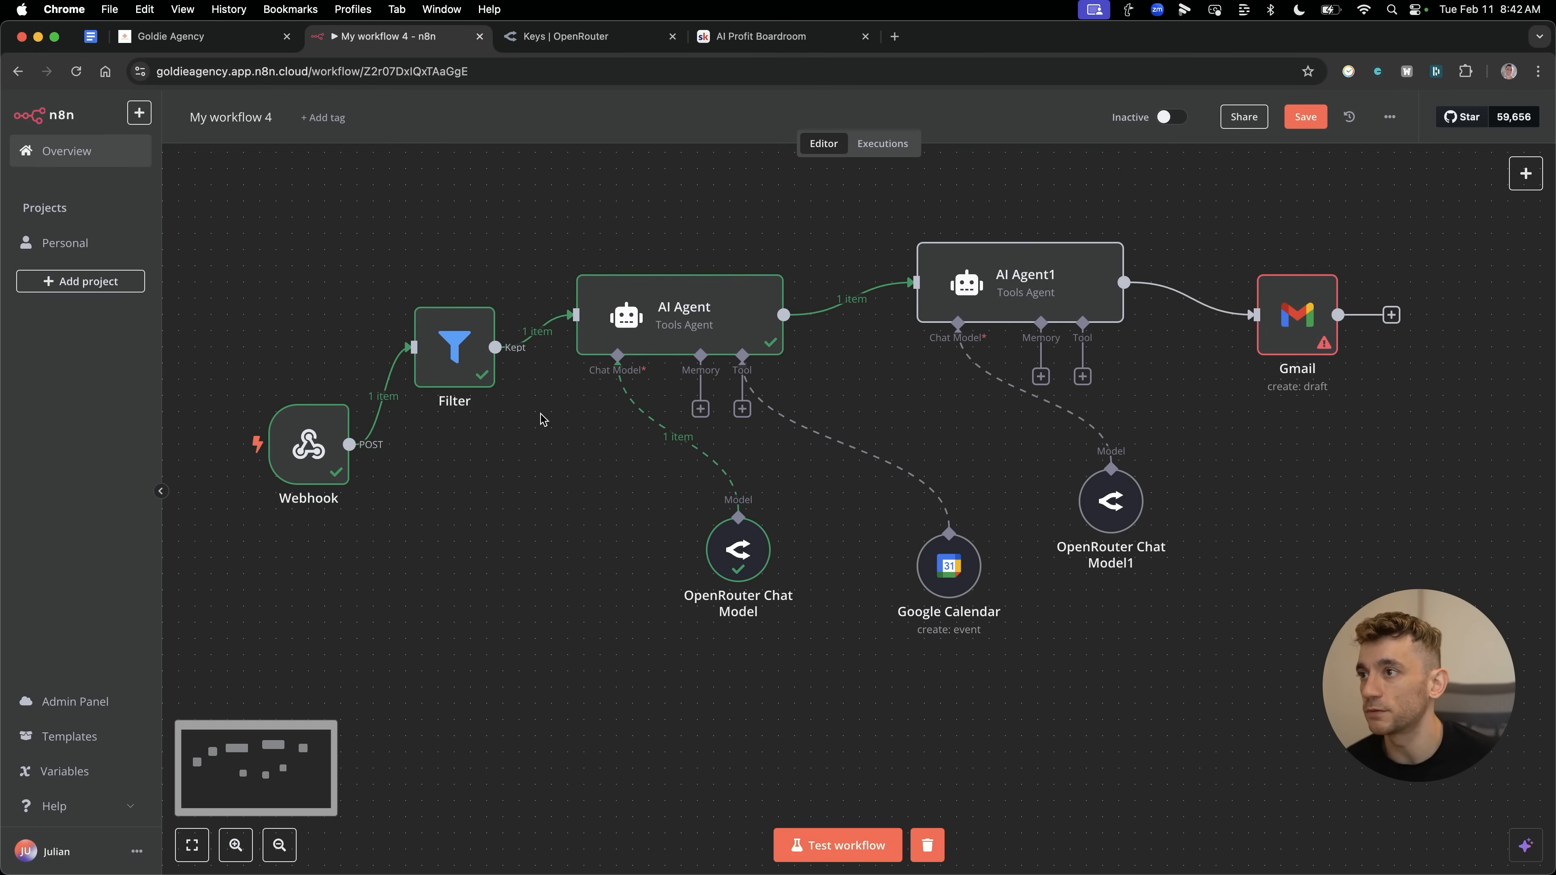
# Rename the first agent to 'Email Body AI Agent'.
pyautogui.doubleClick(682, 315)
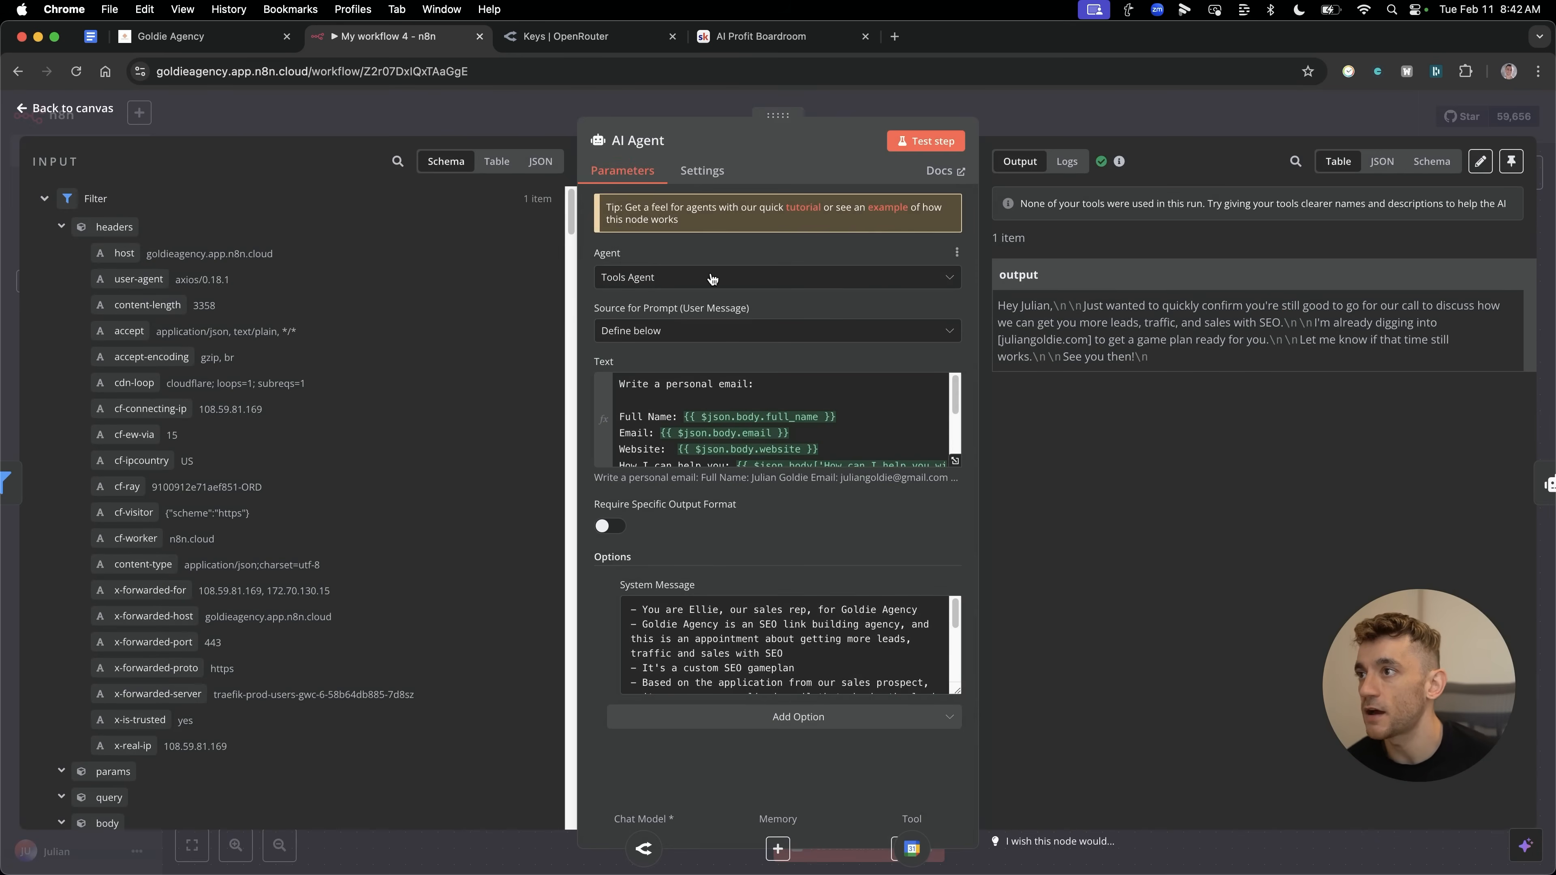
pyautogui.doubleClick(636, 140)
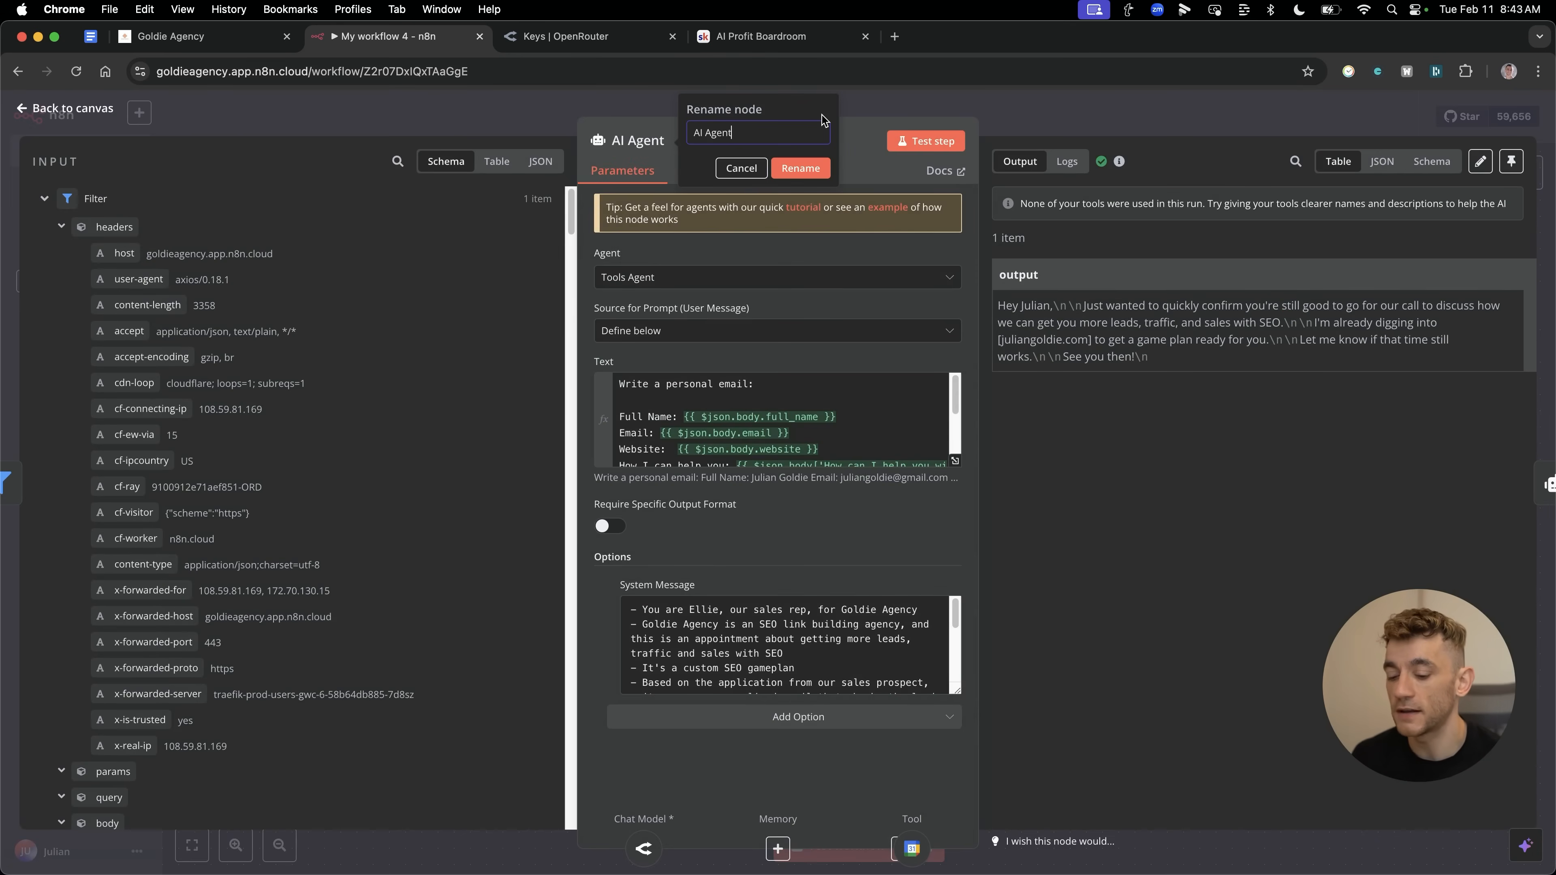
pyautogui.write('Email Body')
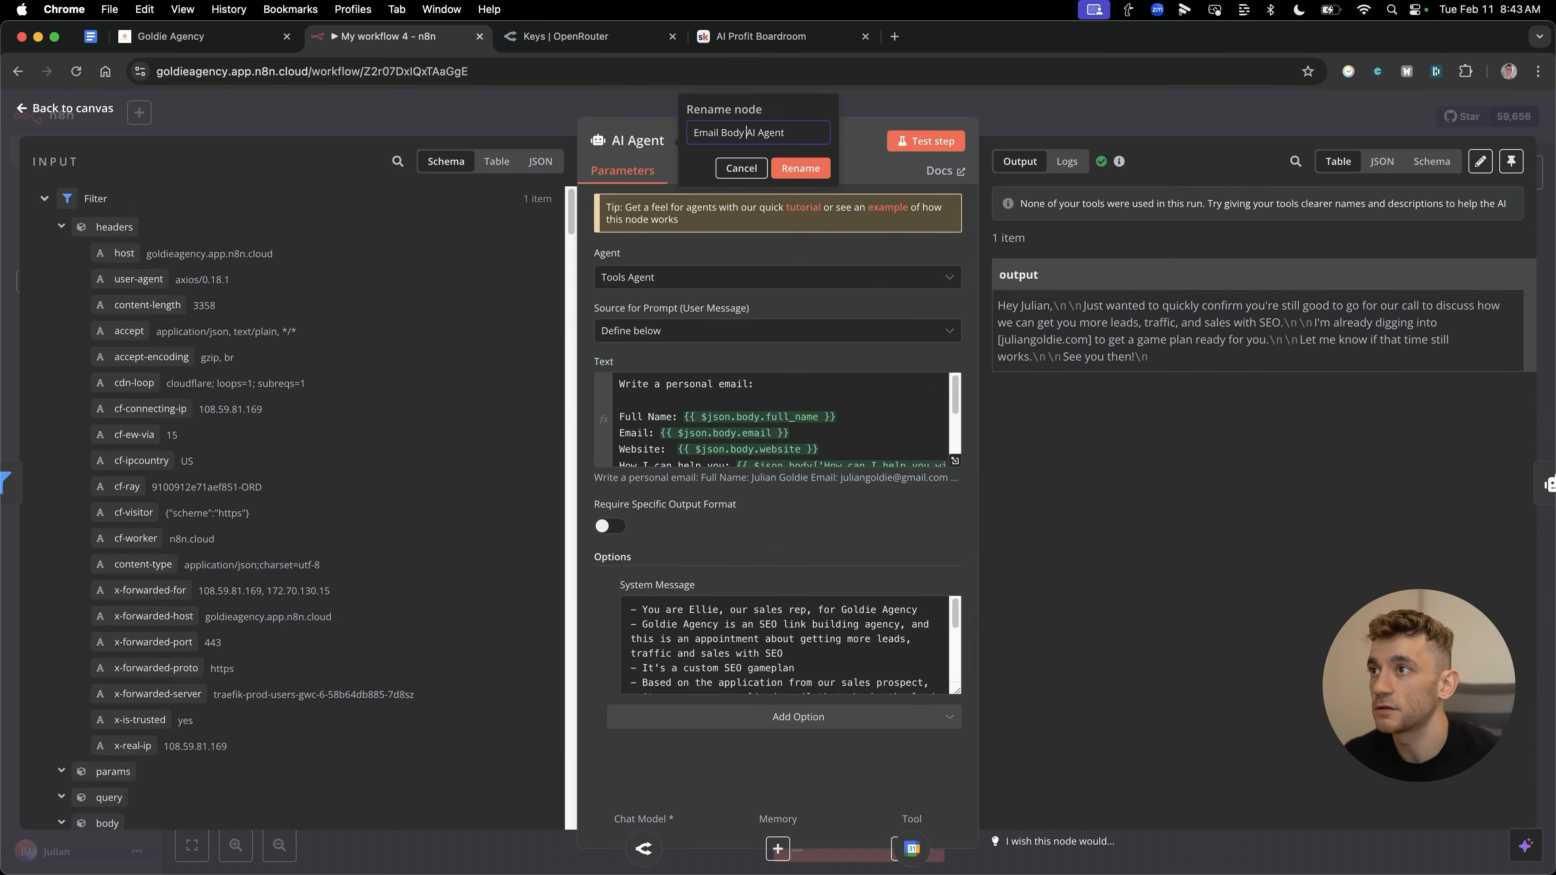
pyautogui.click(800, 167)
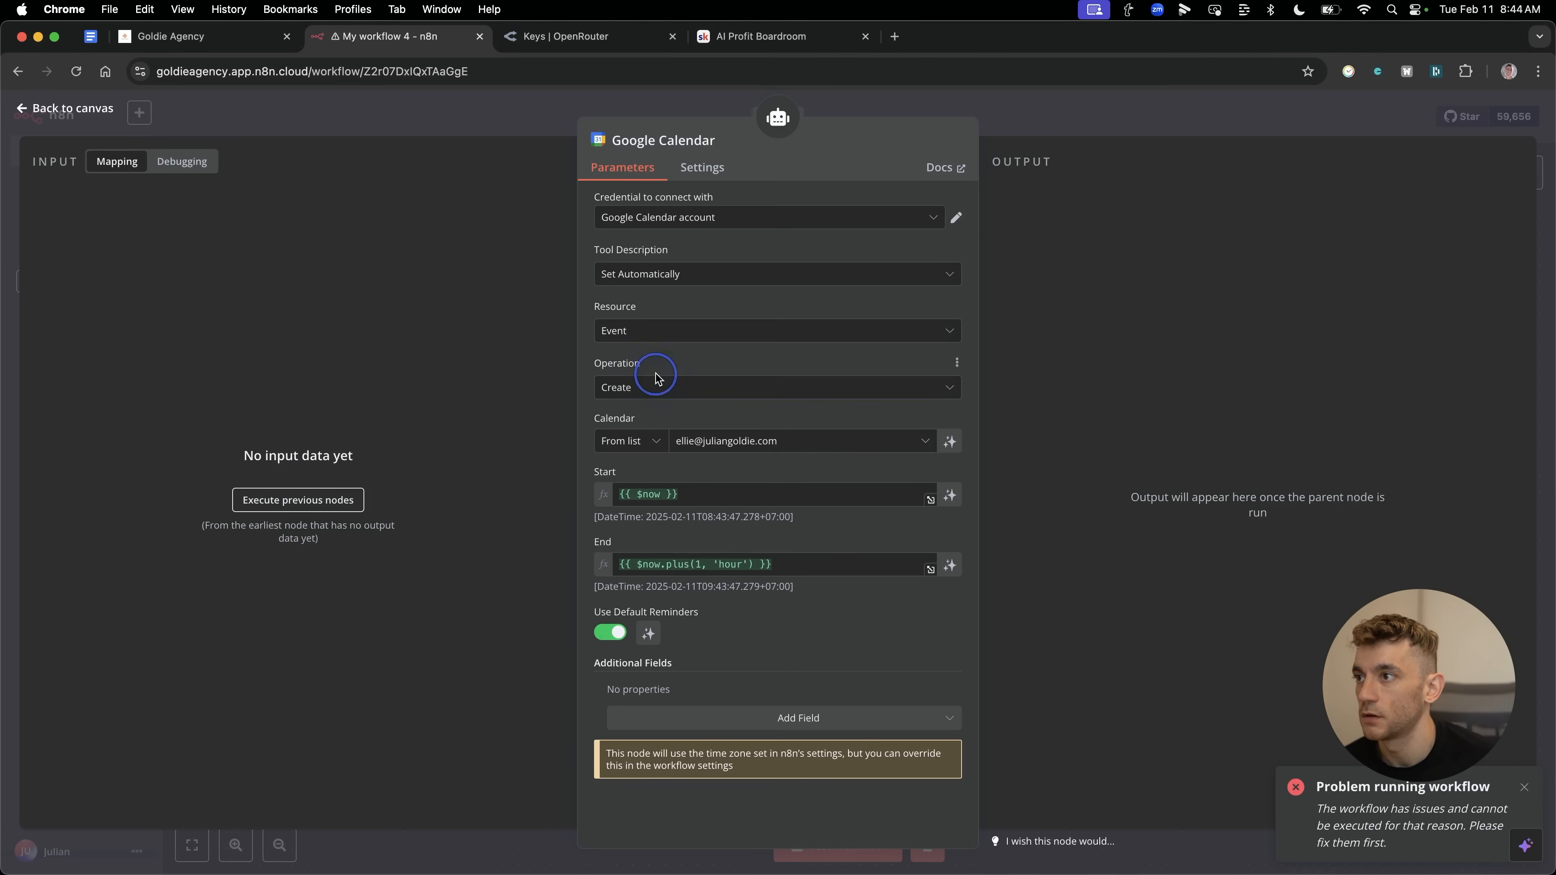
# Switch the Google Calendar tool's operation to Get Many events.
pyautogui.click(776, 388)
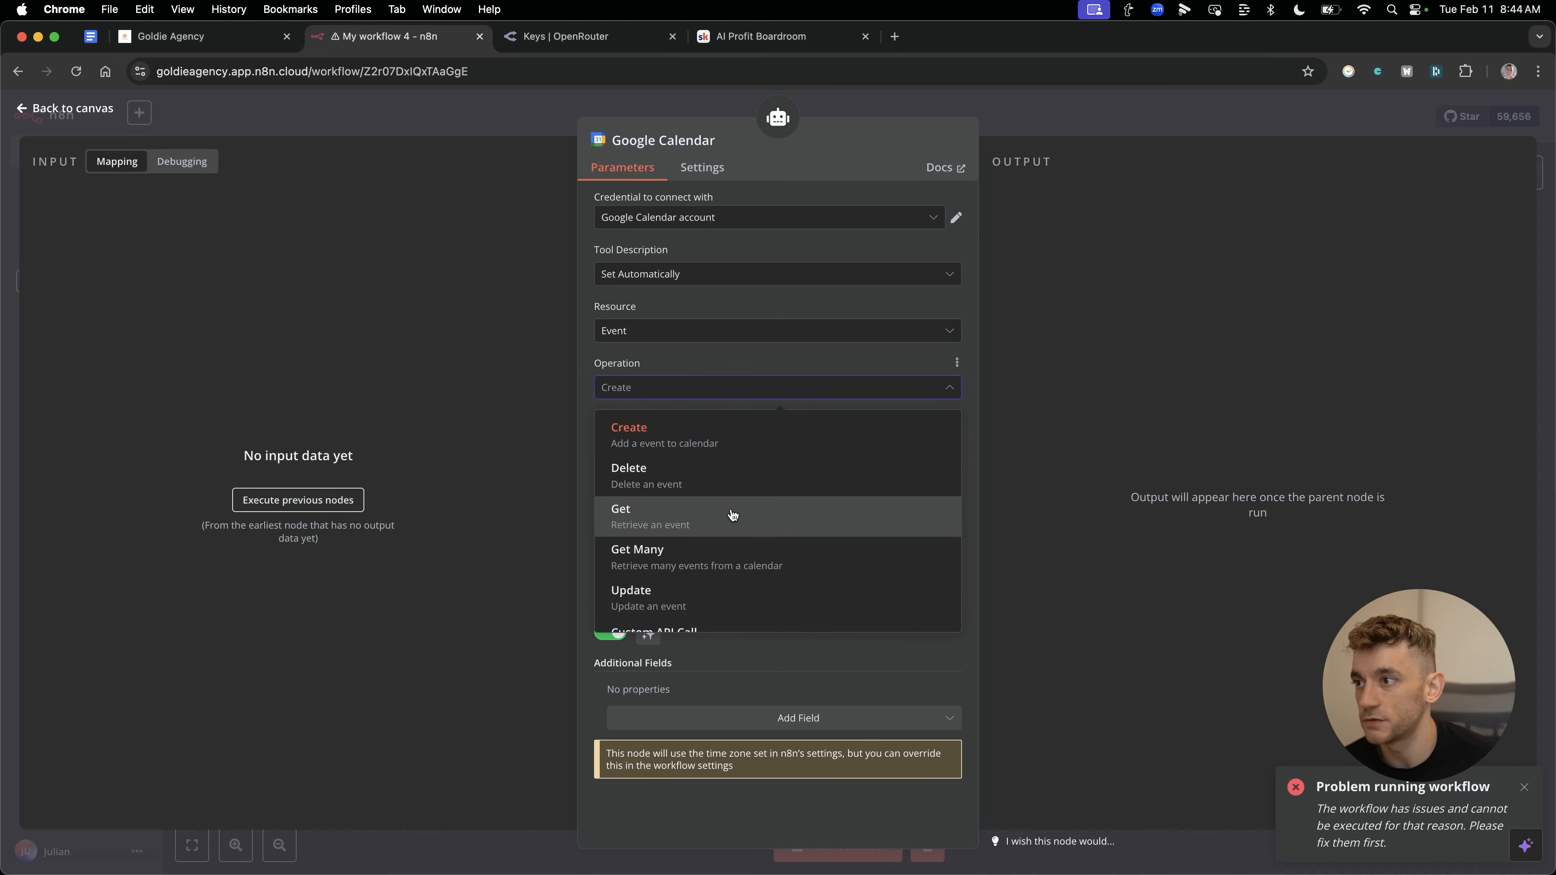
pyautogui.click(637, 548)
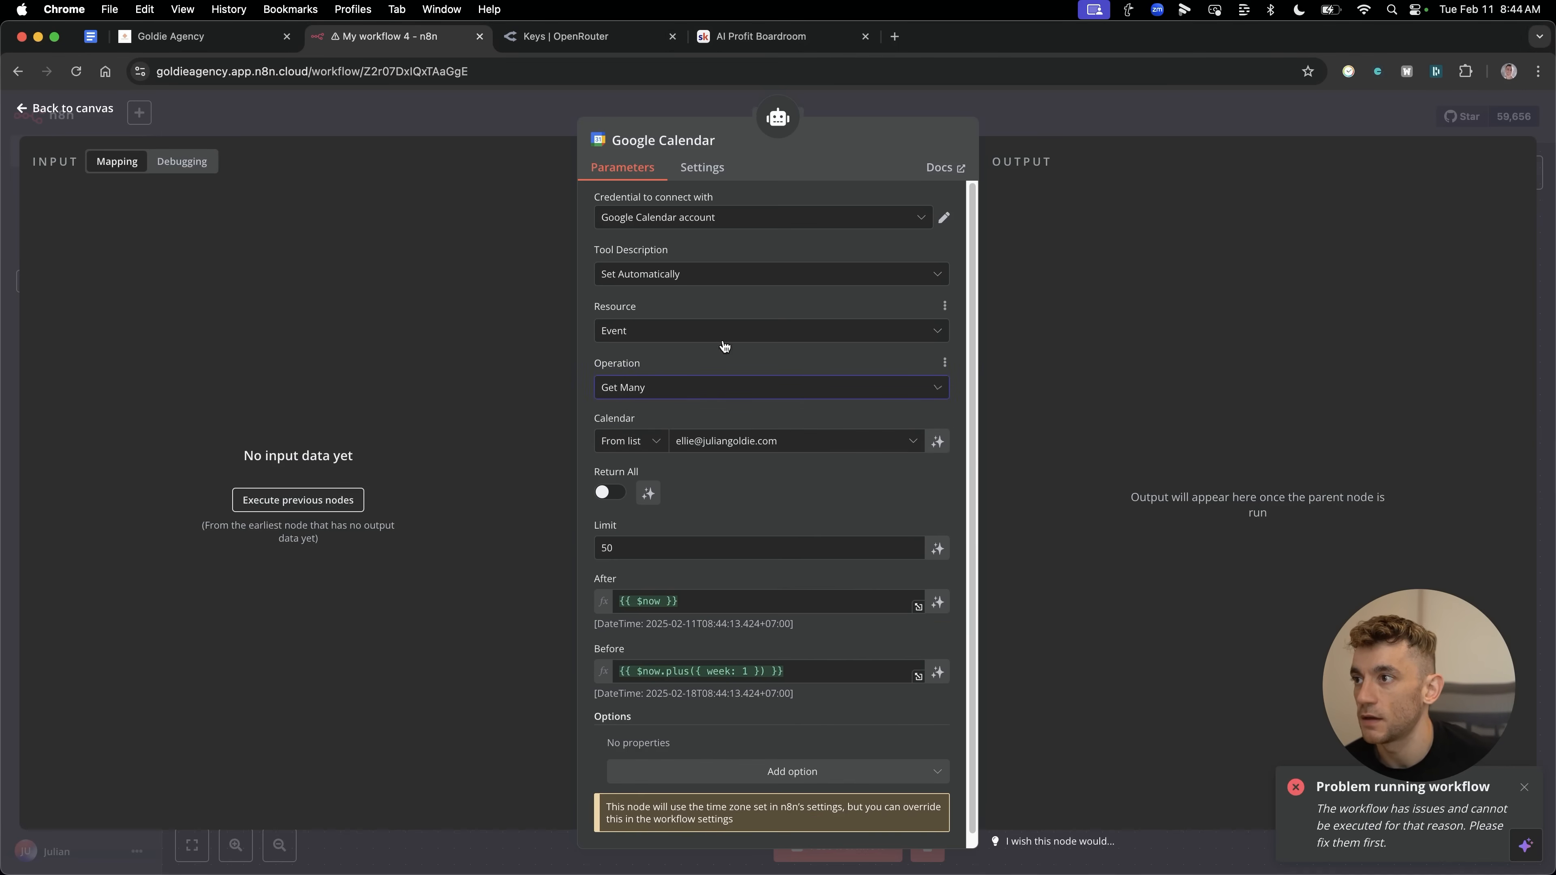
pyautogui.moveTo(647, 492)
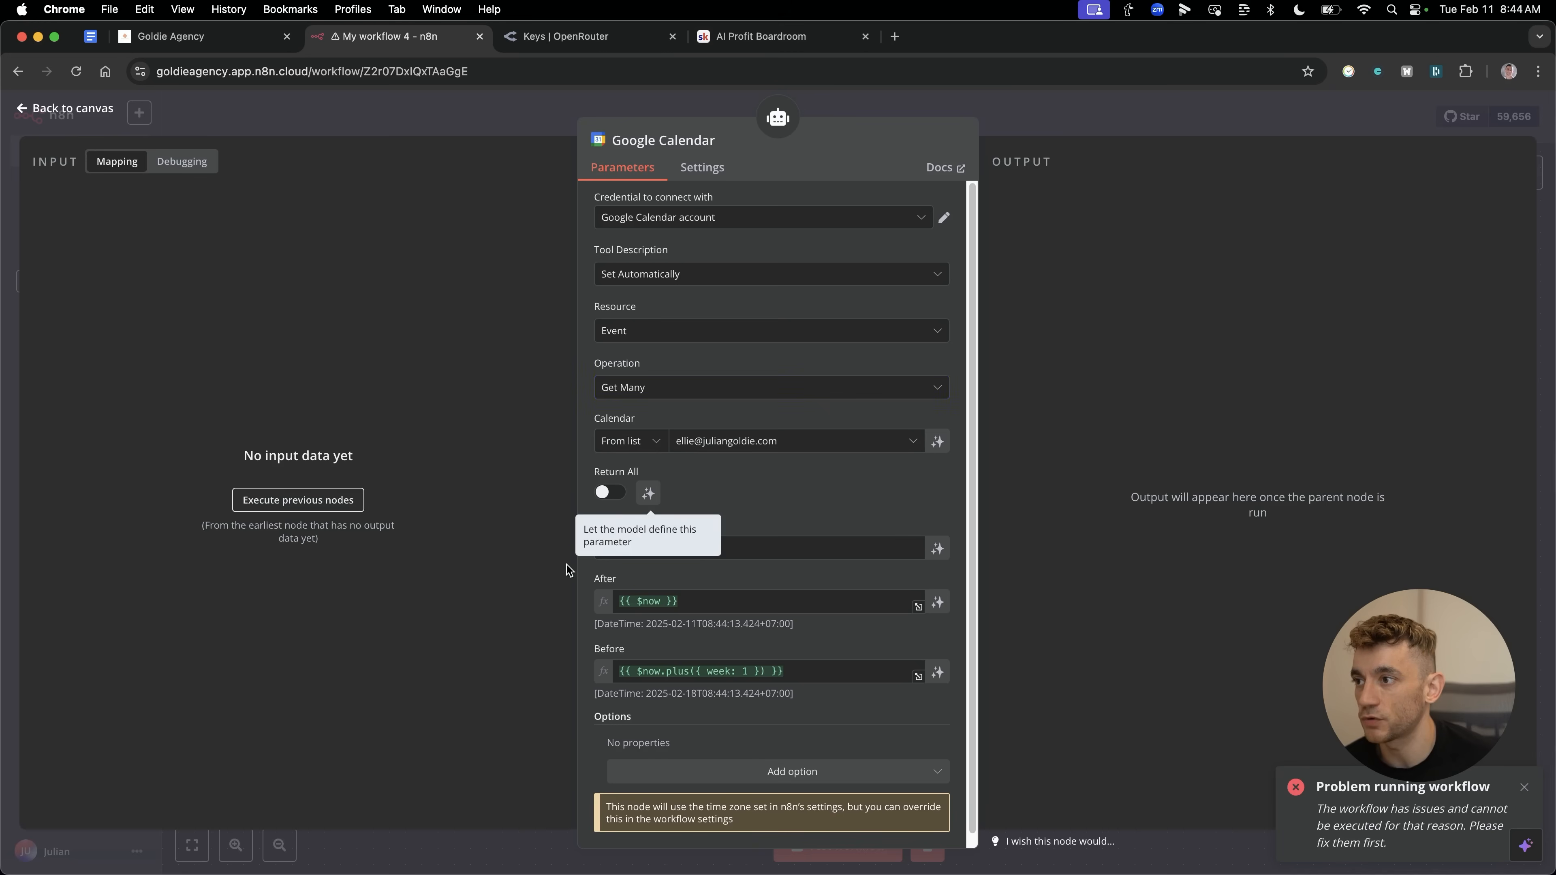
pyautogui.moveTo(810, 641)
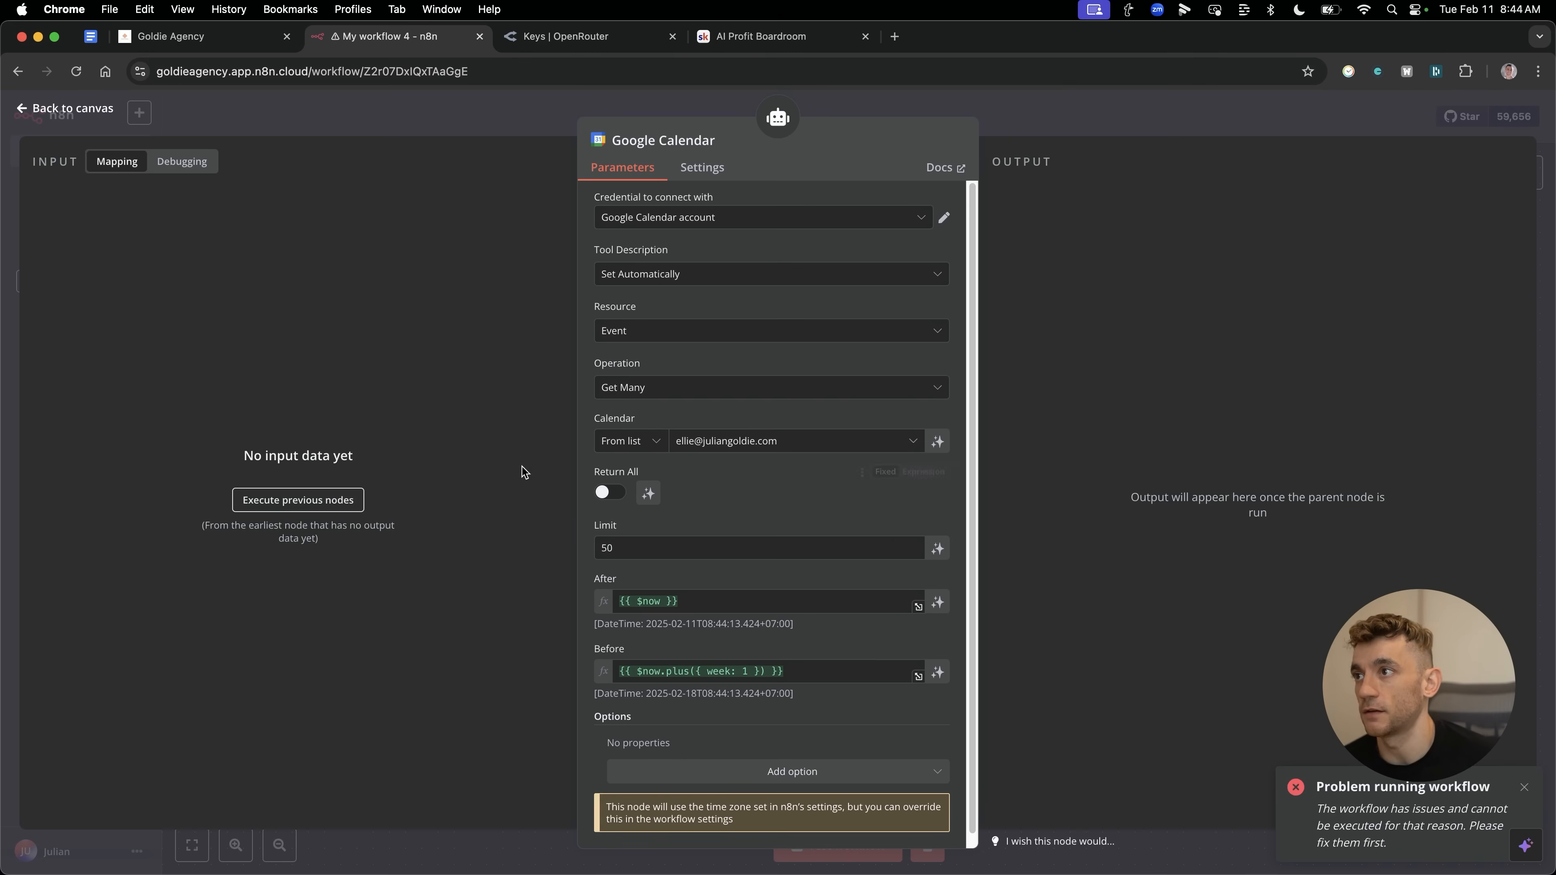
pyautogui.moveTo(654, 279)
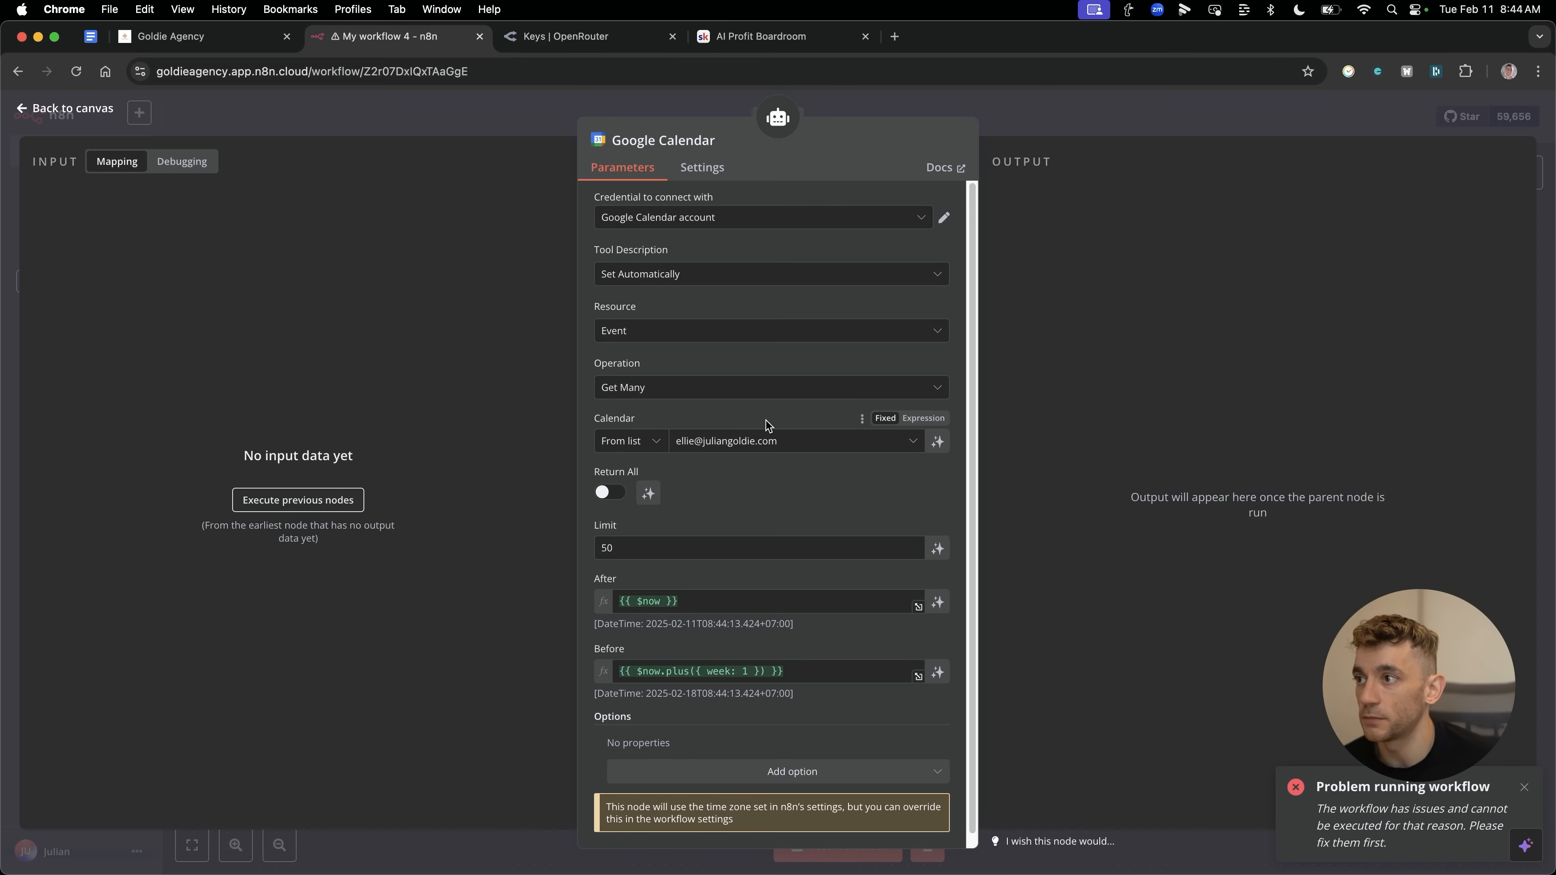
pyautogui.moveTo(779, 547)
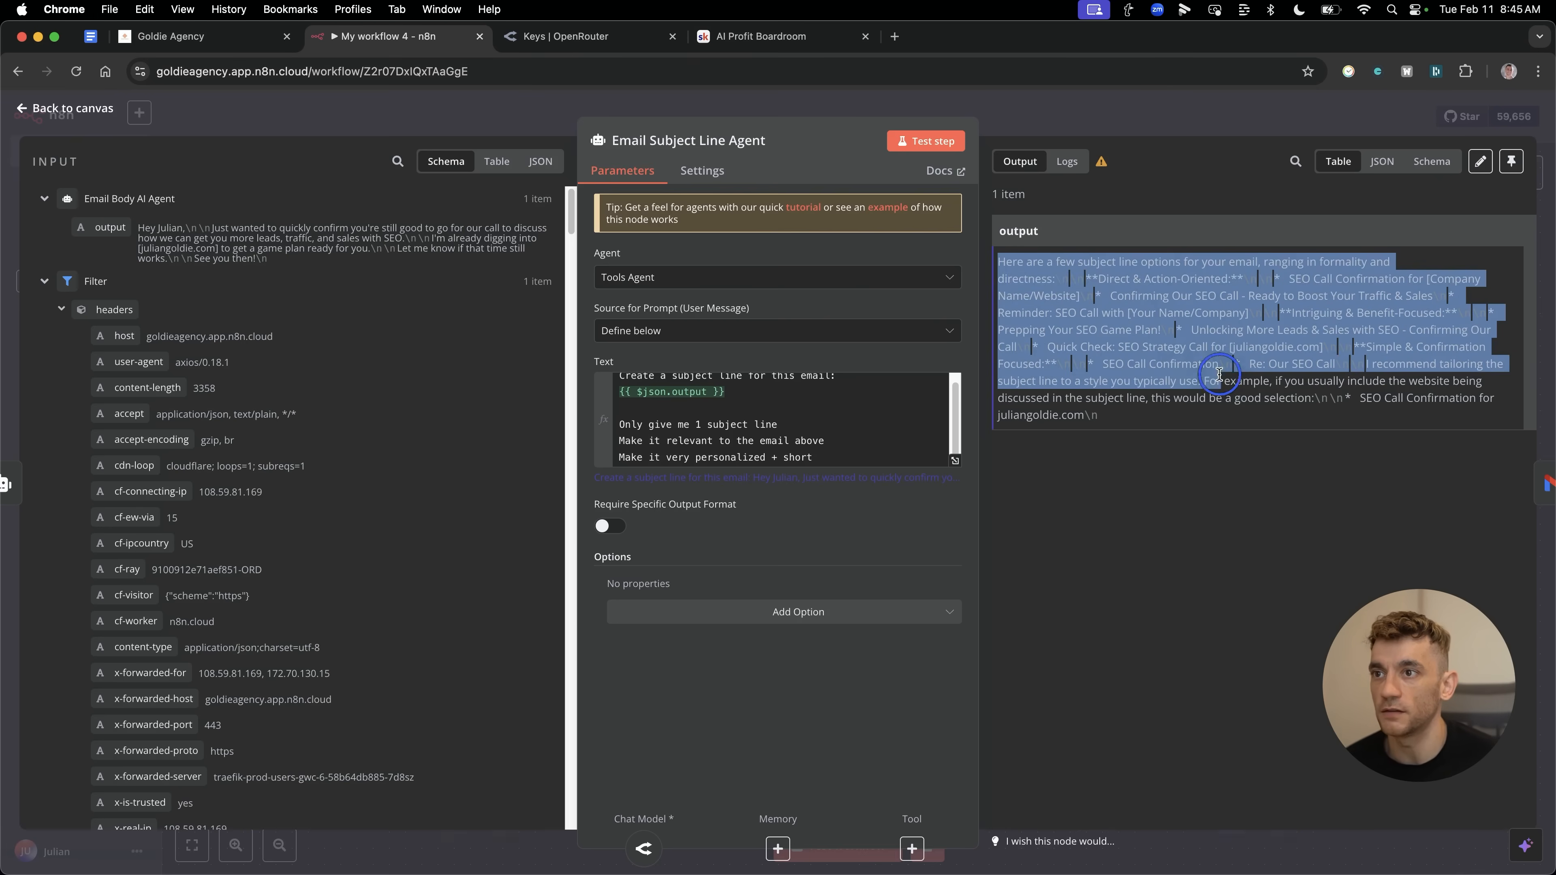
# Rerun the Email Subject Line Agent to check its single subject line.
pyautogui.click(1219, 374)
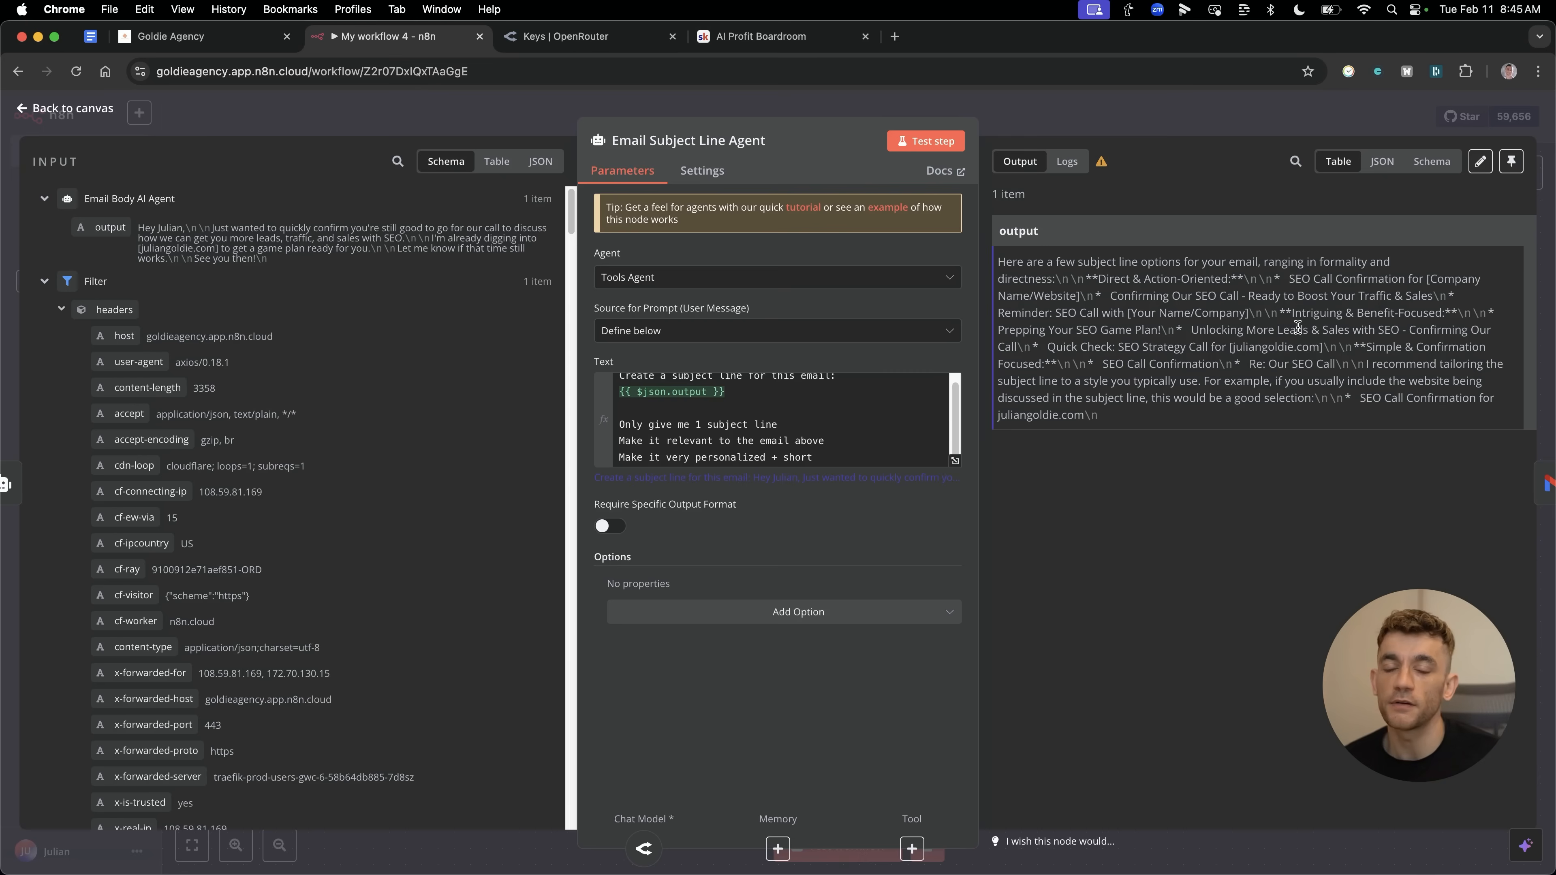
pyautogui.moveTo(1009, 253)
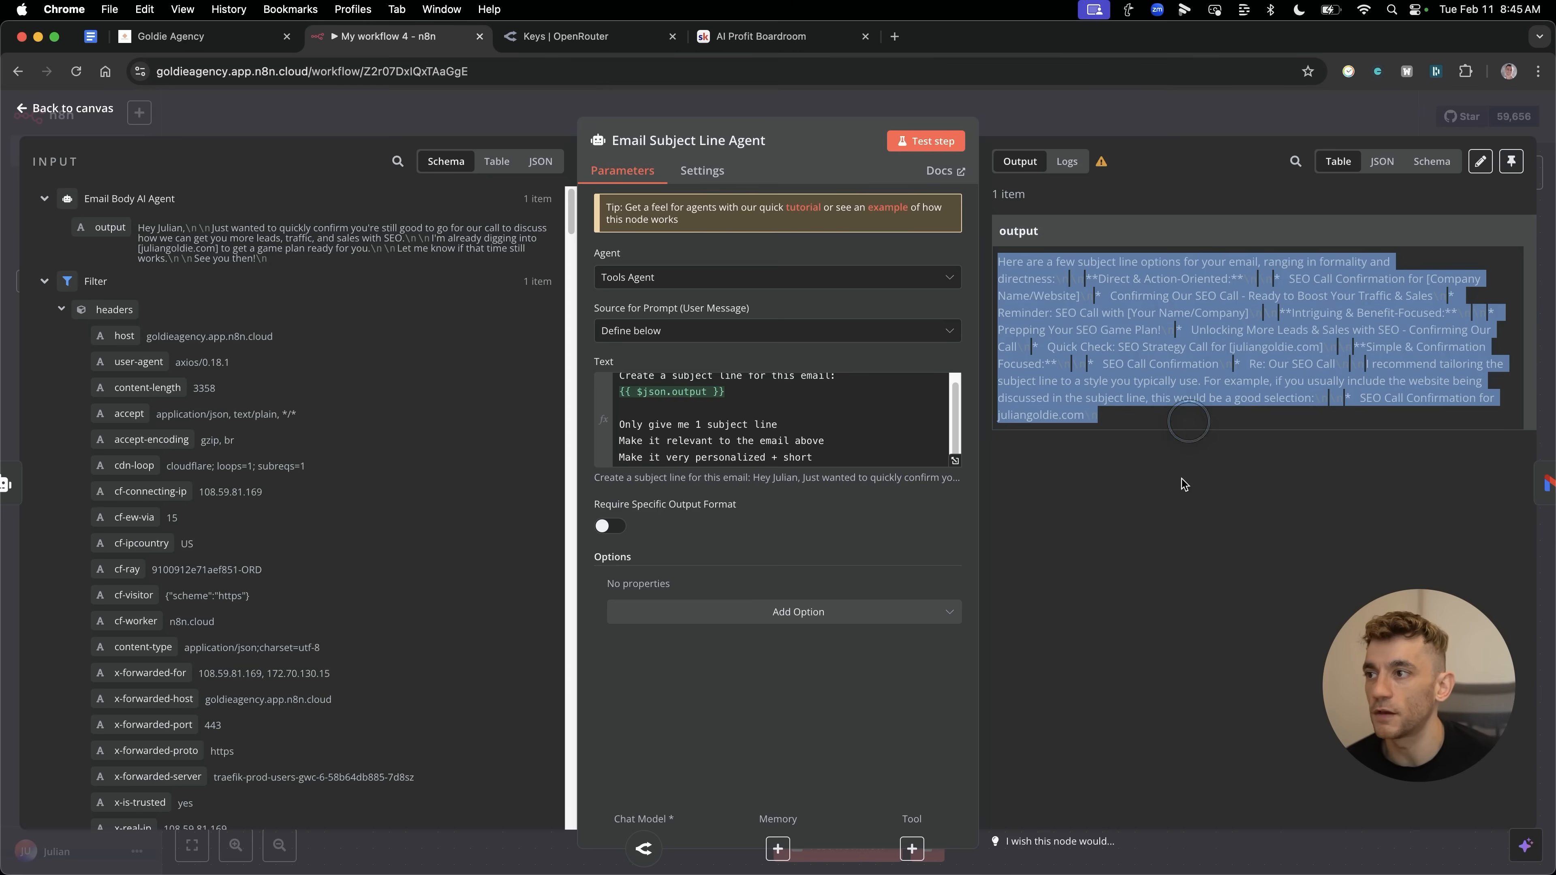
pyautogui.click(924, 140)
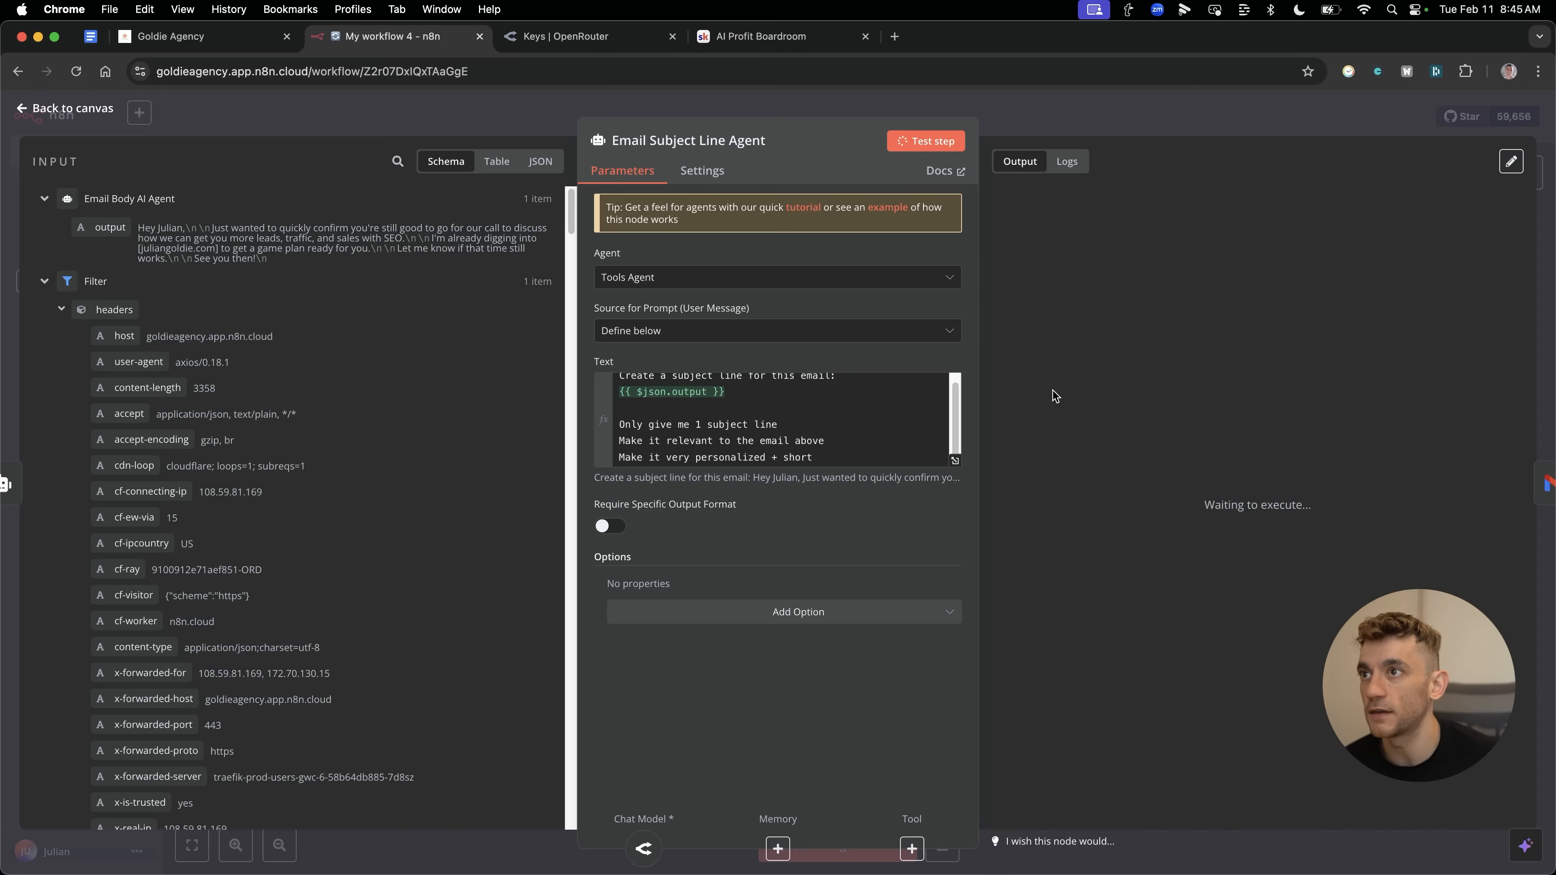
pyautogui.click(930, 140)
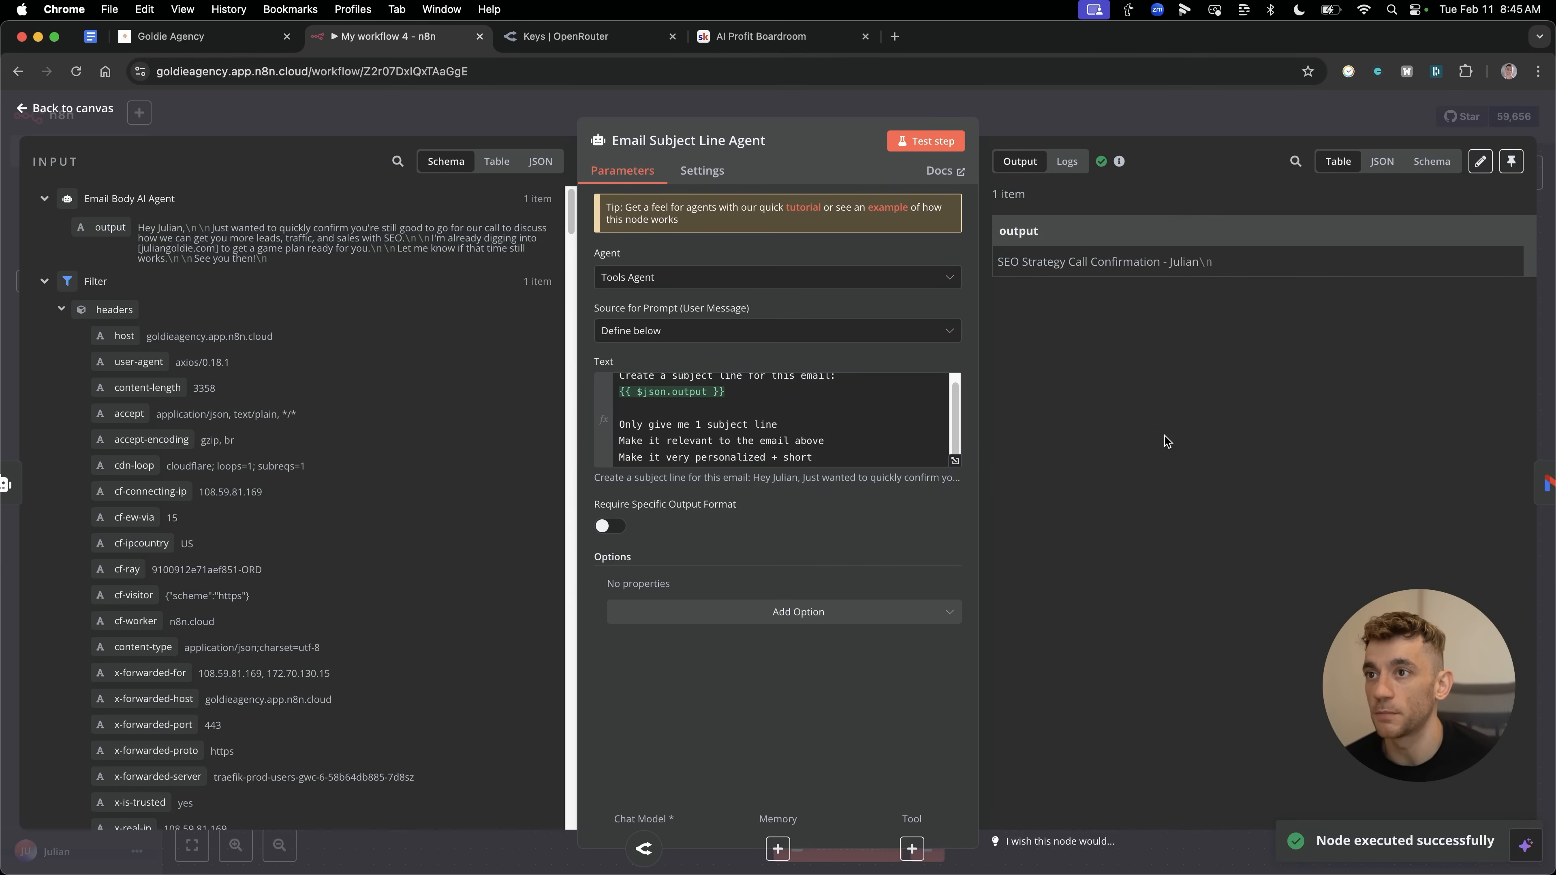
# Add 'Include their website in the email too' to the prompt and rerun the agent.
pyautogui.doubleClick(1060, 261)
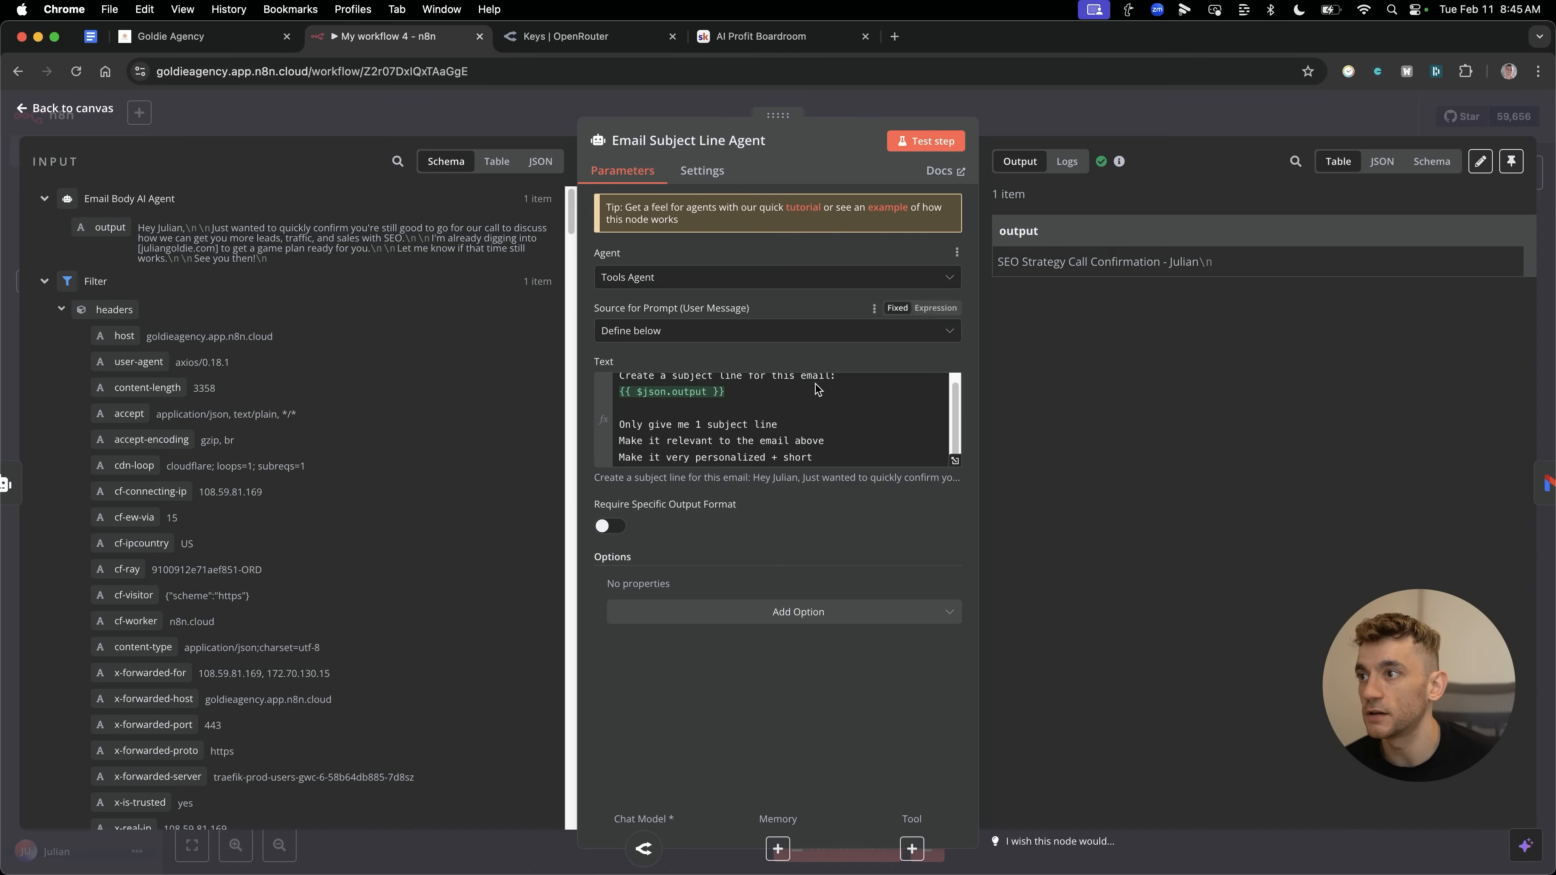
pyautogui.write('Include teh')
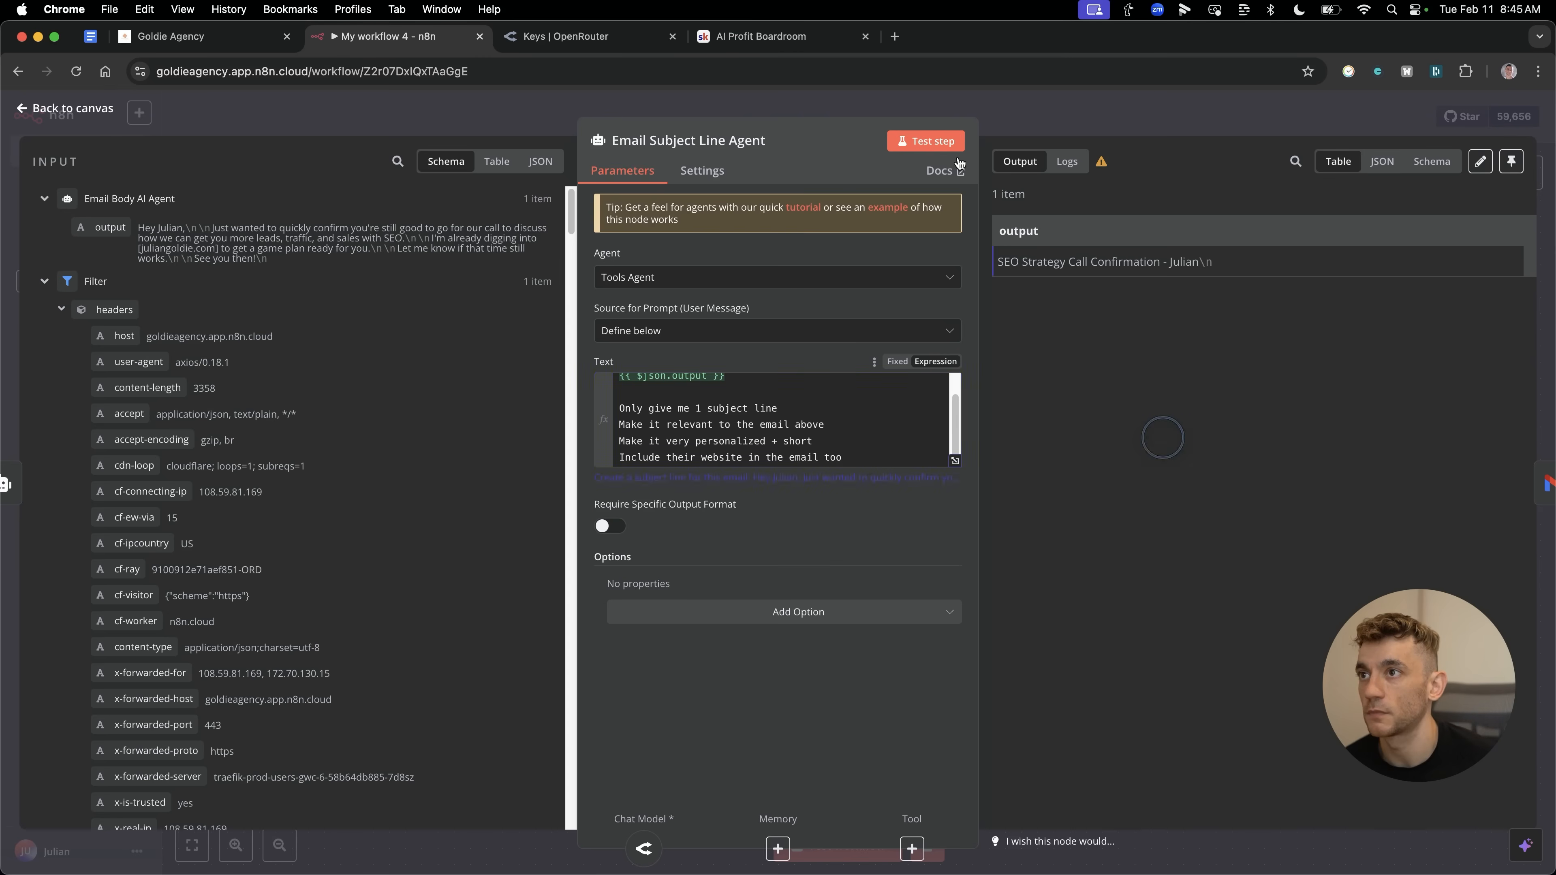
pyautogui.click(925, 140)
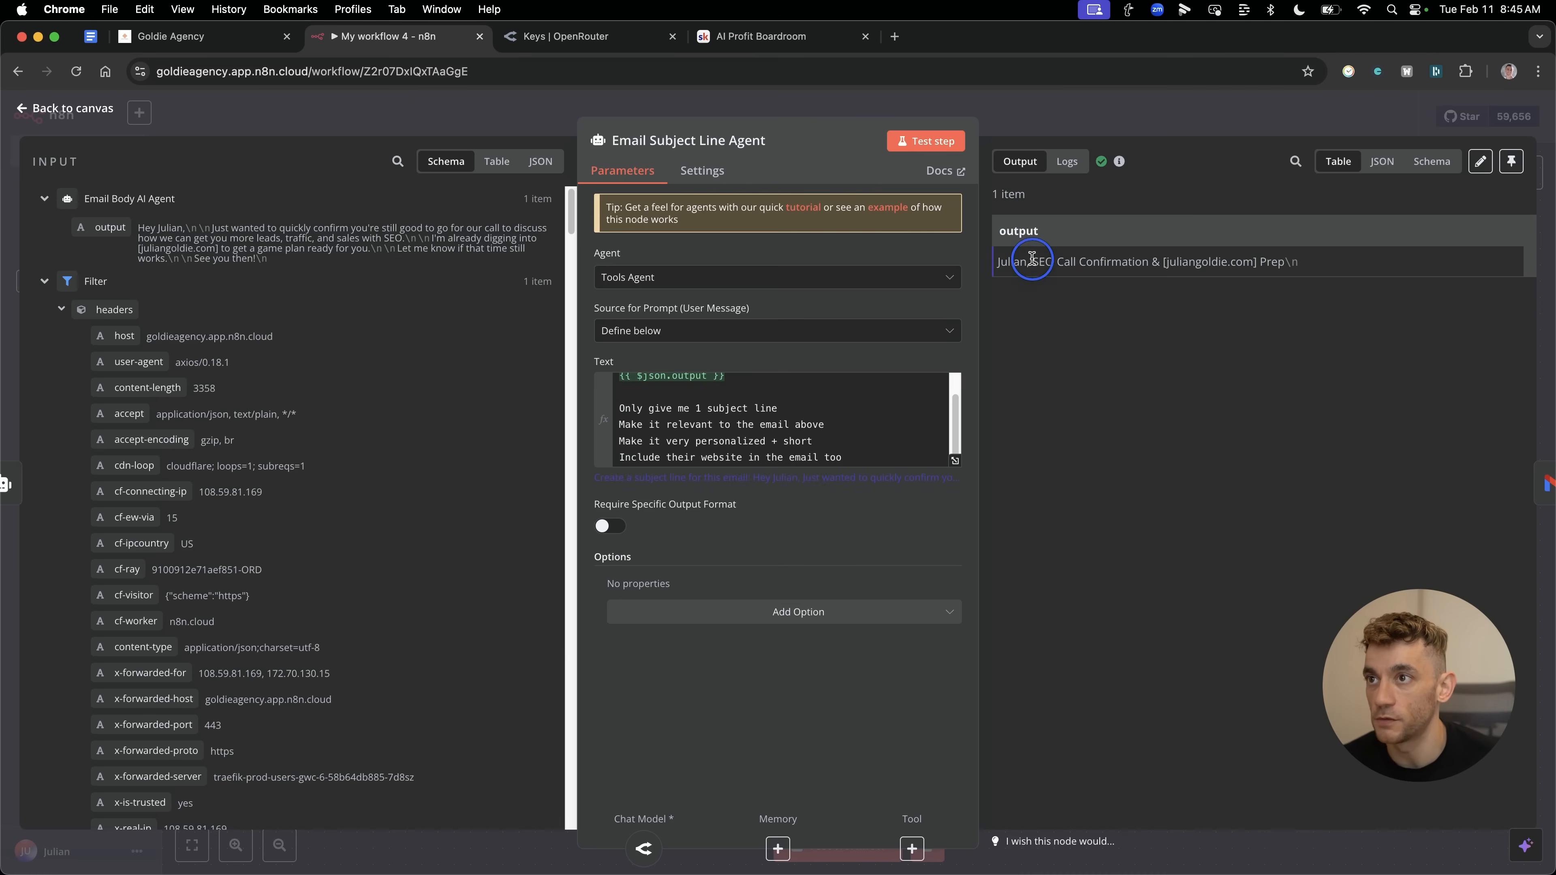
pyautogui.moveTo(1138, 408)
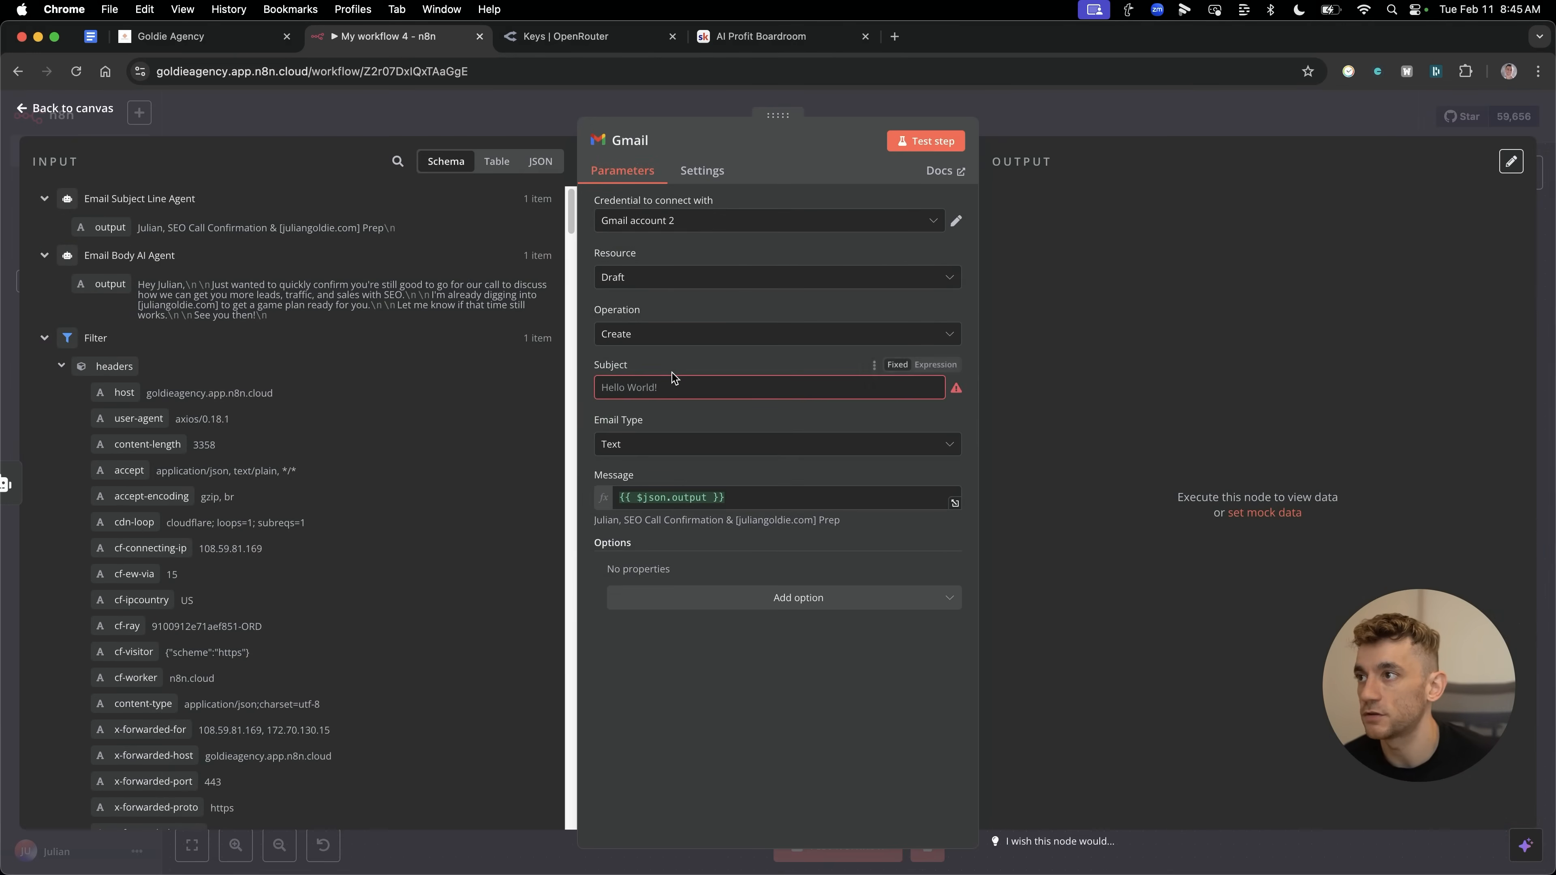
pyautogui.moveTo(553, 322)
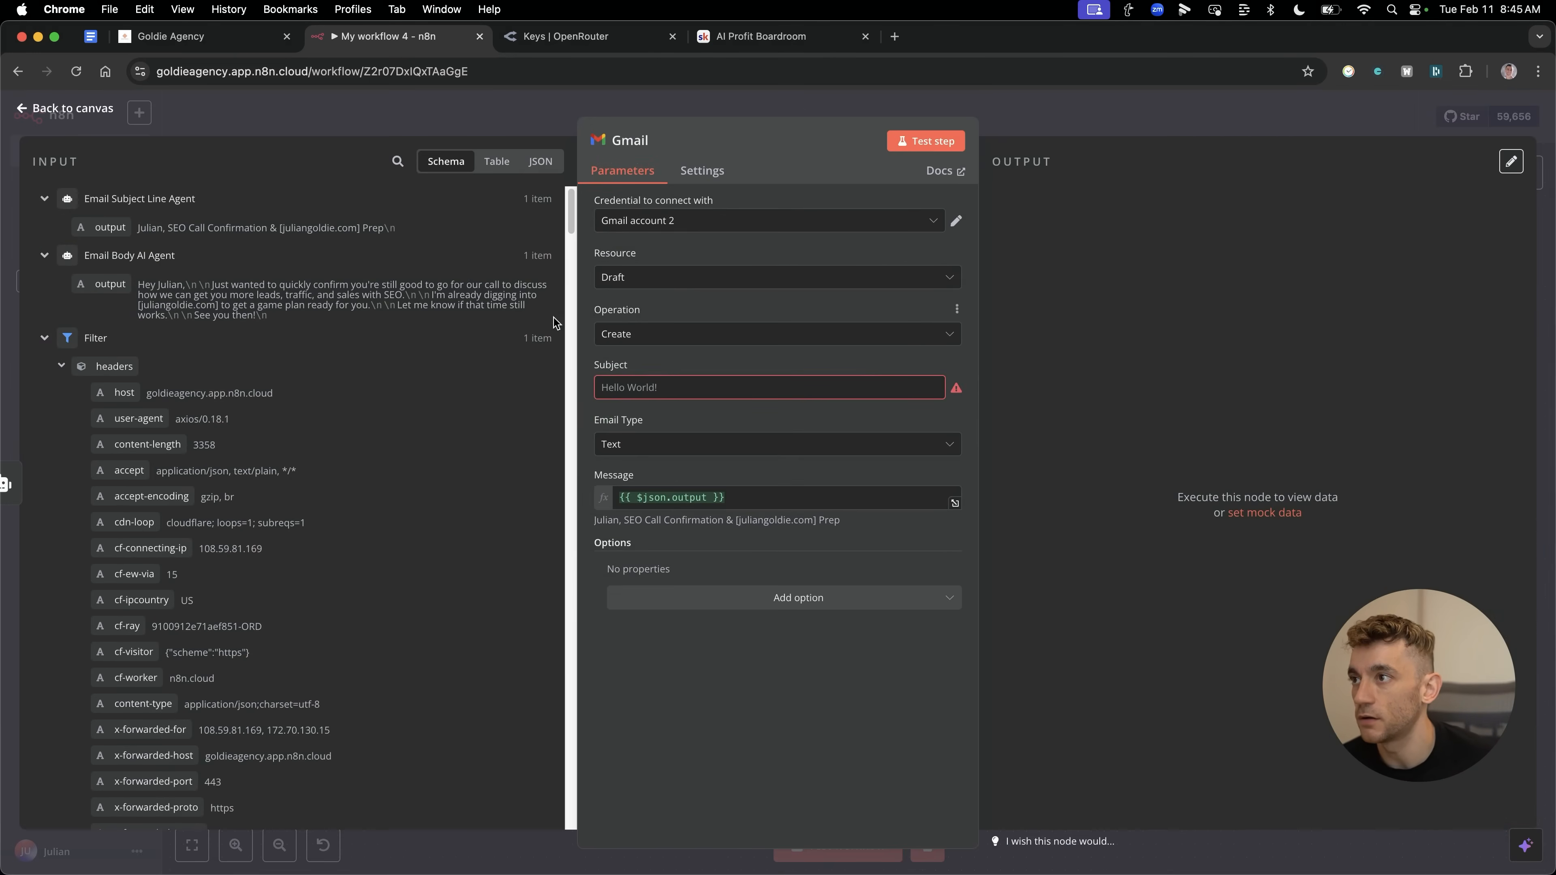
# Set the draft's Subject to the {{ $json.output }} expression and Message to the Email Body AI Agent output.
pyautogui.click(769, 388)
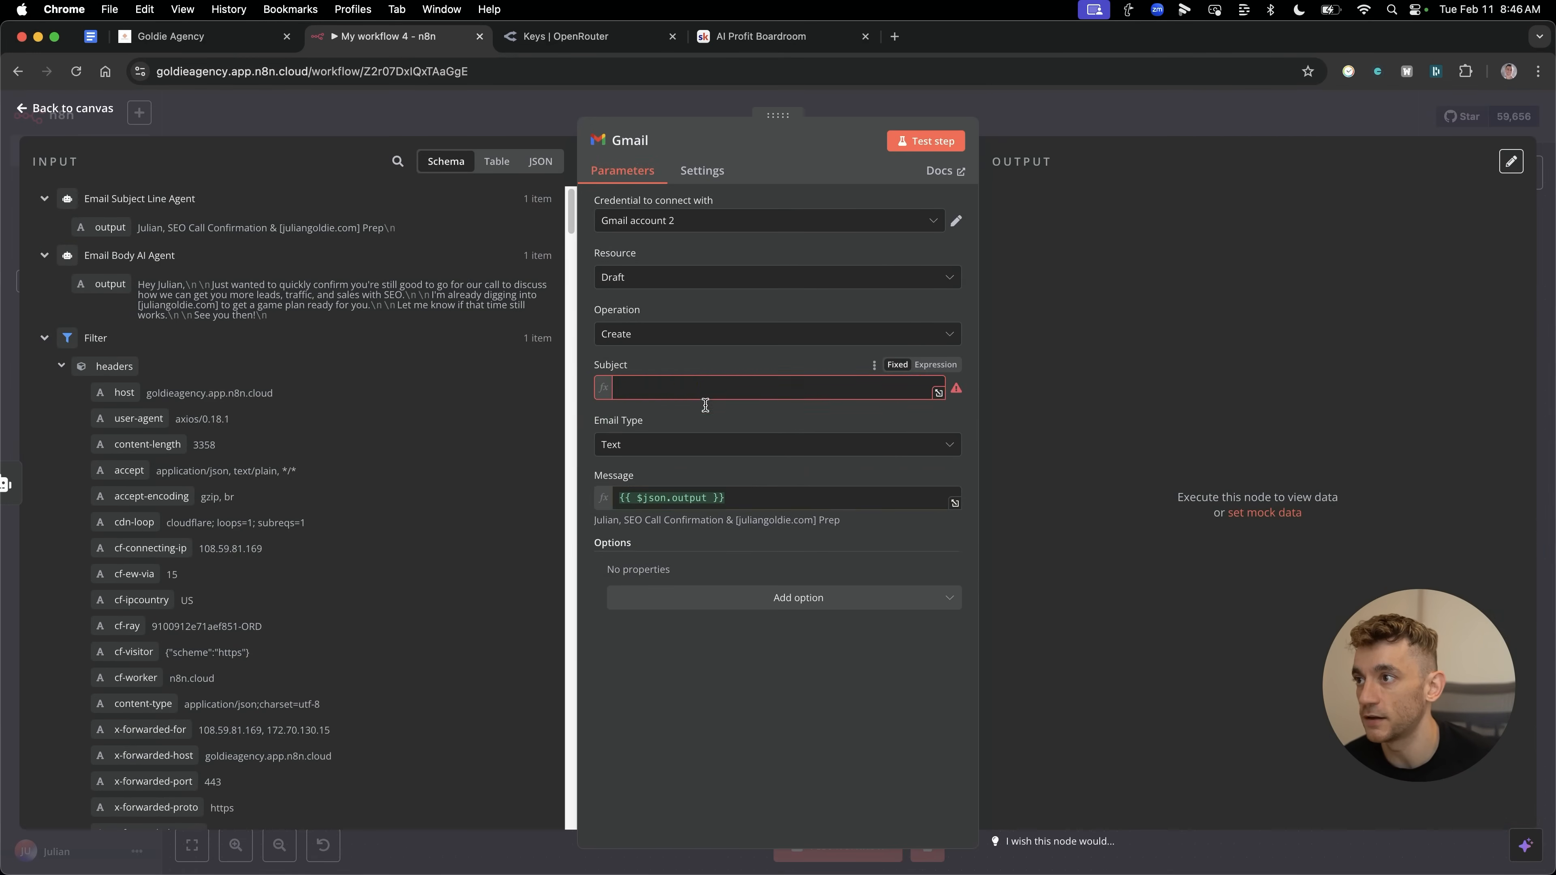
pyautogui.click(753, 514)
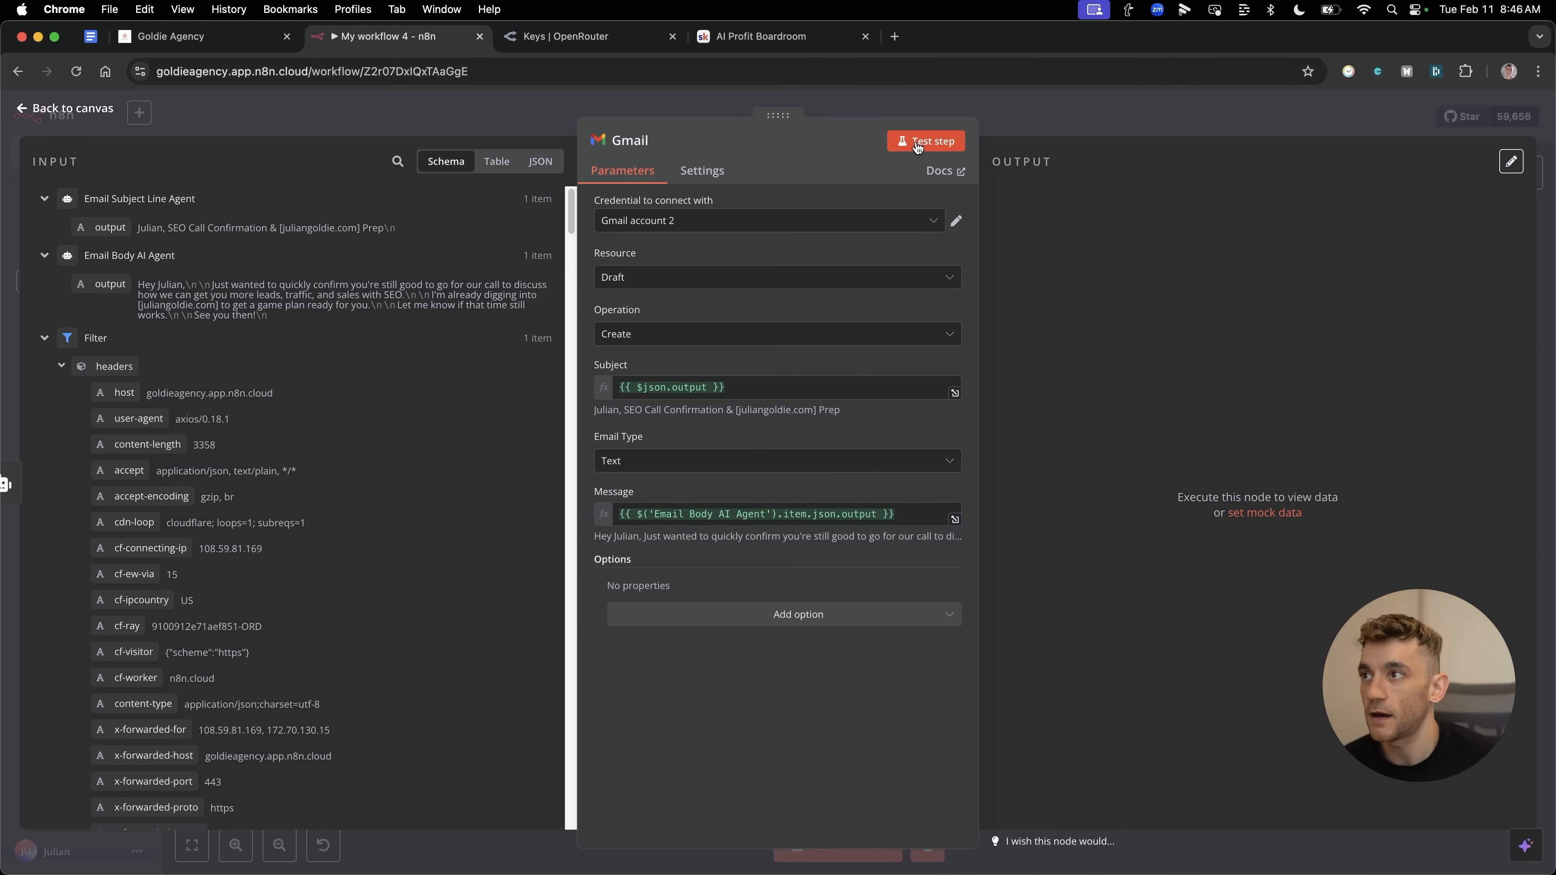
pyautogui.moveTo(645, 219)
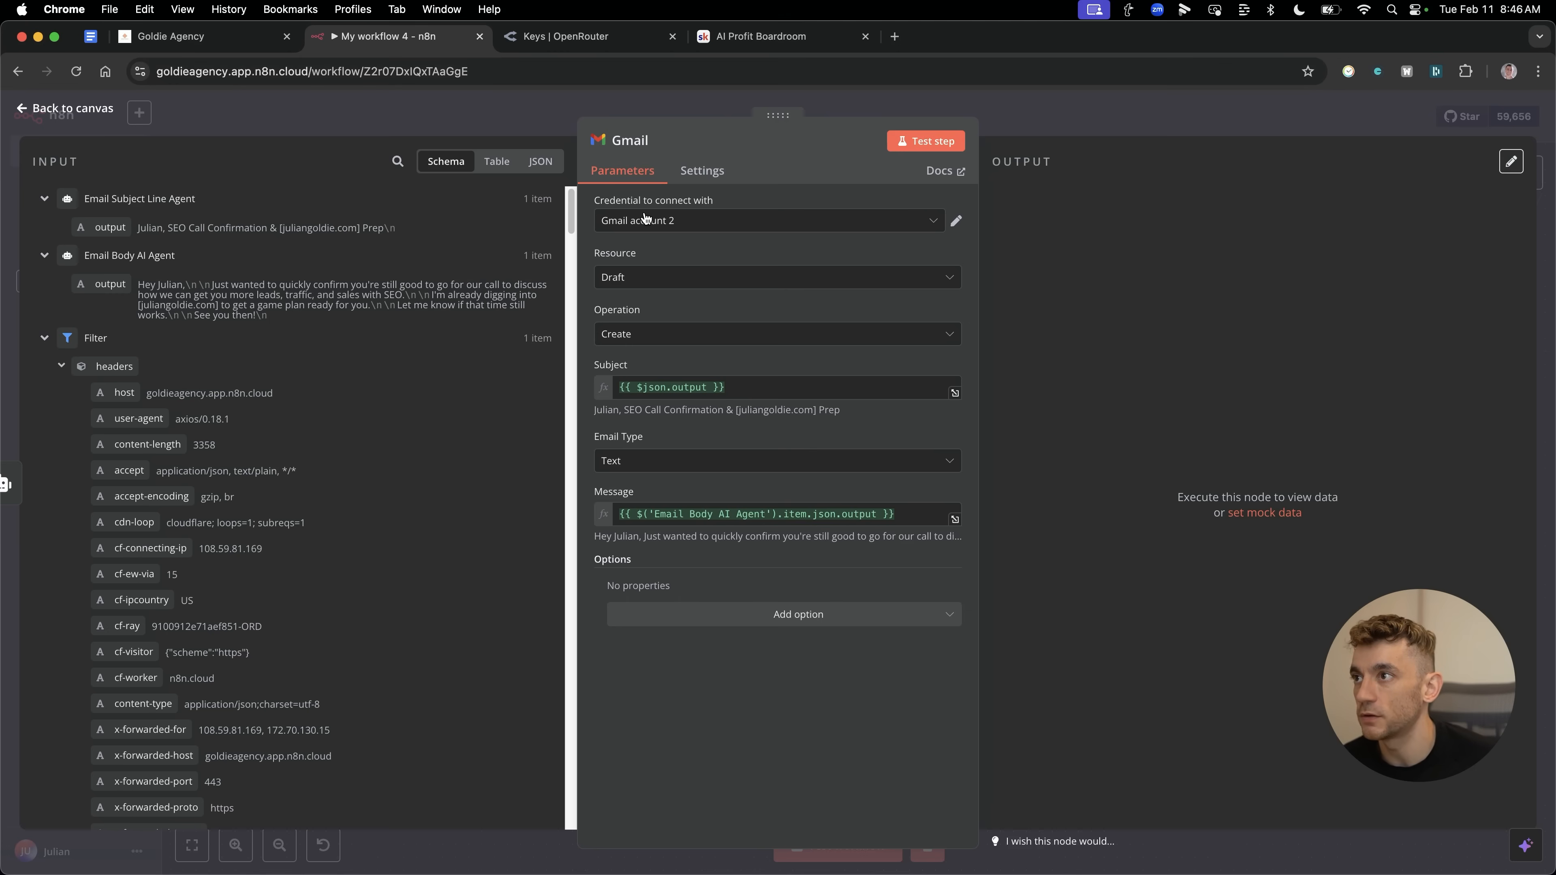
pyautogui.click(767, 220)
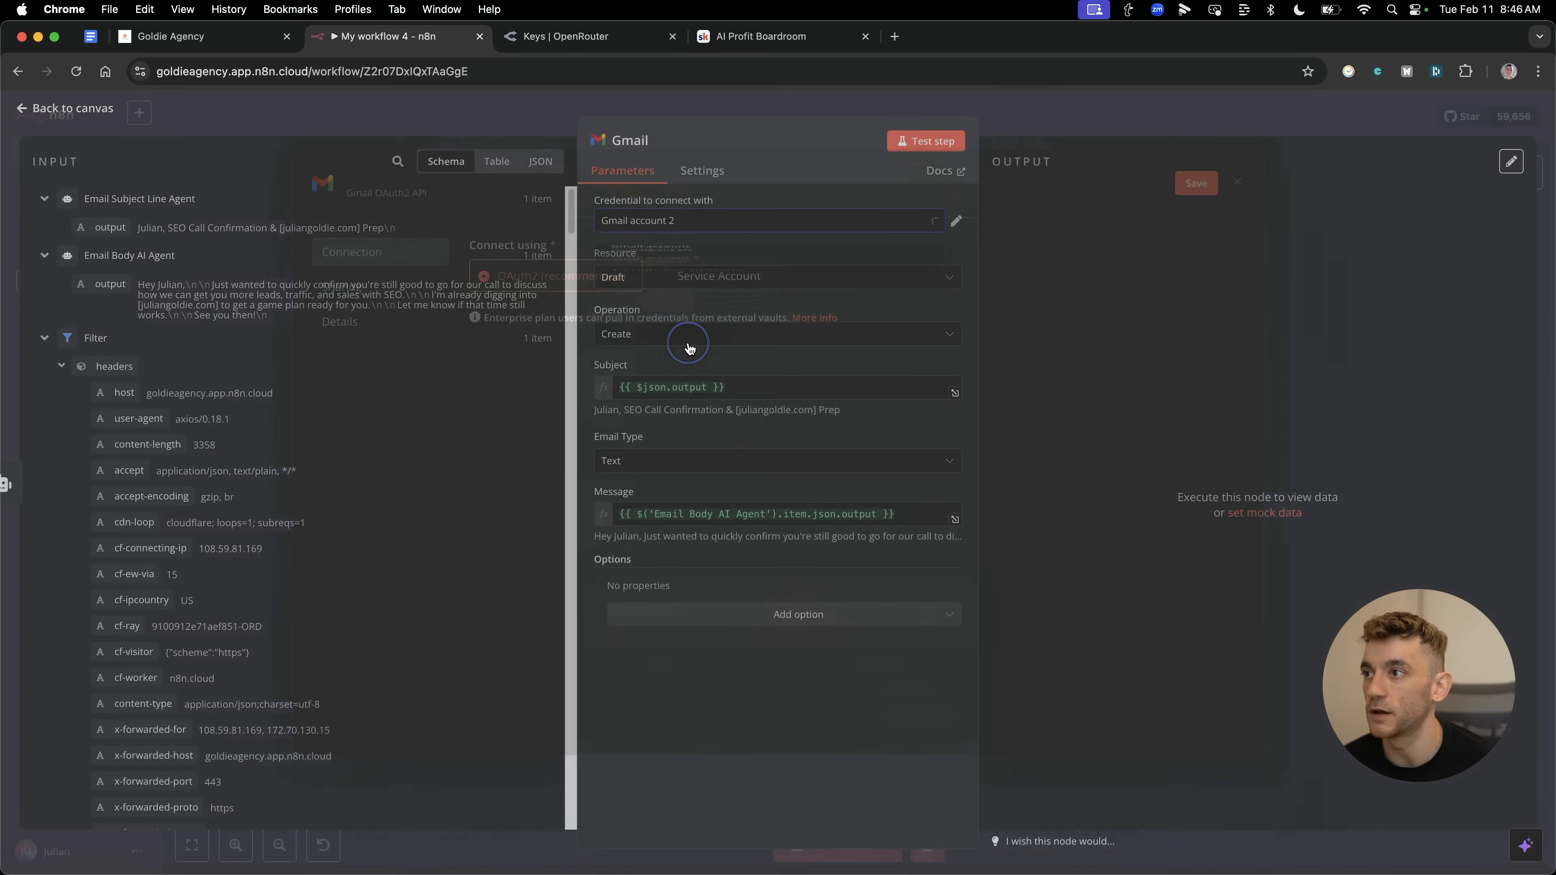
# Create a Gmail credential via Google sign-in, rename it 'Ellie's Inbox' and save it.
pyautogui.click(955, 220)
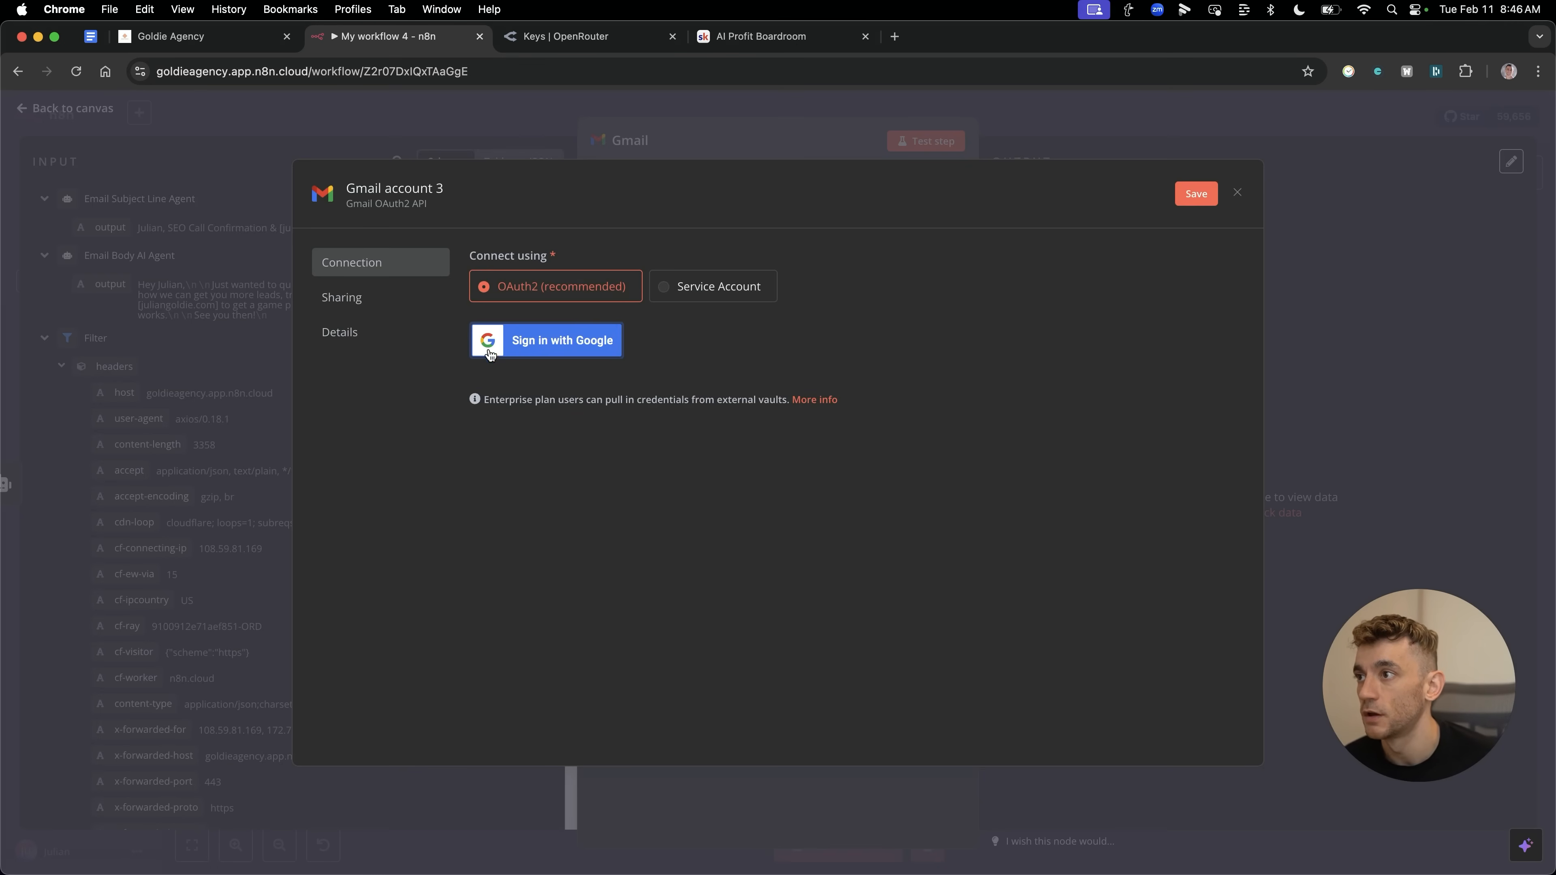
pyautogui.moveTo(1527, 473)
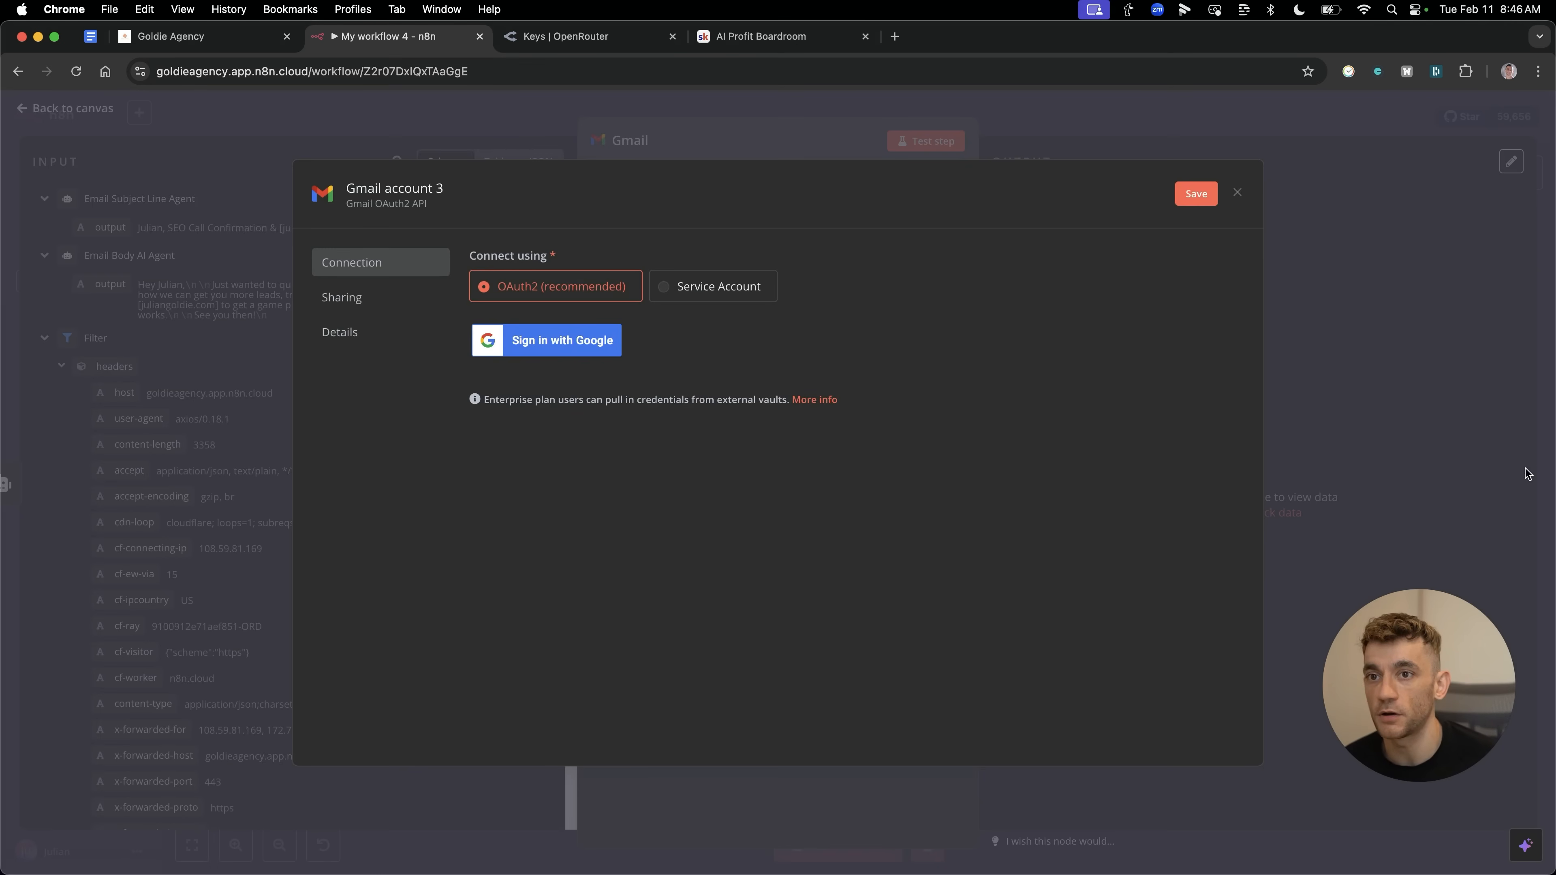
pyautogui.click(545, 340)
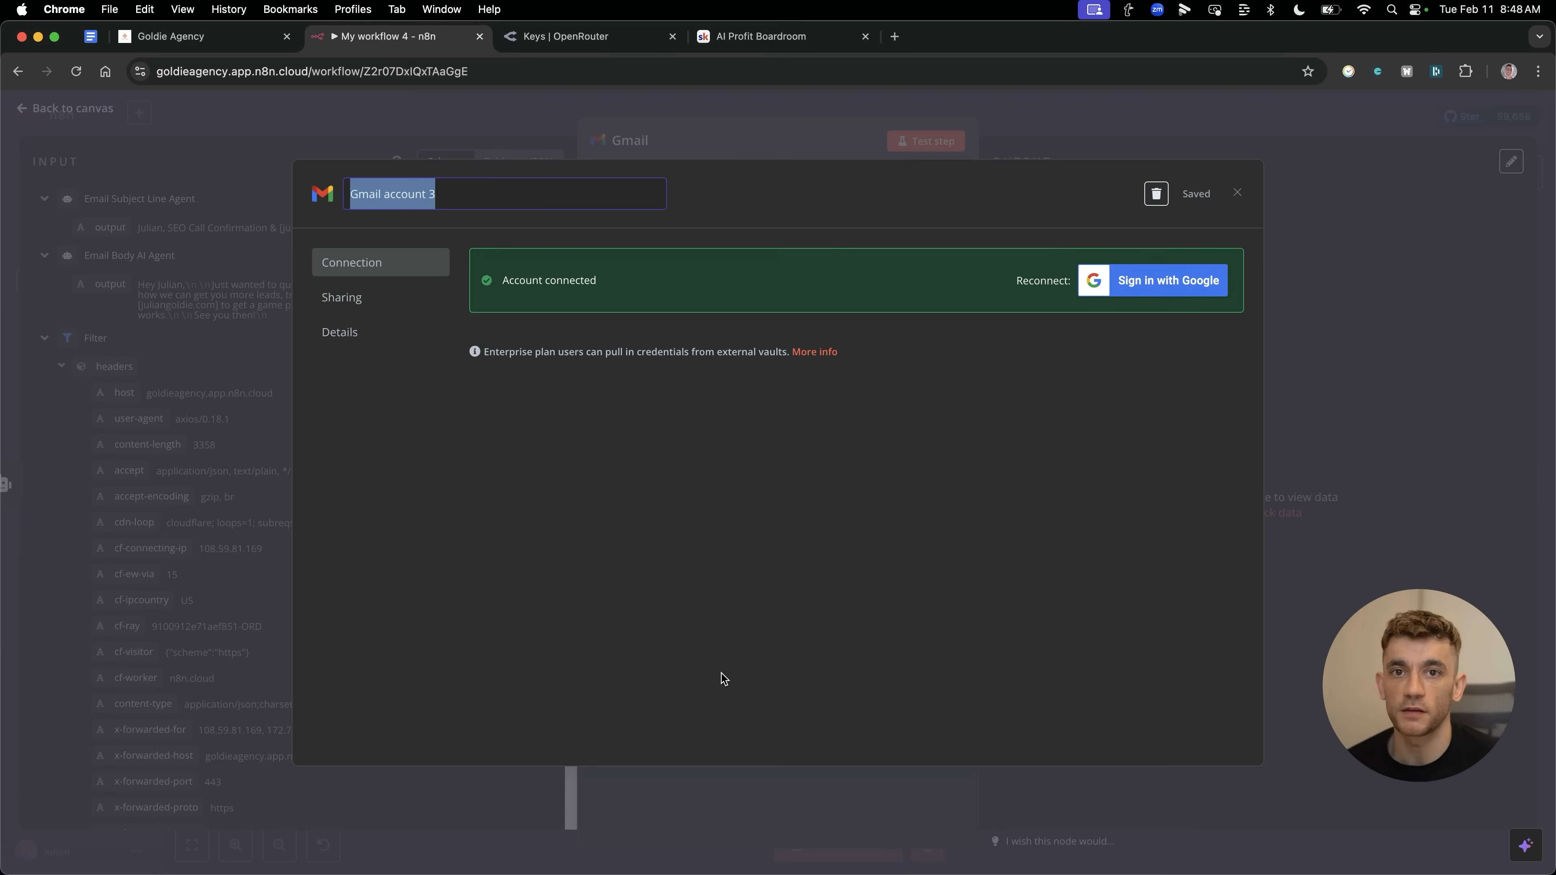
pyautogui.moveTo(597, 521)
pyautogui.write("Ellie's Inbox")
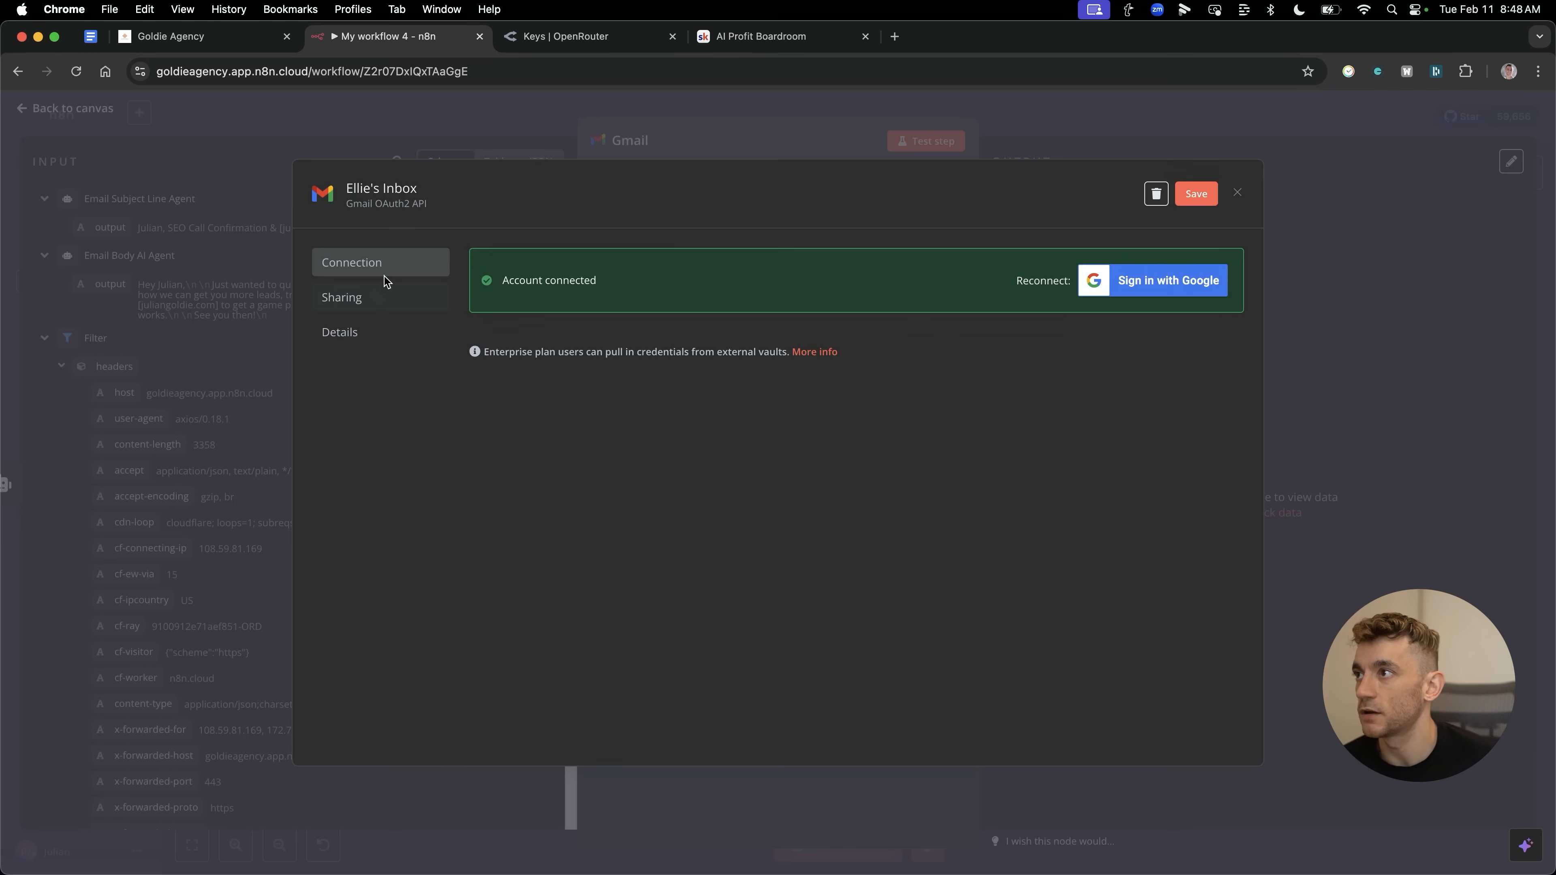
pyautogui.click(1196, 194)
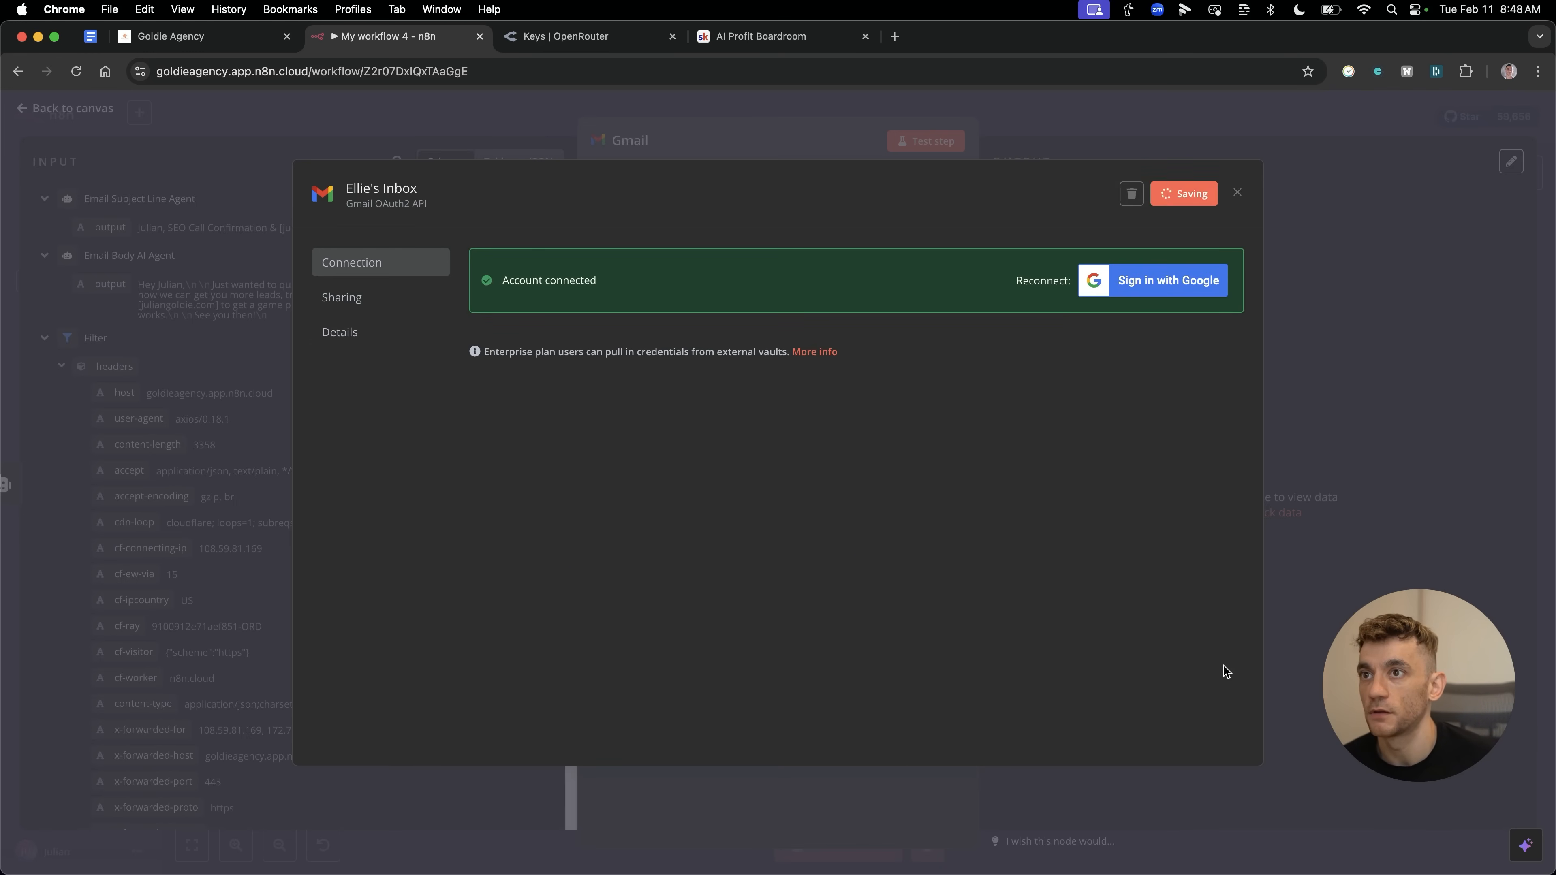
pyautogui.click(1238, 193)
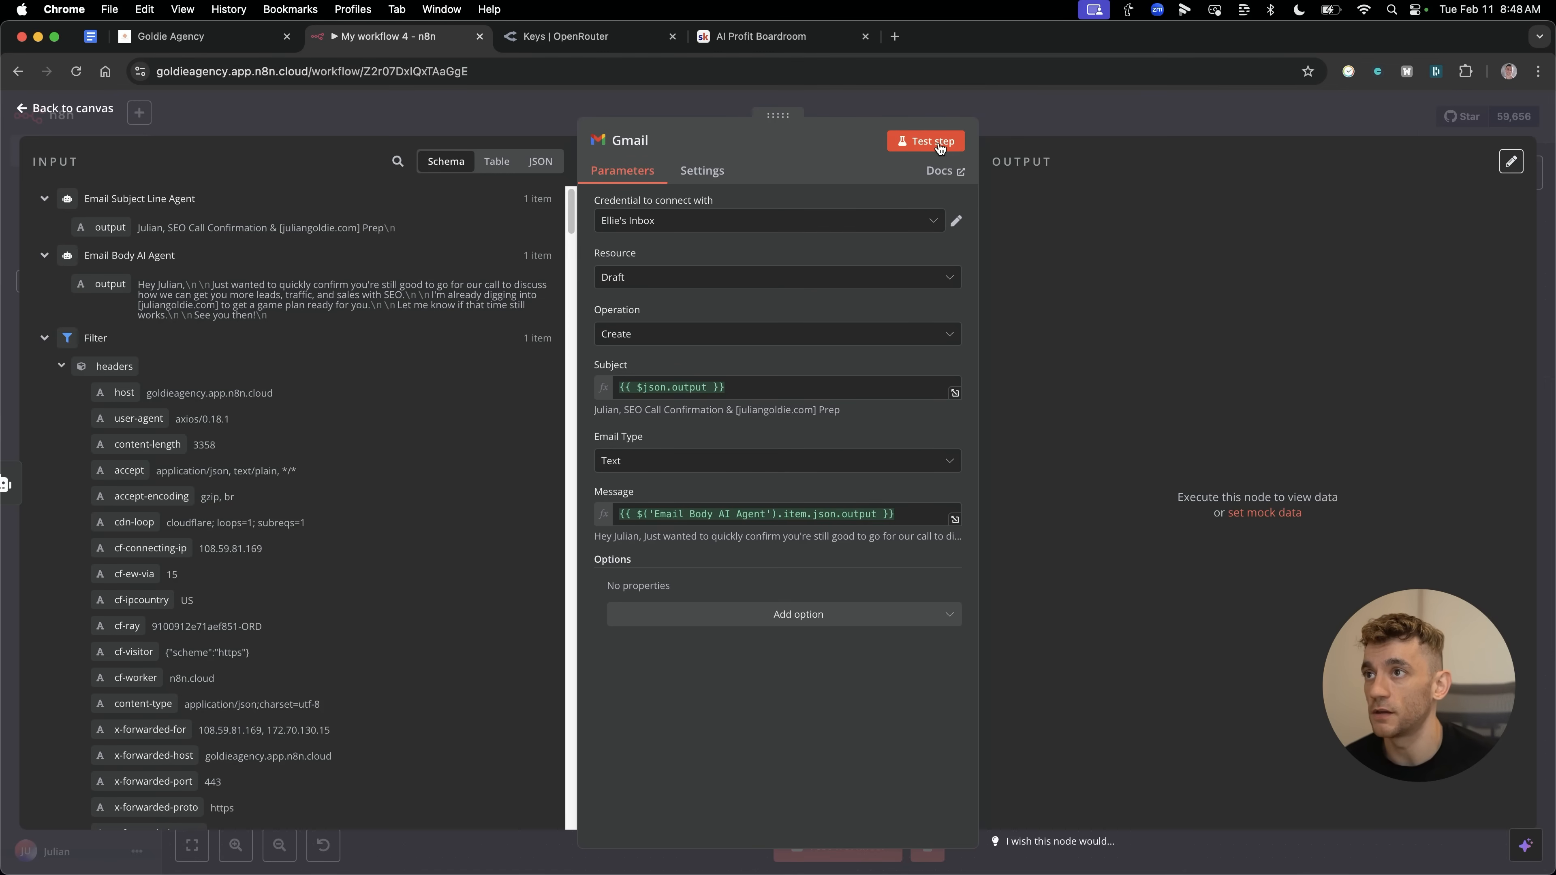
# Test the Gmail step to create a draft and add a To Email recipient option.
pyautogui.click(926, 141)
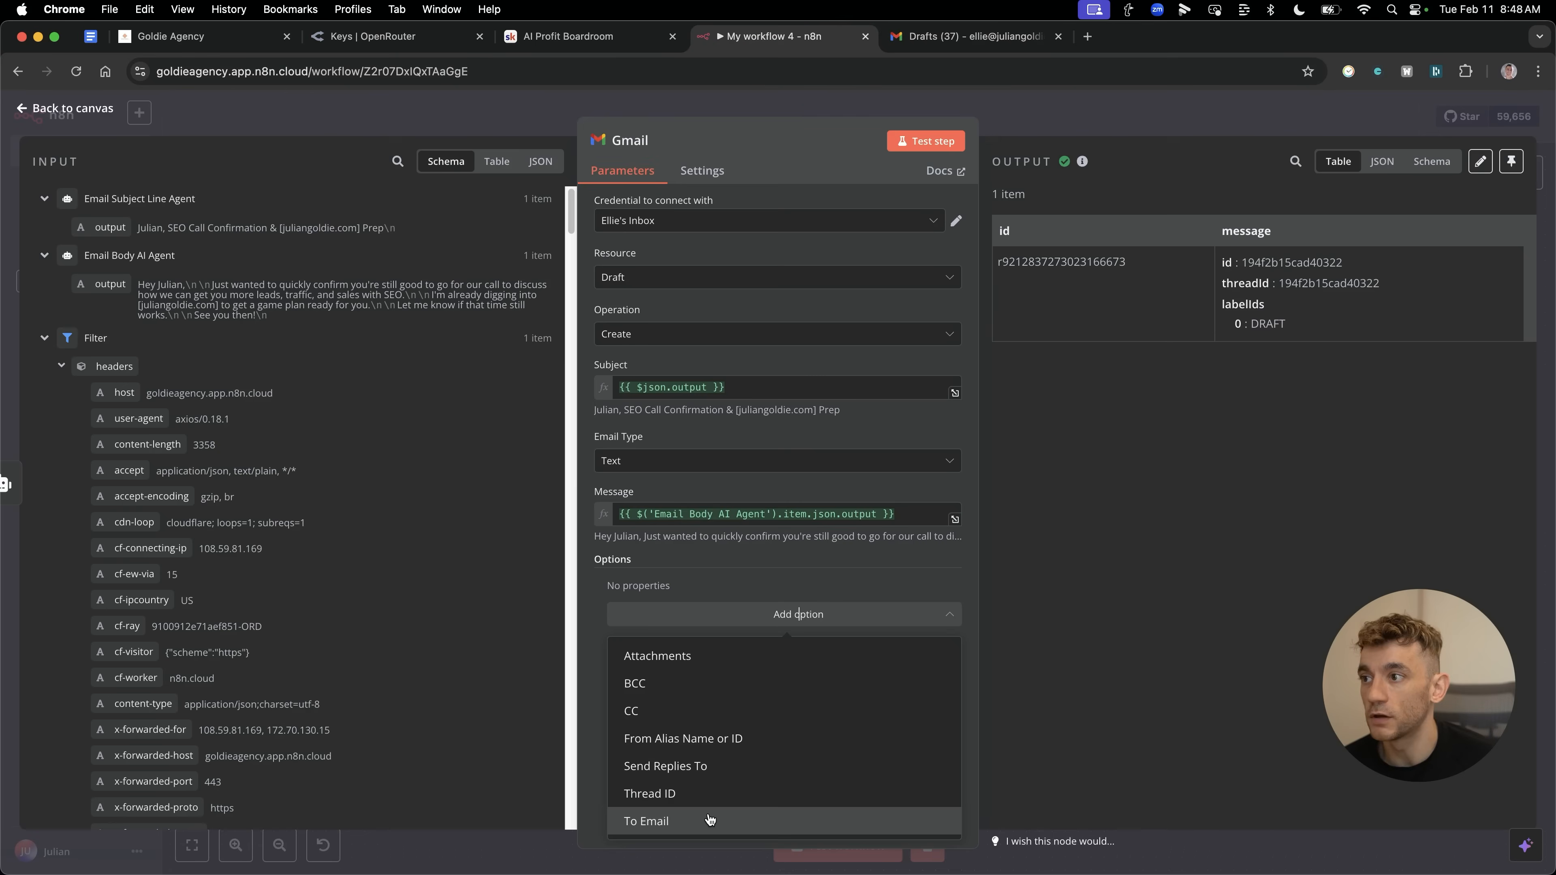
pyautogui.click(646, 821)
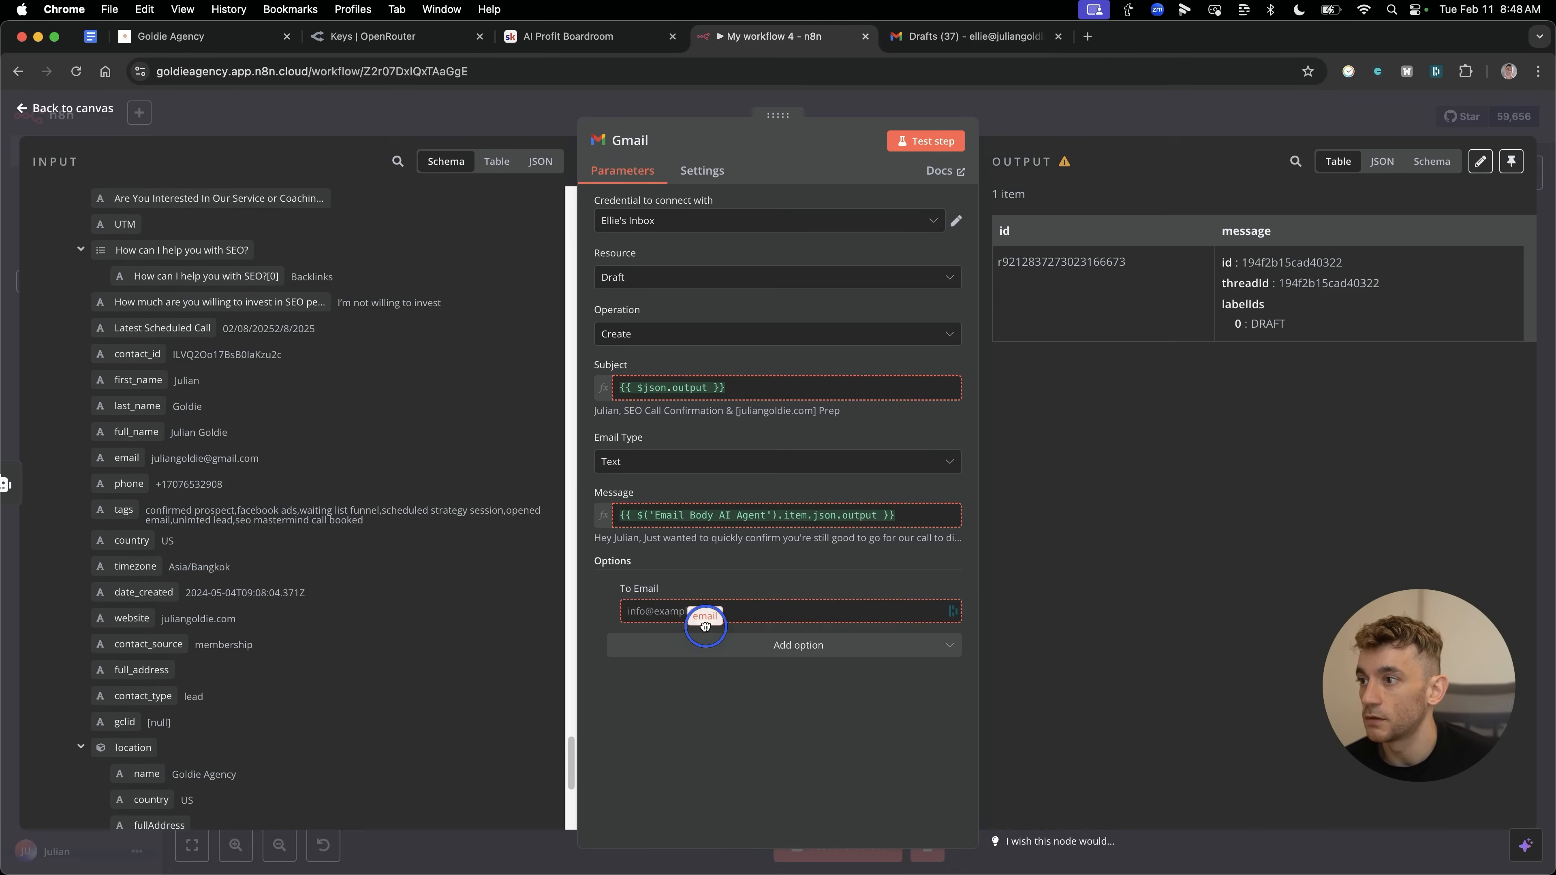
pyautogui.click(973, 35)
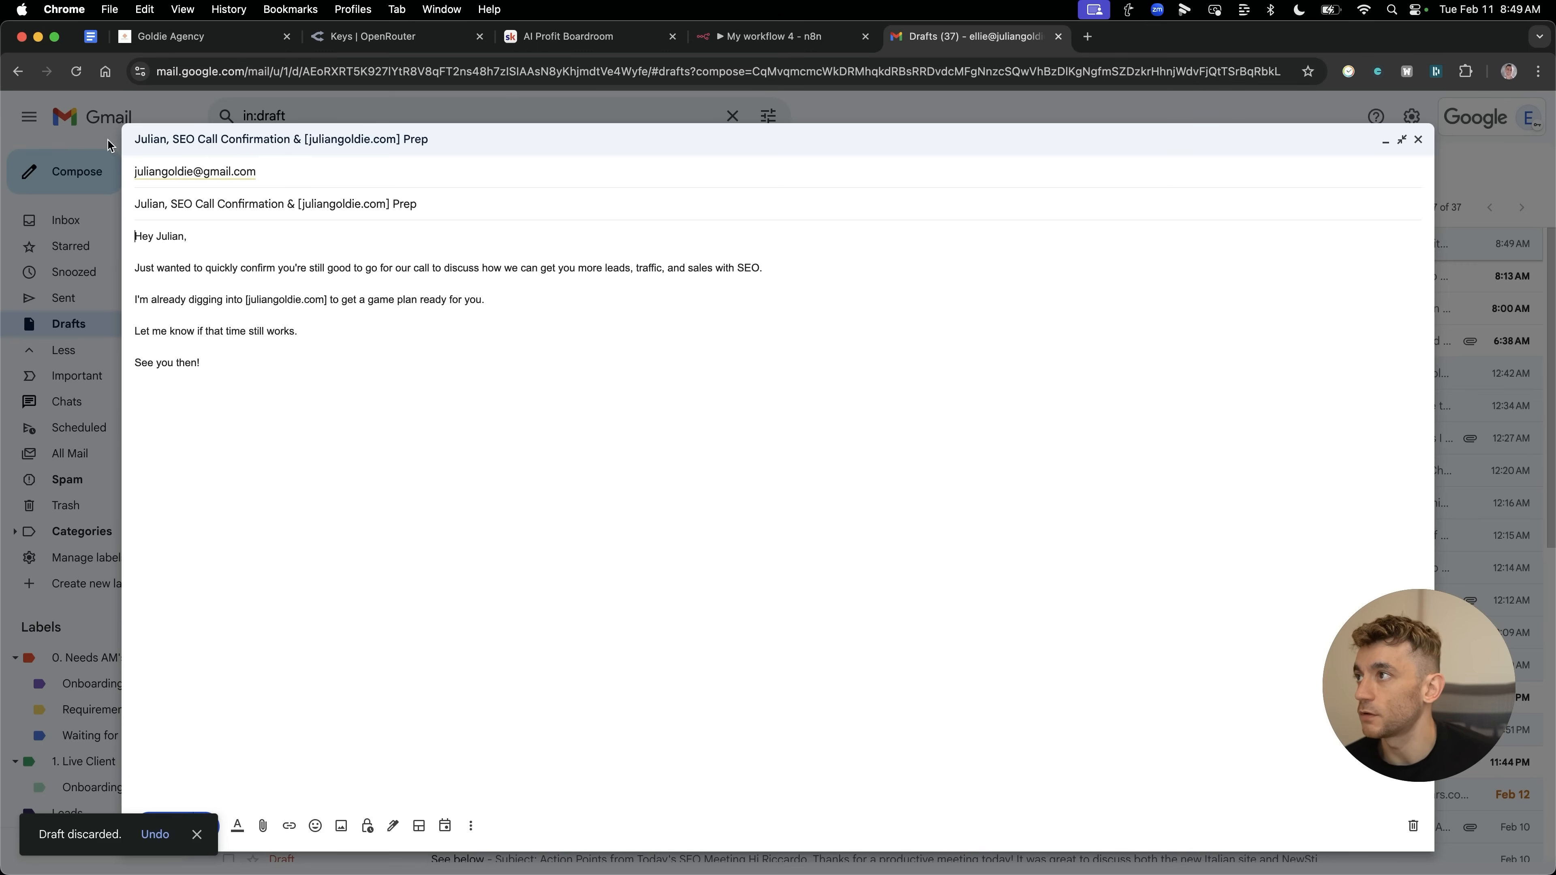
# Review the Gmail draft's AI-written subject line and return to the n8n workflow.
pyautogui.tripleClick(274, 203)
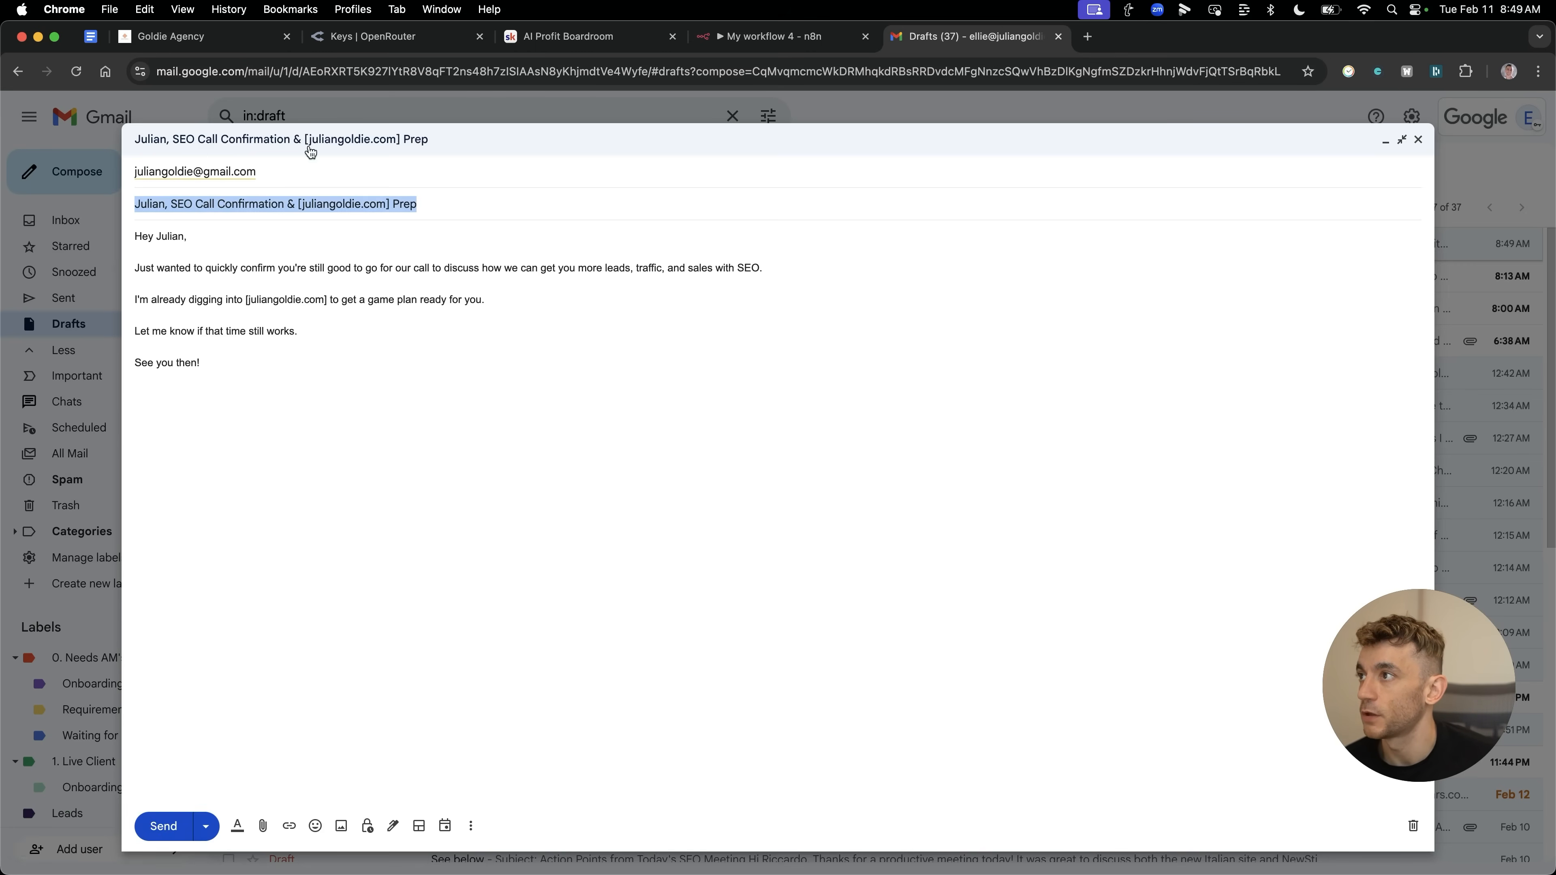
pyautogui.click(206, 471)
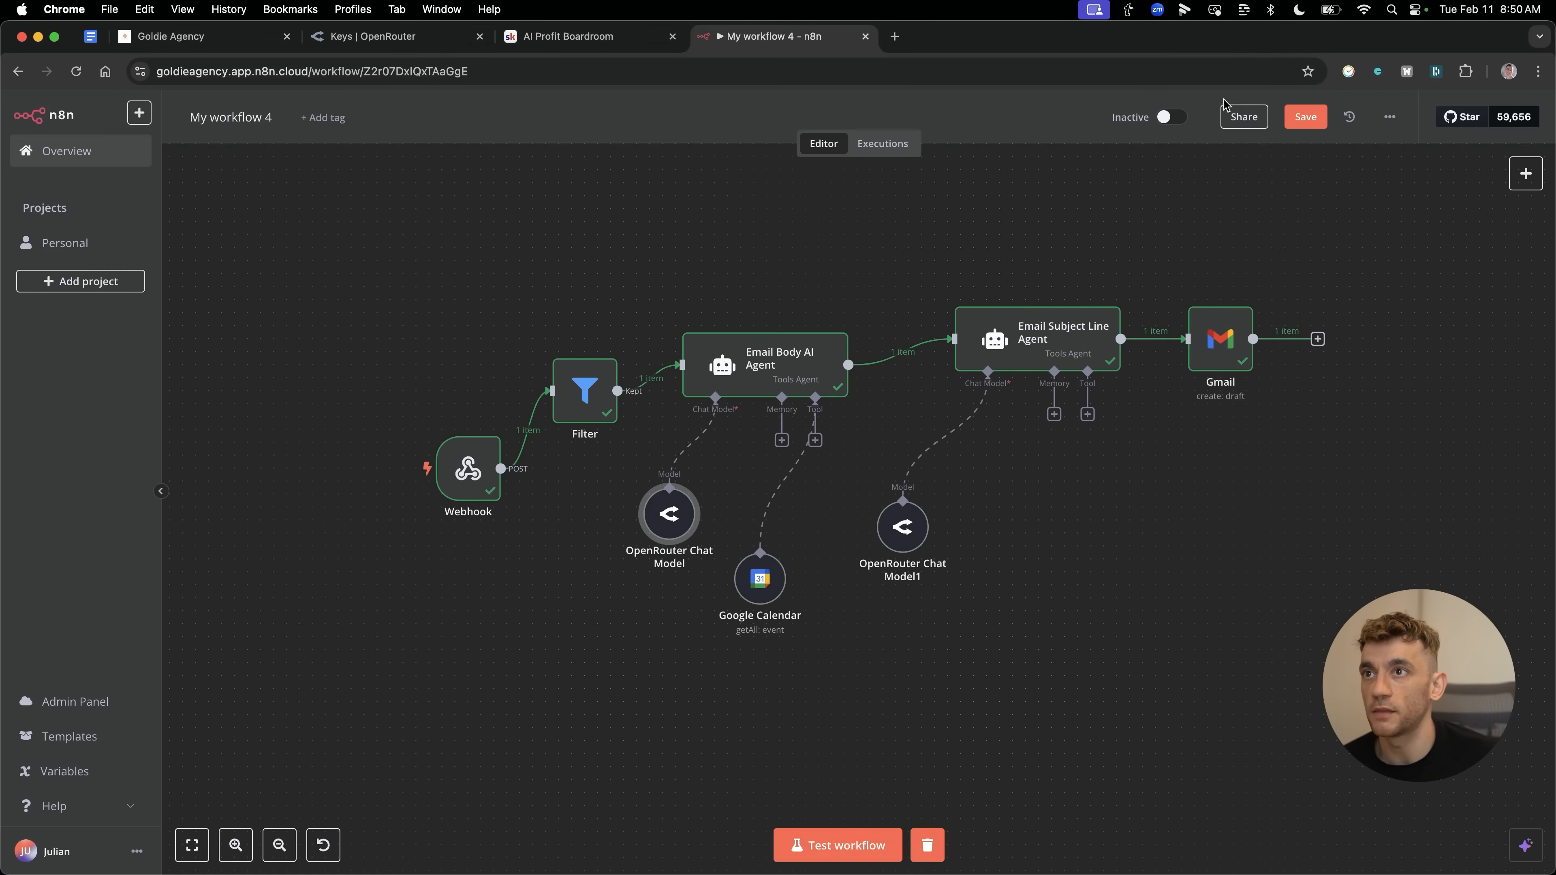
# Switch the n8n workflow from Inactive to Active so it runs live.
pyautogui.click(1168, 116)
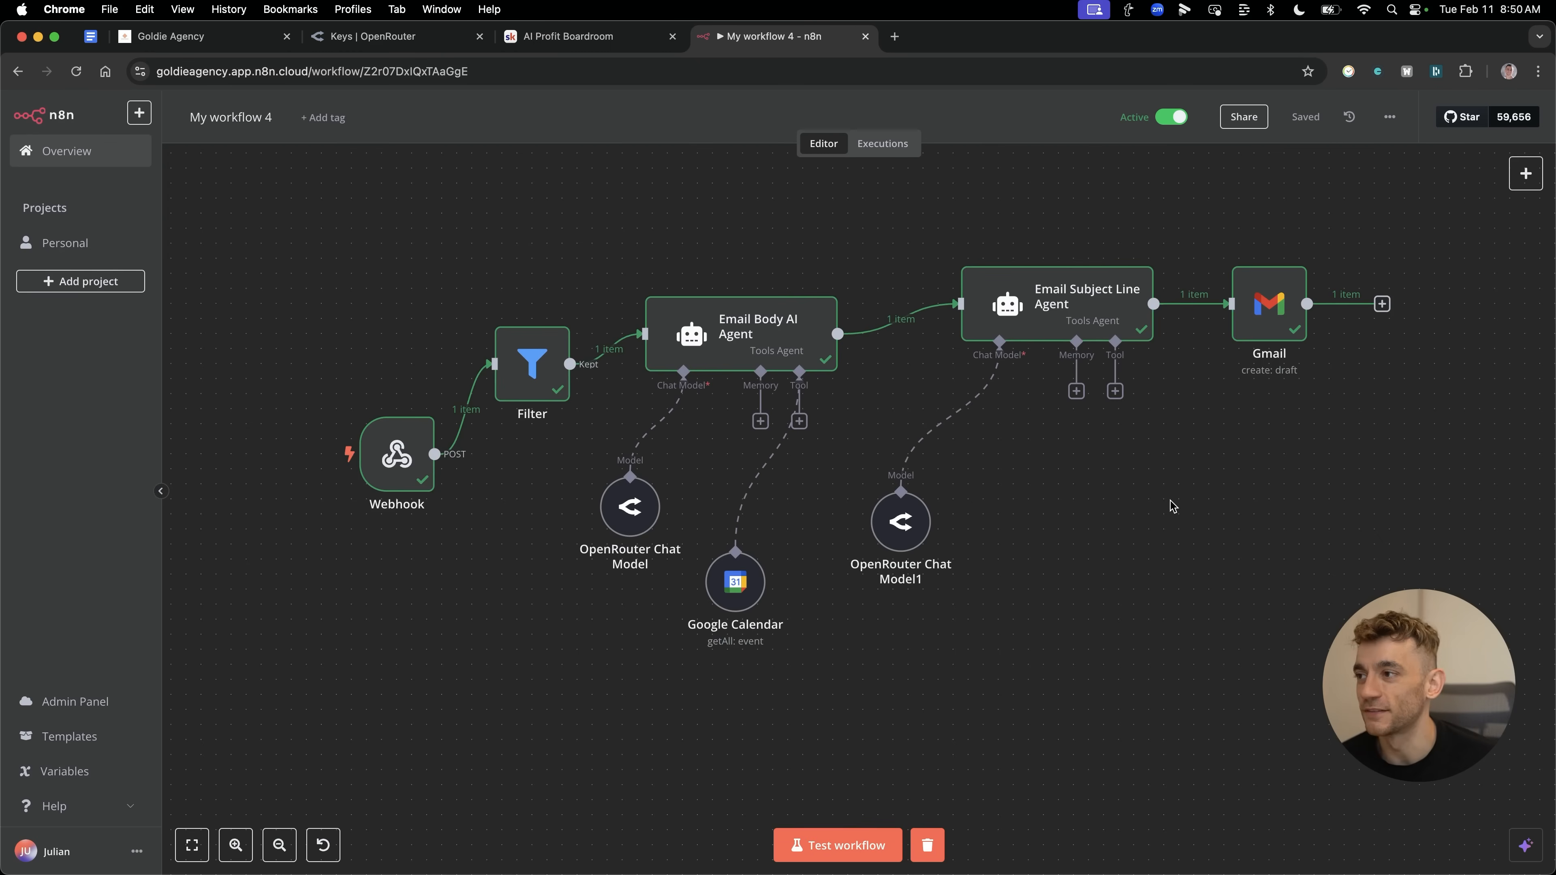
pyautogui.moveTo(858, 774)
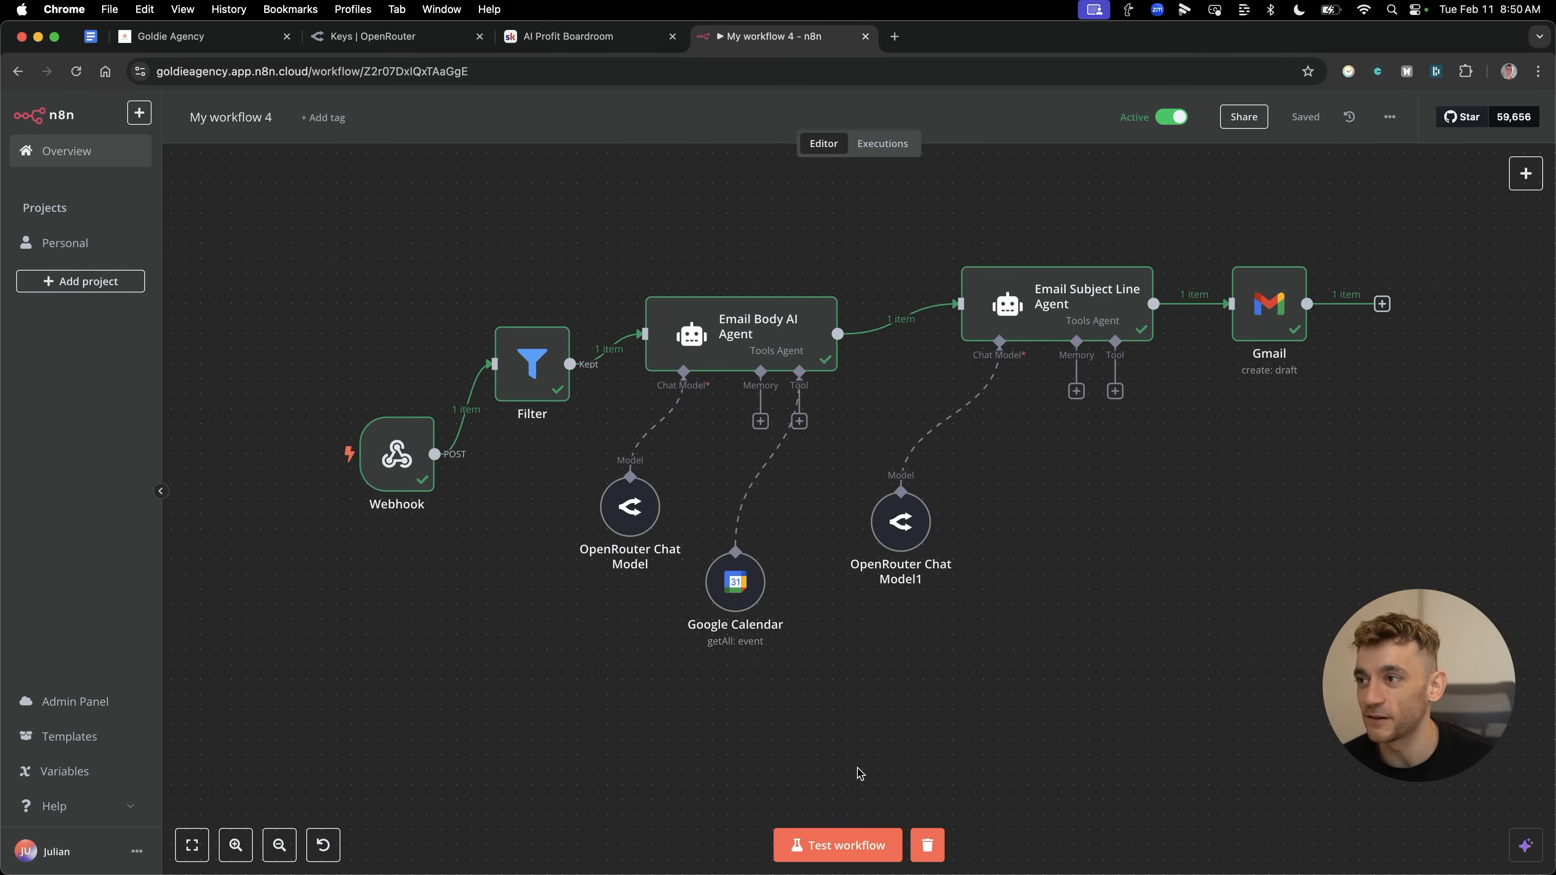
pyautogui.moveTo(609, 317)
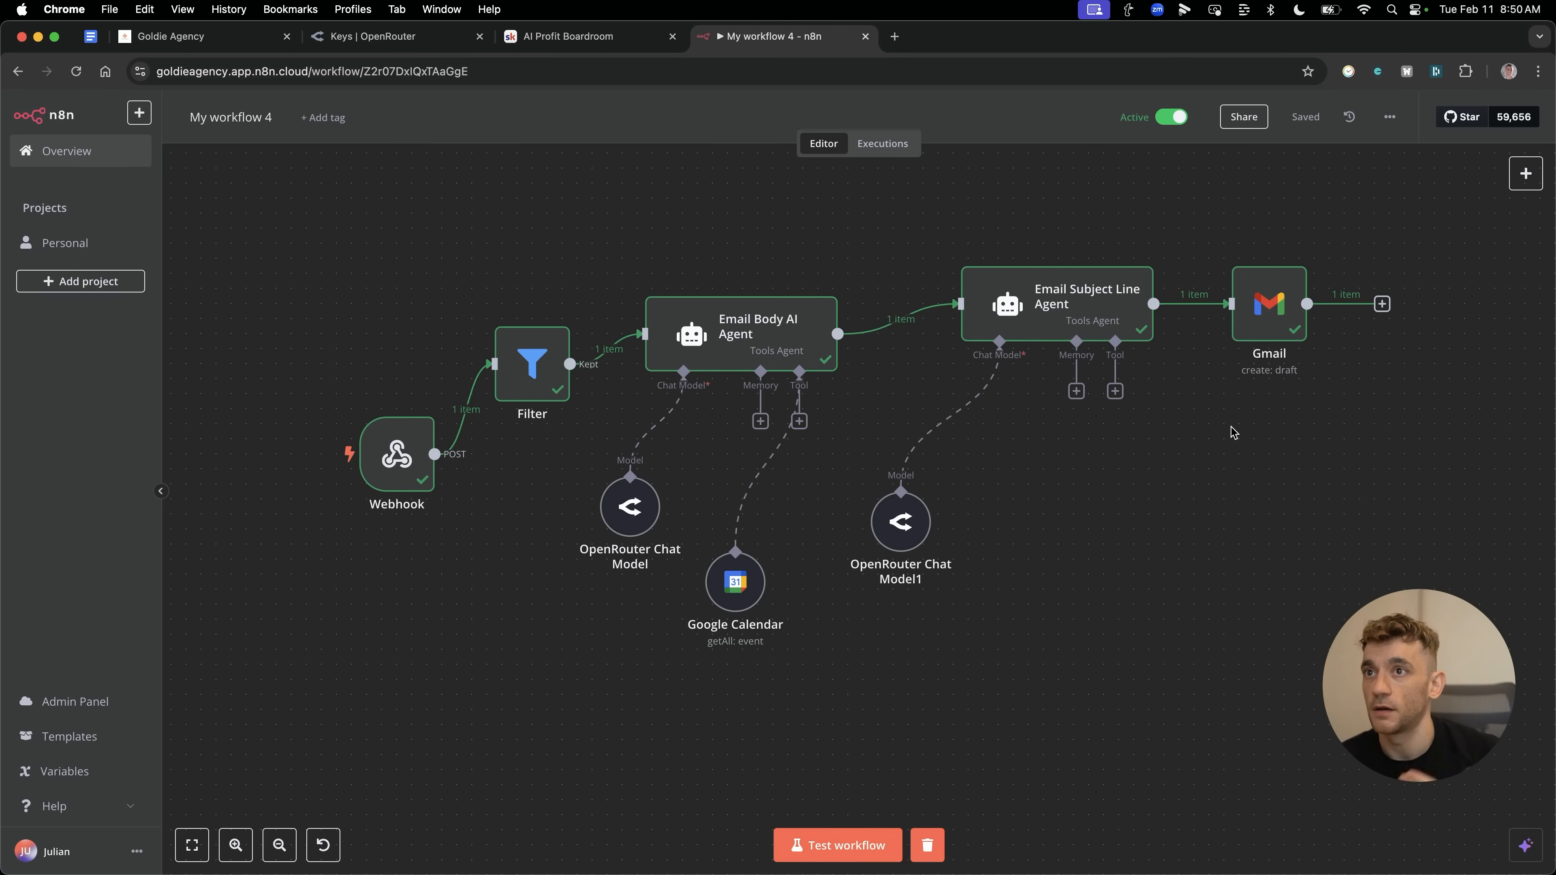
pyautogui.moveTo(660, 6)
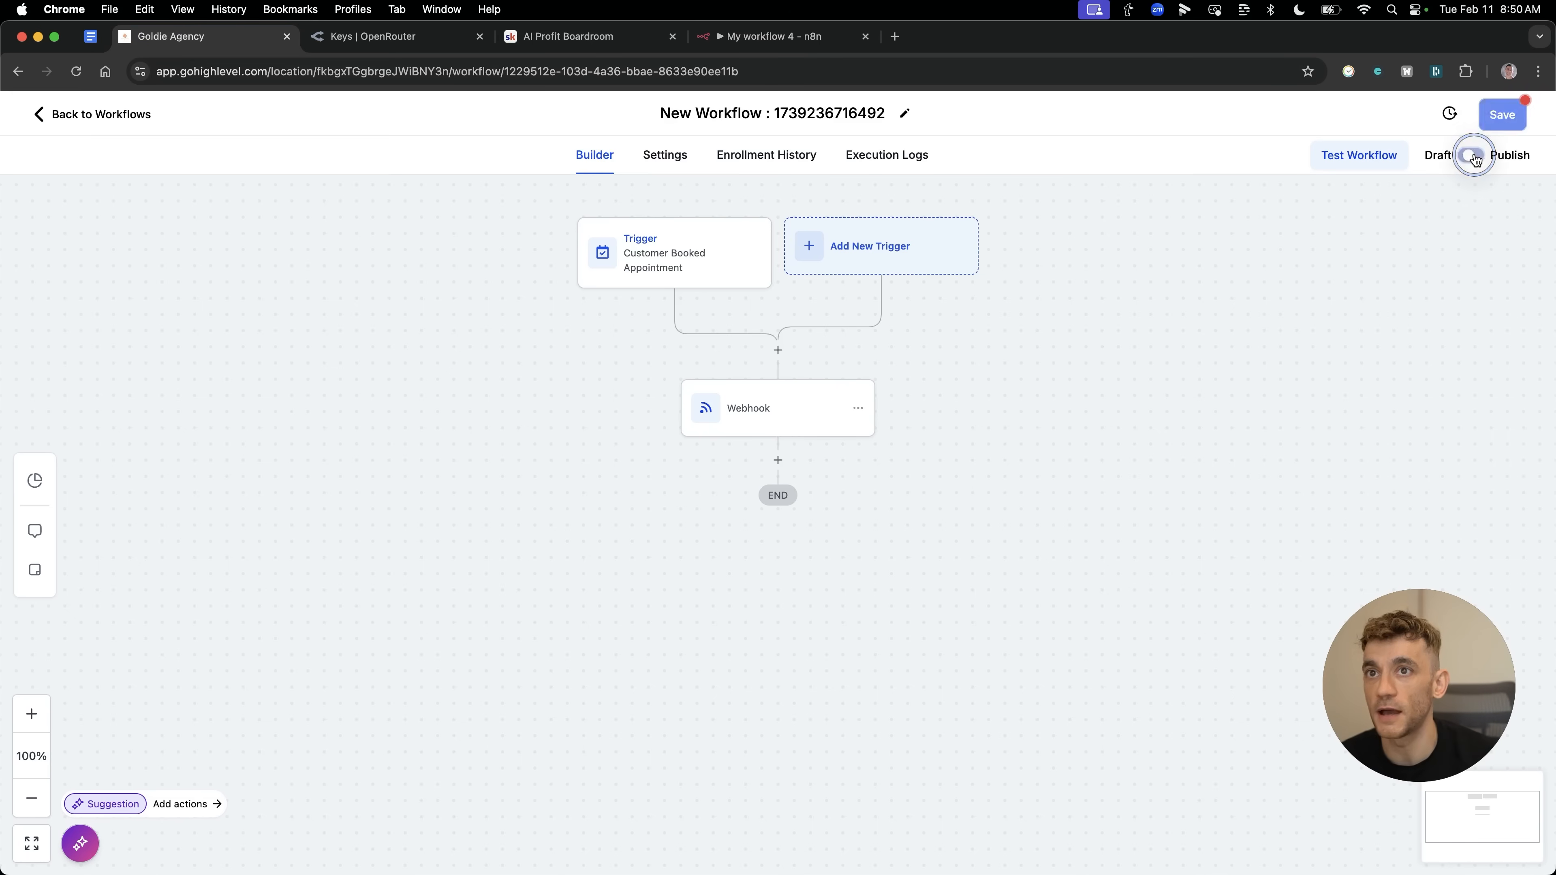
# Publish the GoHighLevel appointment-booked webhook workflow and return to n8n.
pyautogui.click(1500, 114)
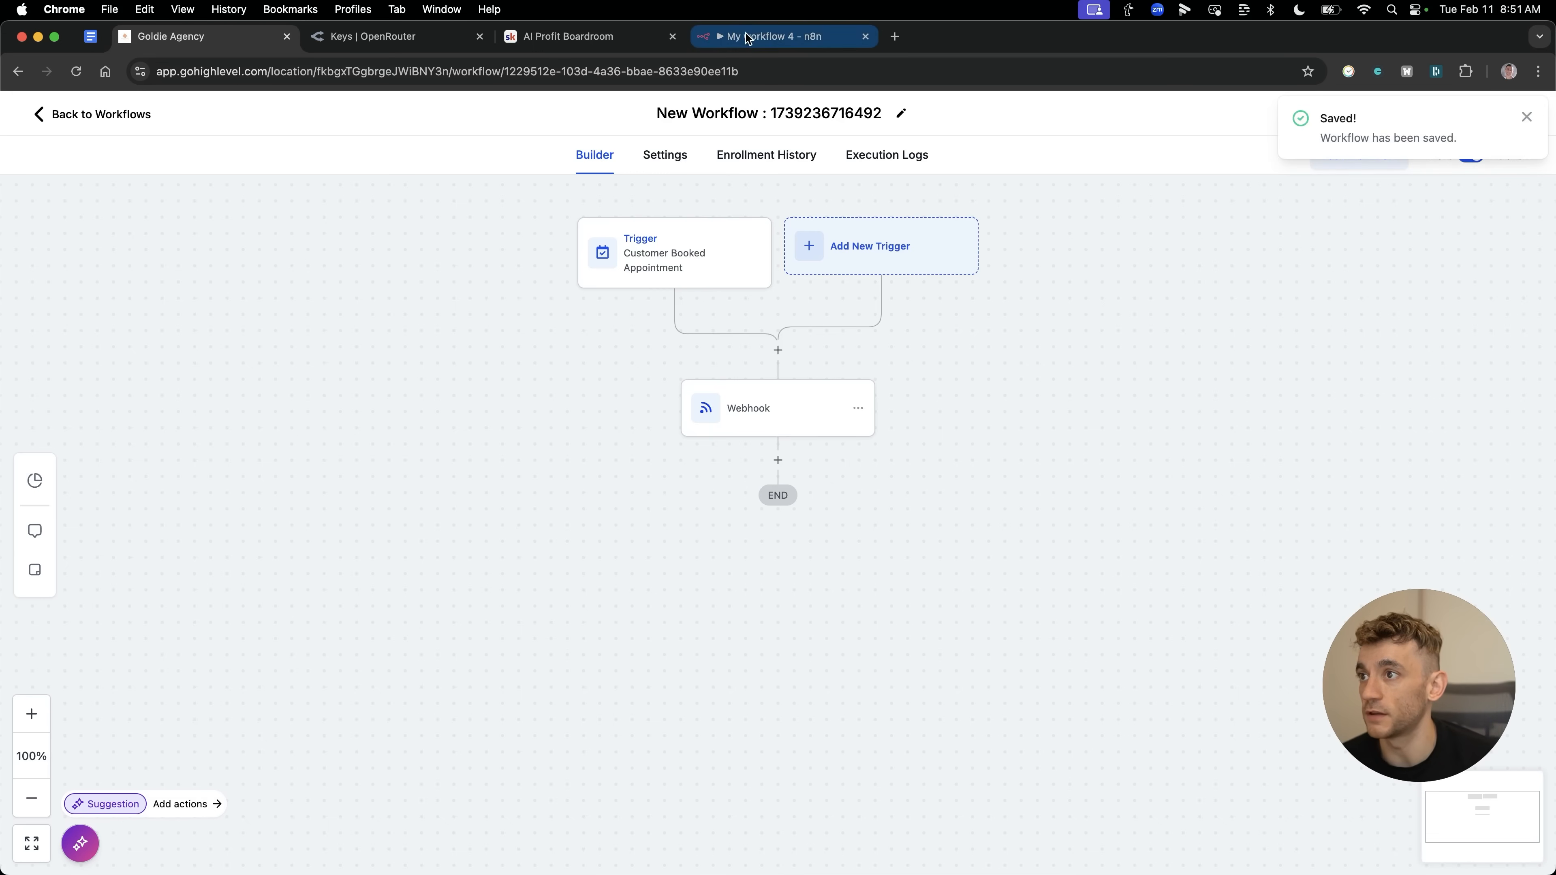
pyautogui.click(784, 36)
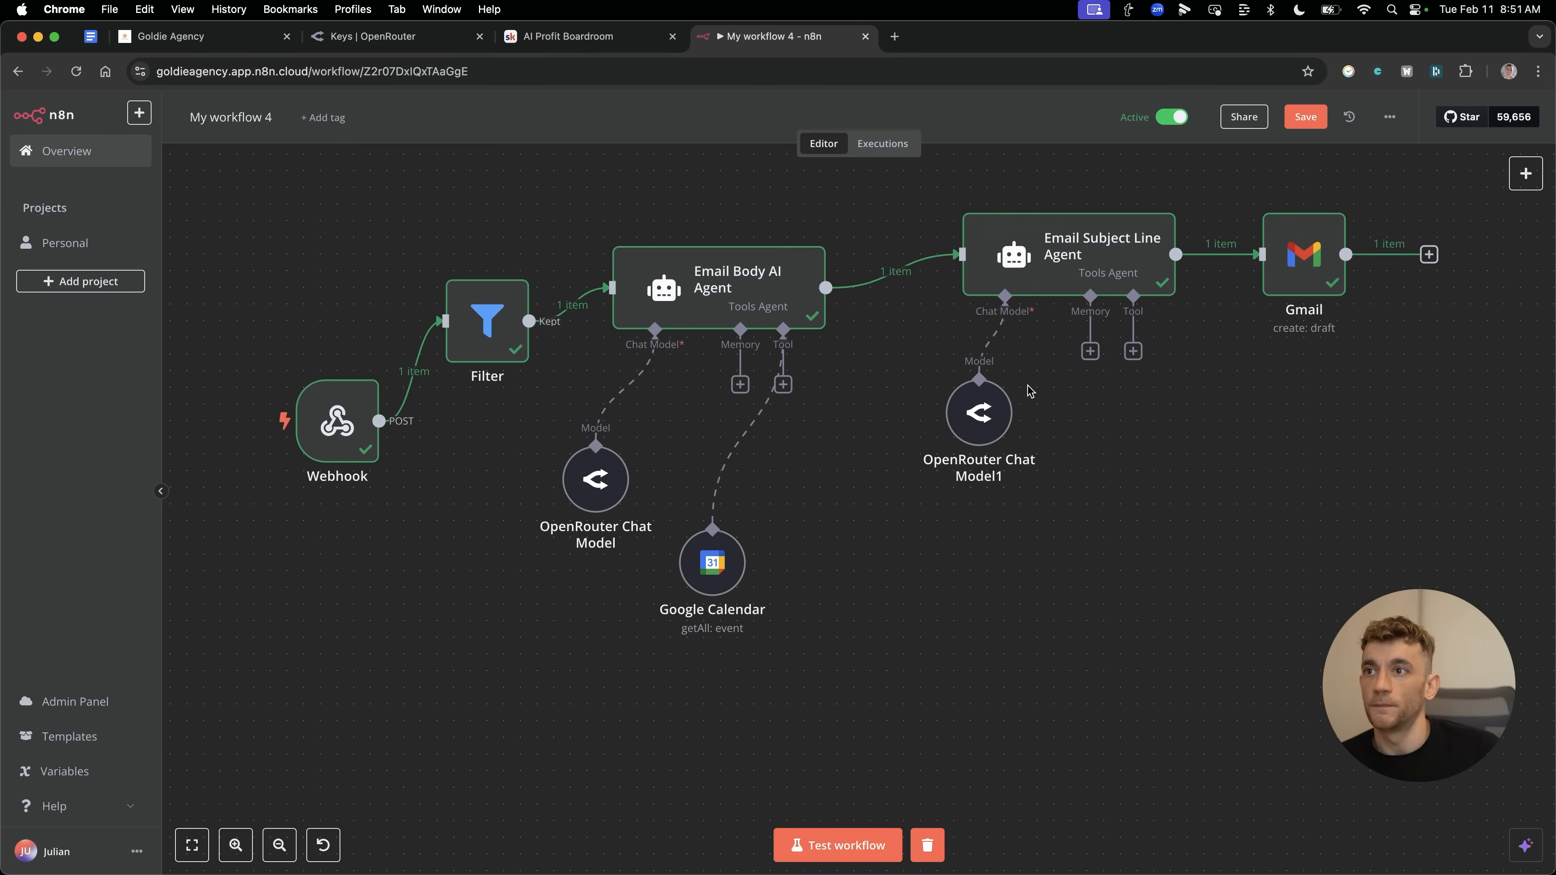
pyautogui.moveTo(1032, 633)
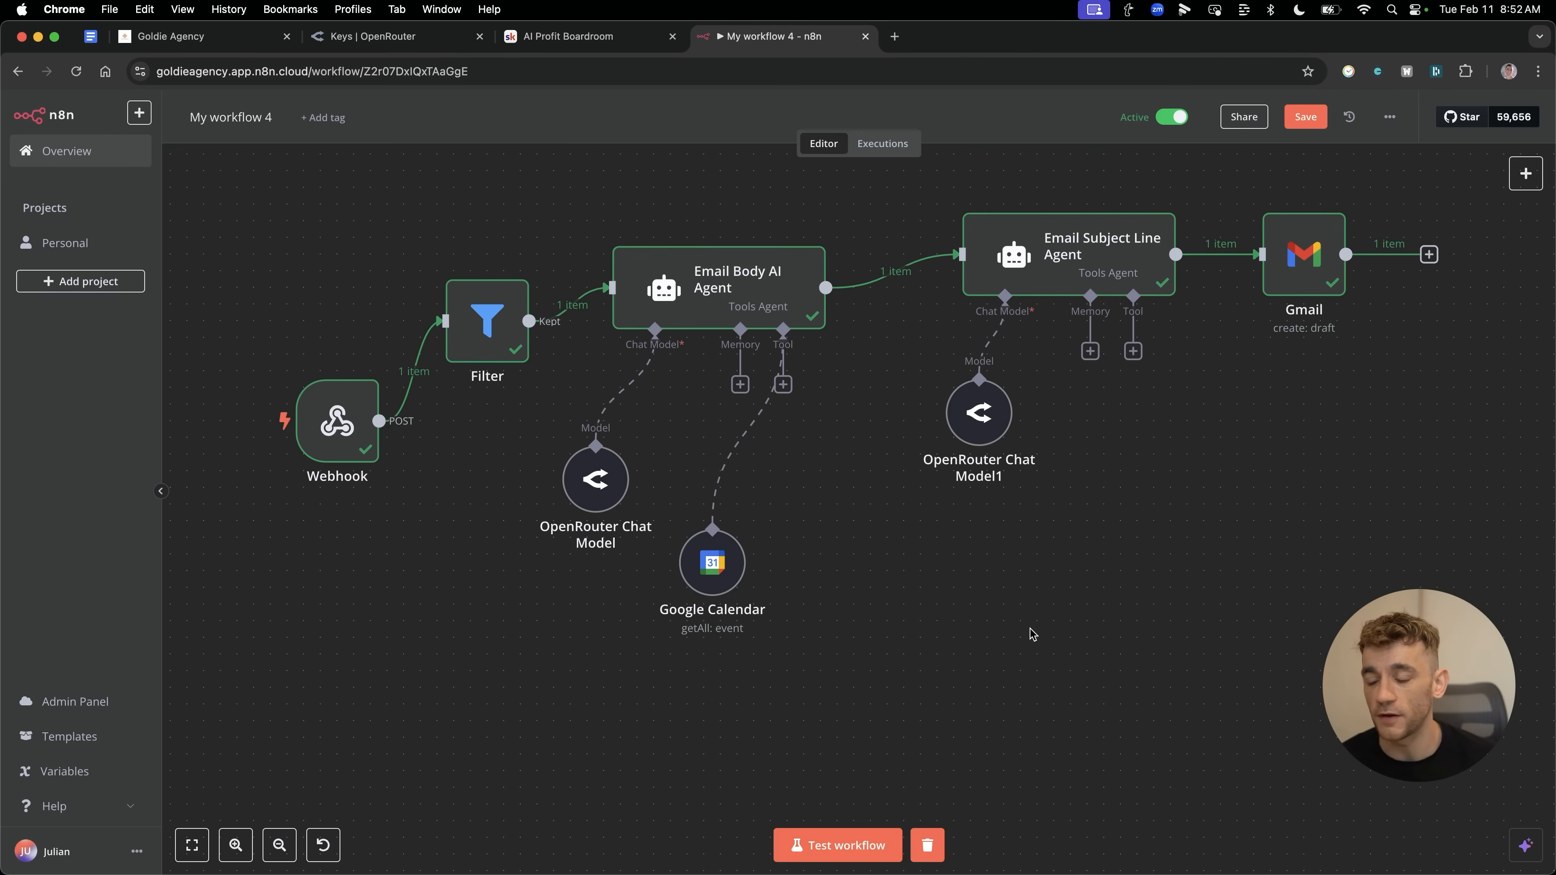
pyautogui.write('20 * 5')
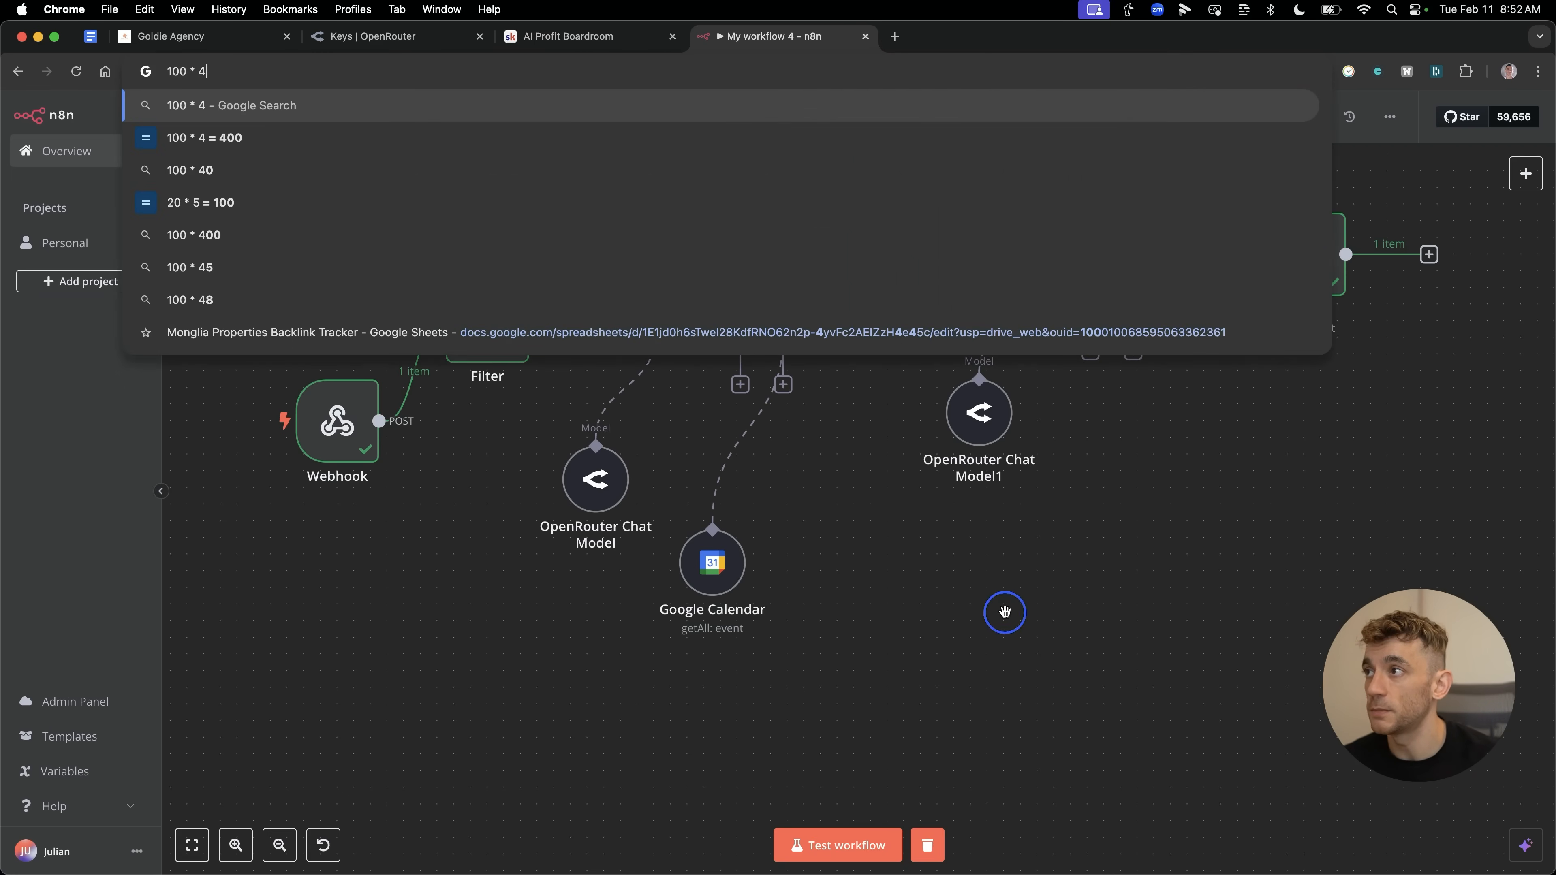
pyautogui.write('400/60')
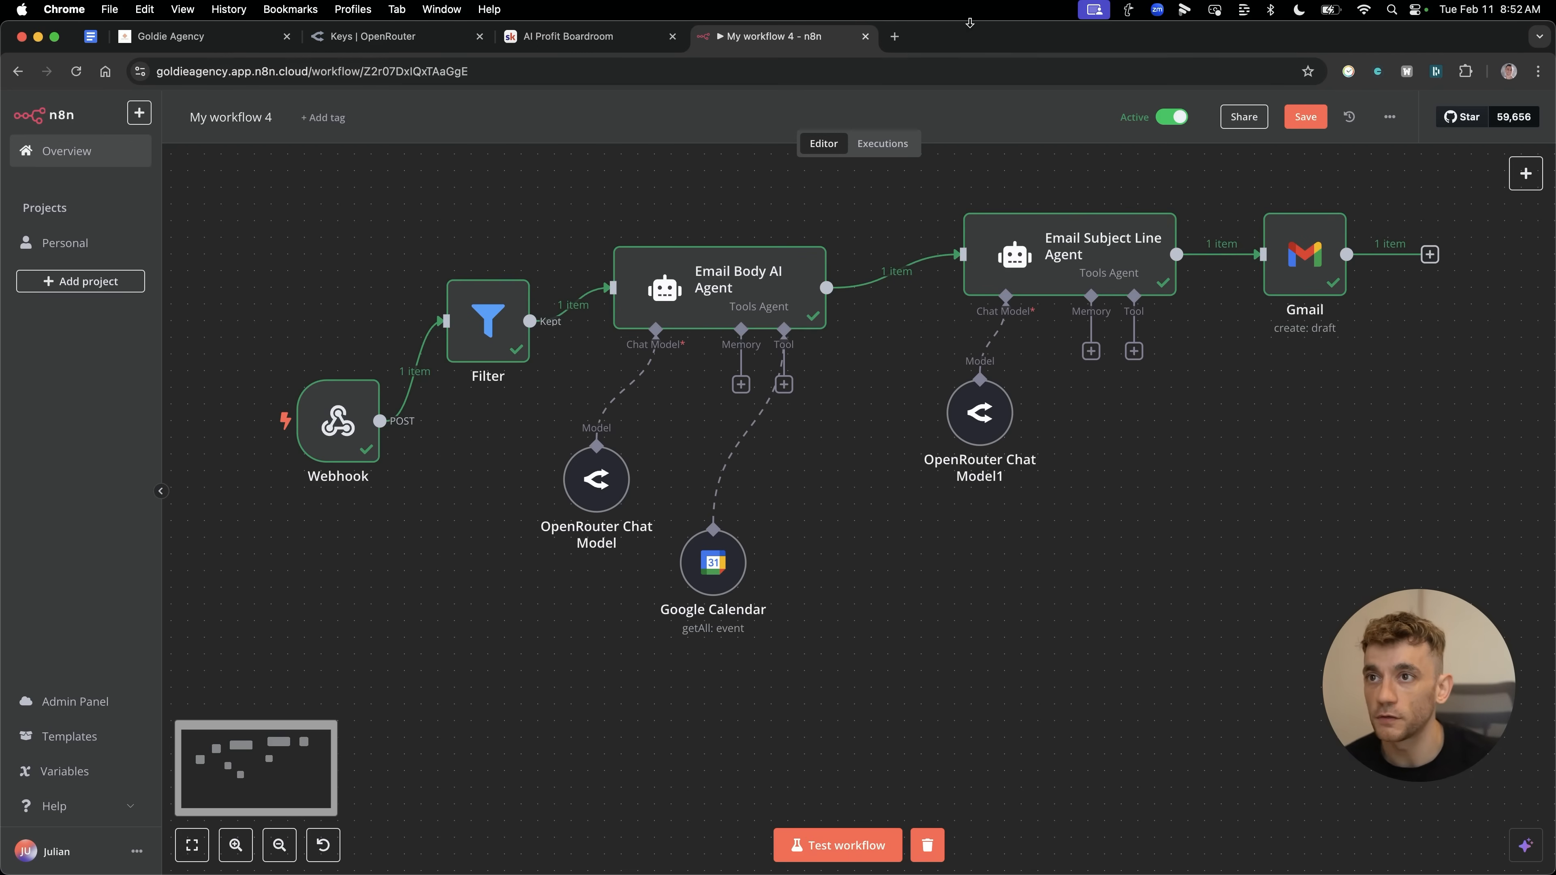
pyautogui.click(1429, 254)
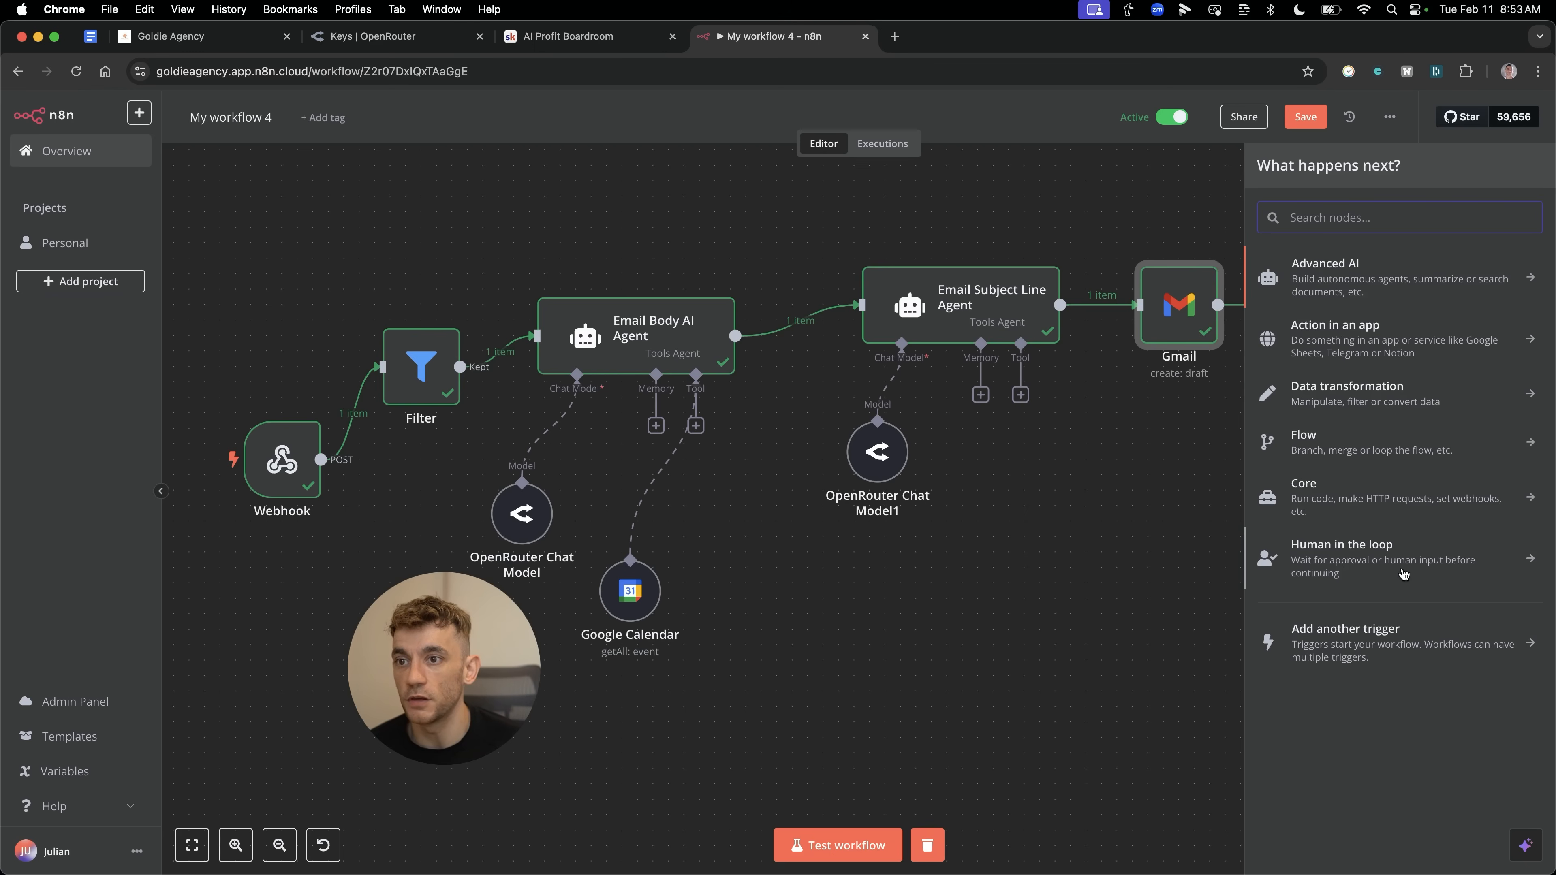
# Browse the Human in the loop approval nodes (Discord, Gmail, Slack, Telegram) in the node picker.
pyautogui.click(1341, 544)
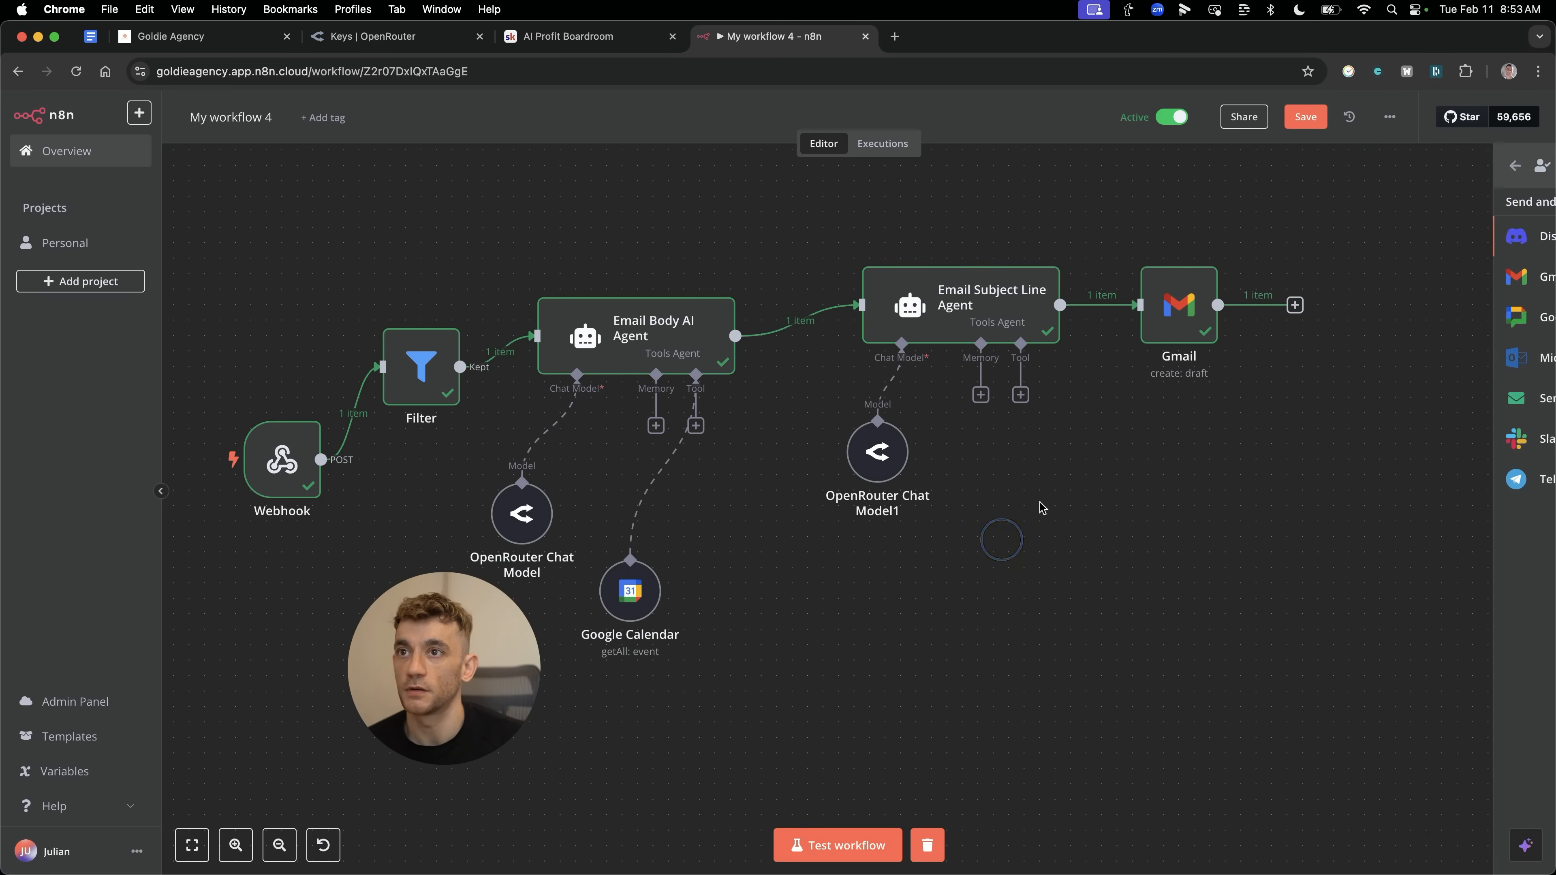
pyautogui.moveTo(1190, 325)
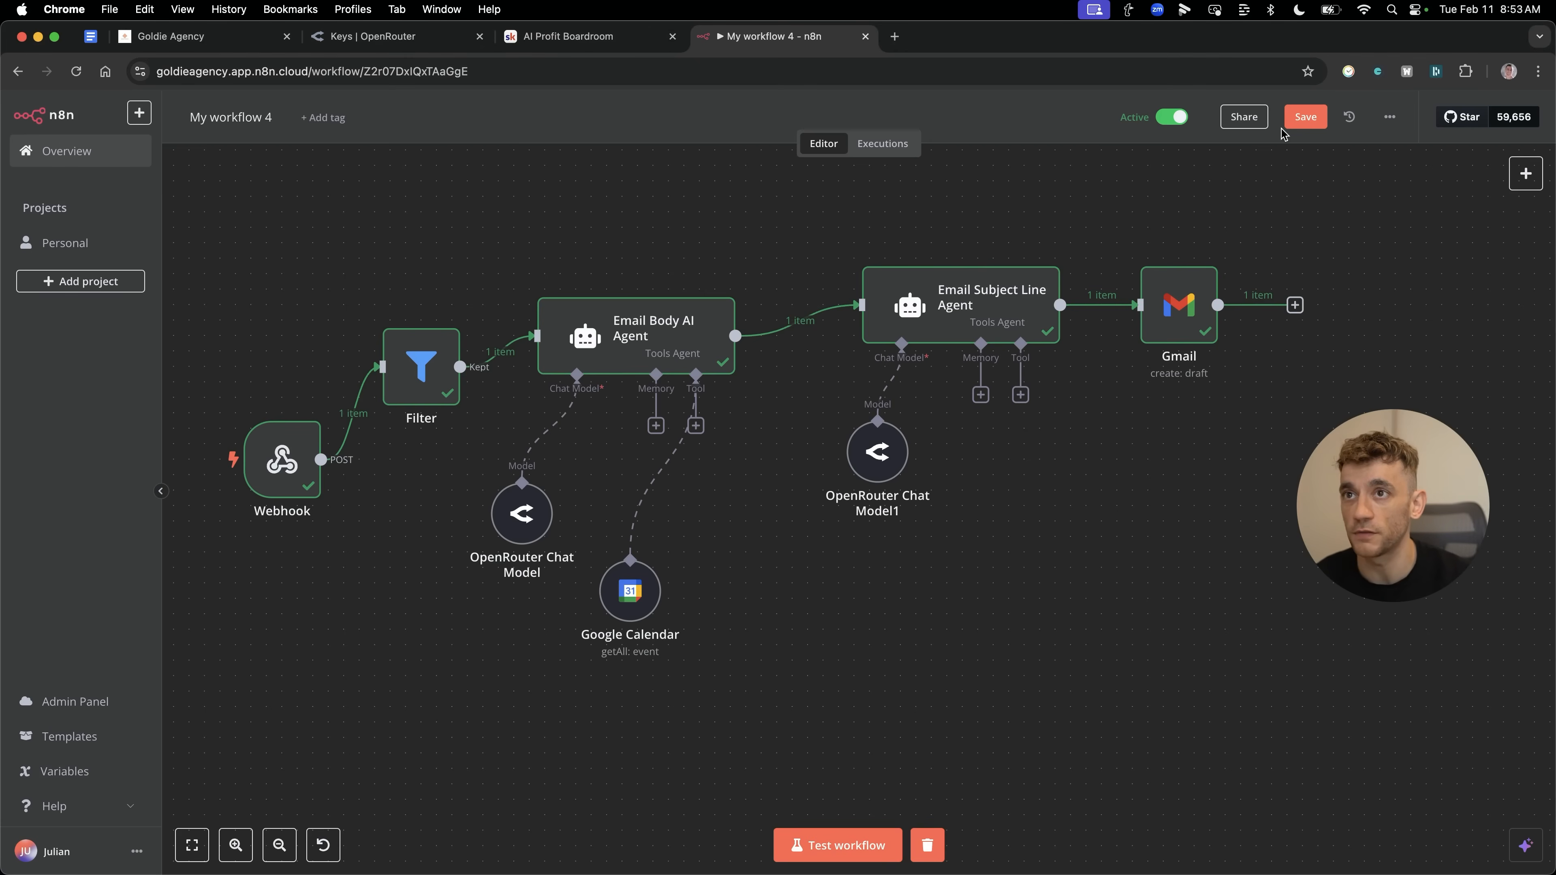
# Save the workflow, download it as a file, and switch to the Skool classroom.
pyautogui.click(1304, 115)
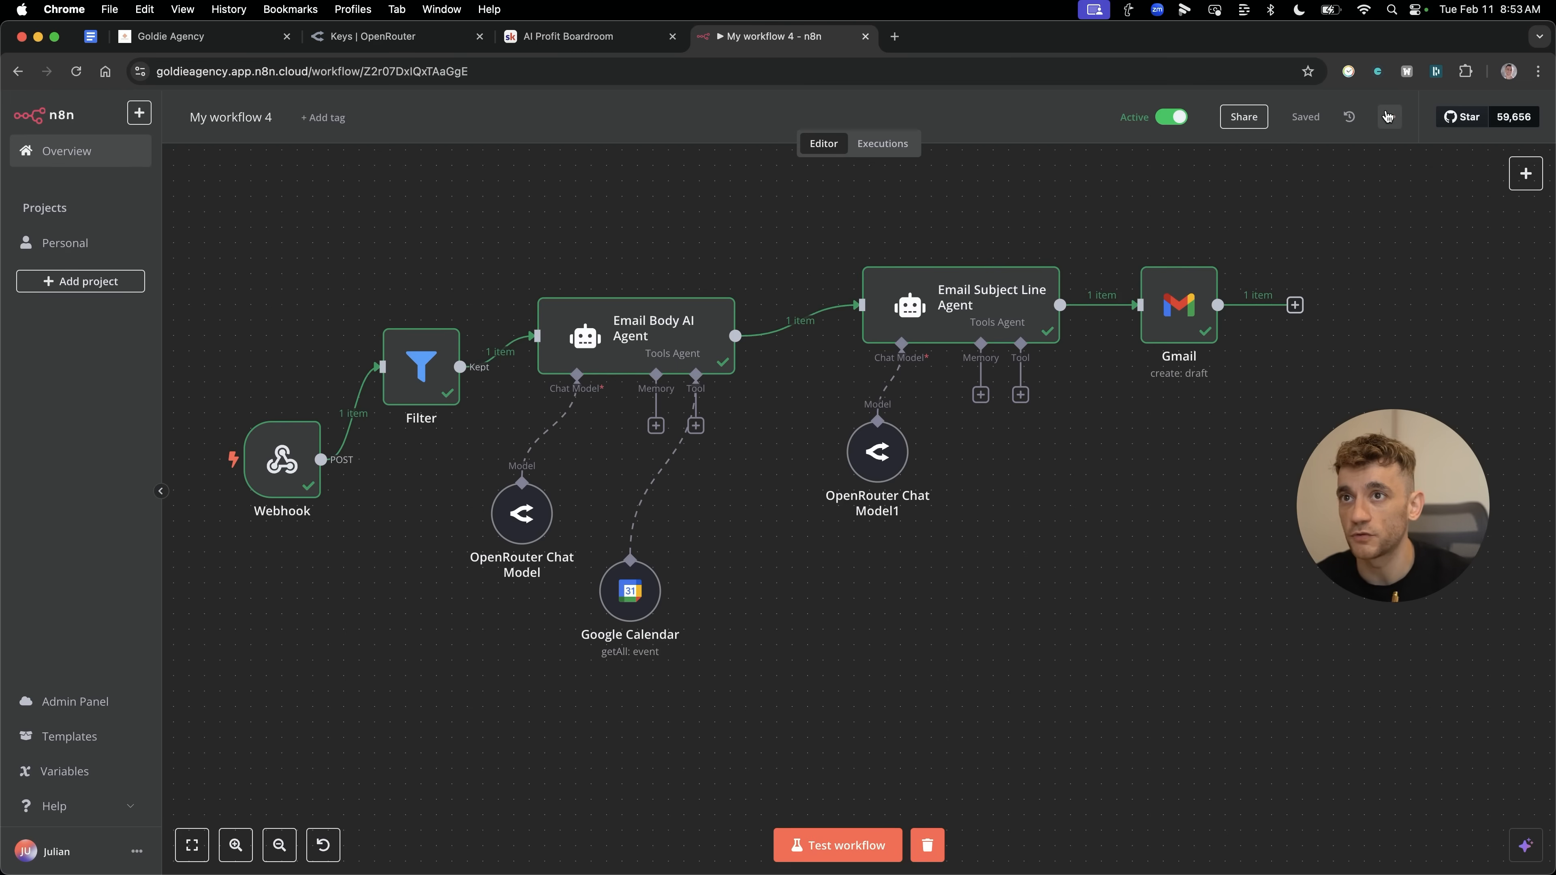
pyautogui.click(1388, 117)
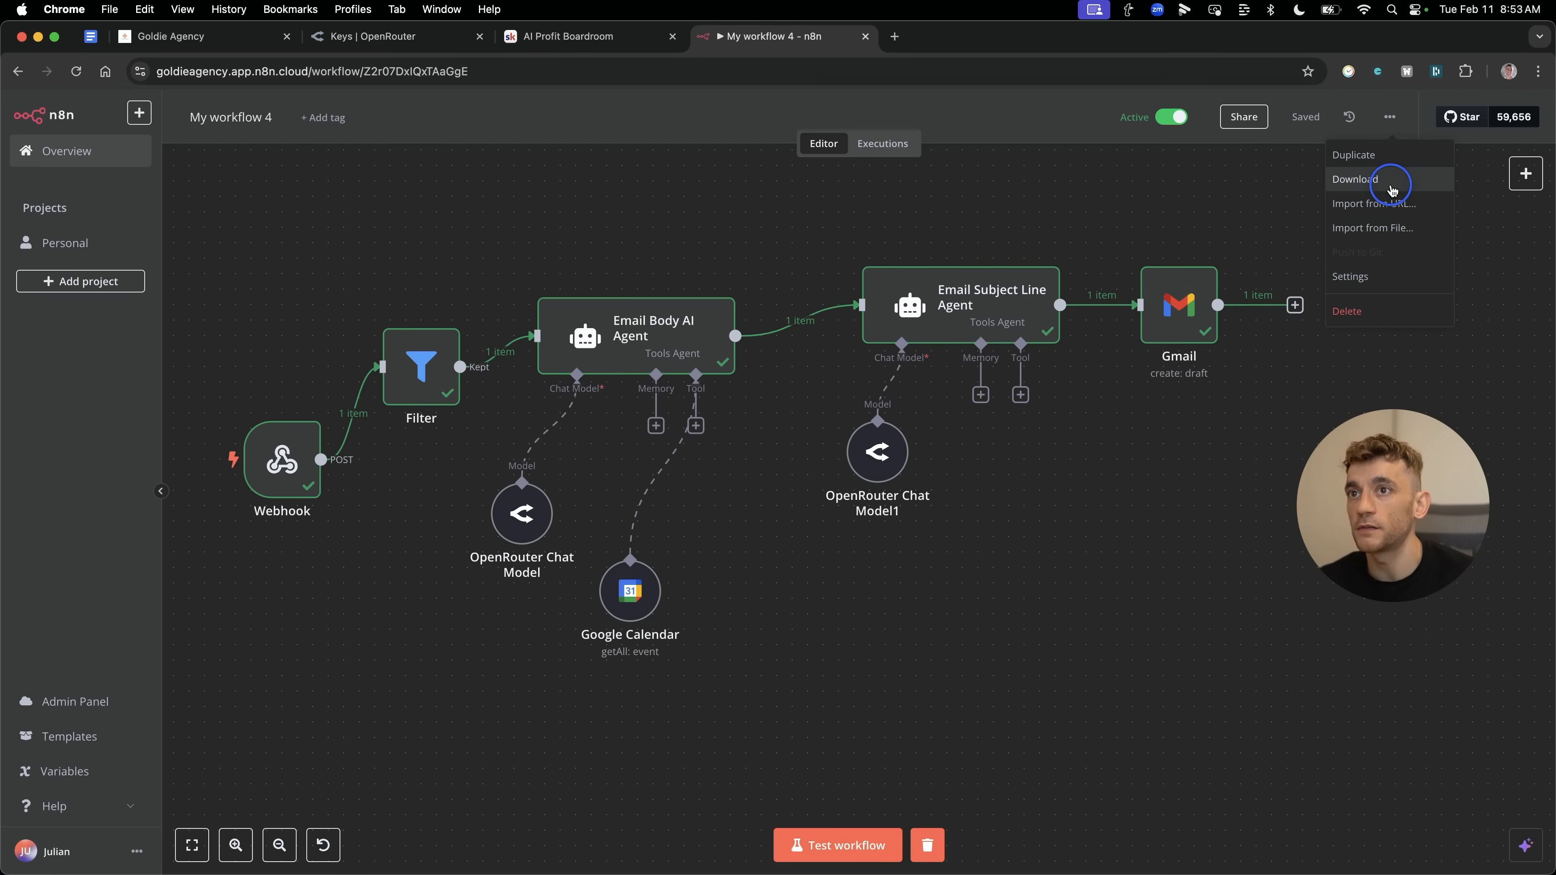
pyautogui.click(1353, 178)
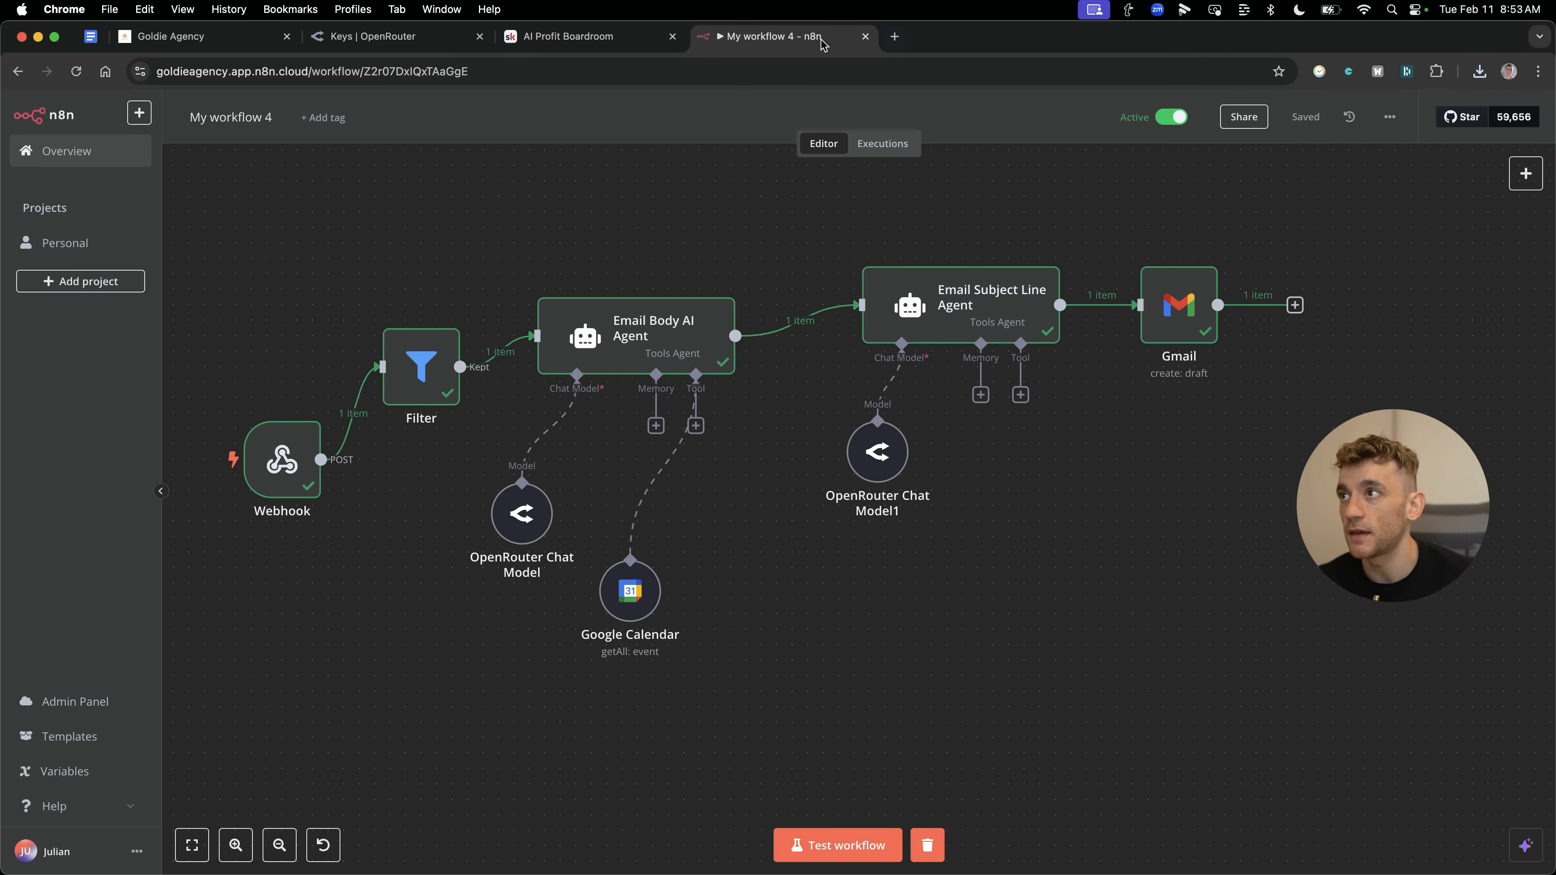
pyautogui.click(591, 35)
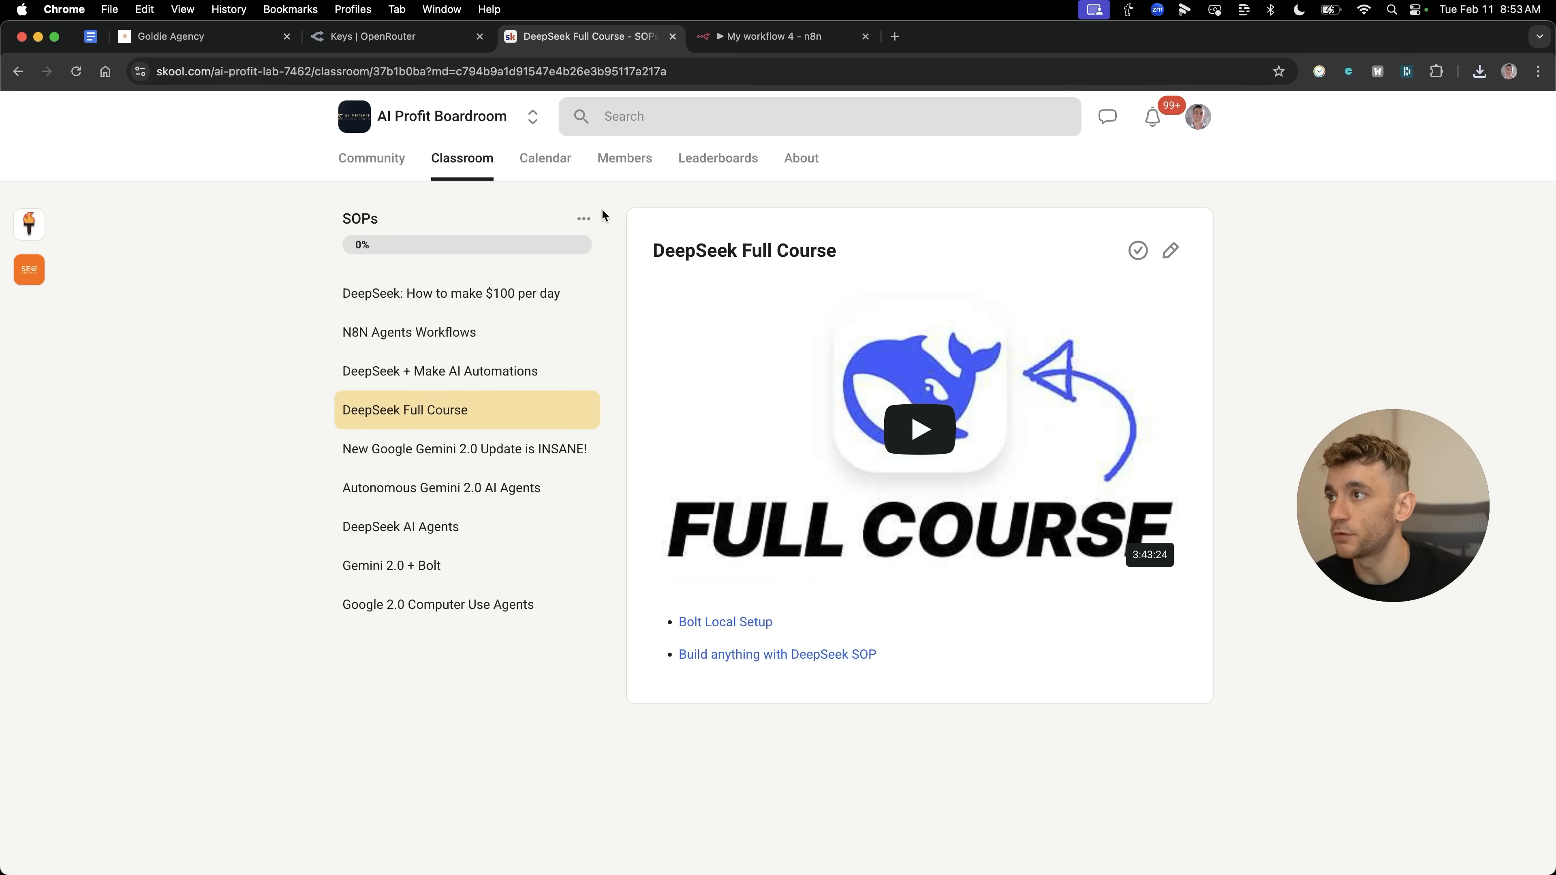
# Add a new SOPs page titled 'N8n Sales Agents'.
pyautogui.click(584, 218)
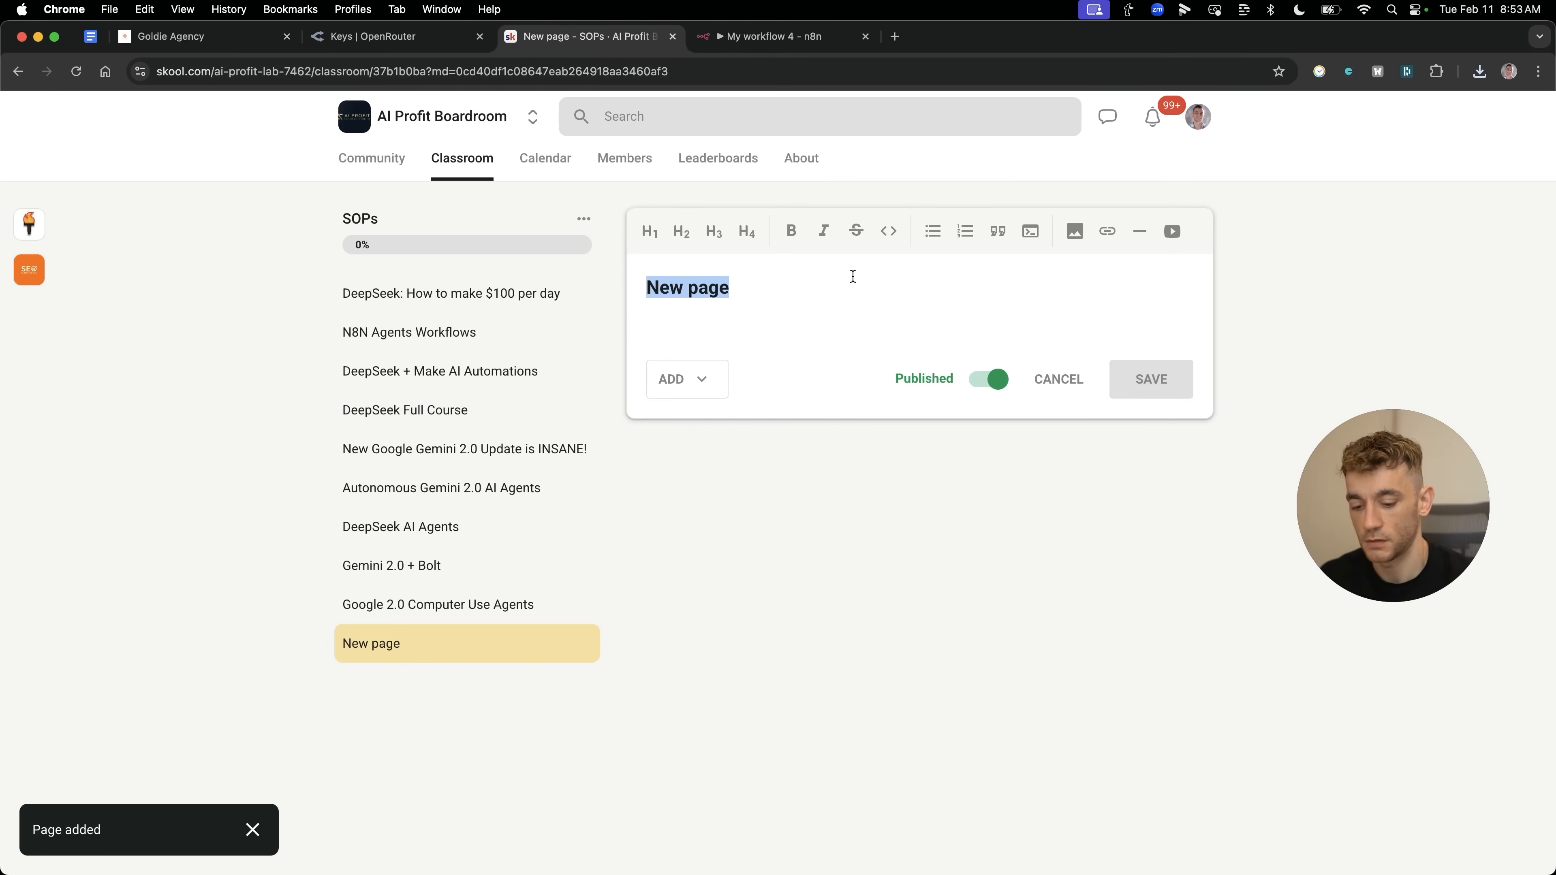
pyautogui.write('N8n S')
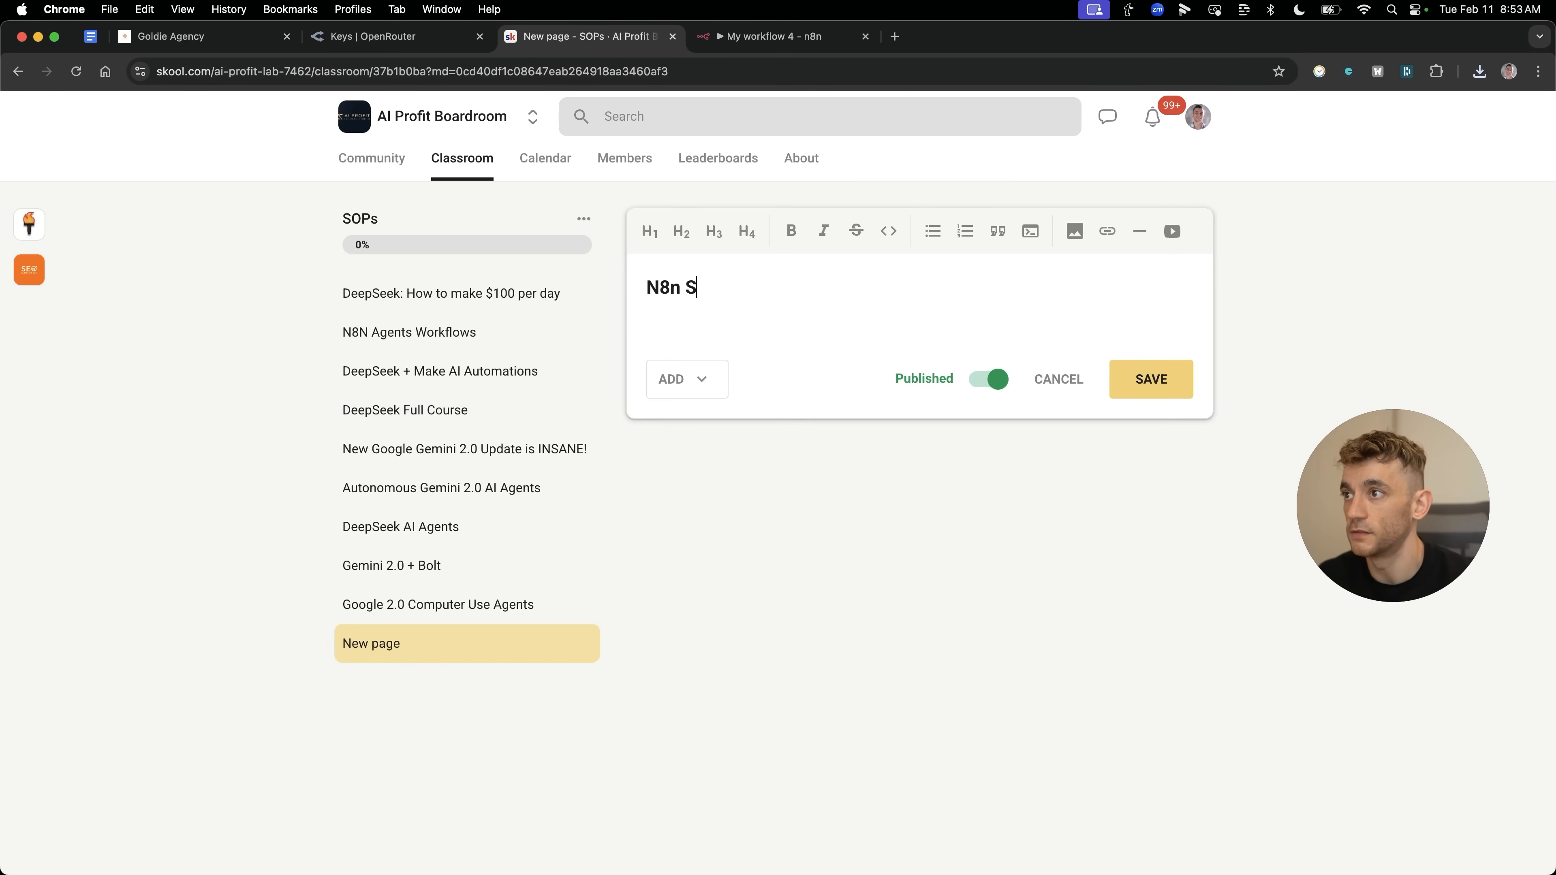
pyautogui.write('ales Agents')
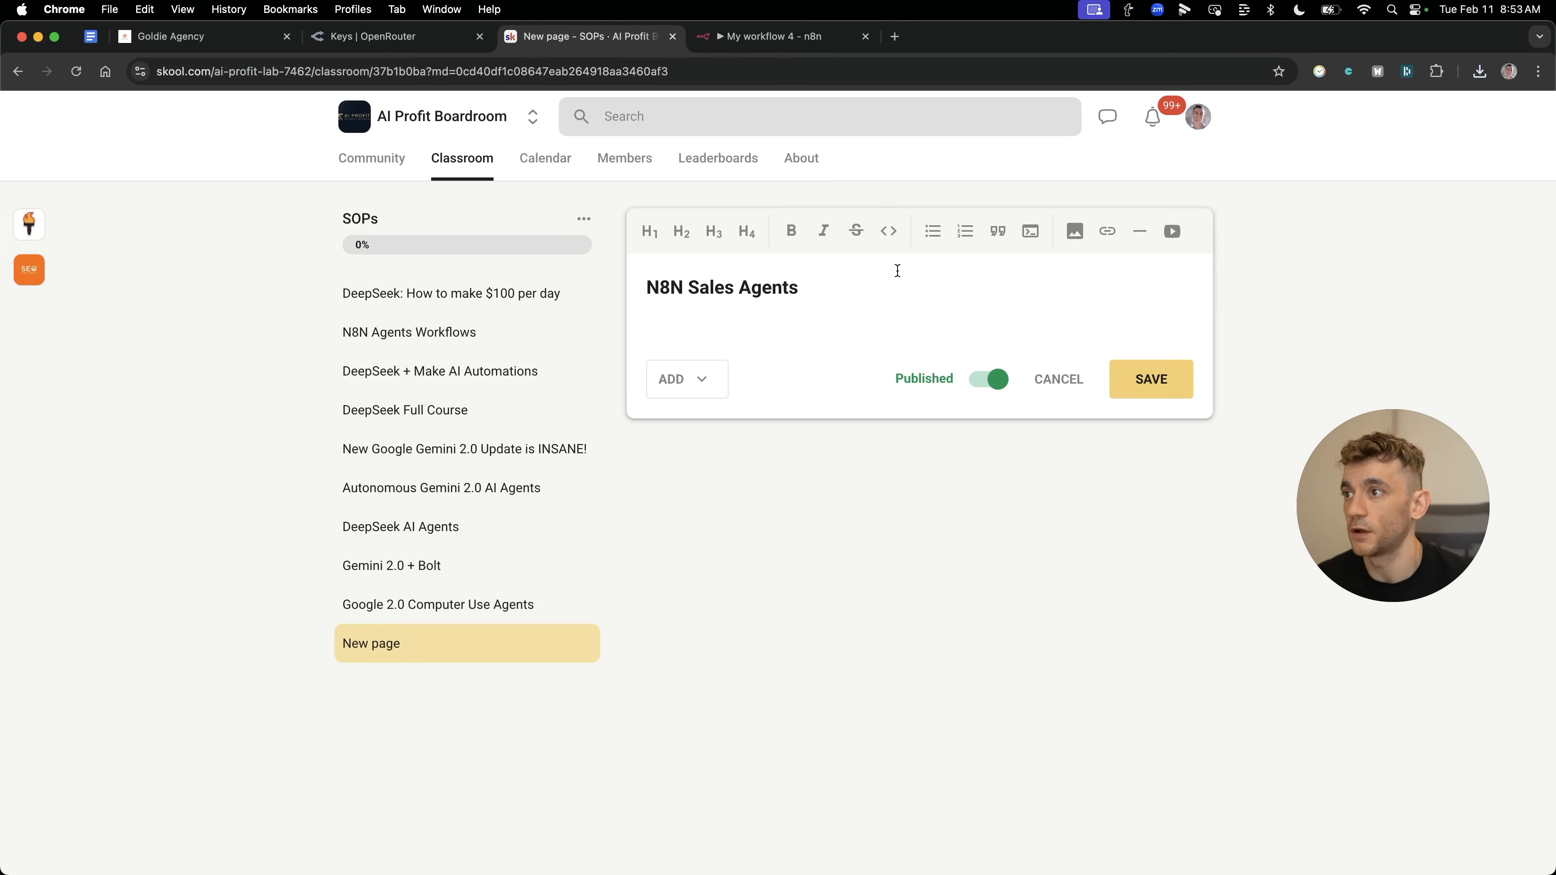
# Attach the Workflow Template as a resource file and save the page.
pyautogui.click(685, 379)
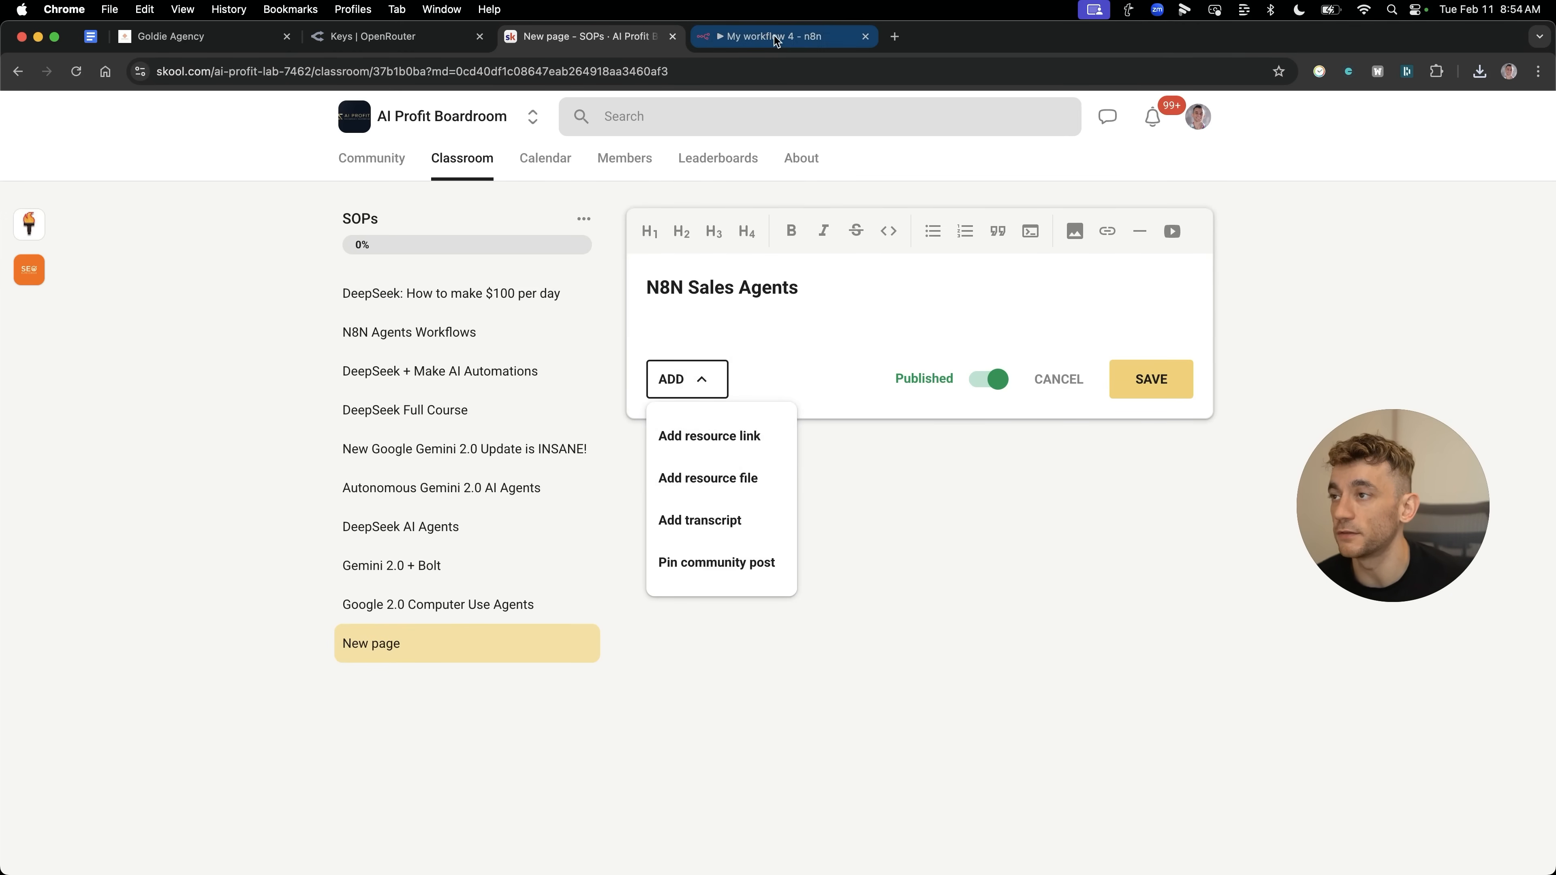
pyautogui.click(707, 477)
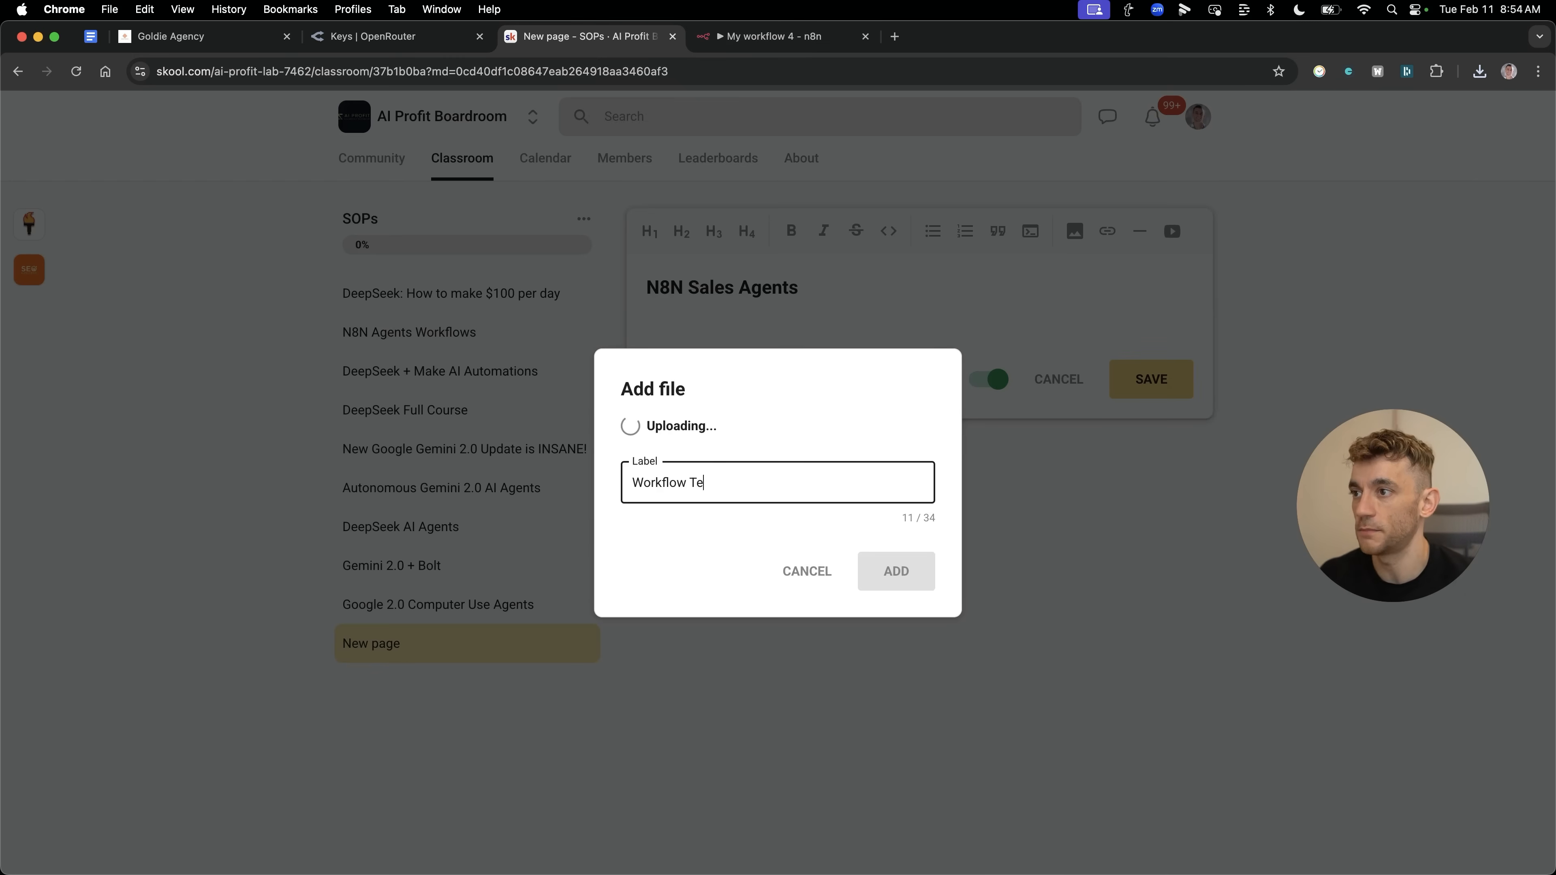
pyautogui.click(894, 571)
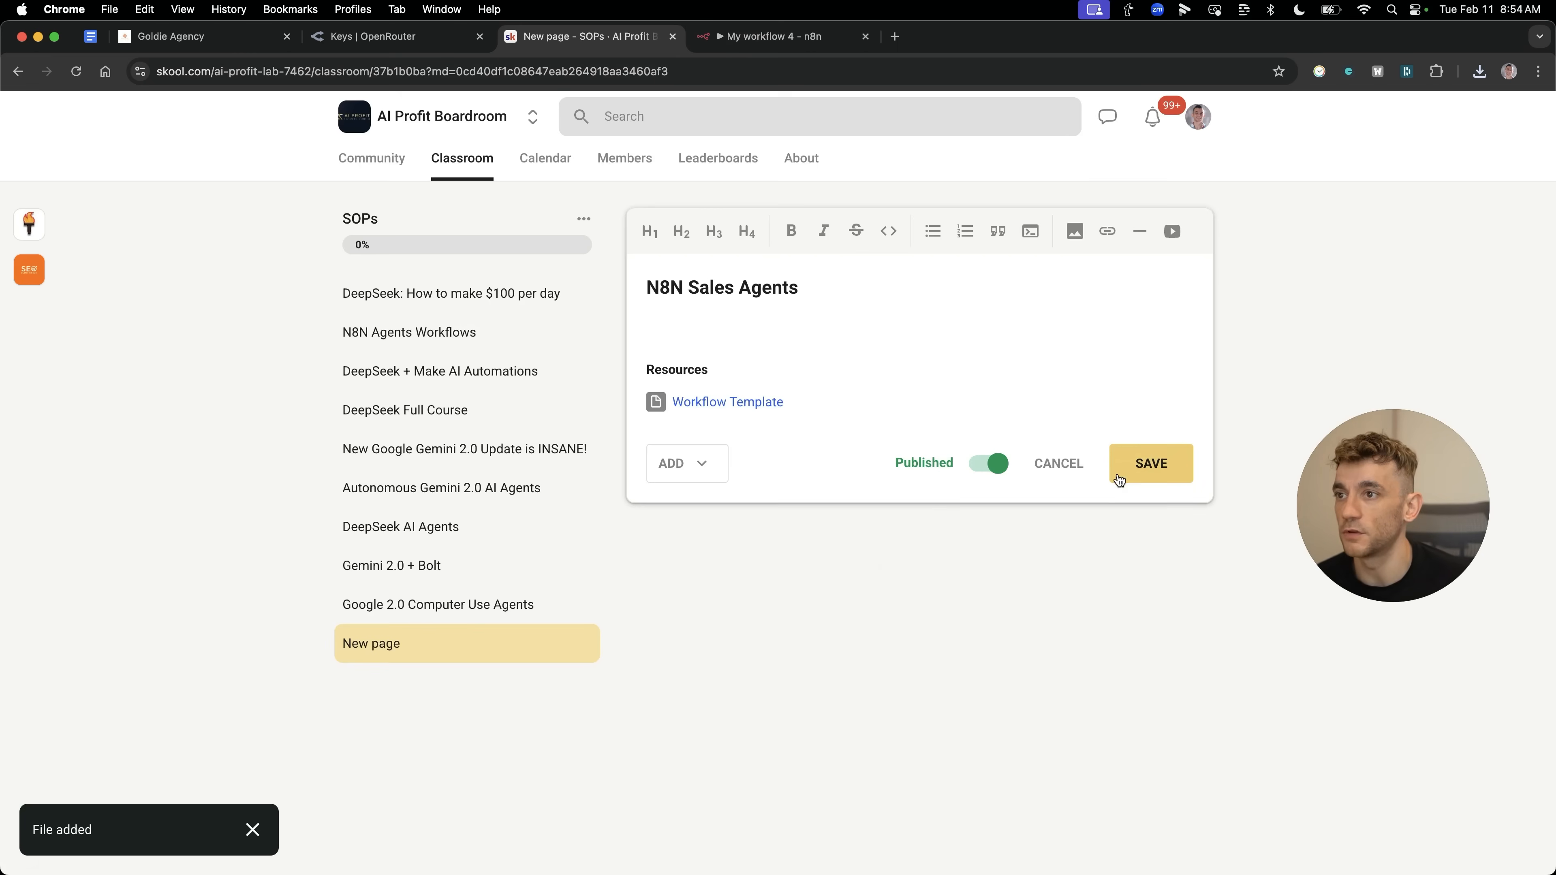
pyautogui.click(774, 35)
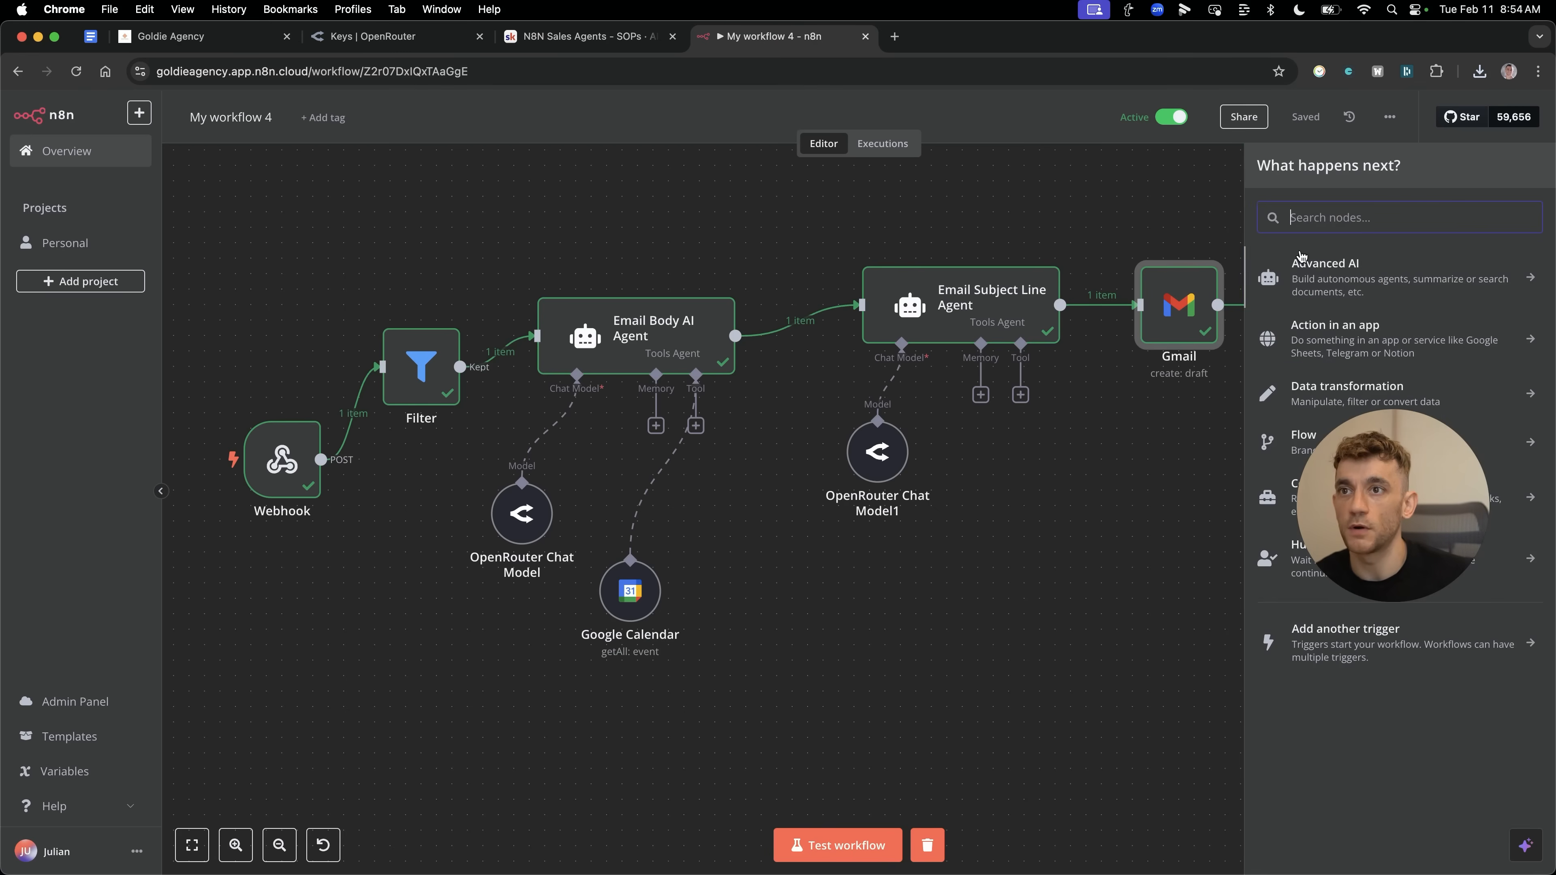
# Search 'twil' to confirm a Twilio node exists, then return to the Skool page.
pyautogui.write('twil')
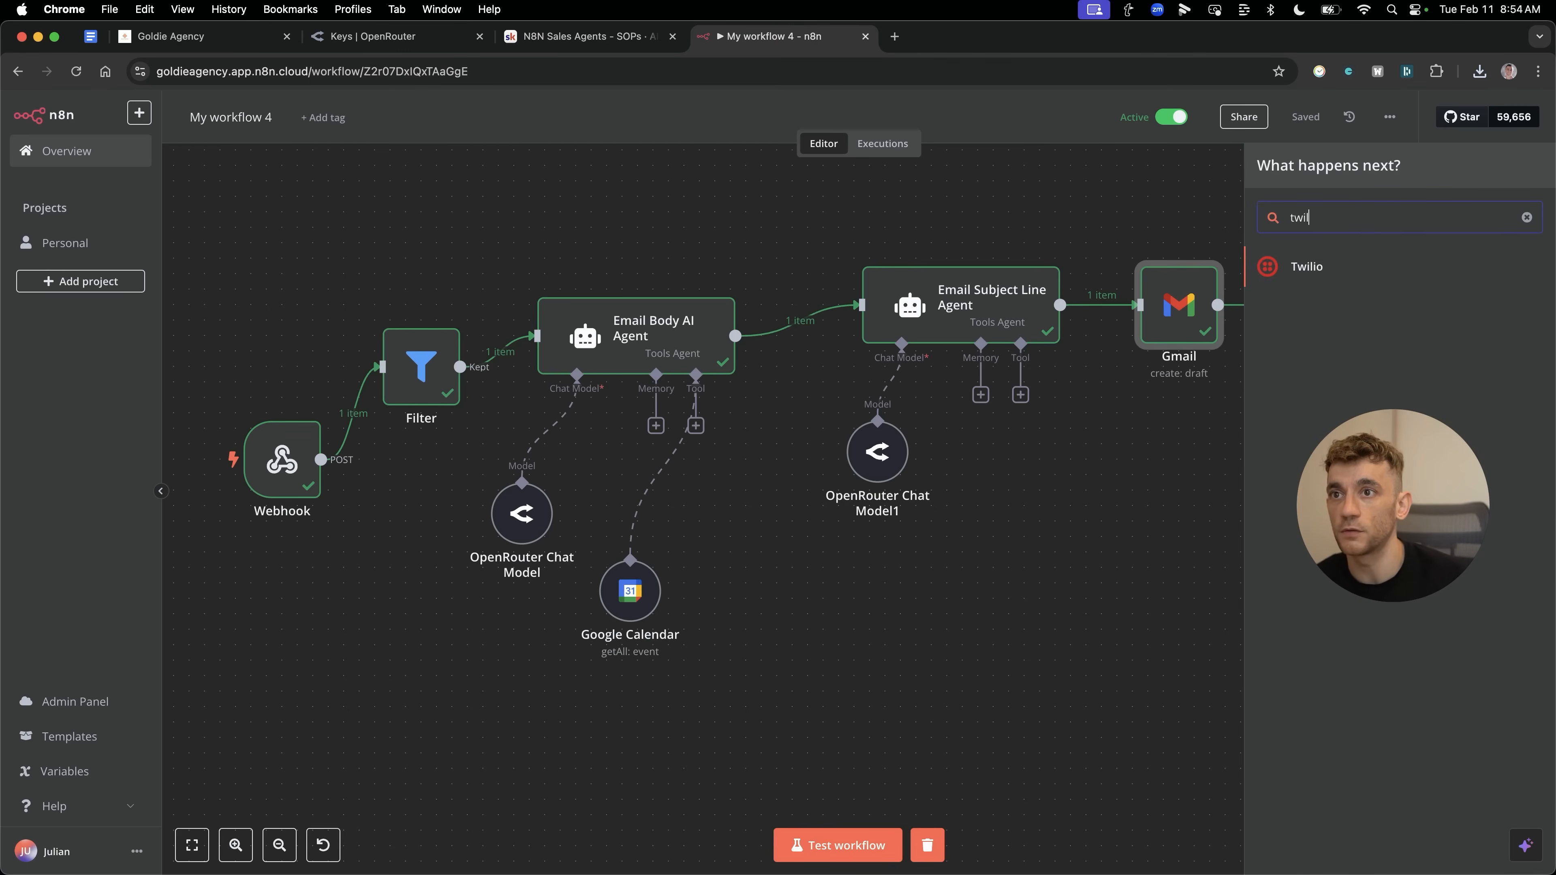
pyautogui.moveTo(1211, 283)
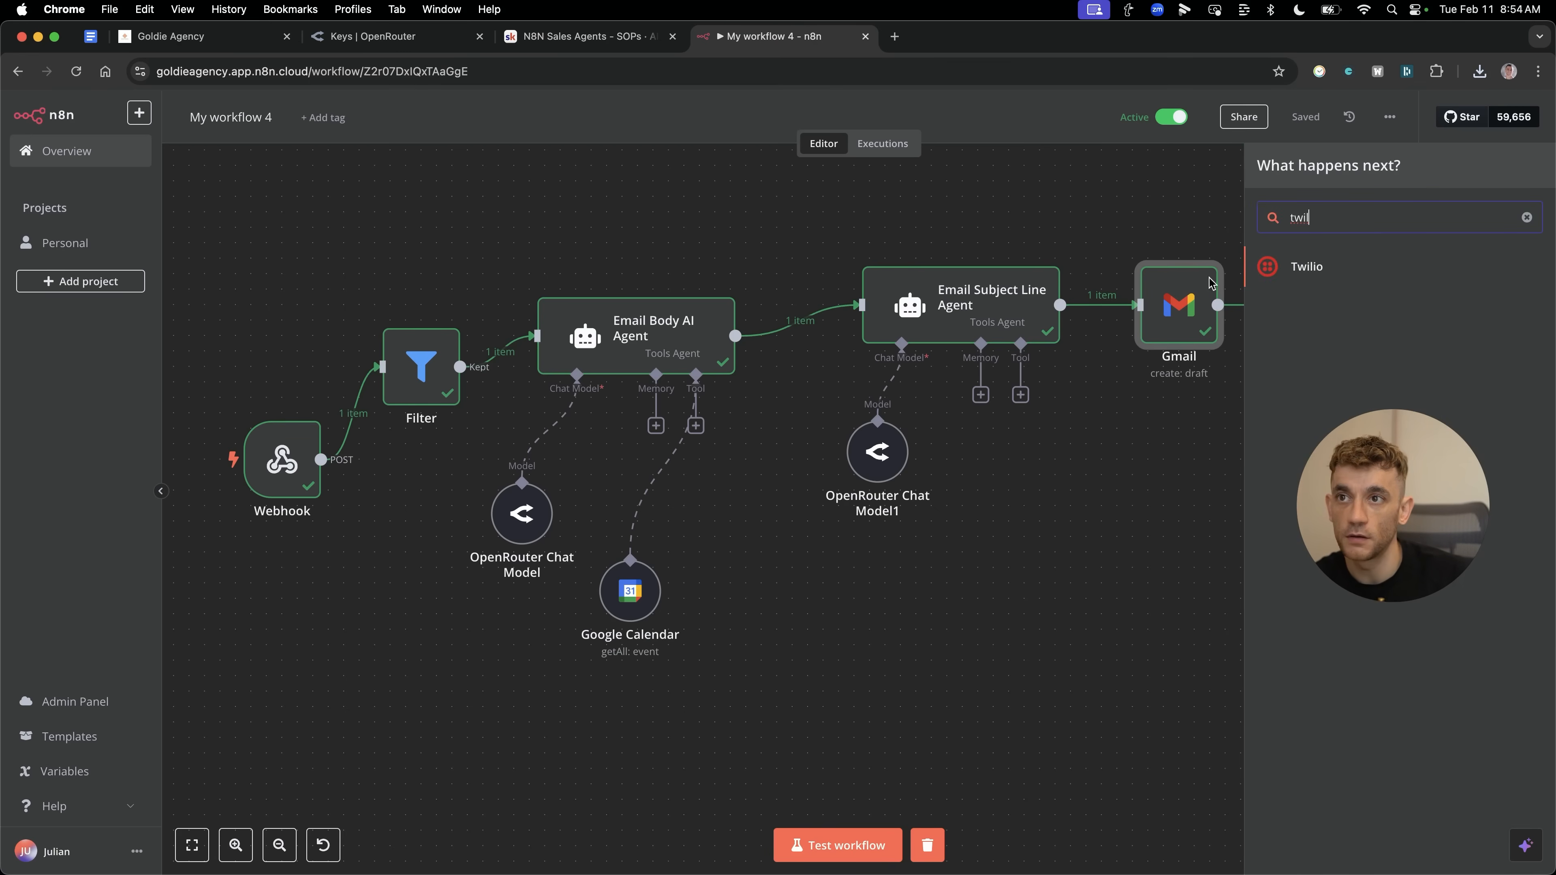
pyautogui.moveTo(1477, 273)
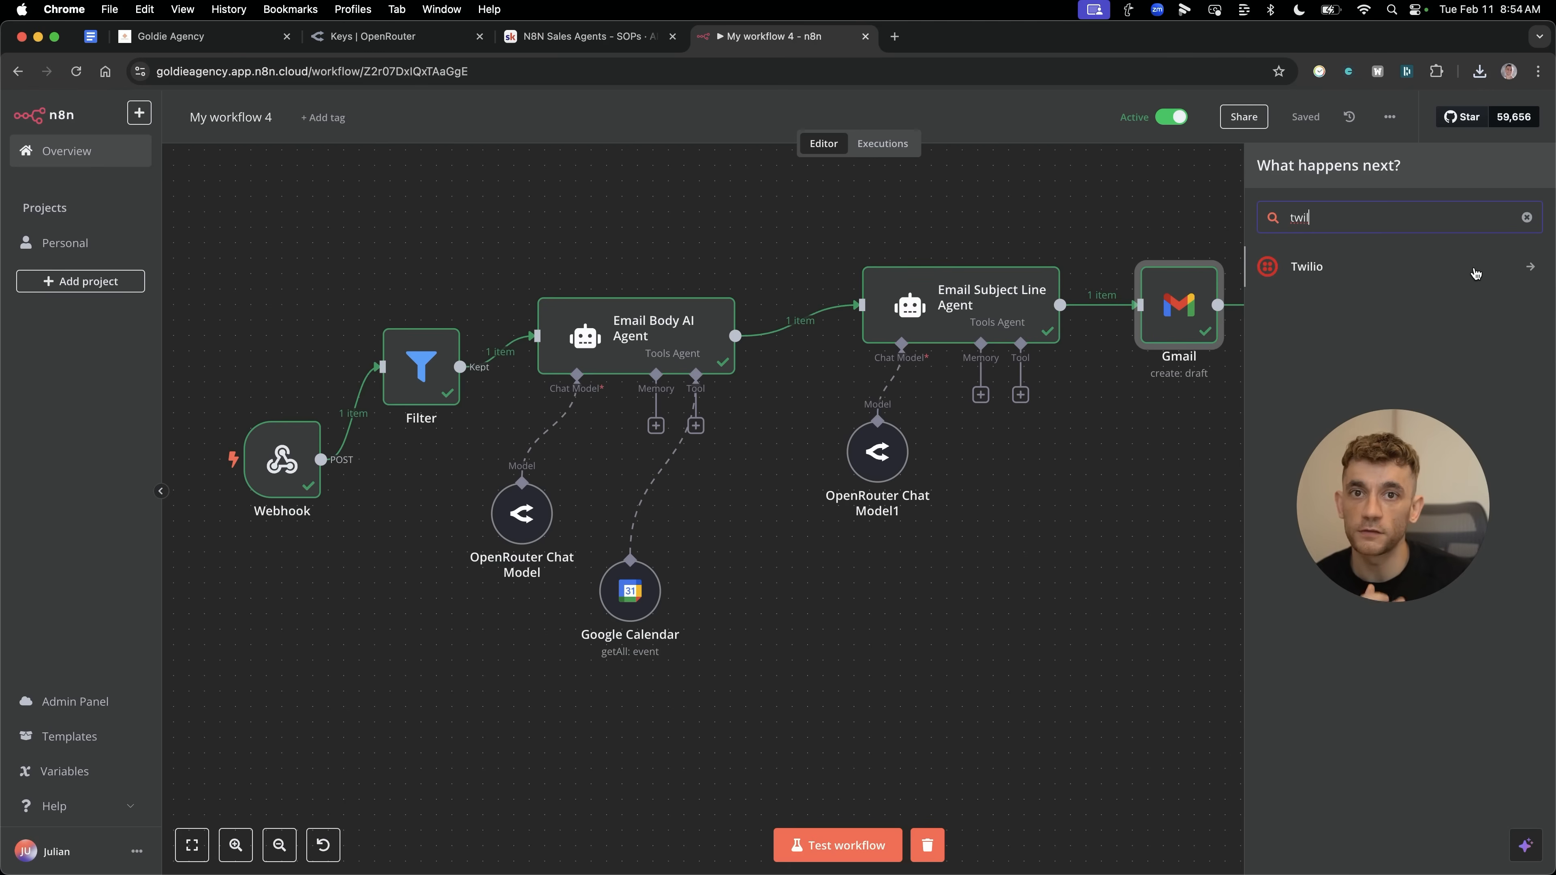
pyautogui.moveTo(1220, 251)
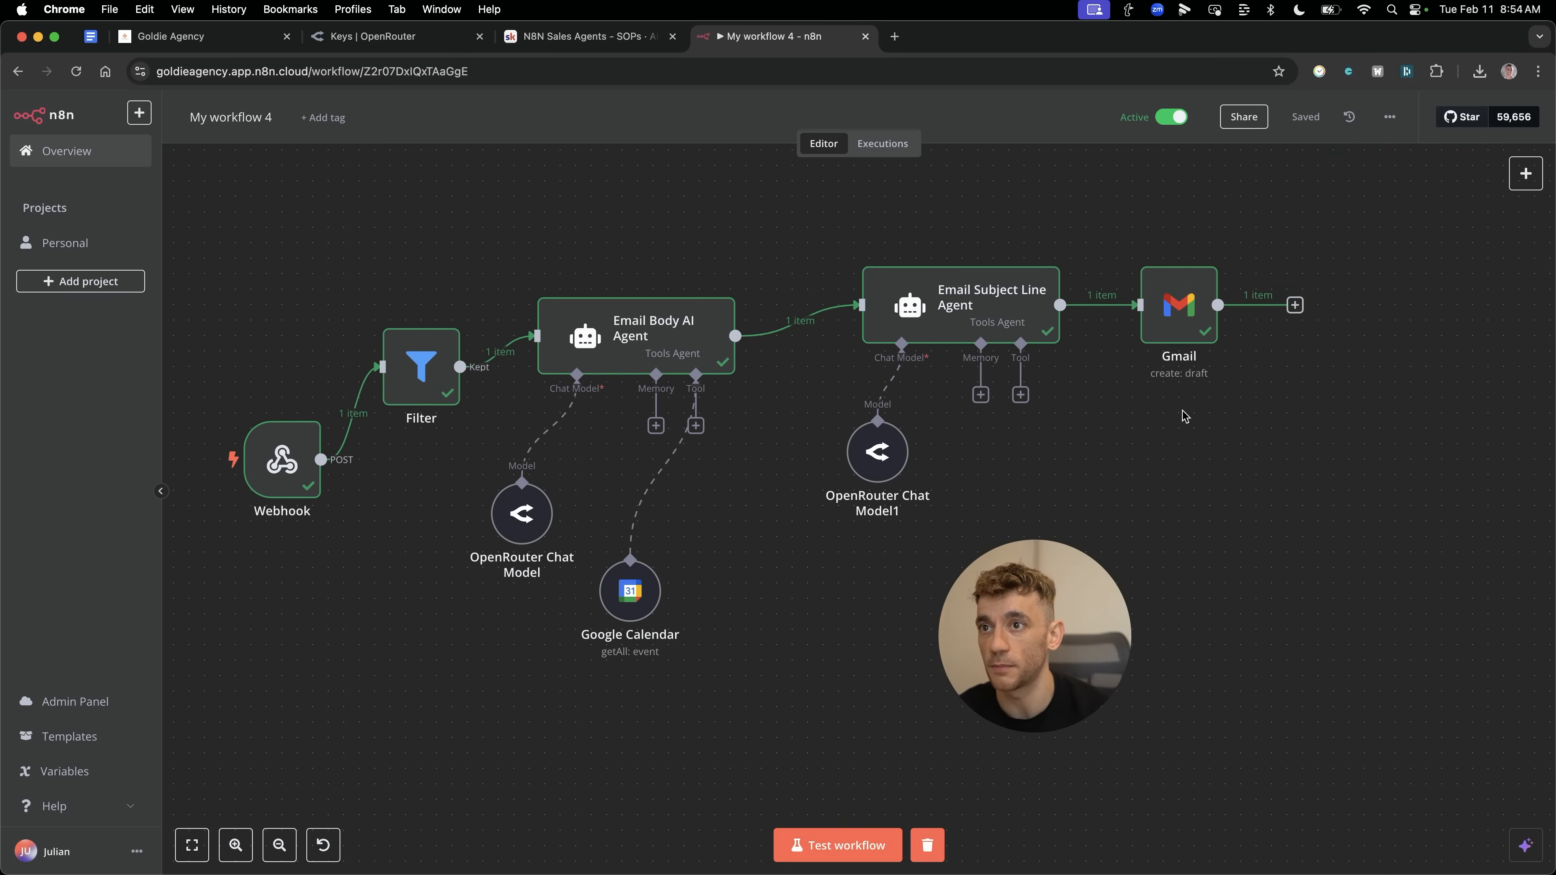
pyautogui.moveTo(1138, 555)
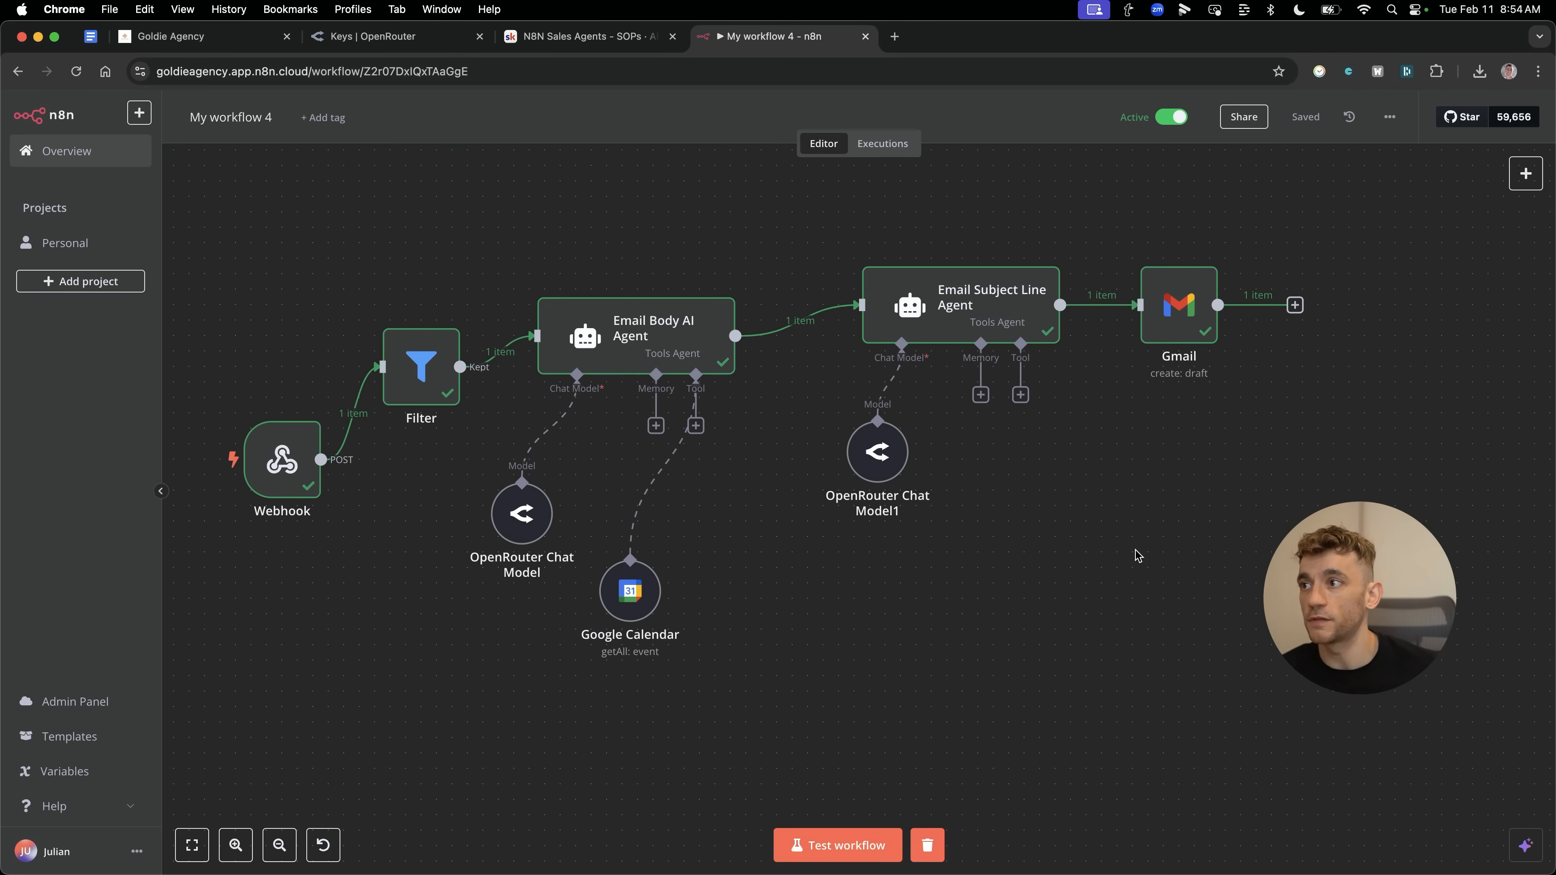
pyautogui.moveTo(1150, 596)
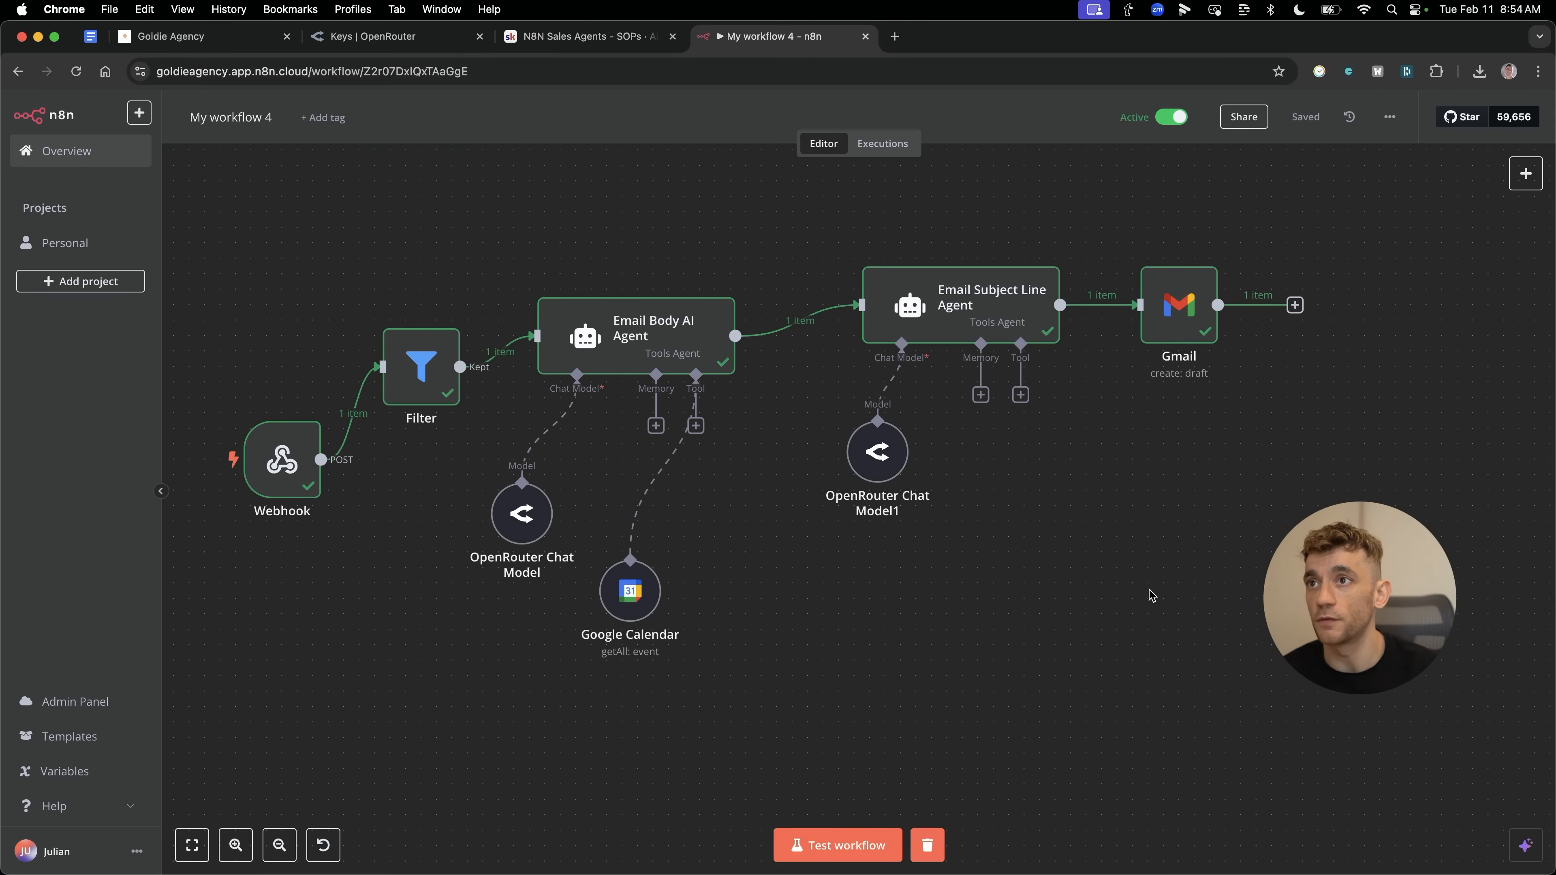
pyautogui.click(584, 36)
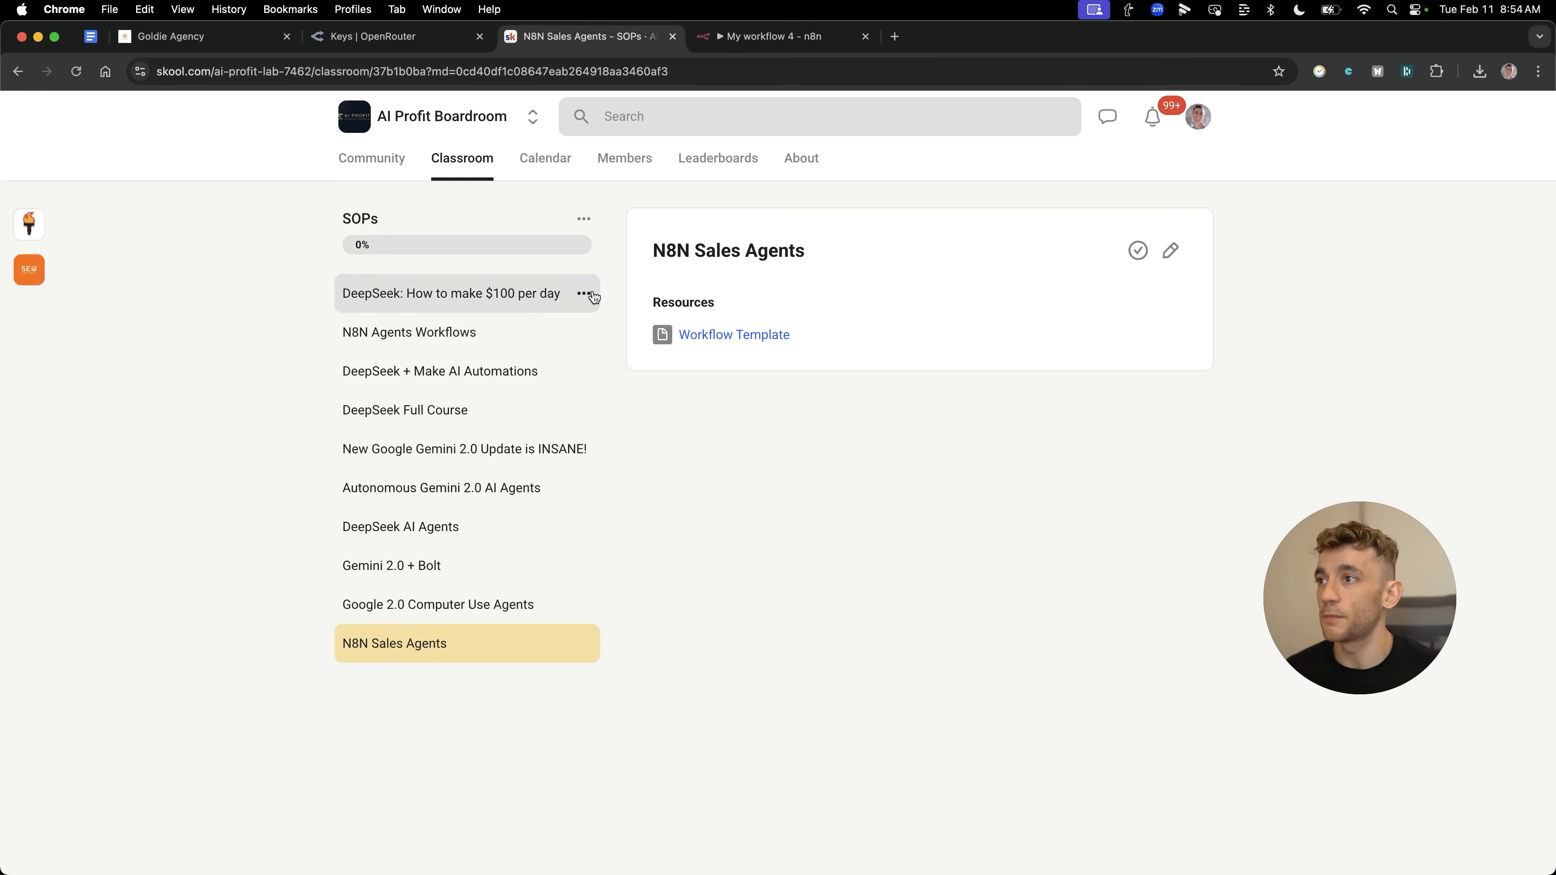
pyautogui.moveTo(479, 179)
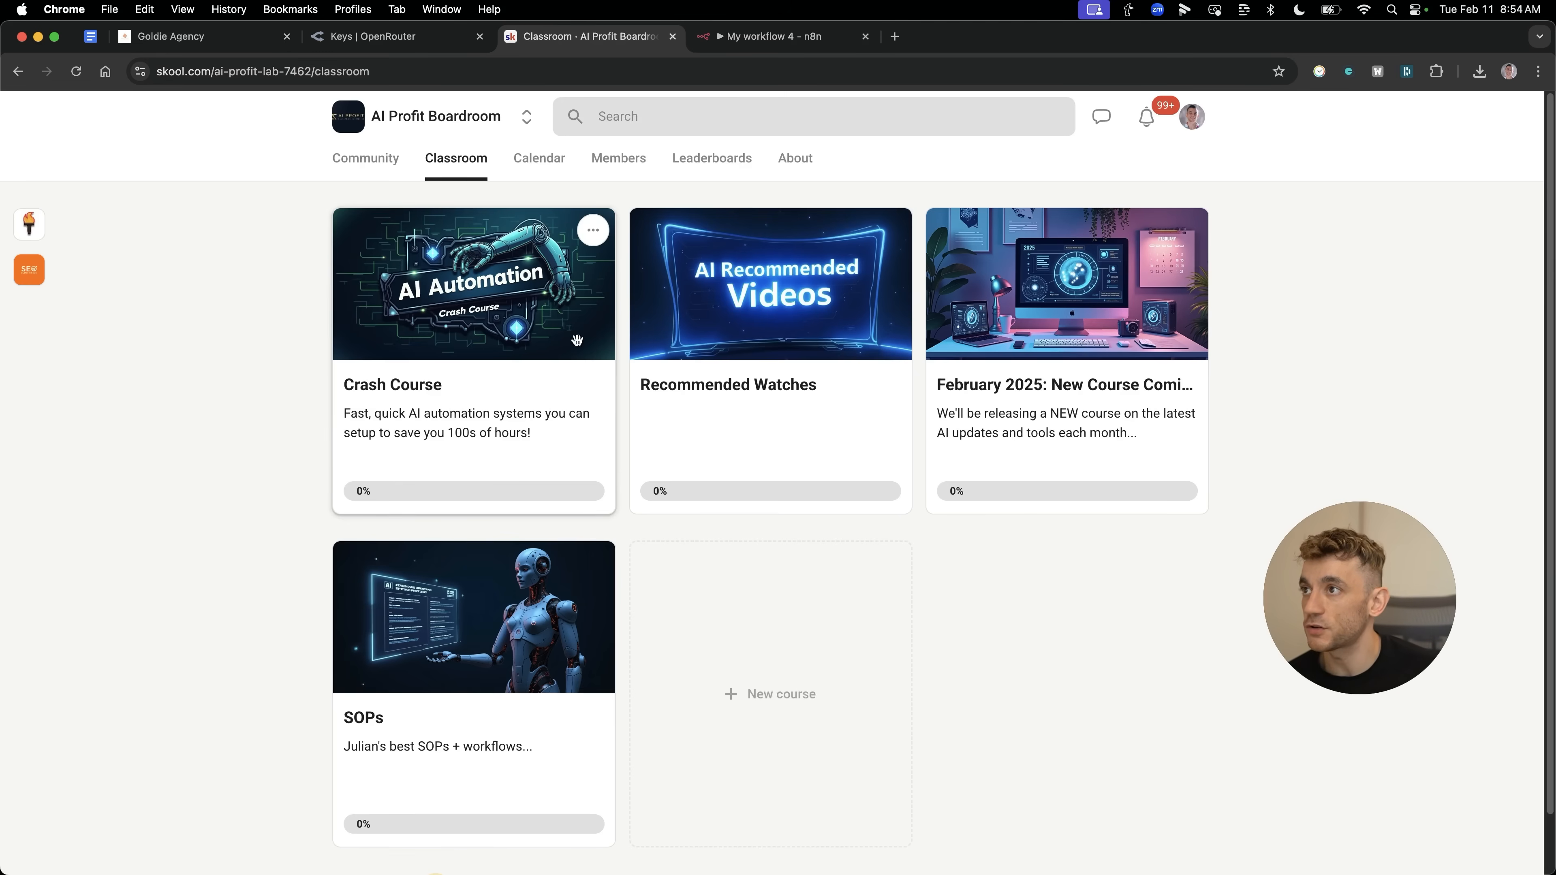
# Leave the SOPs course for the Skool community calendar of weekly Q&A sessions.
pyautogui.click(539, 158)
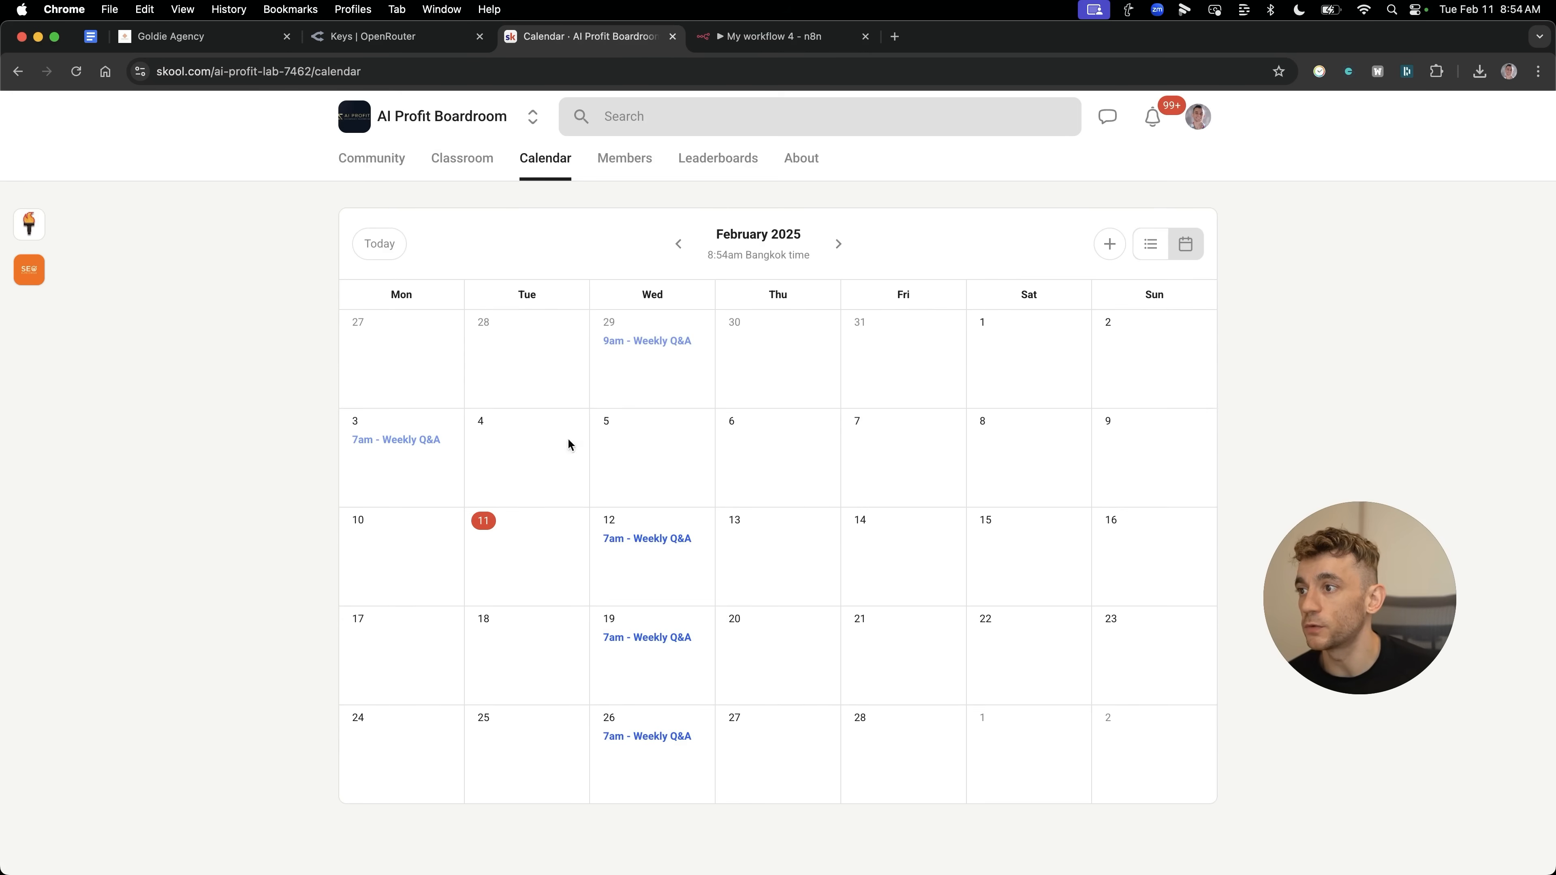
pyautogui.click(456, 158)
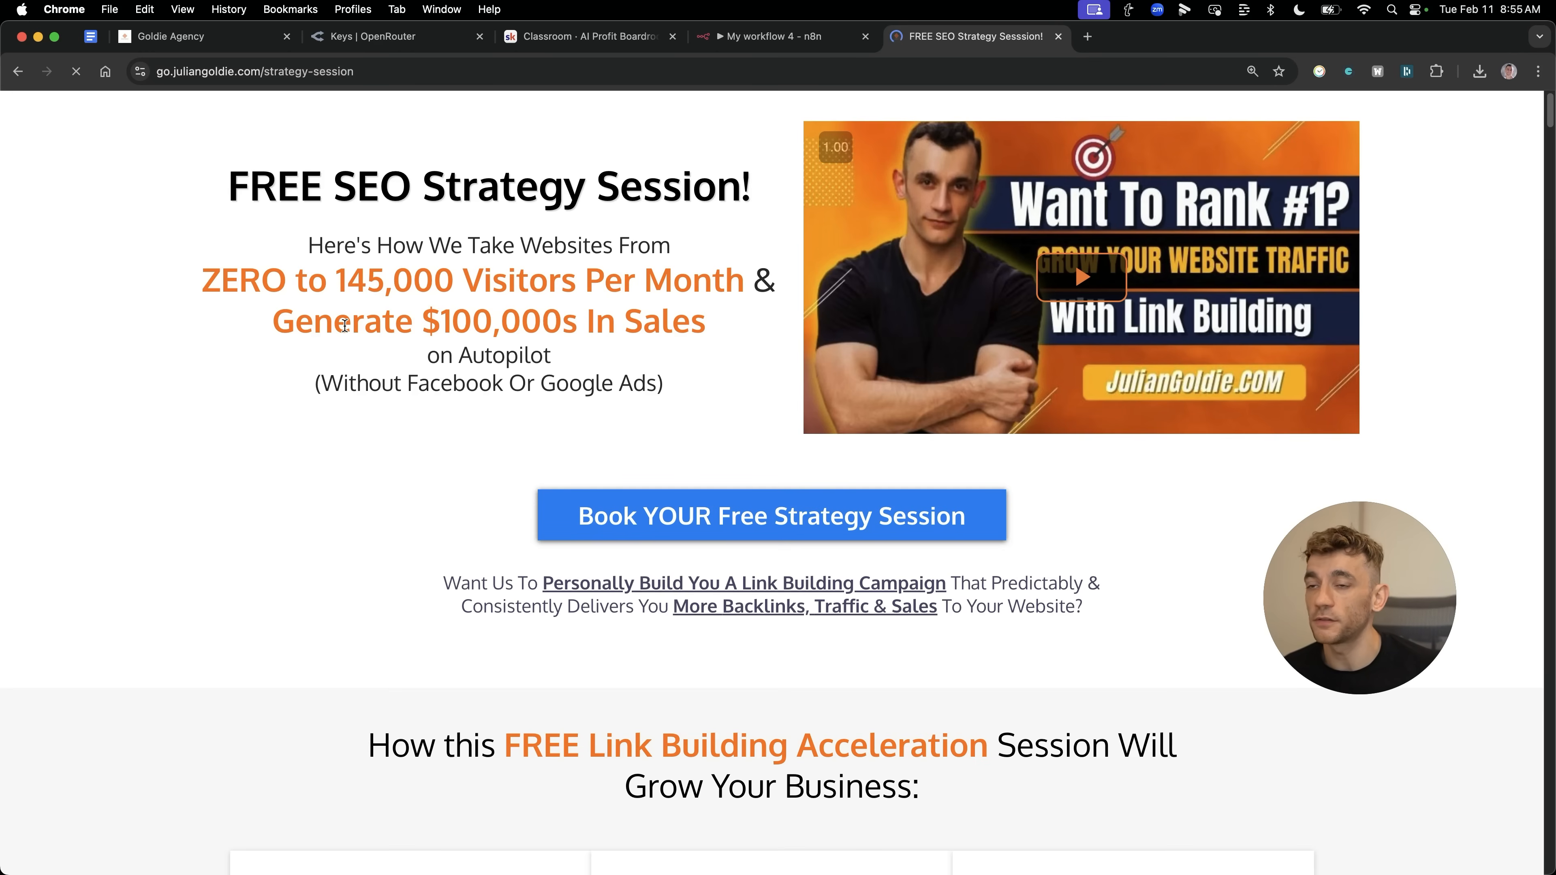
pyautogui.scroll(-3)
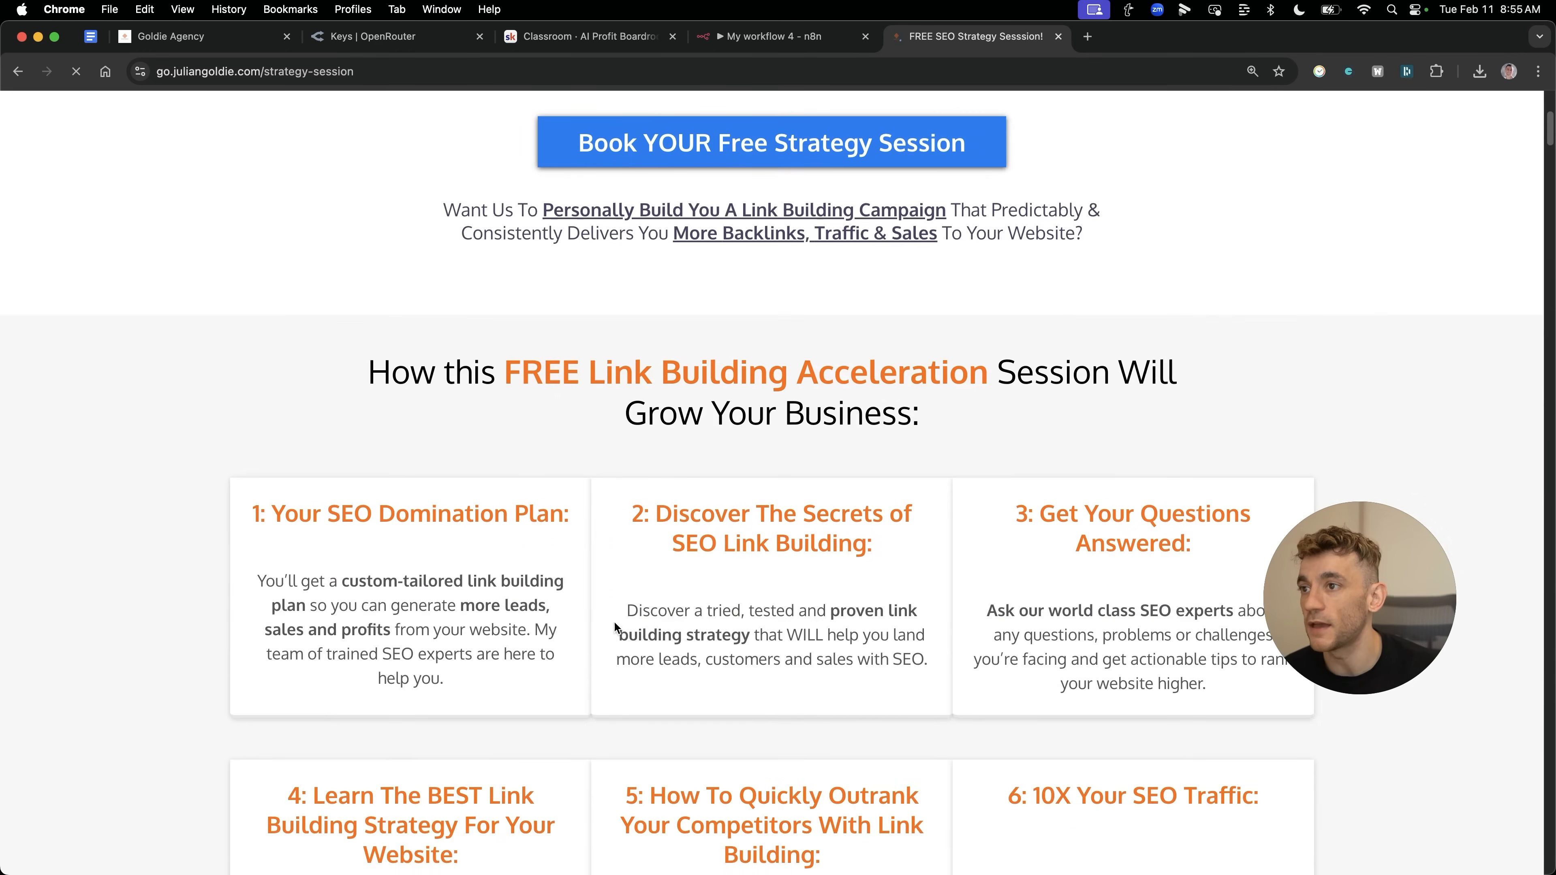
pyautogui.scroll(-3)
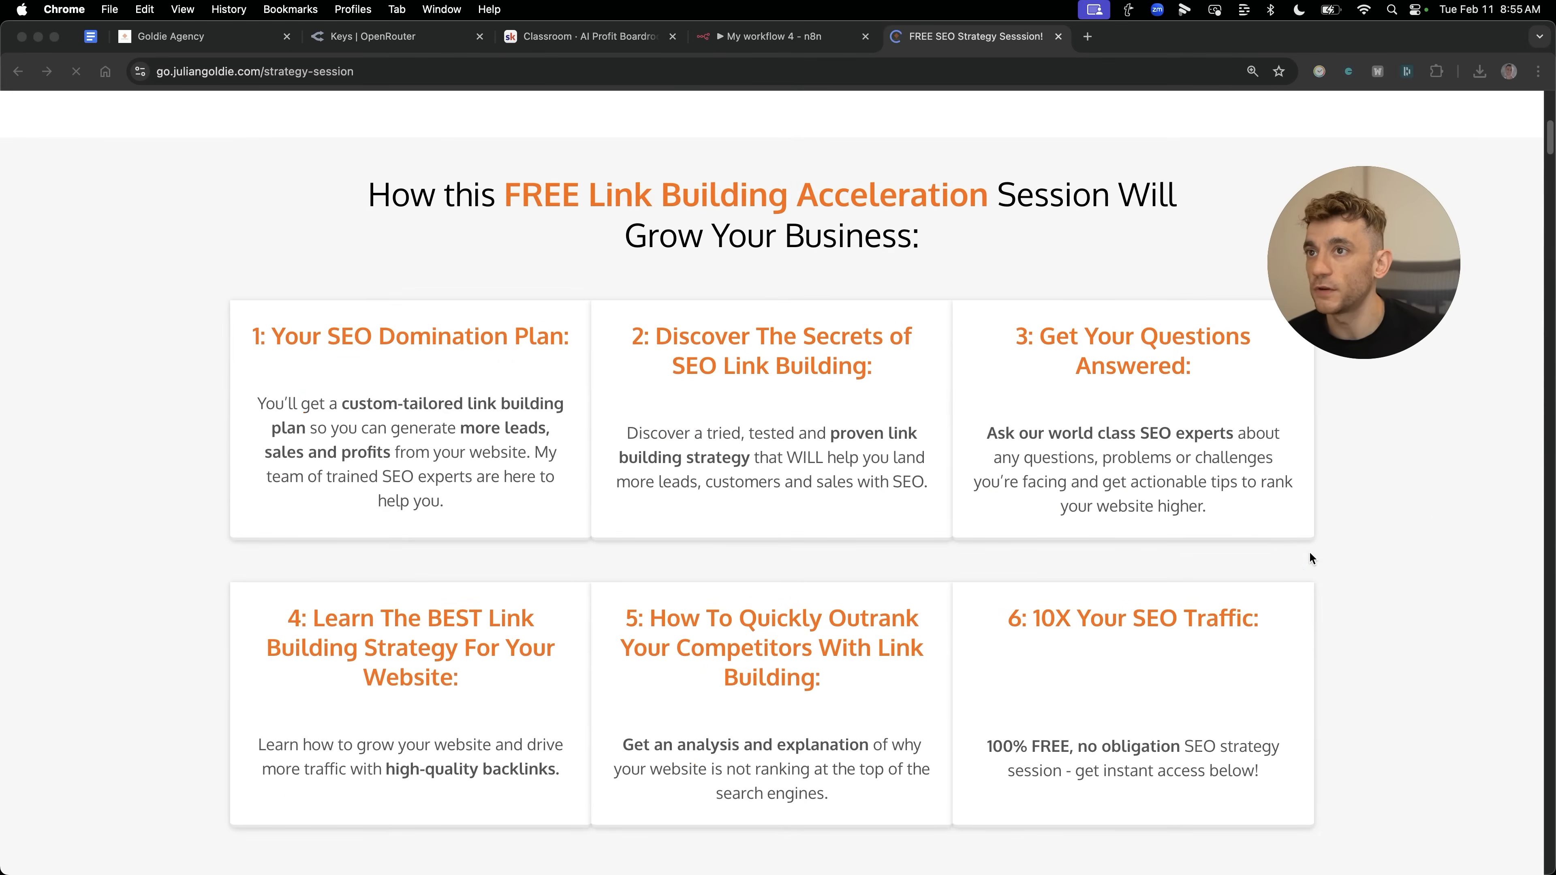
pyautogui.scroll(3)
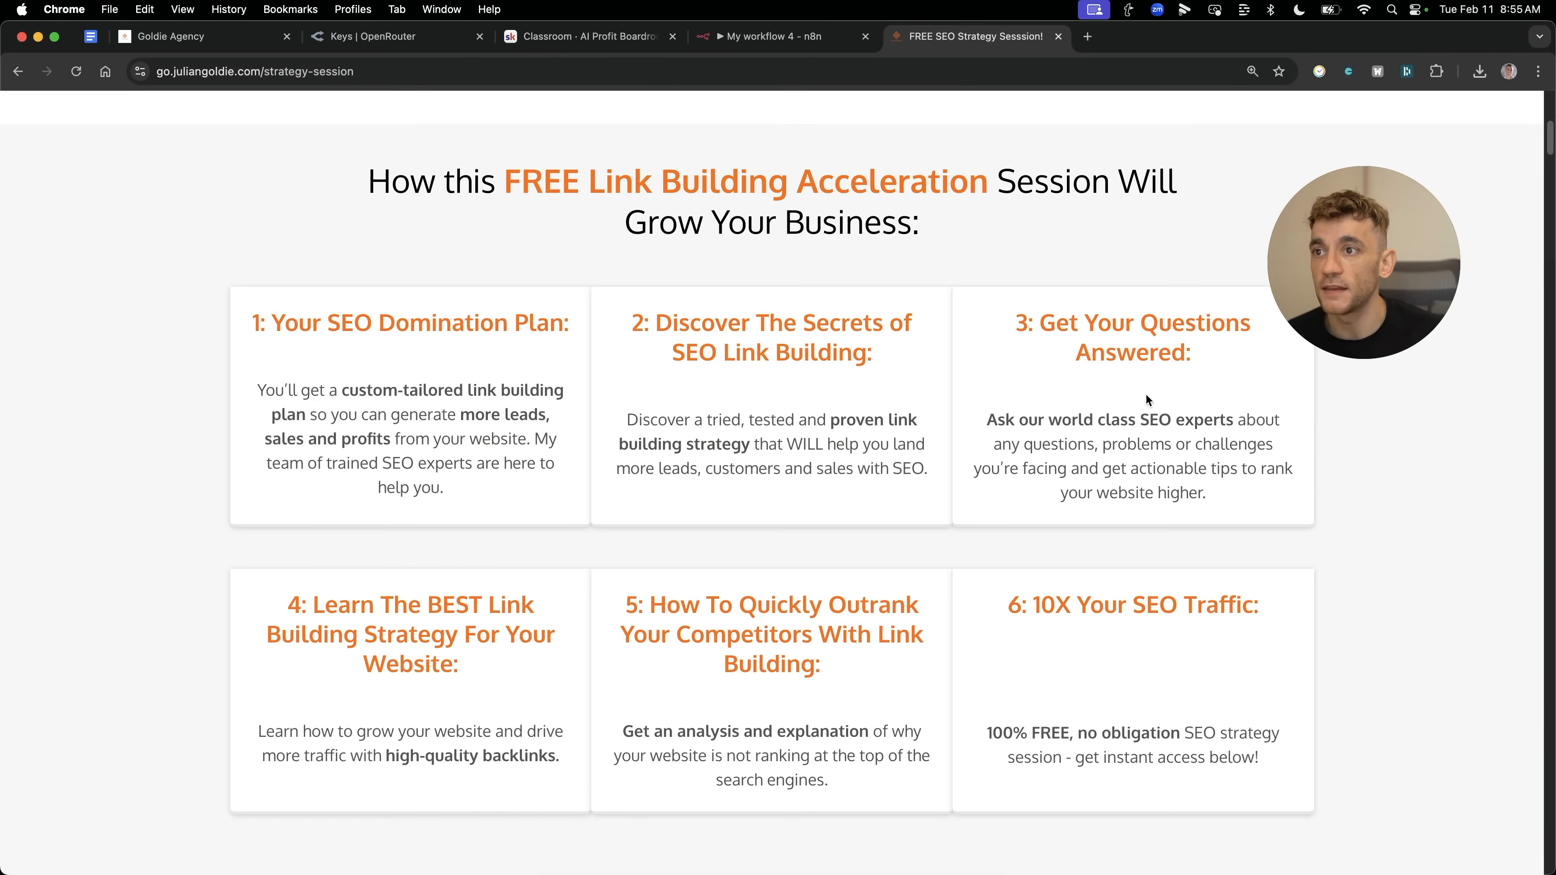
pyautogui.moveTo(454, 704)
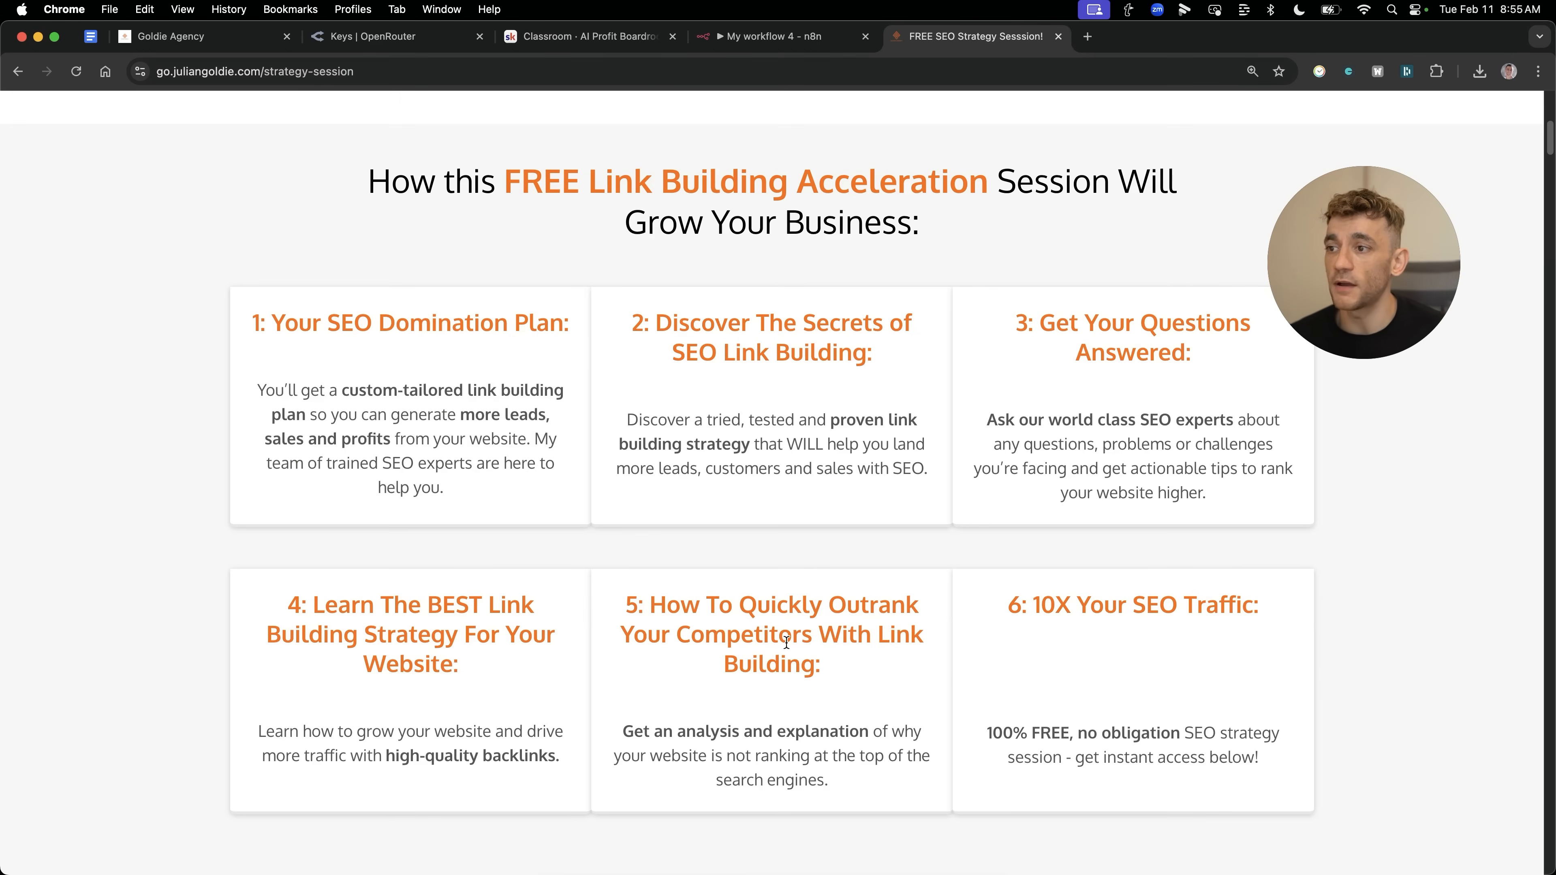
pyautogui.moveTo(1179, 710)
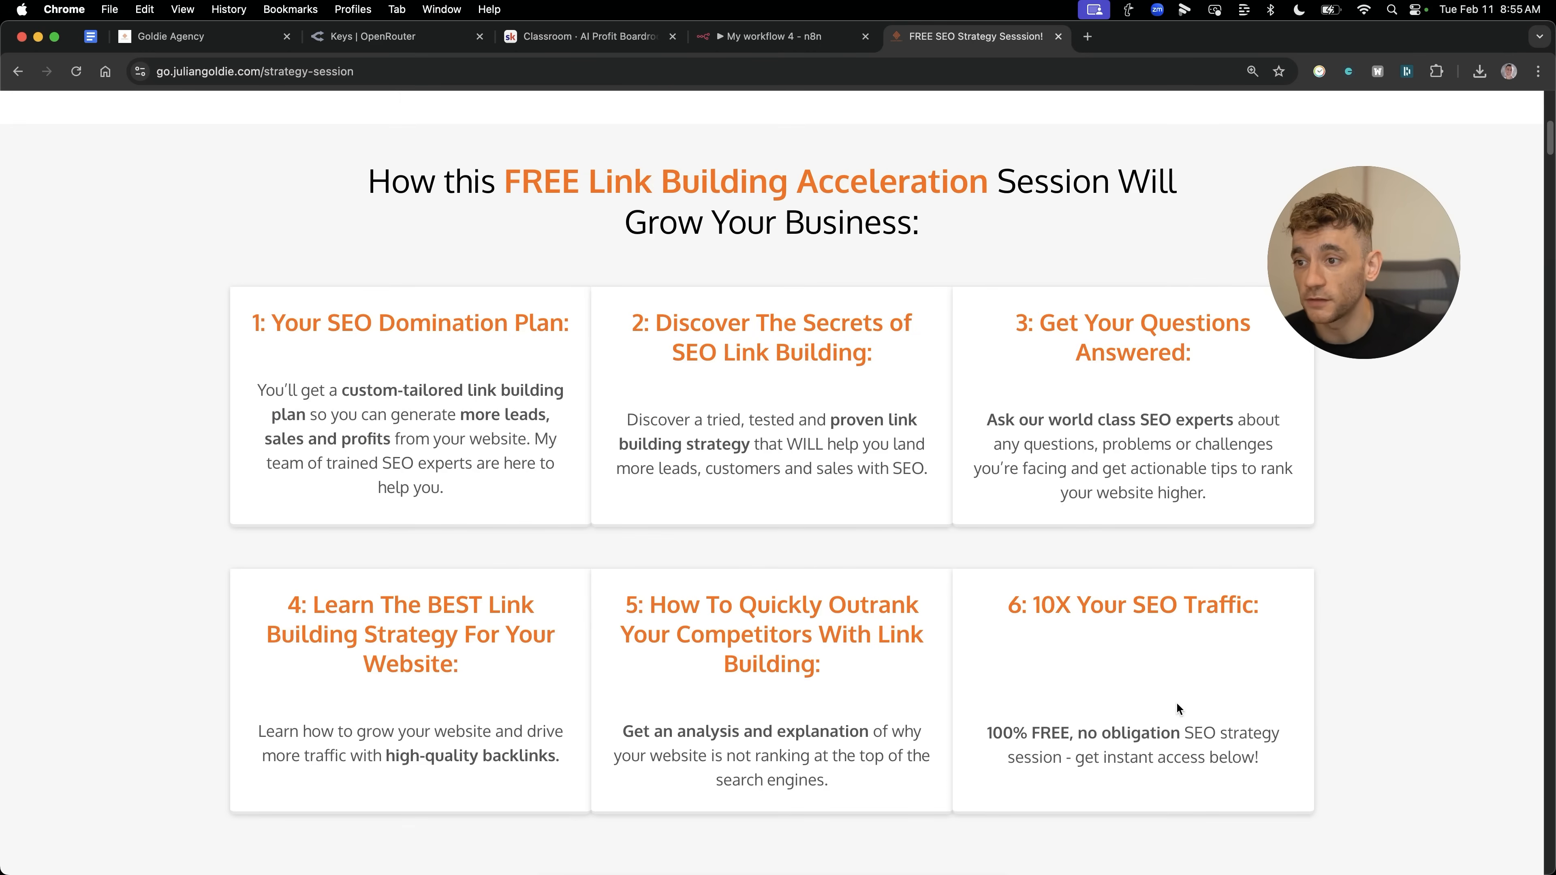
pyautogui.scroll(-3)
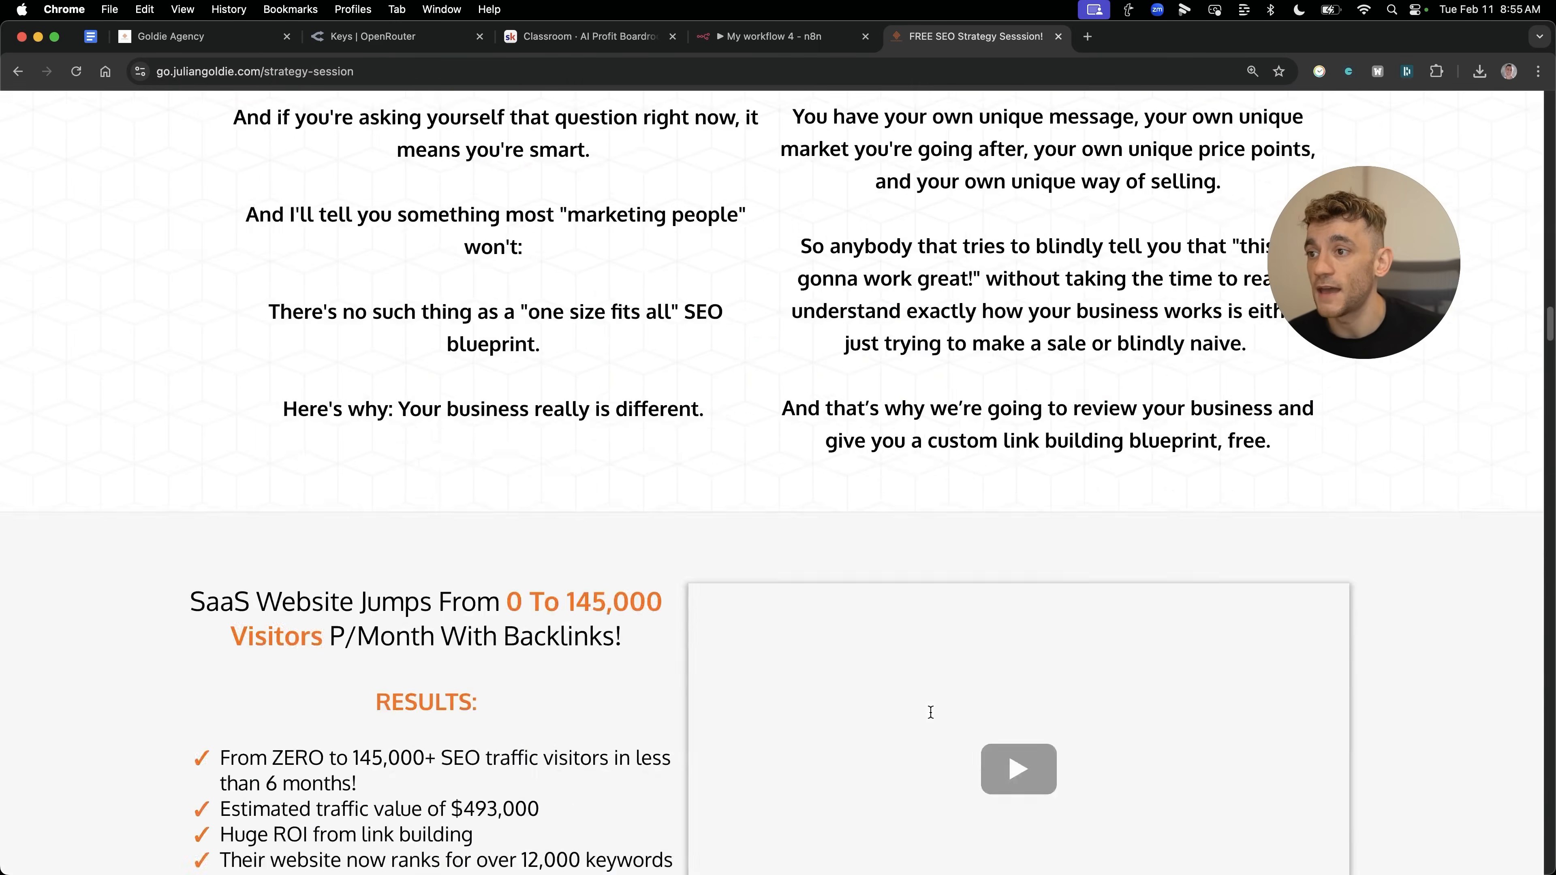
pyautogui.scroll(-3)
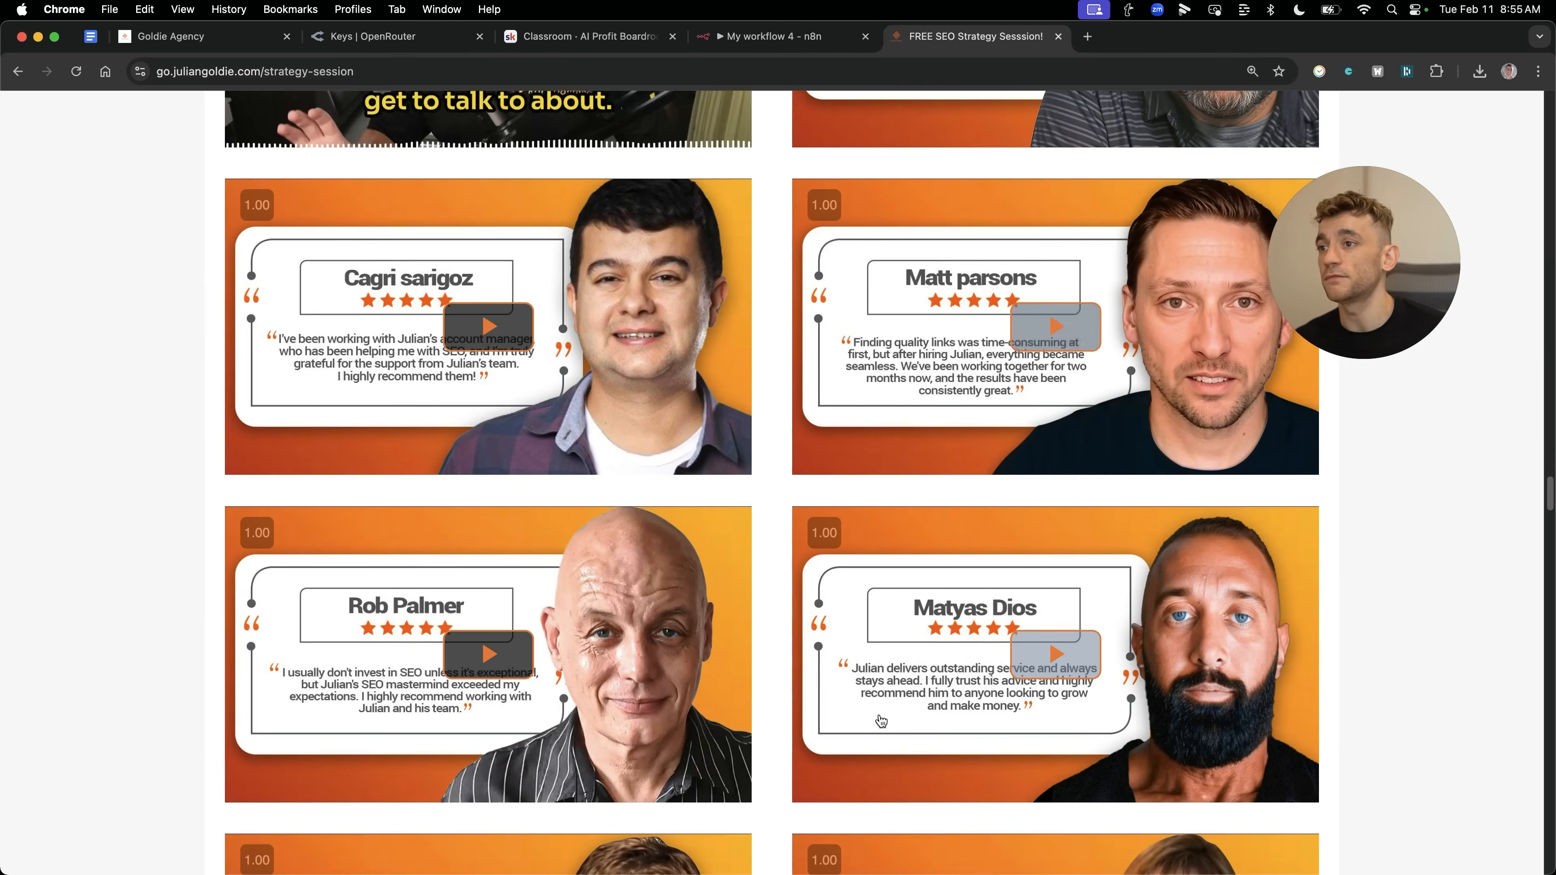